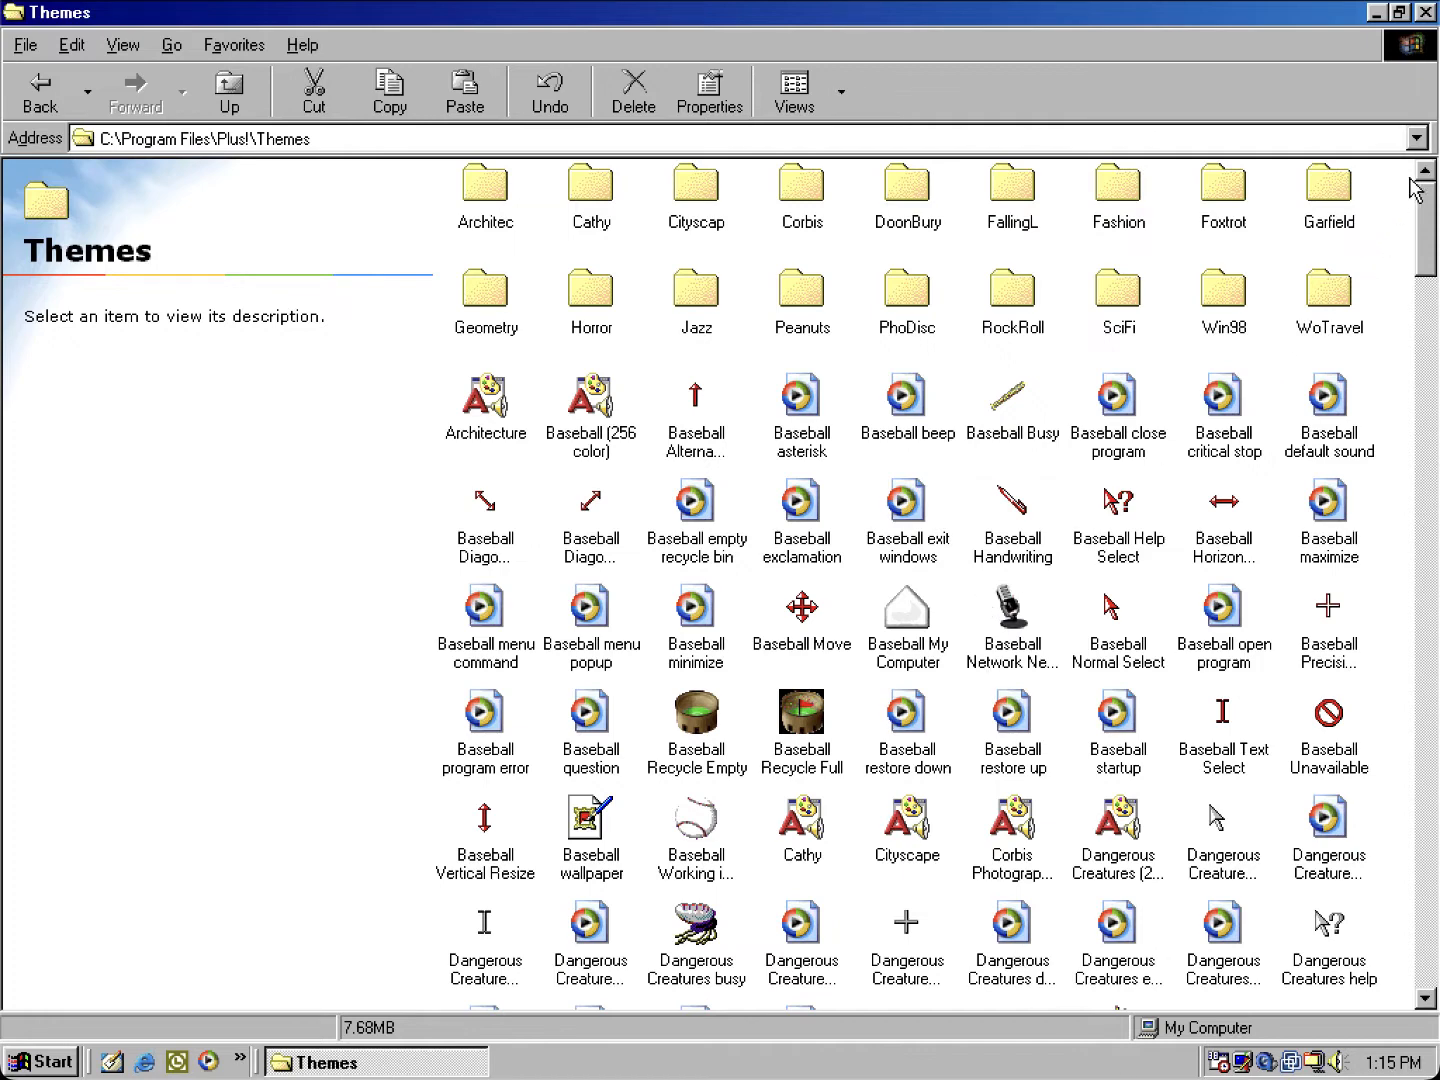
# Step: Scroll the Plus! Themes folder down to the Leonardo da Vinci theme files
pyautogui.scroll(-3)
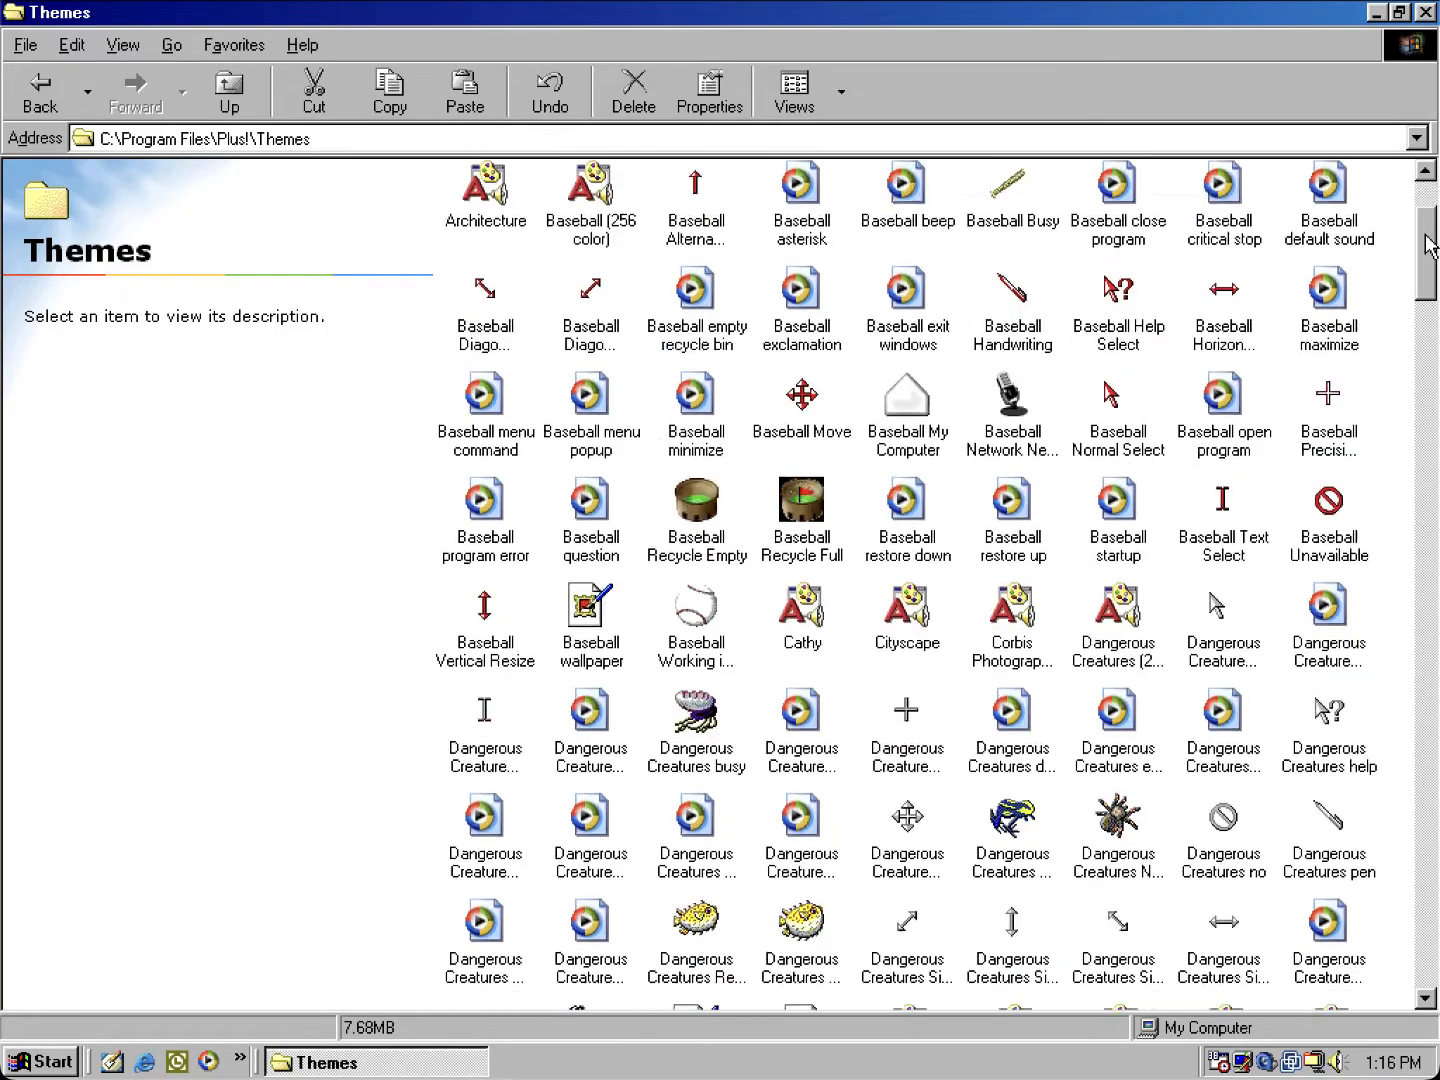
pyautogui.scroll(-3)
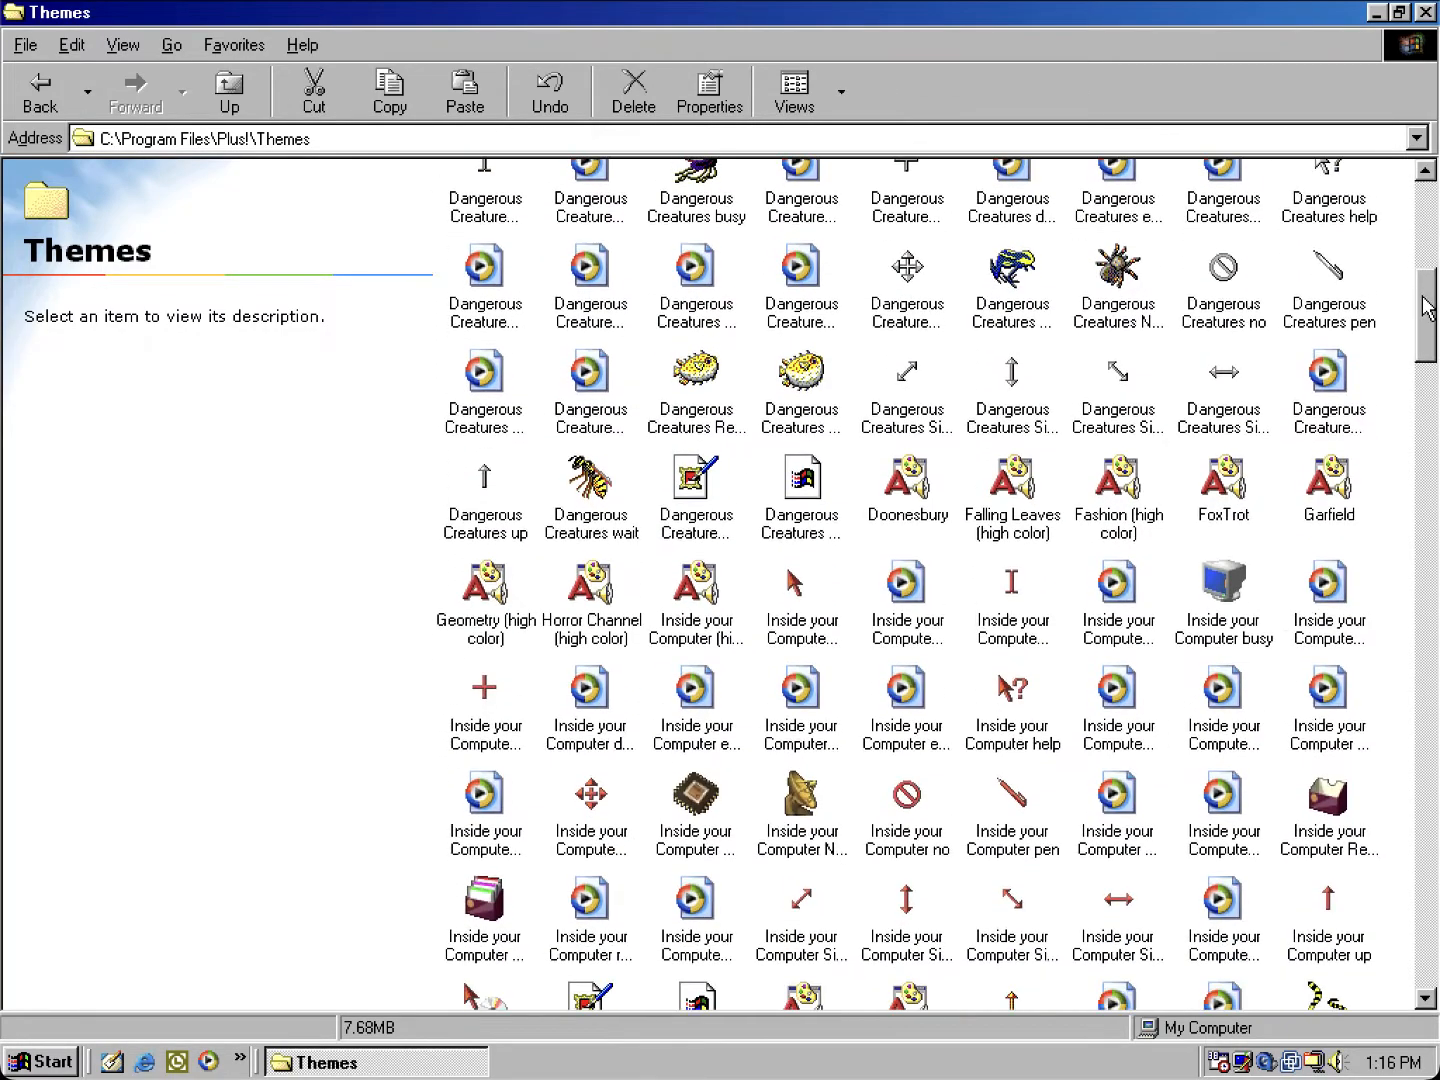
pyautogui.scroll(-3)
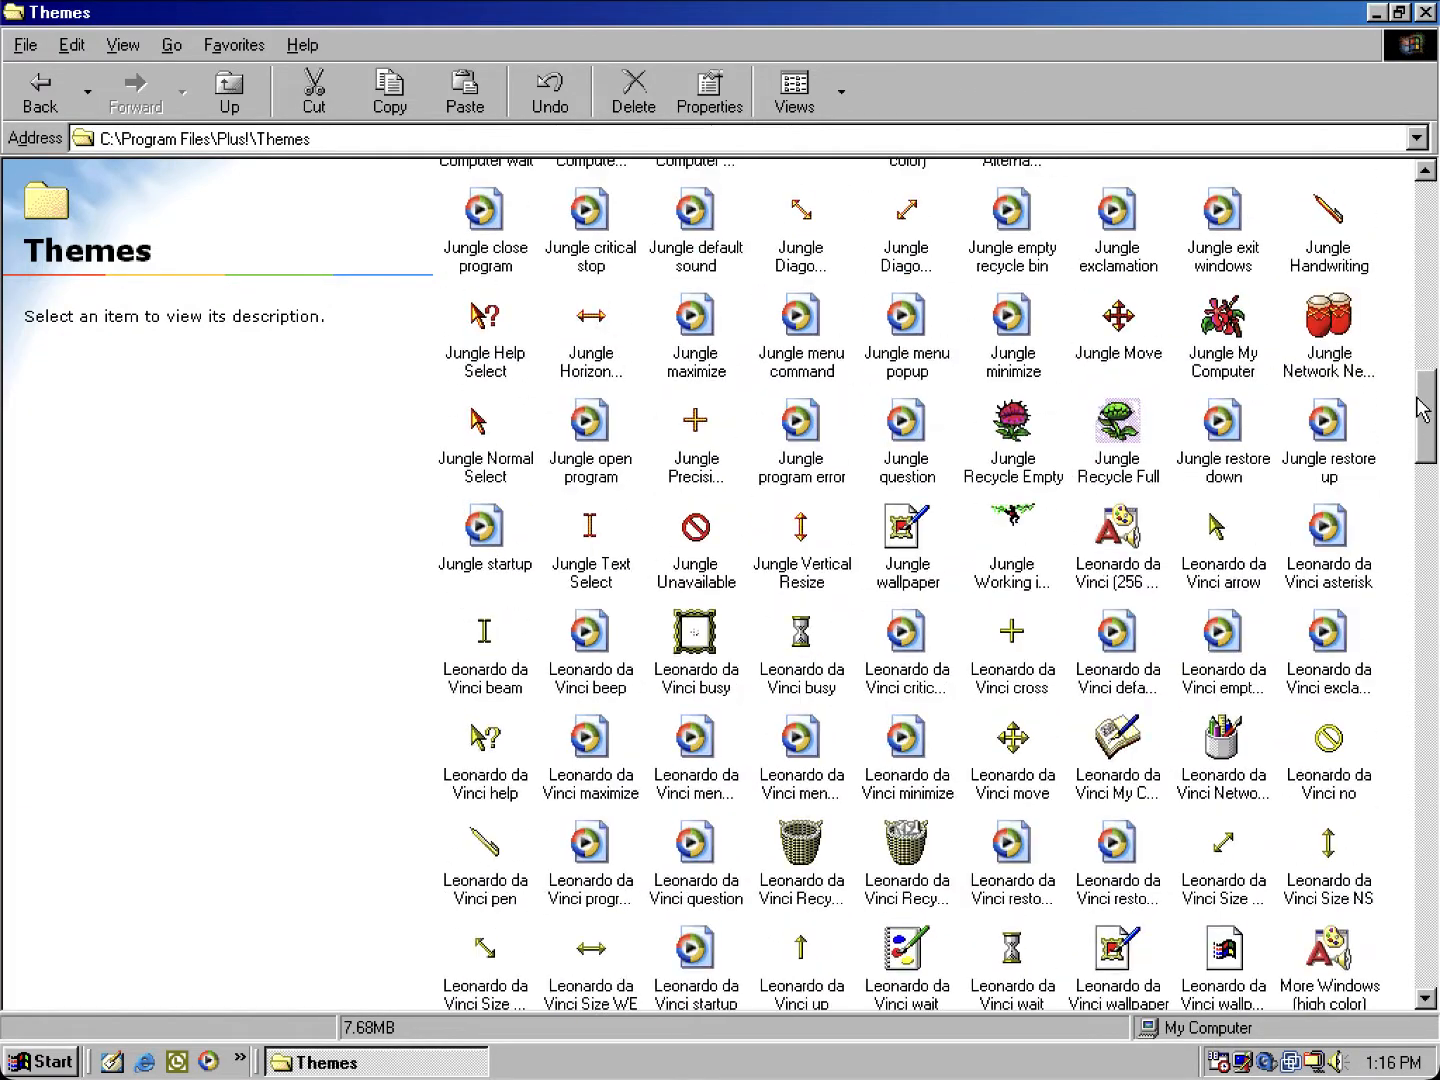
pyautogui.scroll(-3)
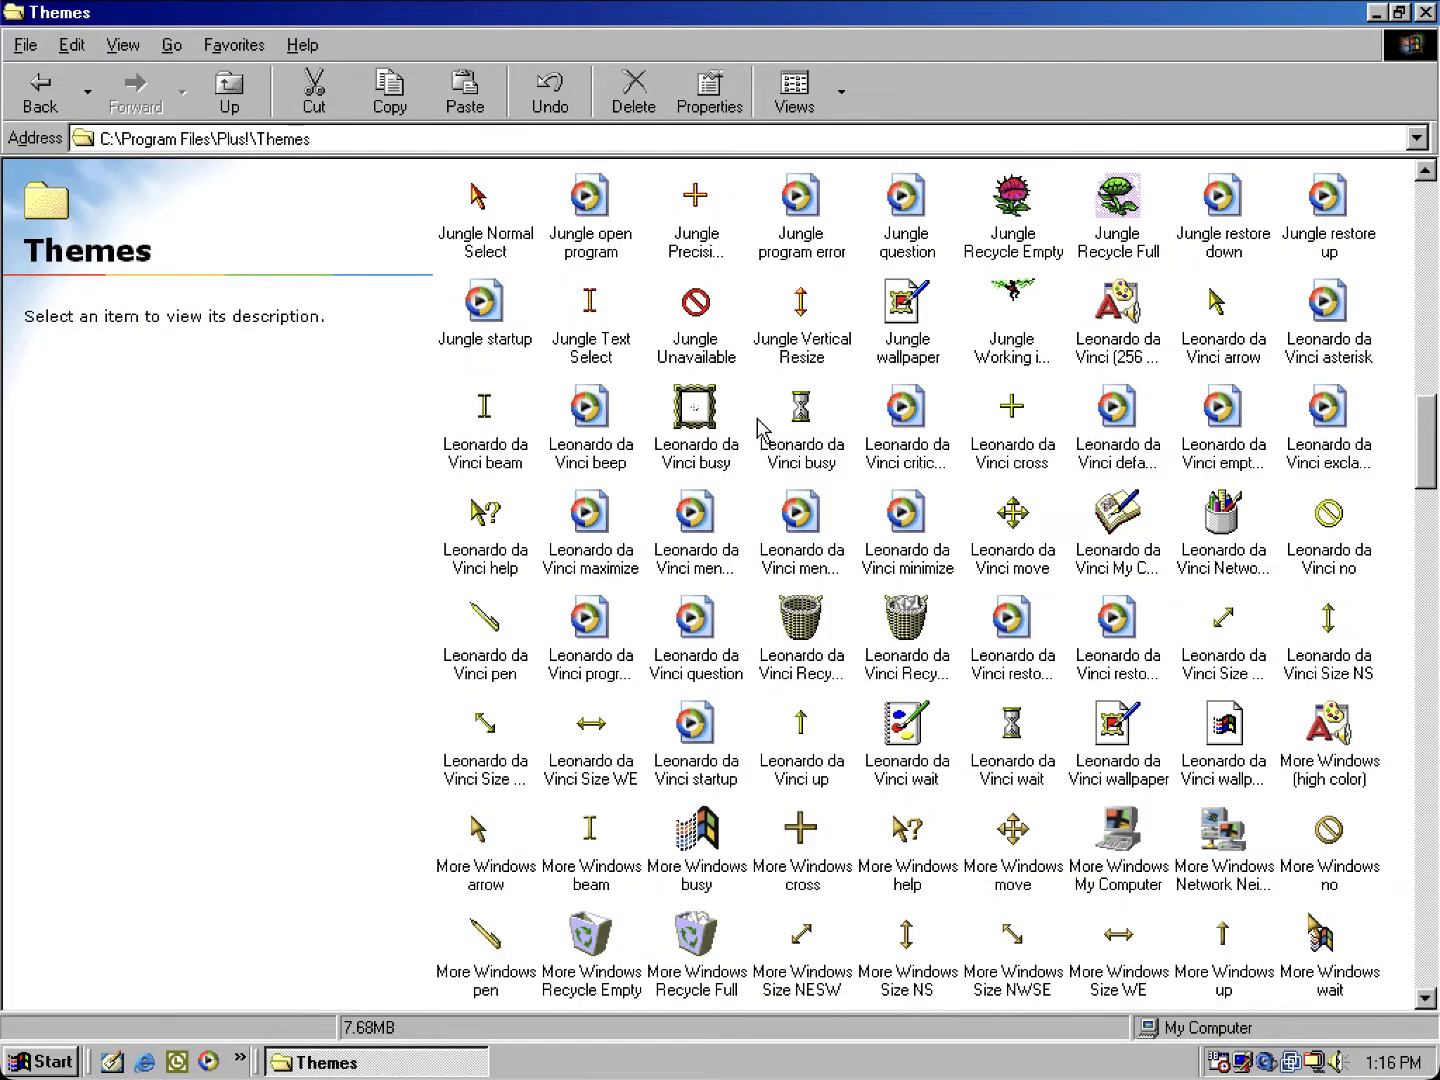
pyautogui.moveTo(828, 482)
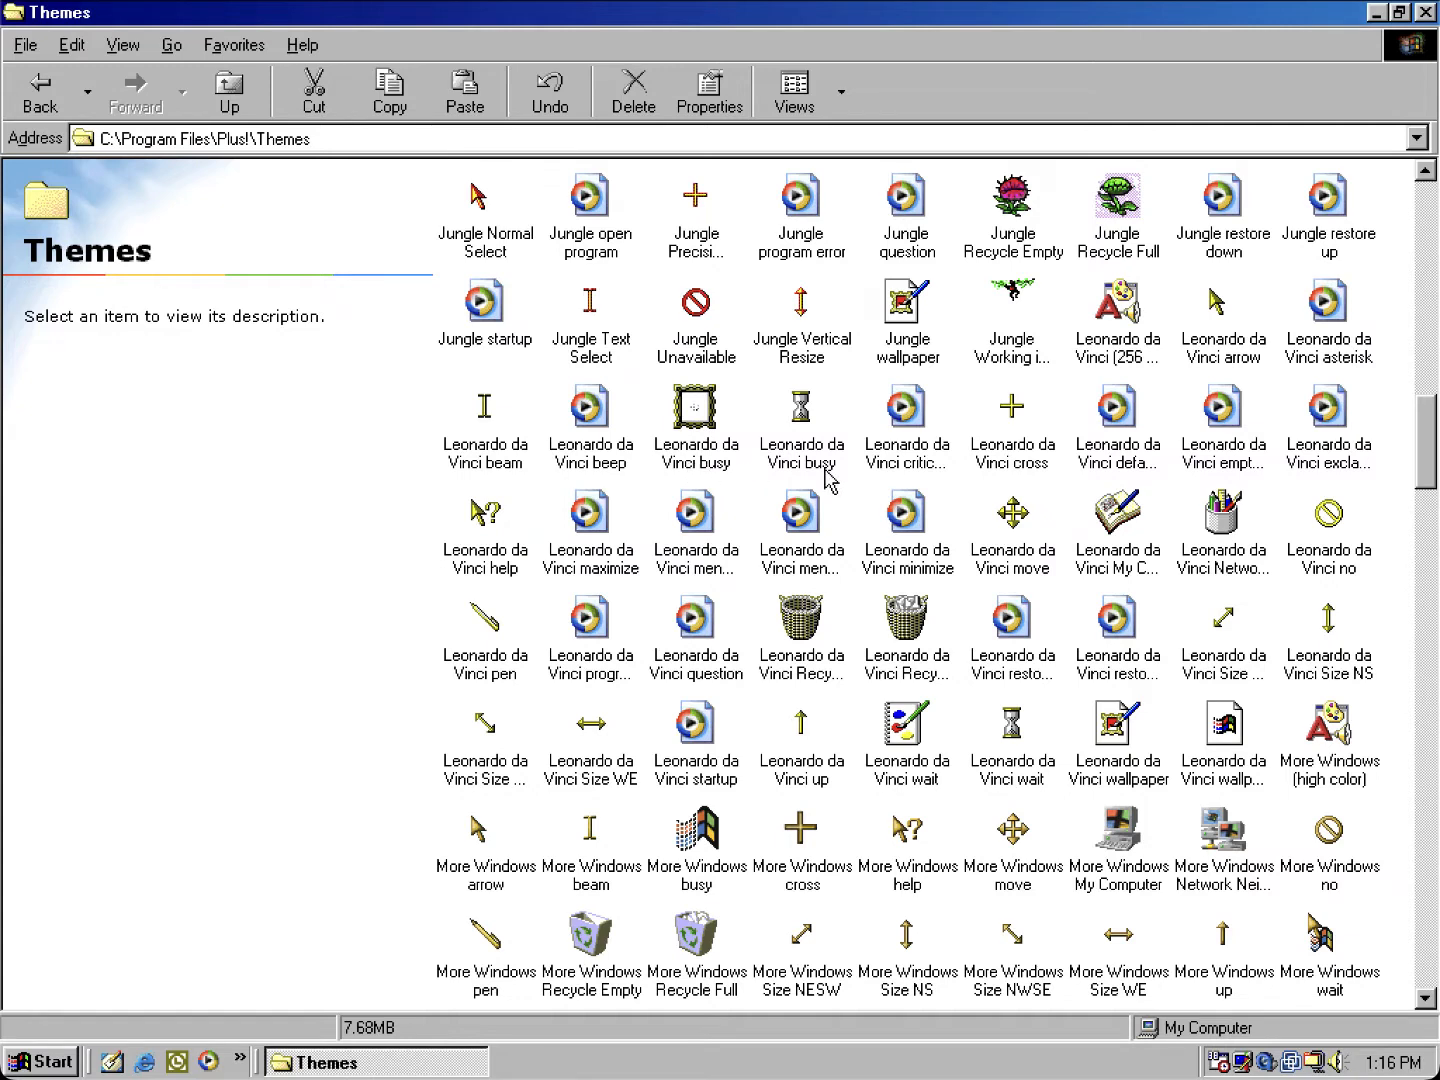
pyautogui.moveTo(1056, 786)
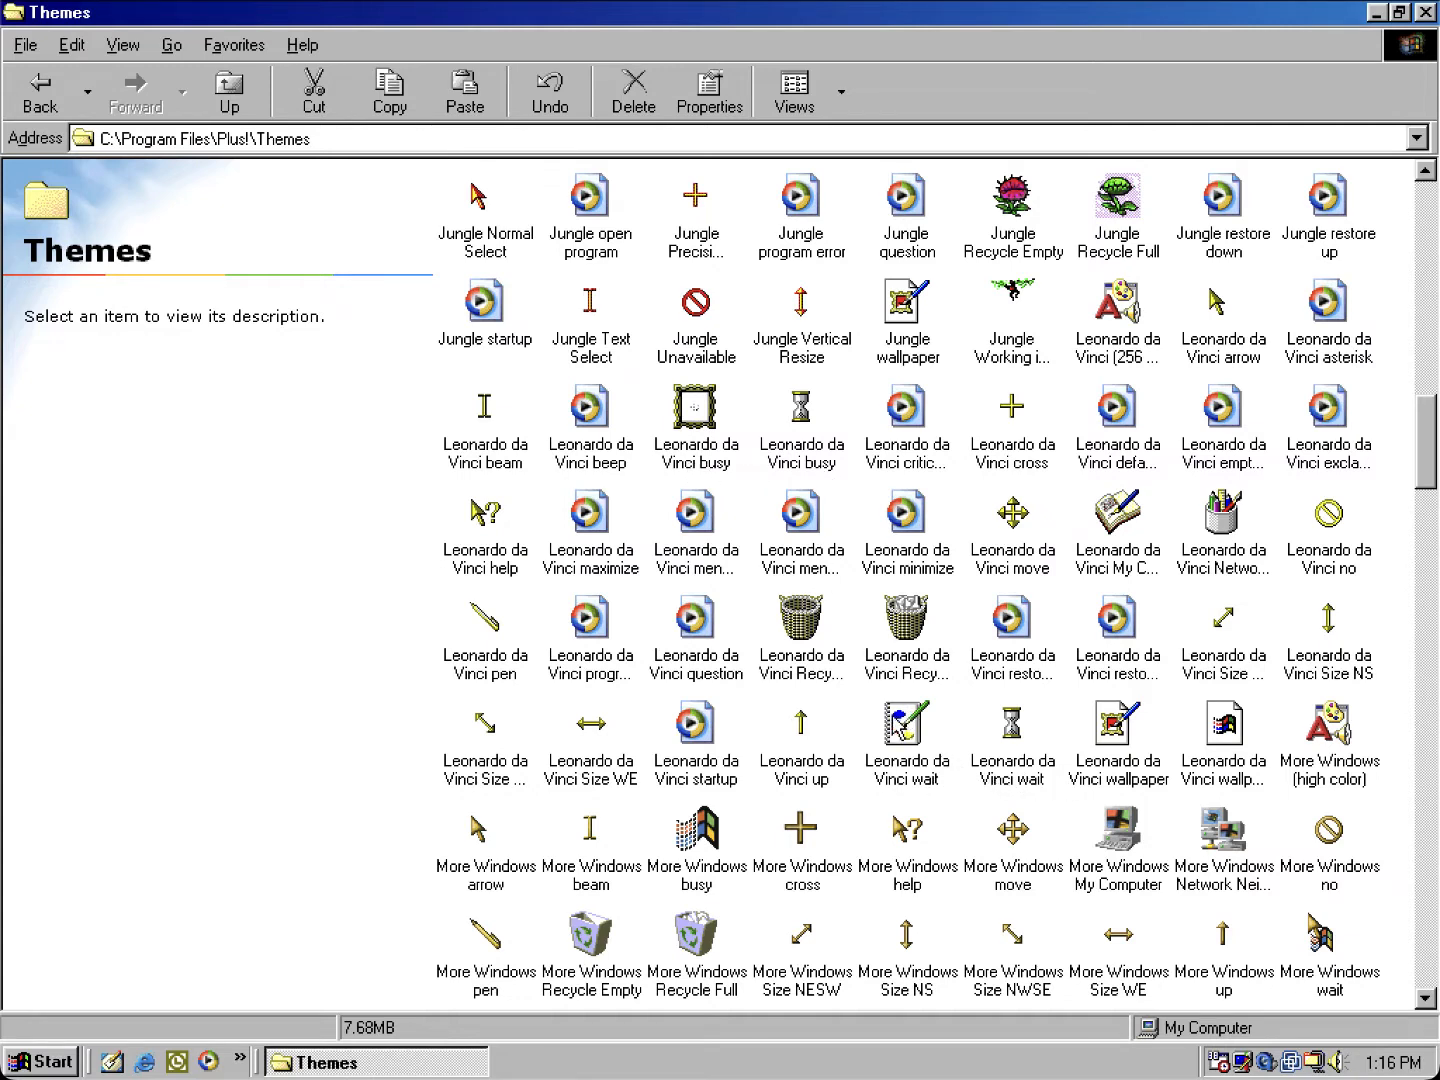
pyautogui.moveTo(1029, 706)
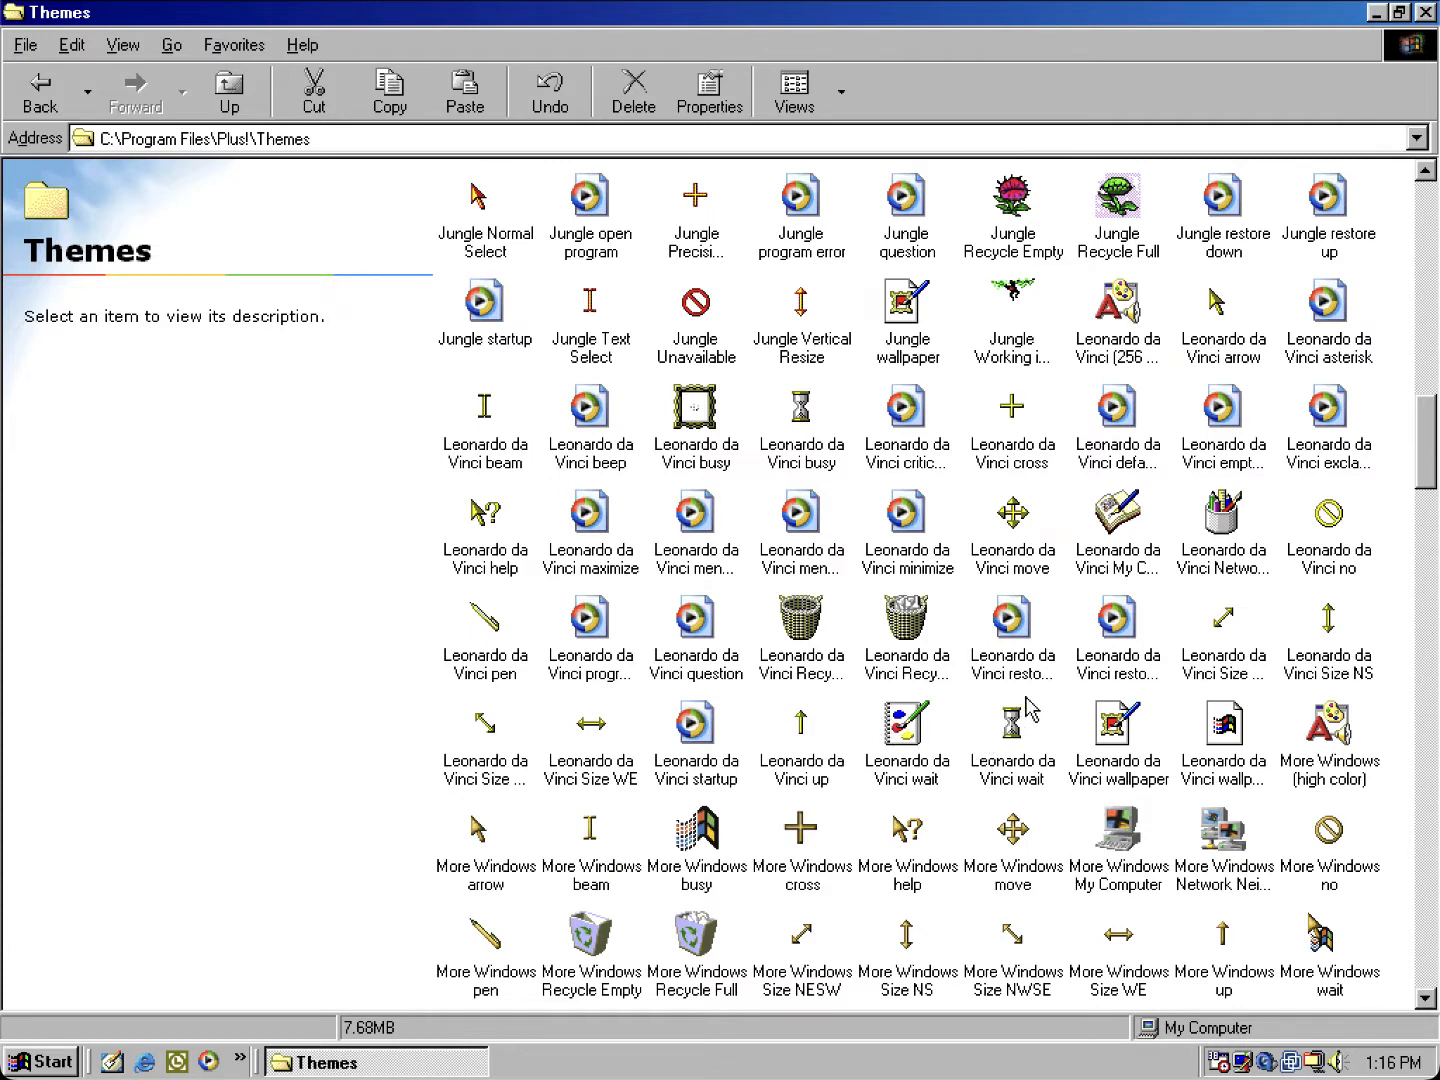
pyautogui.moveTo(843, 463)
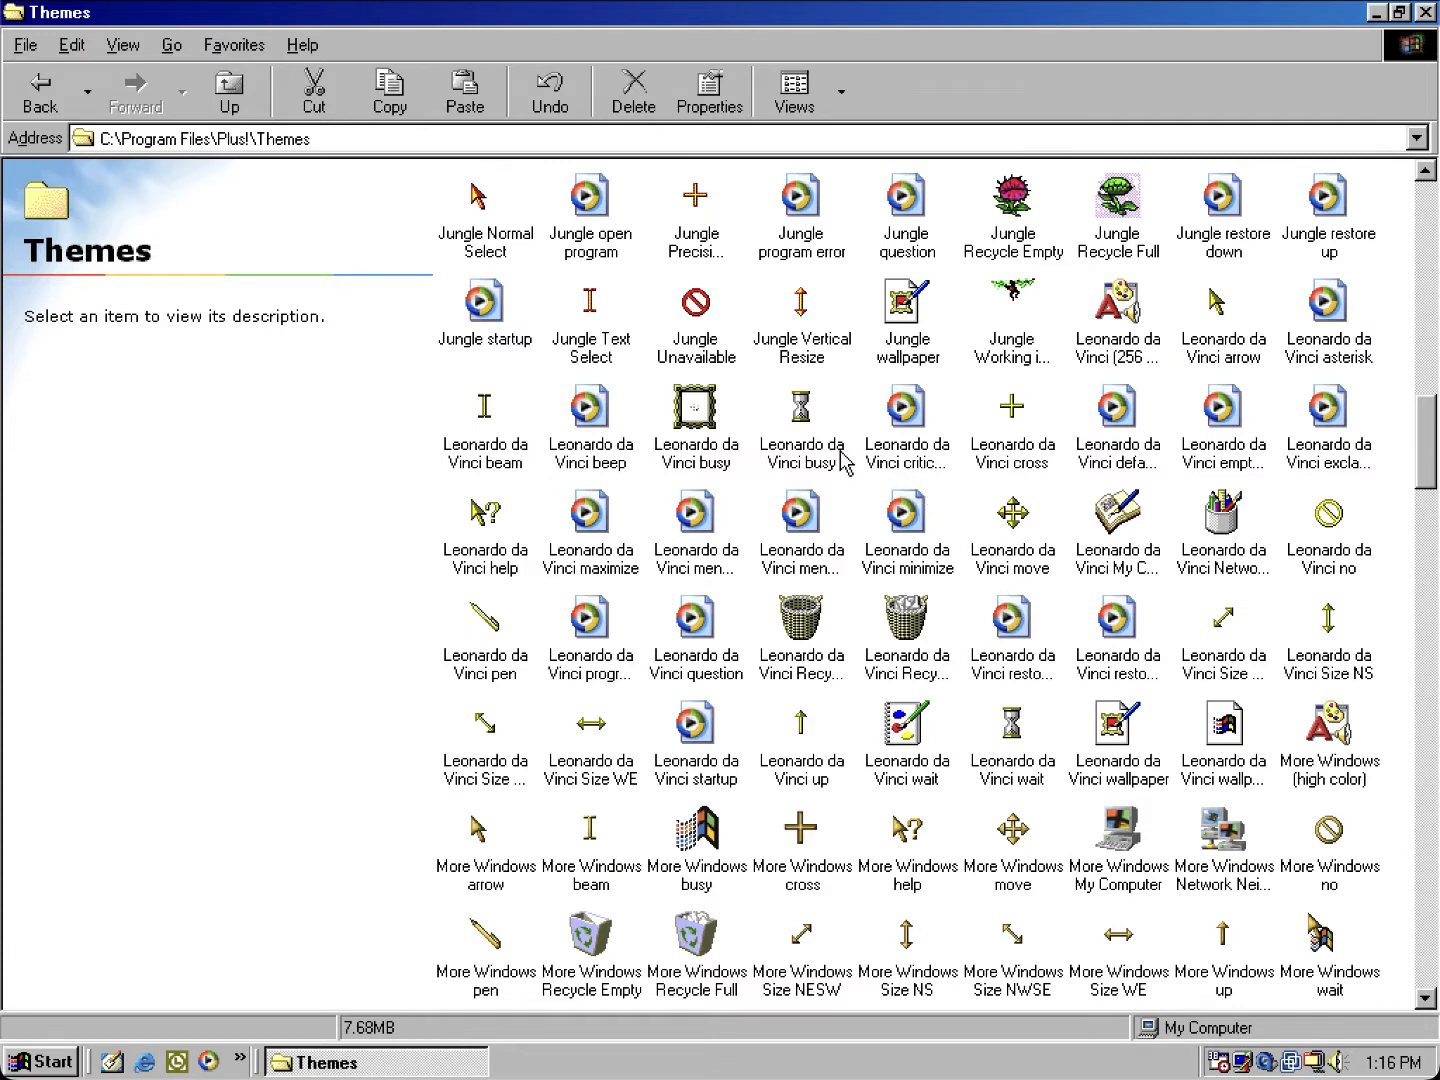
pyautogui.moveTo(712, 460)
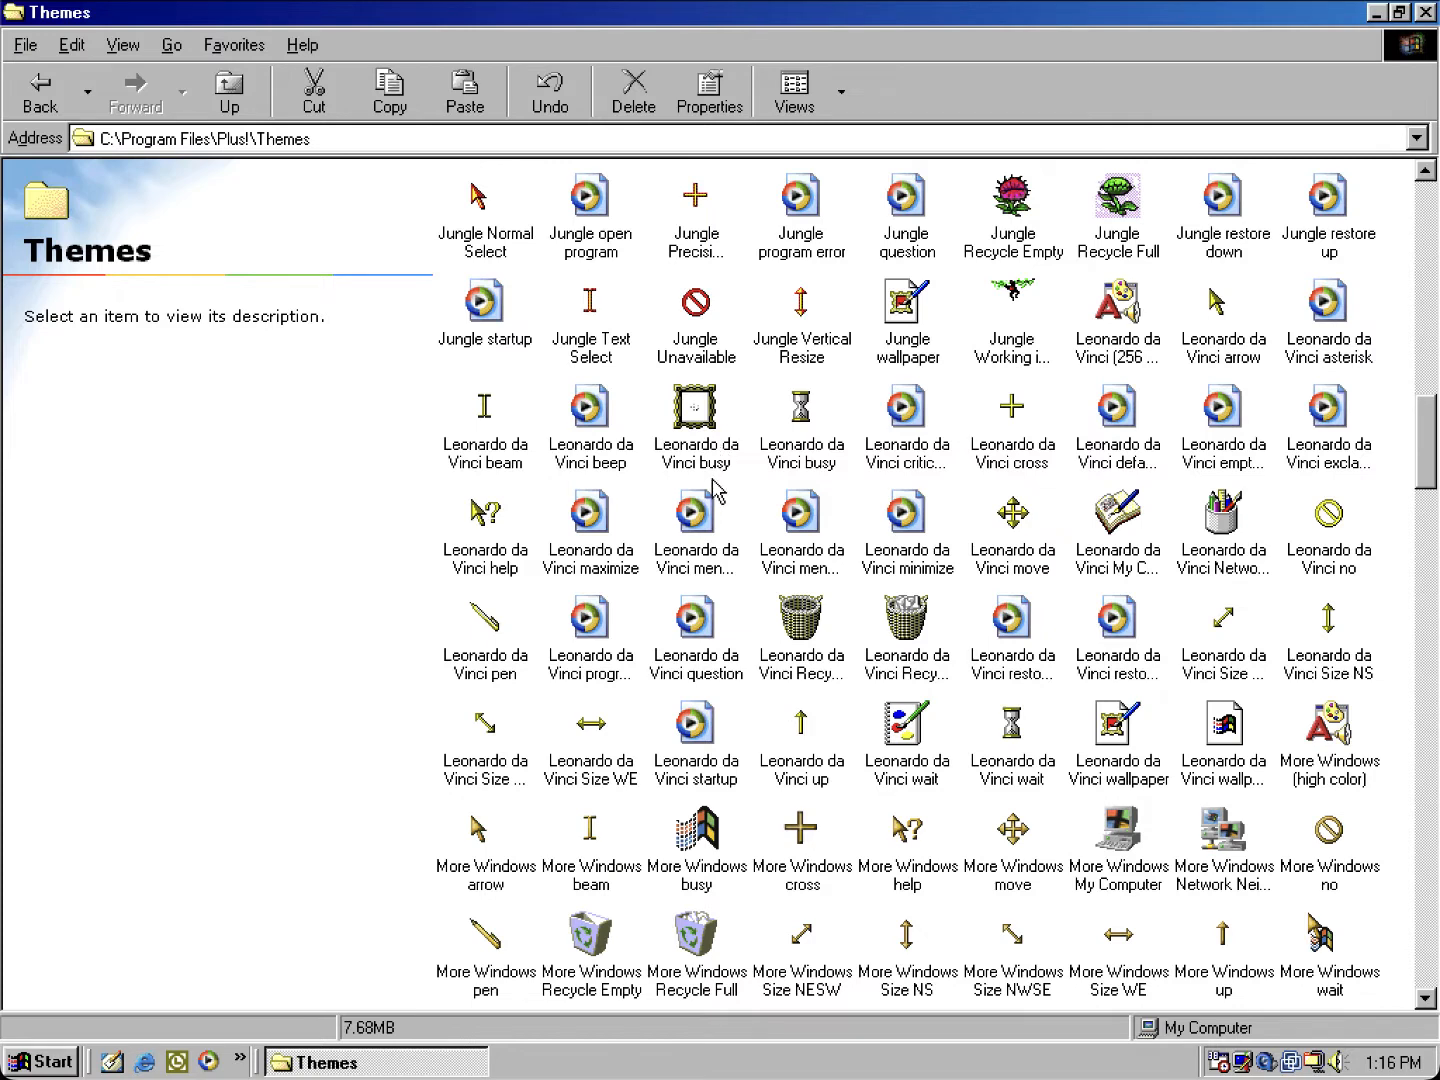
pyautogui.moveTo(854, 412)
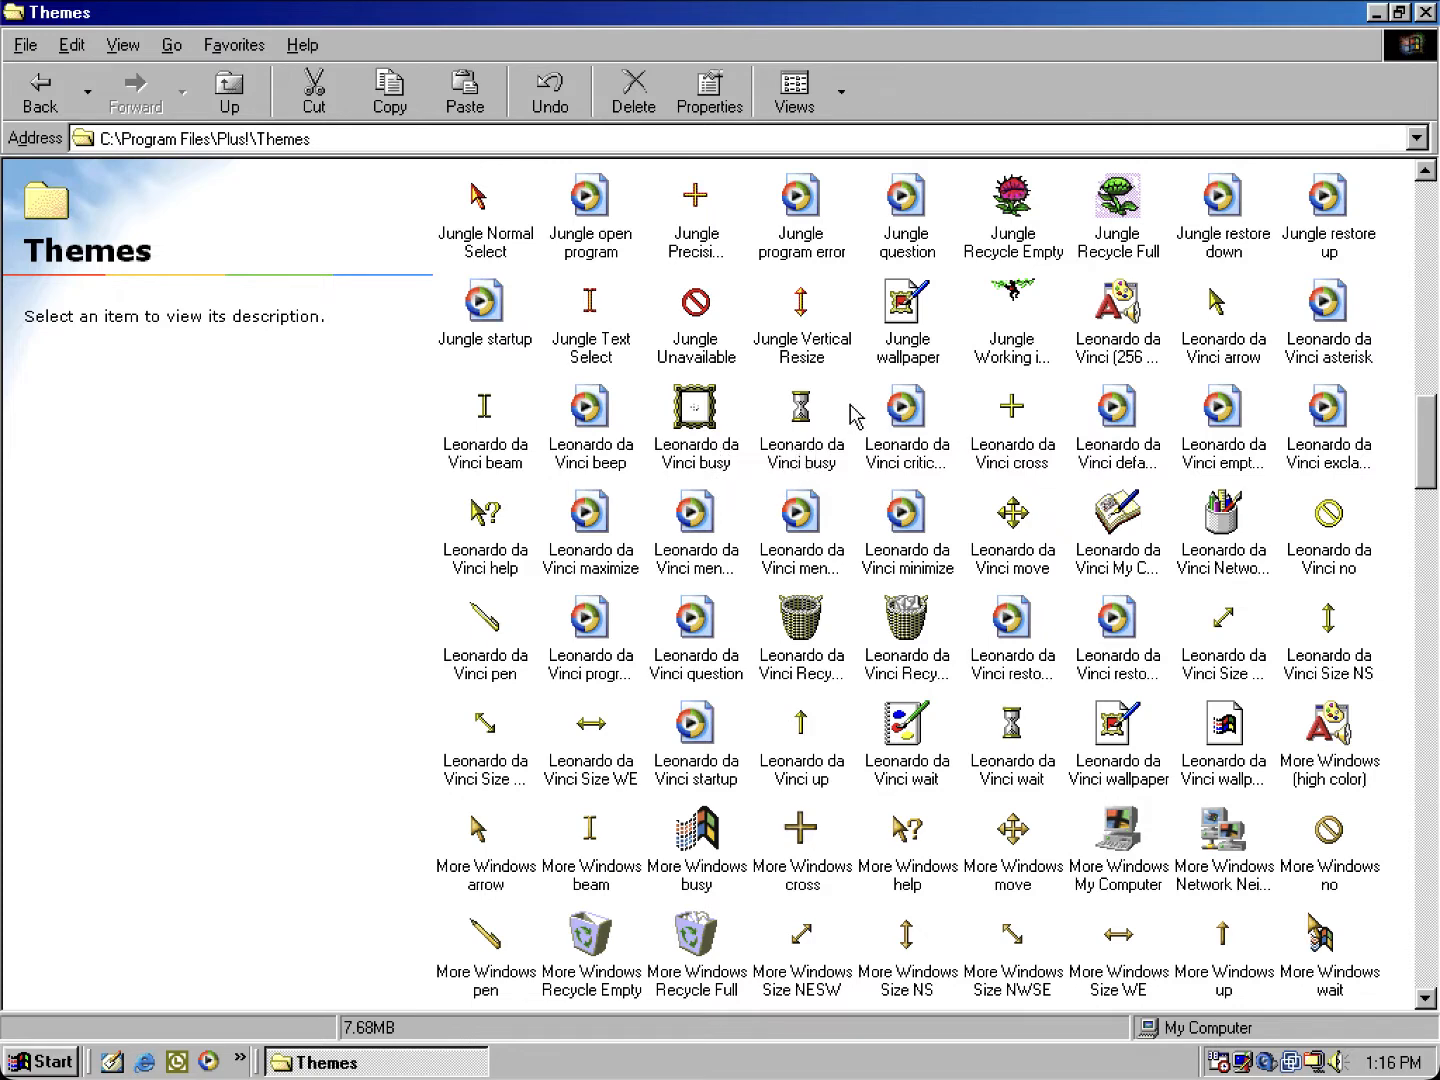
pyautogui.moveTo(820, 425)
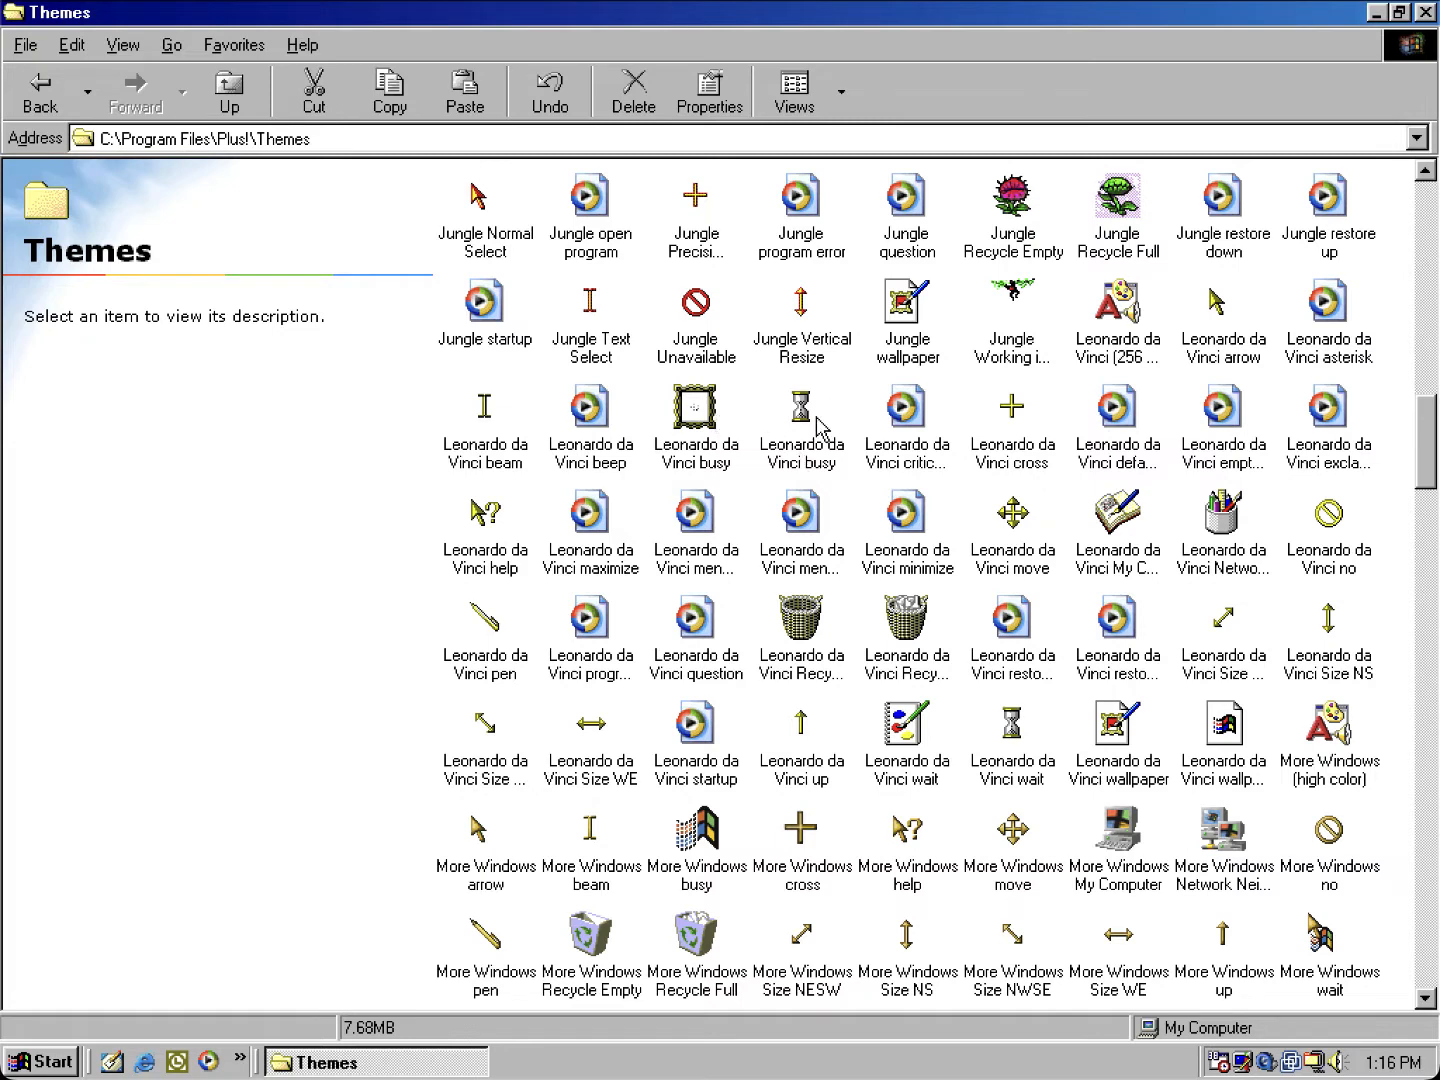
pyautogui.moveTo(712, 490)
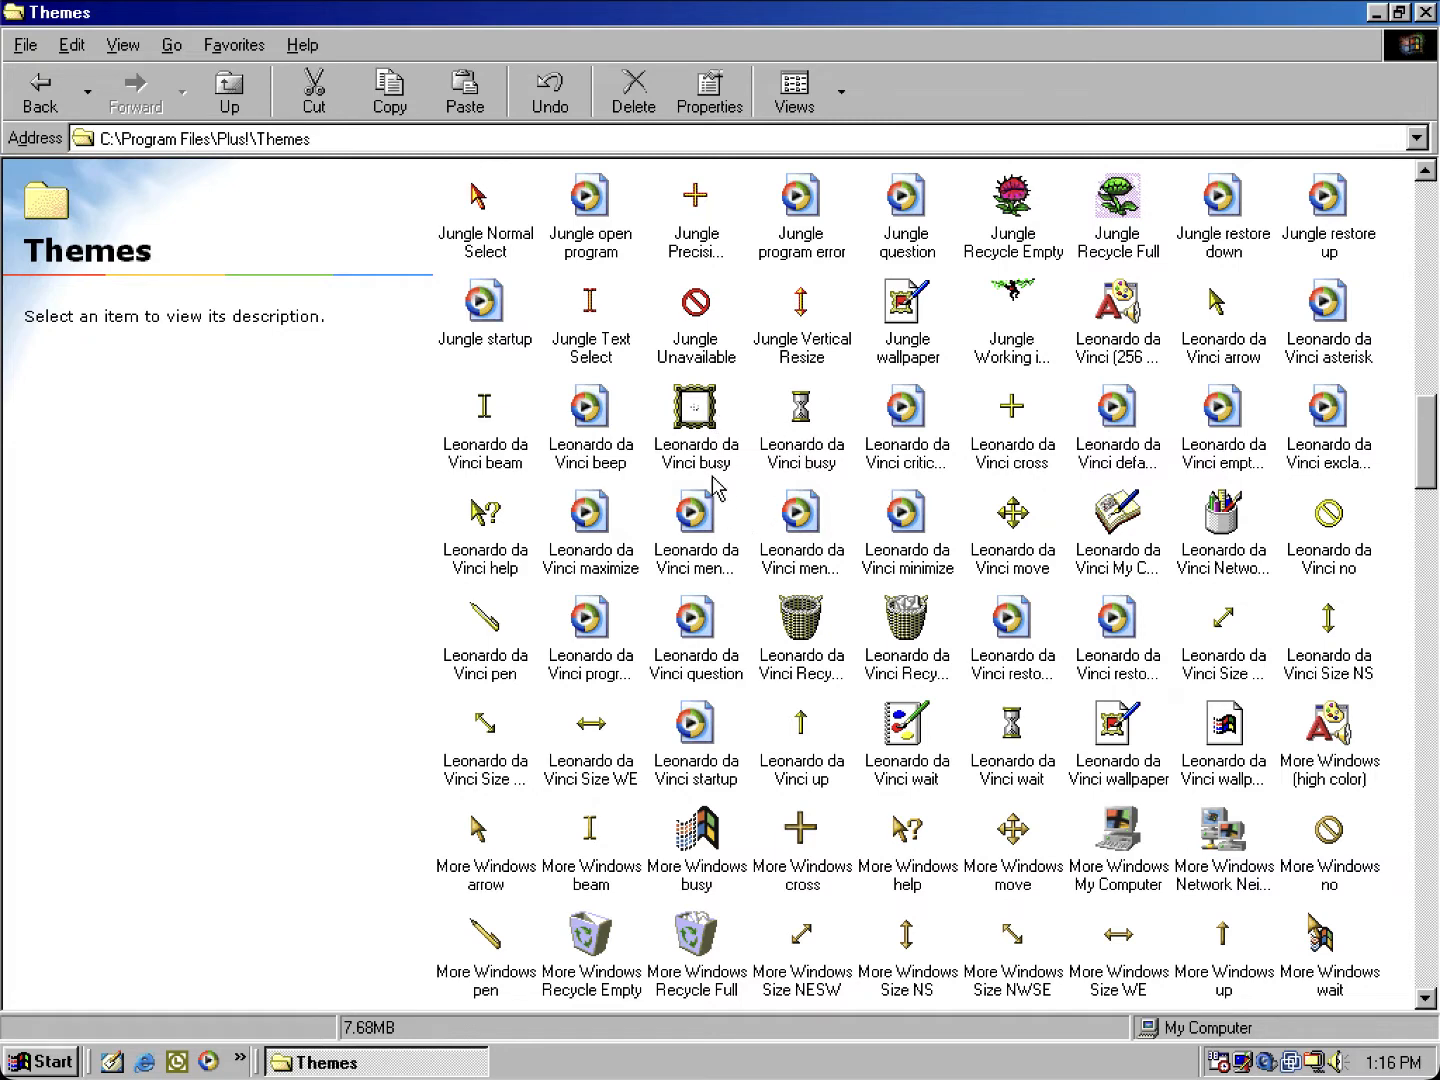
pyautogui.rightClick(695, 407)
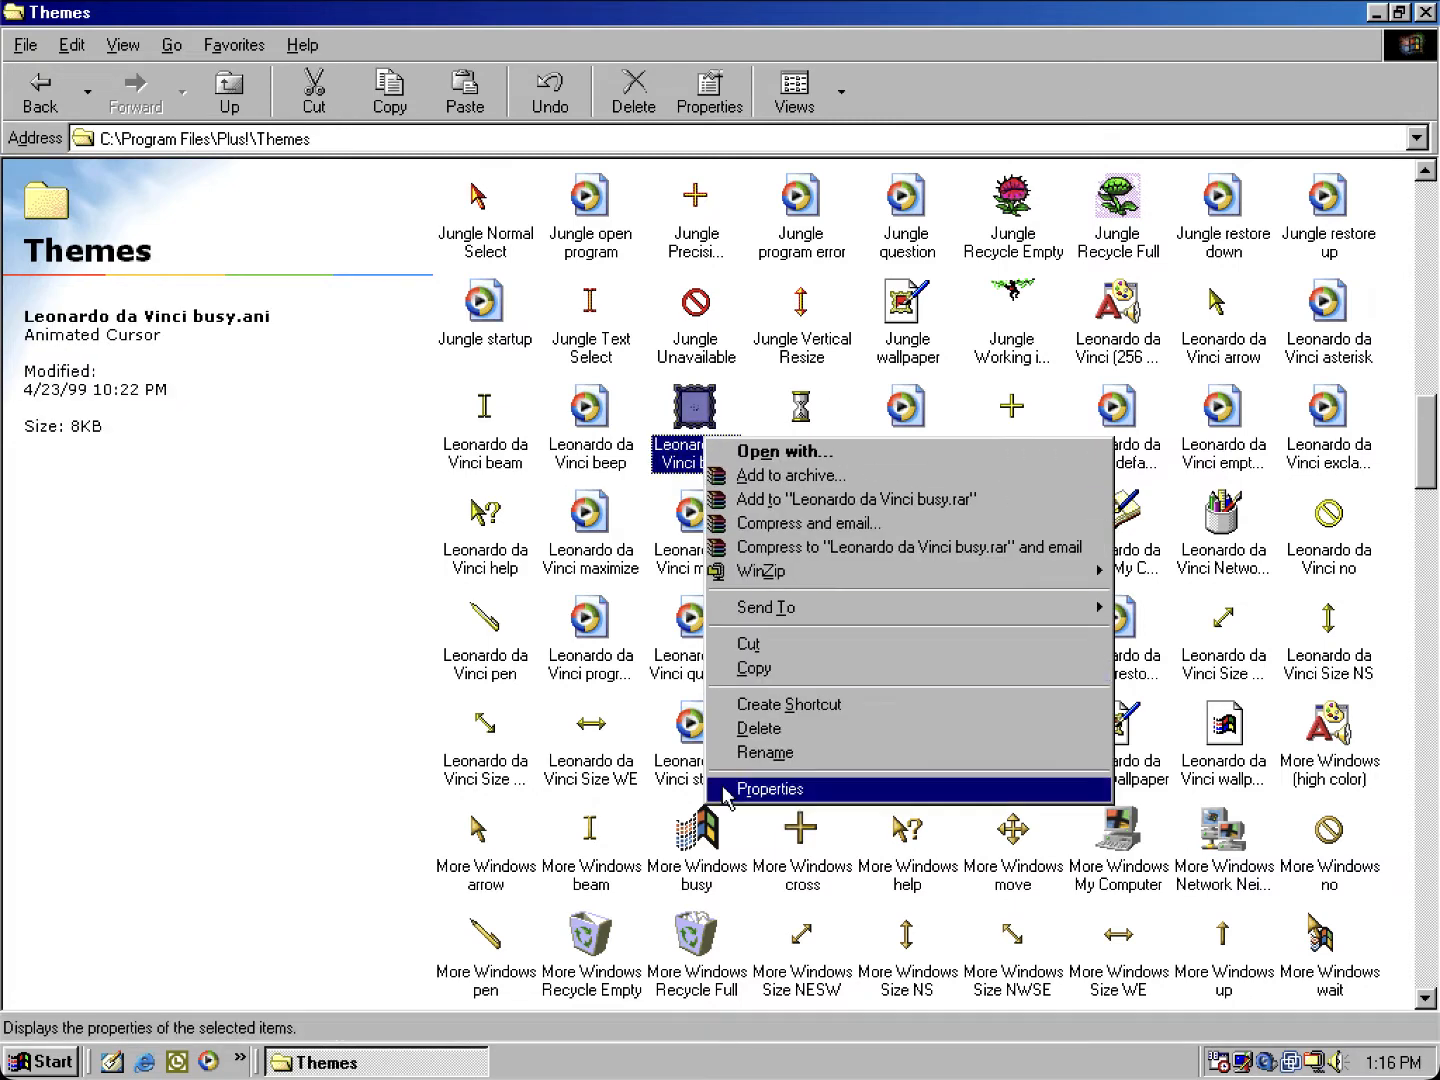
pyautogui.click(770, 789)
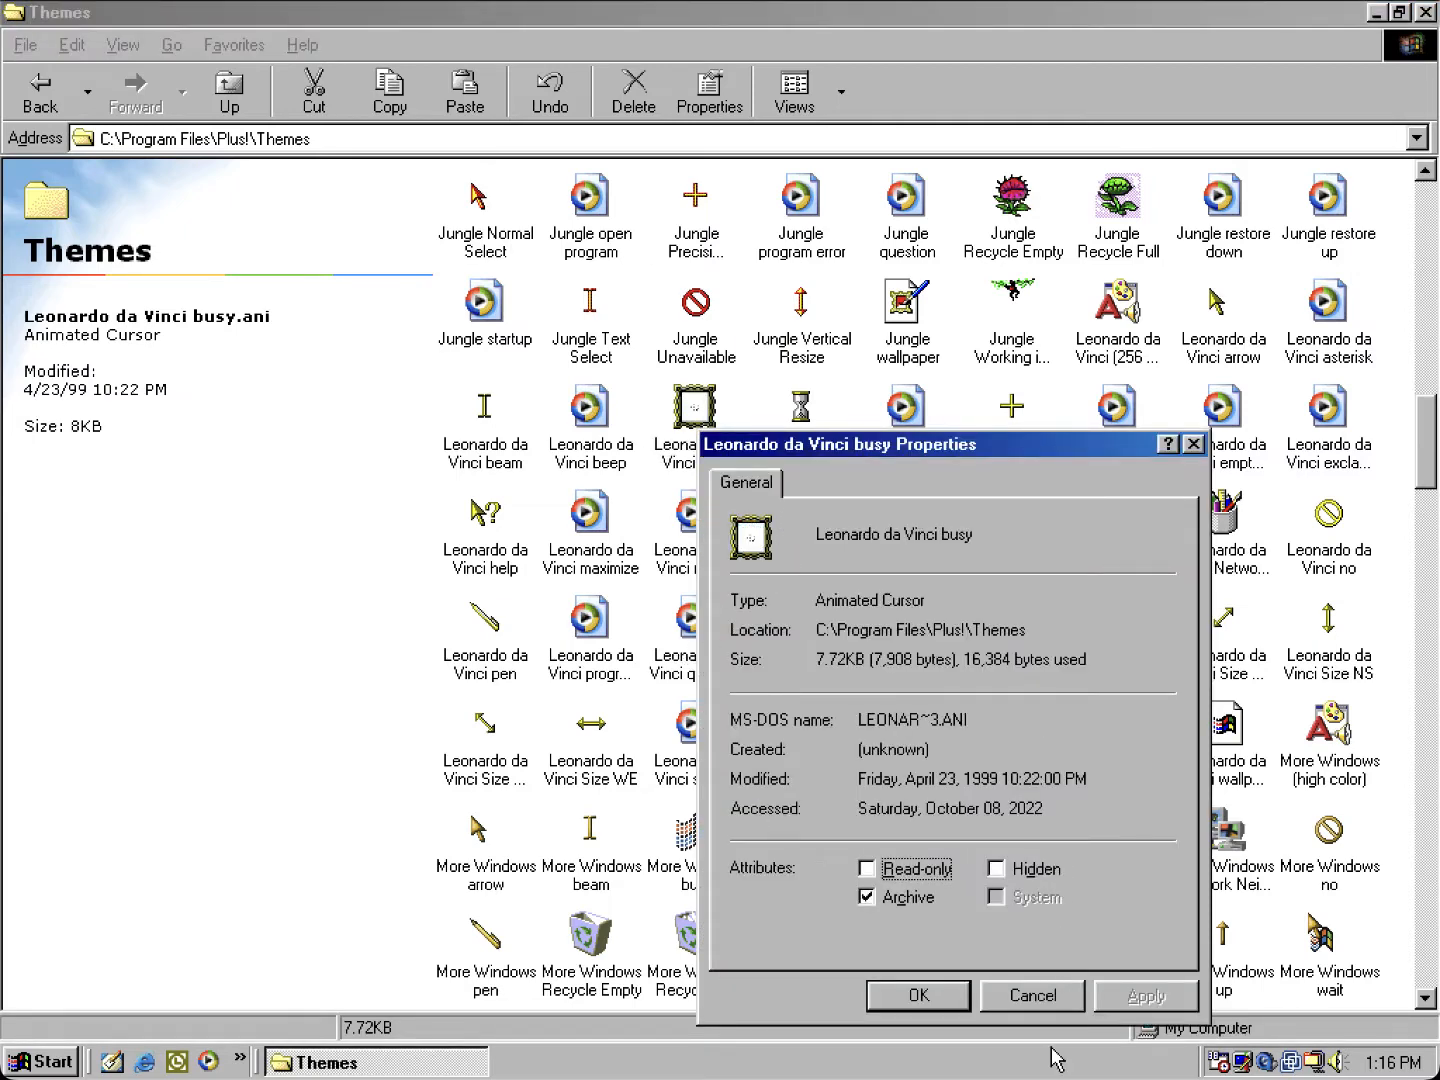
pyautogui.click(1031, 996)
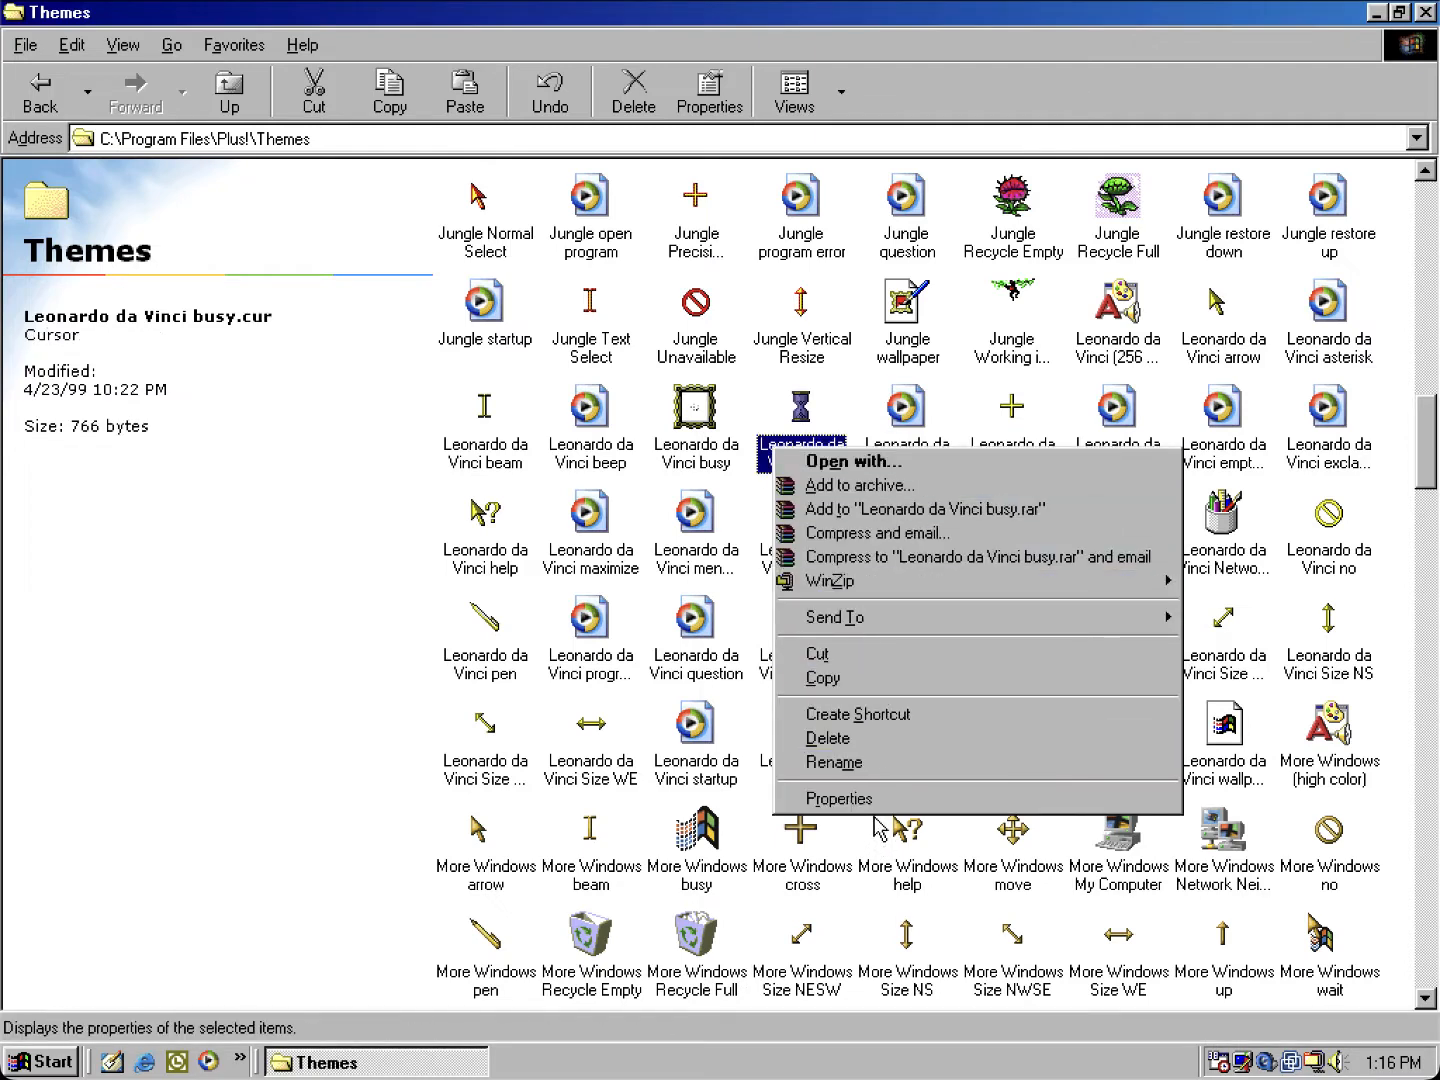
pyautogui.click(839, 798)
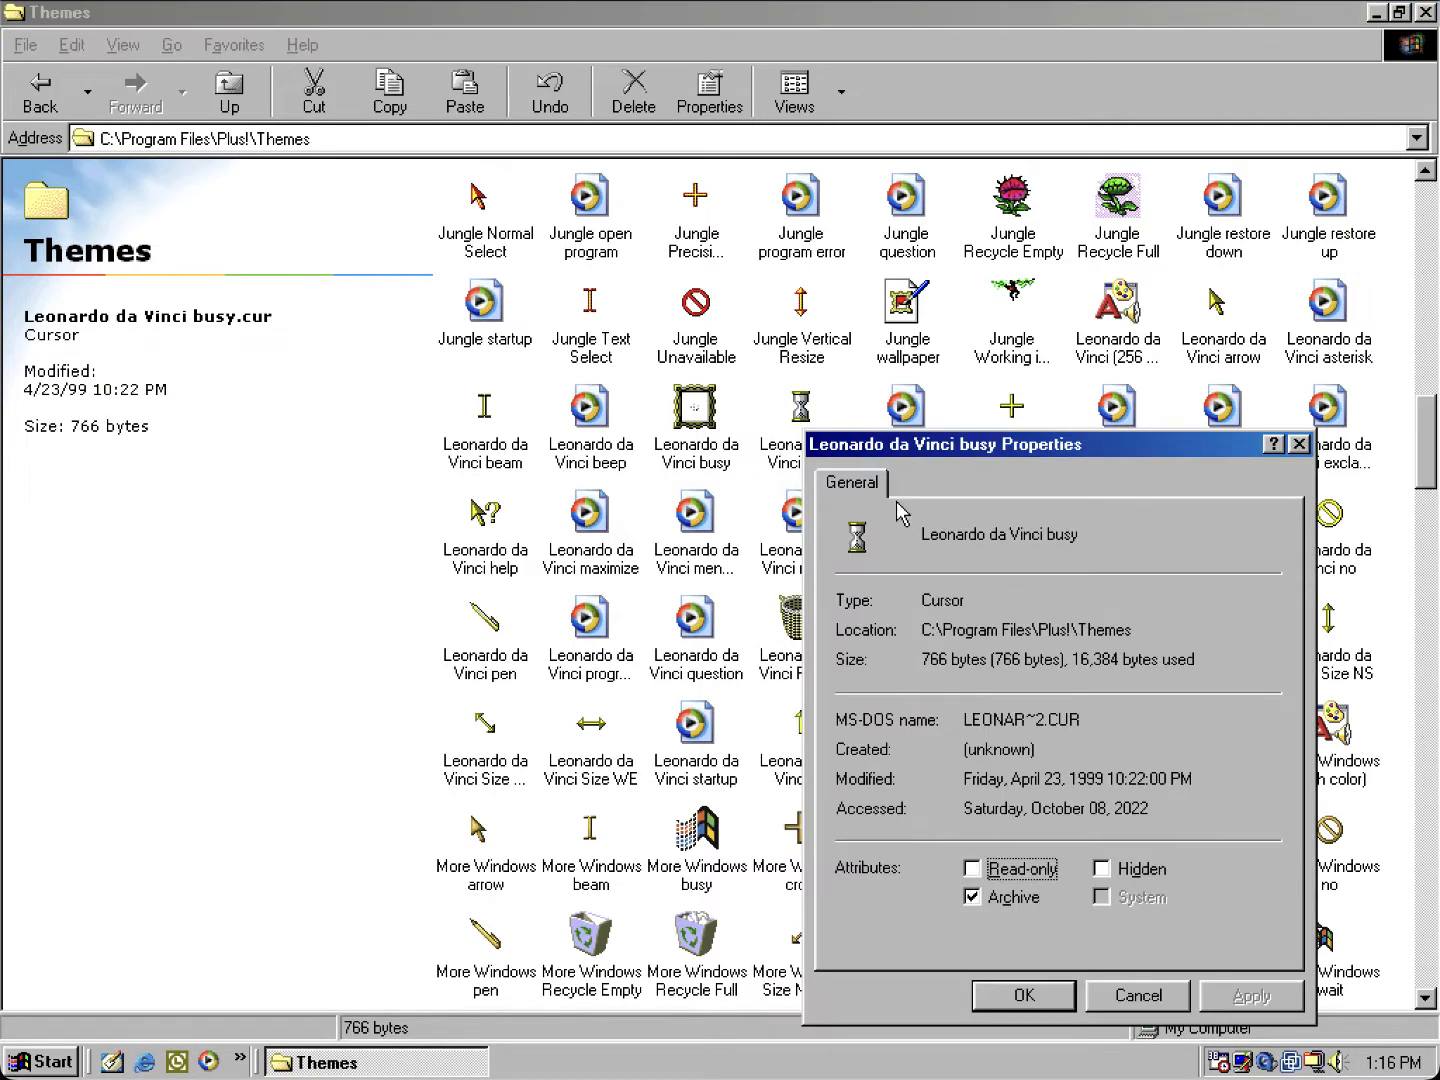
pyautogui.moveTo(1112, 946)
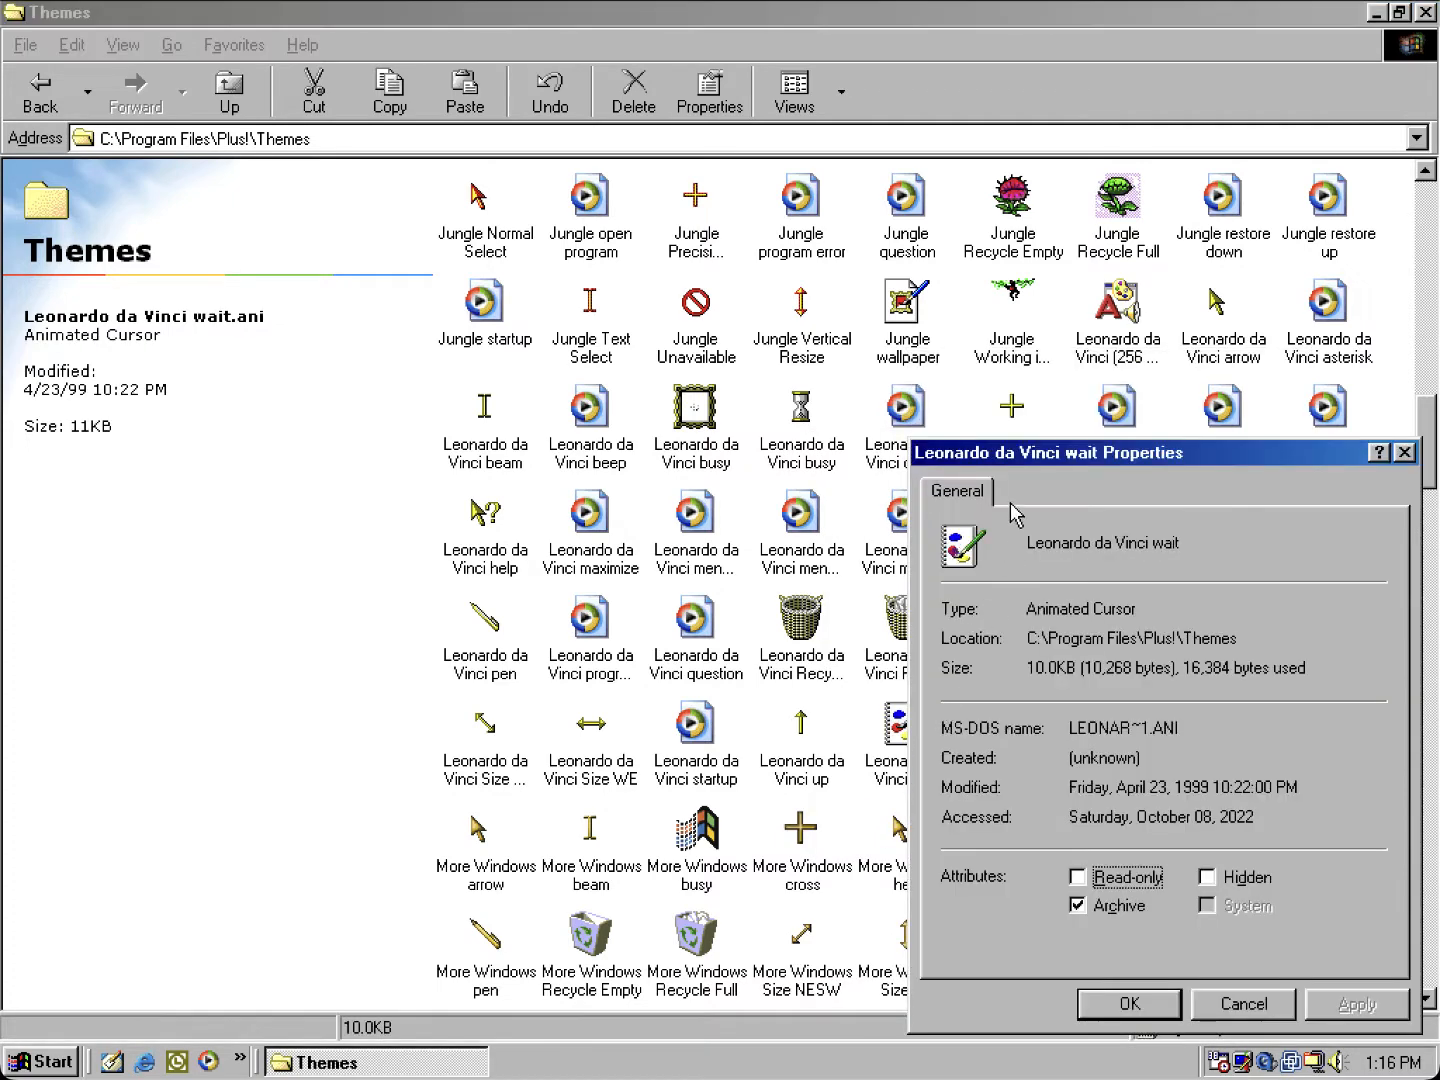
pyautogui.moveTo(1175, 969)
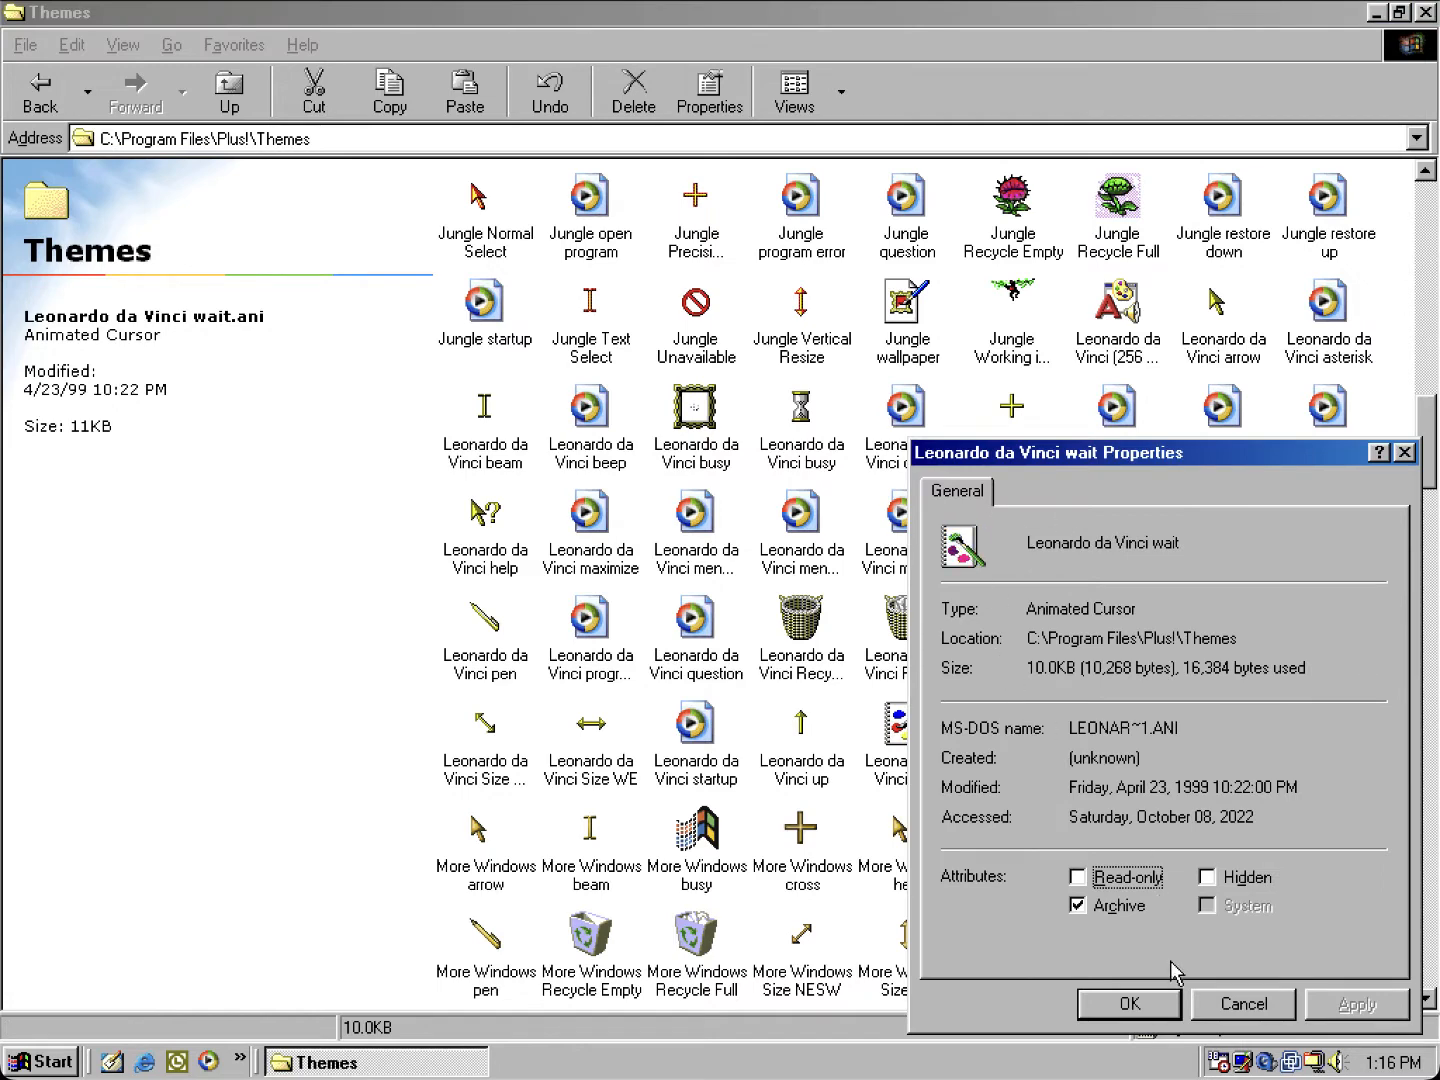
pyautogui.moveTo(1203, 1001)
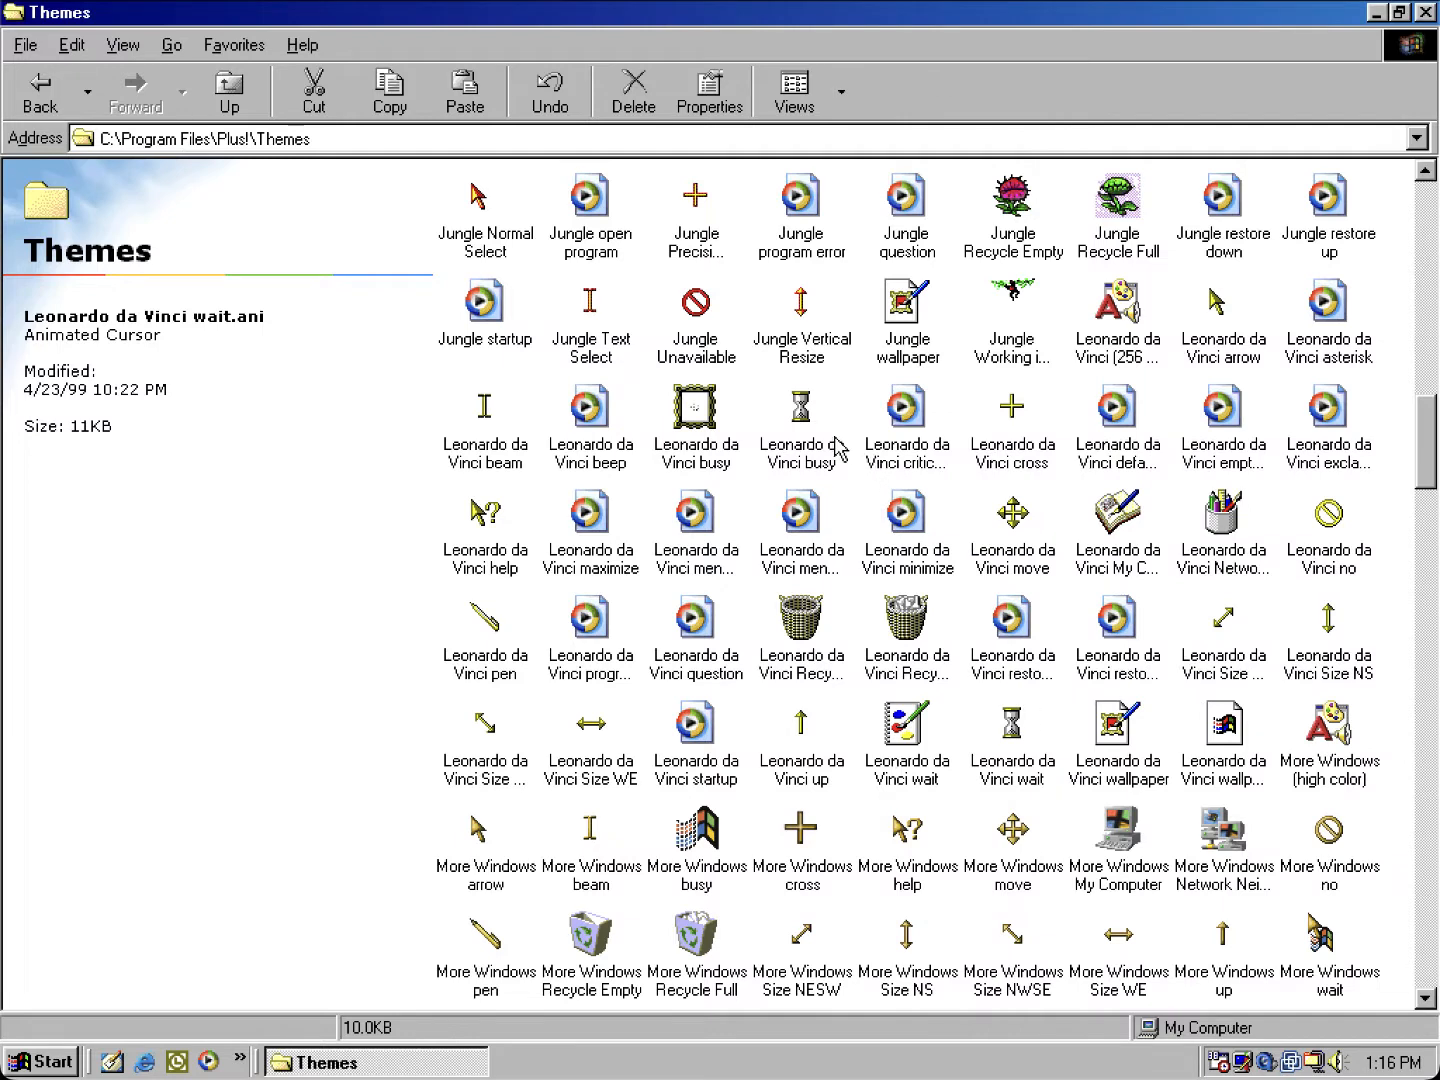
pyautogui.moveTo(975, 734)
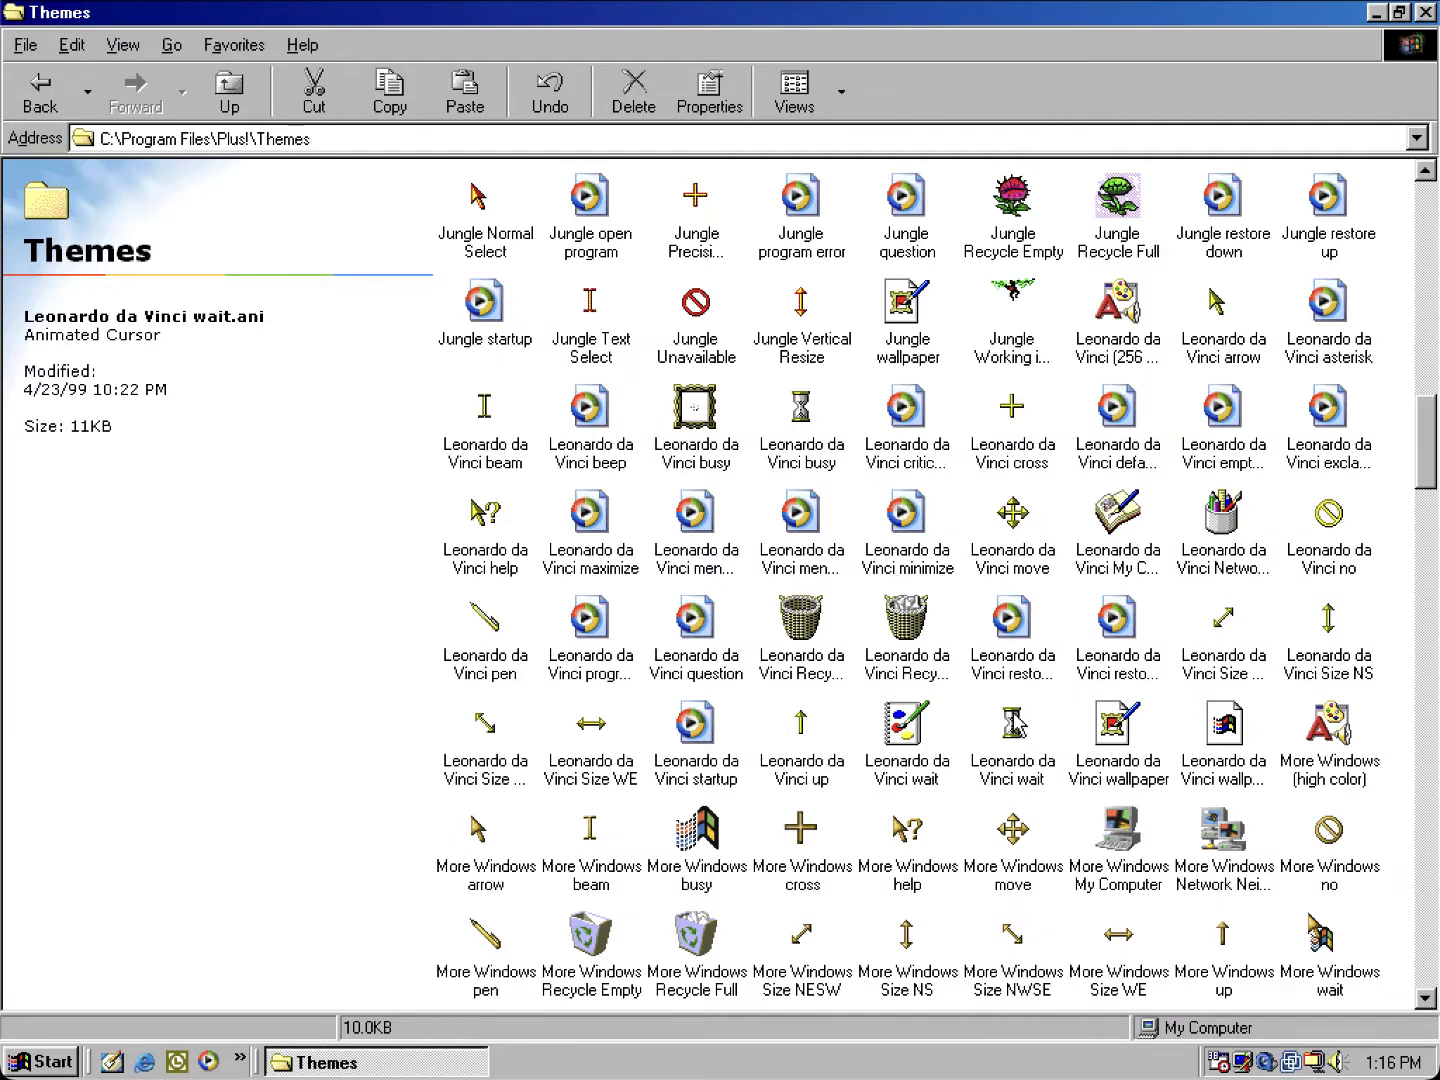
pyautogui.moveTo(989, 683)
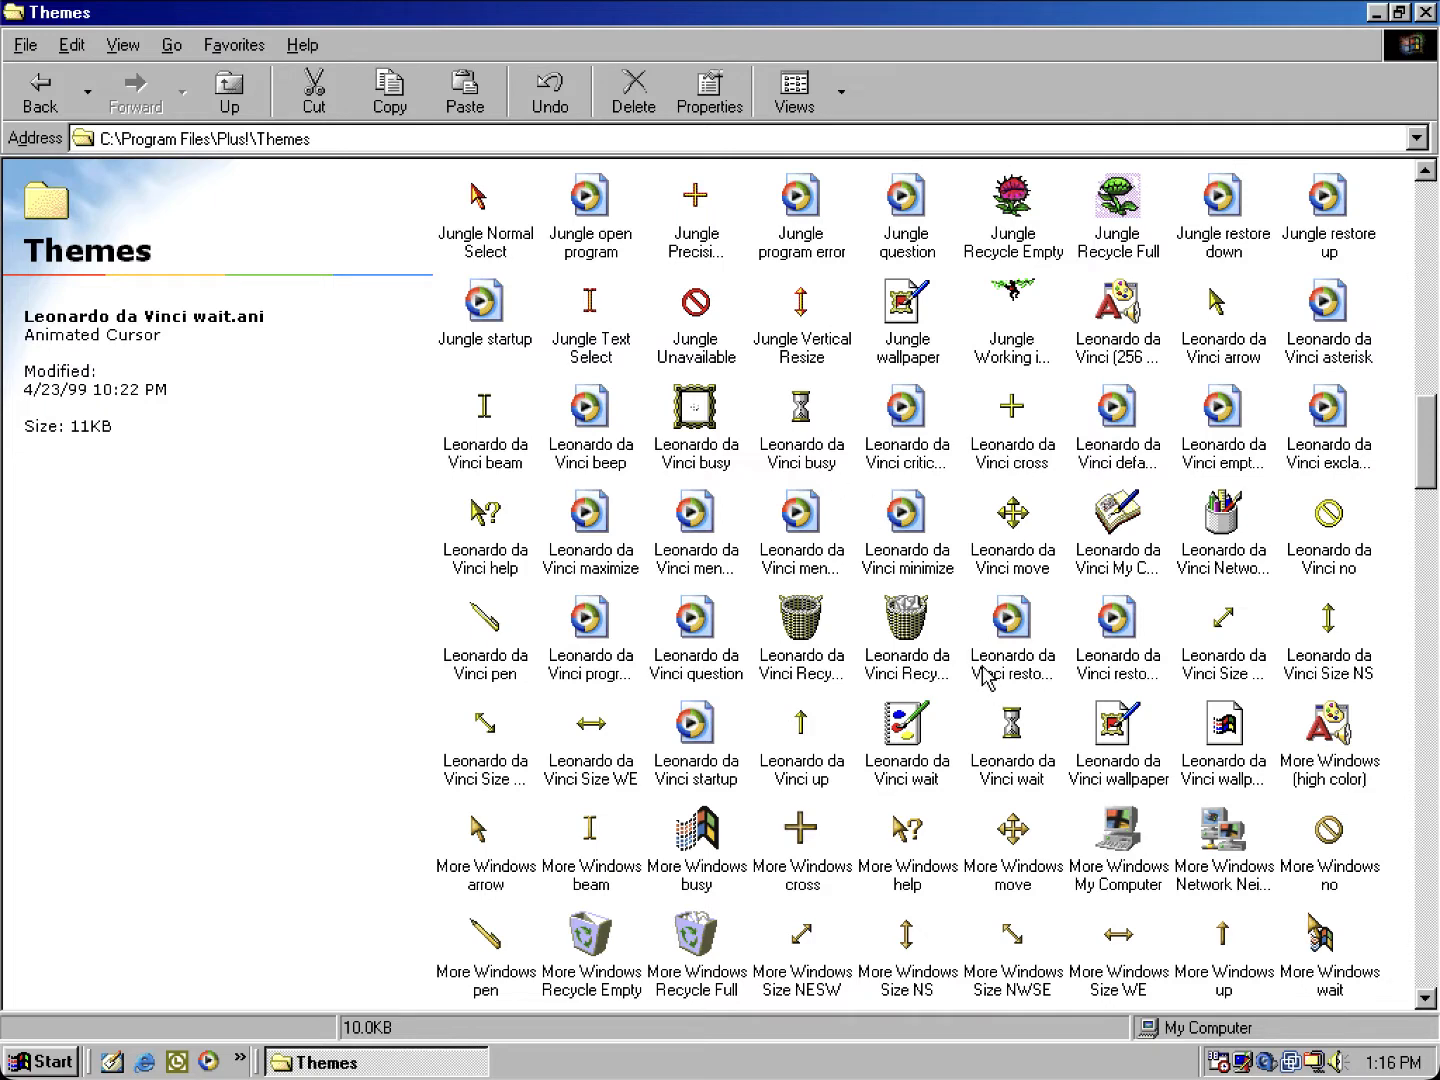
pyautogui.moveTo(1127, 678)
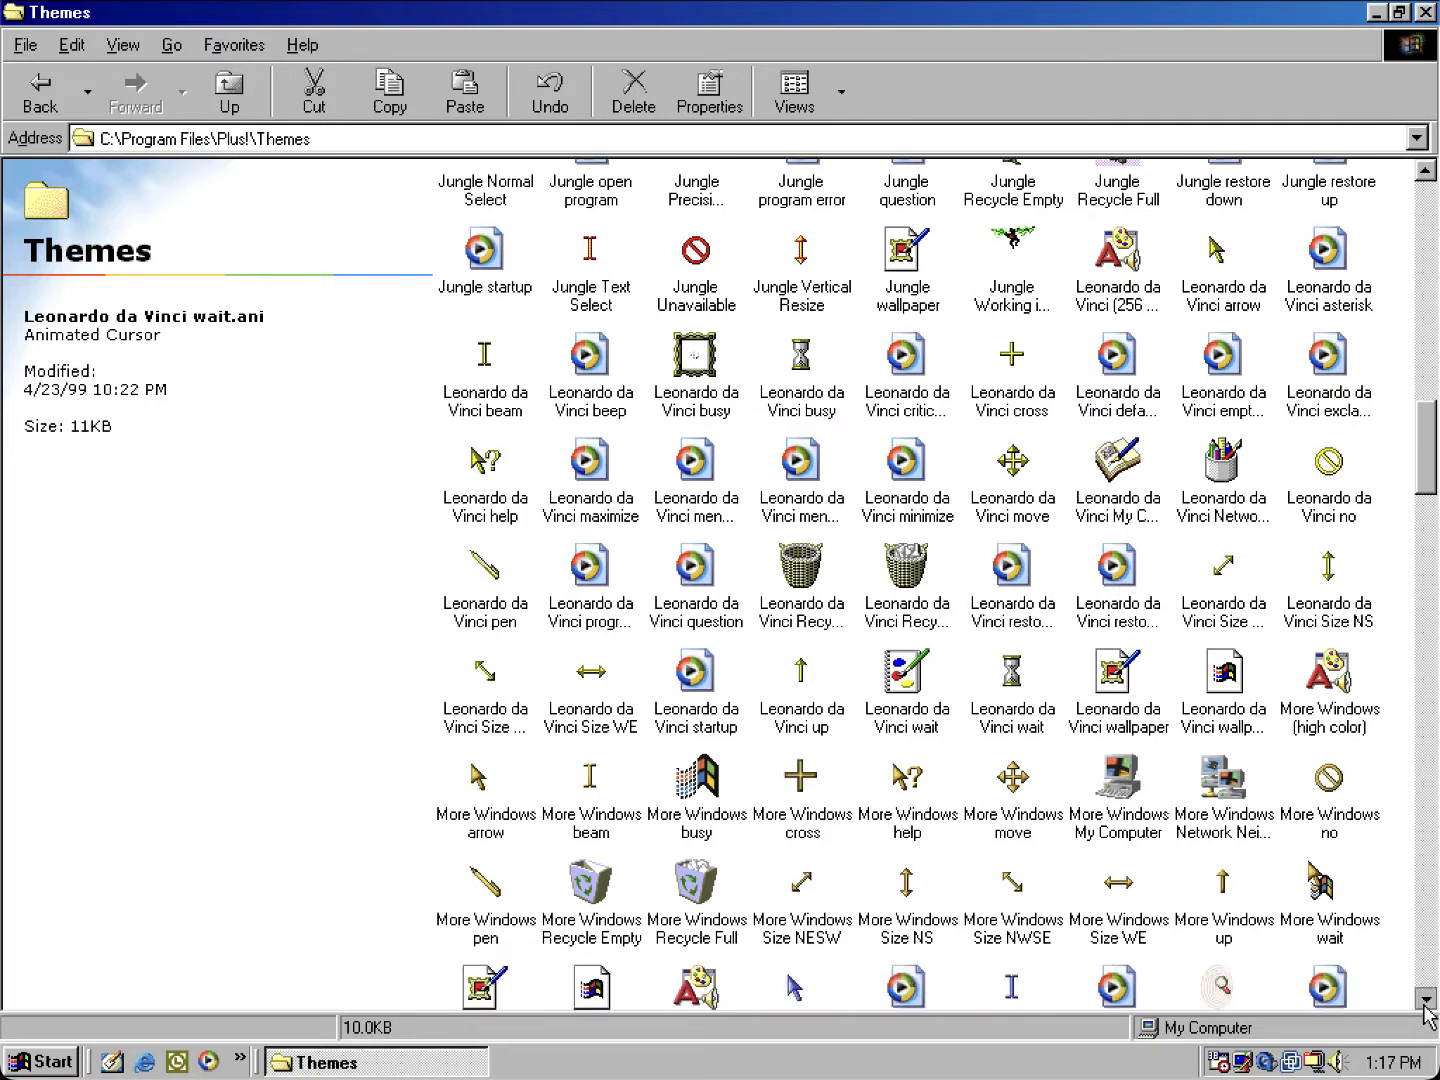
pyautogui.scroll(-3)
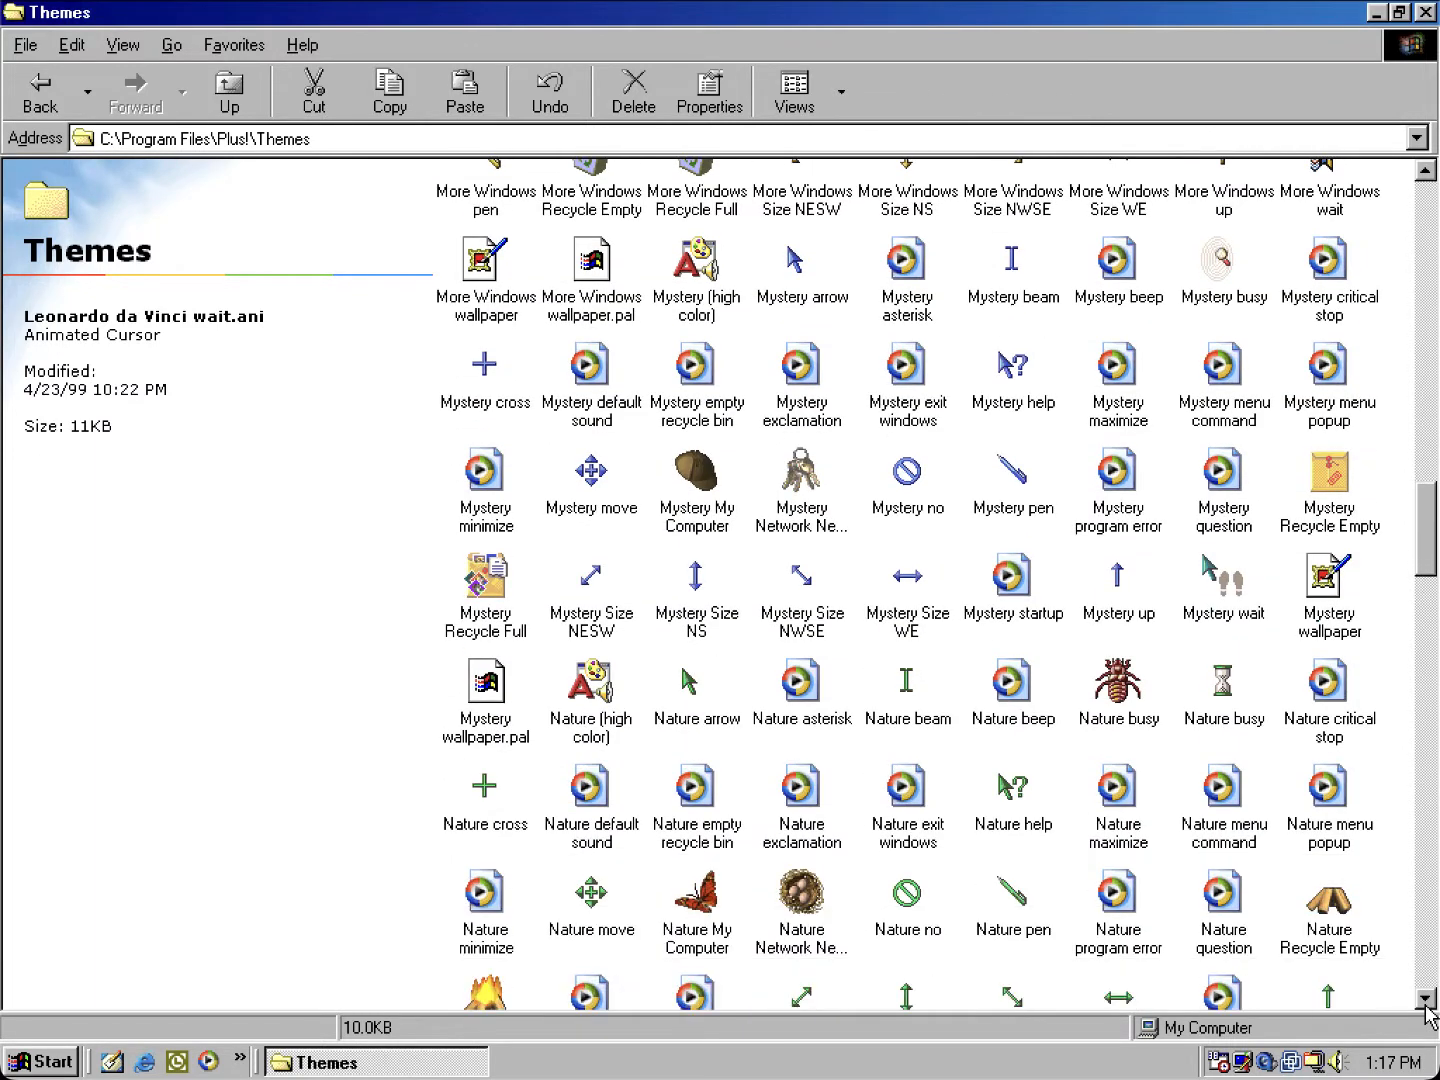
pyautogui.scroll(-3)
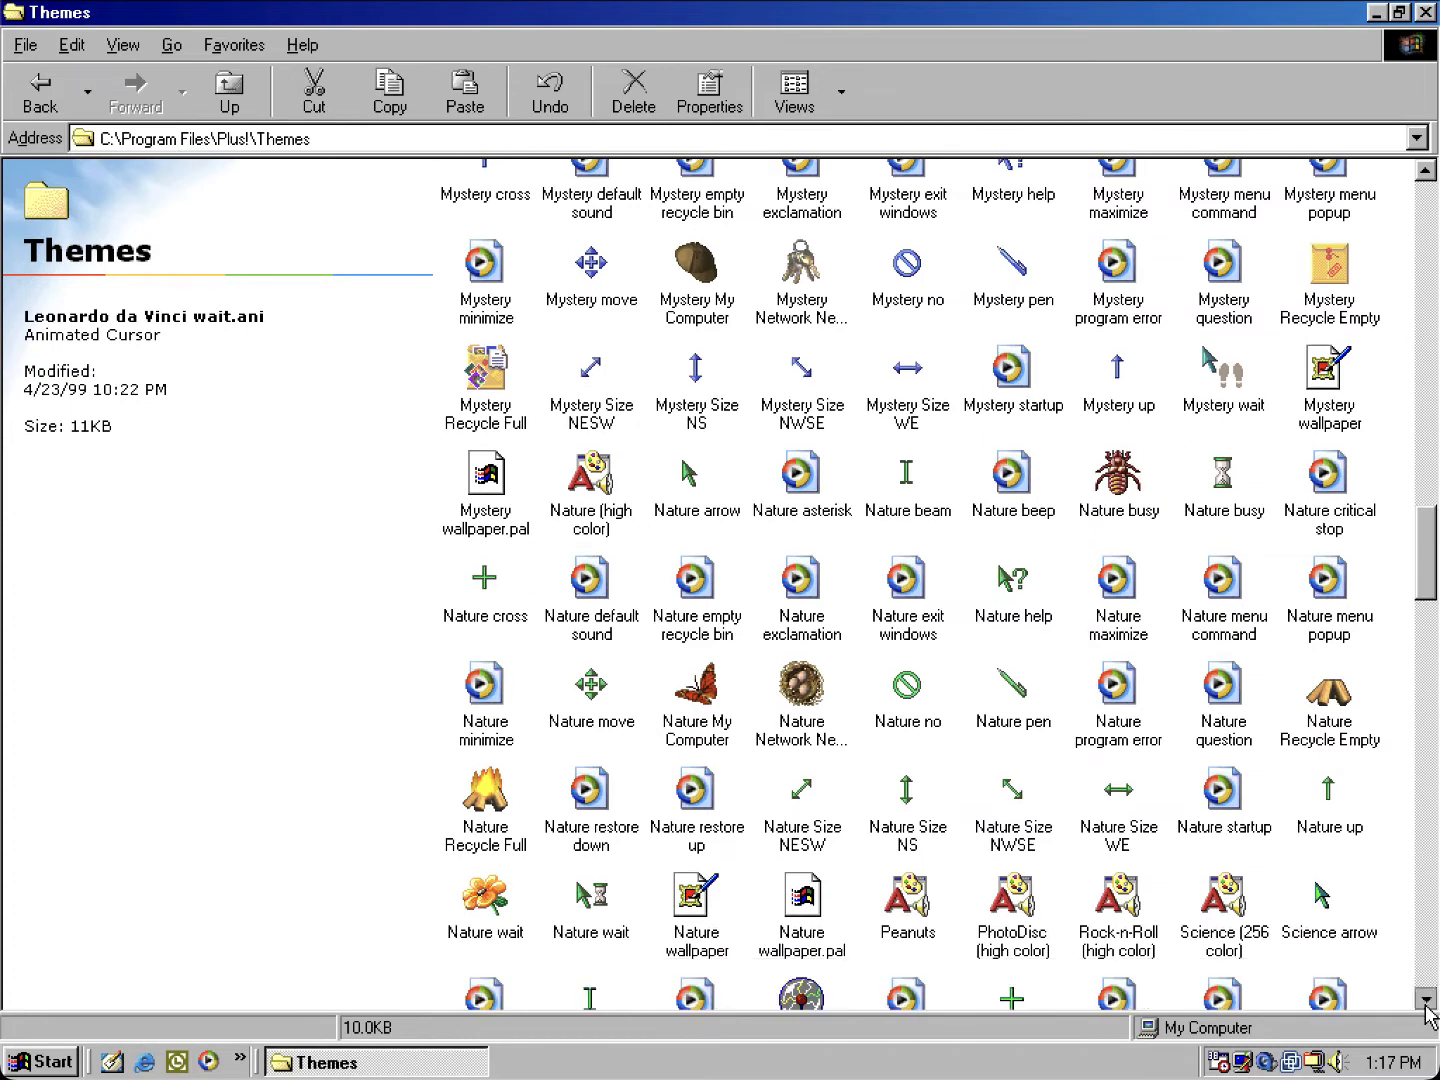
pyautogui.scroll(-3)
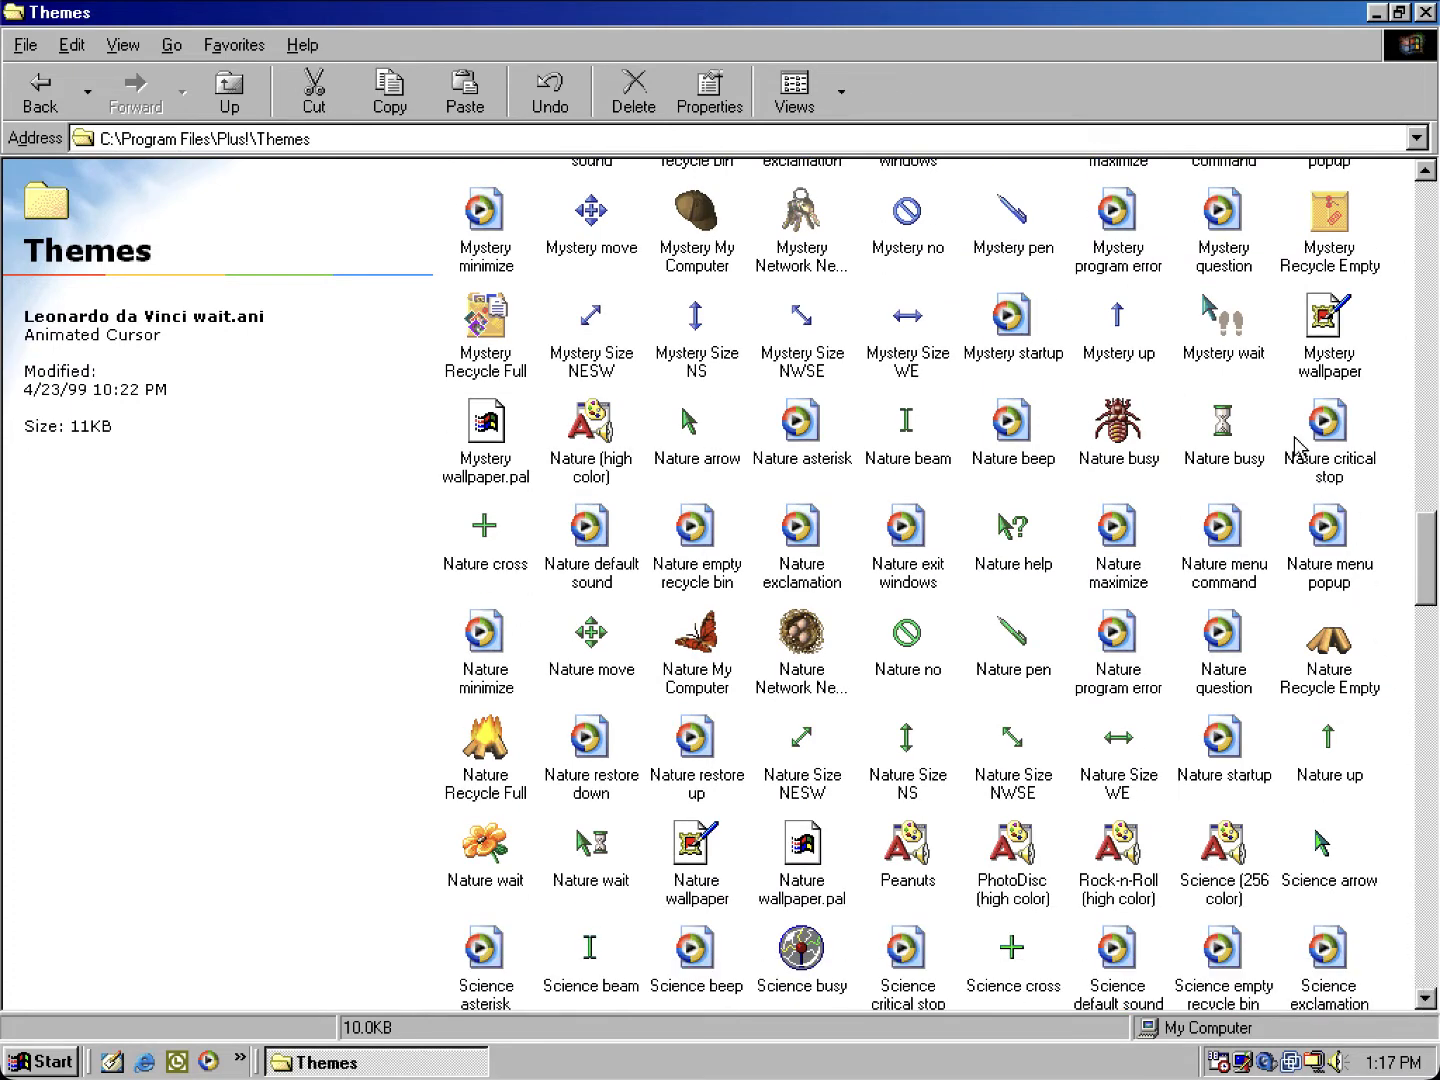
pyautogui.click(1117, 423)
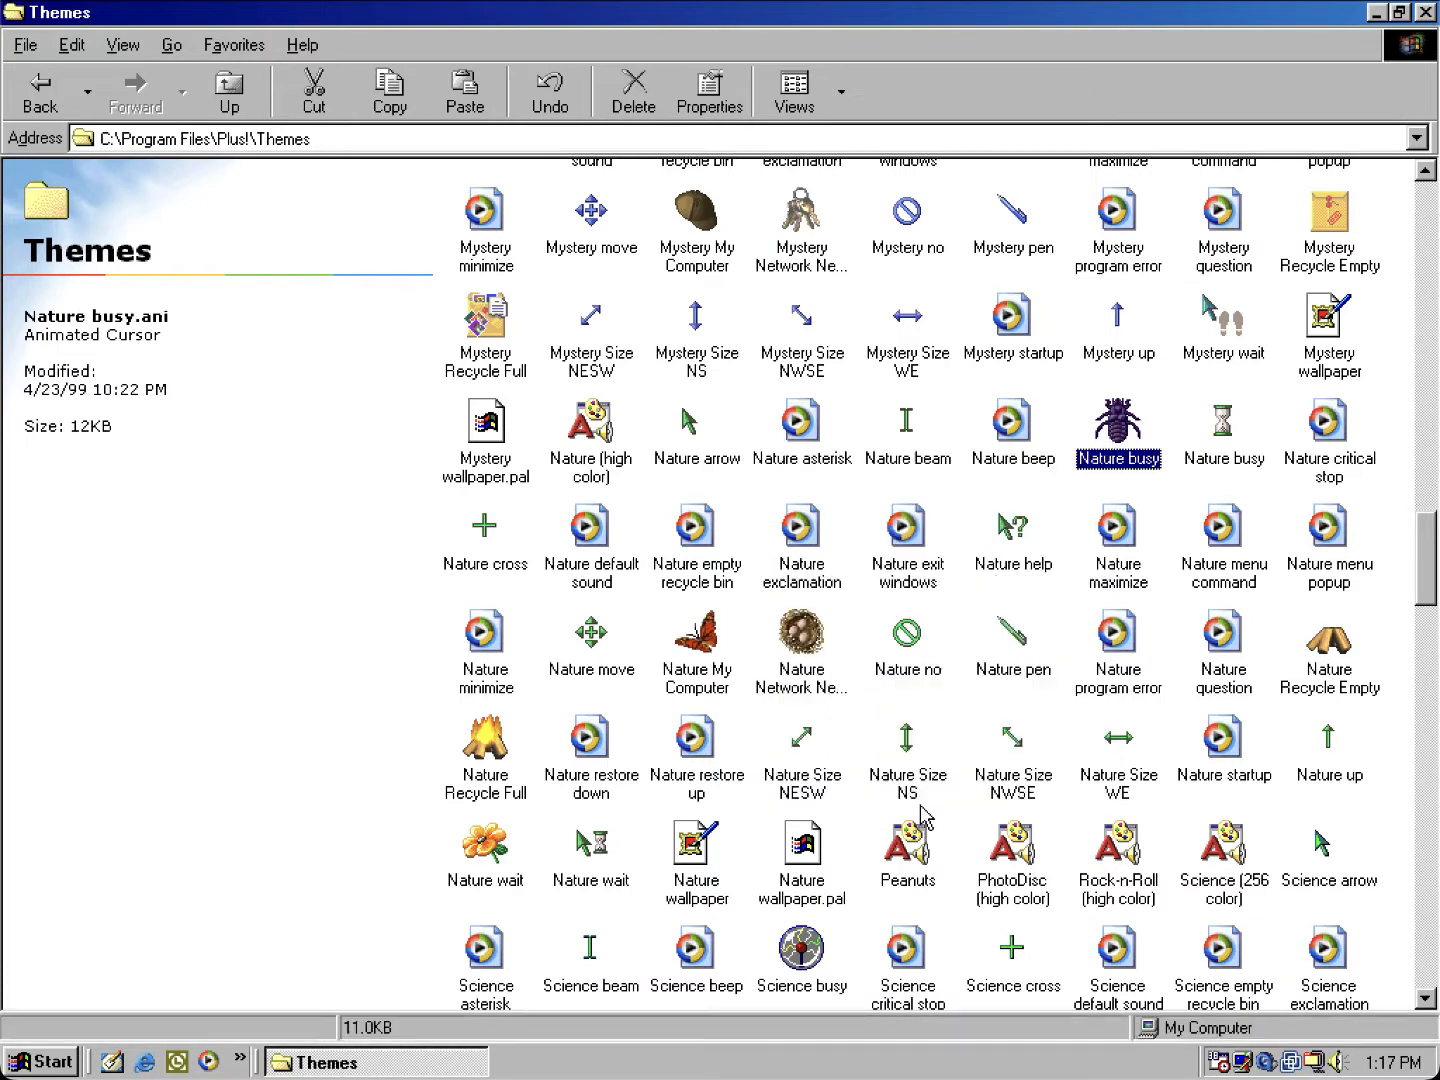
pyautogui.rightClick(1117, 427)
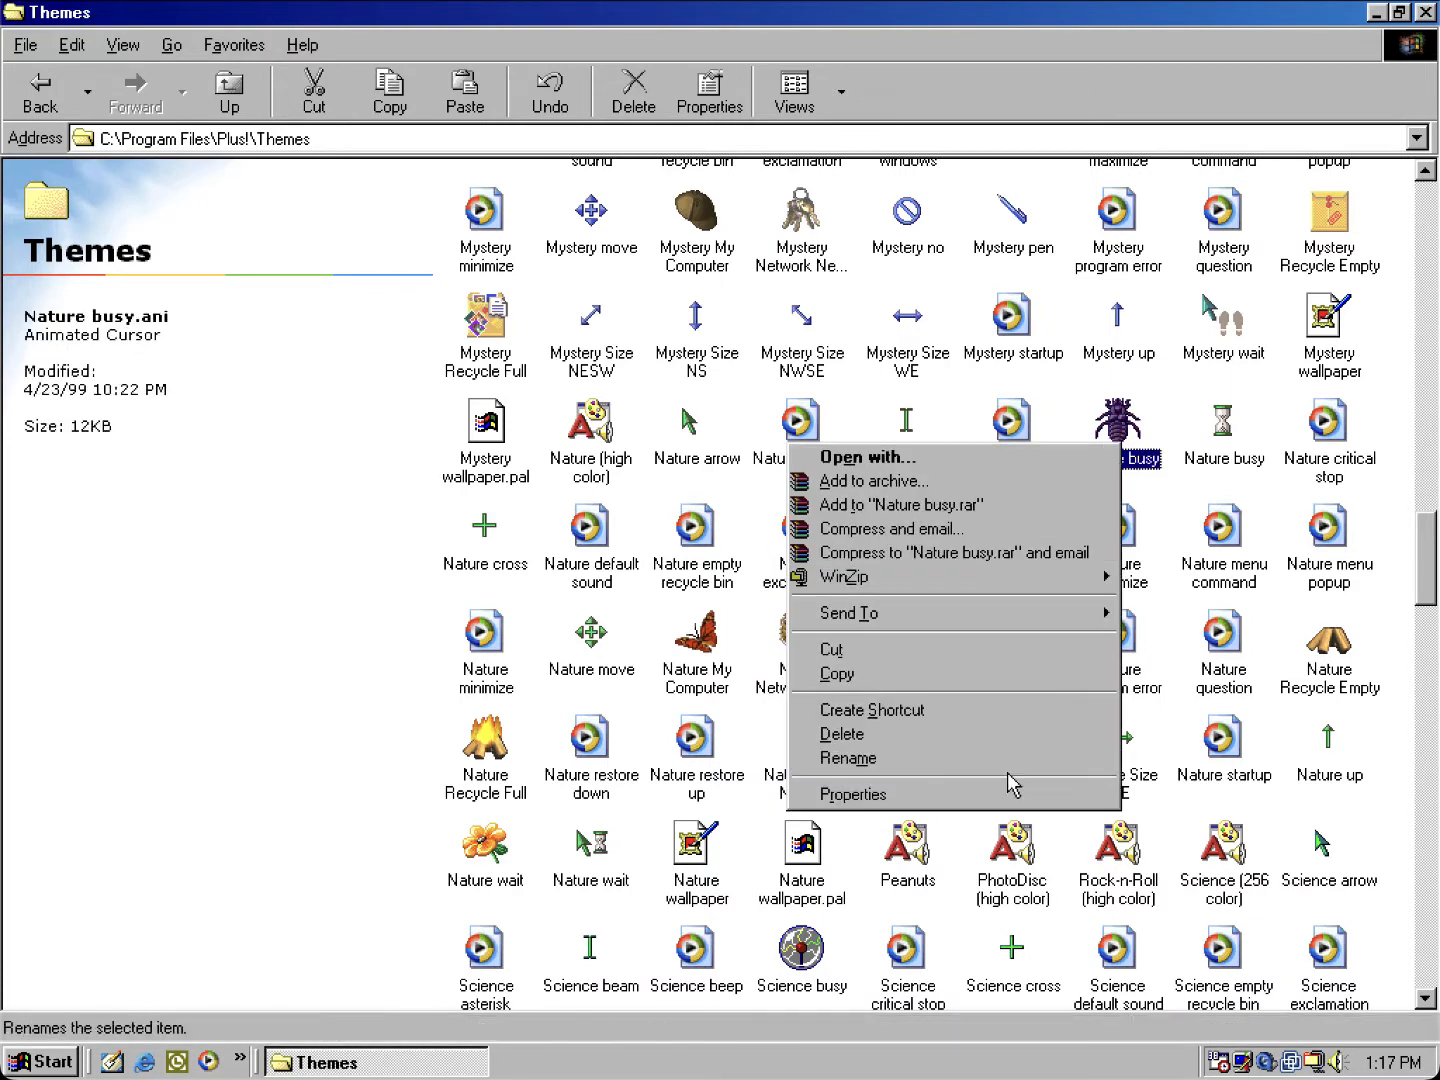
pyautogui.click(853, 794)
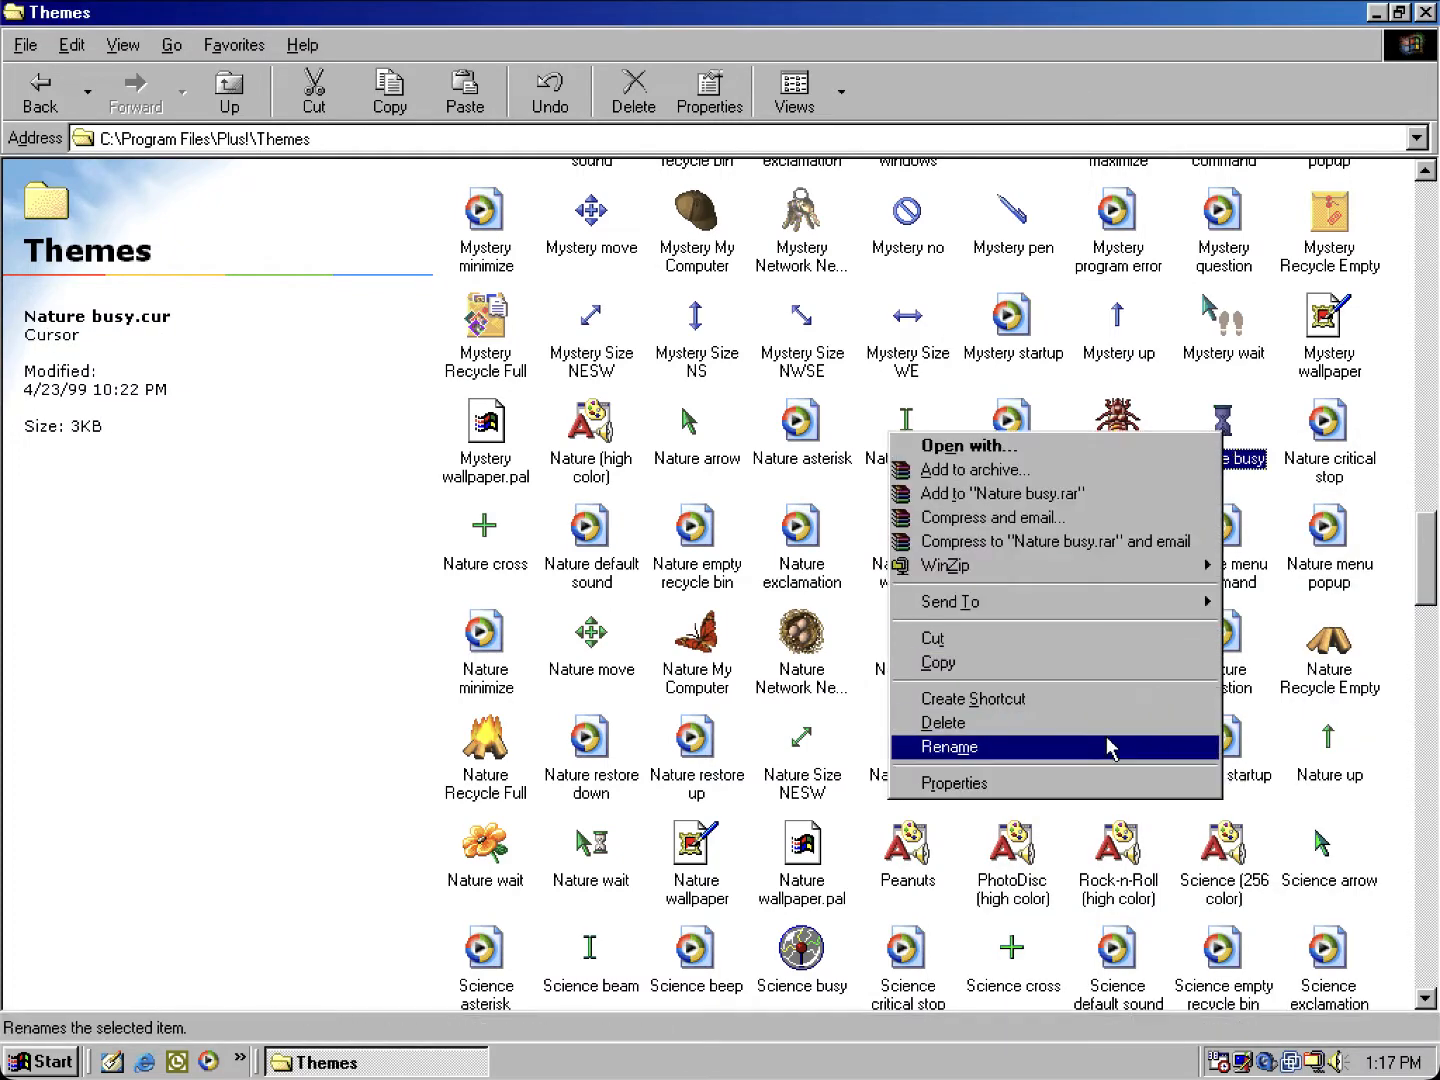
pyautogui.click(954, 783)
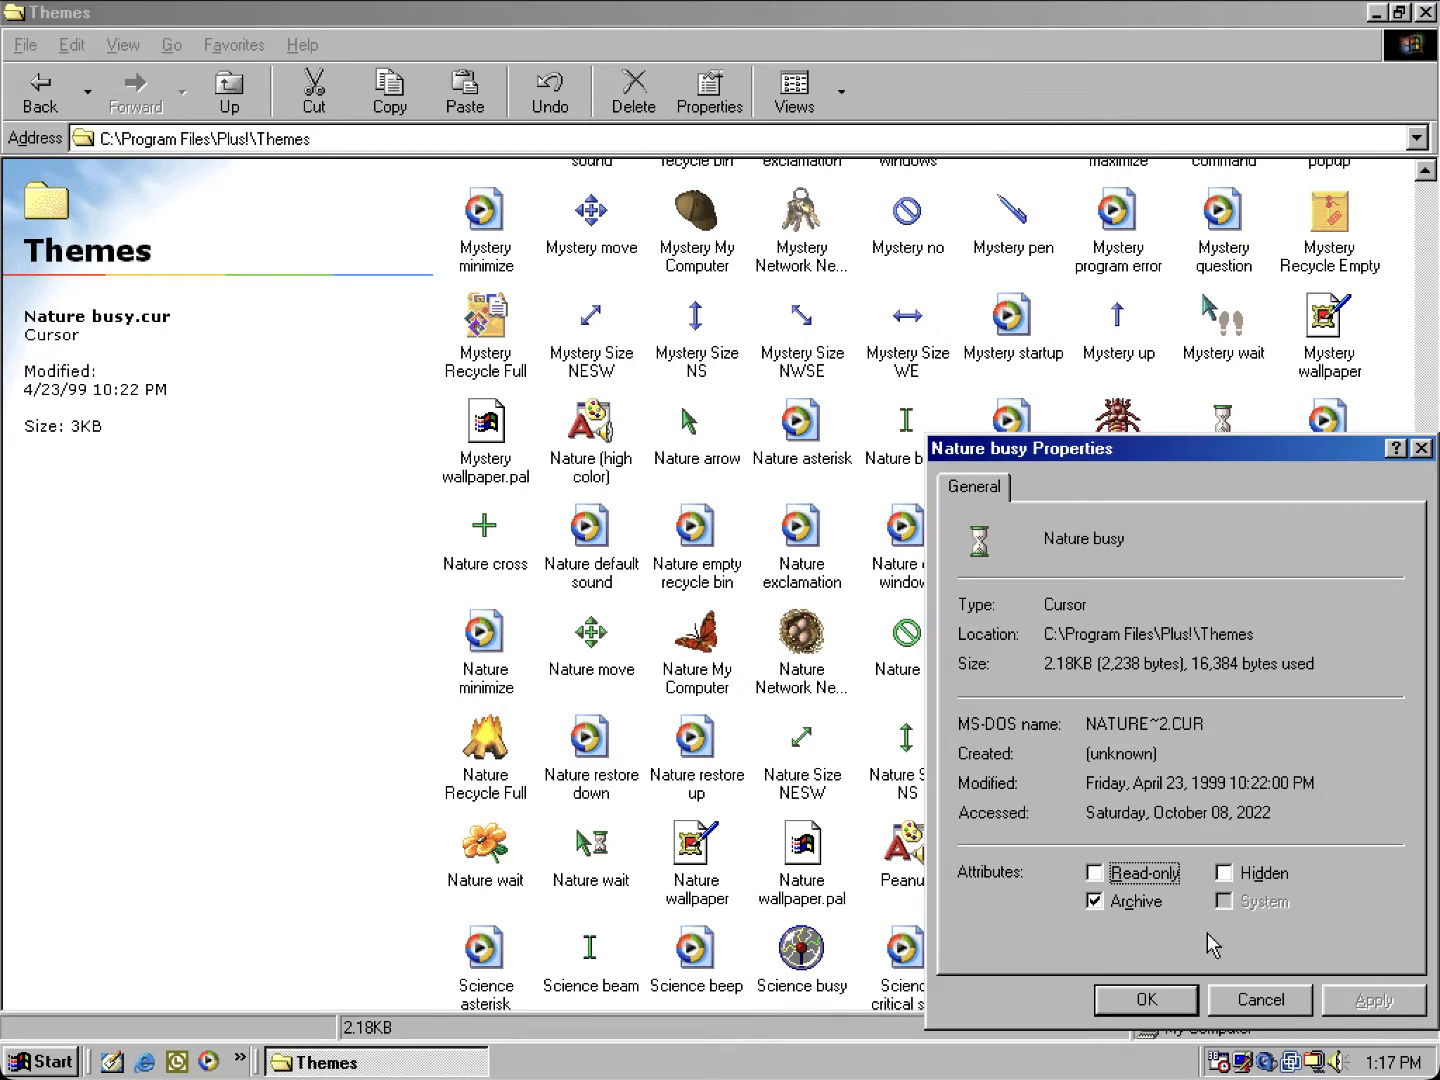
pyautogui.moveTo(1216, 996)
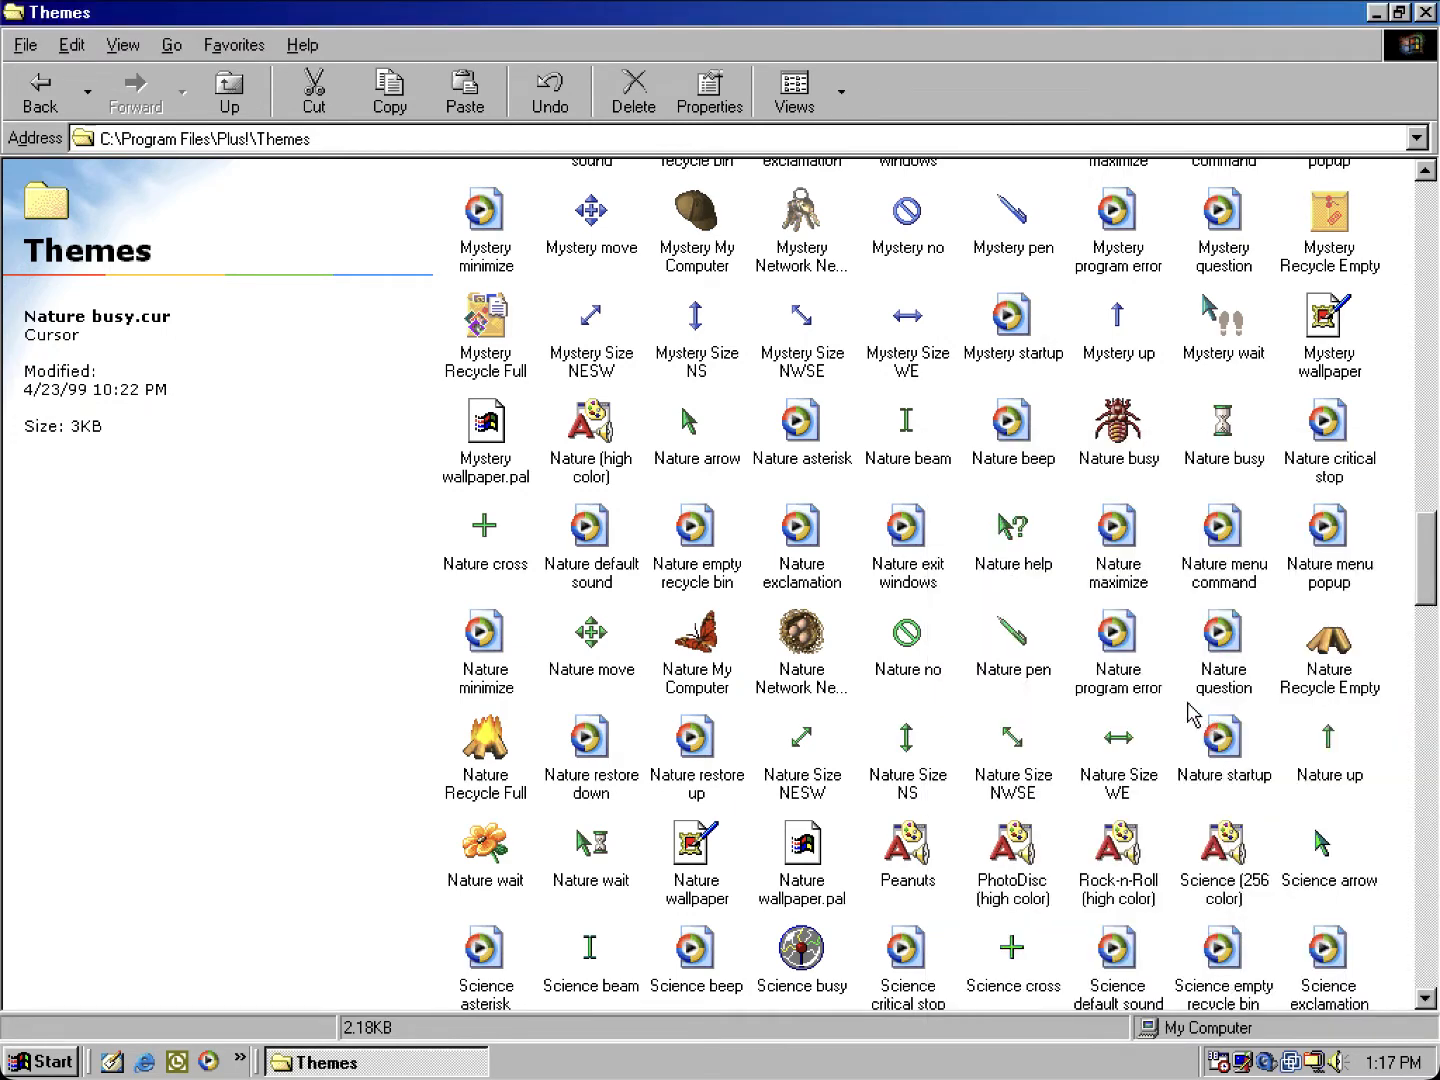
pyautogui.moveTo(591, 738)
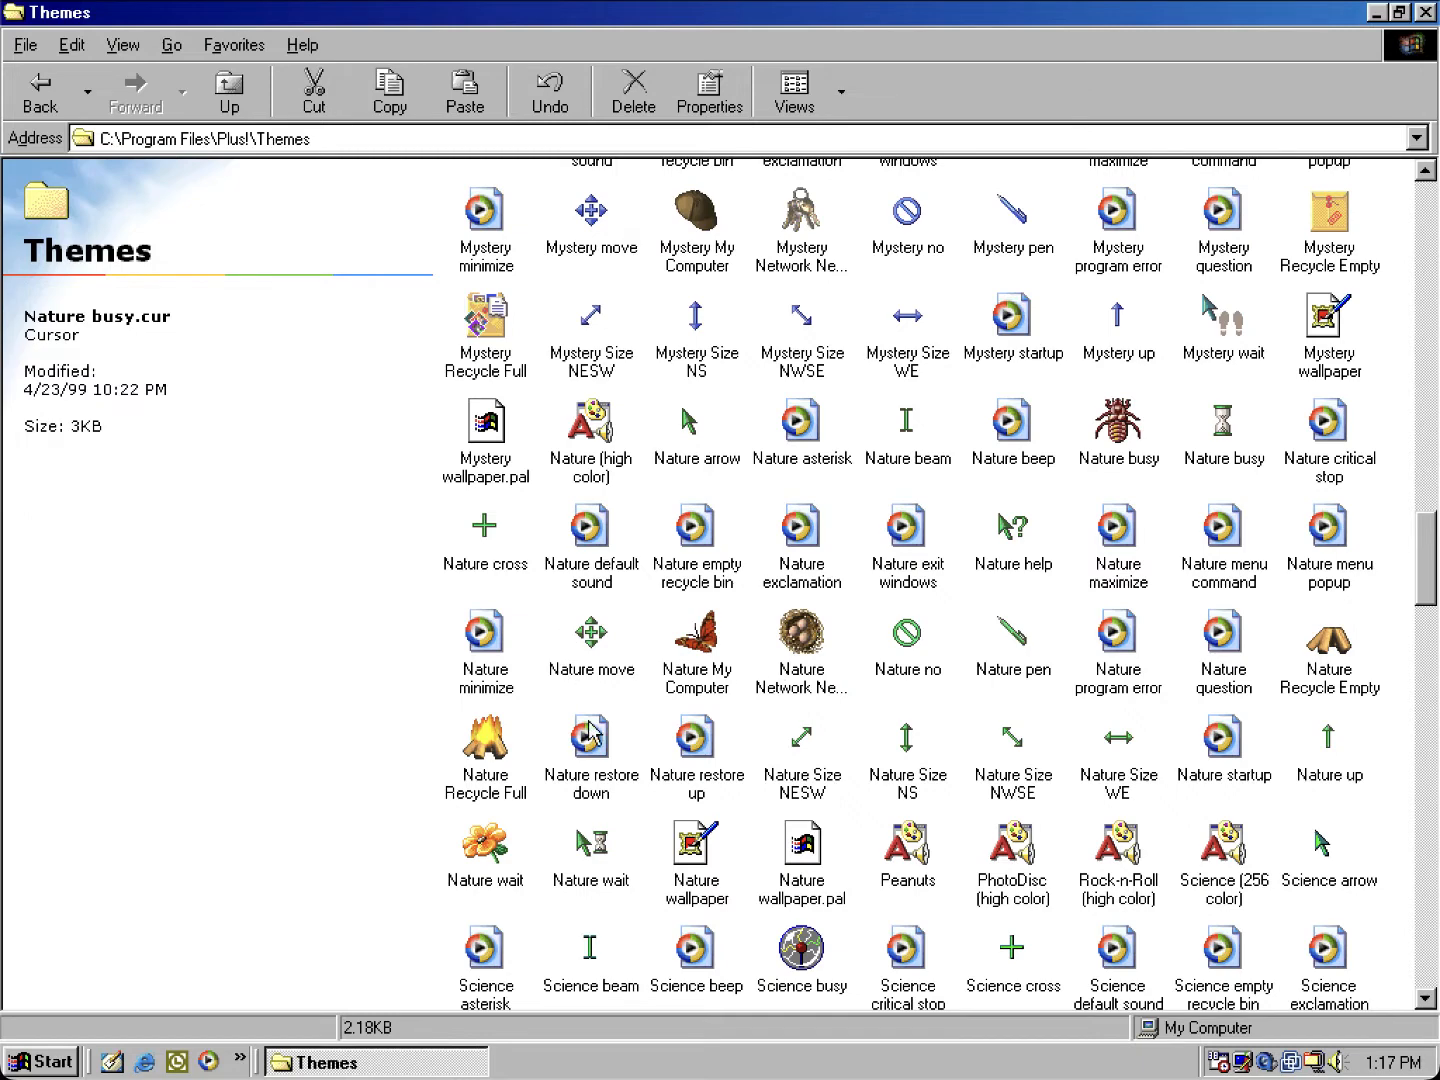
pyautogui.moveTo(515, 849)
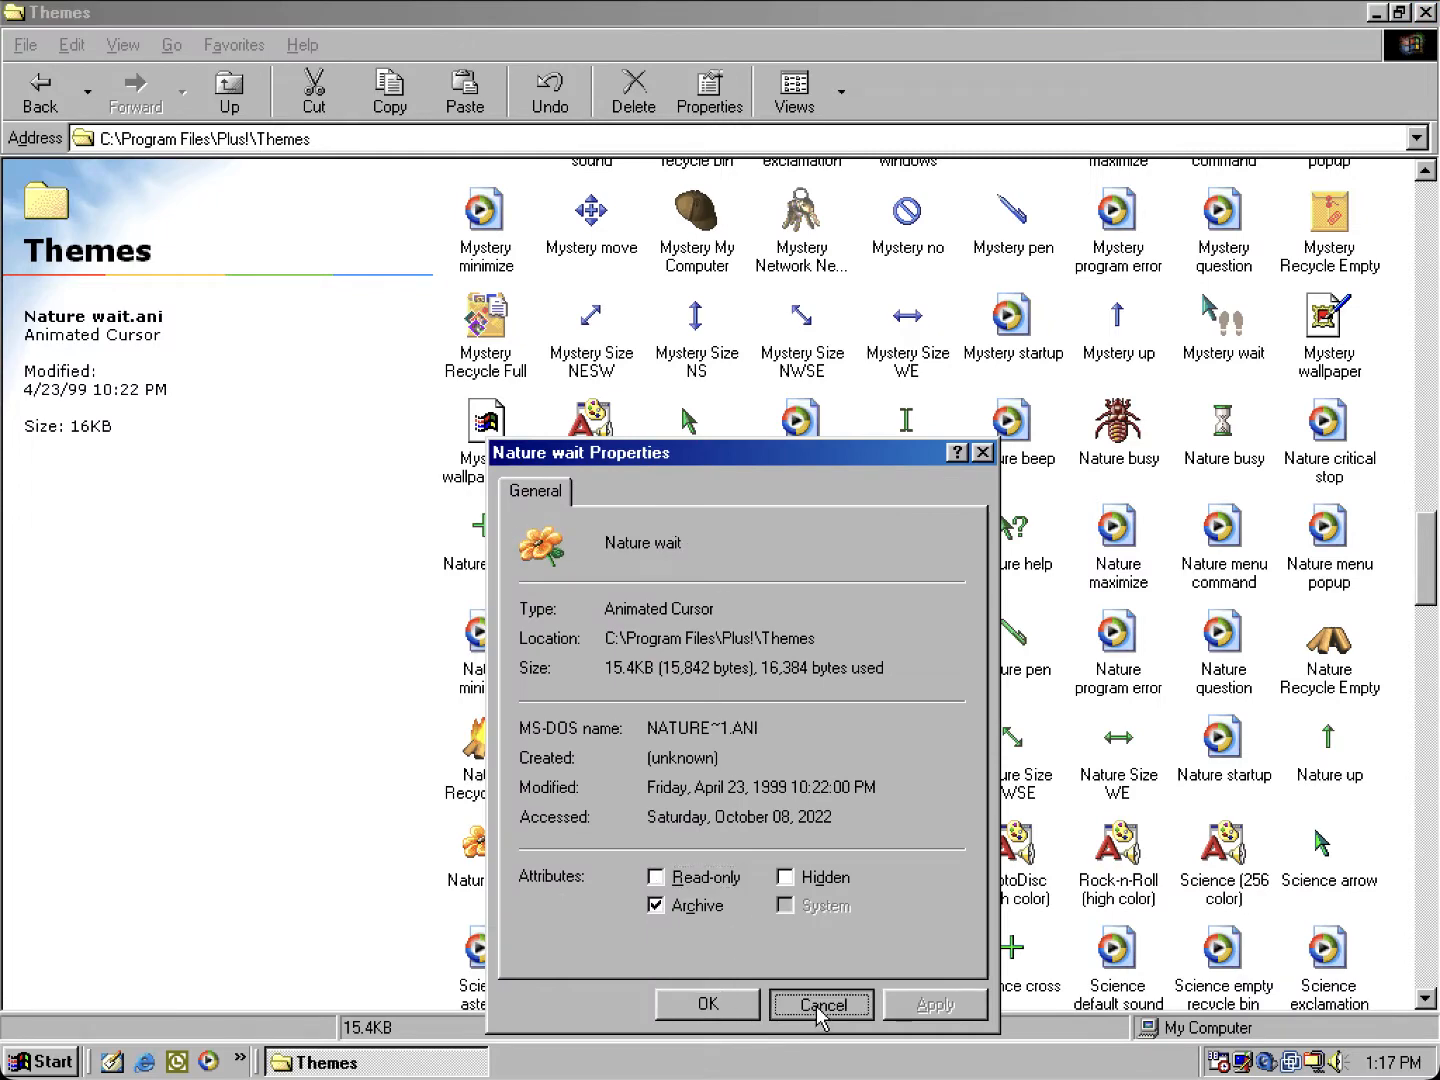
pyautogui.rightClick(590, 880)
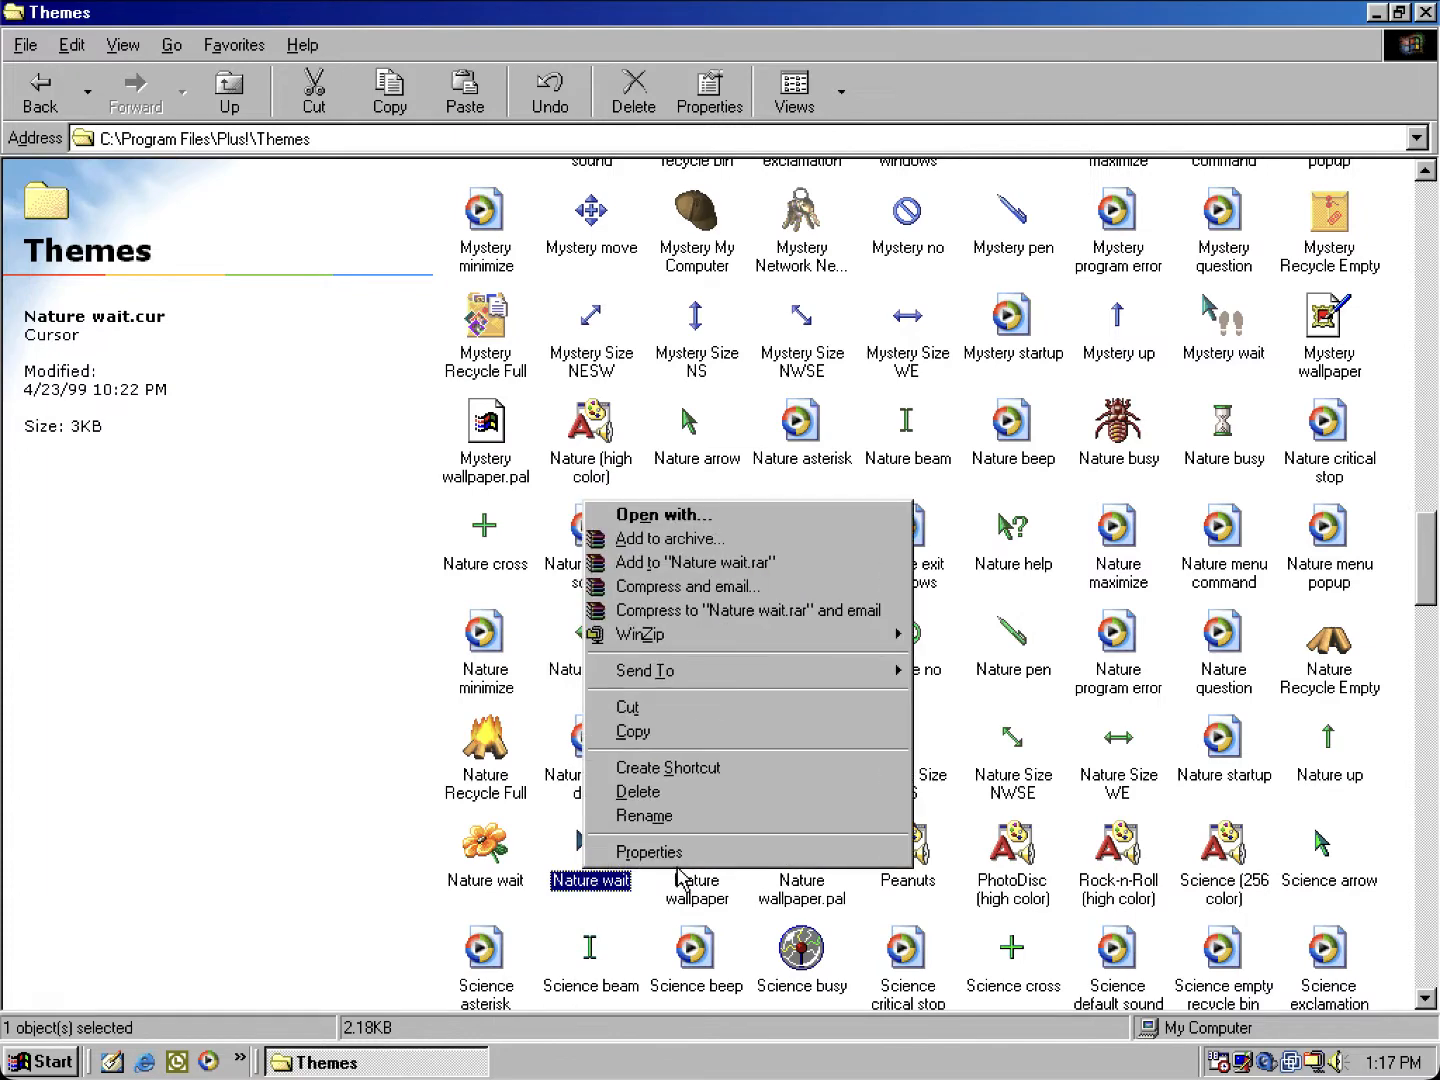
pyautogui.click(649, 852)
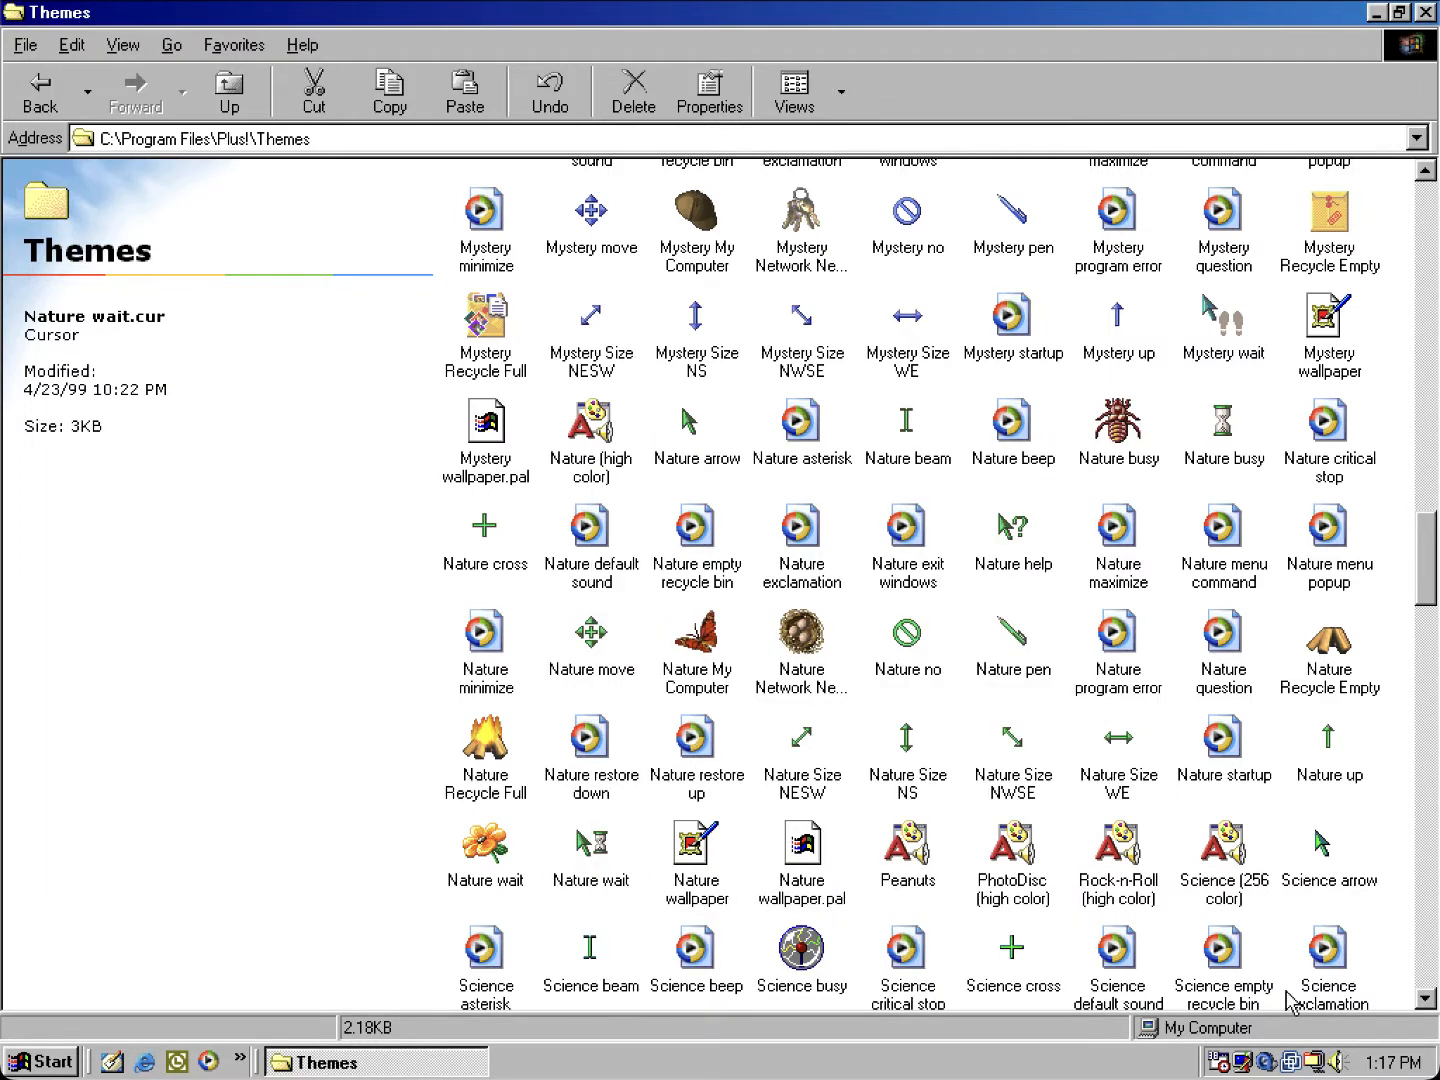
pyautogui.moveTo(1401, 994)
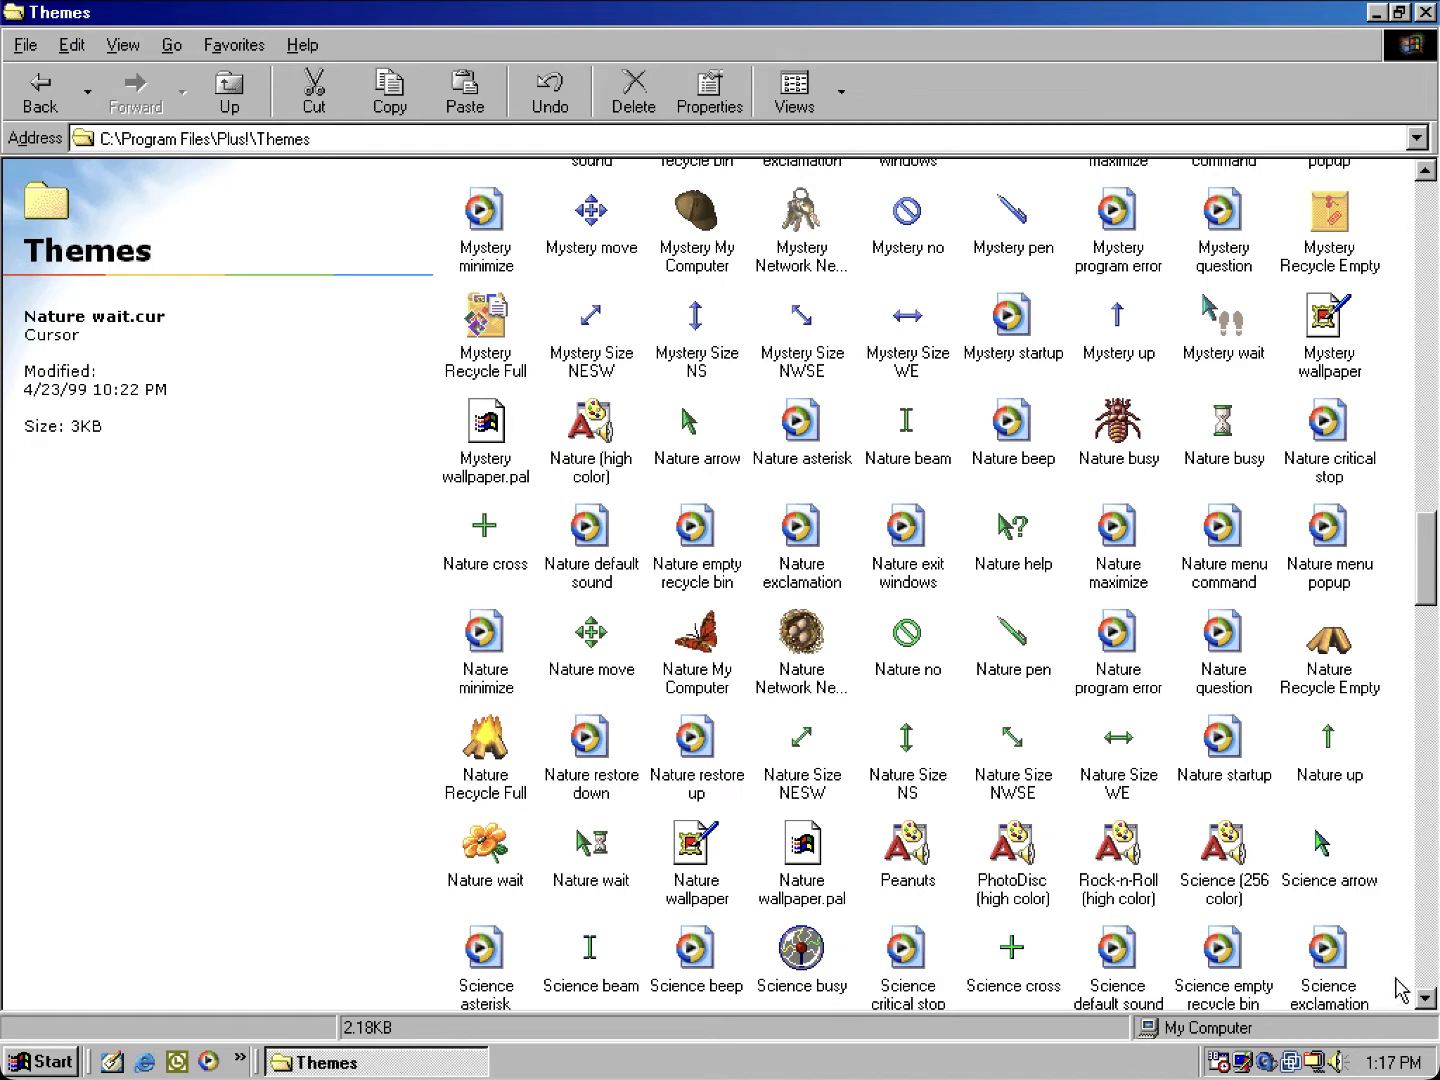
# Step: Scroll down to the Science theme sounds, briefly opening and closing the programs list
pyautogui.scroll(-3)
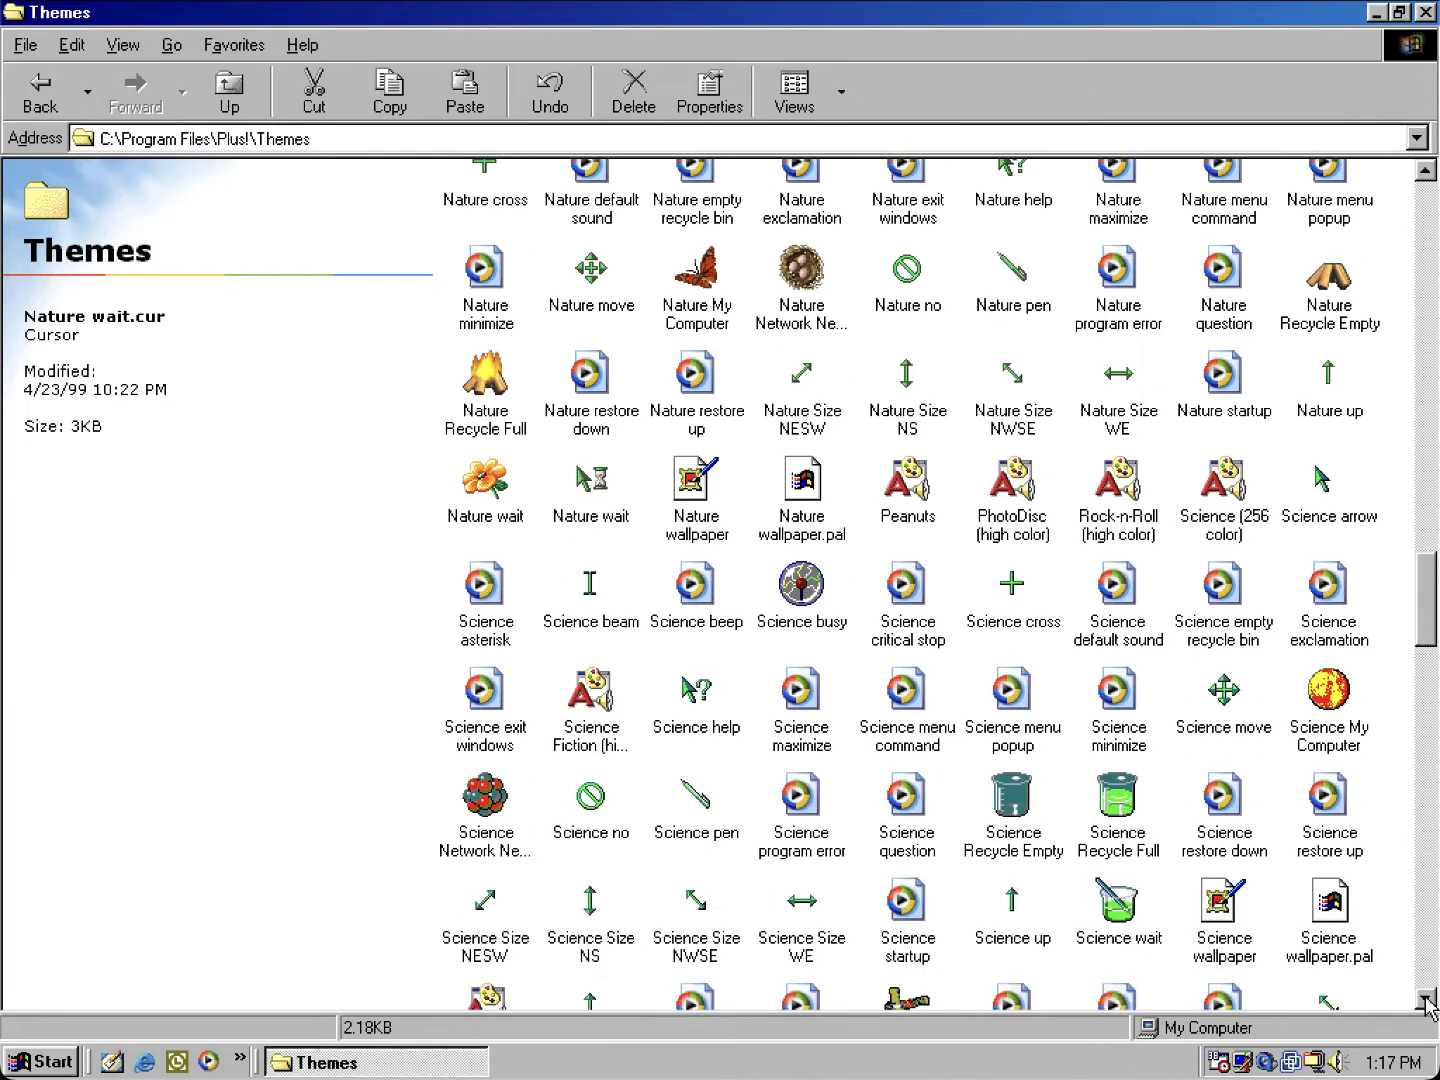
pyautogui.scroll(-3)
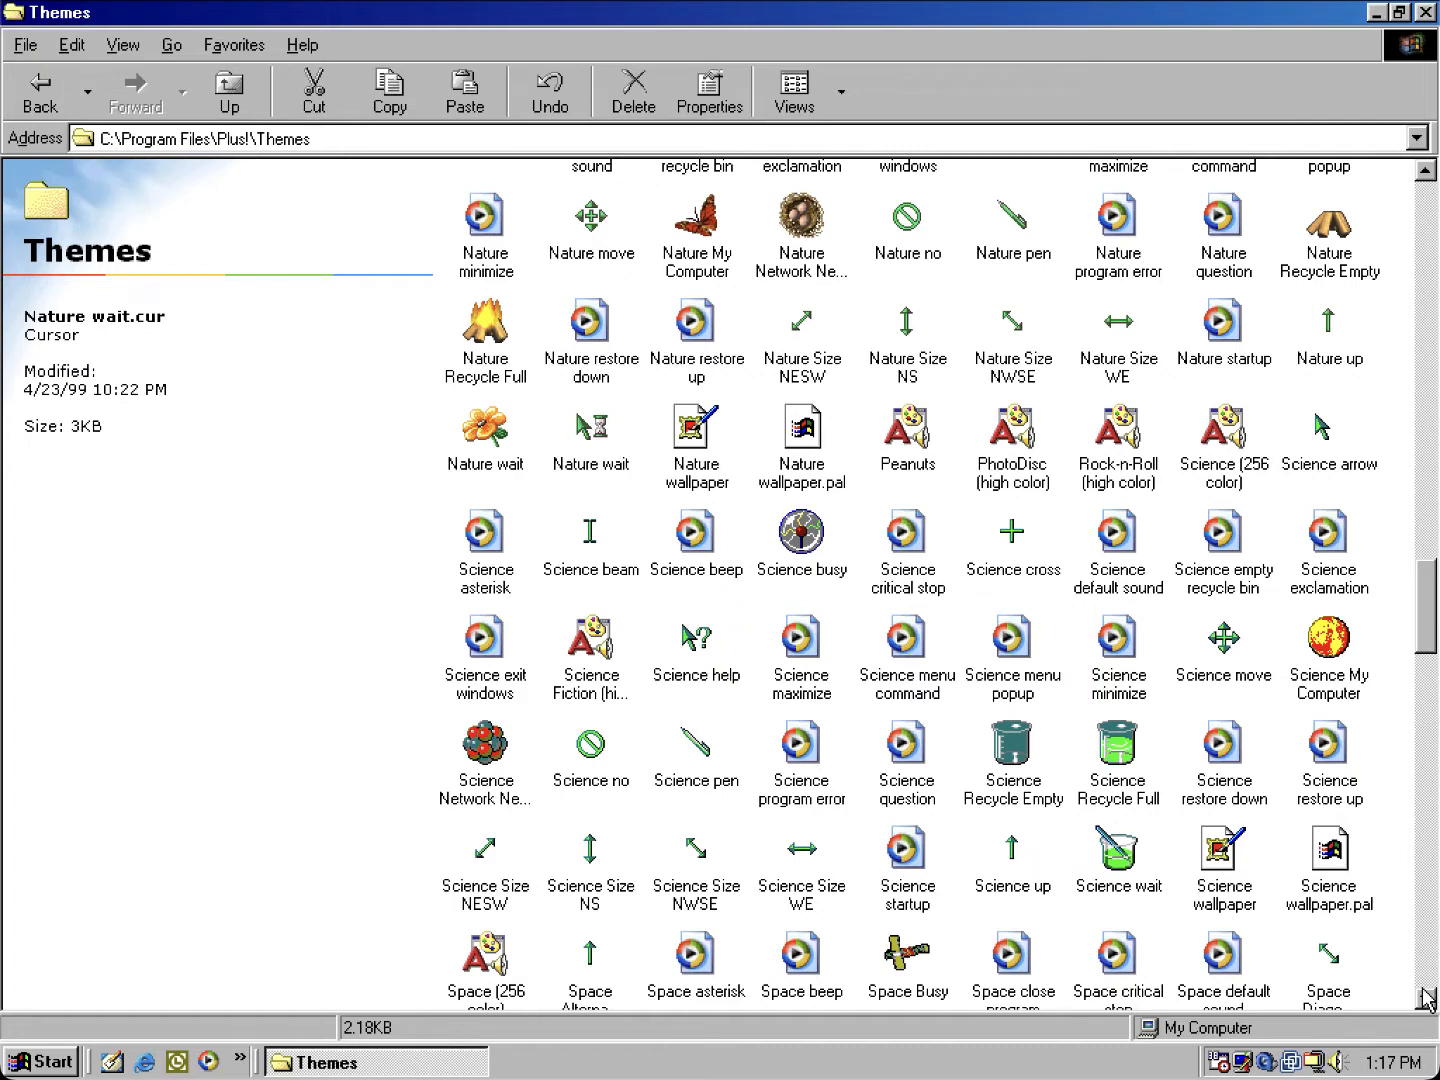
pyautogui.moveTo(1148, 896)
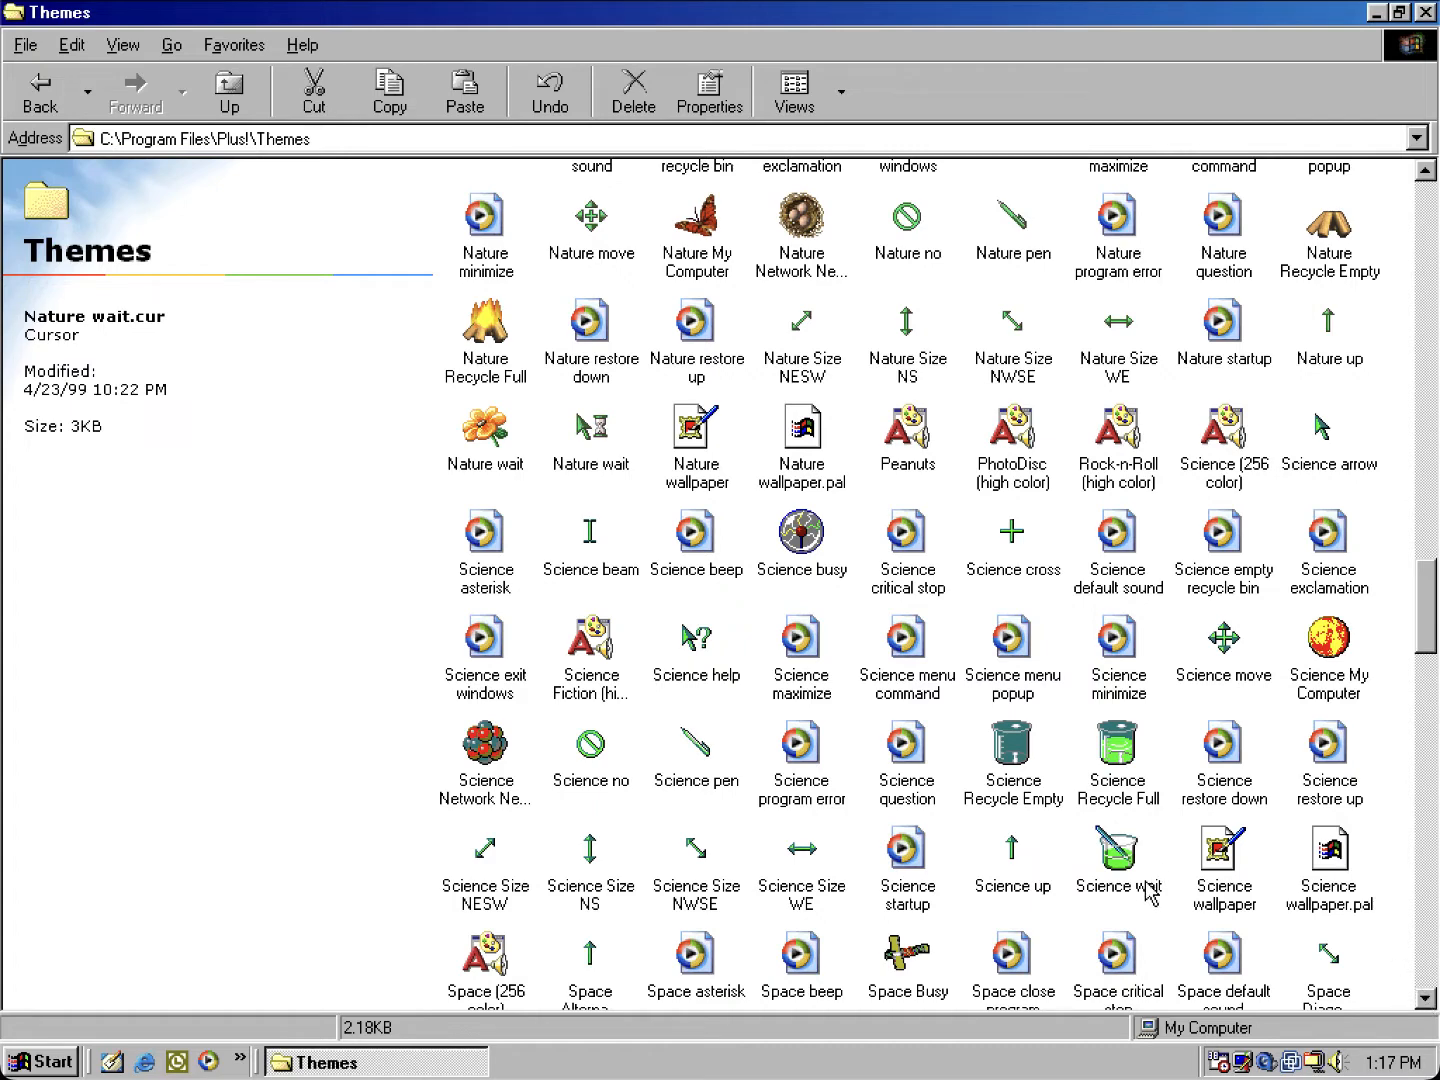
pyautogui.moveTo(1361, 813)
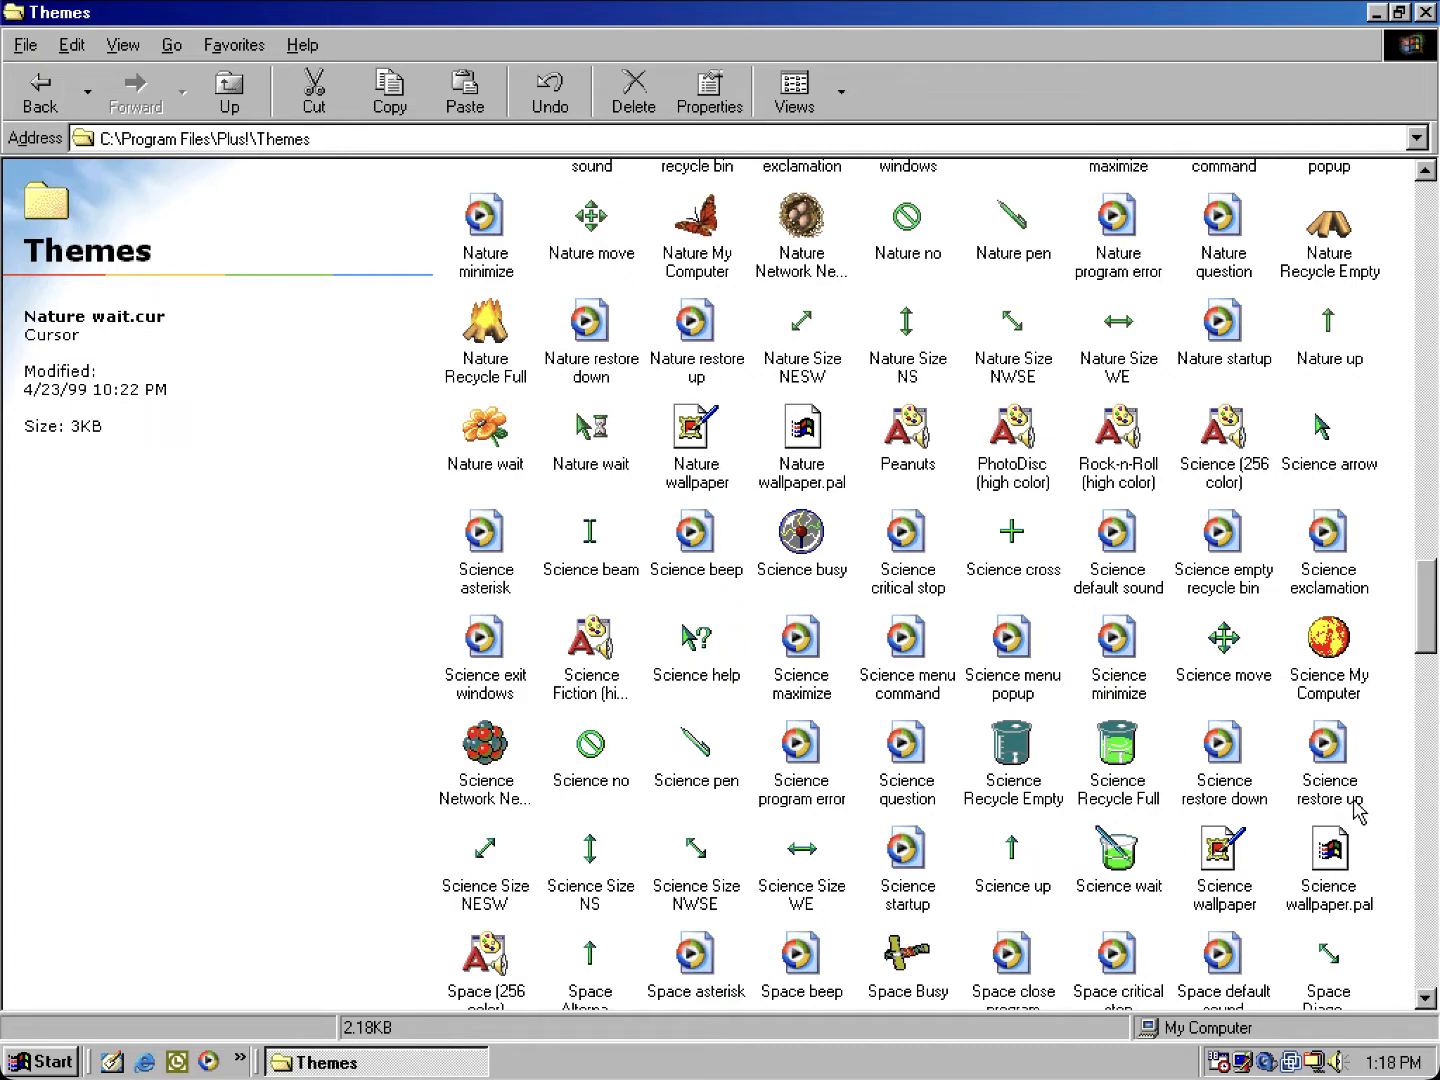
pyautogui.moveTo(1360, 763)
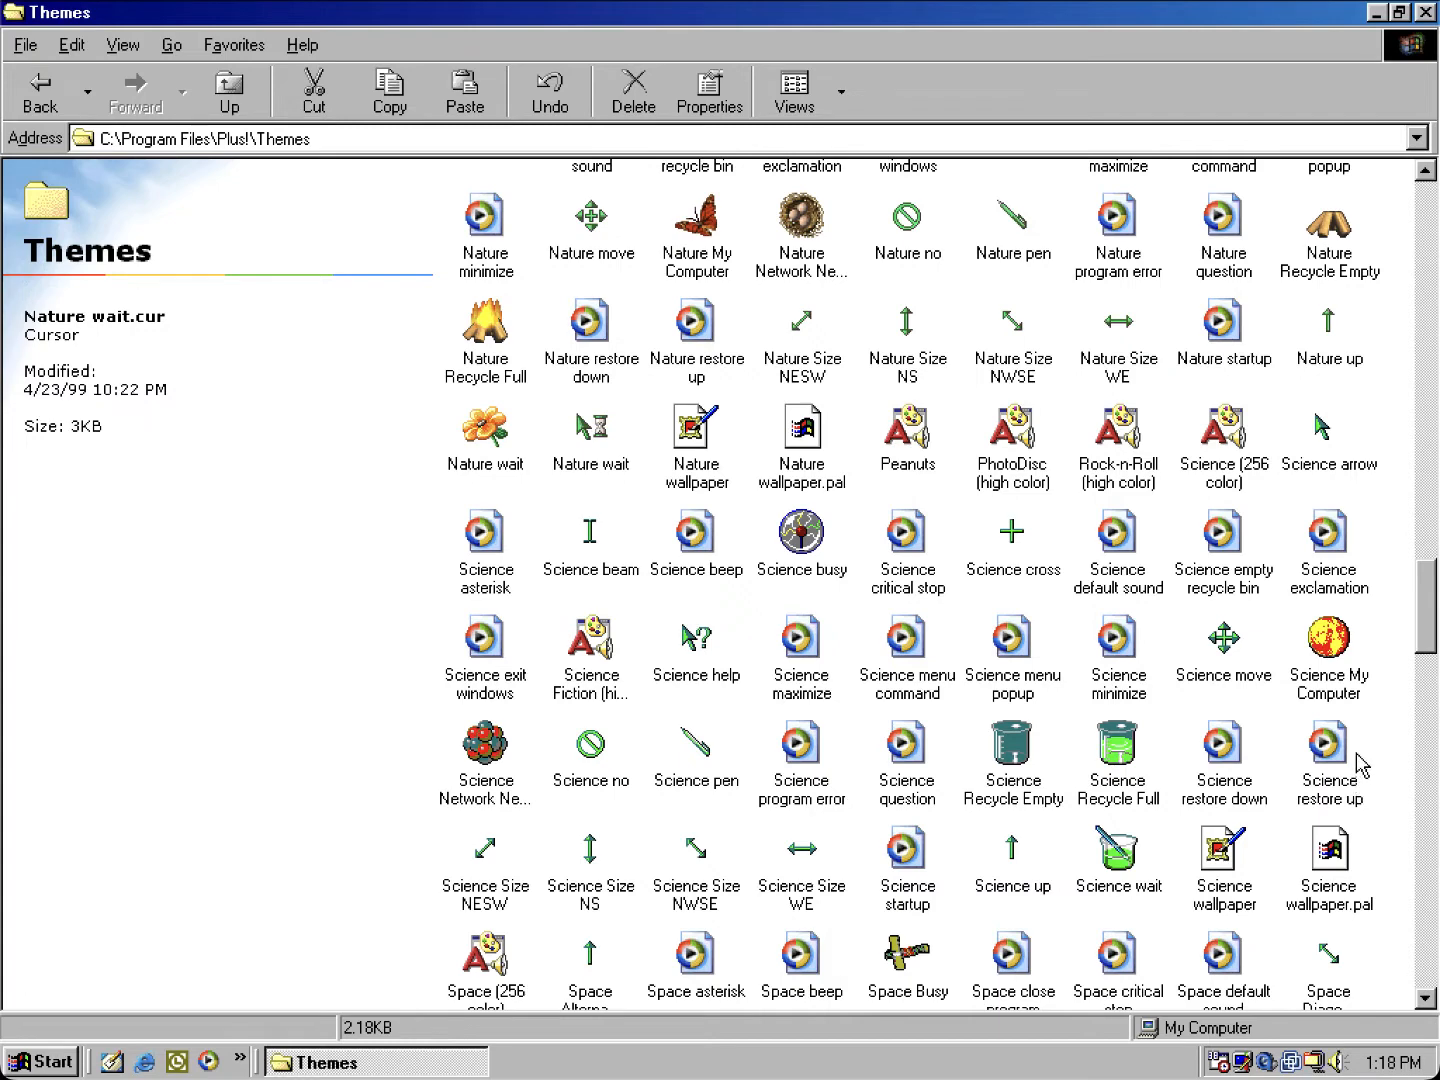
pyautogui.moveTo(1345, 788)
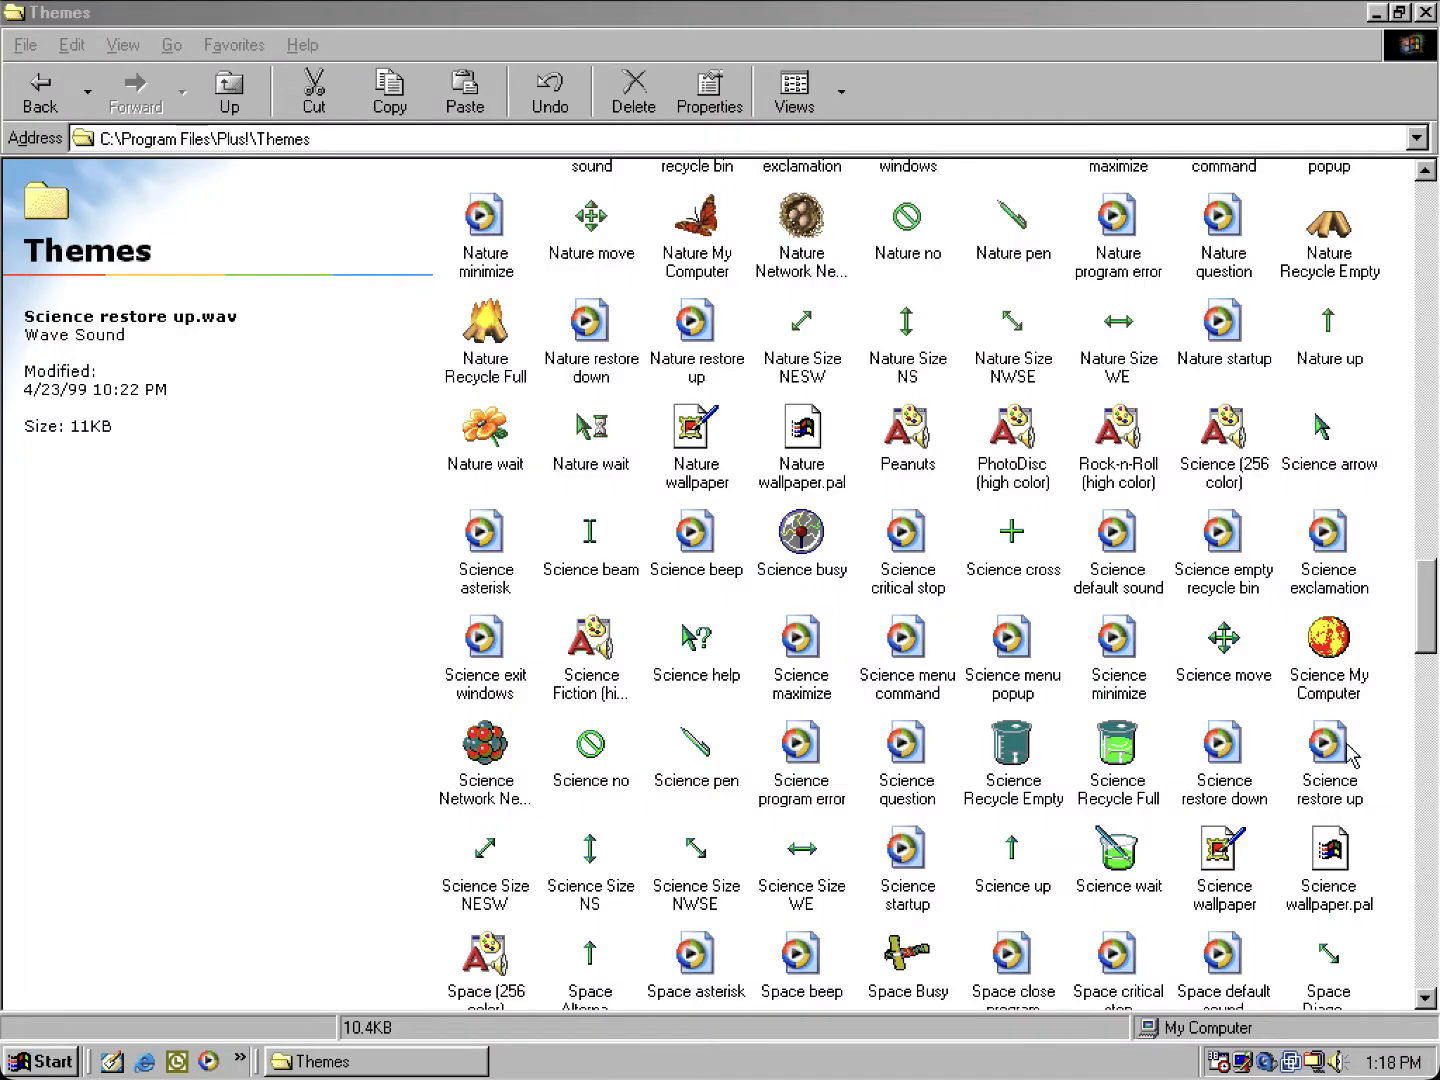
pyautogui.click(46, 1062)
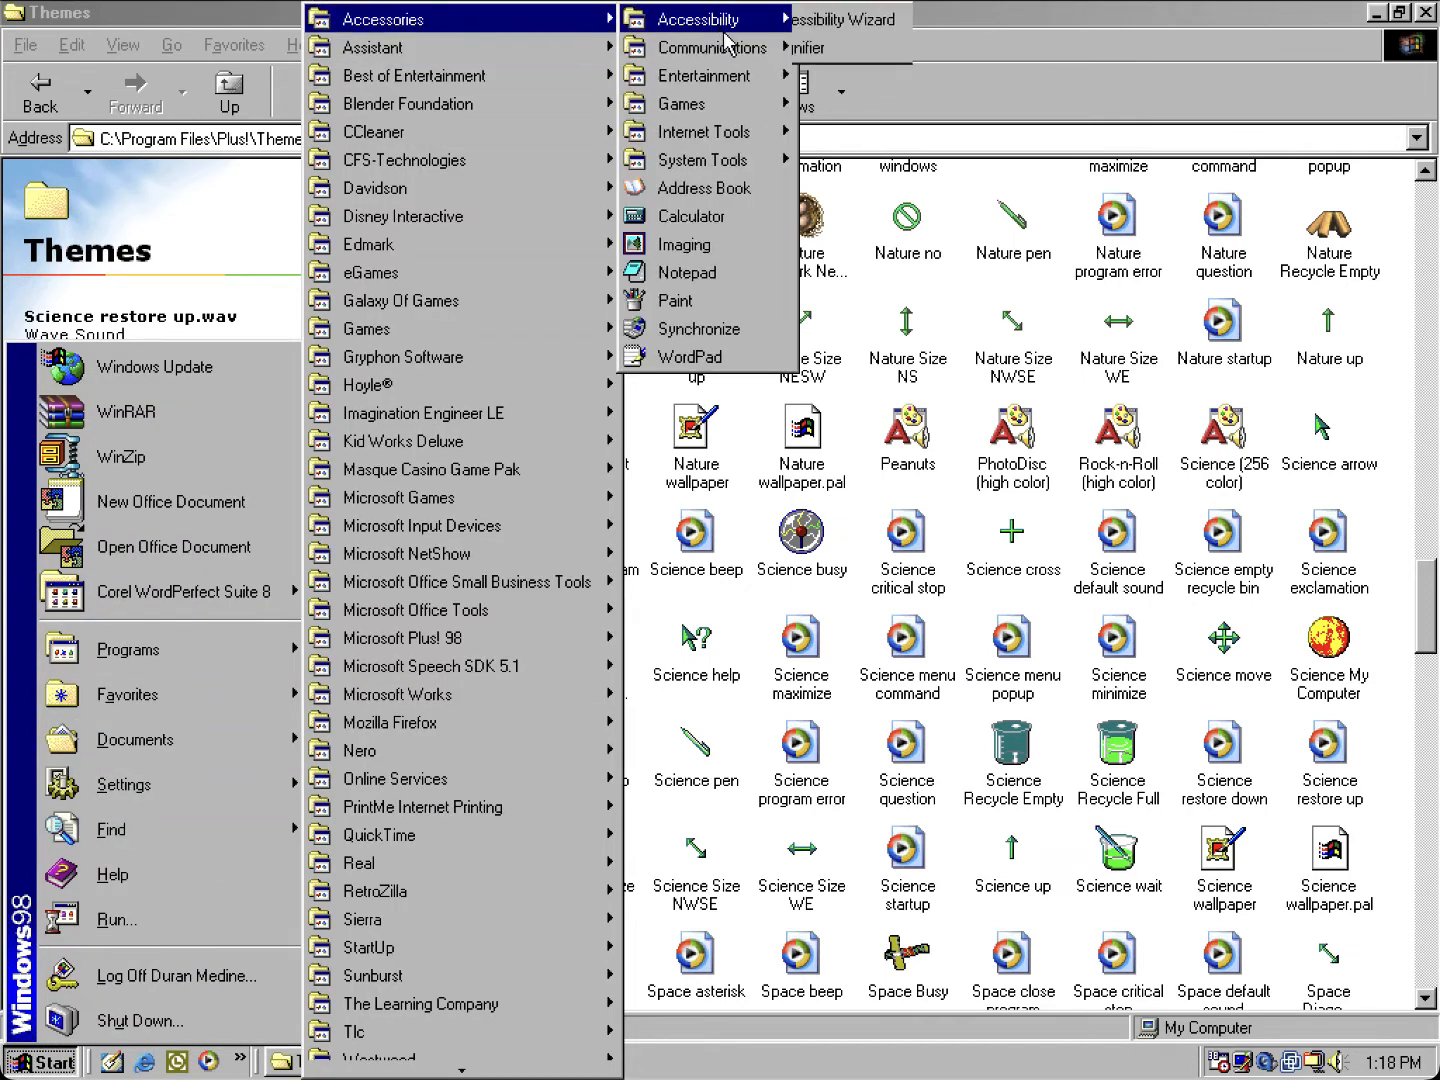
pyautogui.moveTo(705, 75)
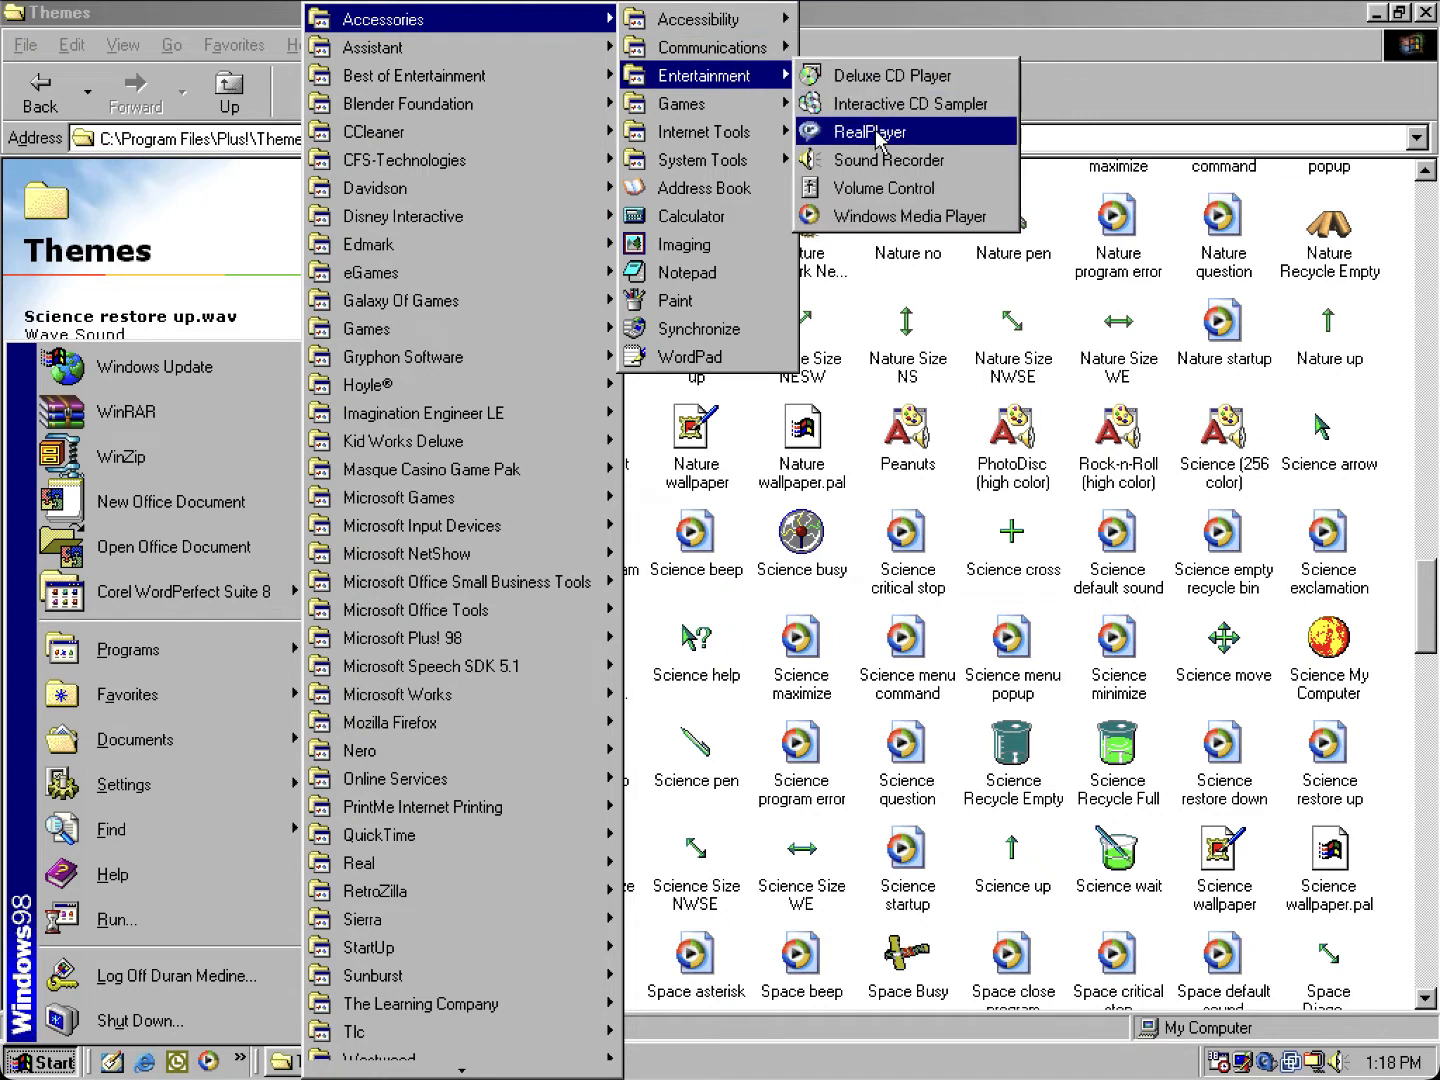
pyautogui.moveTo(906, 216)
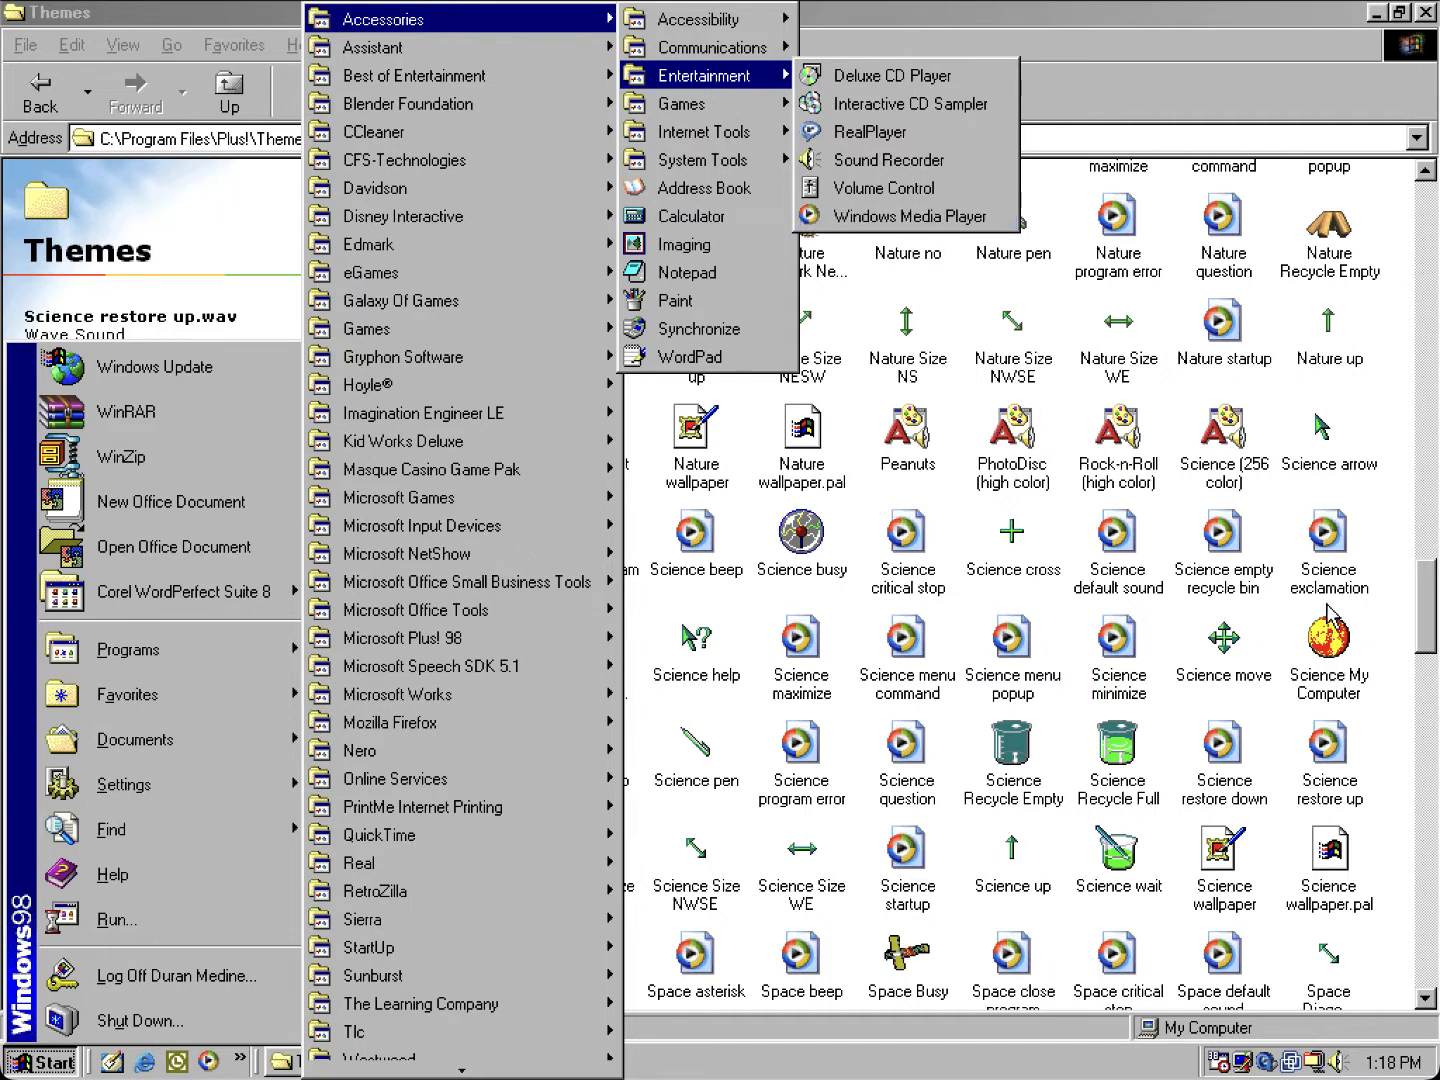
pyautogui.click(1329, 545)
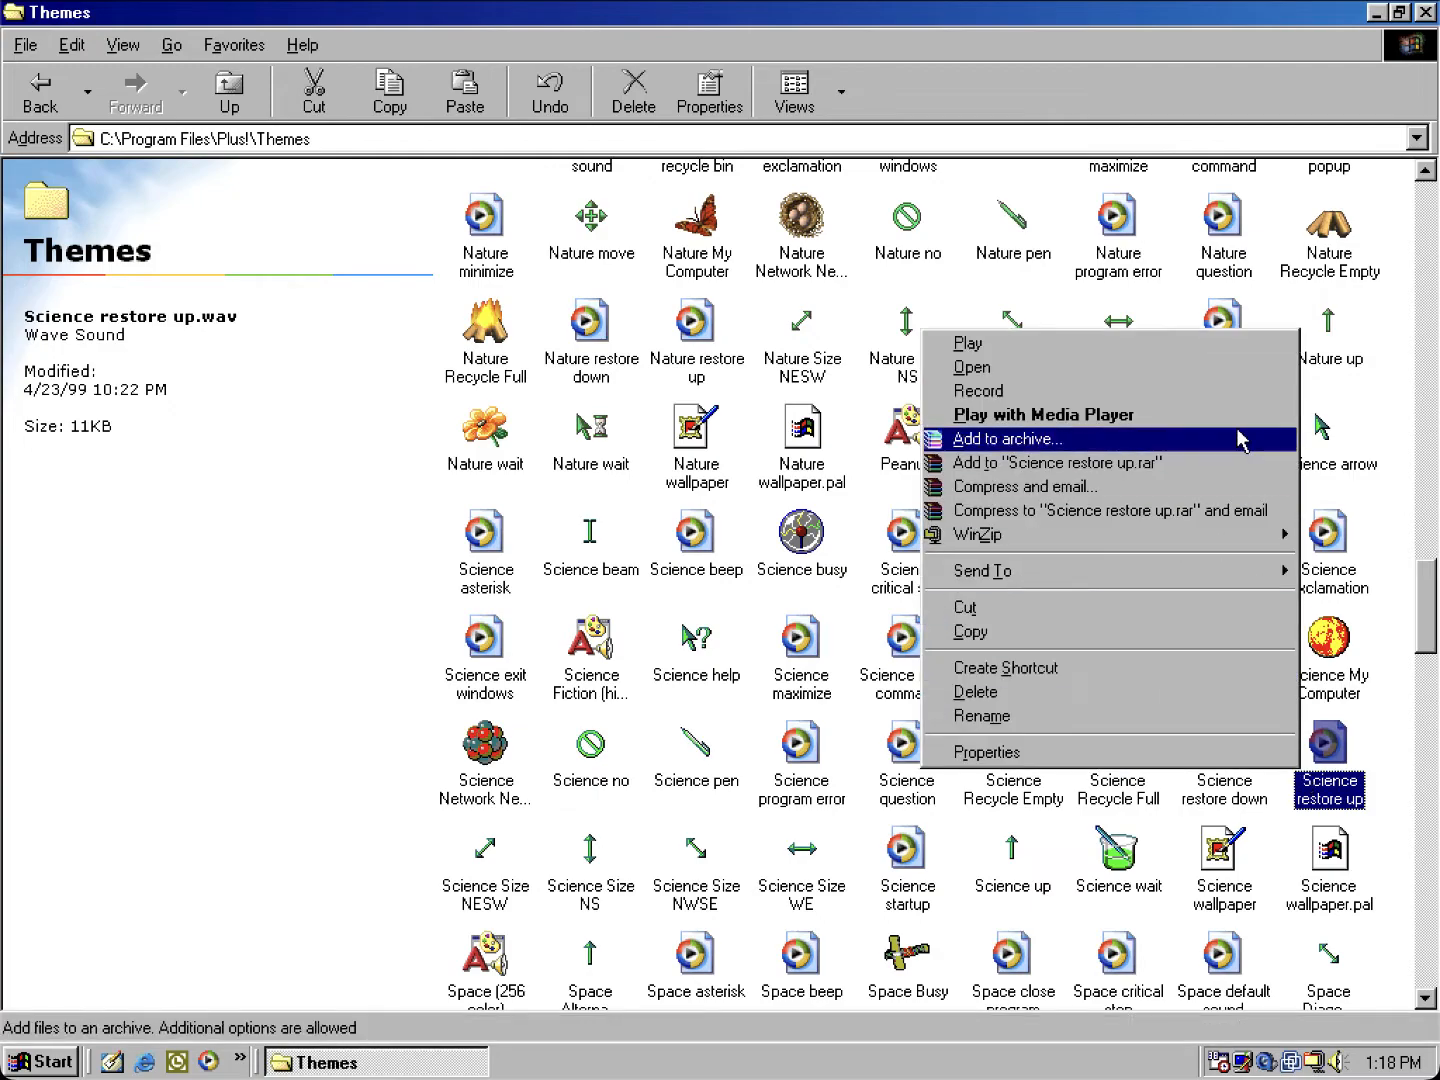
# Step: Show the actions for Science restore up.wav, then bring up the installed programs list
pyautogui.click(1047, 415)
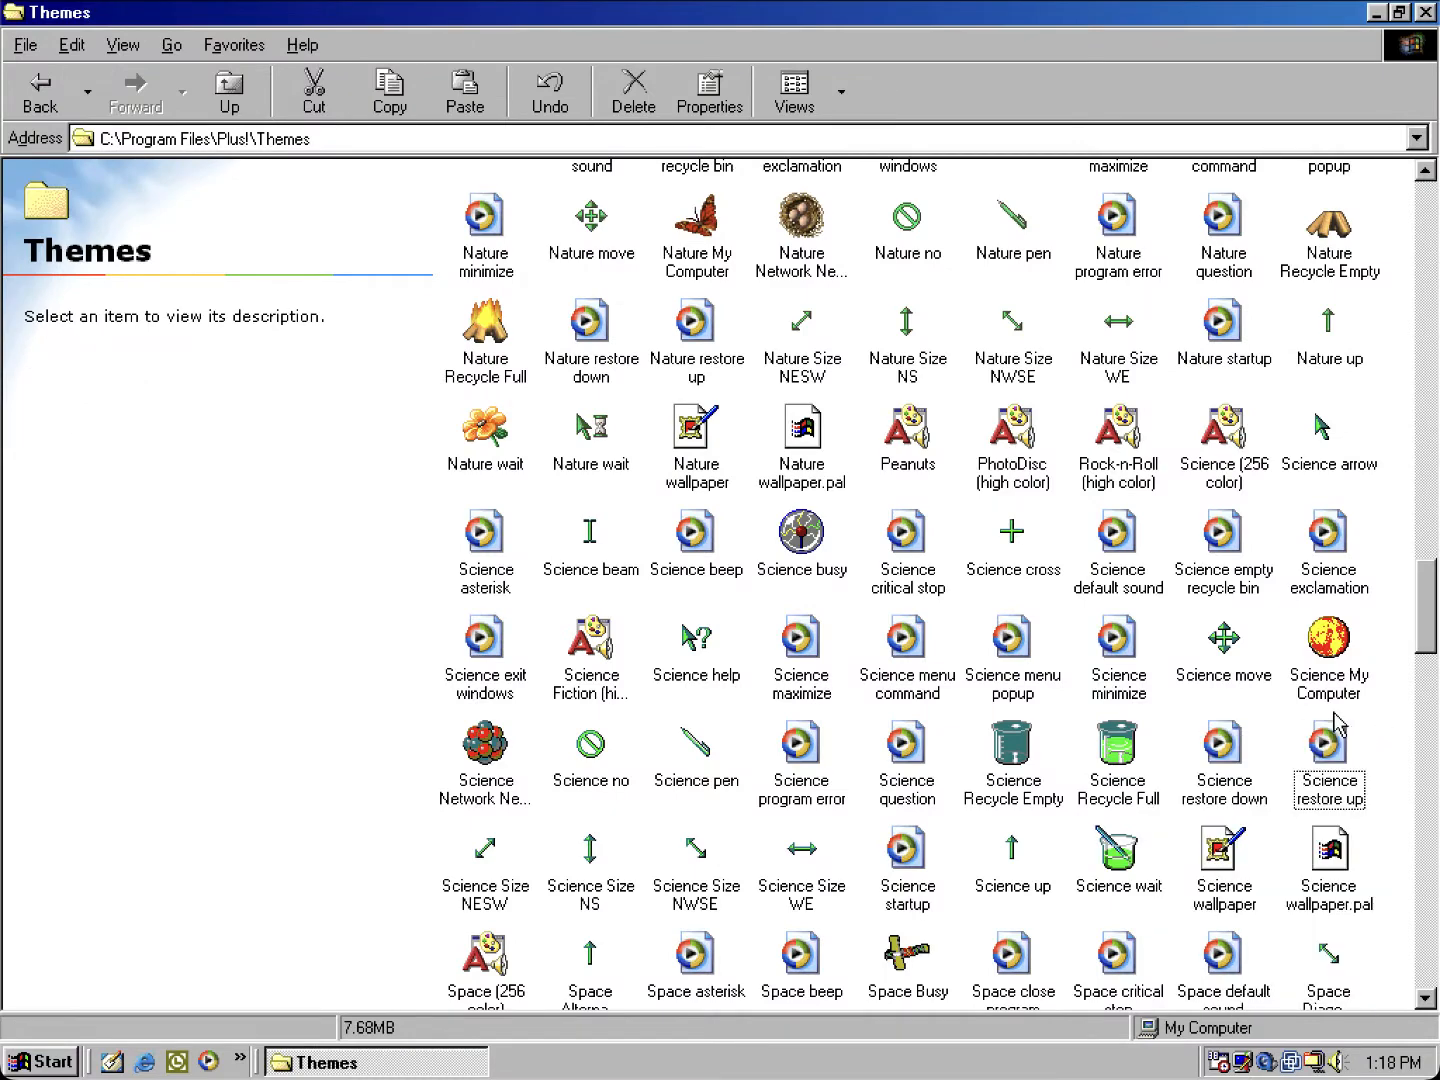
pyautogui.rightClick(1329, 745)
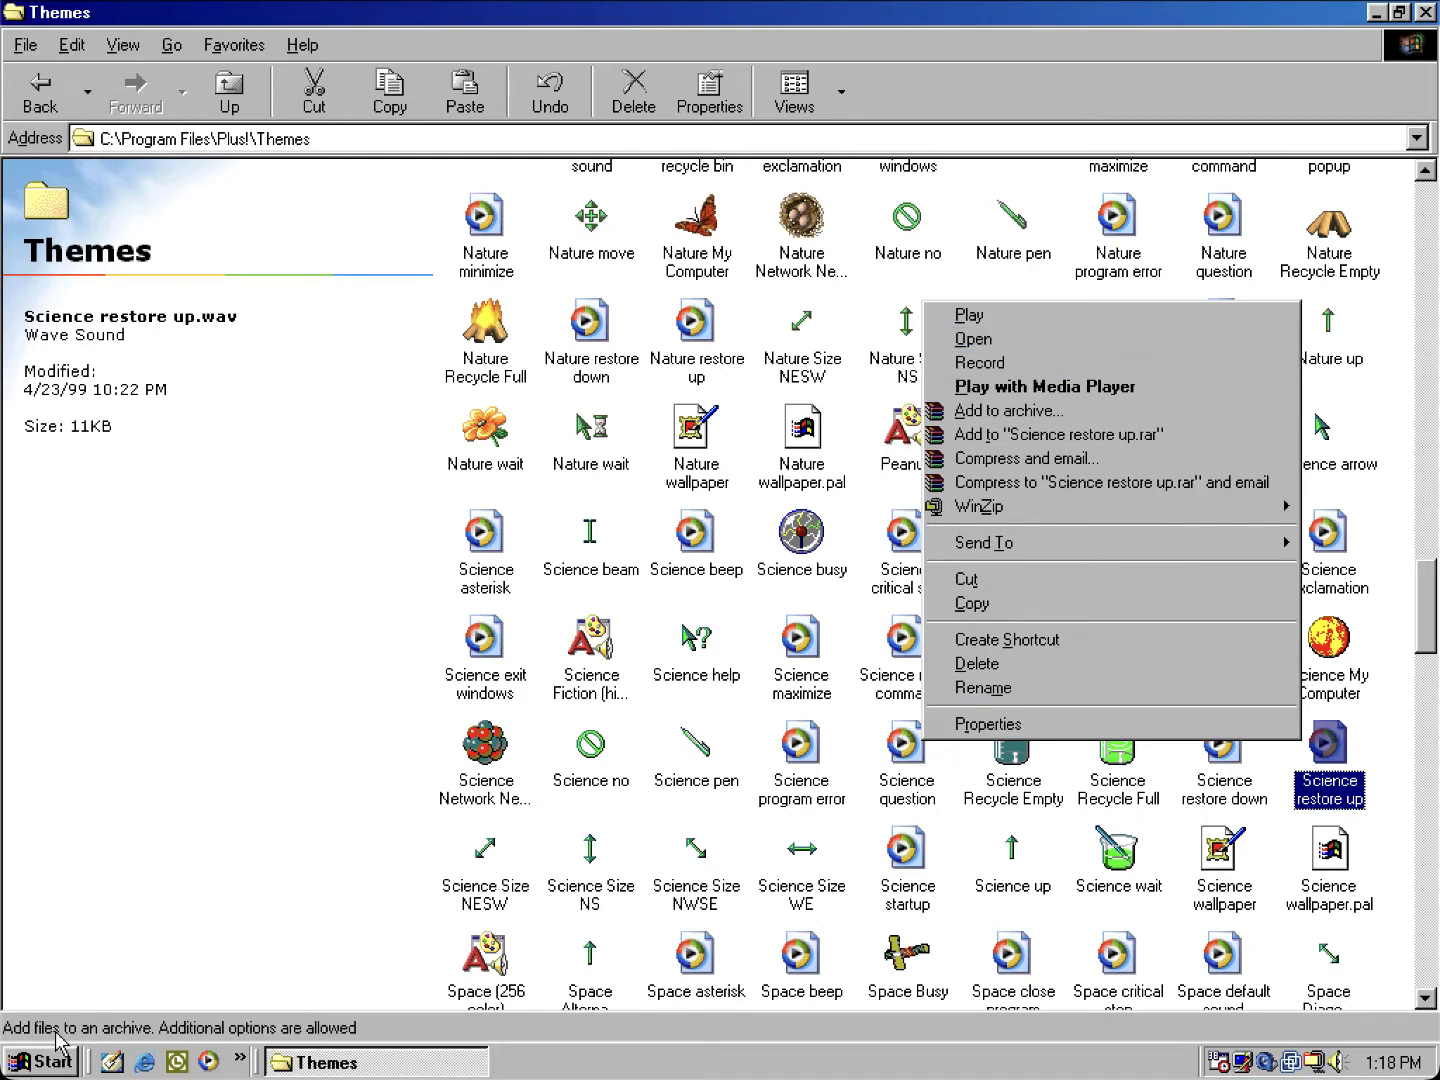
pyautogui.click(44, 1062)
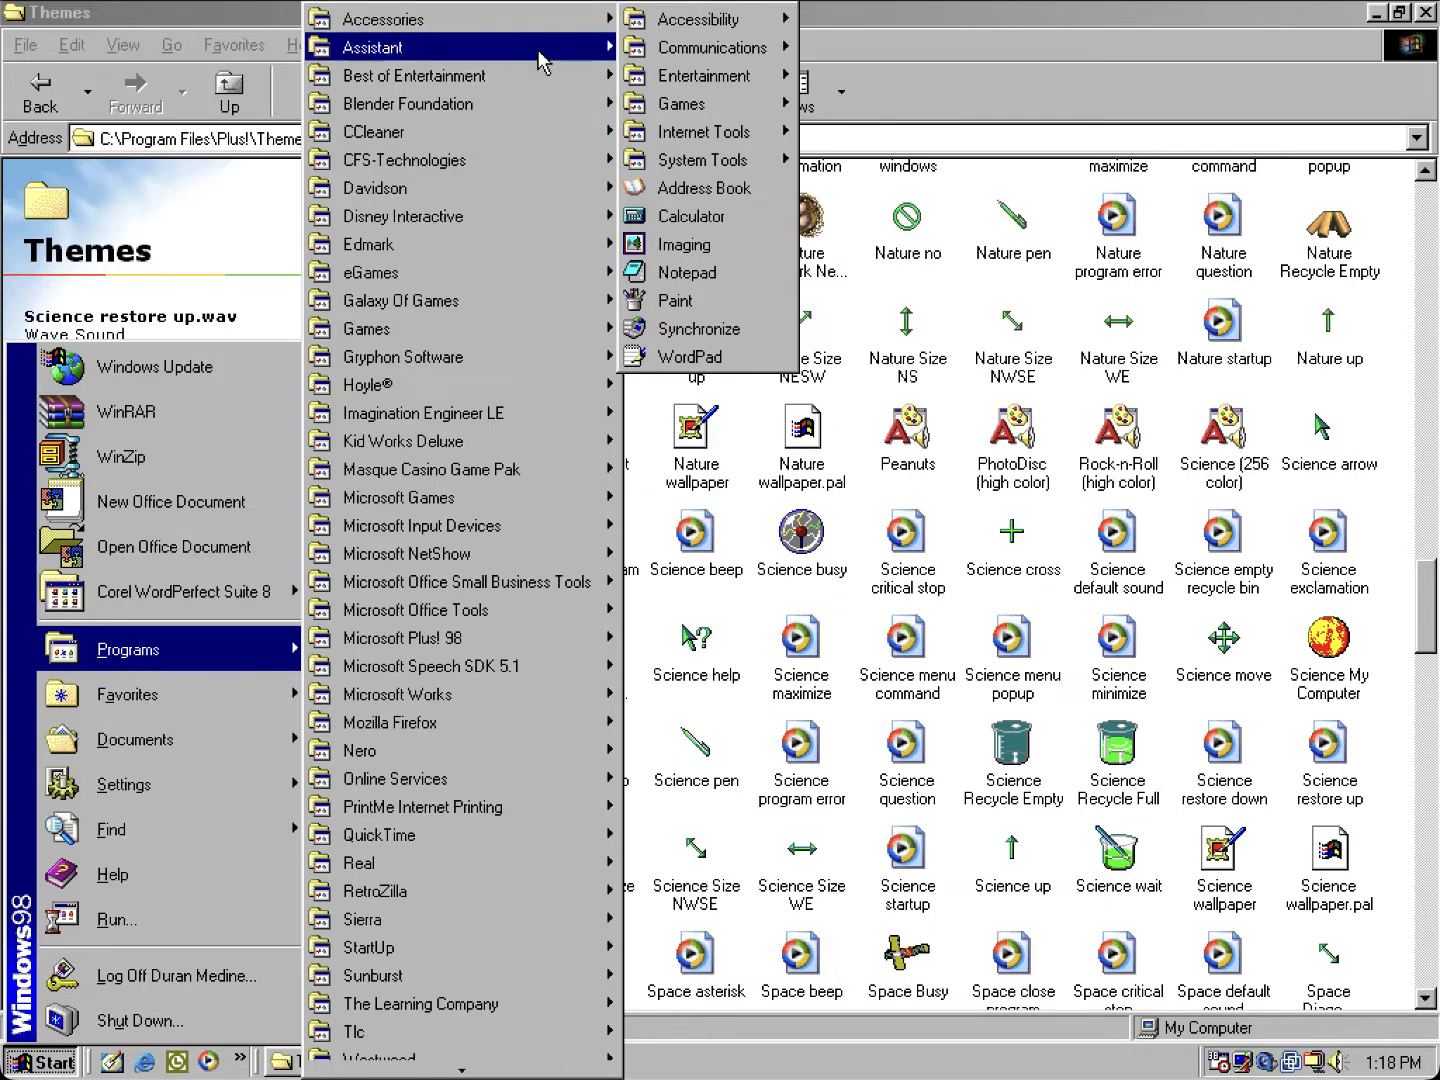
pyautogui.moveTo(706, 75)
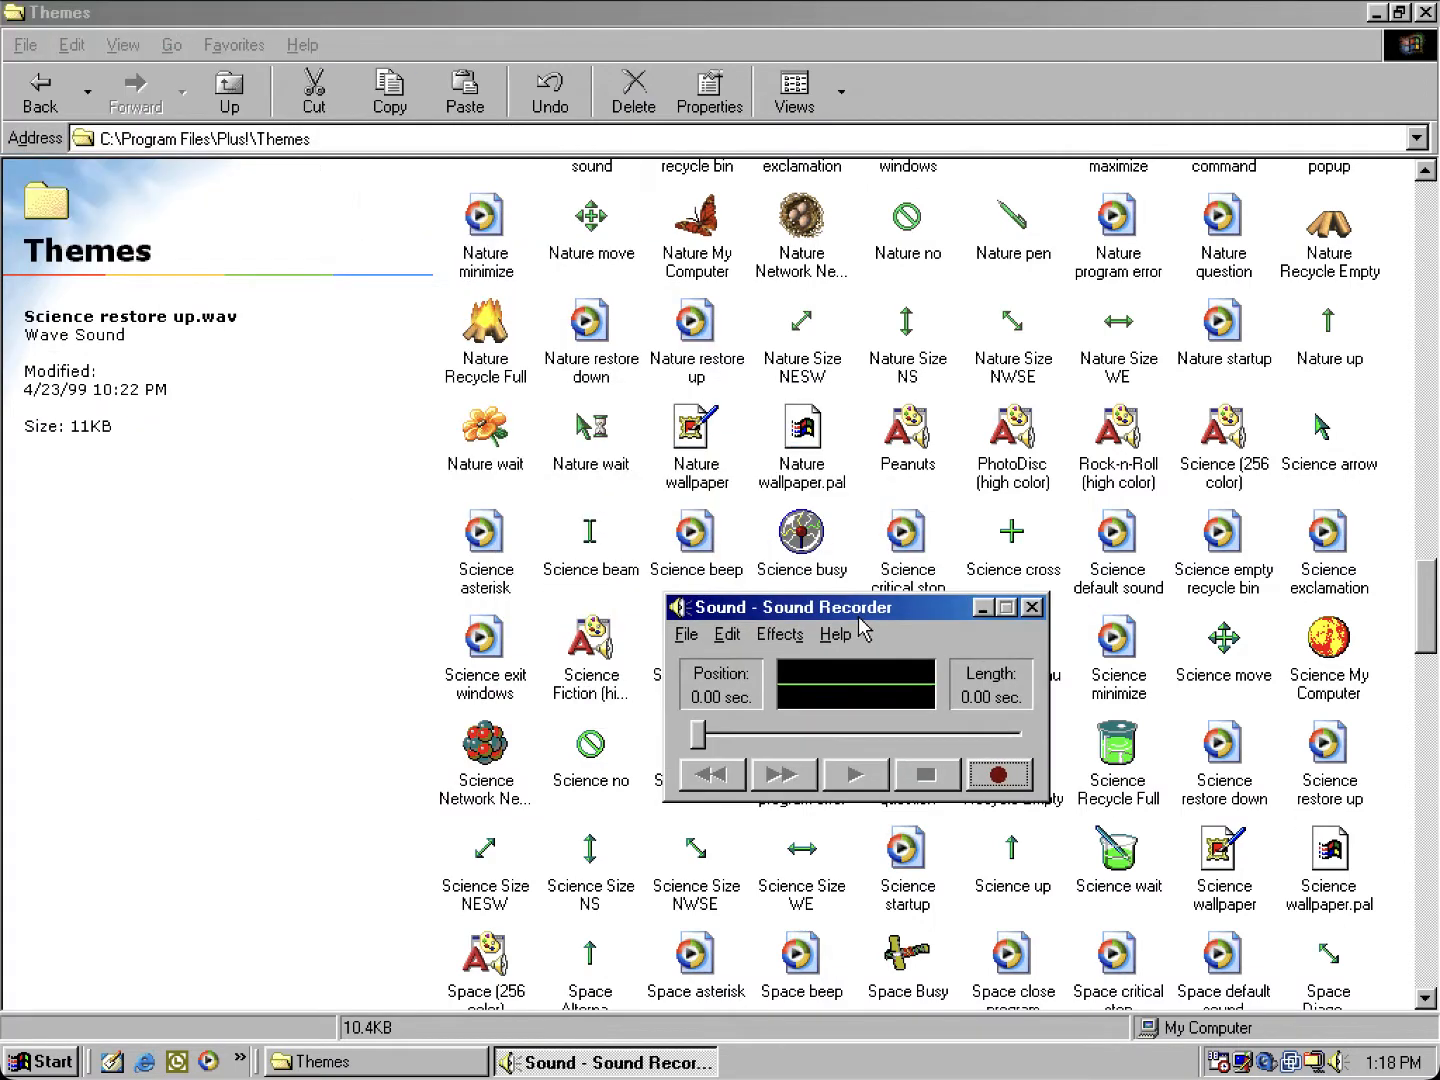
pyautogui.moveTo(1260, 778)
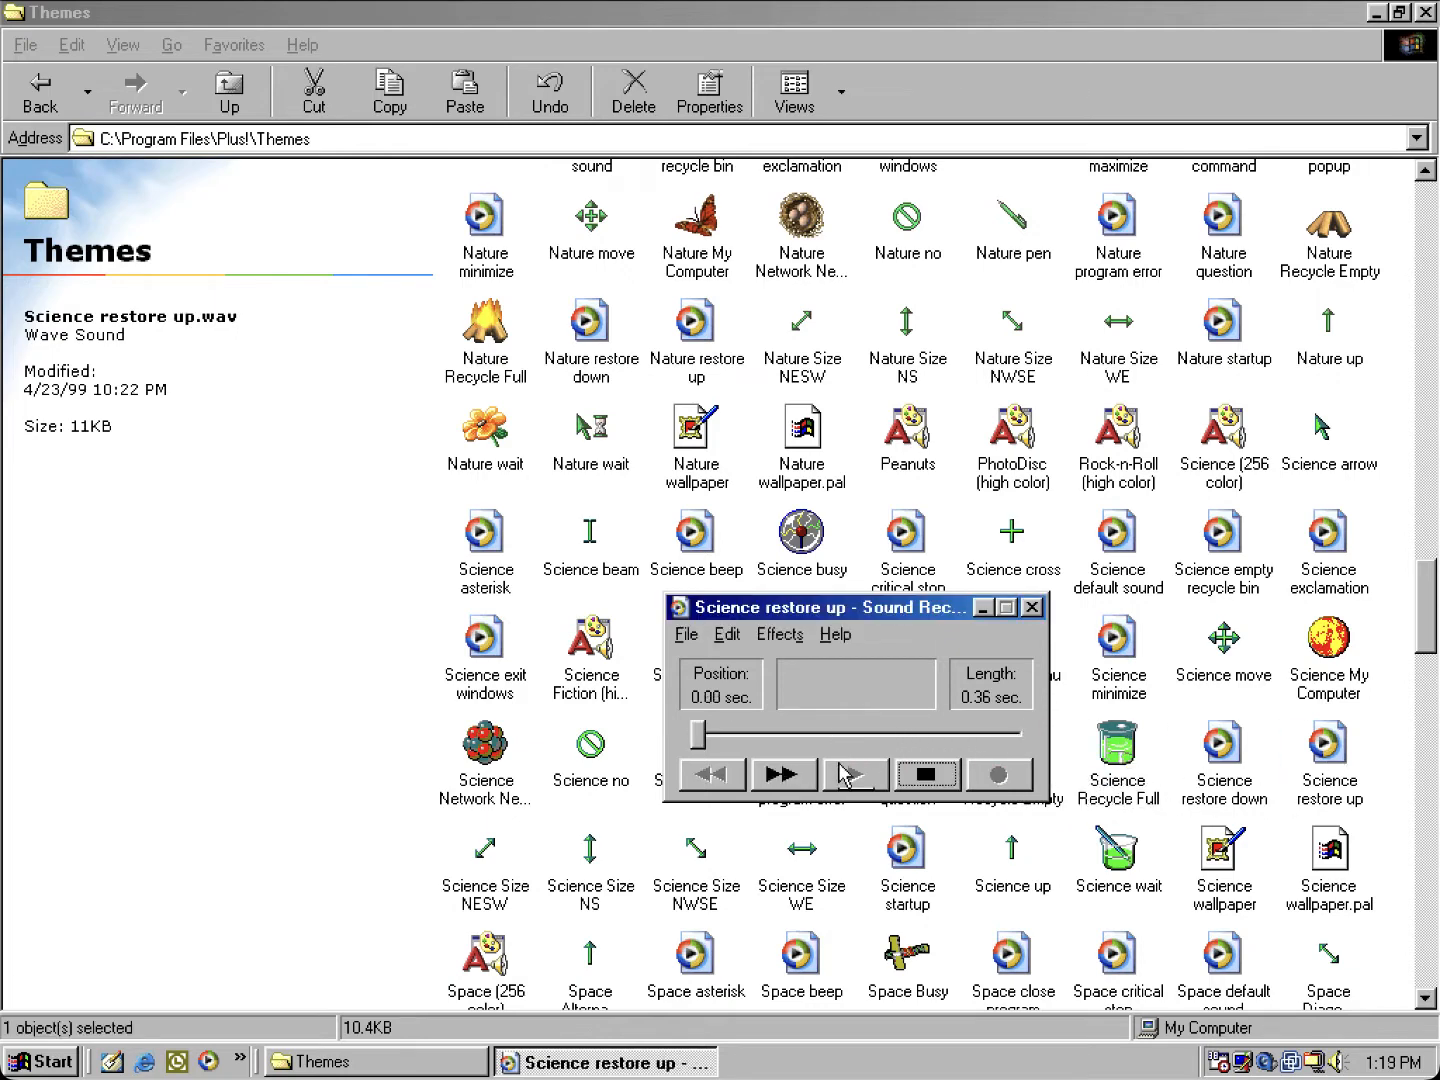
# Step: Play the 0.36-second Science restore up sound, then bring the Themes folder forward
pyautogui.click(855, 774)
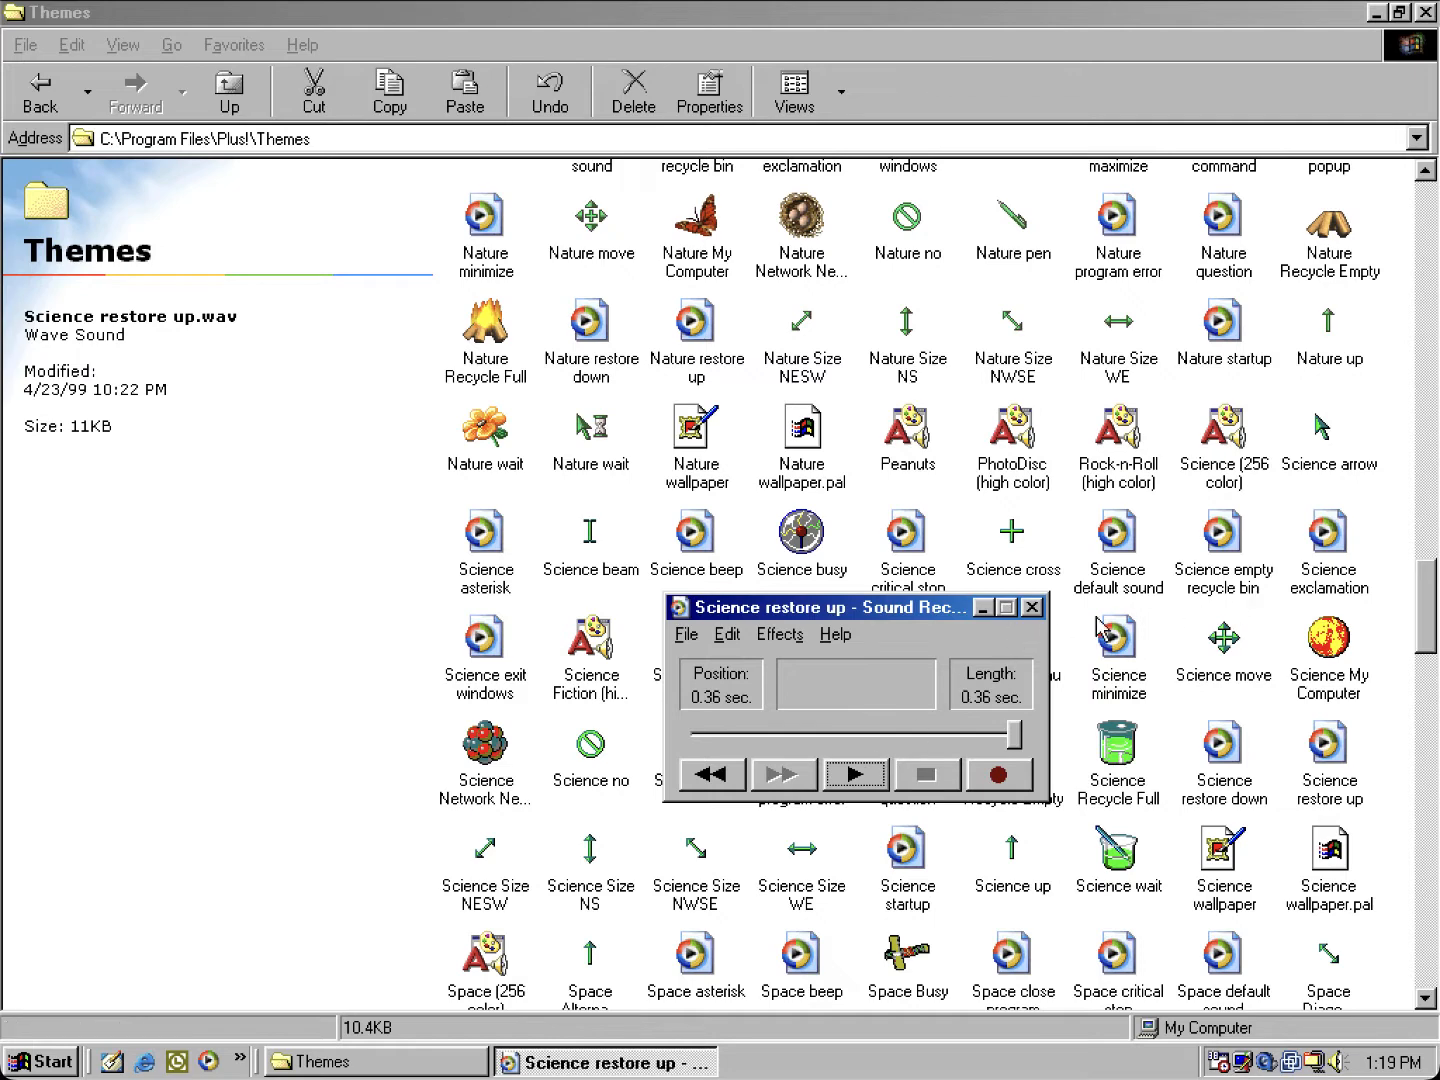
pyautogui.click(1032, 608)
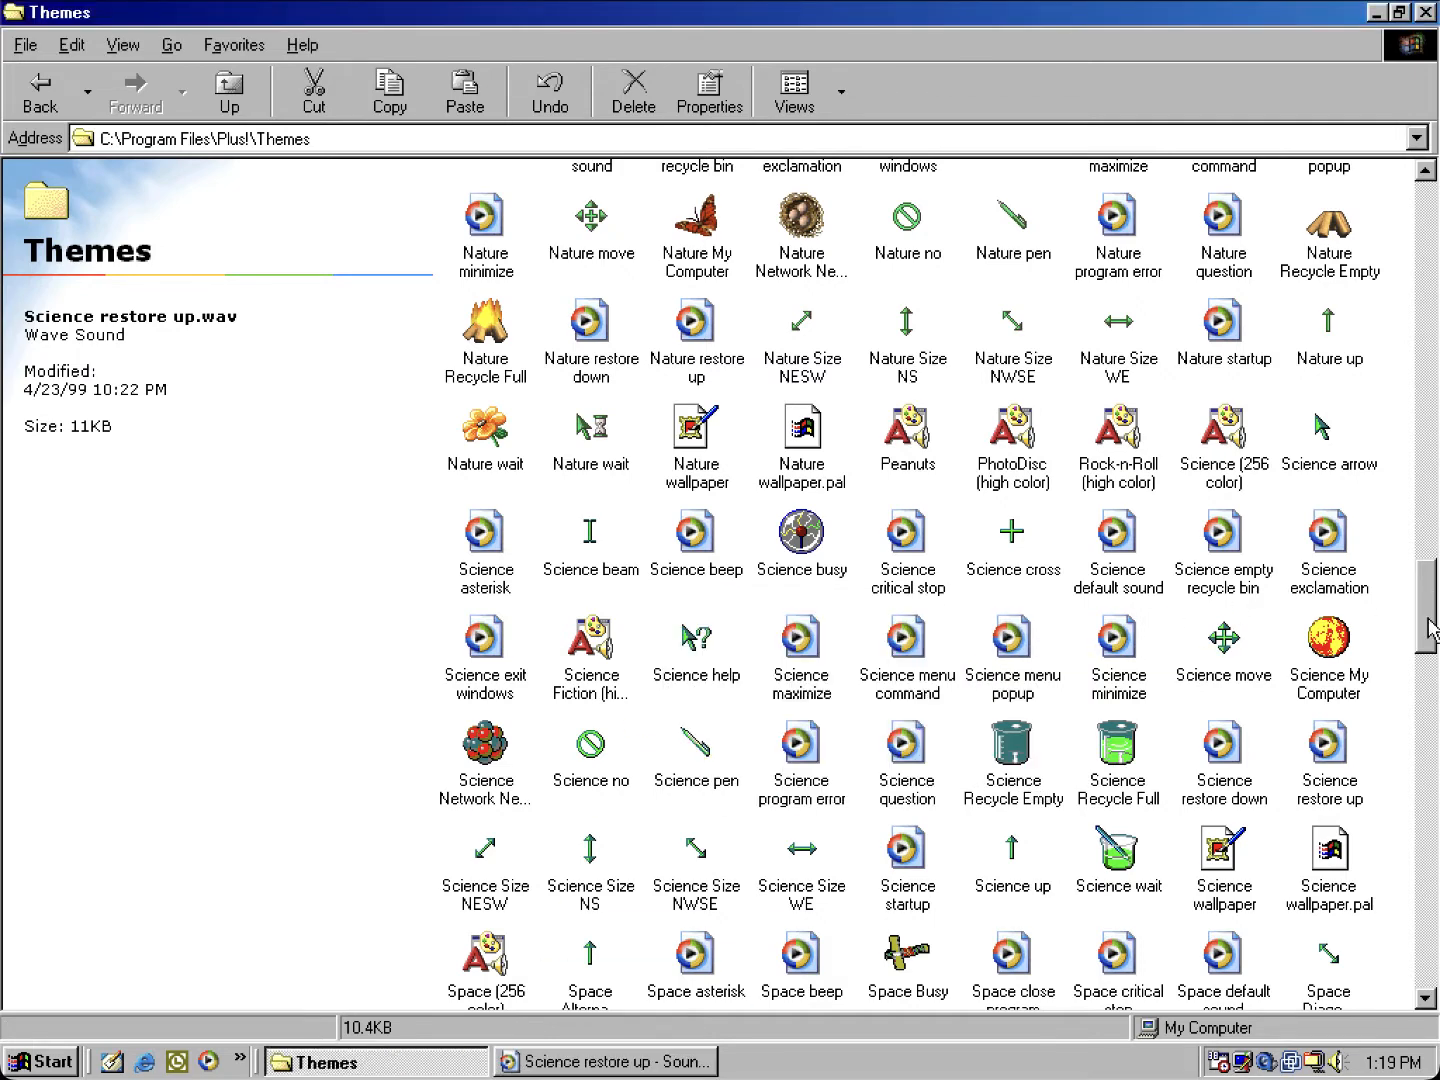
# Step: Open the Cathy theme folder, check the cy_15lin cursor details, and go up to Themes
pyautogui.scroll(-3)
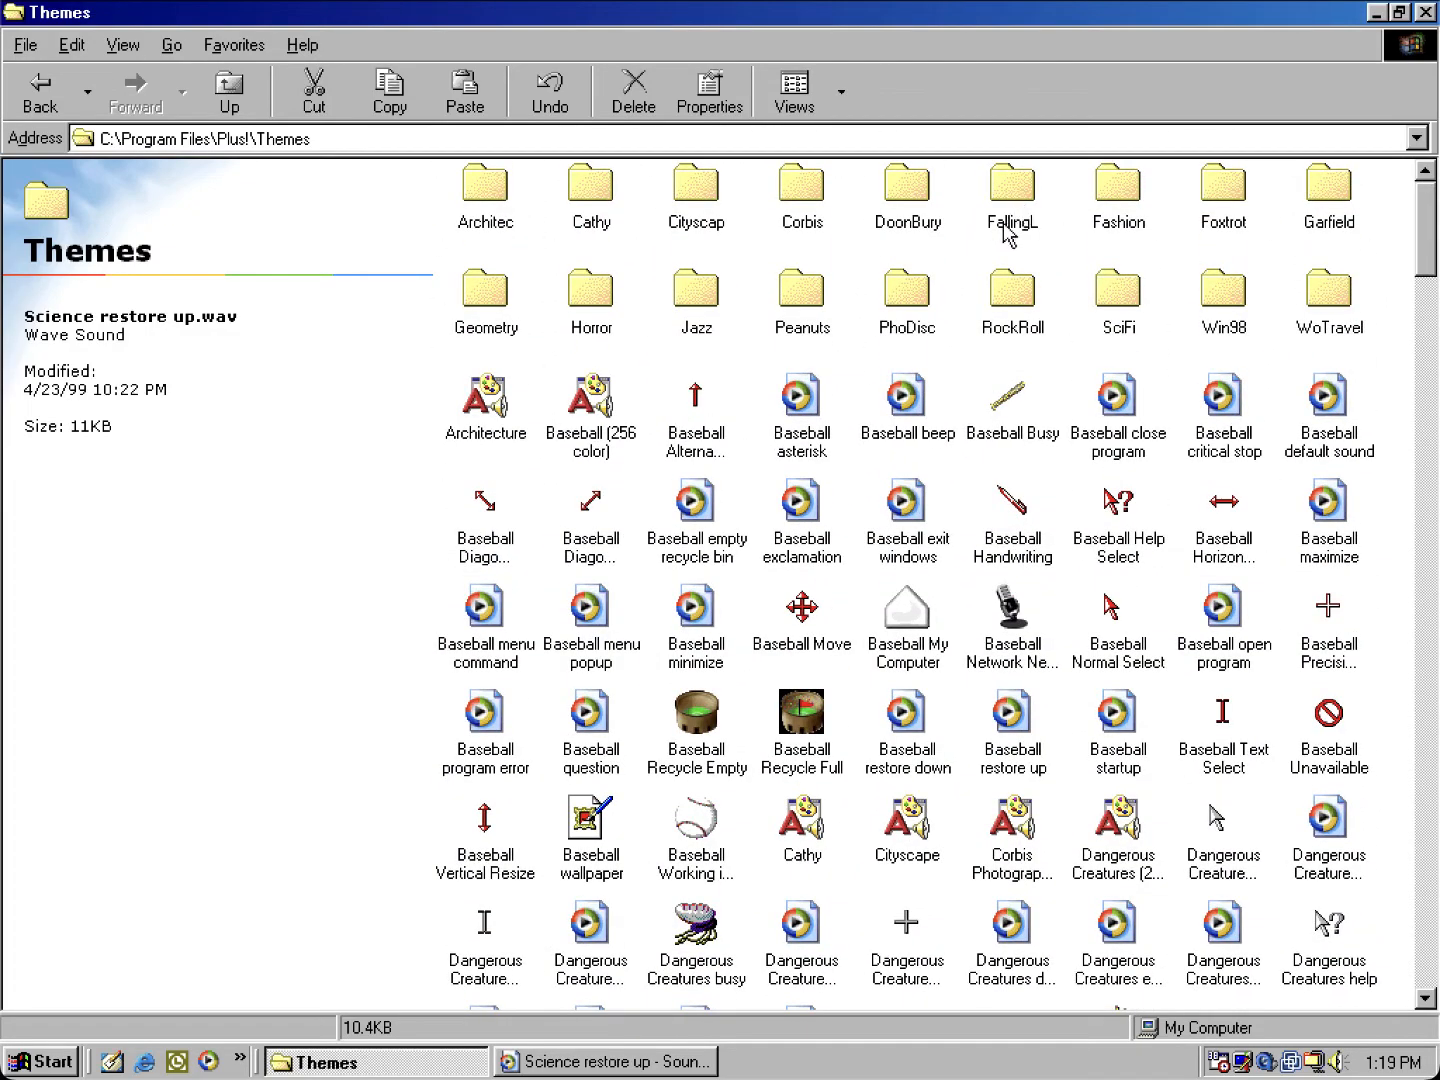
pyautogui.moveTo(815, 305)
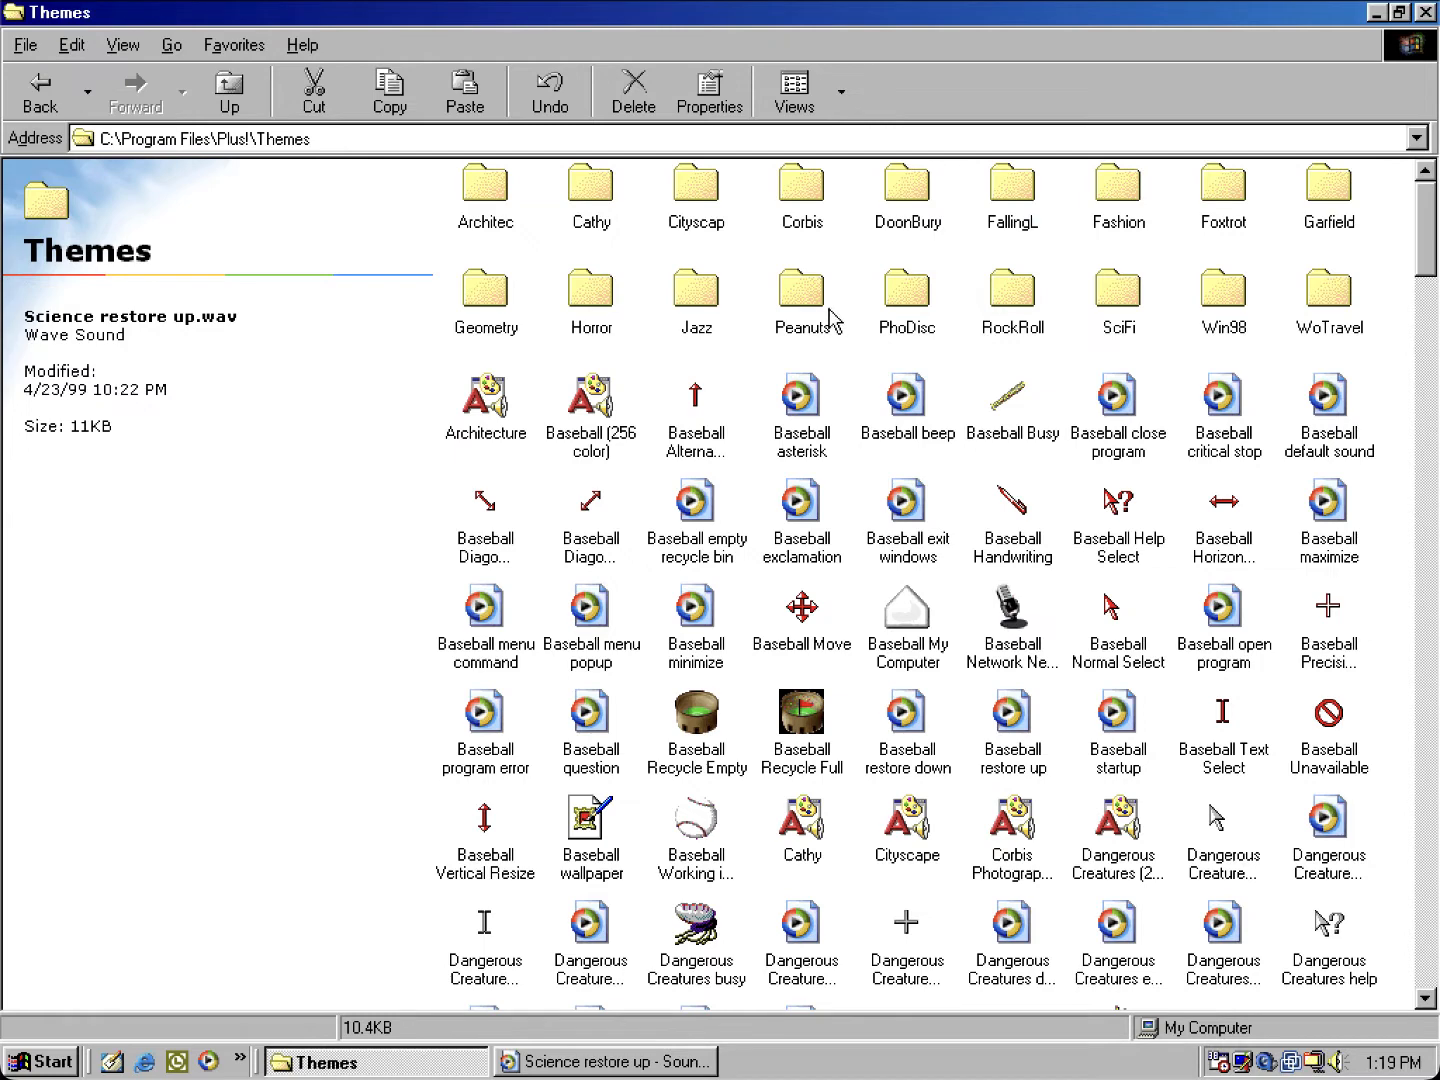
pyautogui.moveTo(819, 331)
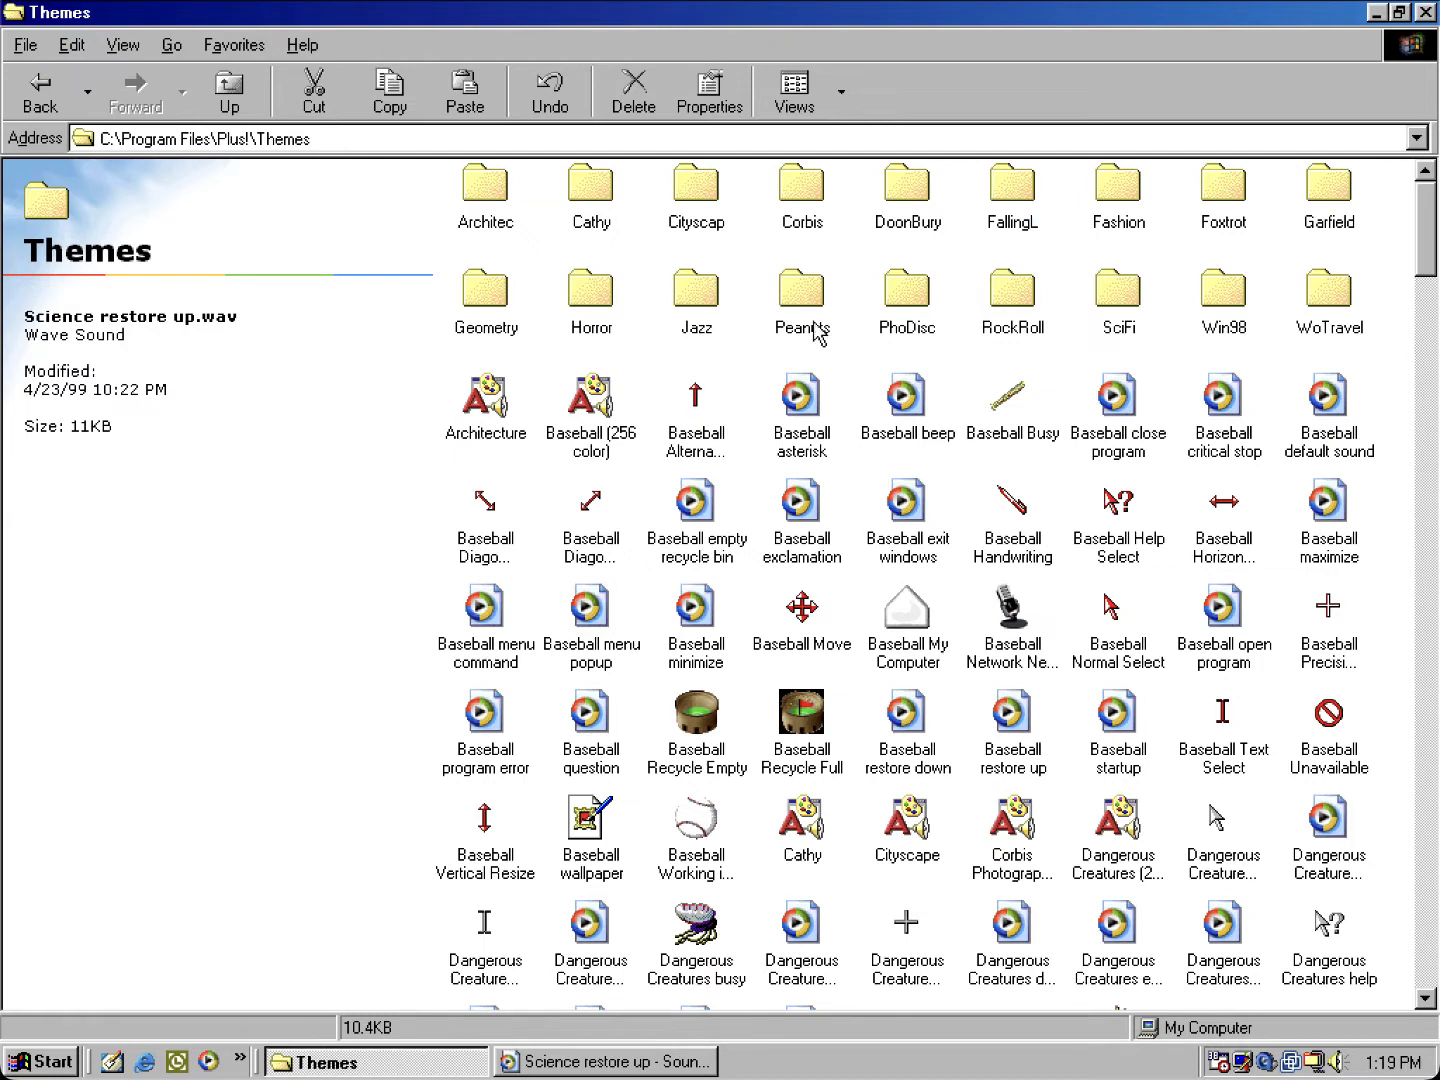
pyautogui.moveTo(787, 298)
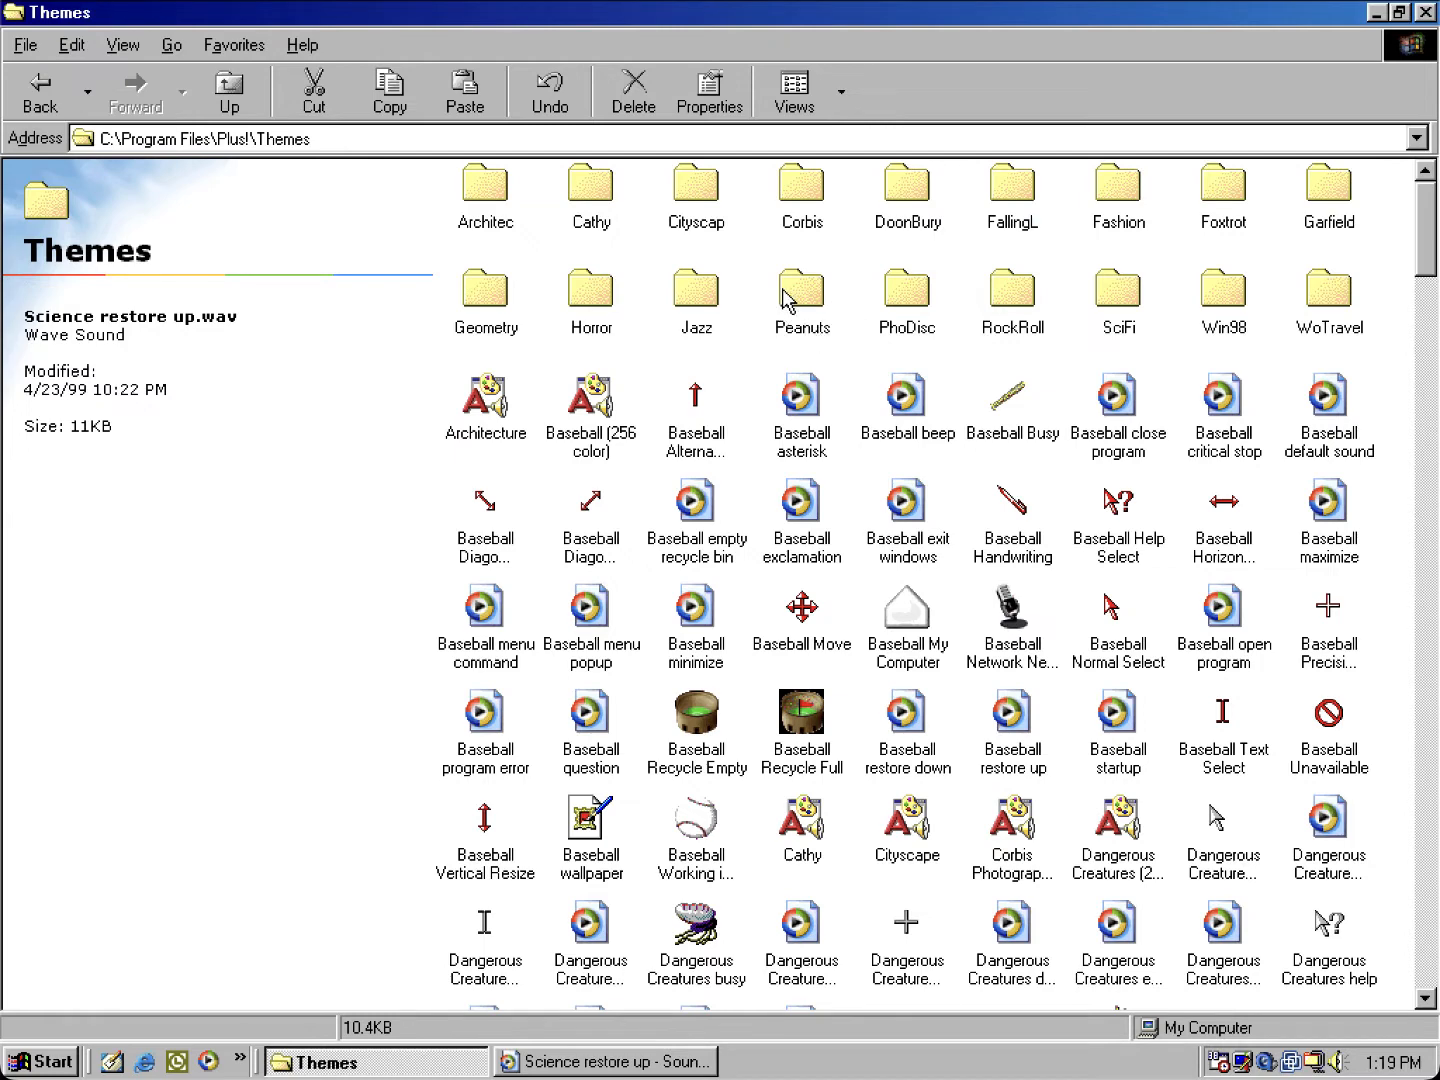
pyautogui.moveTo(707, 293)
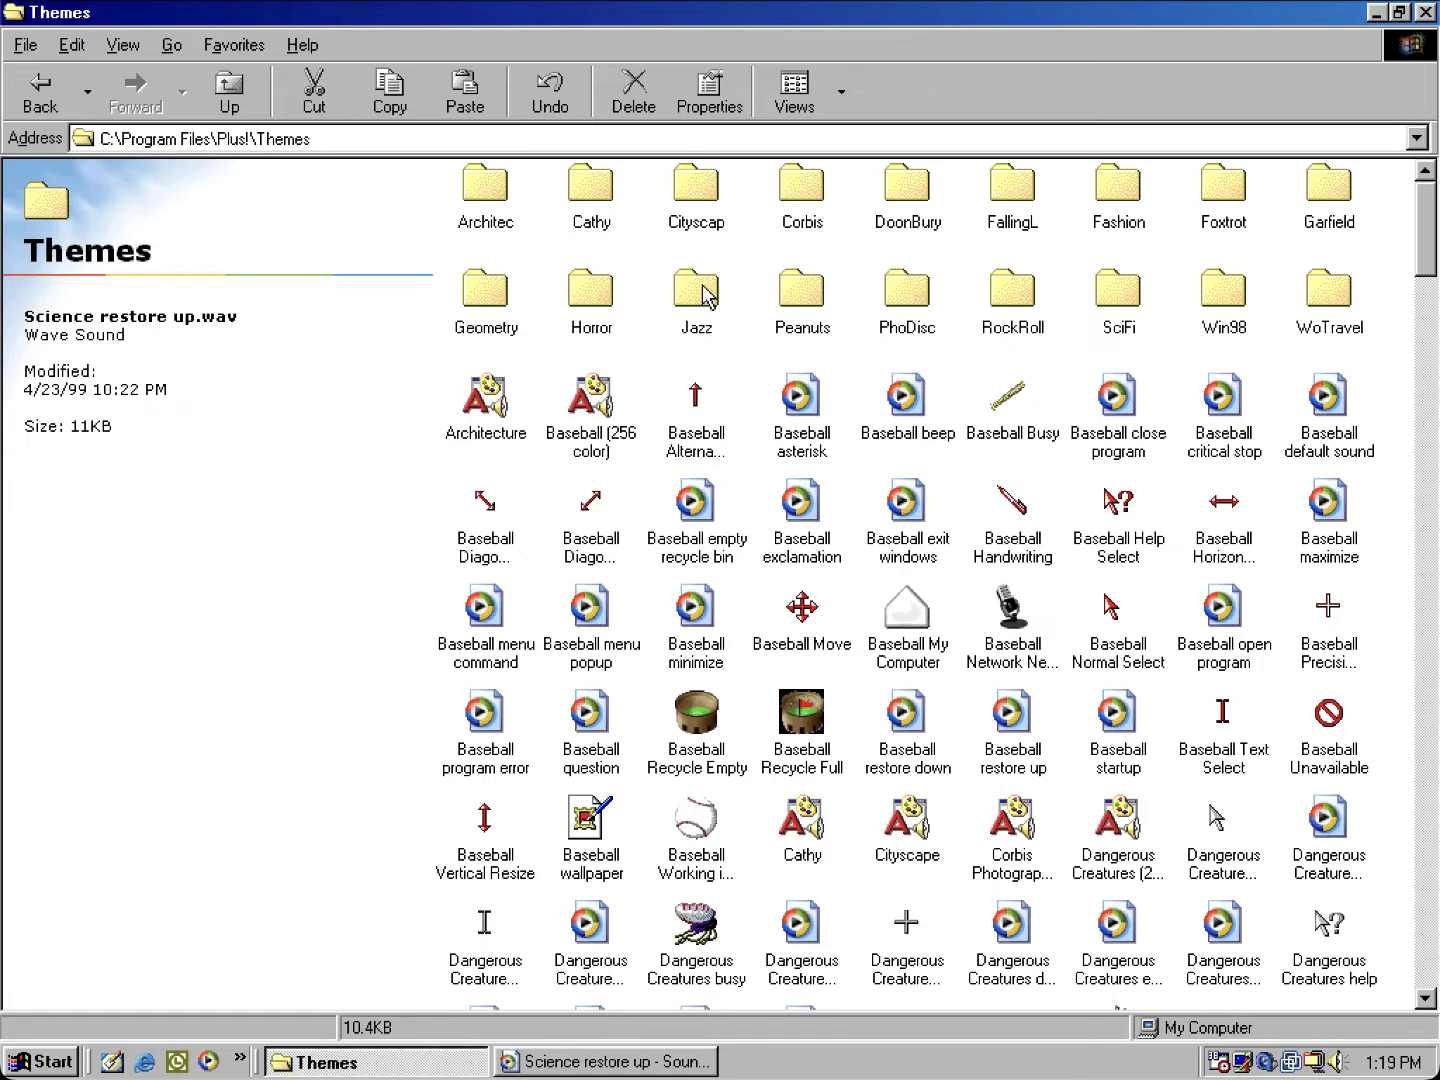
pyautogui.moveTo(634, 206)
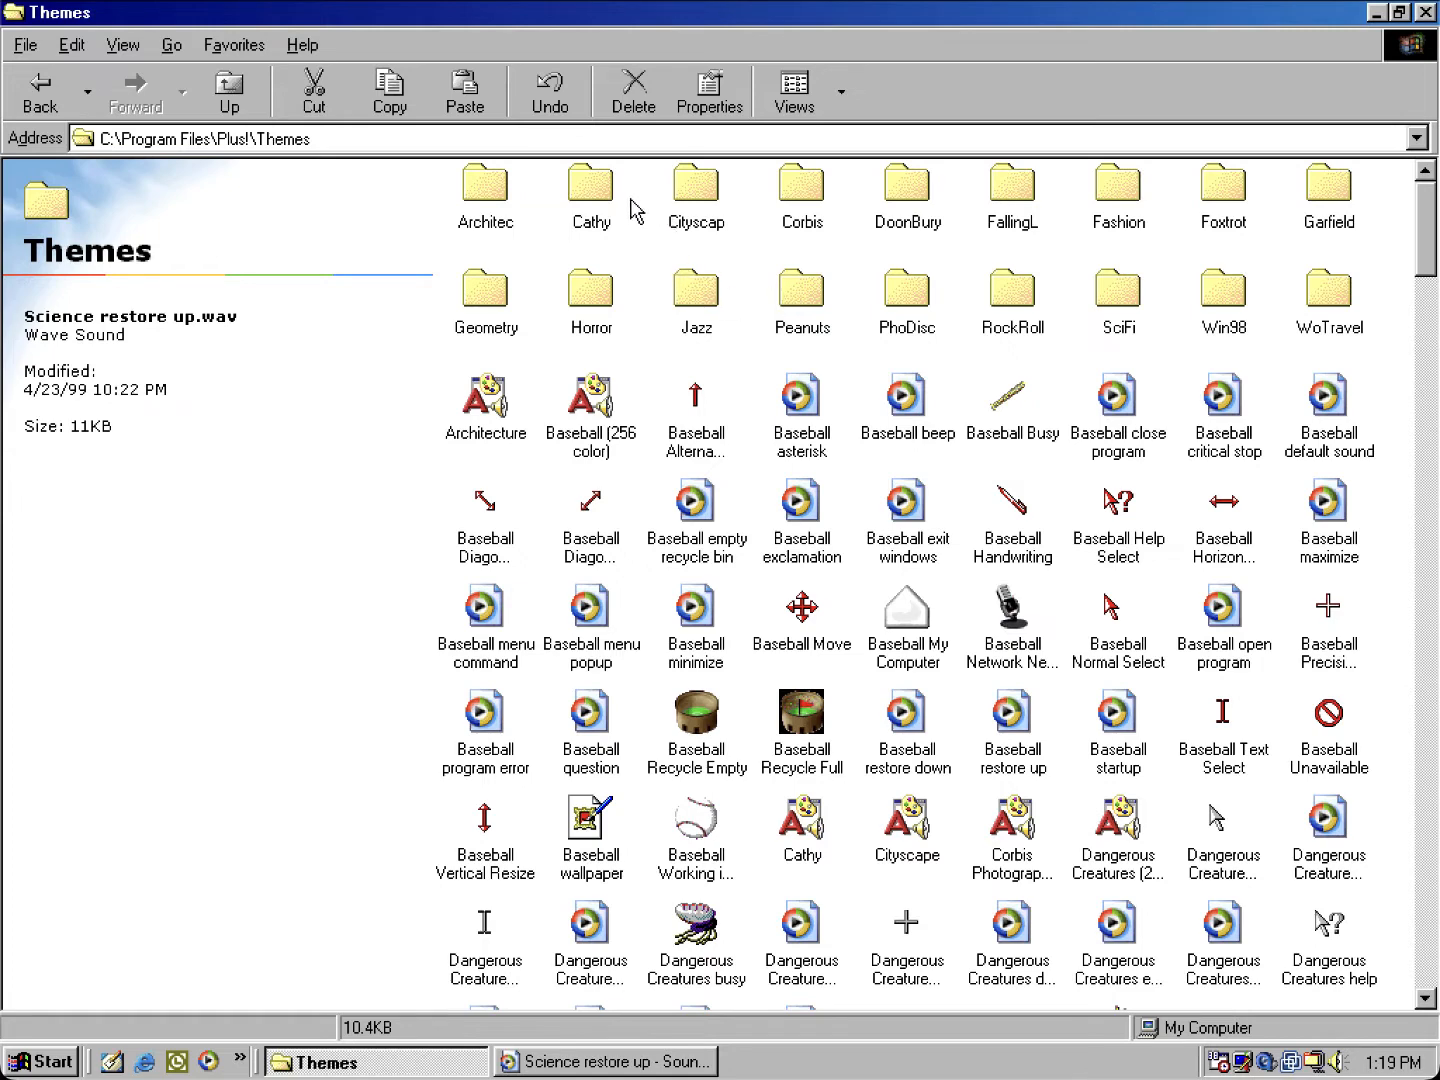
pyautogui.moveTo(584, 188)
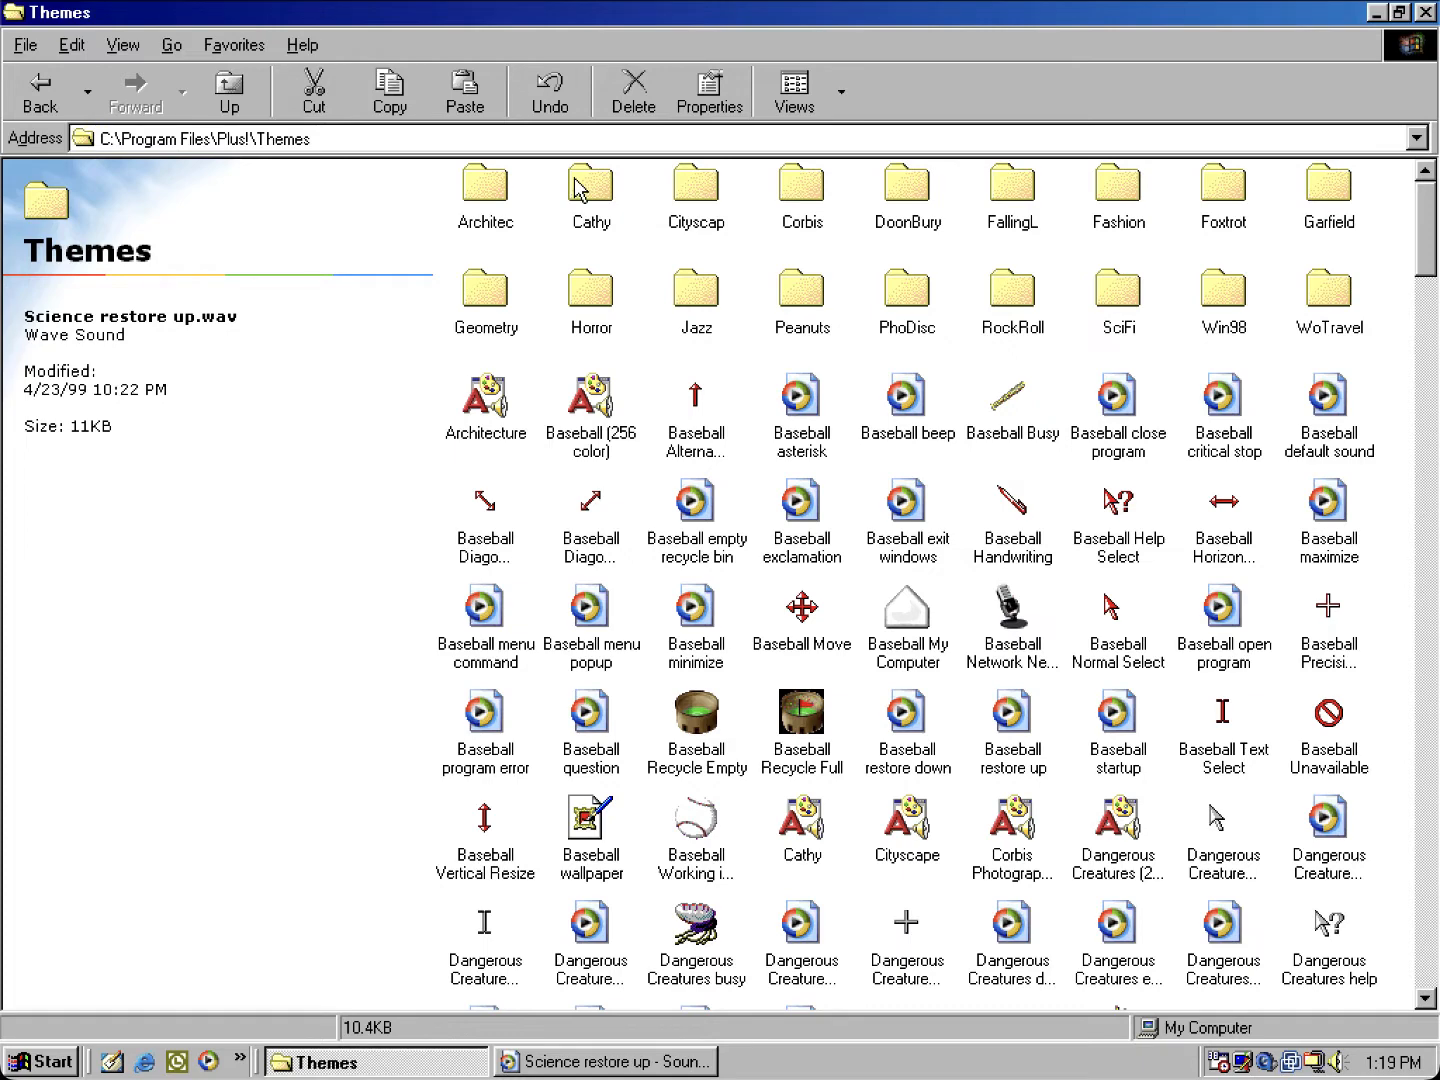
pyautogui.doubleClick(589, 185)
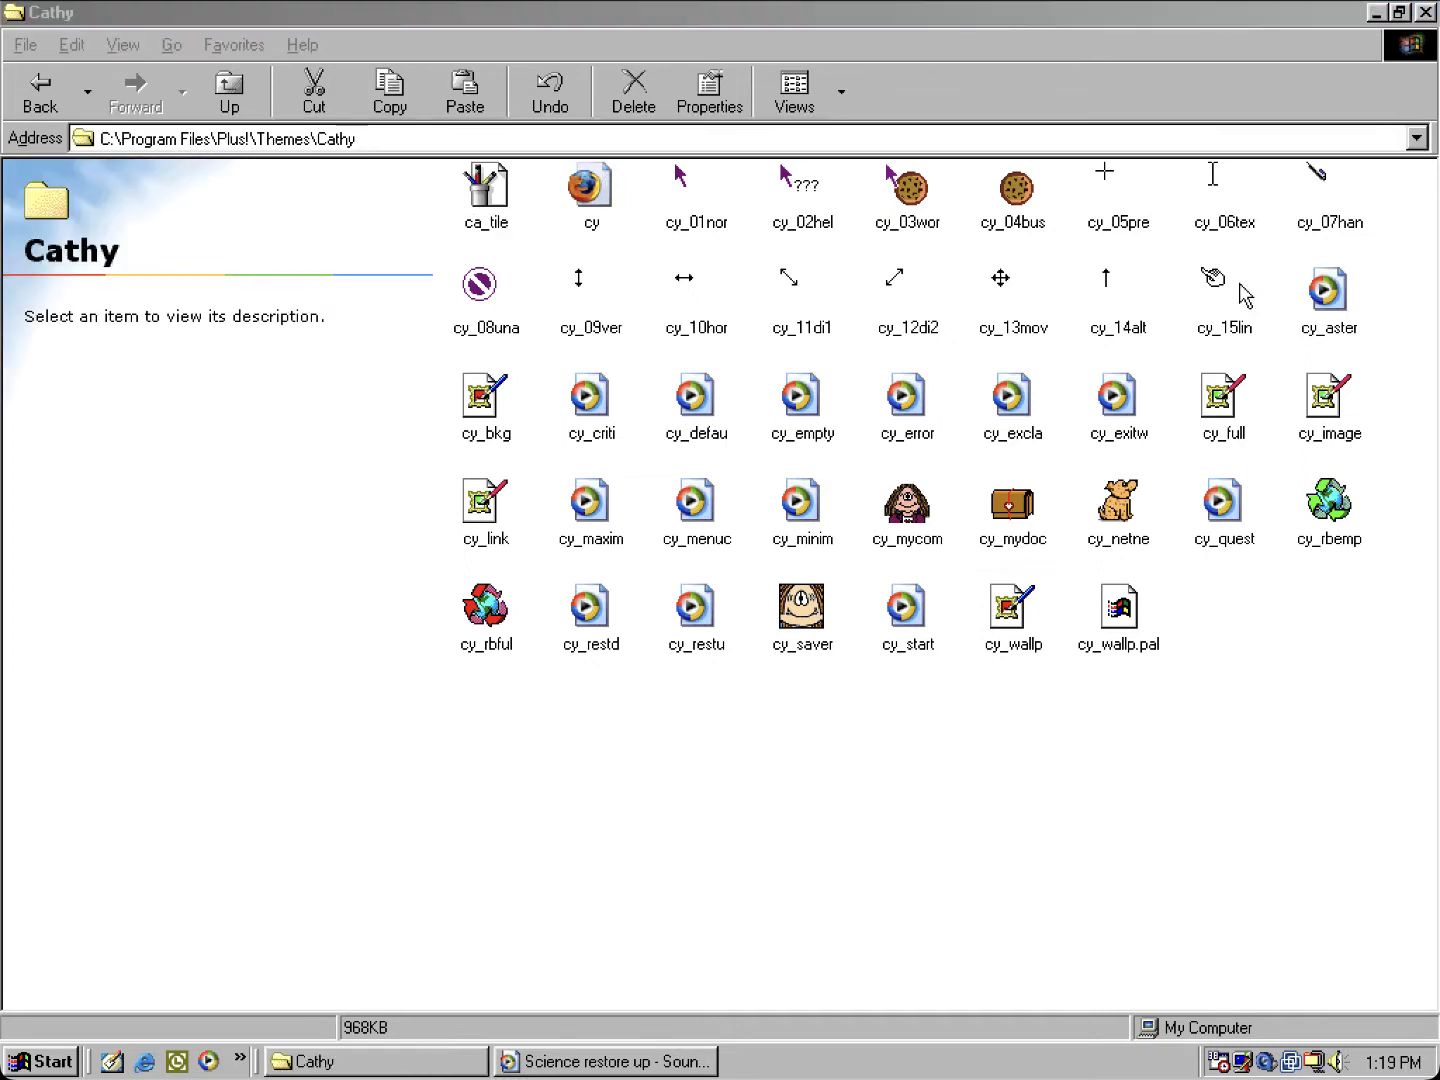
pyautogui.click(1221, 282)
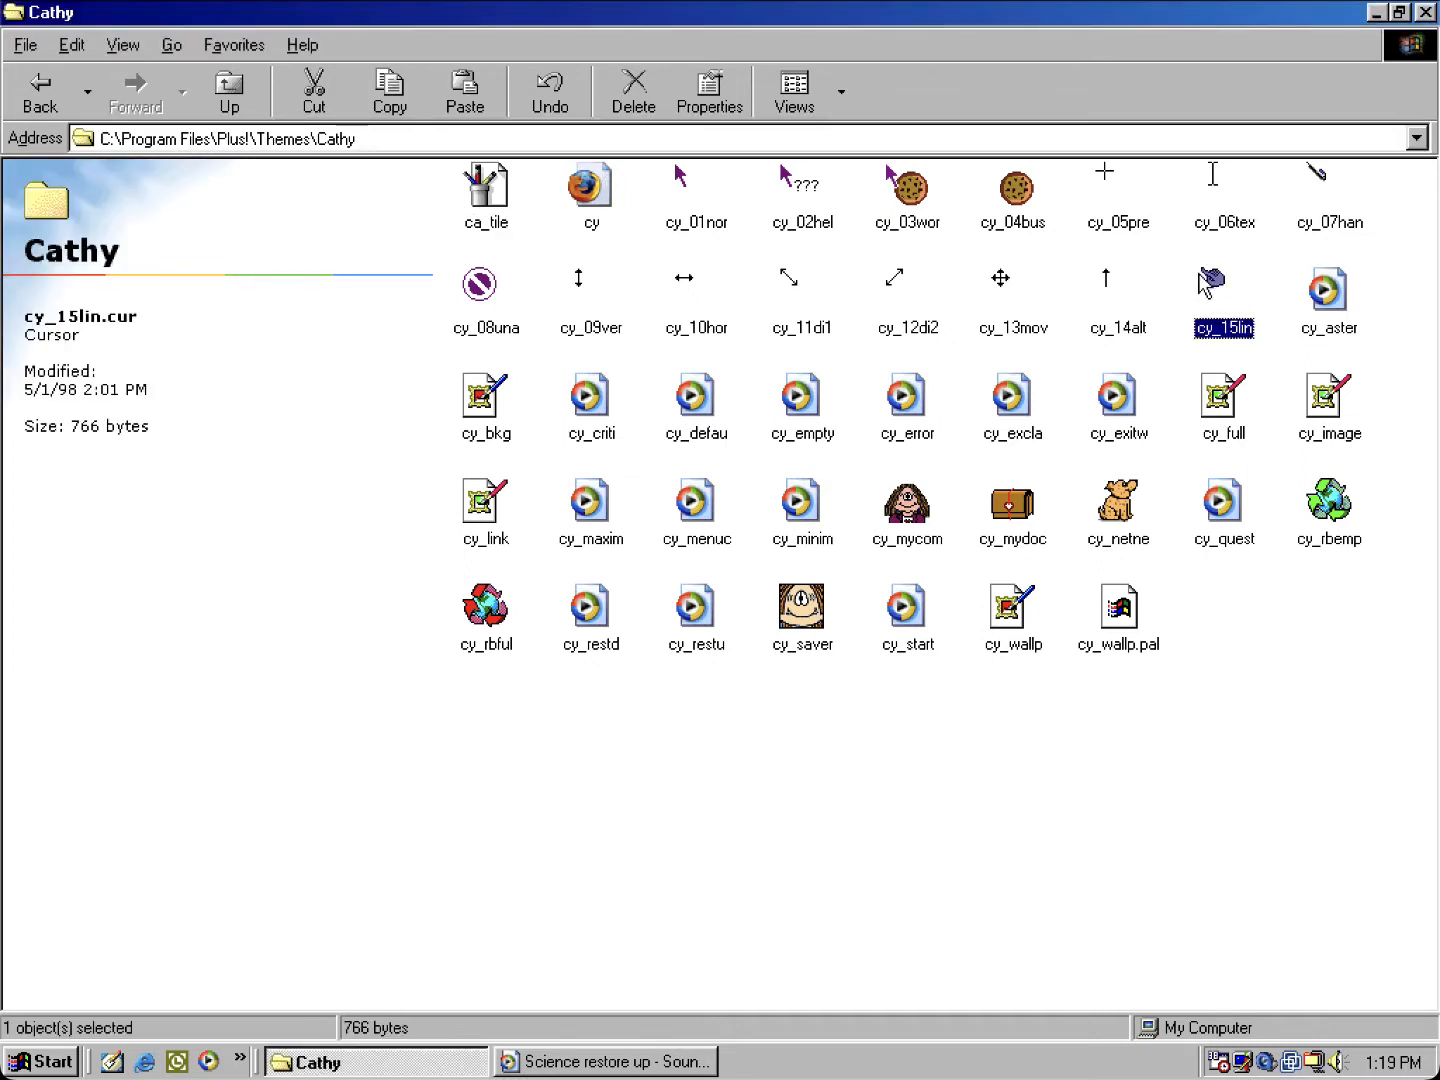
pyautogui.moveTo(842, 311)
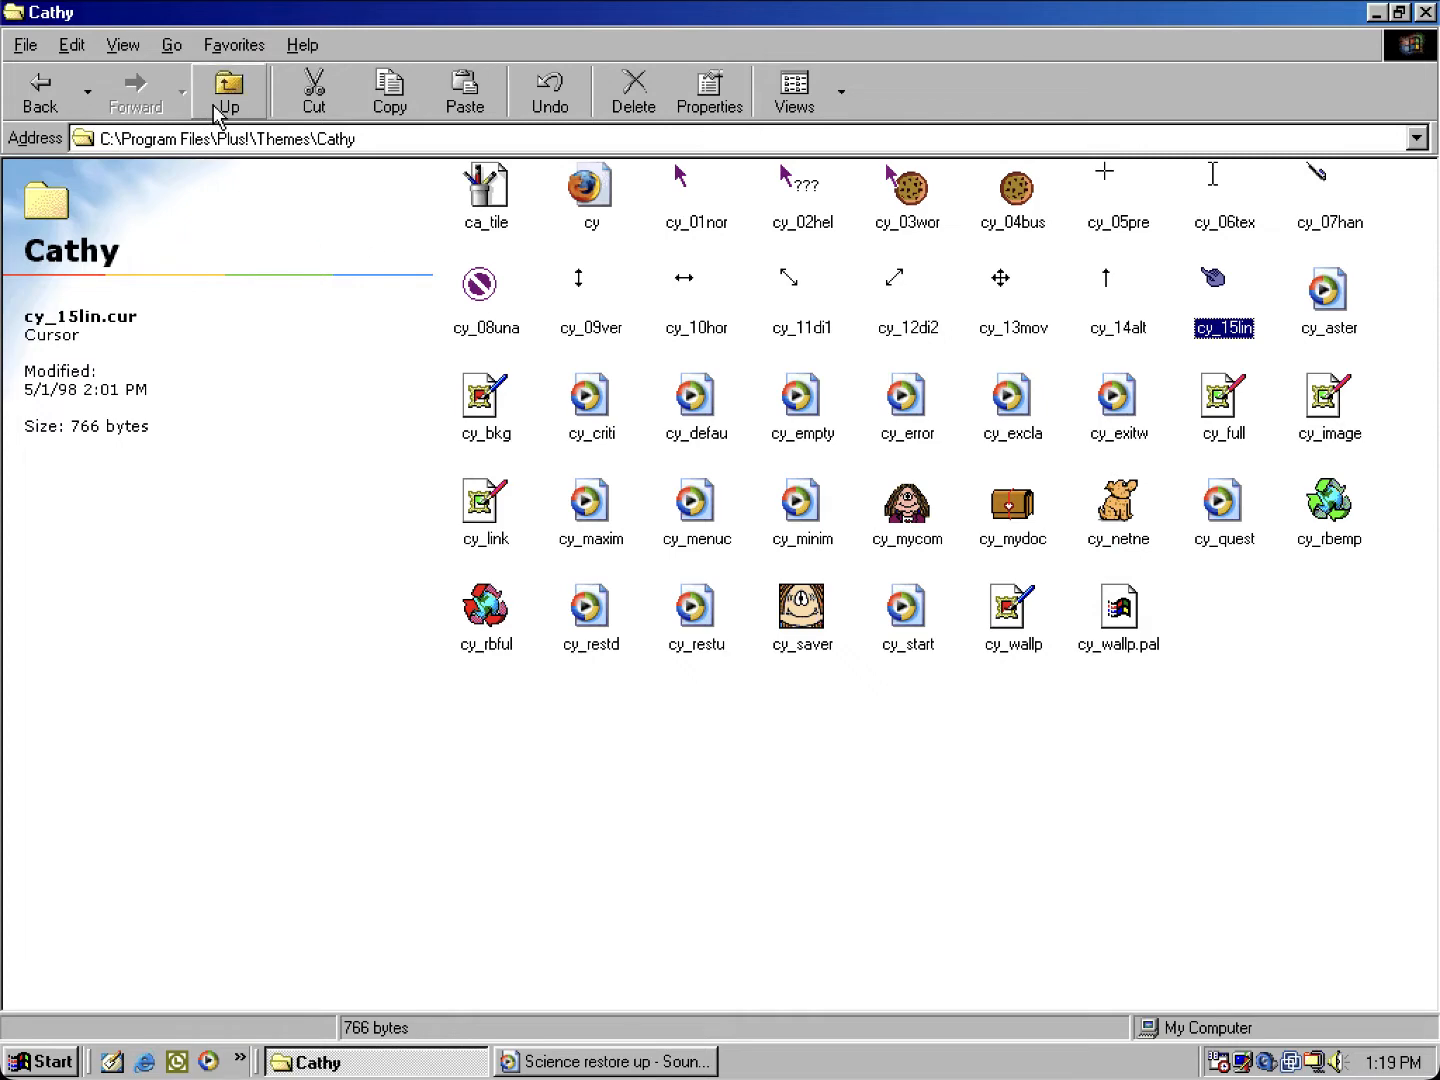
pyautogui.click(227, 88)
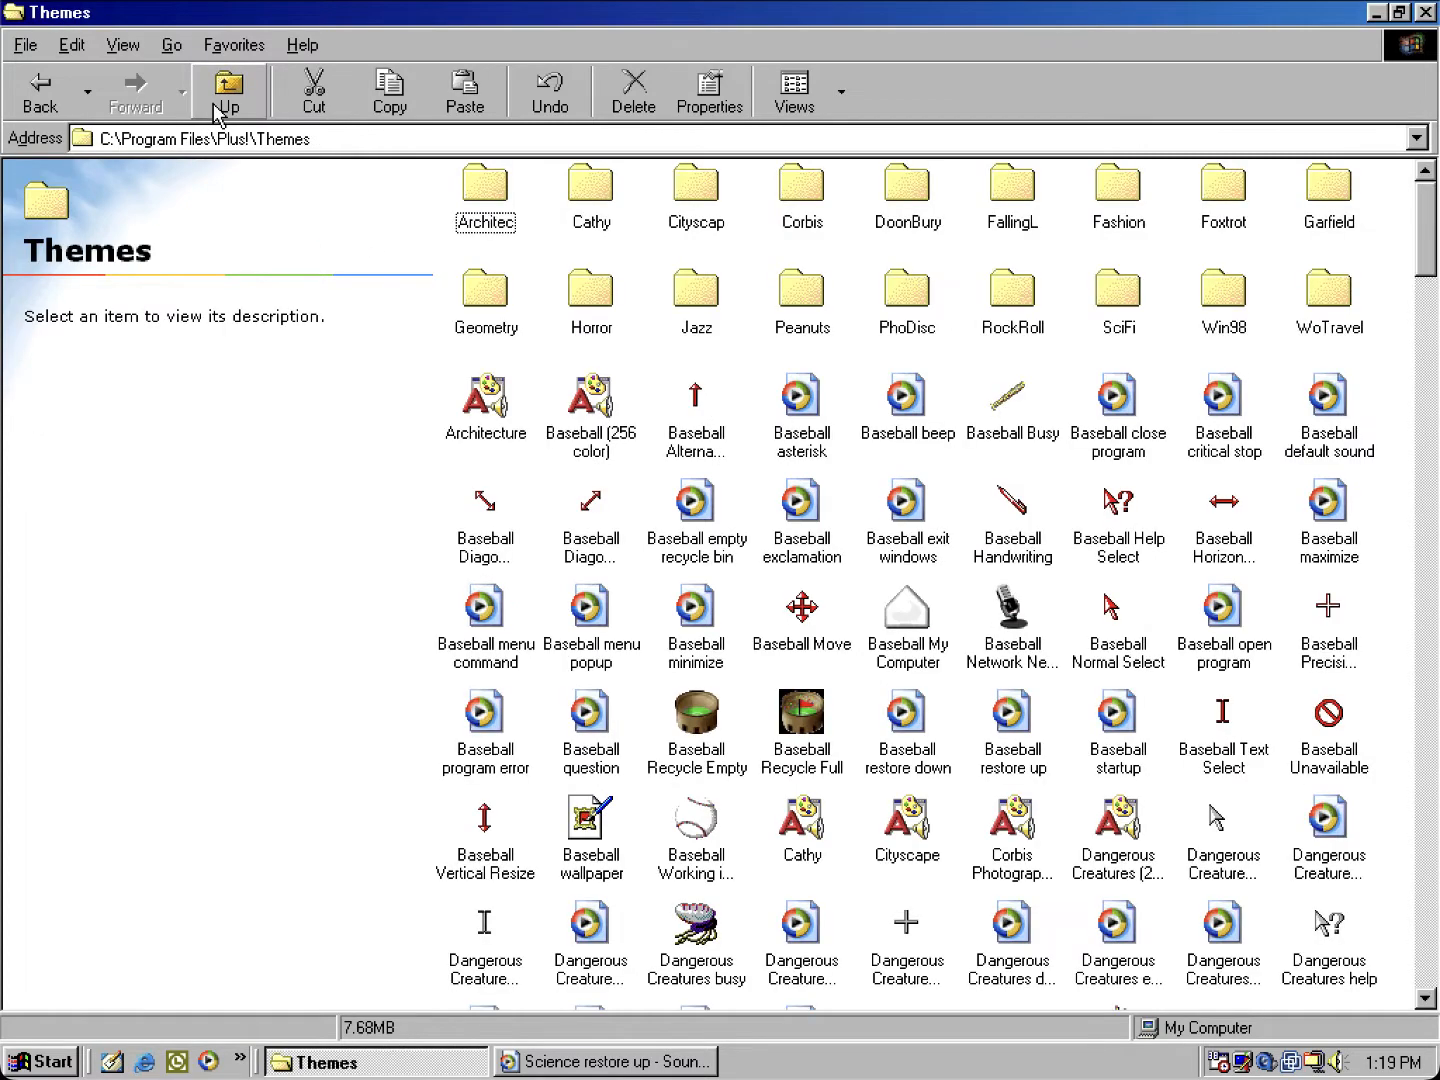
pyautogui.moveTo(577, 183)
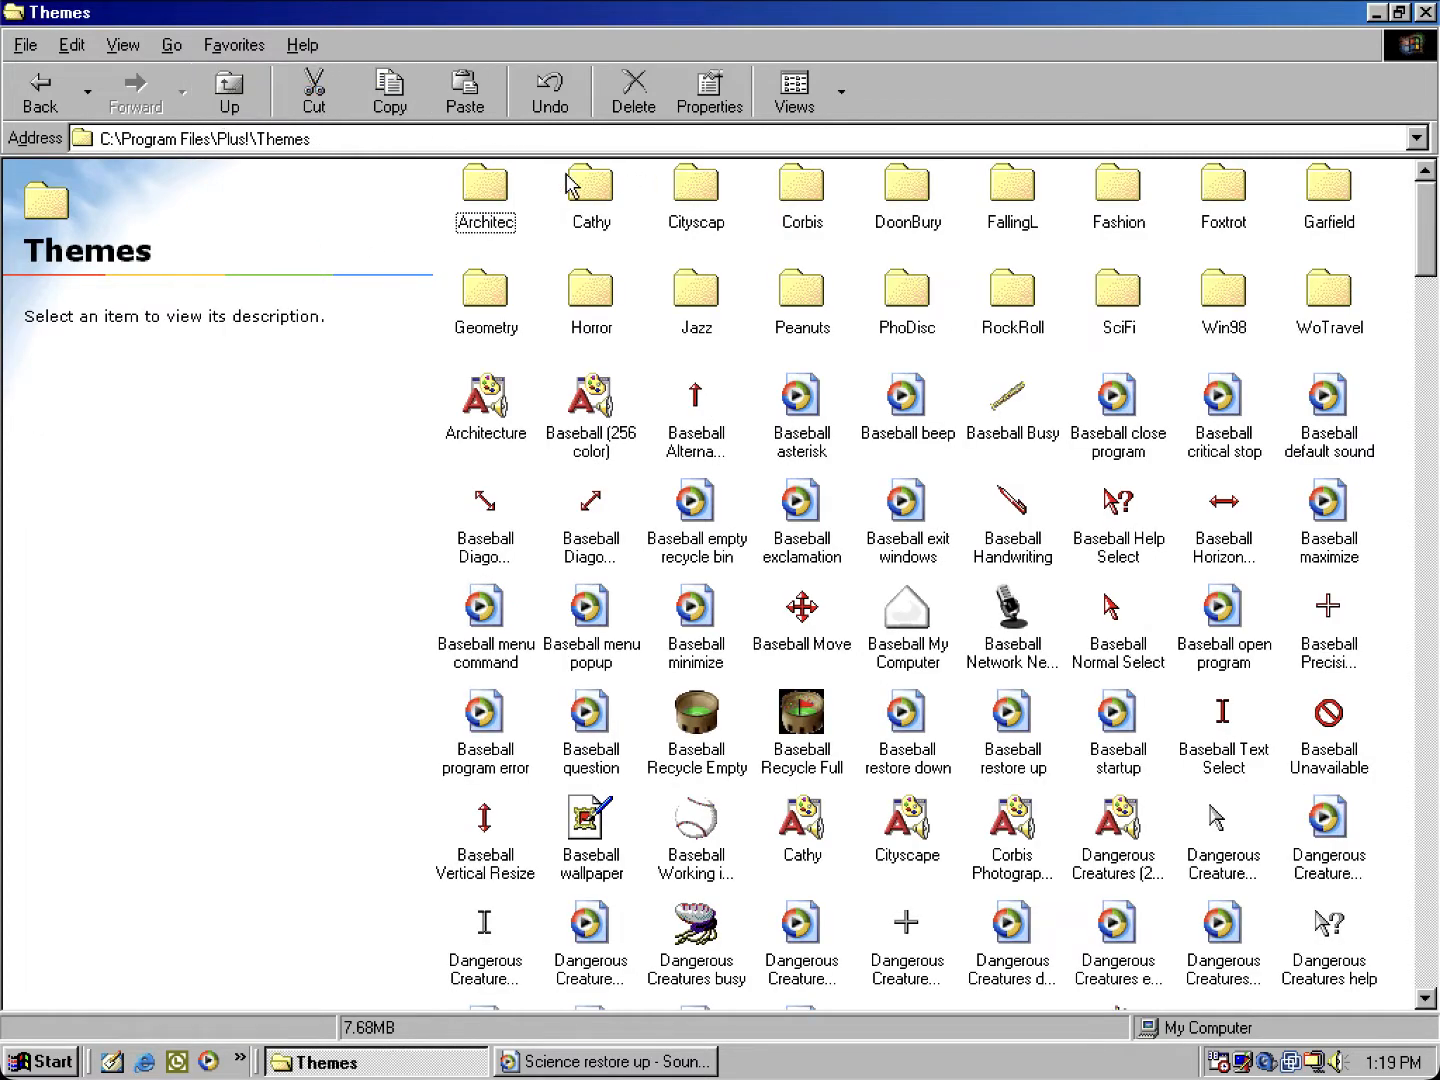
pyautogui.doubleClick(801, 185)
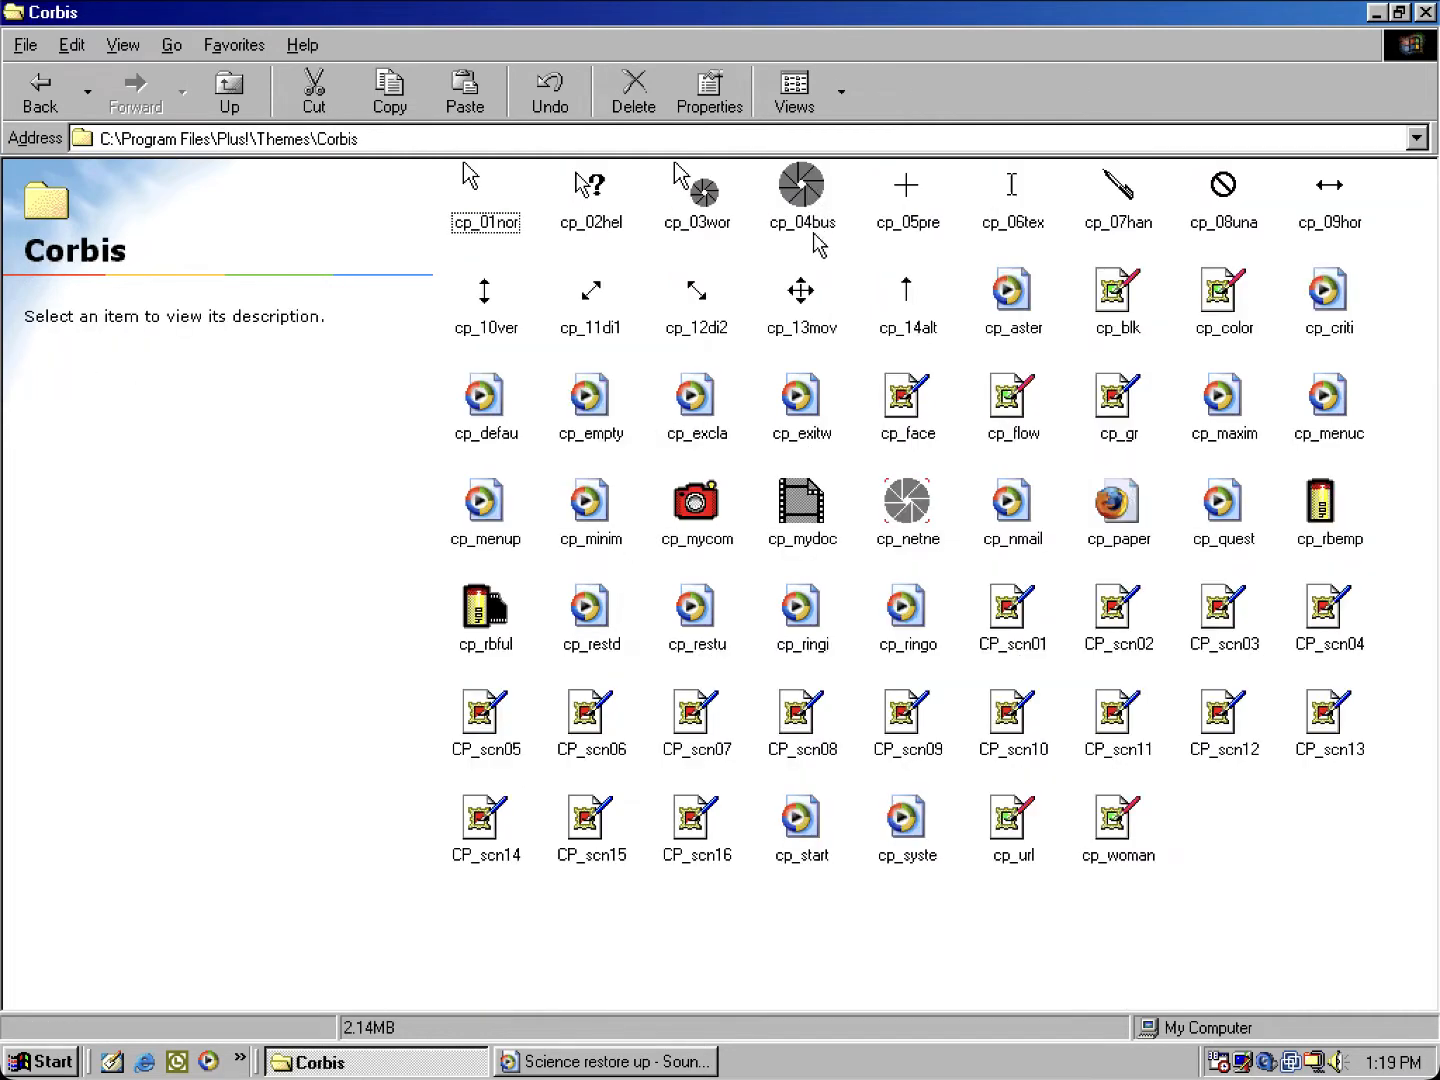
pyautogui.moveTo(836, 293)
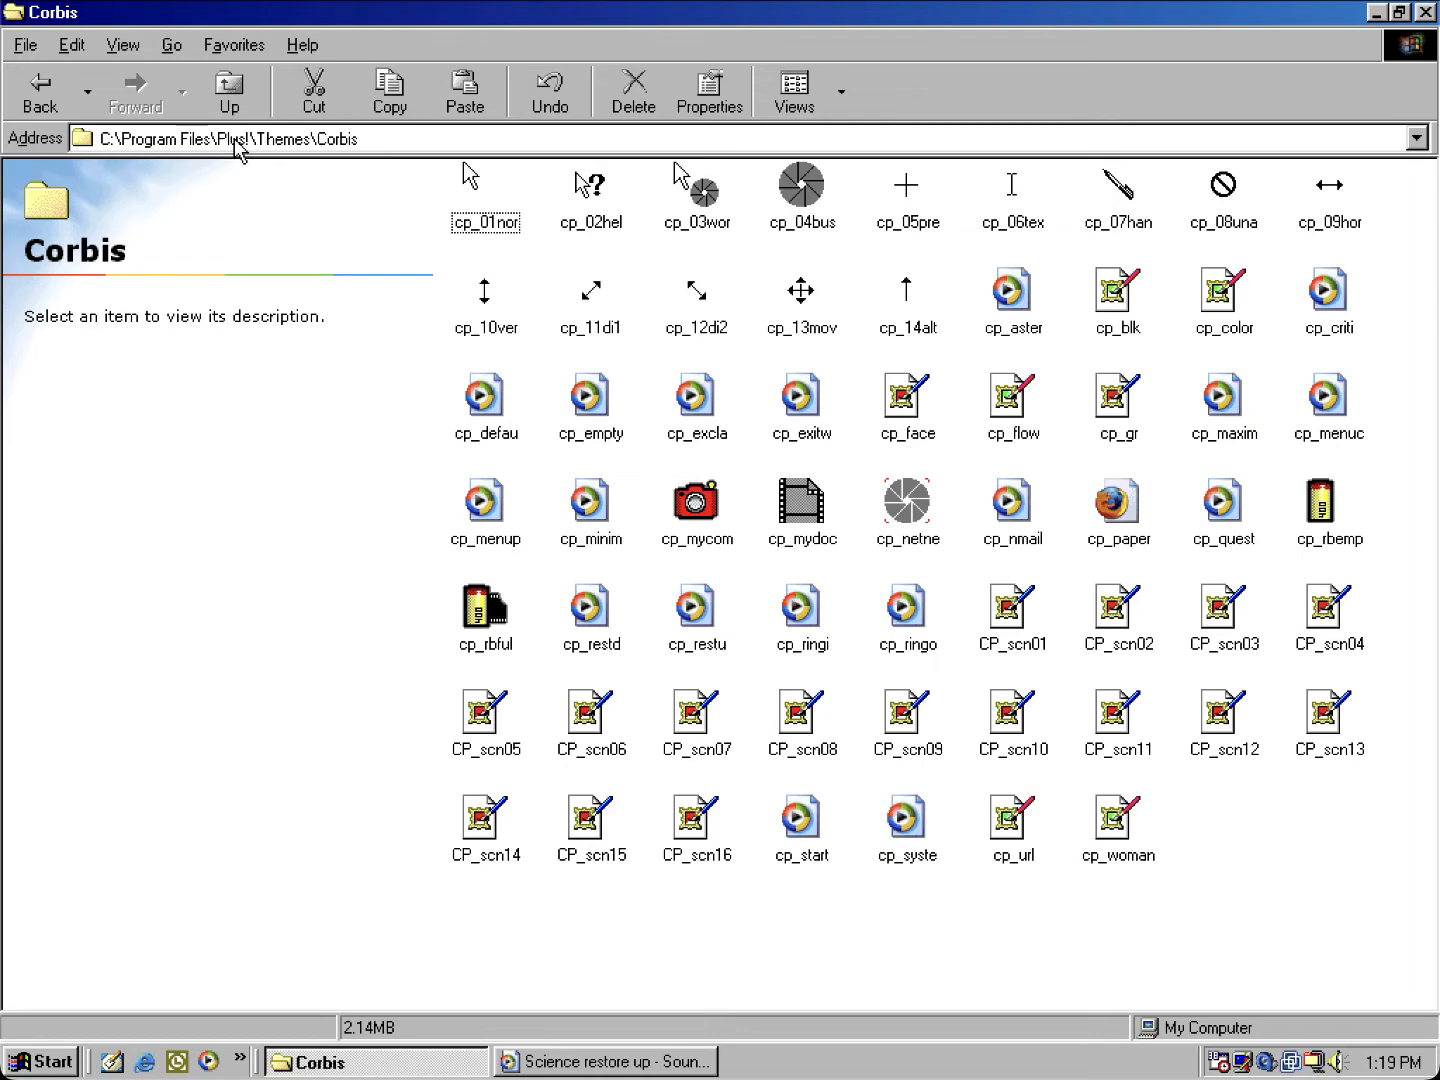
pyautogui.click(229, 90)
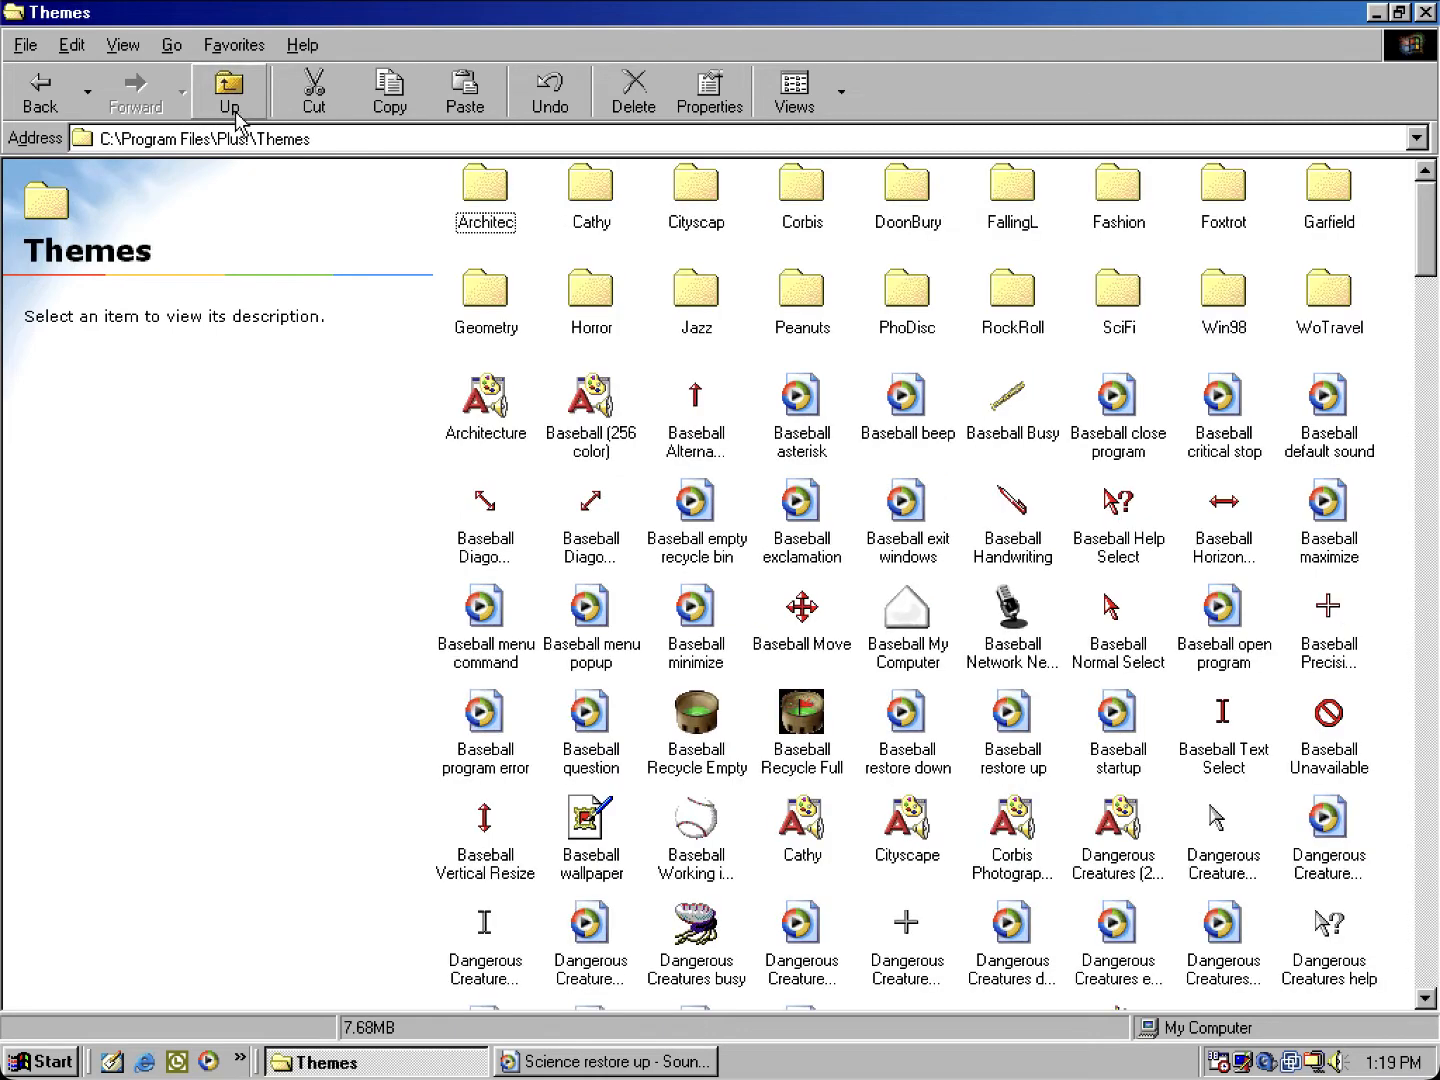
pyautogui.click(907, 185)
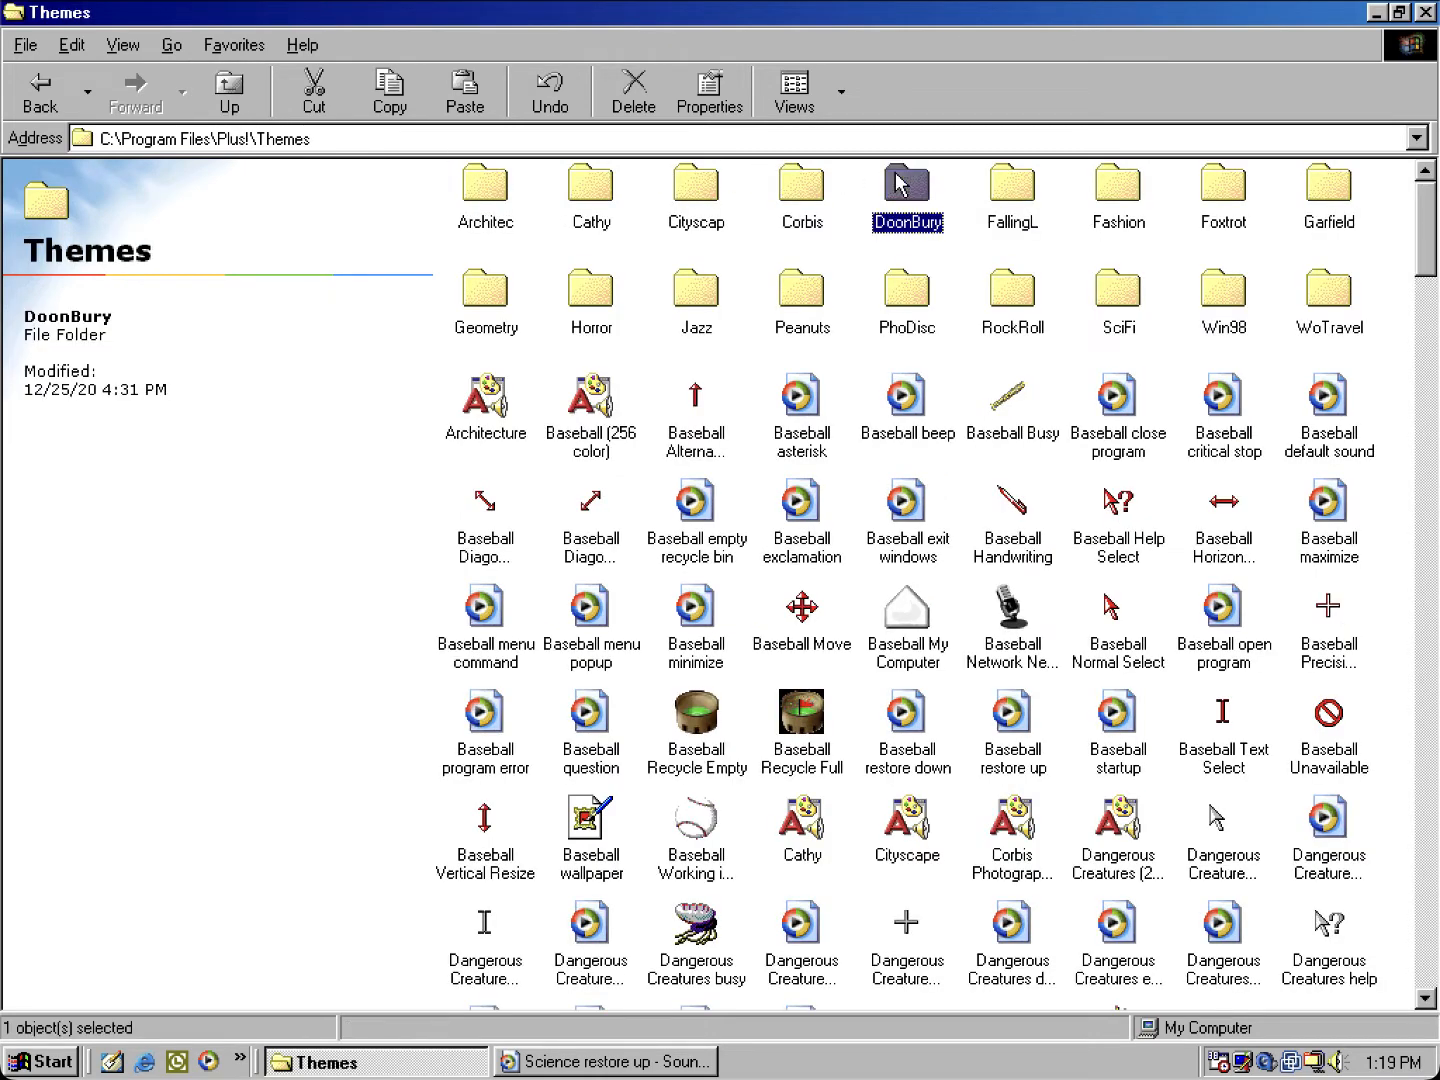
pyautogui.doubleClick(907, 185)
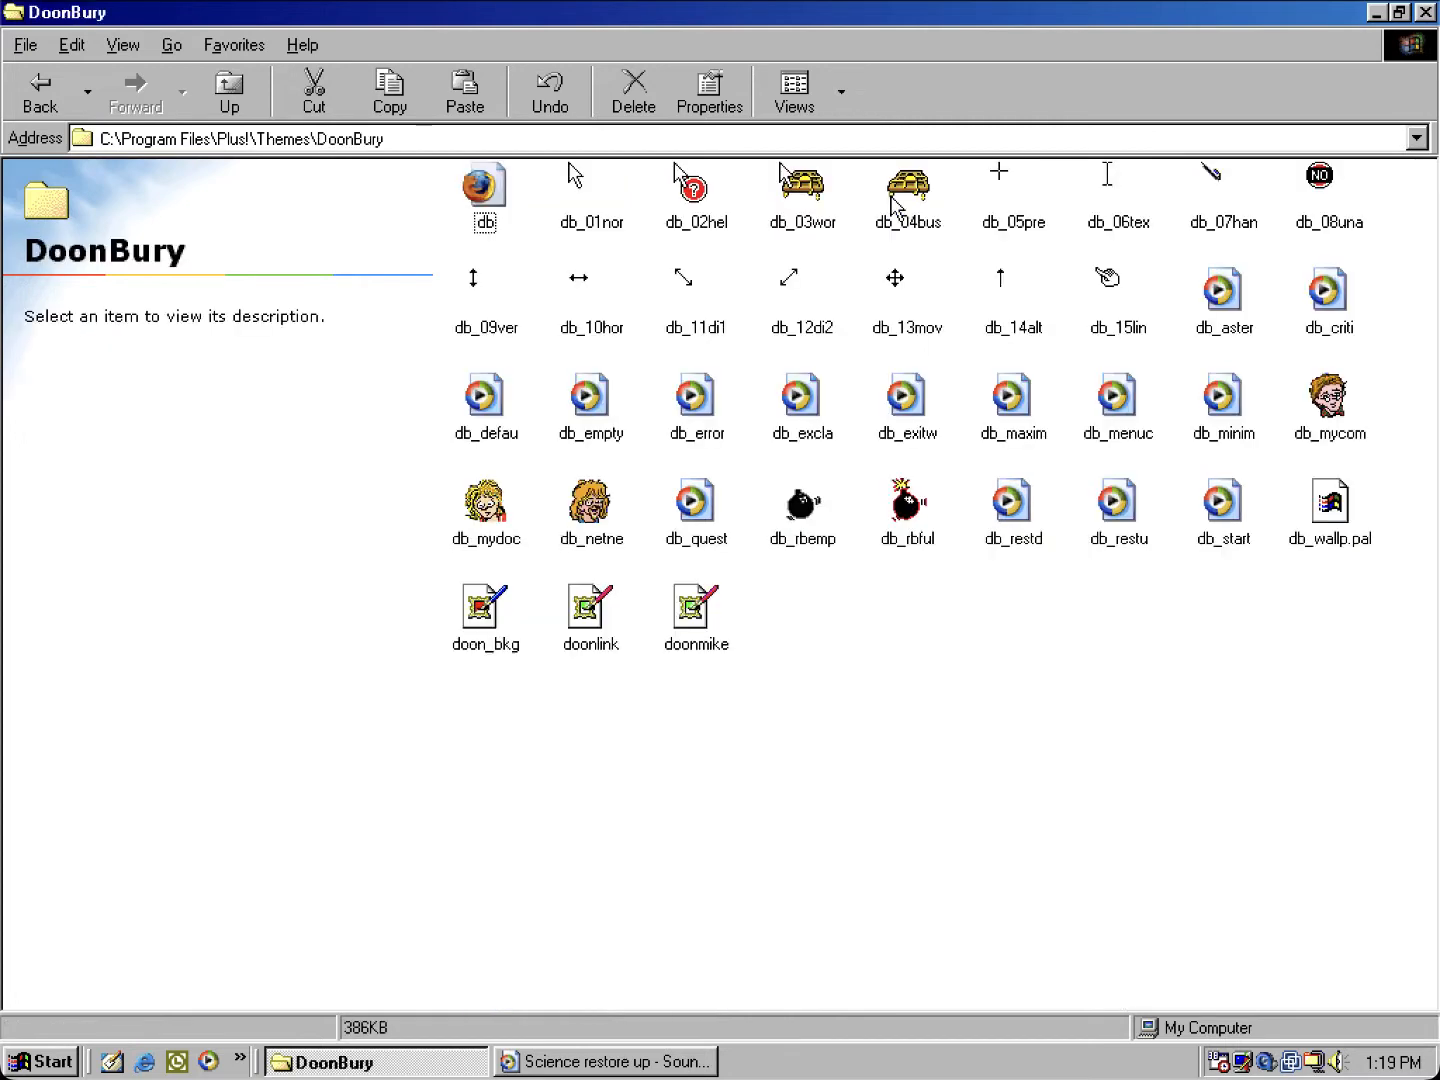
pyautogui.moveTo(1097, 268)
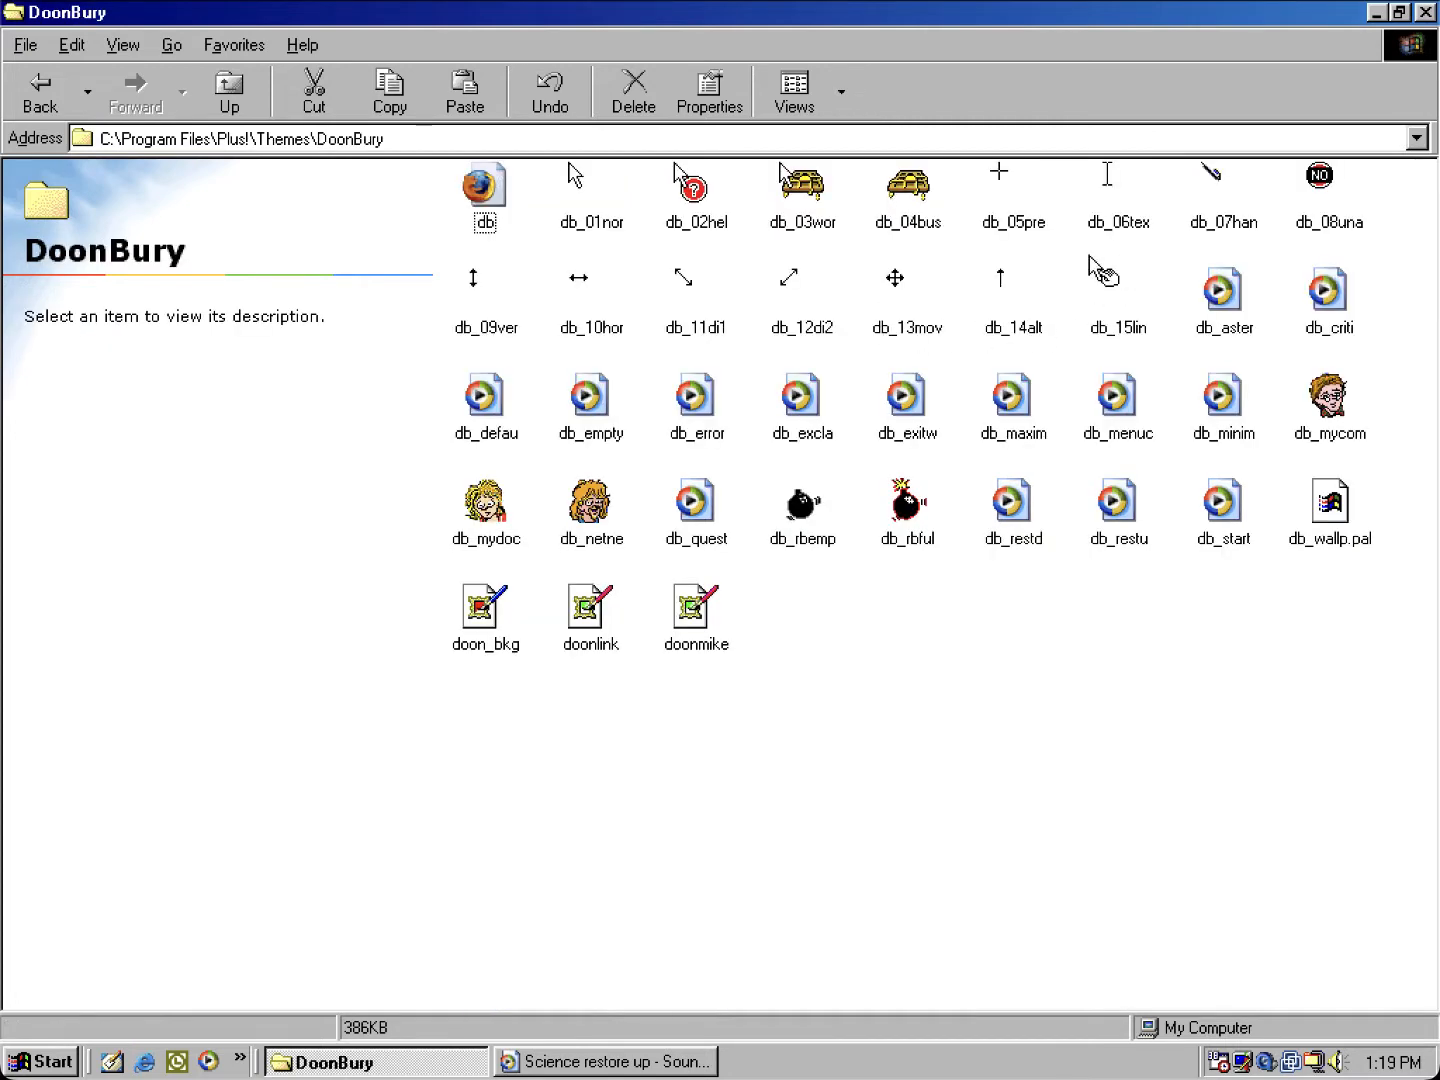
pyautogui.moveTo(959, 291)
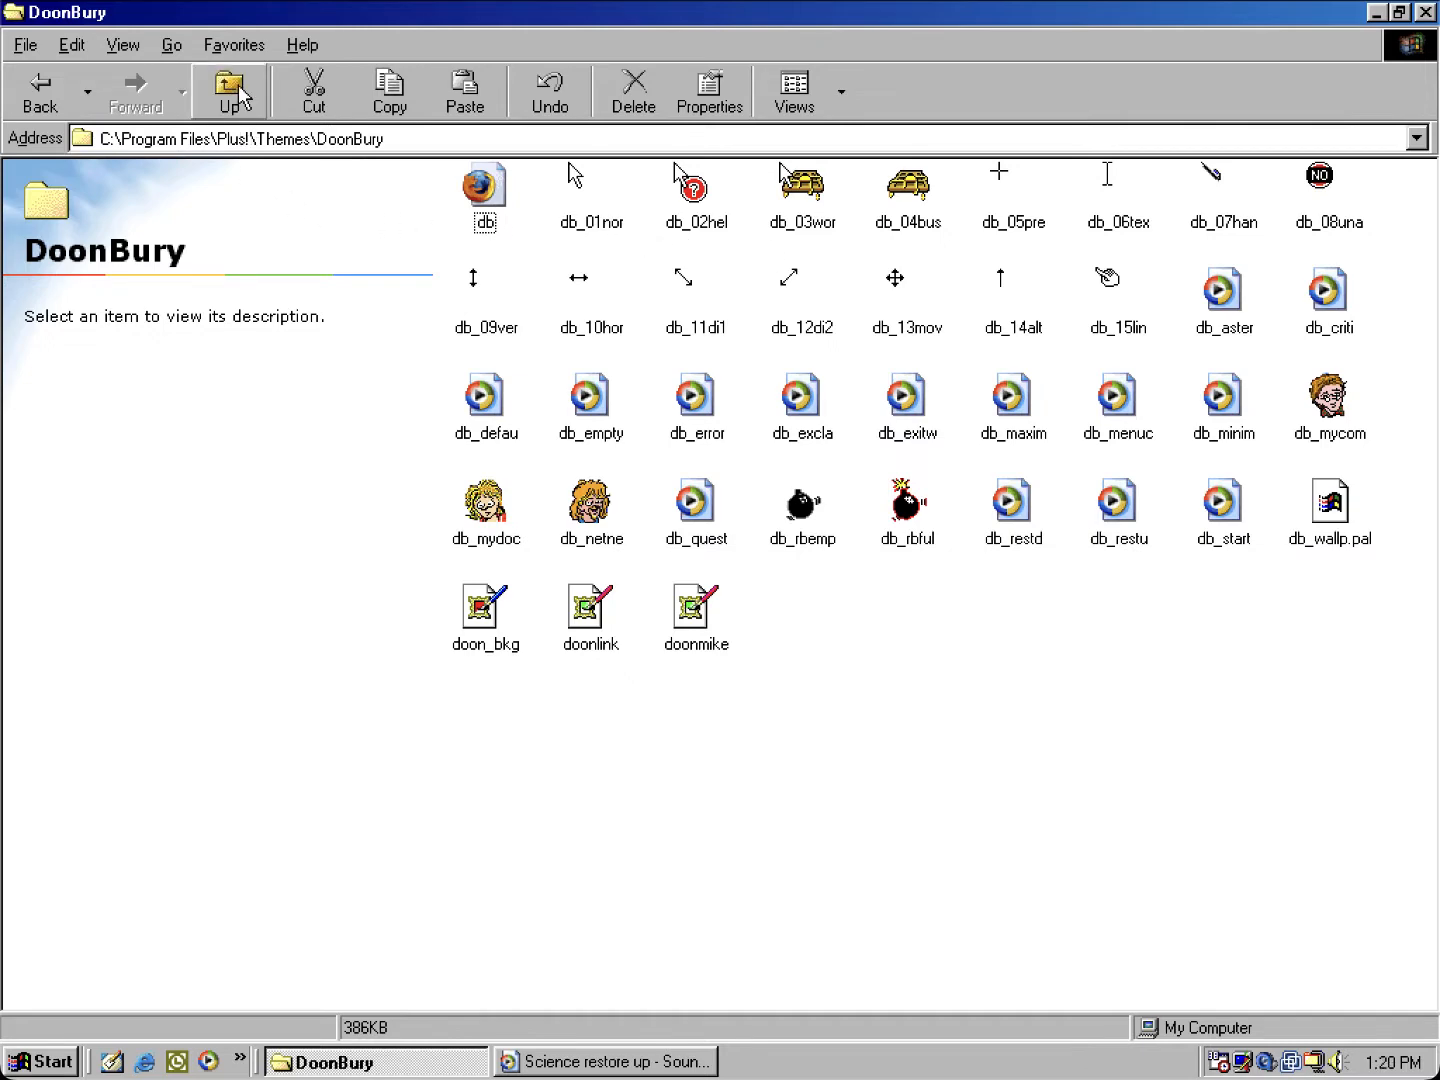
pyautogui.click(228, 90)
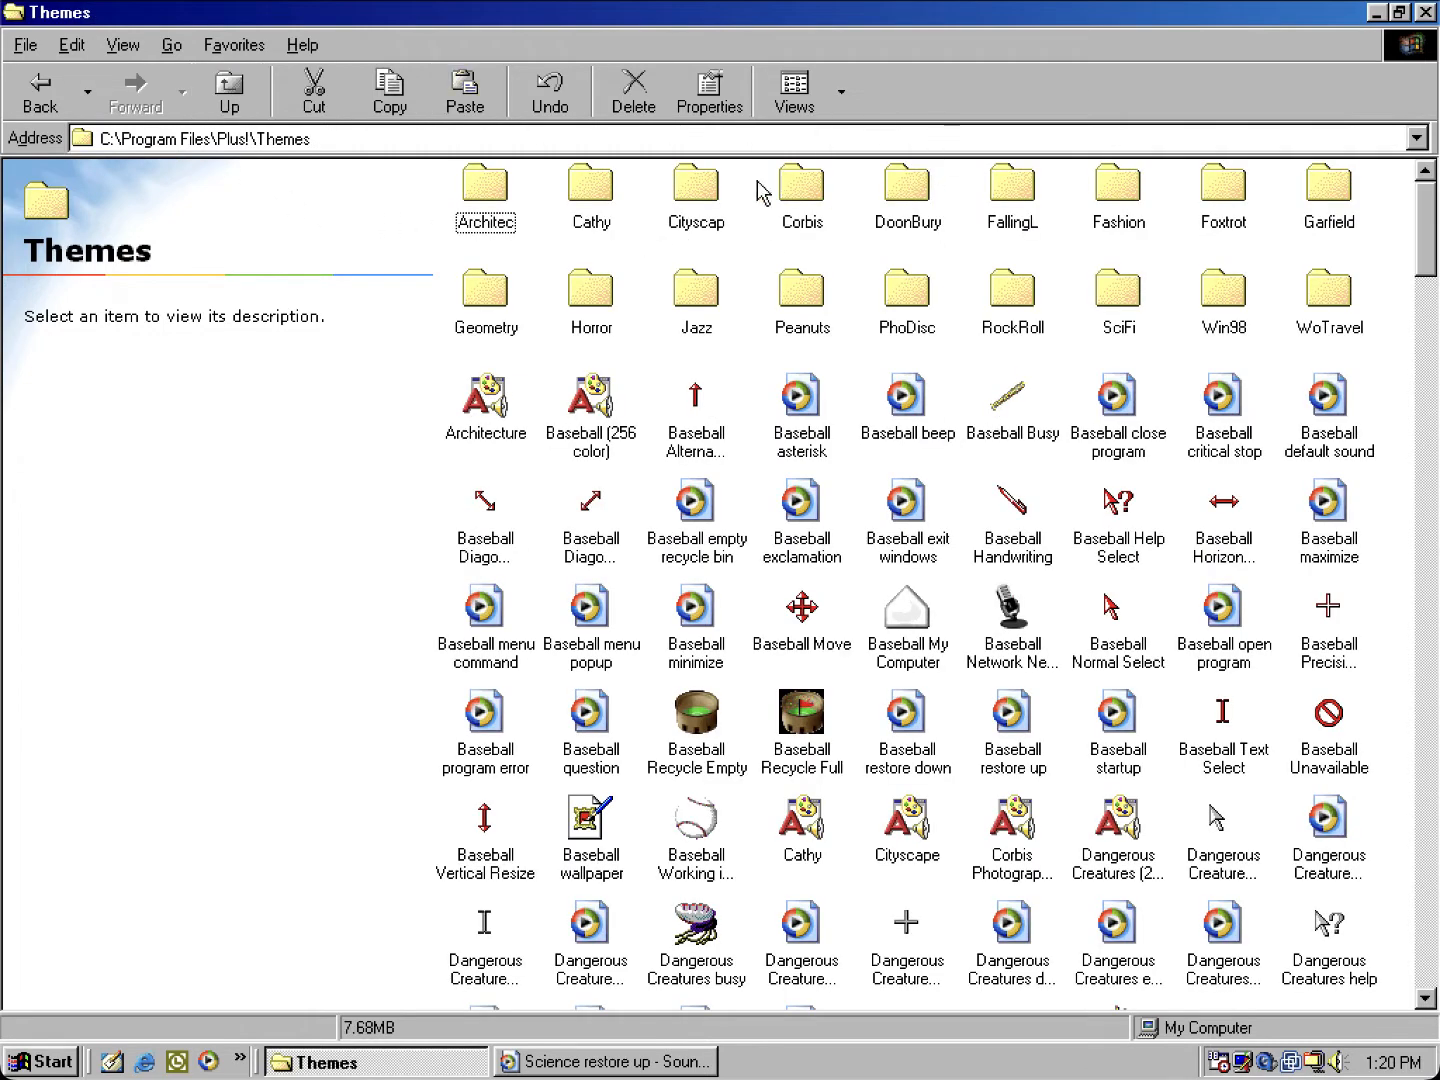
pyautogui.moveTo(975, 203)
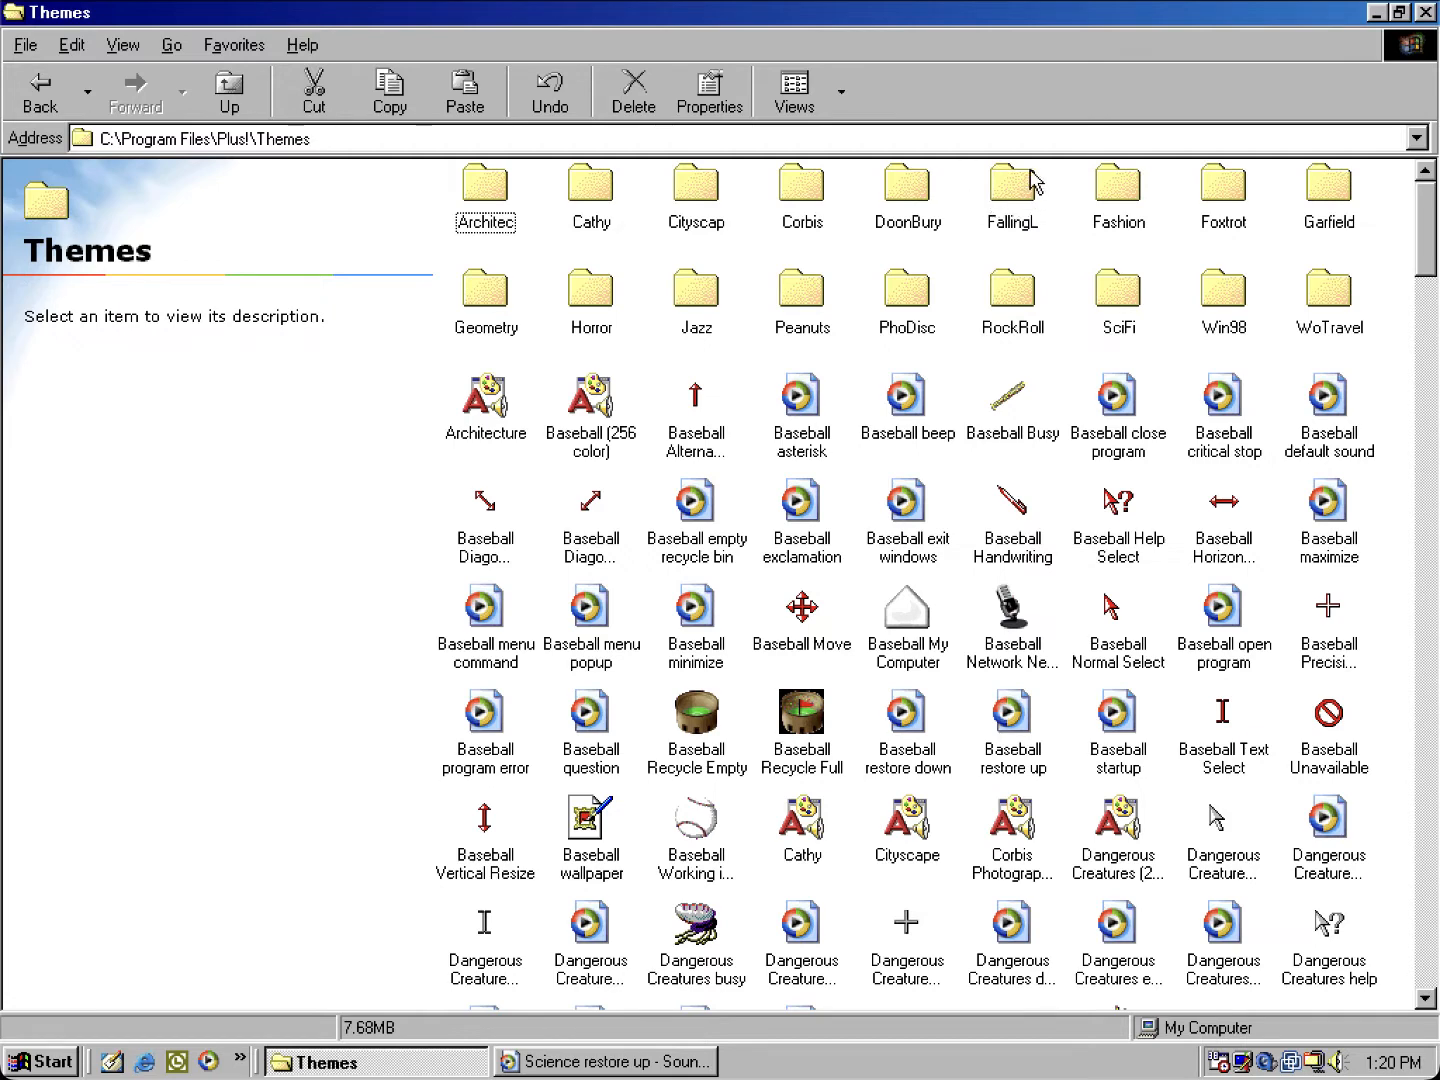
pyautogui.moveTo(1126, 191)
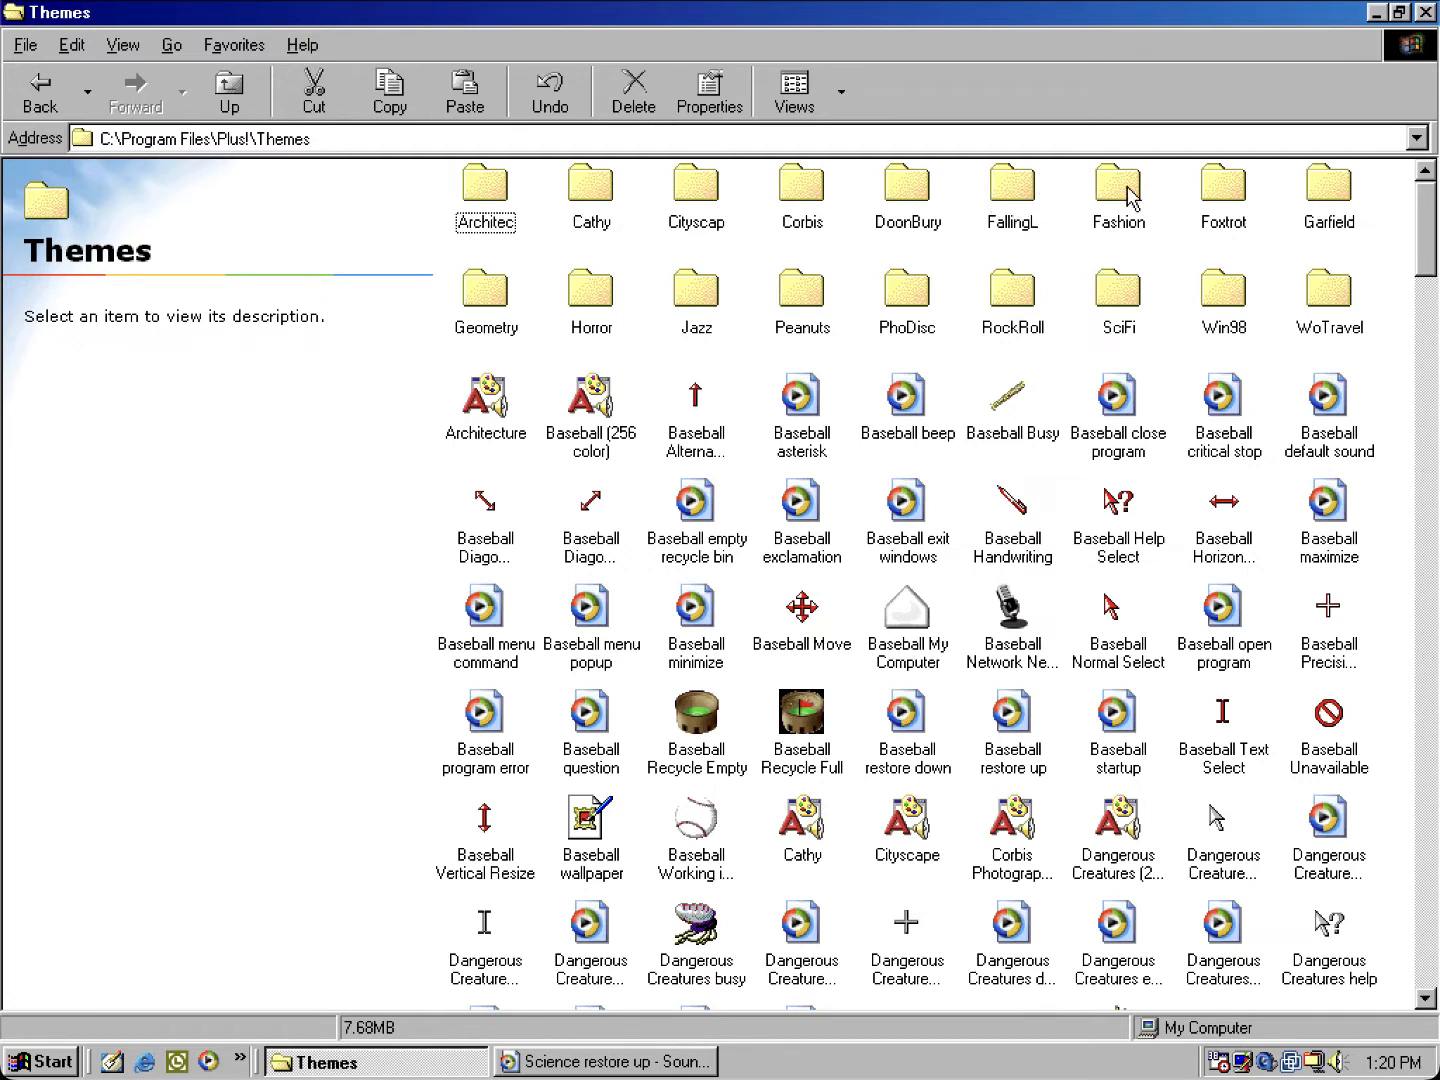
pyautogui.moveTo(1367, 199)
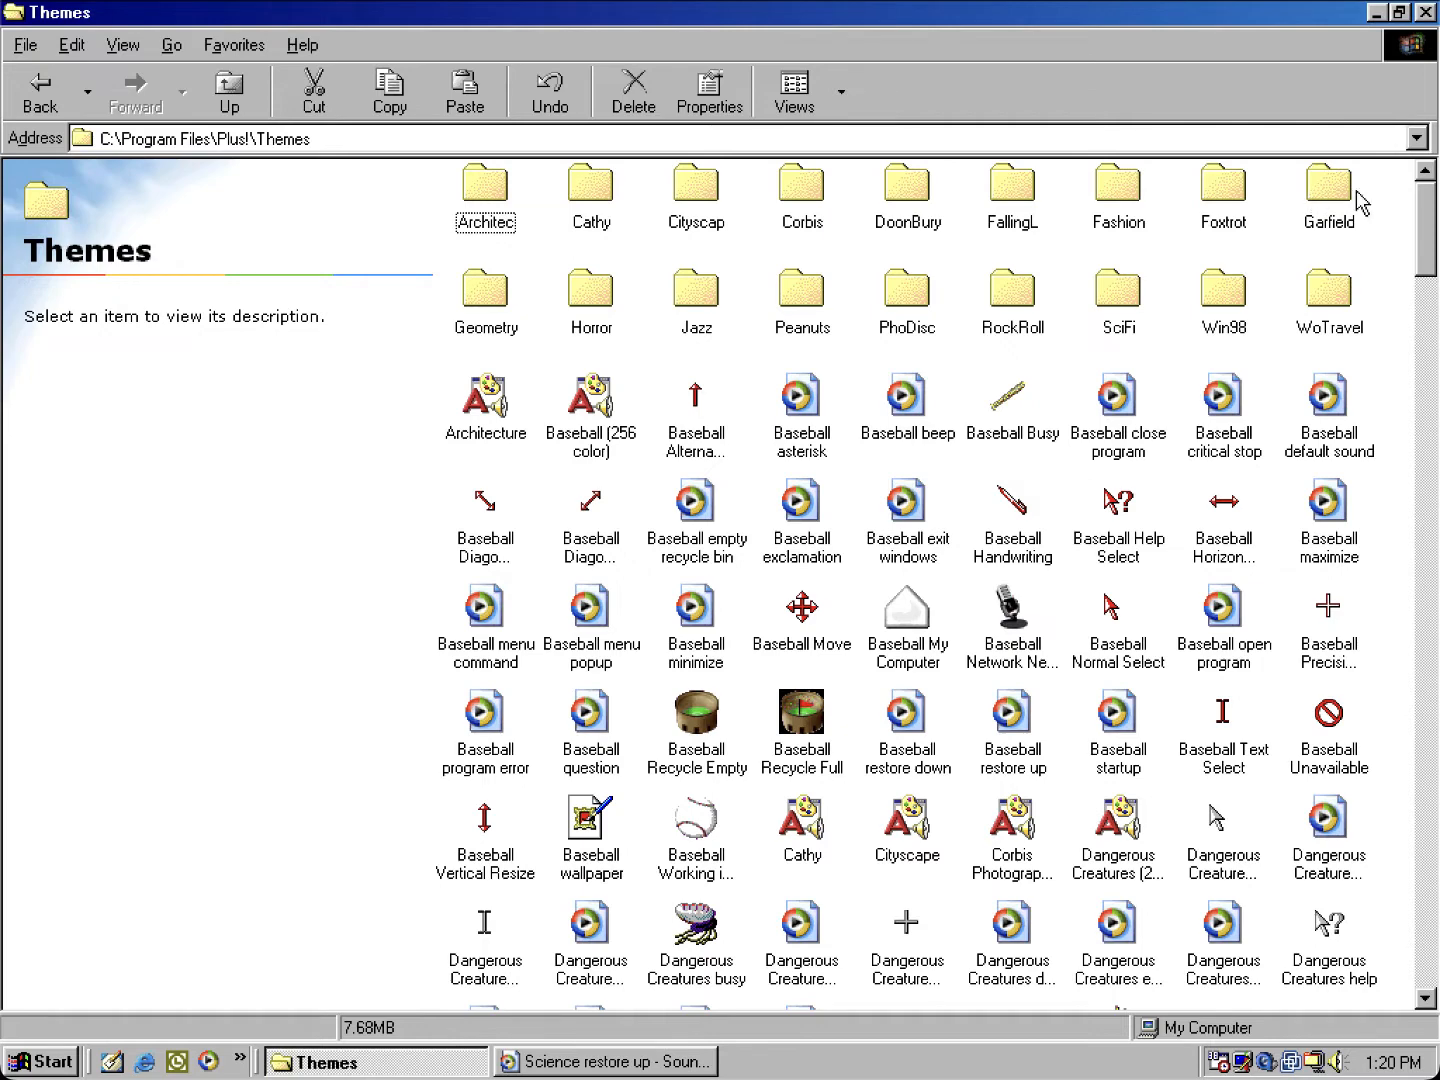
pyautogui.moveTo(942, 258)
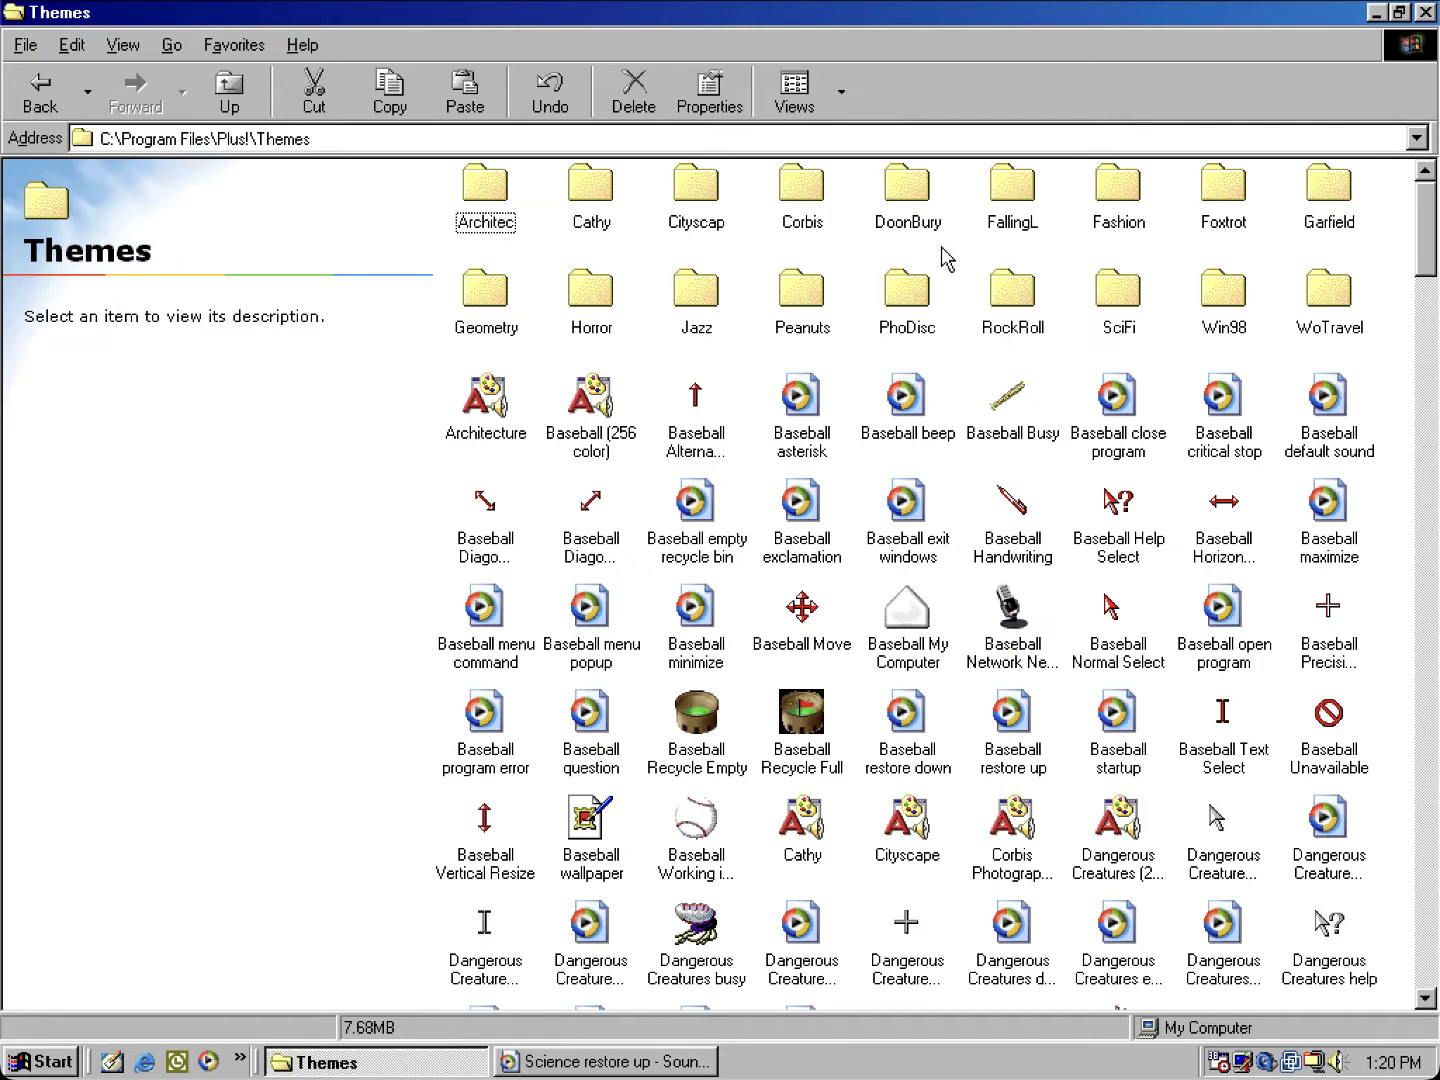
pyautogui.click(695, 185)
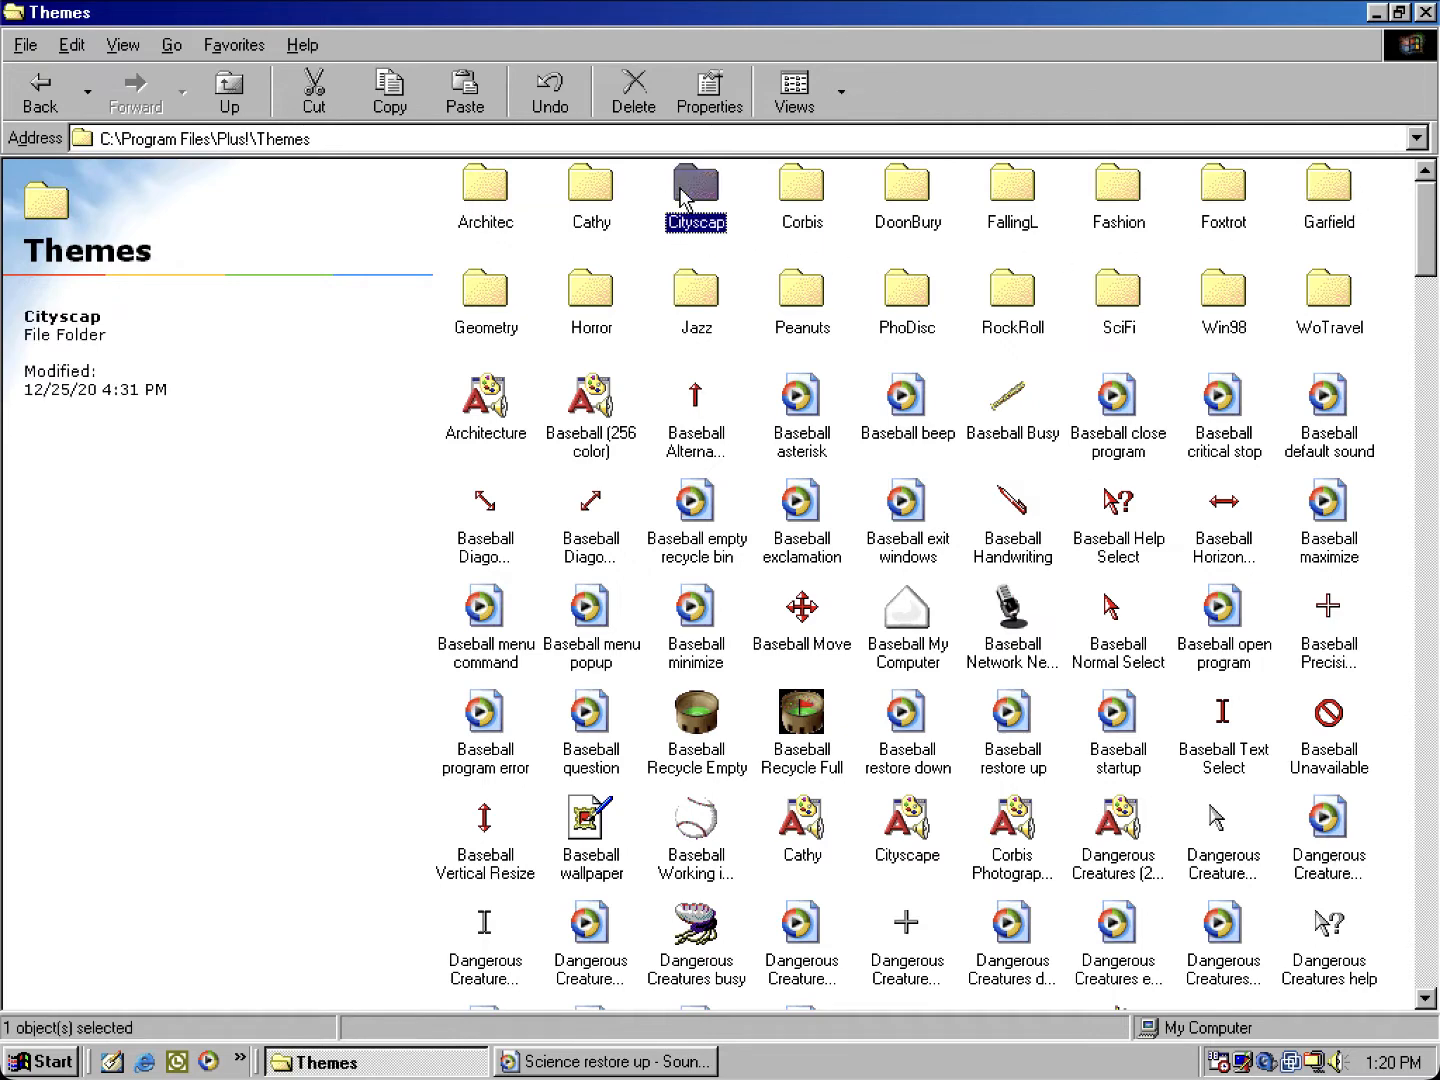
# Step: Open the Cityscap folder with its cursors, sounds and wallpapers, then start toward Control Panel
pyautogui.doubleClick(696, 185)
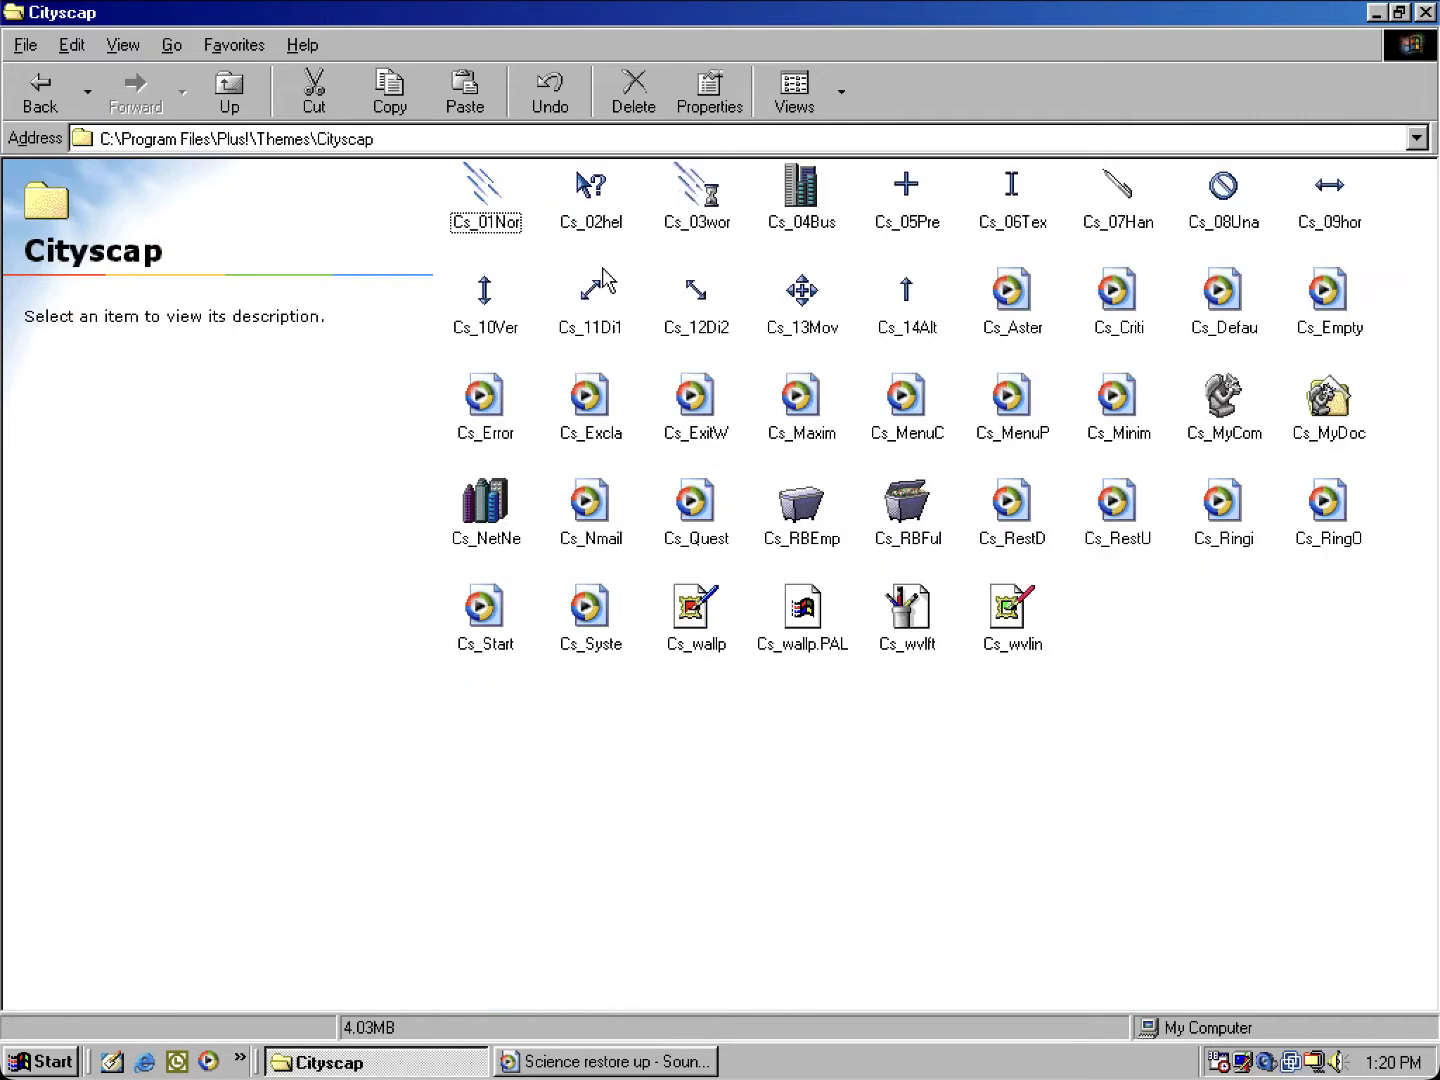
pyautogui.moveTo(276, 167)
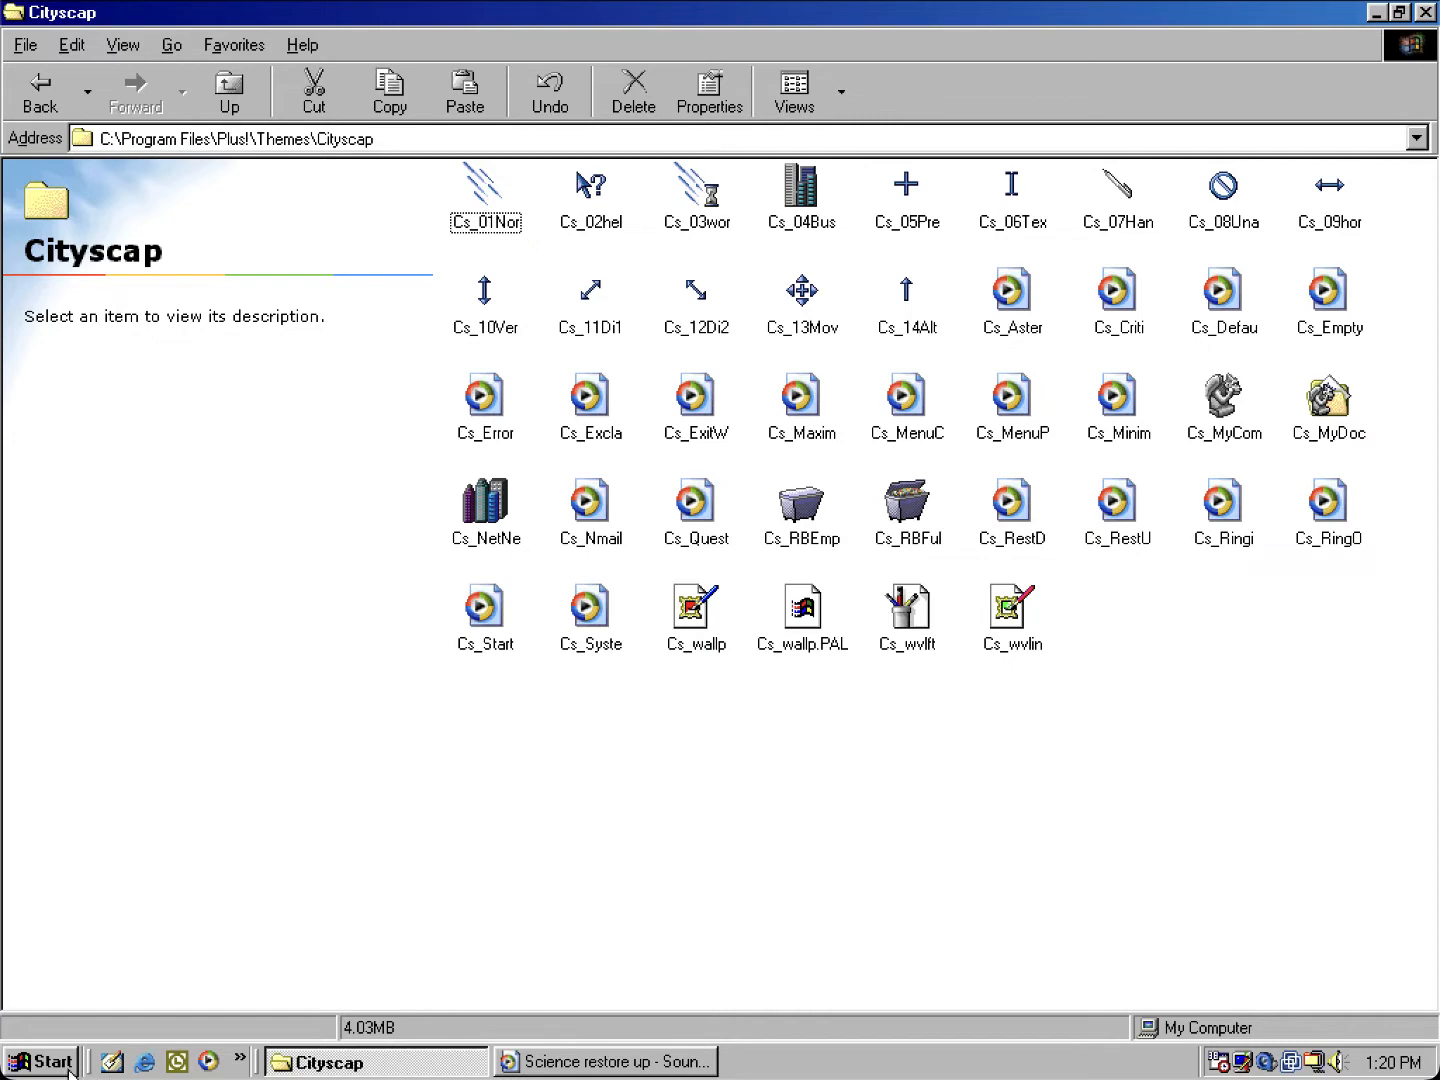
pyautogui.click(42, 1062)
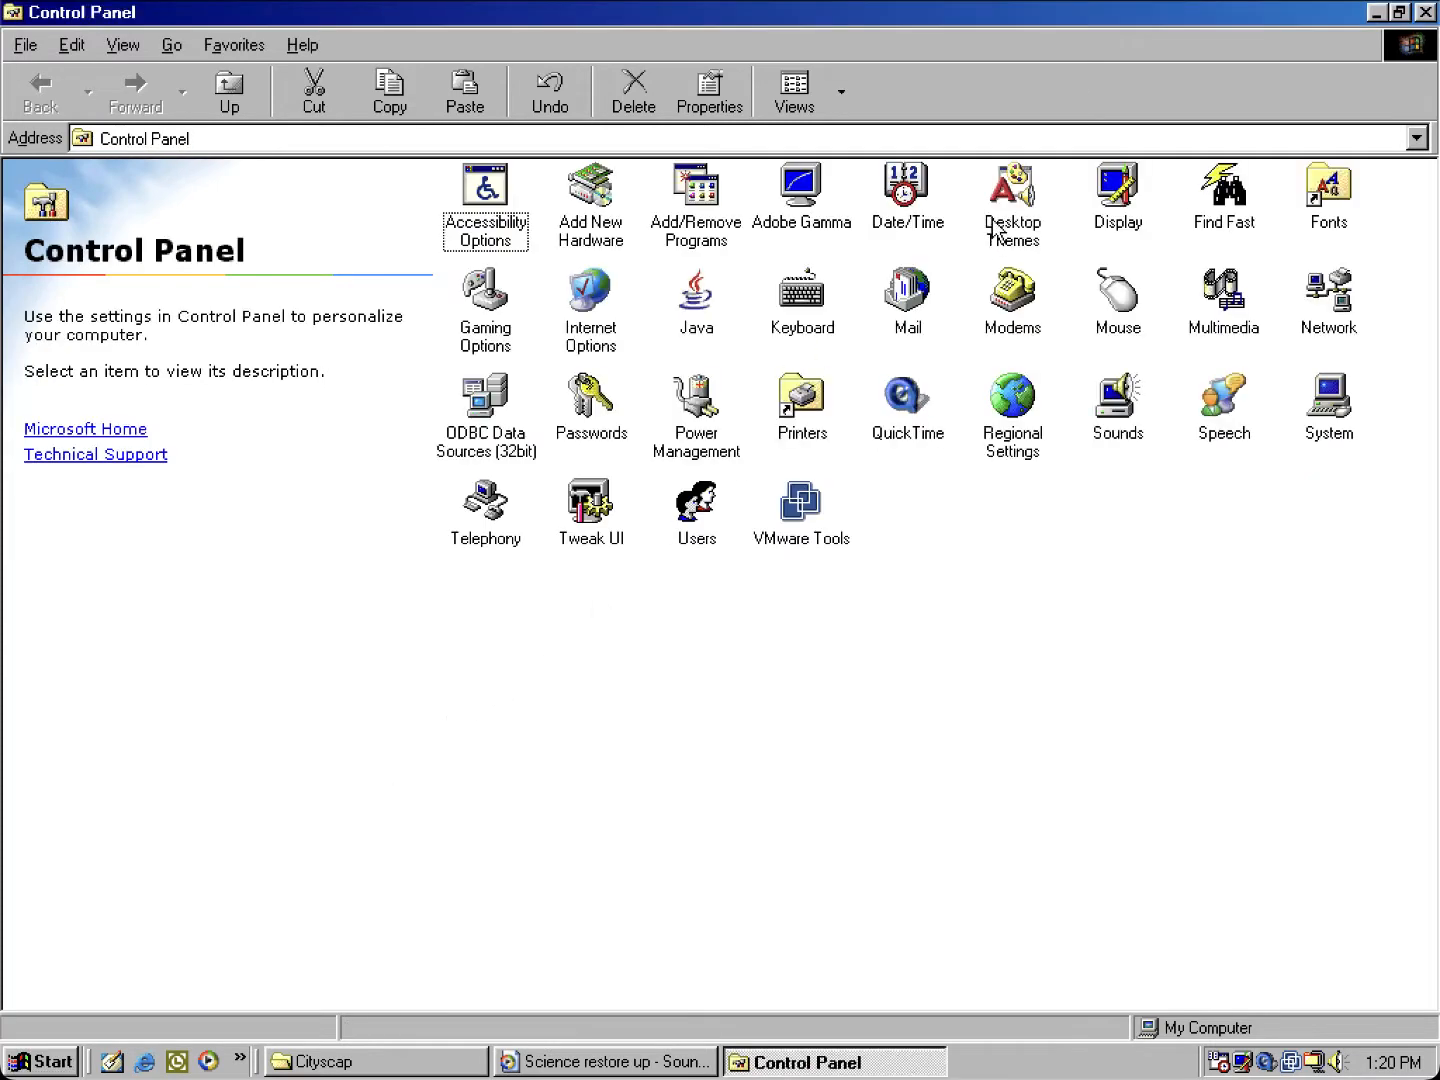
# Step: Open Desktop Themes, choose Cityscape, and show its sound events under Pointers, Sounds, etc
pyautogui.doubleClick(1011, 182)
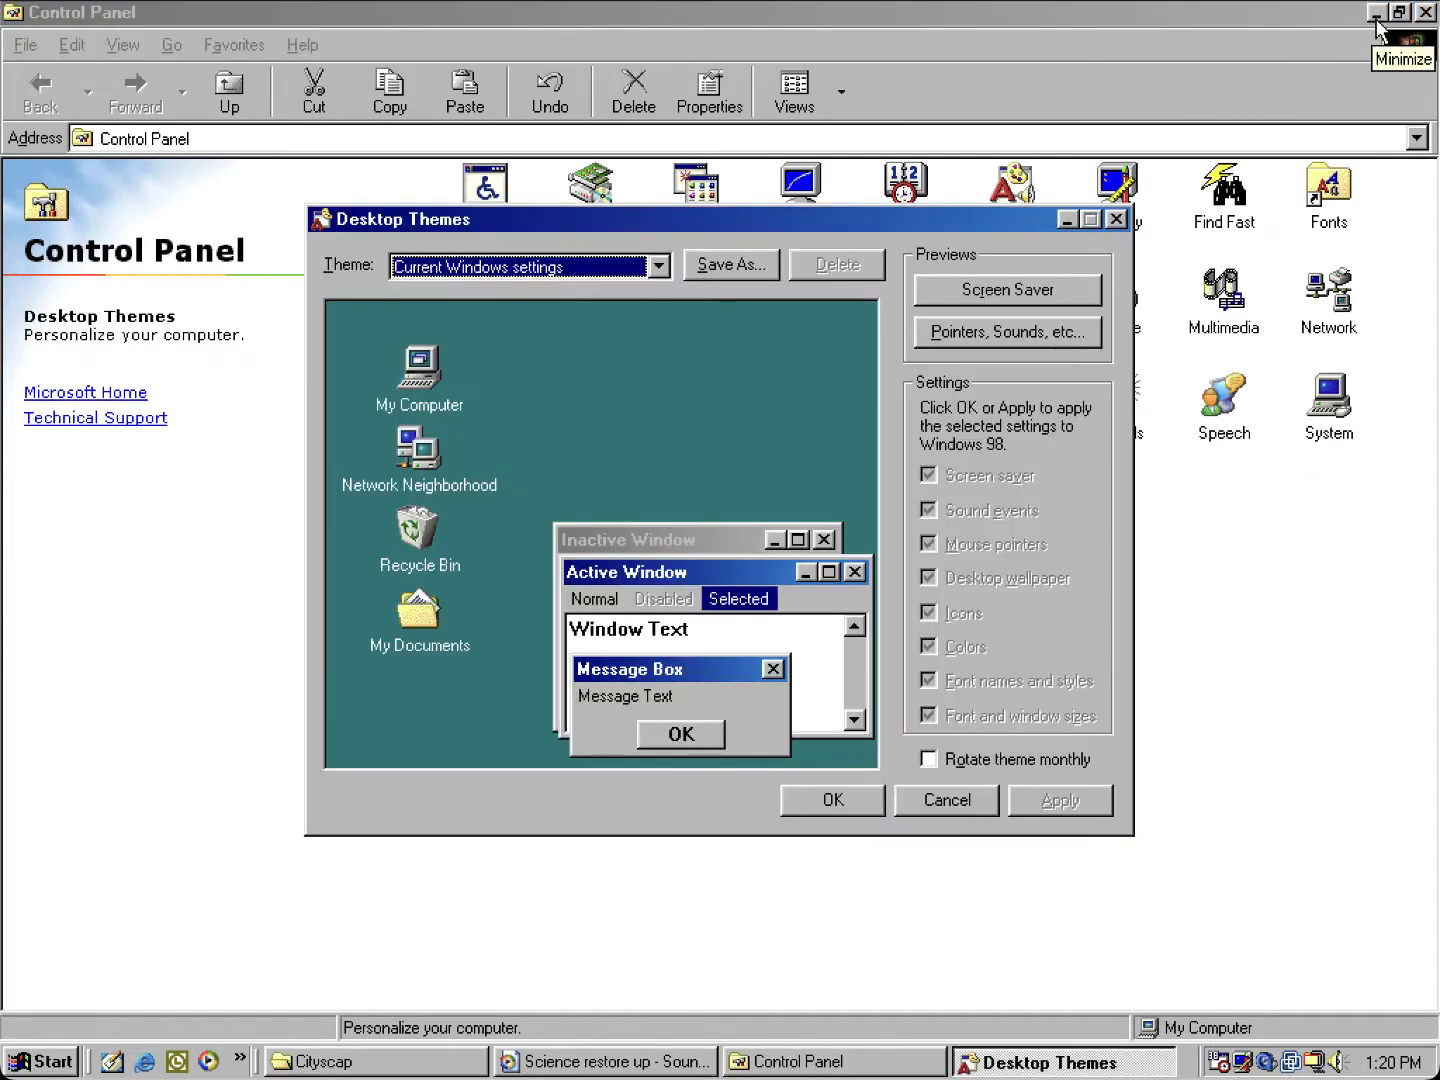
pyautogui.click(335, 1062)
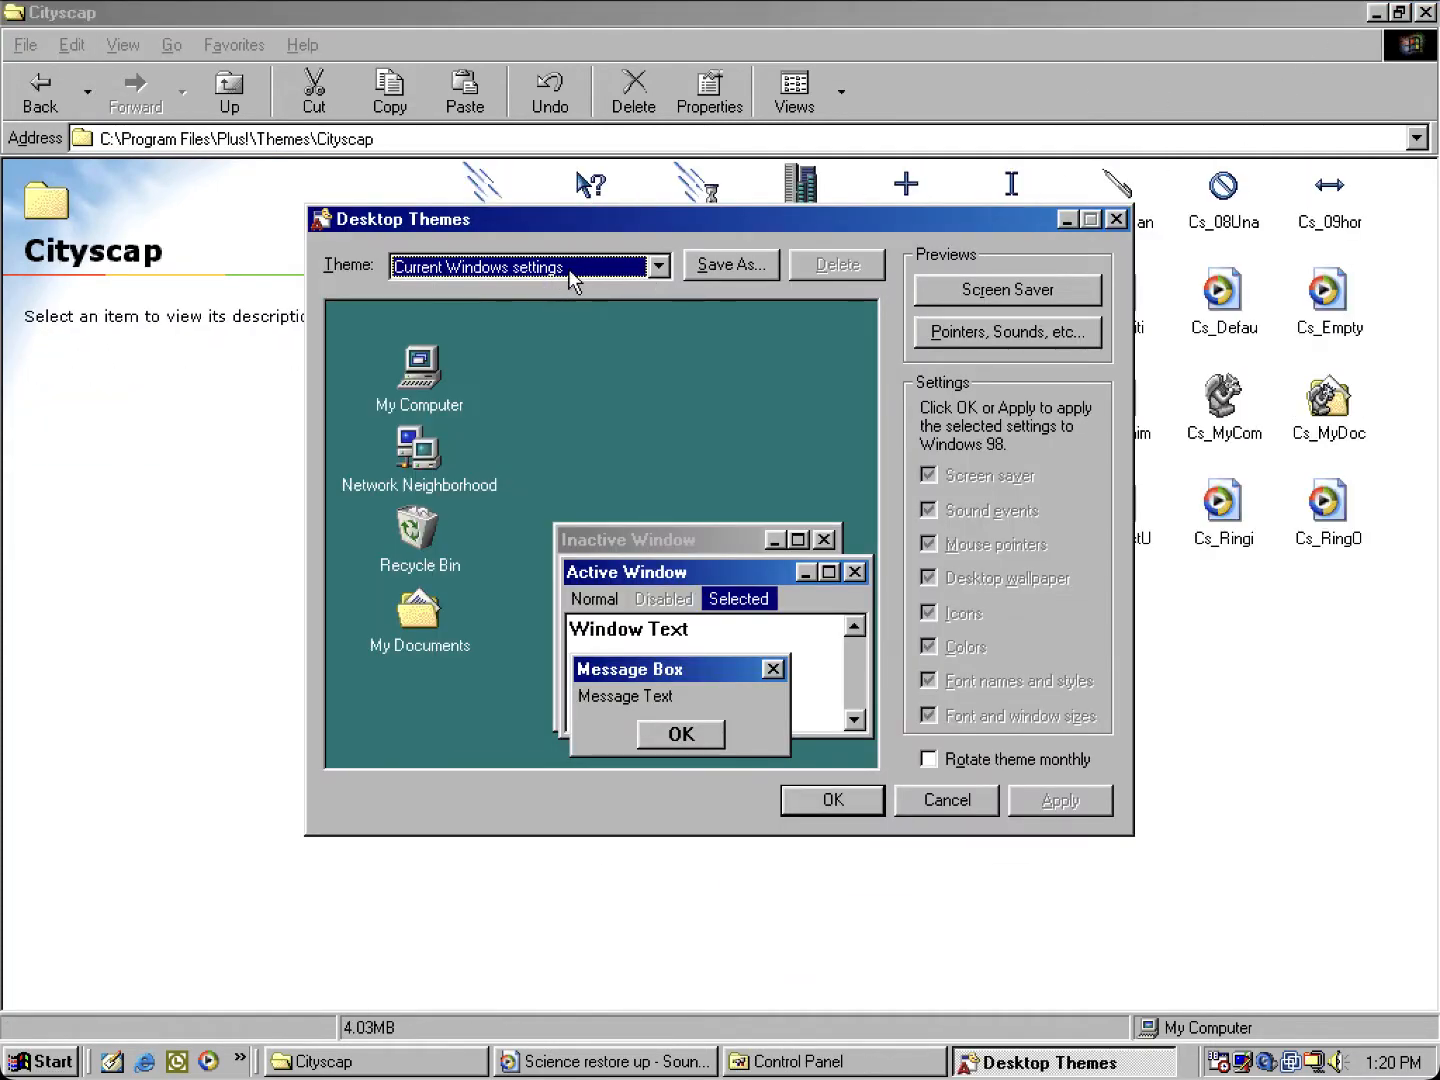
pyautogui.click(657, 266)
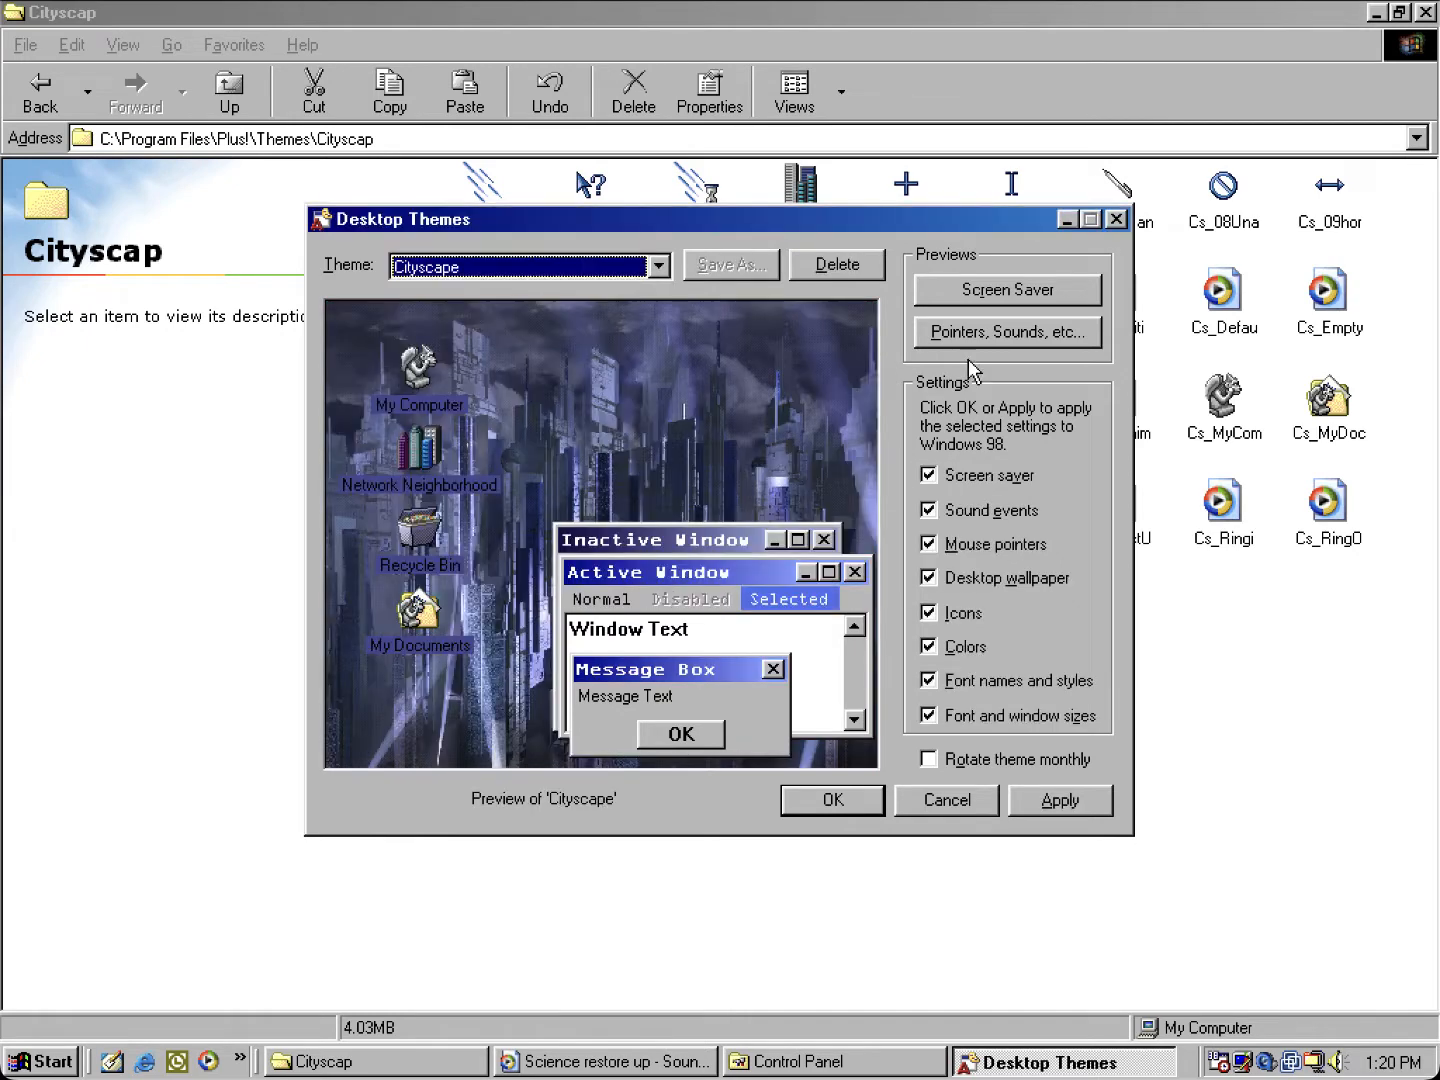
pyautogui.click(1007, 332)
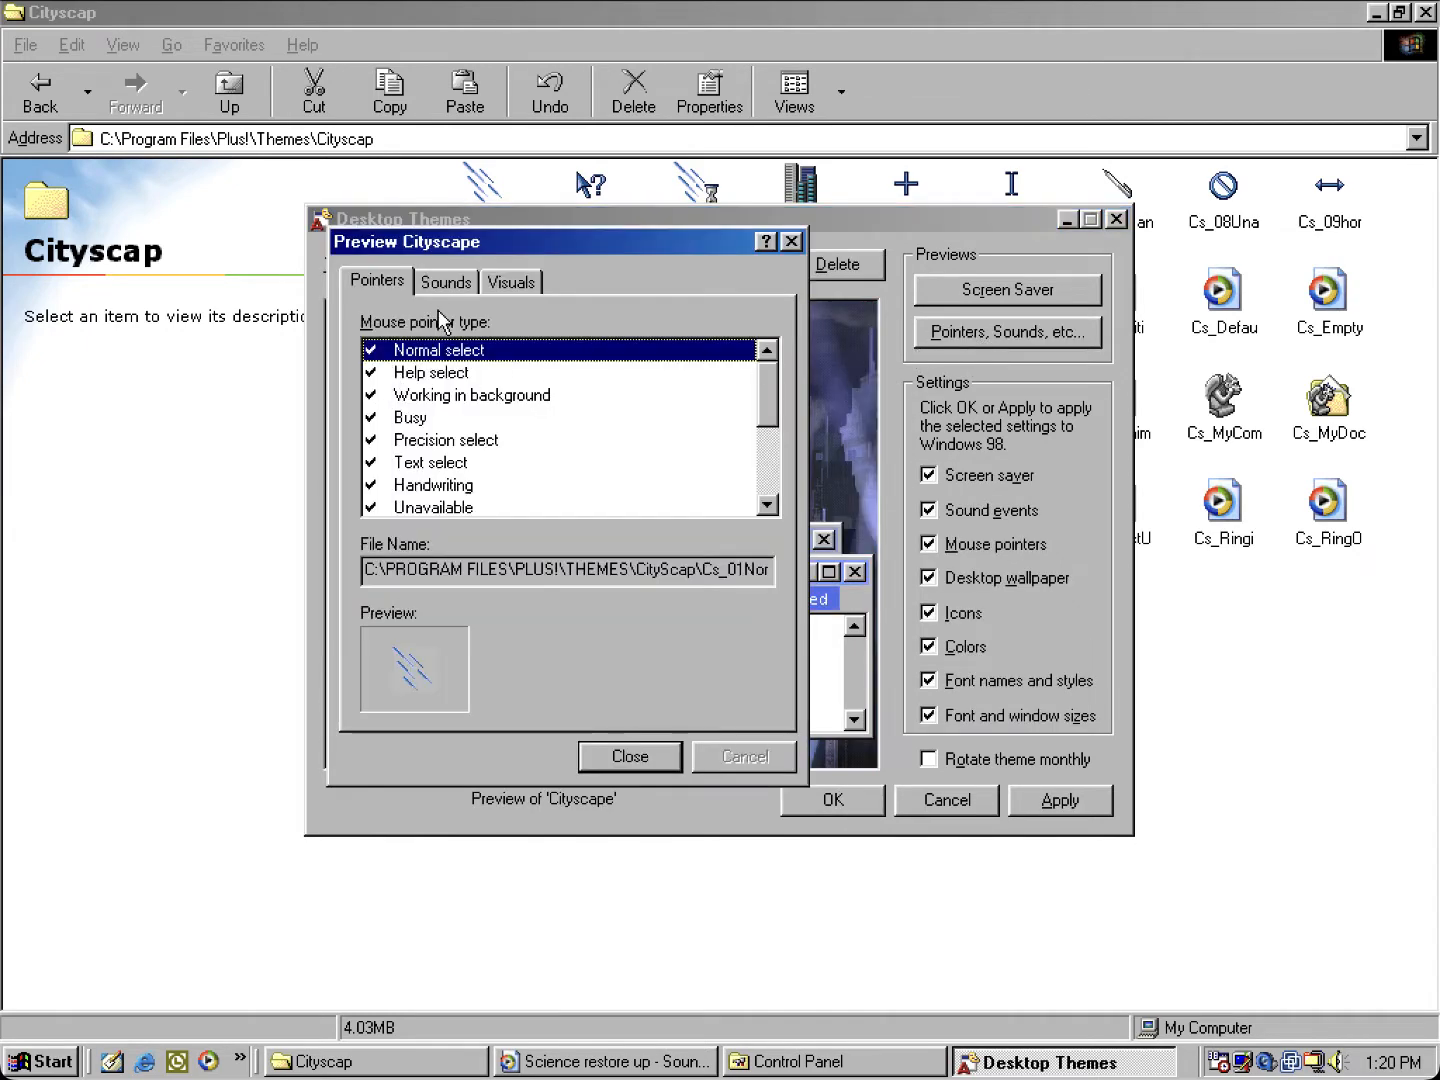
pyautogui.click(445, 281)
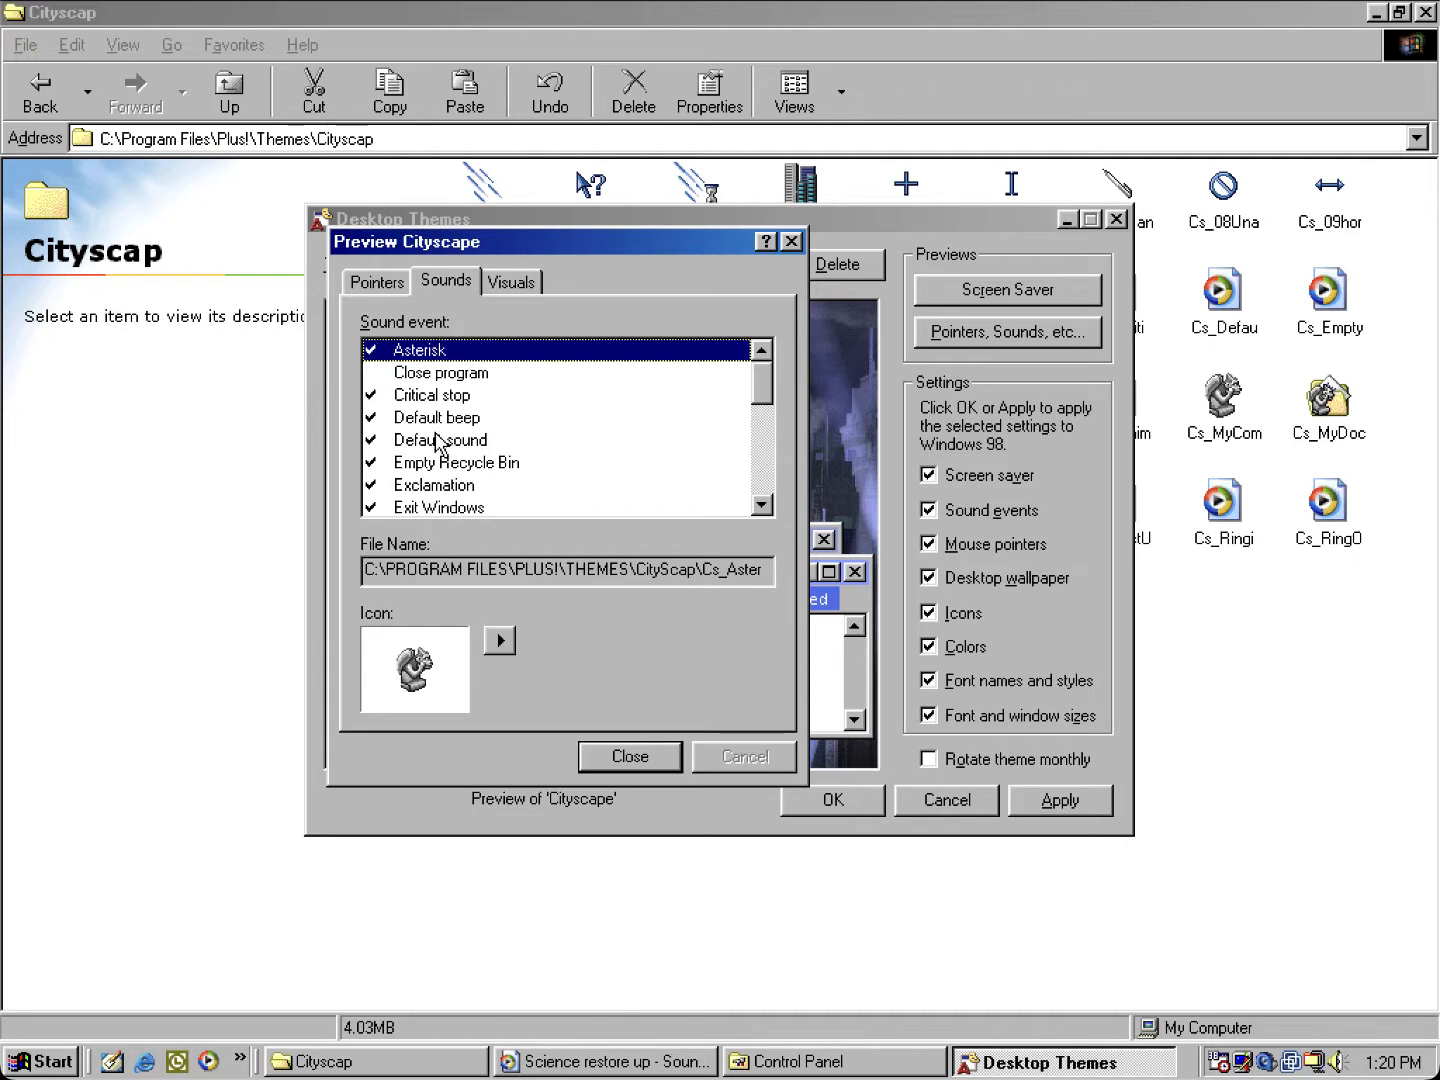
# Step: Select and preview the Default beep and Default sound events to compare them
pyautogui.click(436, 417)
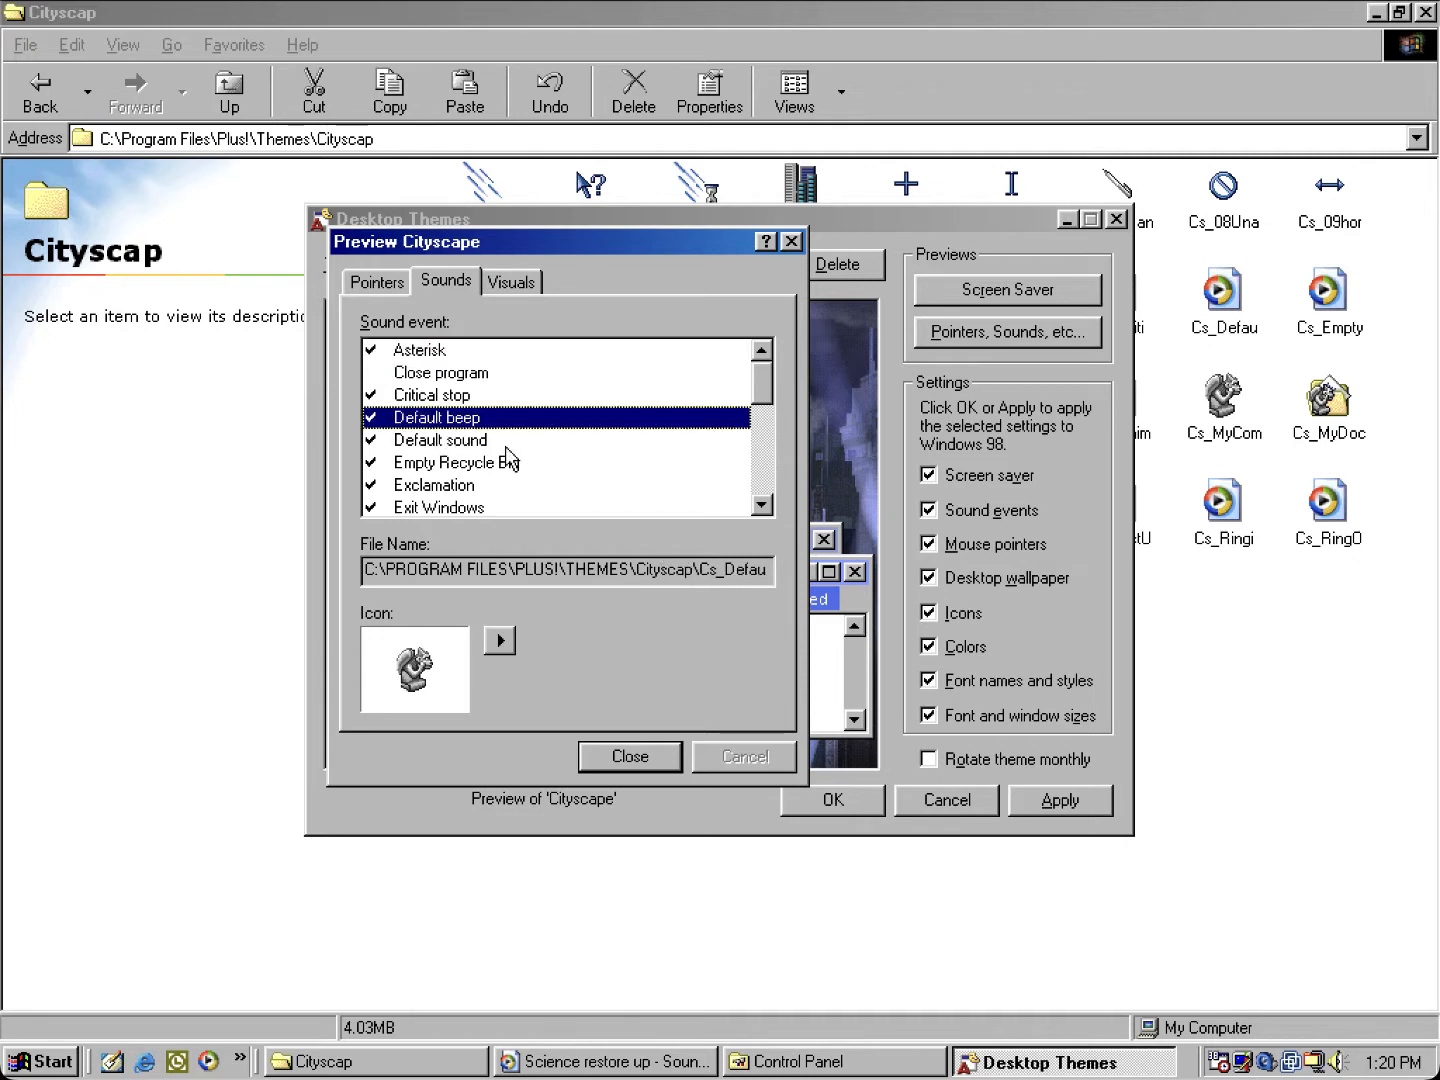
pyautogui.click(440, 439)
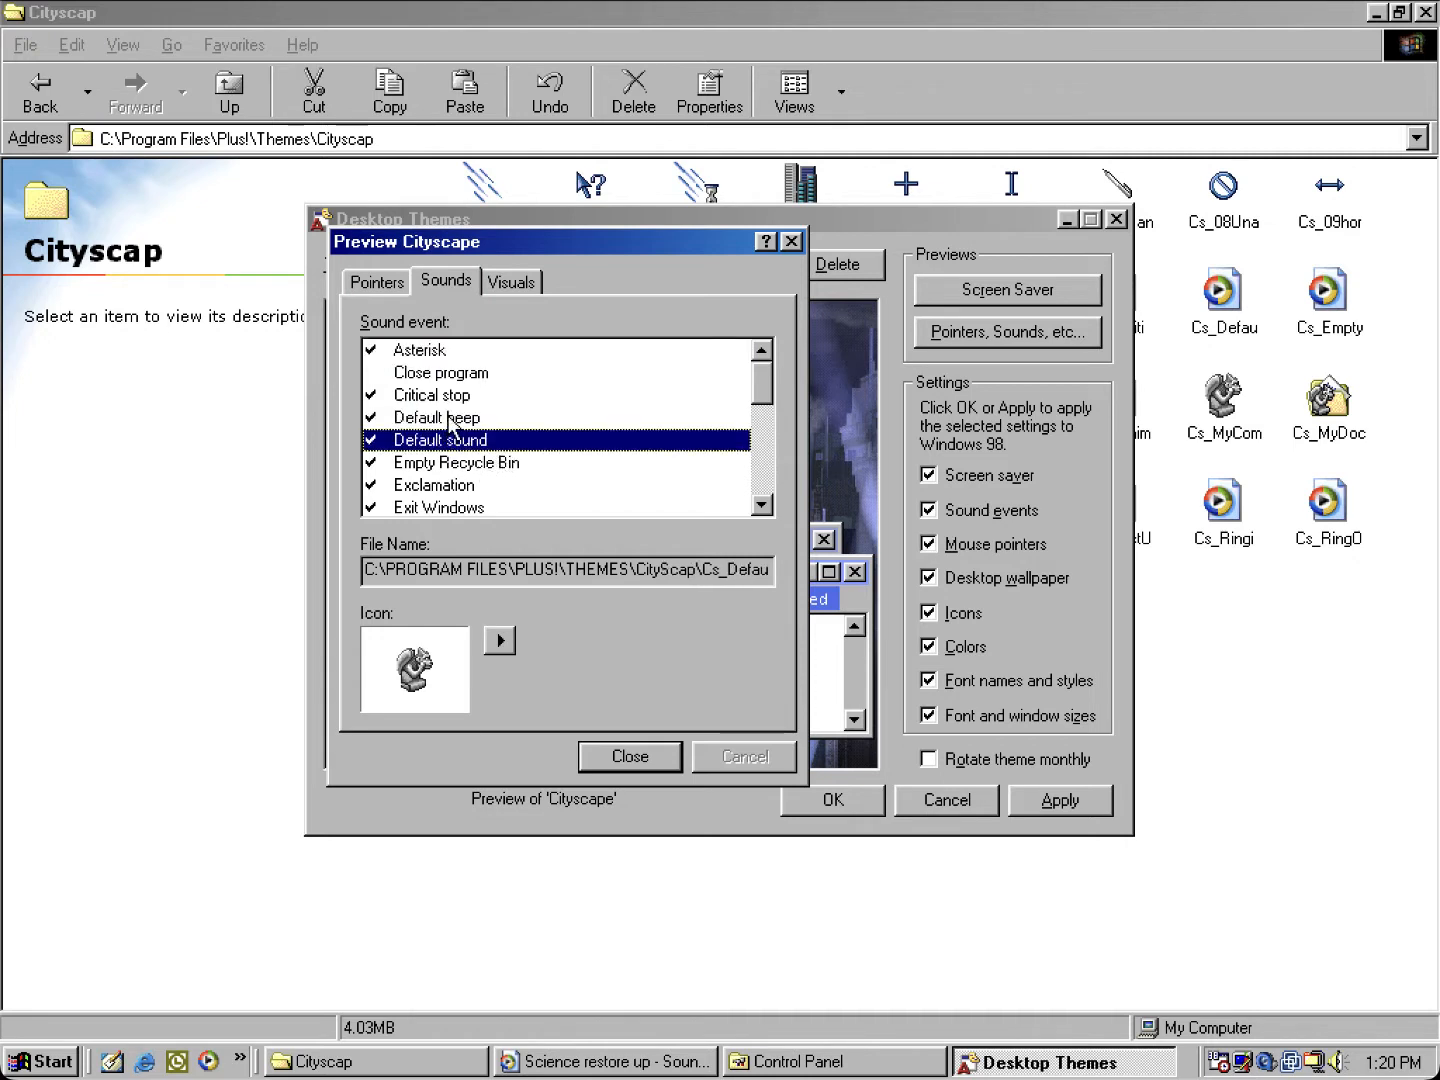
pyautogui.click(435, 417)
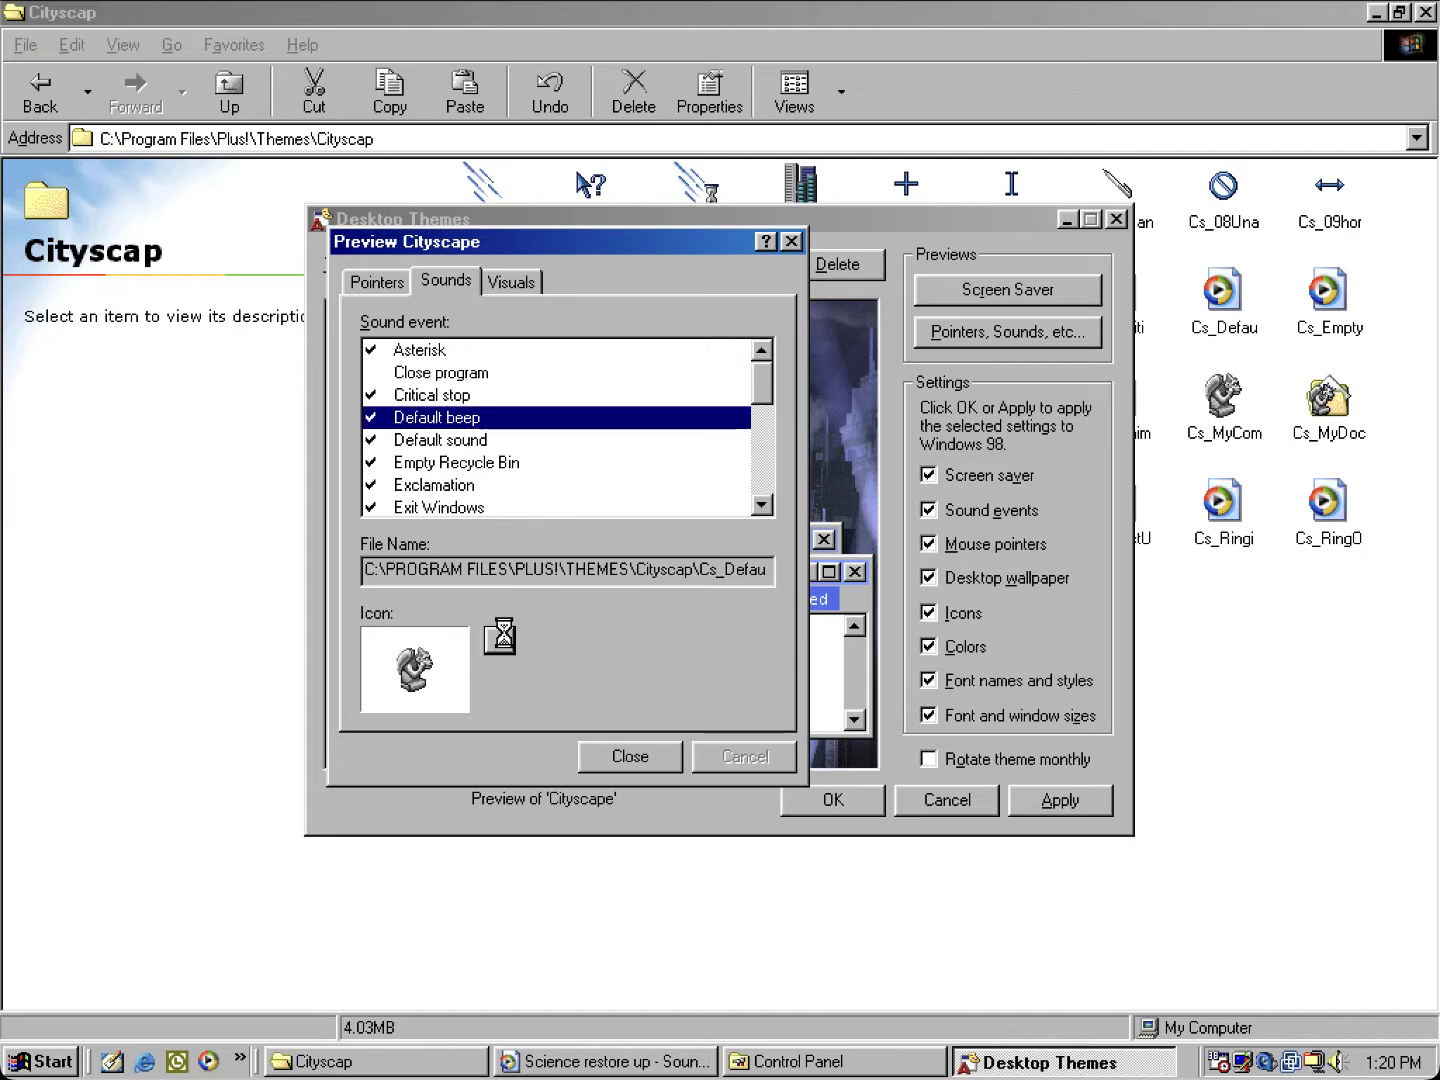
pyautogui.click(440, 440)
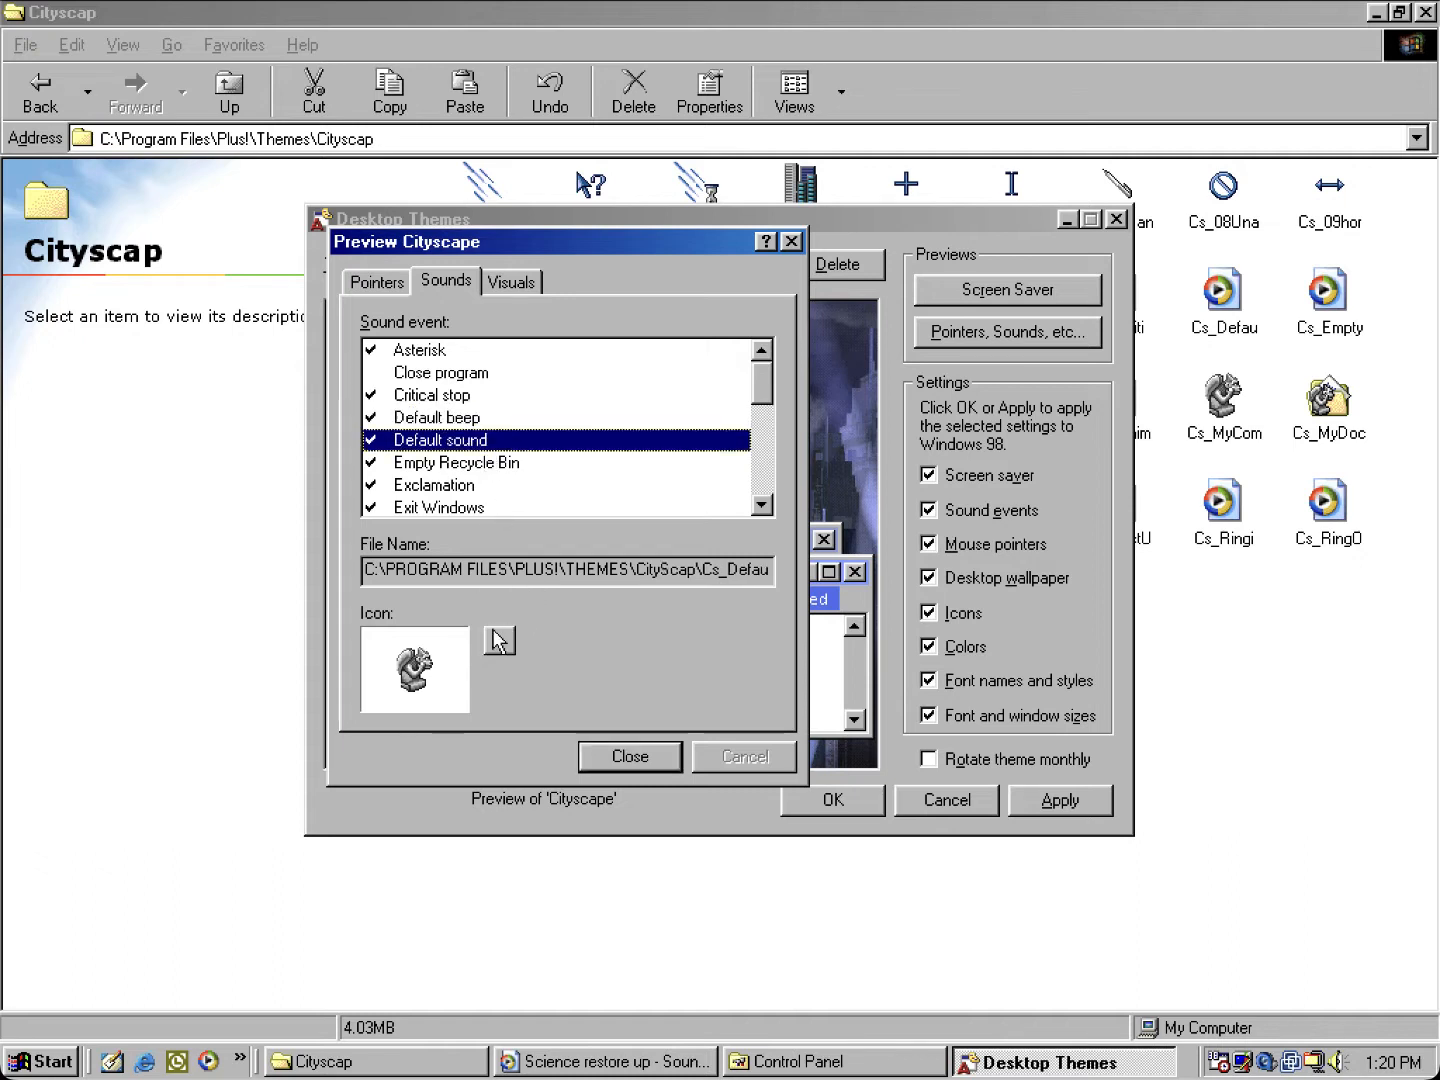
pyautogui.click(436, 417)
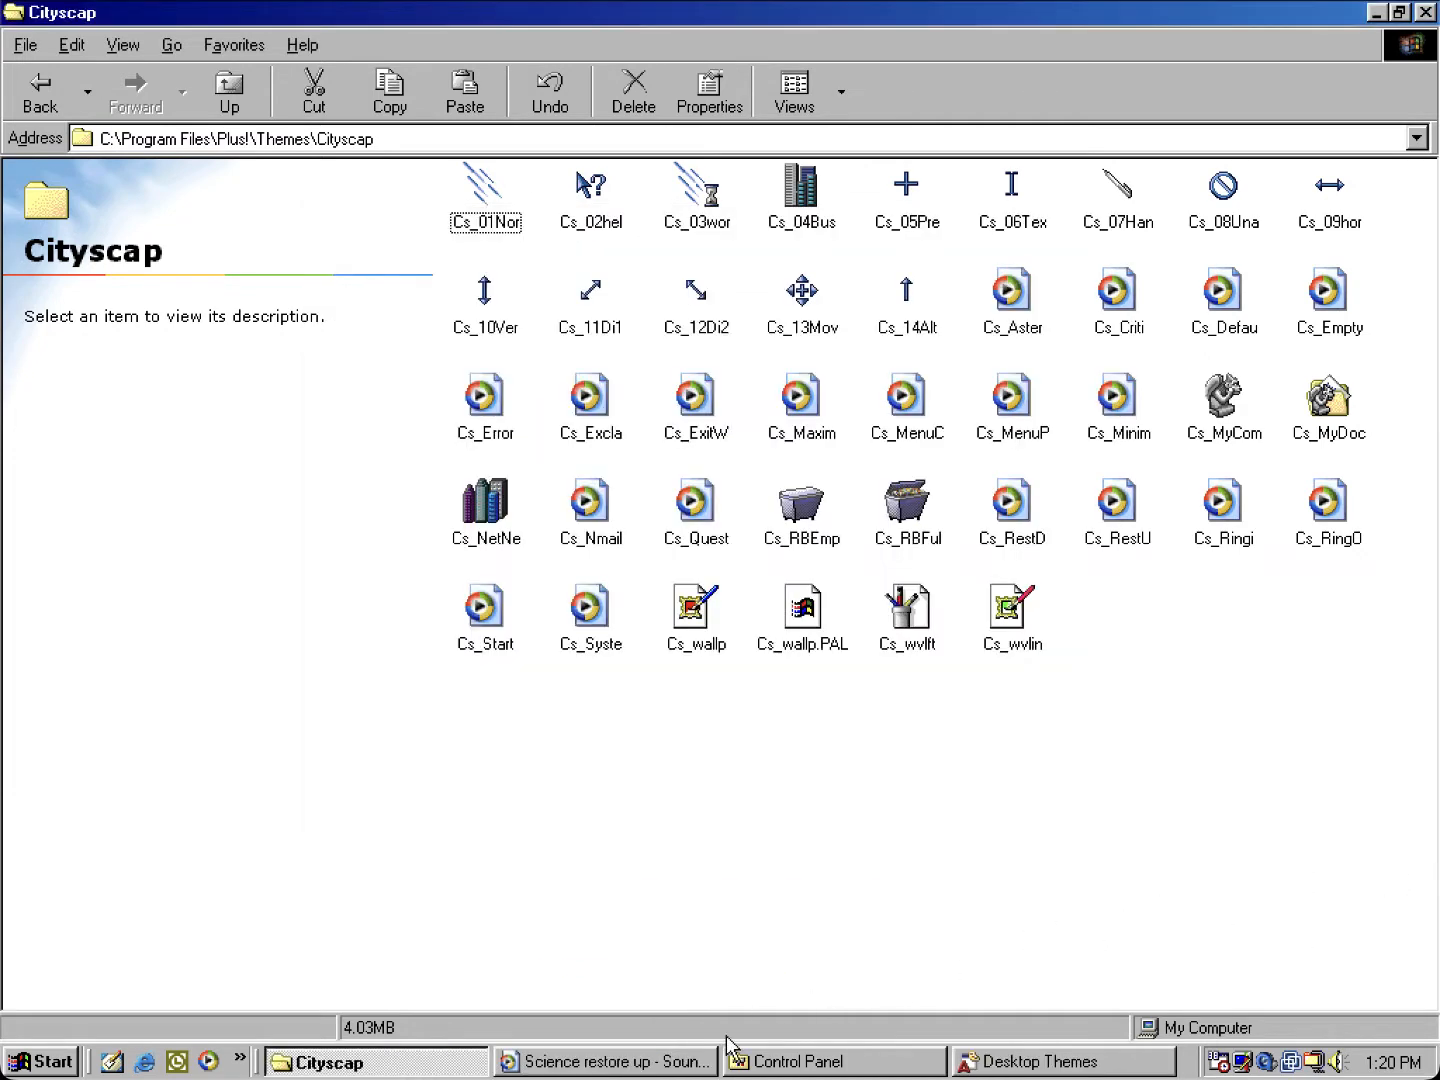
# Step: Play the 0.81-second Cityscape Cs_Syste sound, then go back to the main Themes folder
pyautogui.click(602, 1061)
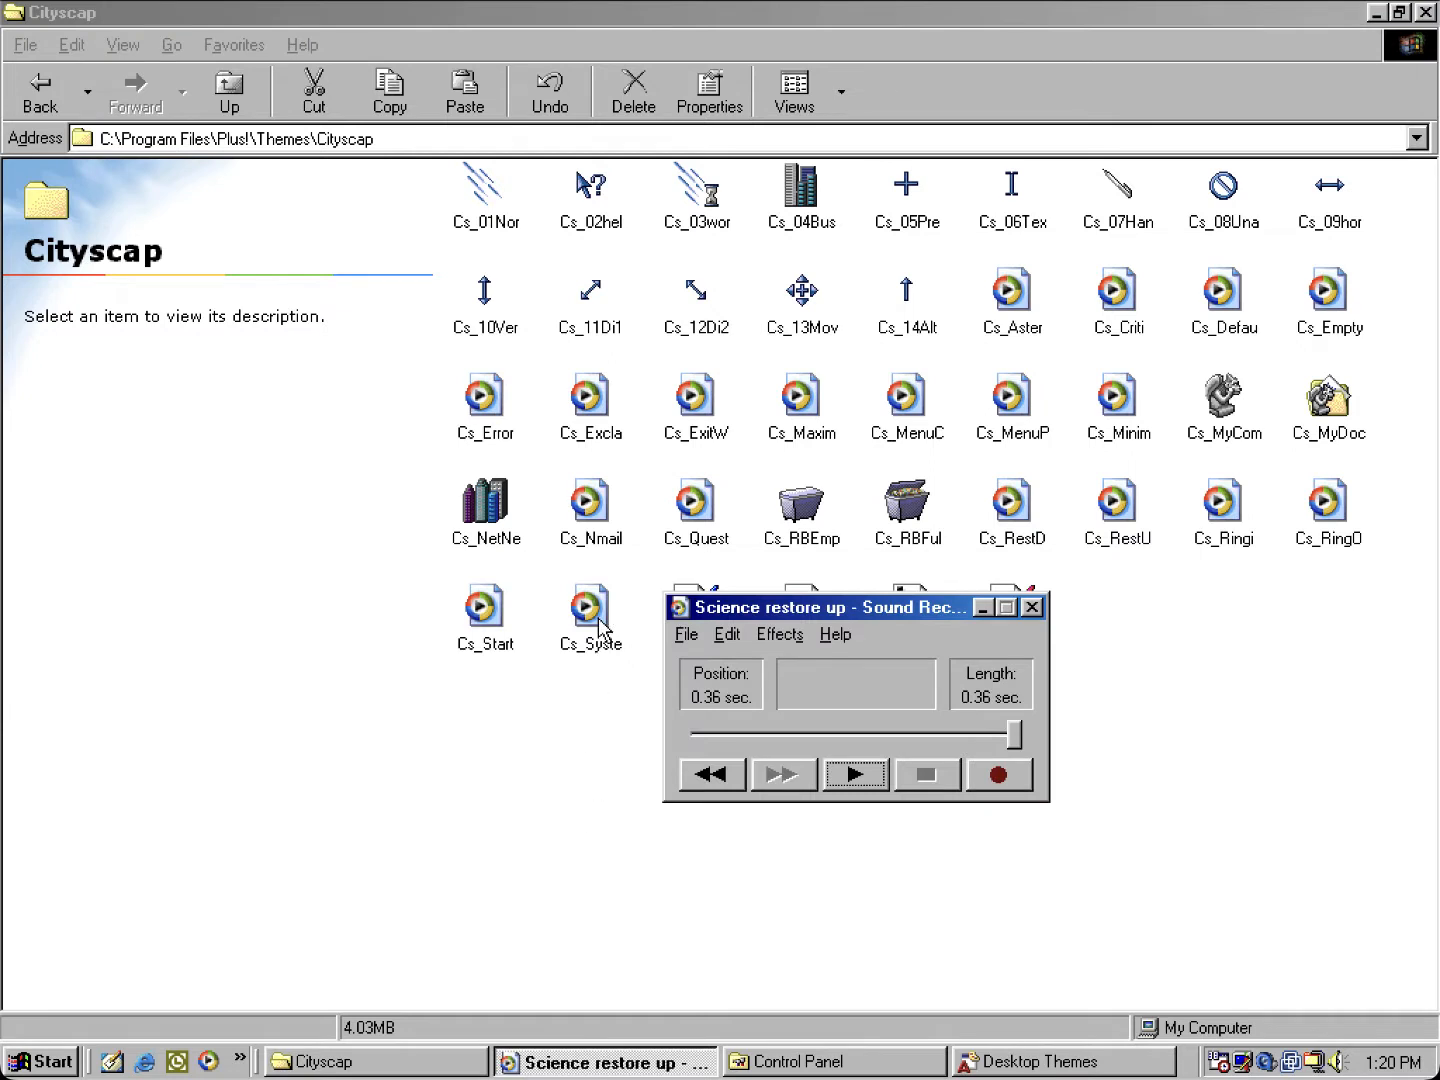
pyautogui.moveTo(642, 611)
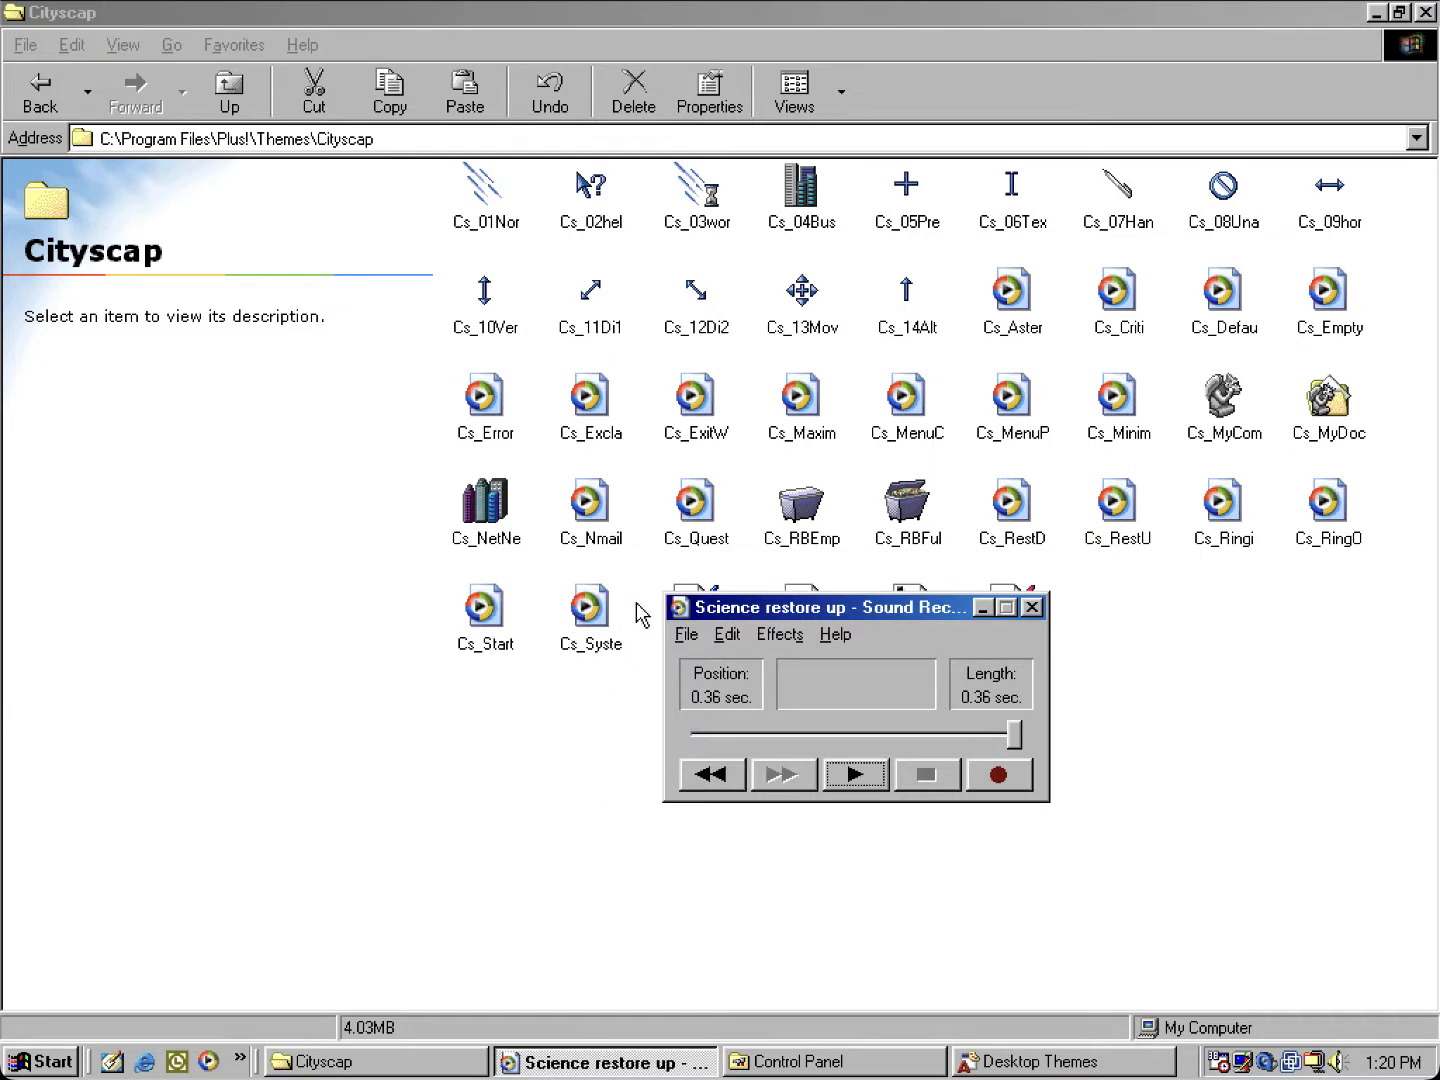
pyautogui.moveTo(582, 682)
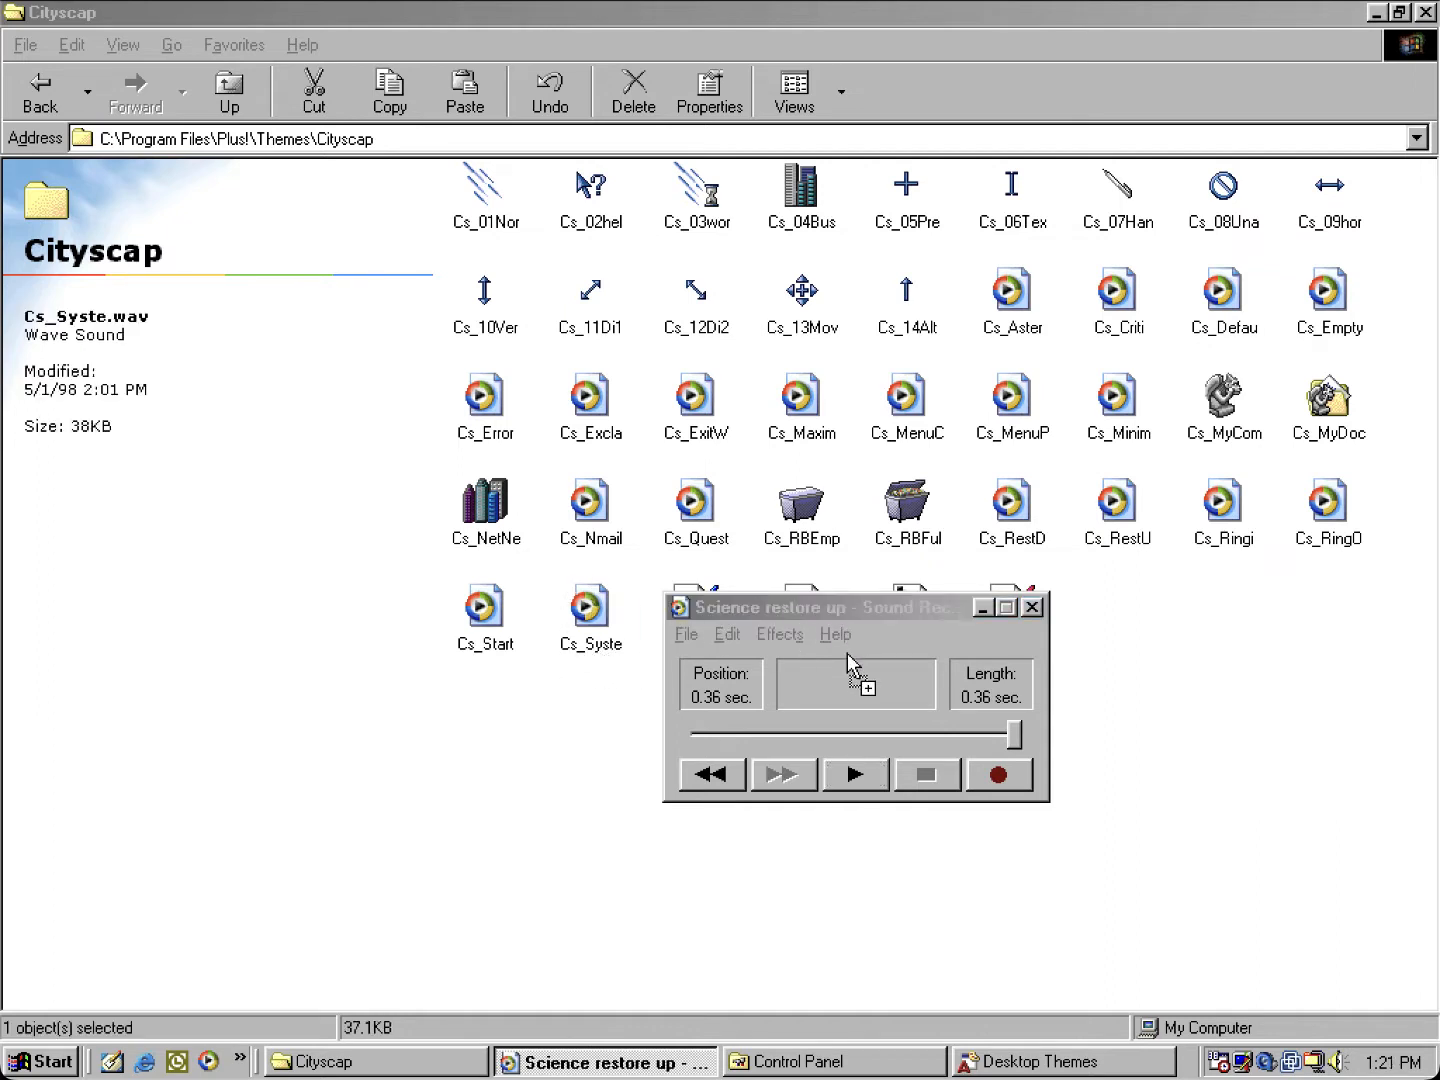
pyautogui.click(855, 774)
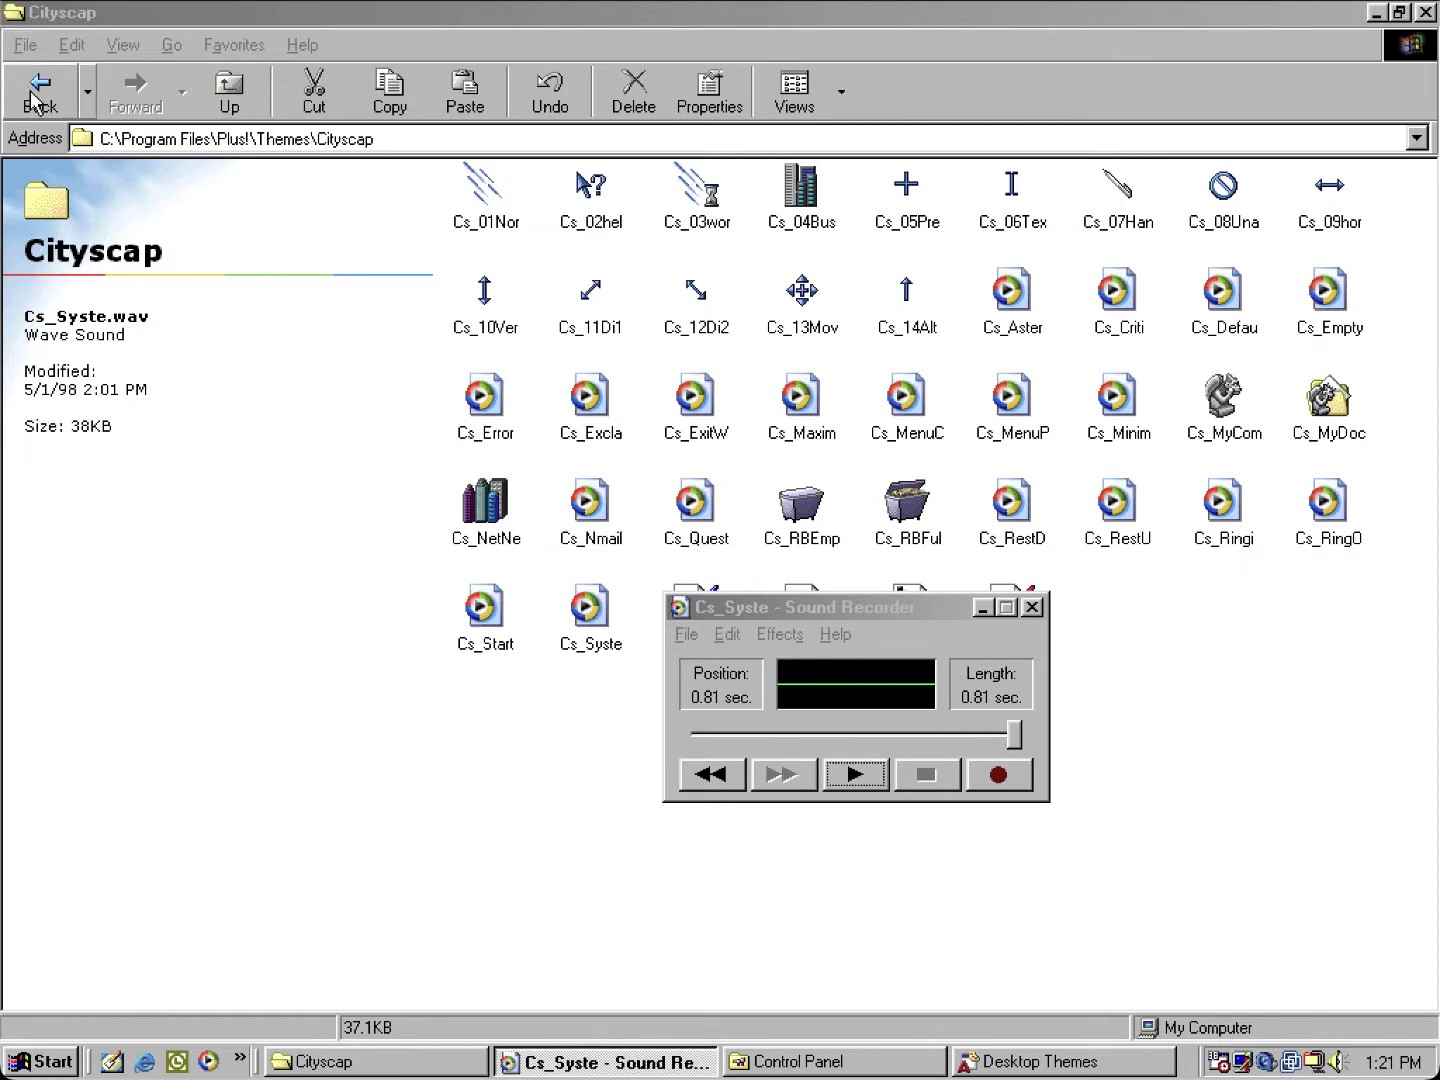
pyautogui.click(1029, 606)
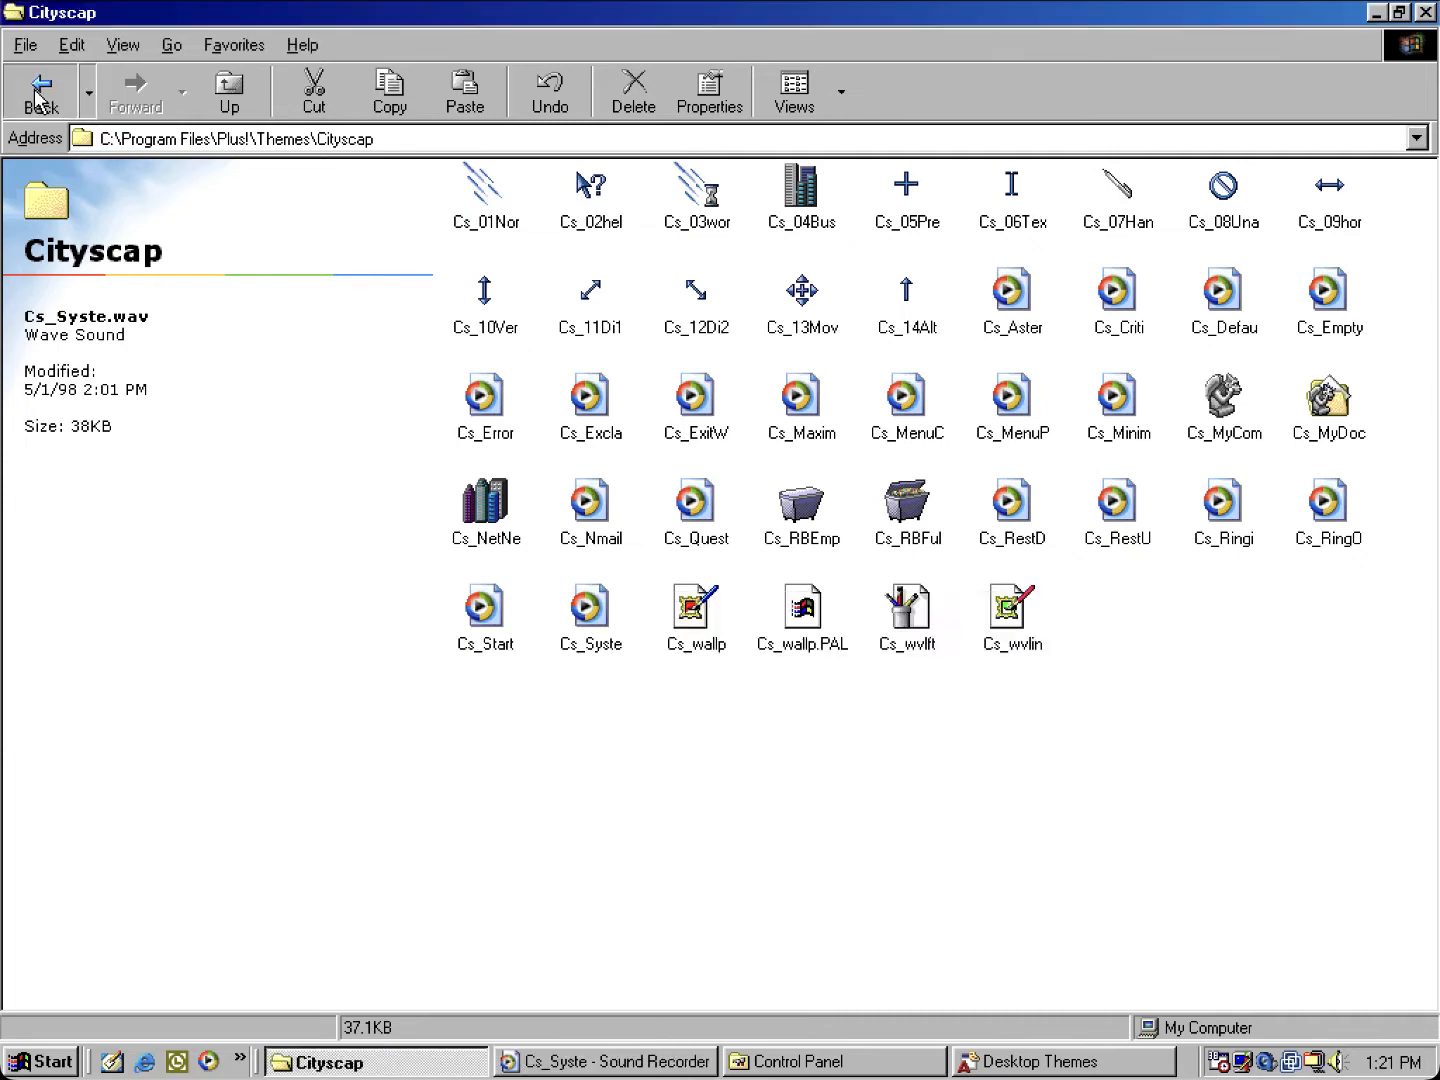
pyautogui.click(228, 90)
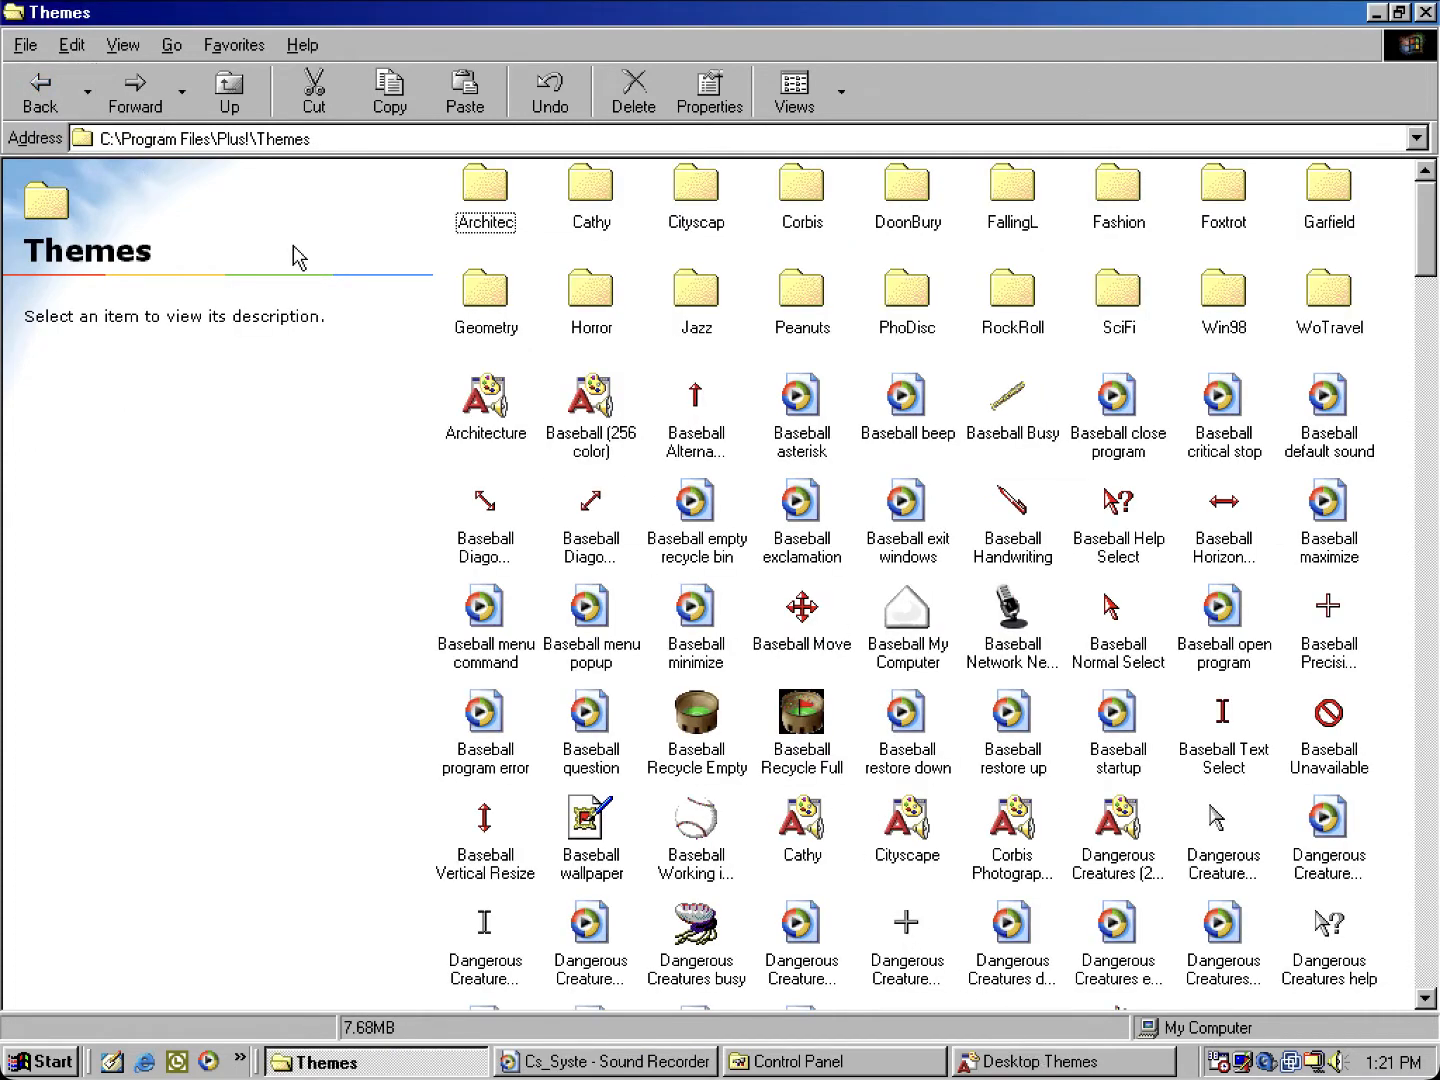
# Step: Open the Geometry folder, play Ge_Defau.wav in Sound Recorder, and return to Themes
pyautogui.click(485, 293)
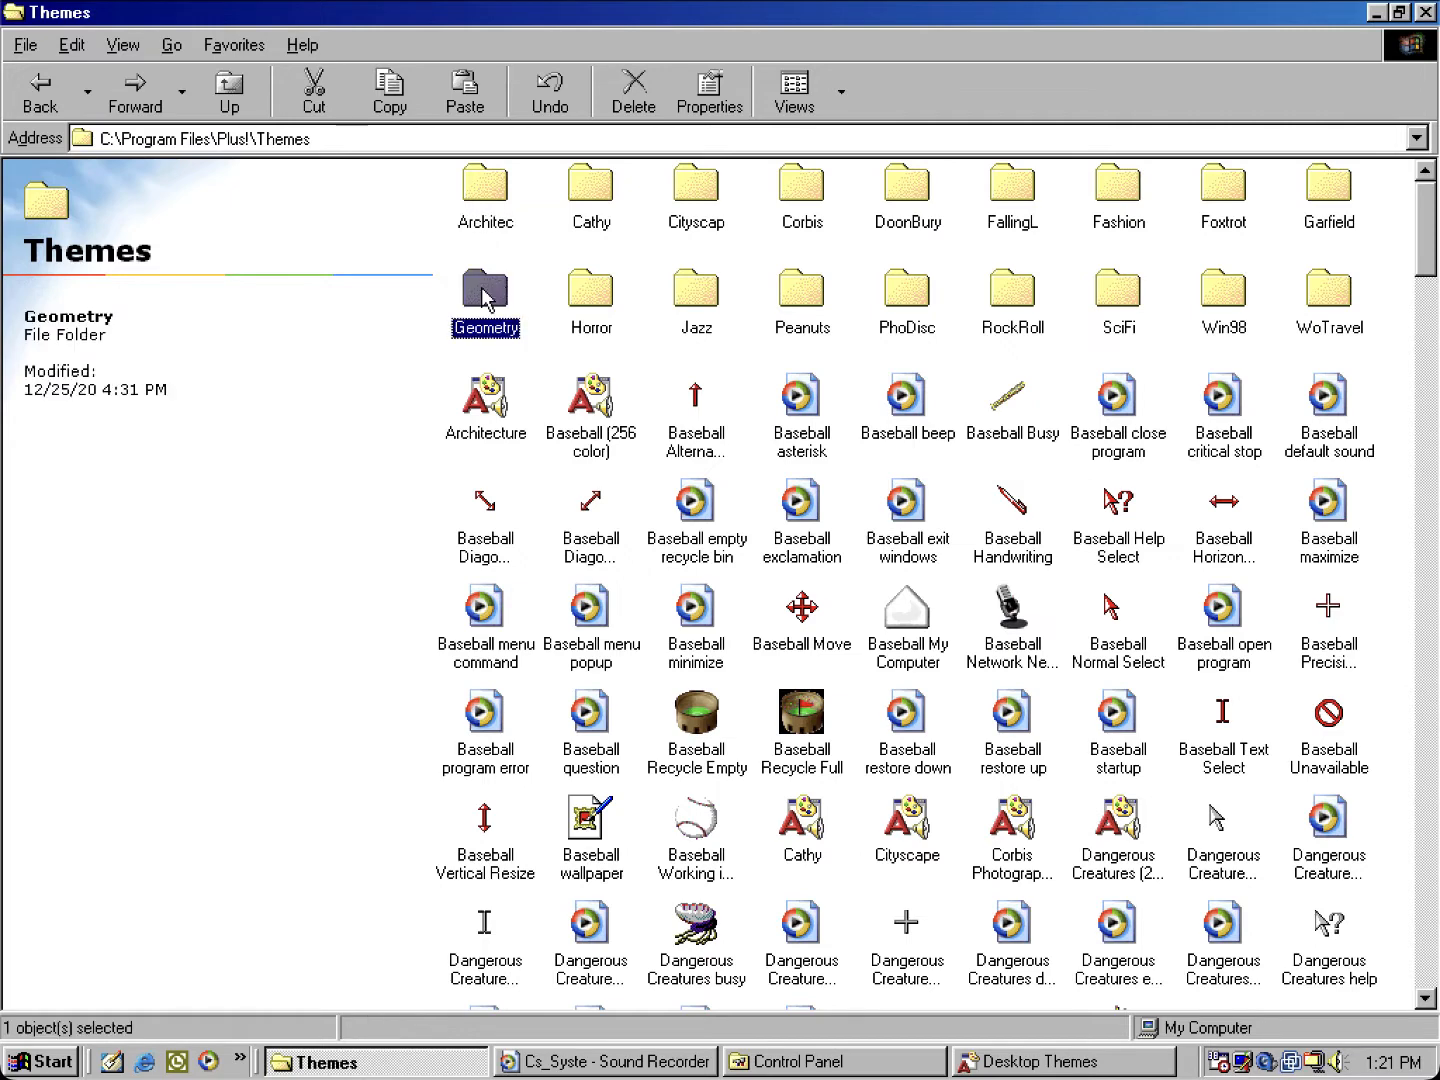
pyautogui.doubleClick(485, 290)
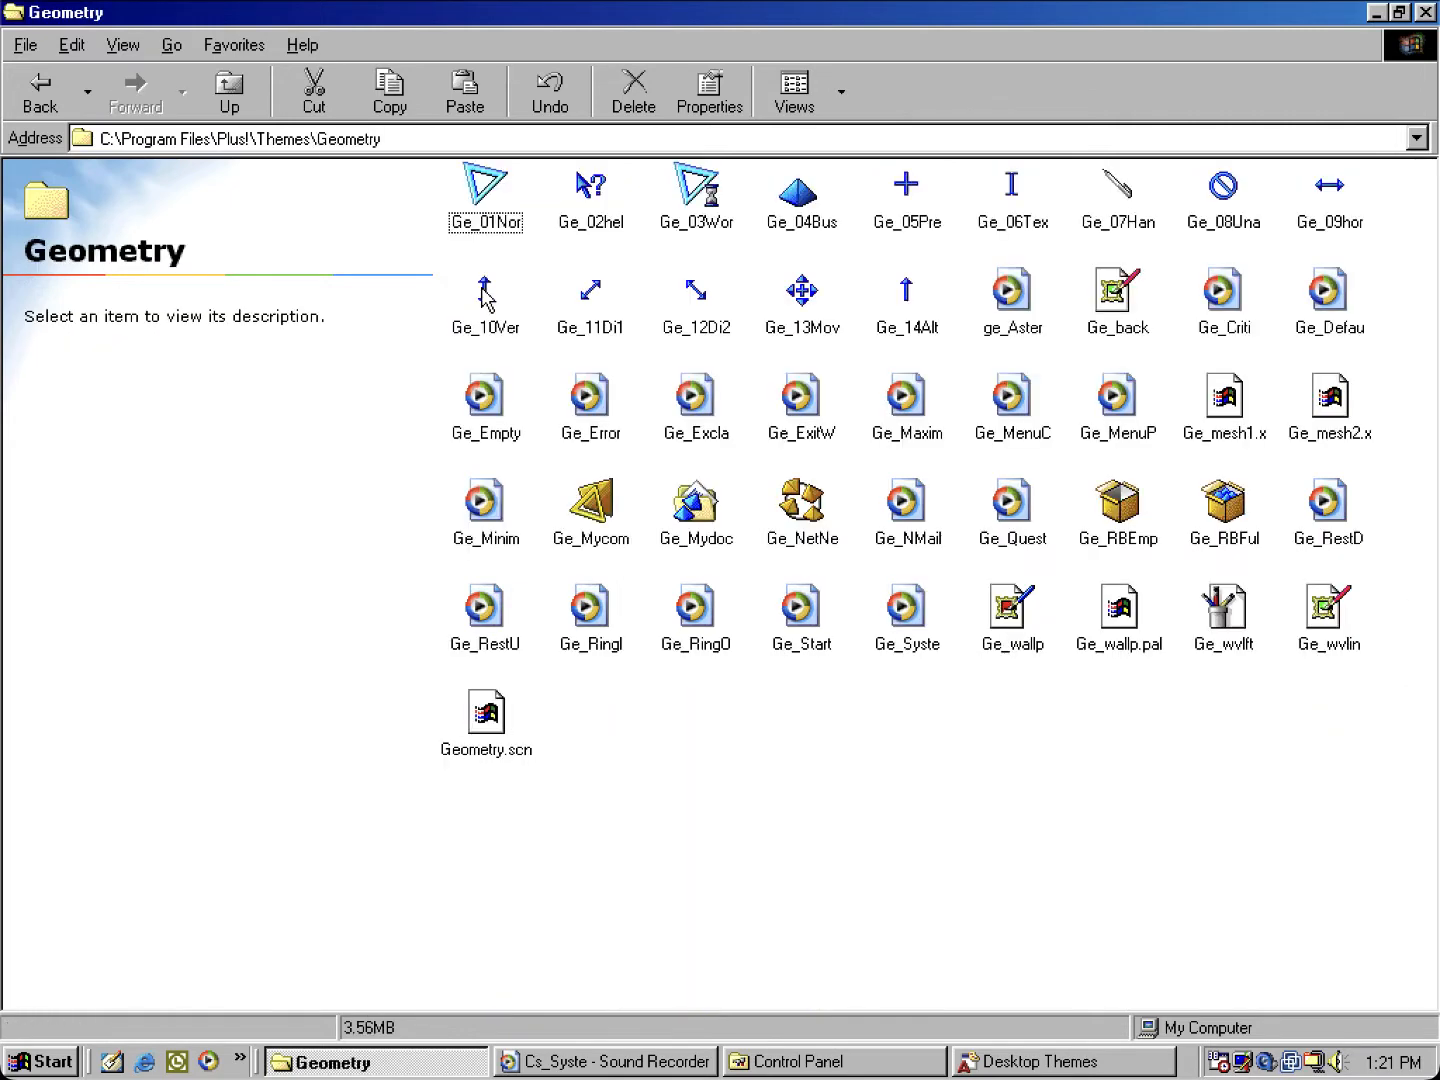
pyautogui.moveTo(1046, 1063)
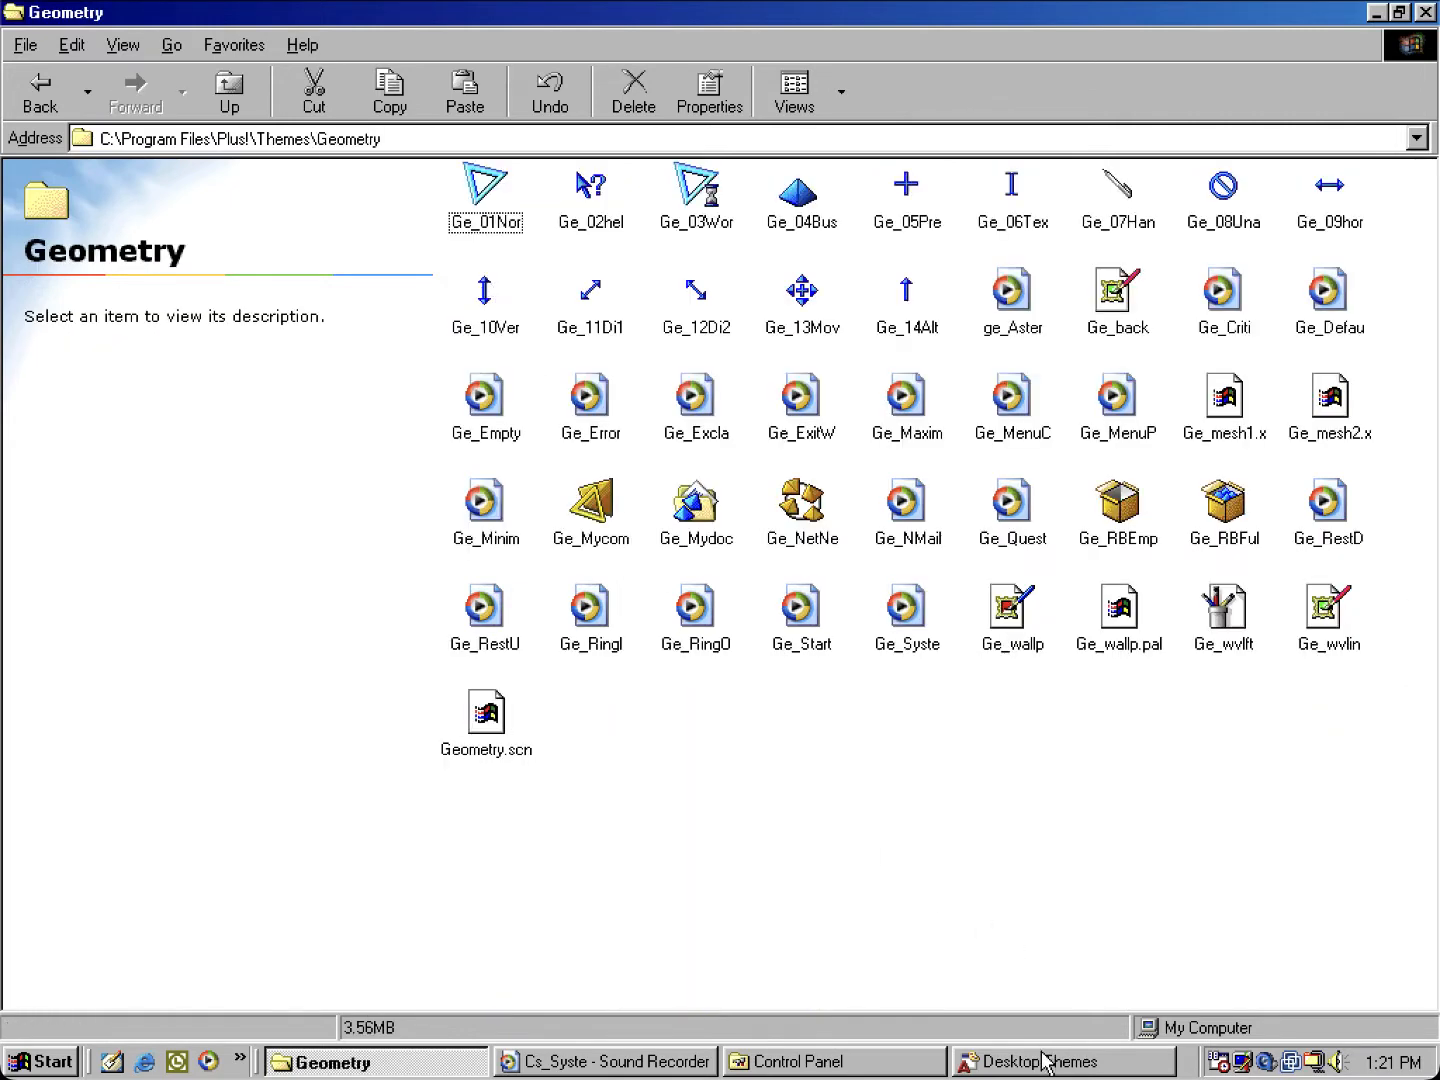
pyautogui.moveTo(932, 689)
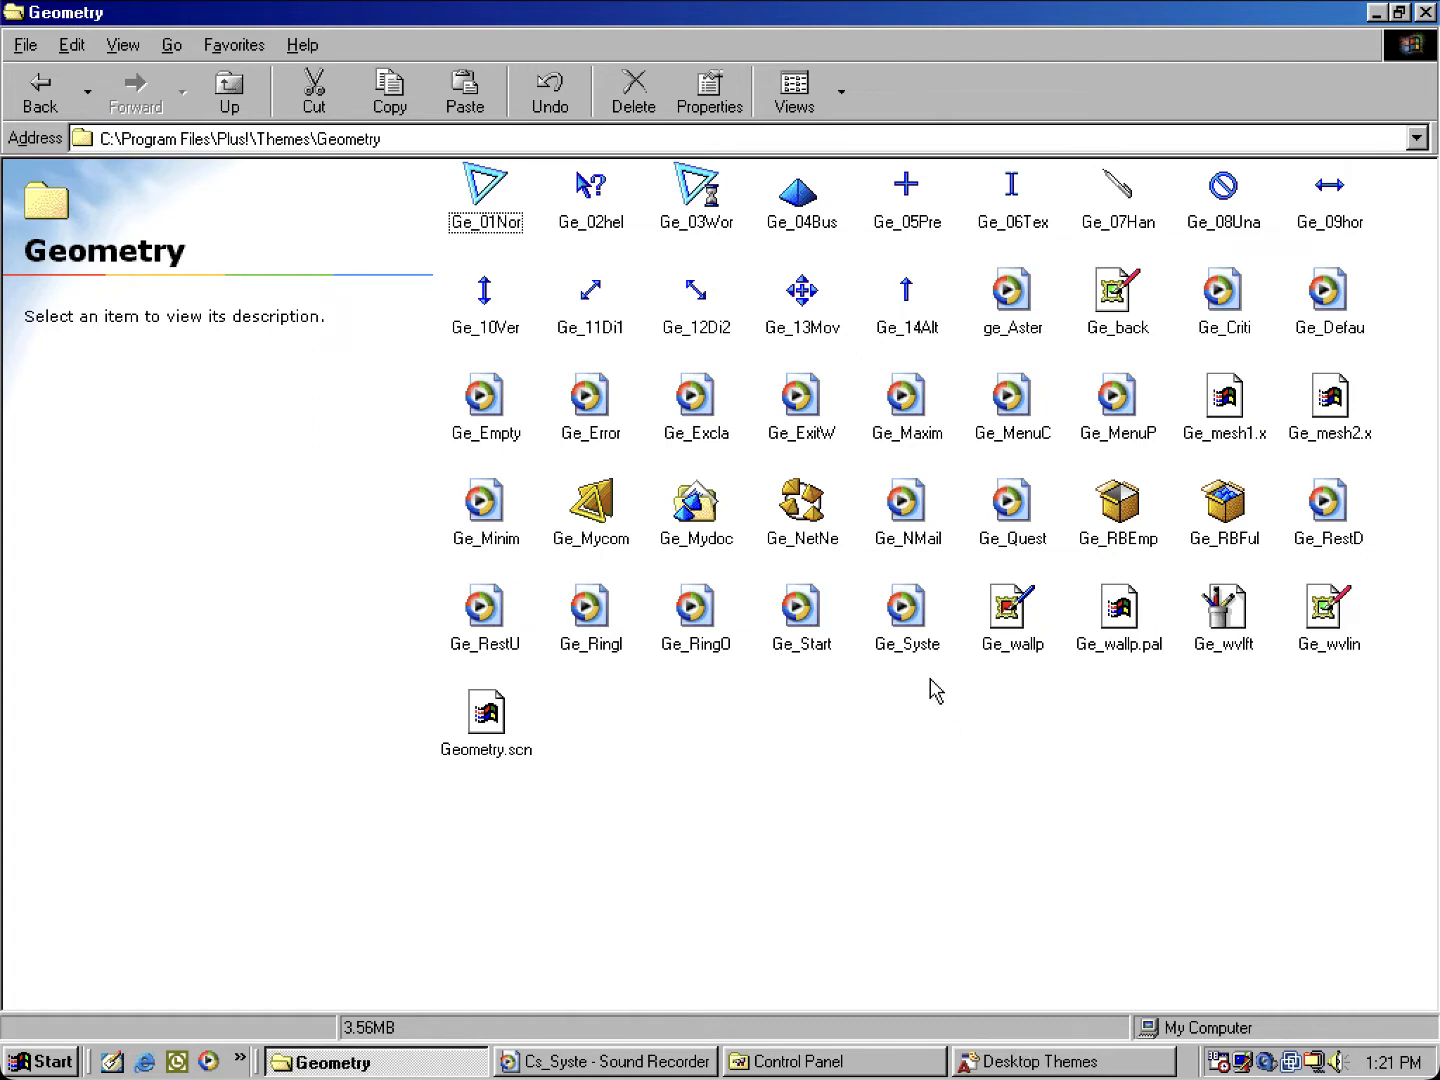
pyautogui.click(604, 1061)
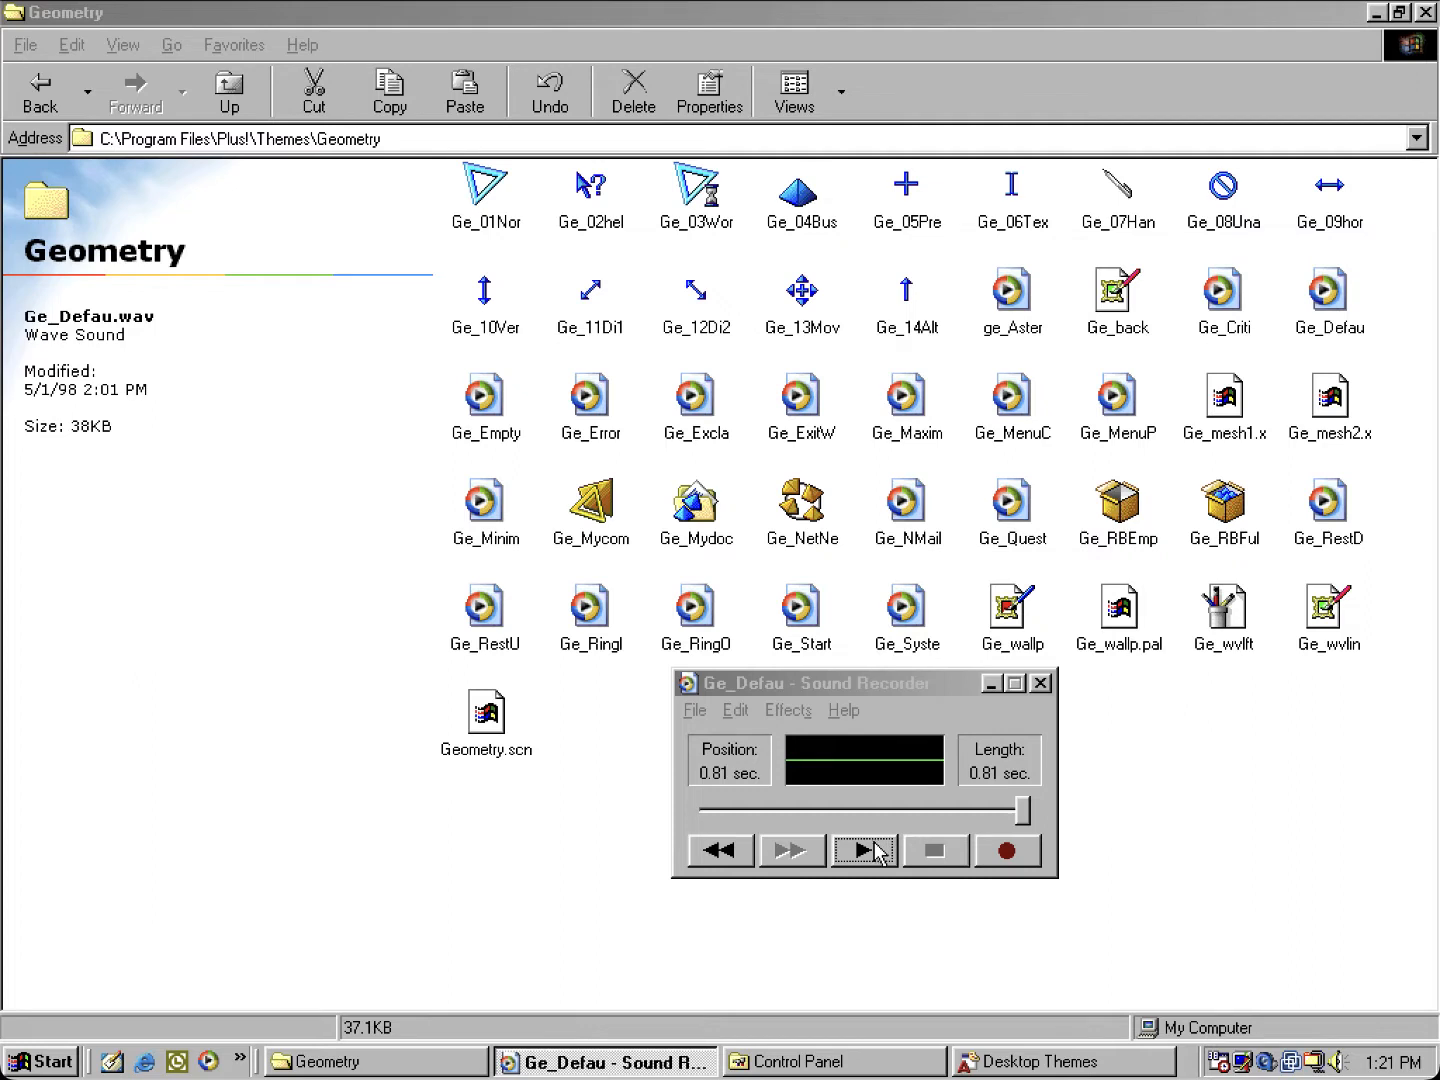
pyautogui.click(863, 850)
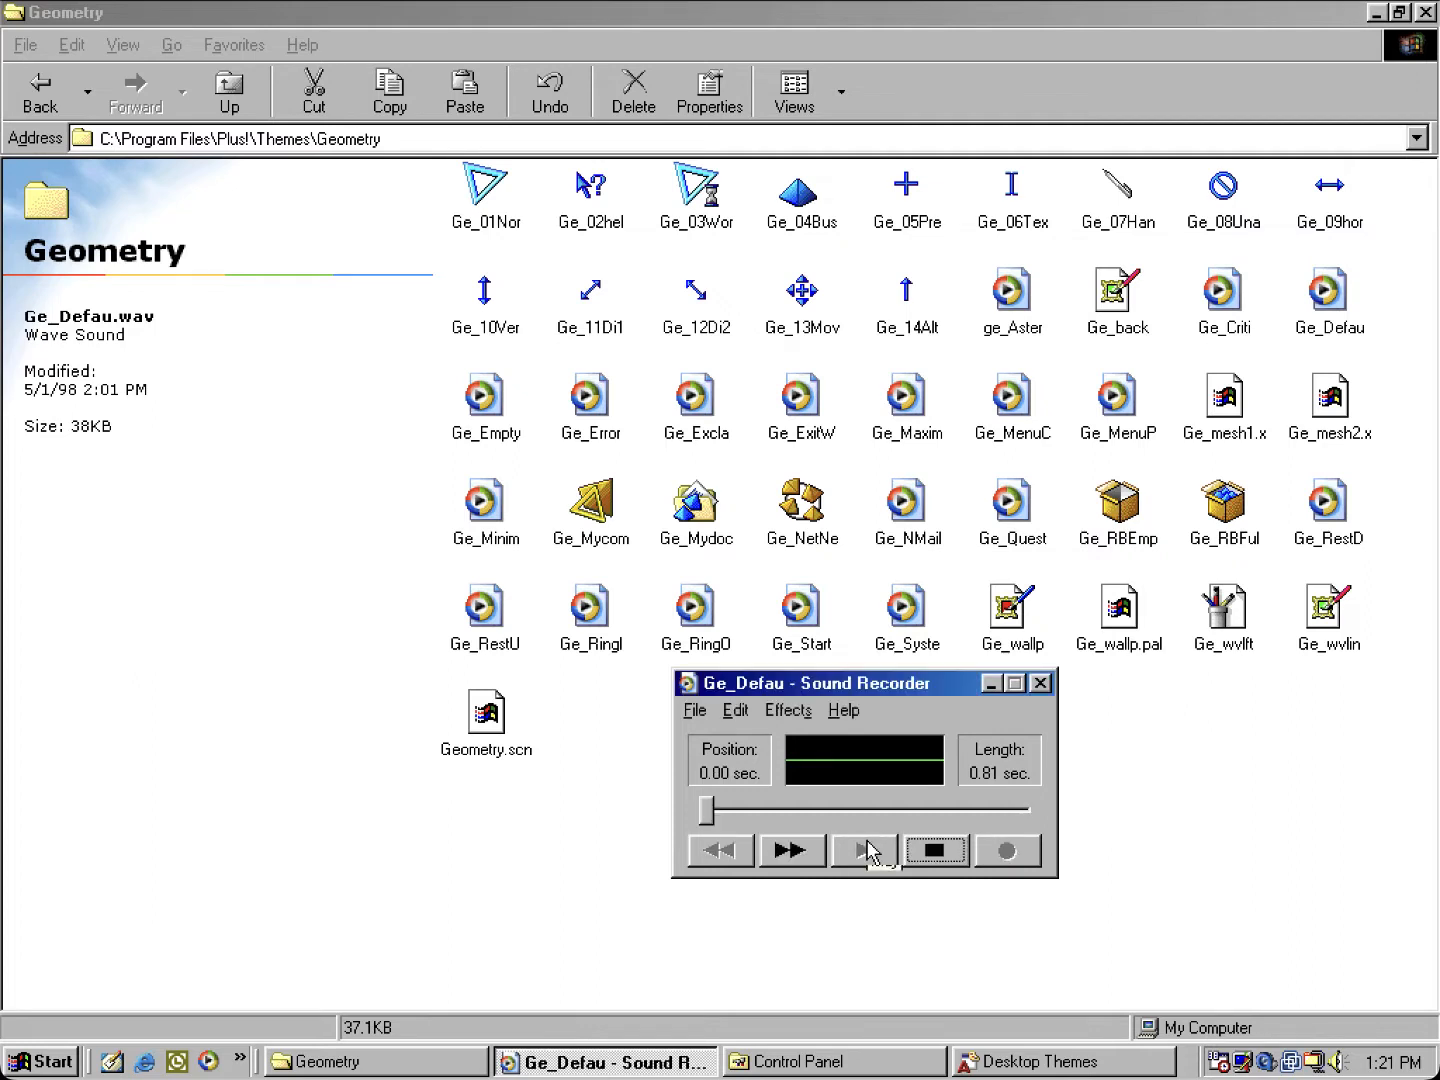
pyautogui.click(228, 91)
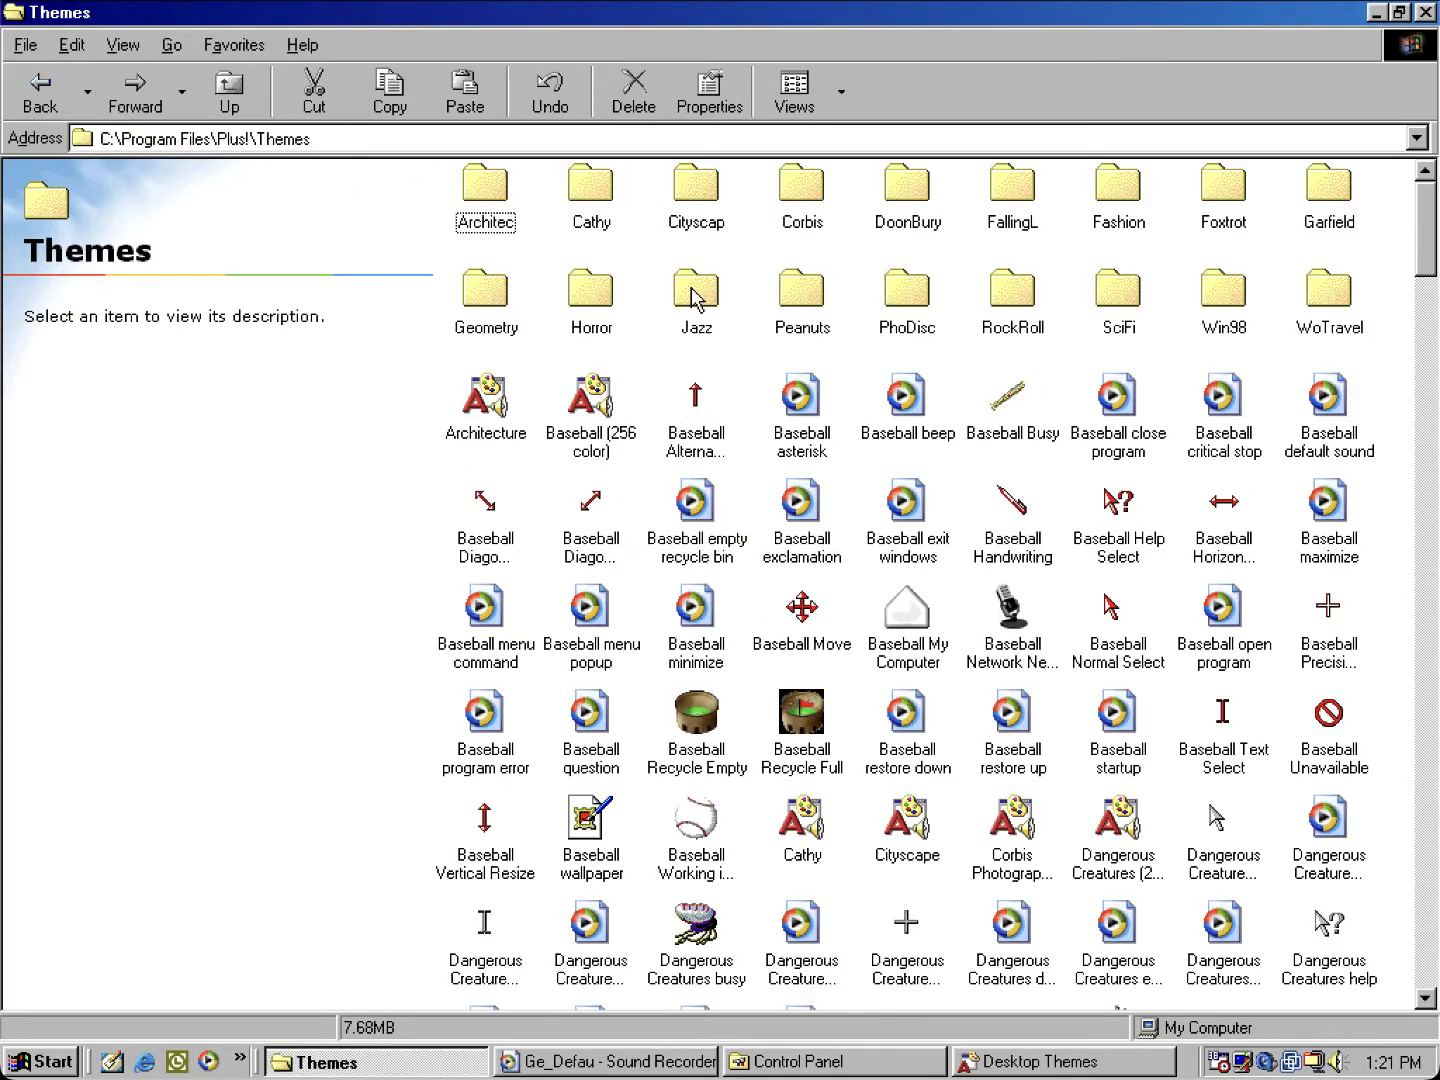
pyautogui.moveTo(1347, 212)
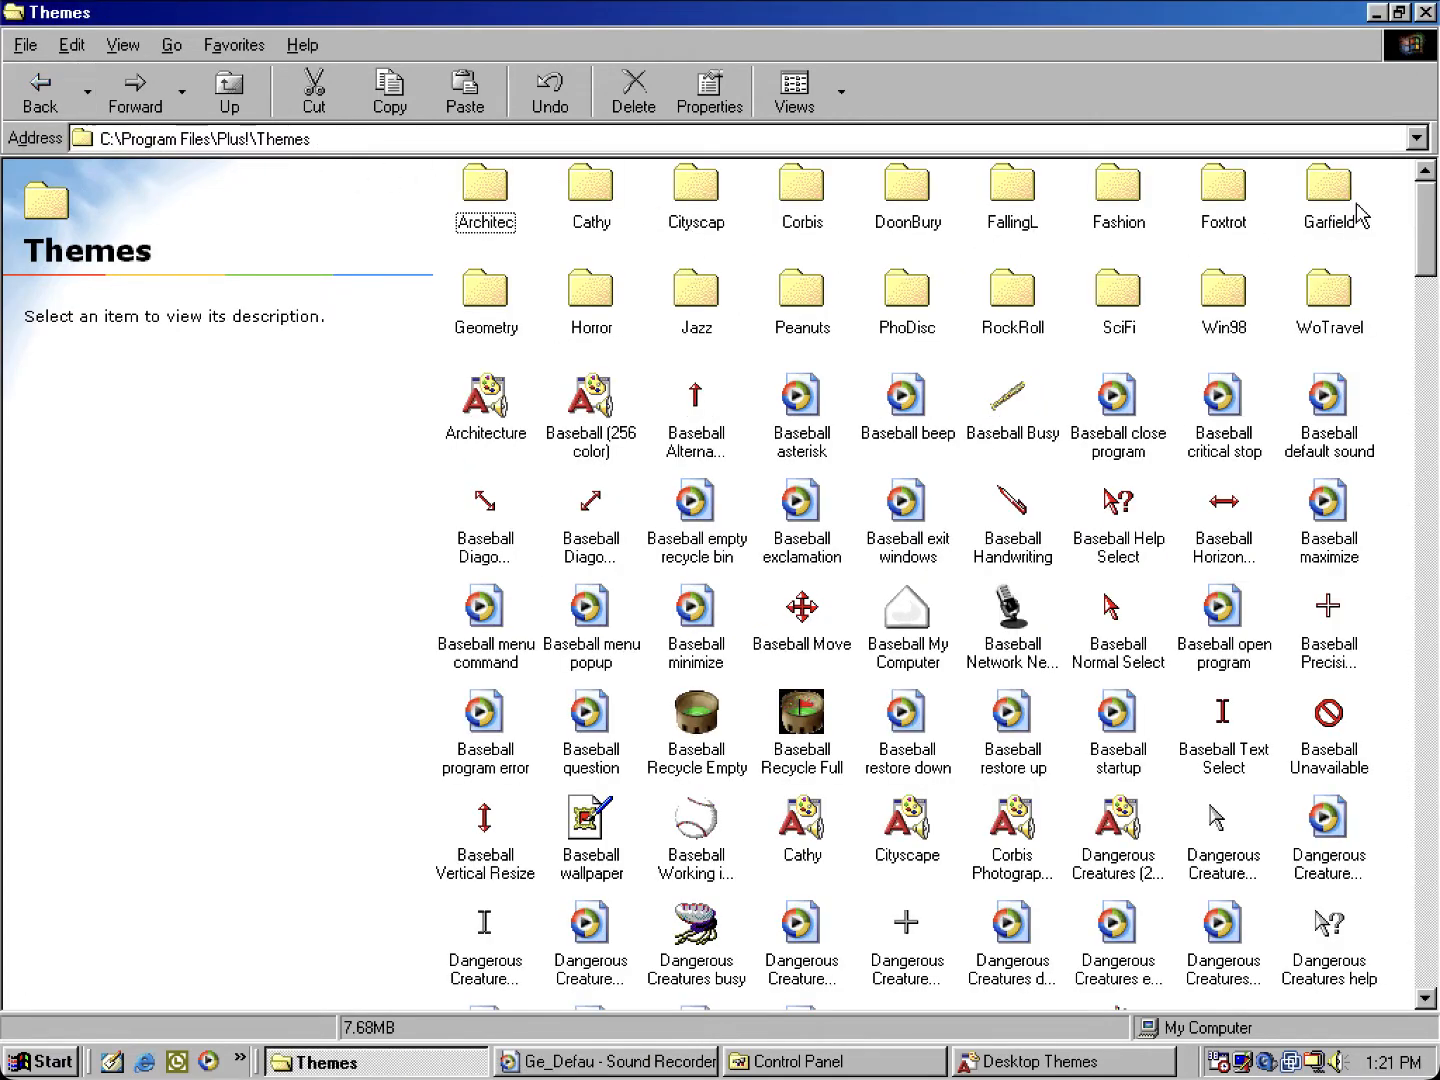
# Step: Open the Garfield theme folder from the Themes listing
pyautogui.doubleClick(1329, 190)
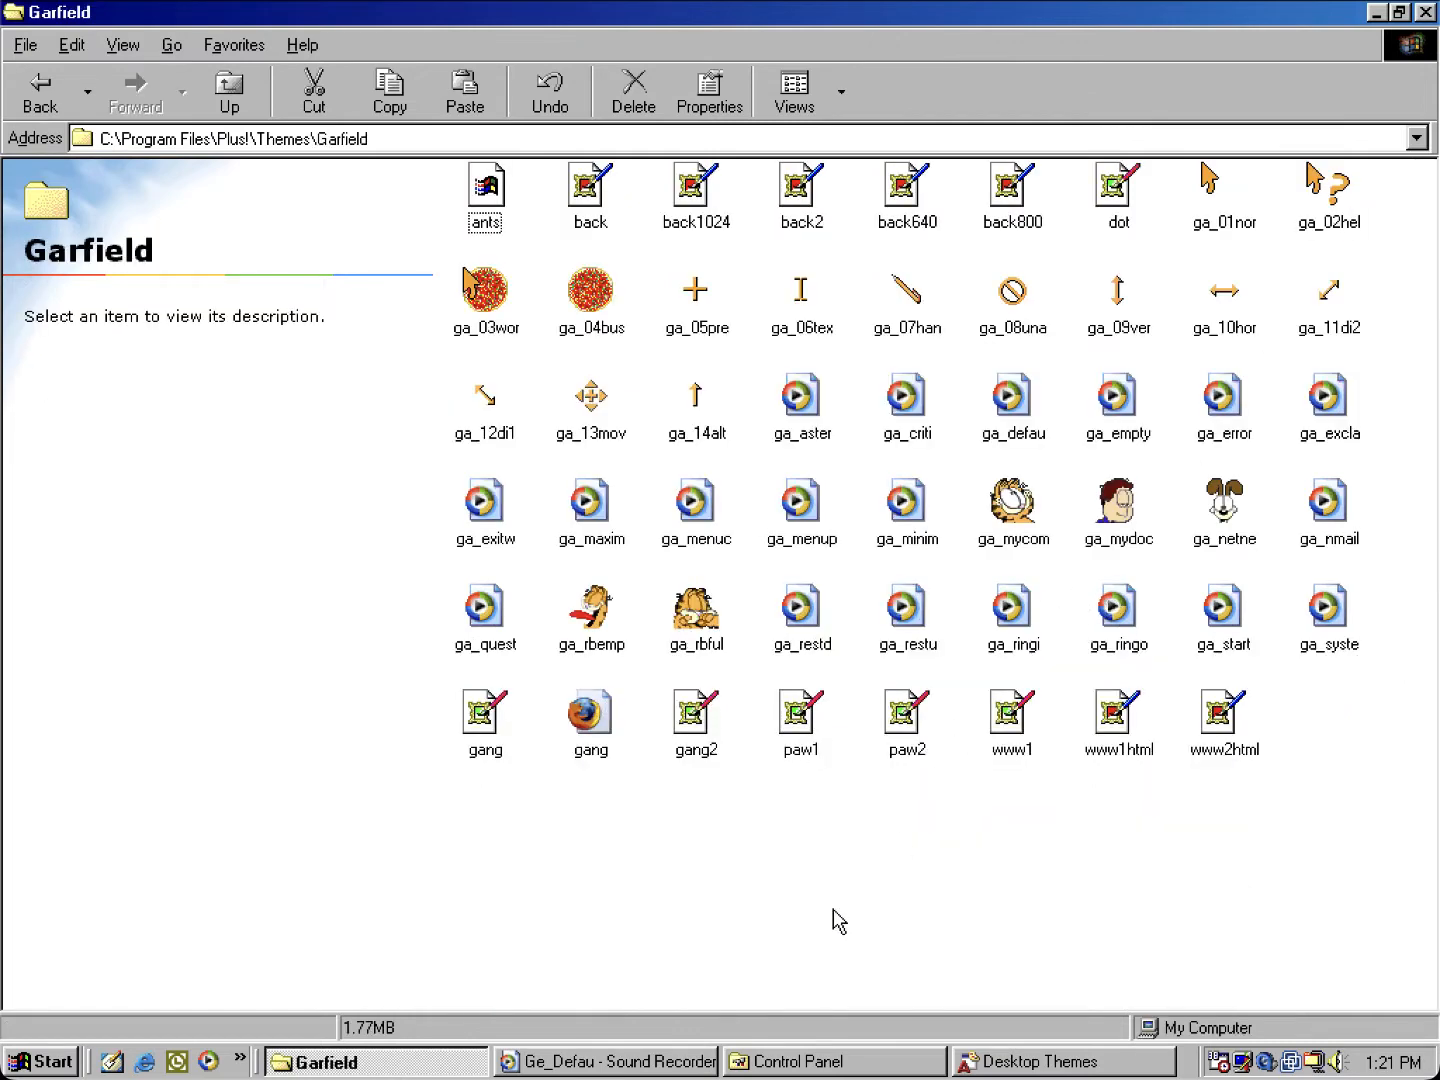
pyautogui.moveTo(766, 927)
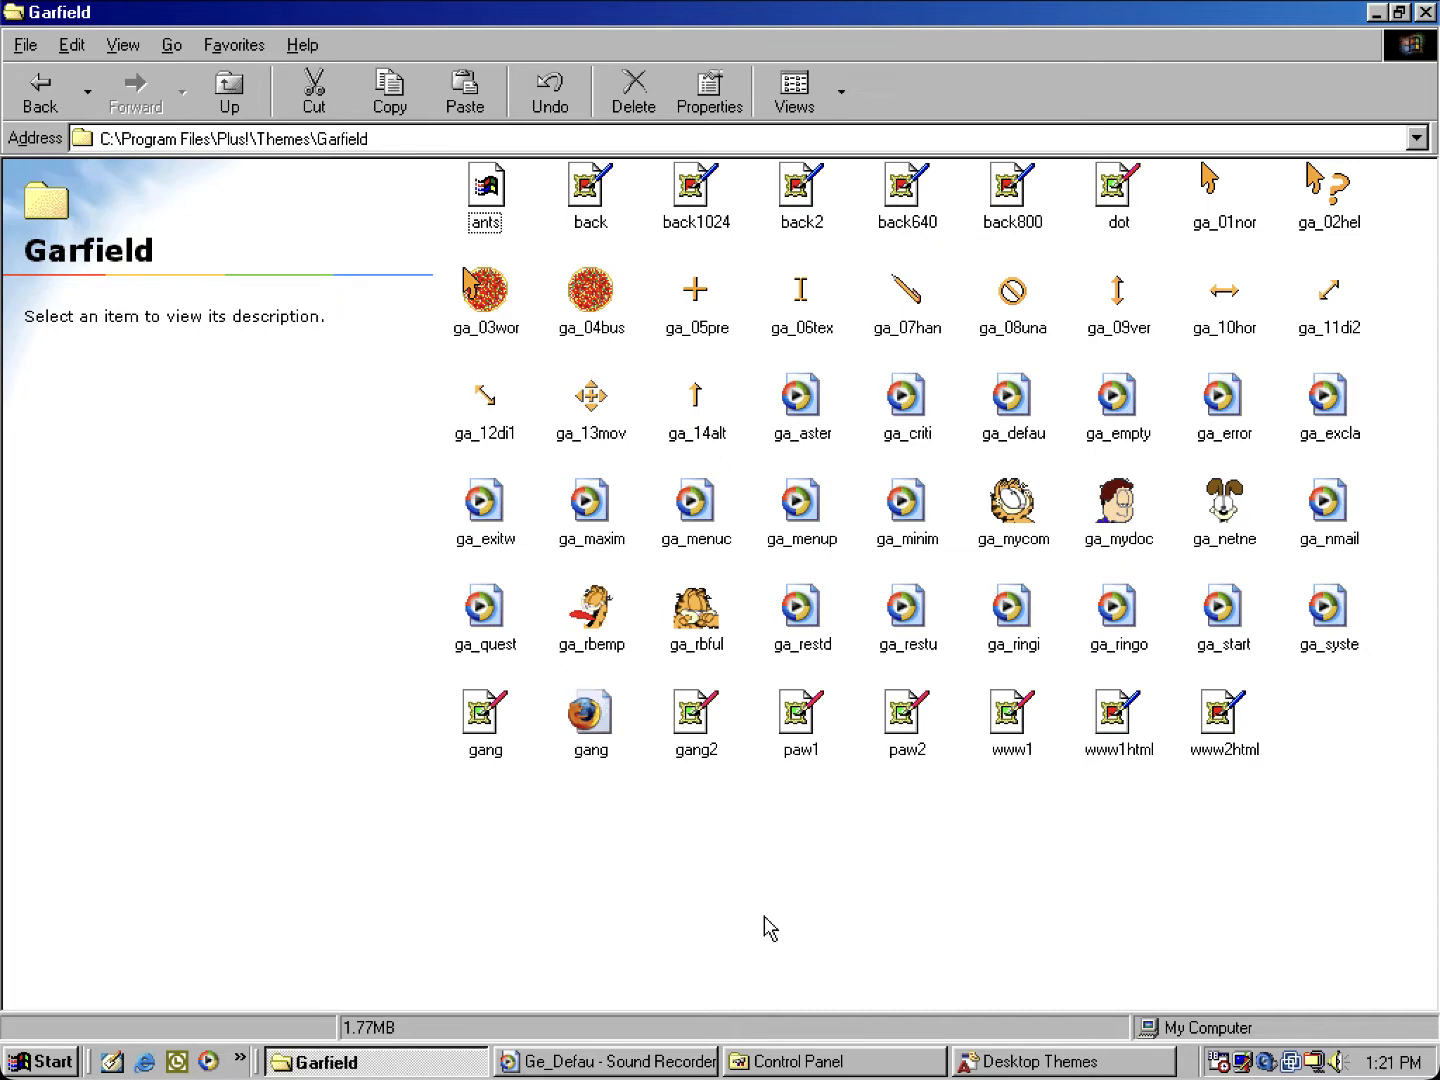
pyautogui.moveTo(1038, 1063)
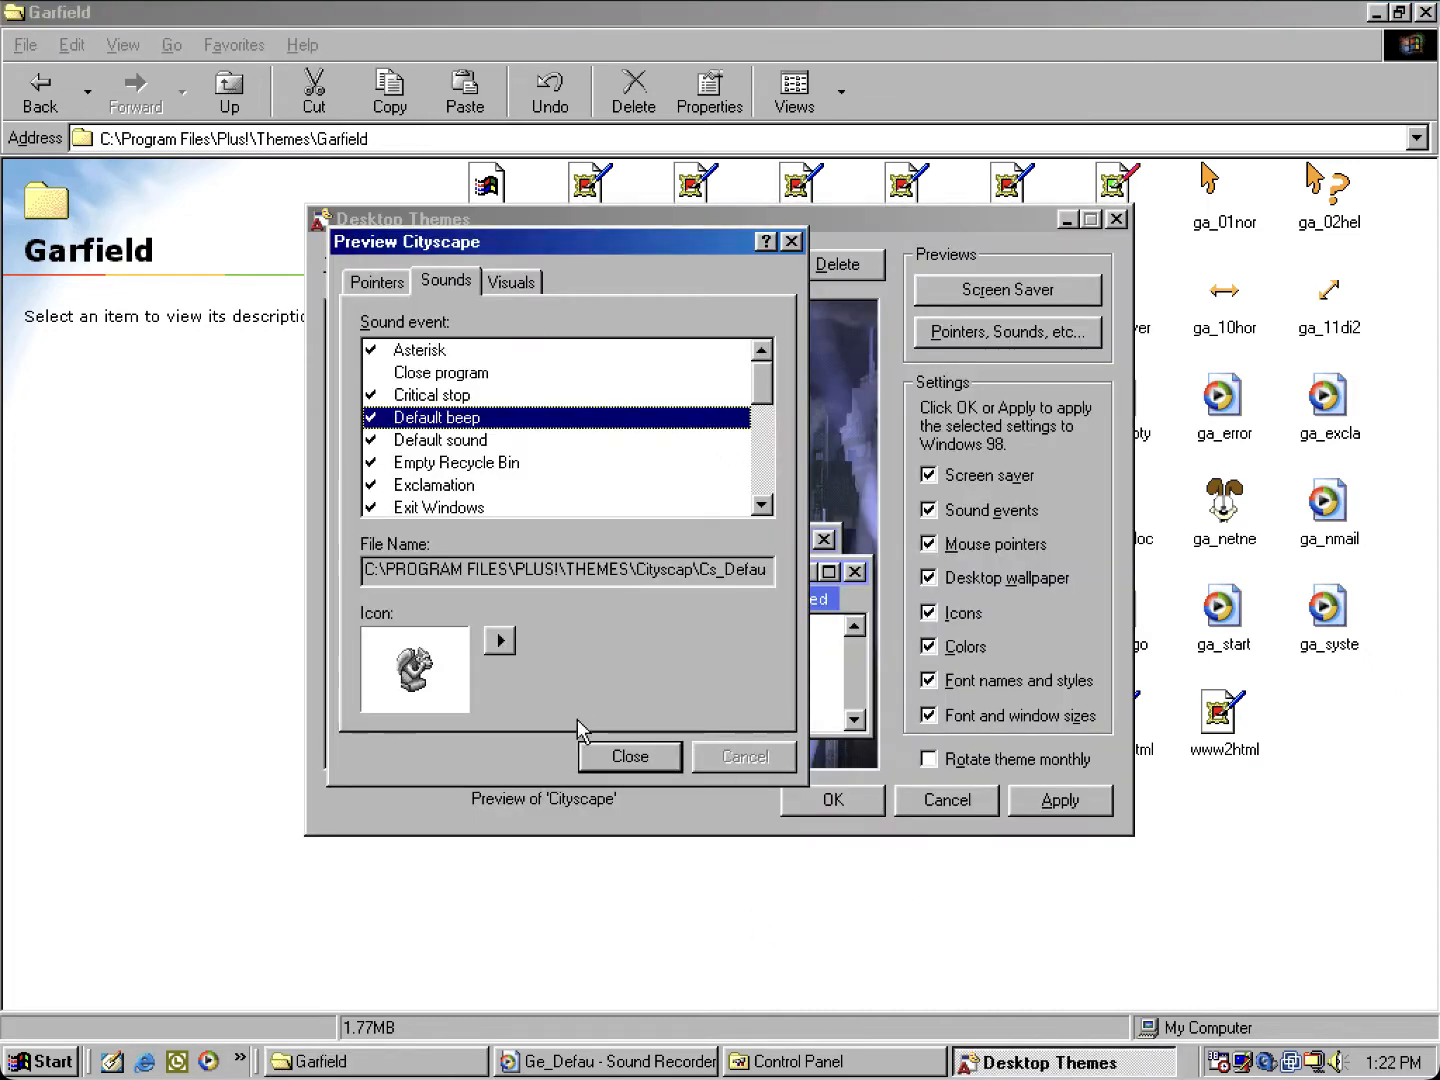
# Step: Switch Desktop Themes to Garfield and highlight its Critical stop sound event (Ga_Error)
pyautogui.click(654, 266)
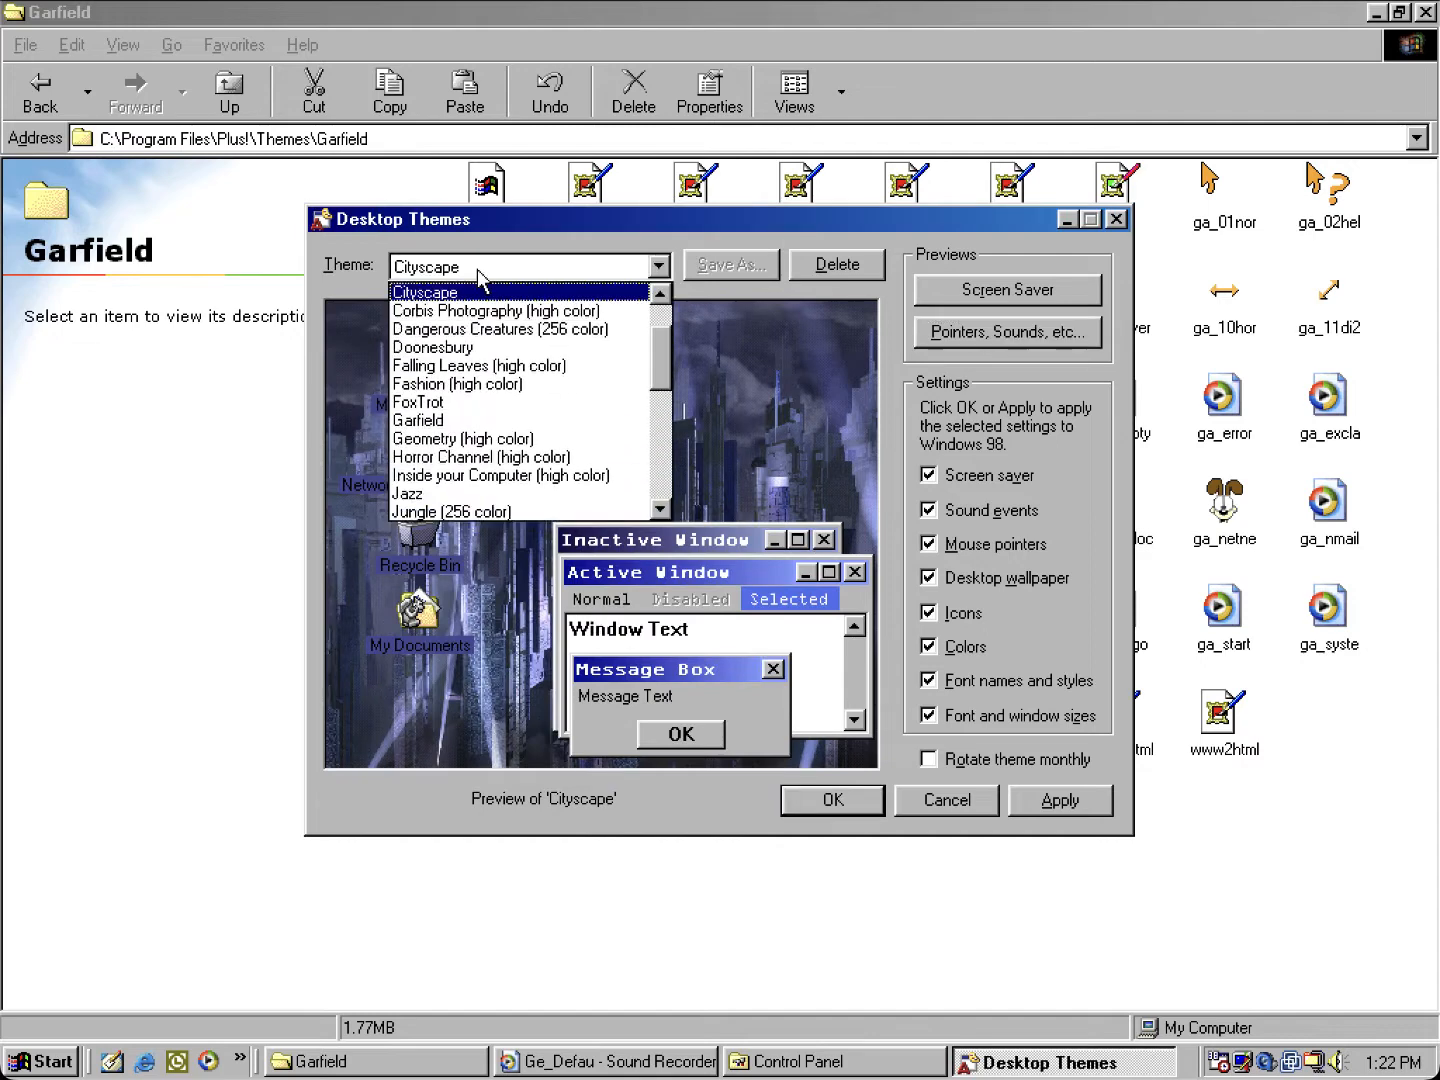
pyautogui.moveTo(600, 384)
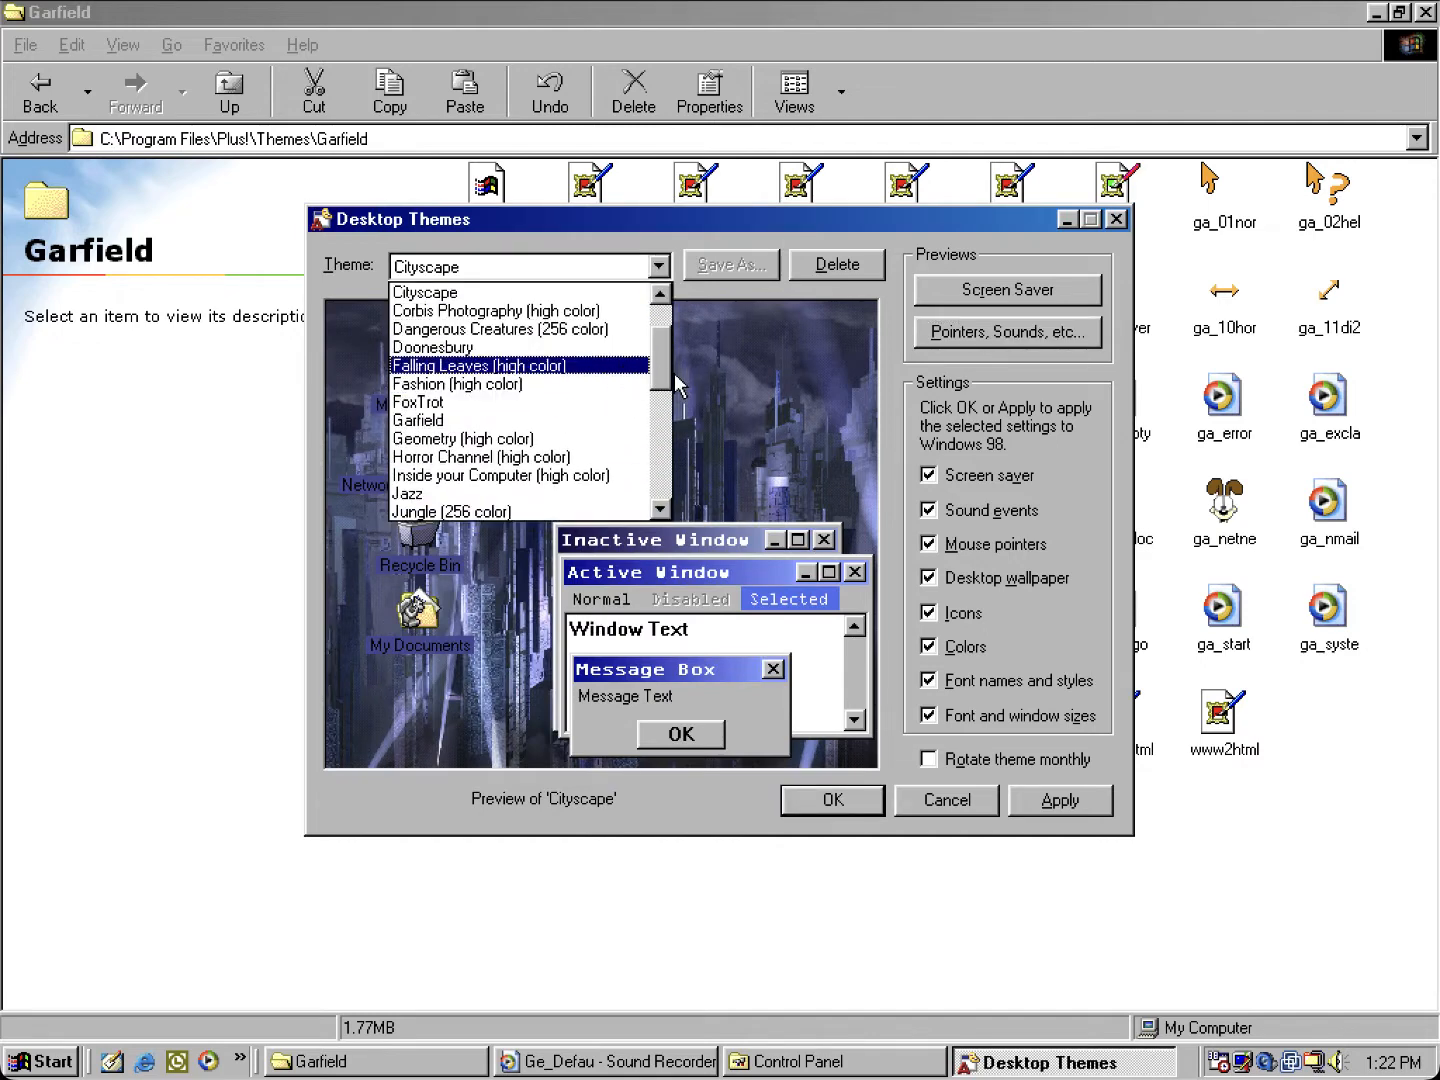
pyautogui.click(418, 420)
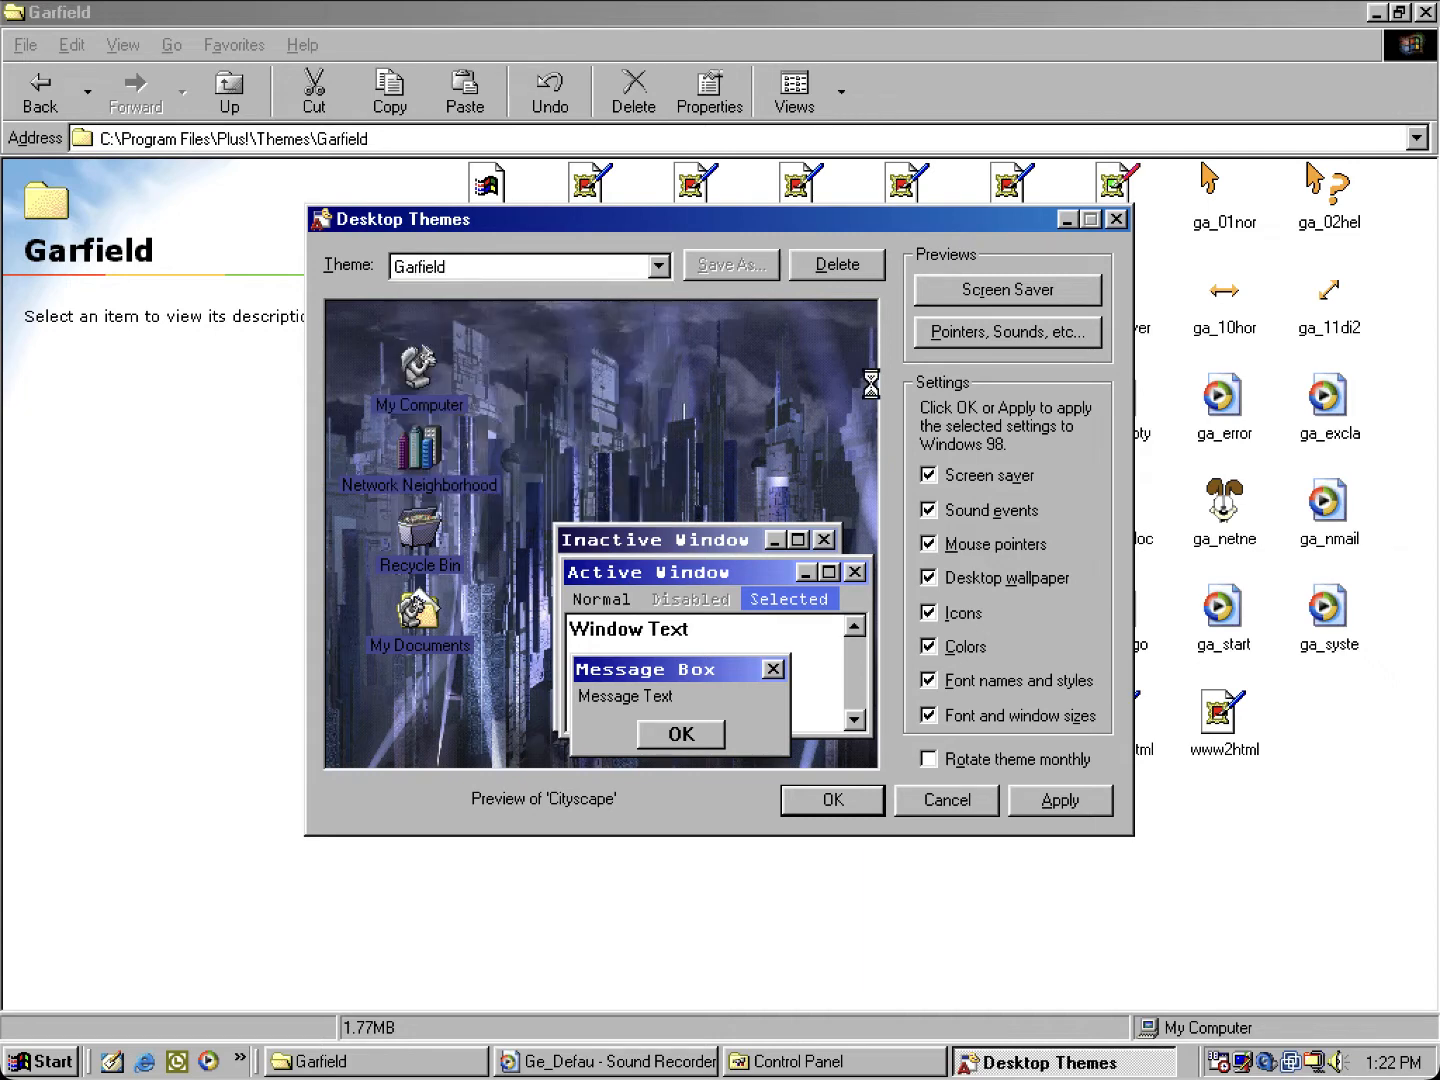
pyautogui.click(1007, 332)
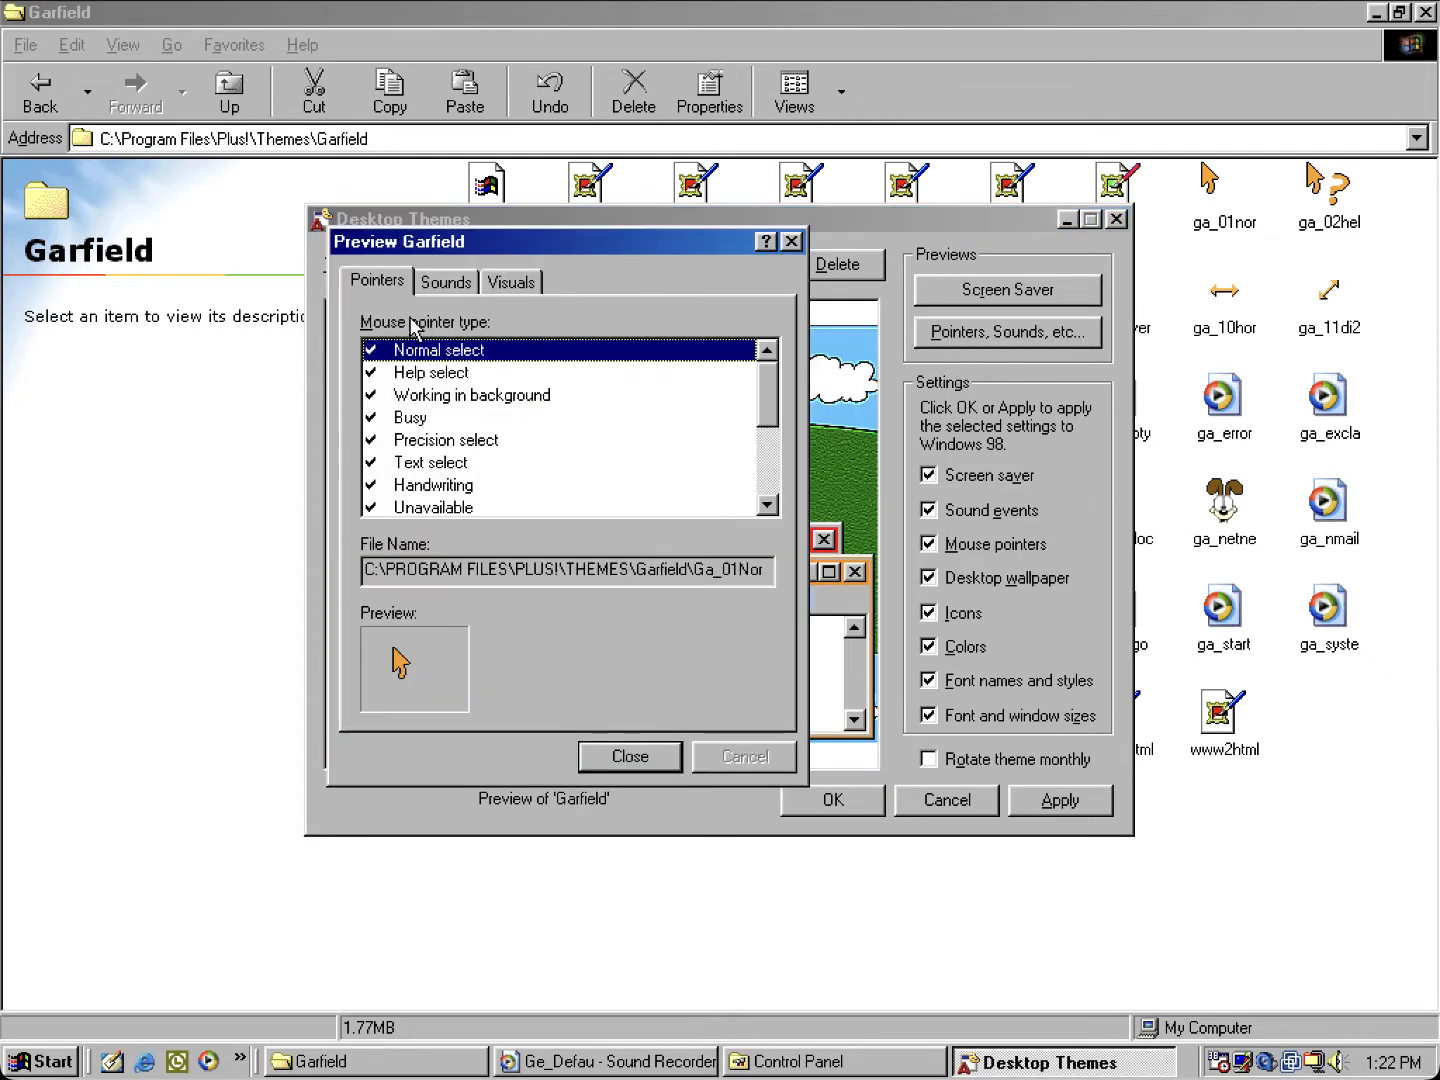
pyautogui.click(445, 281)
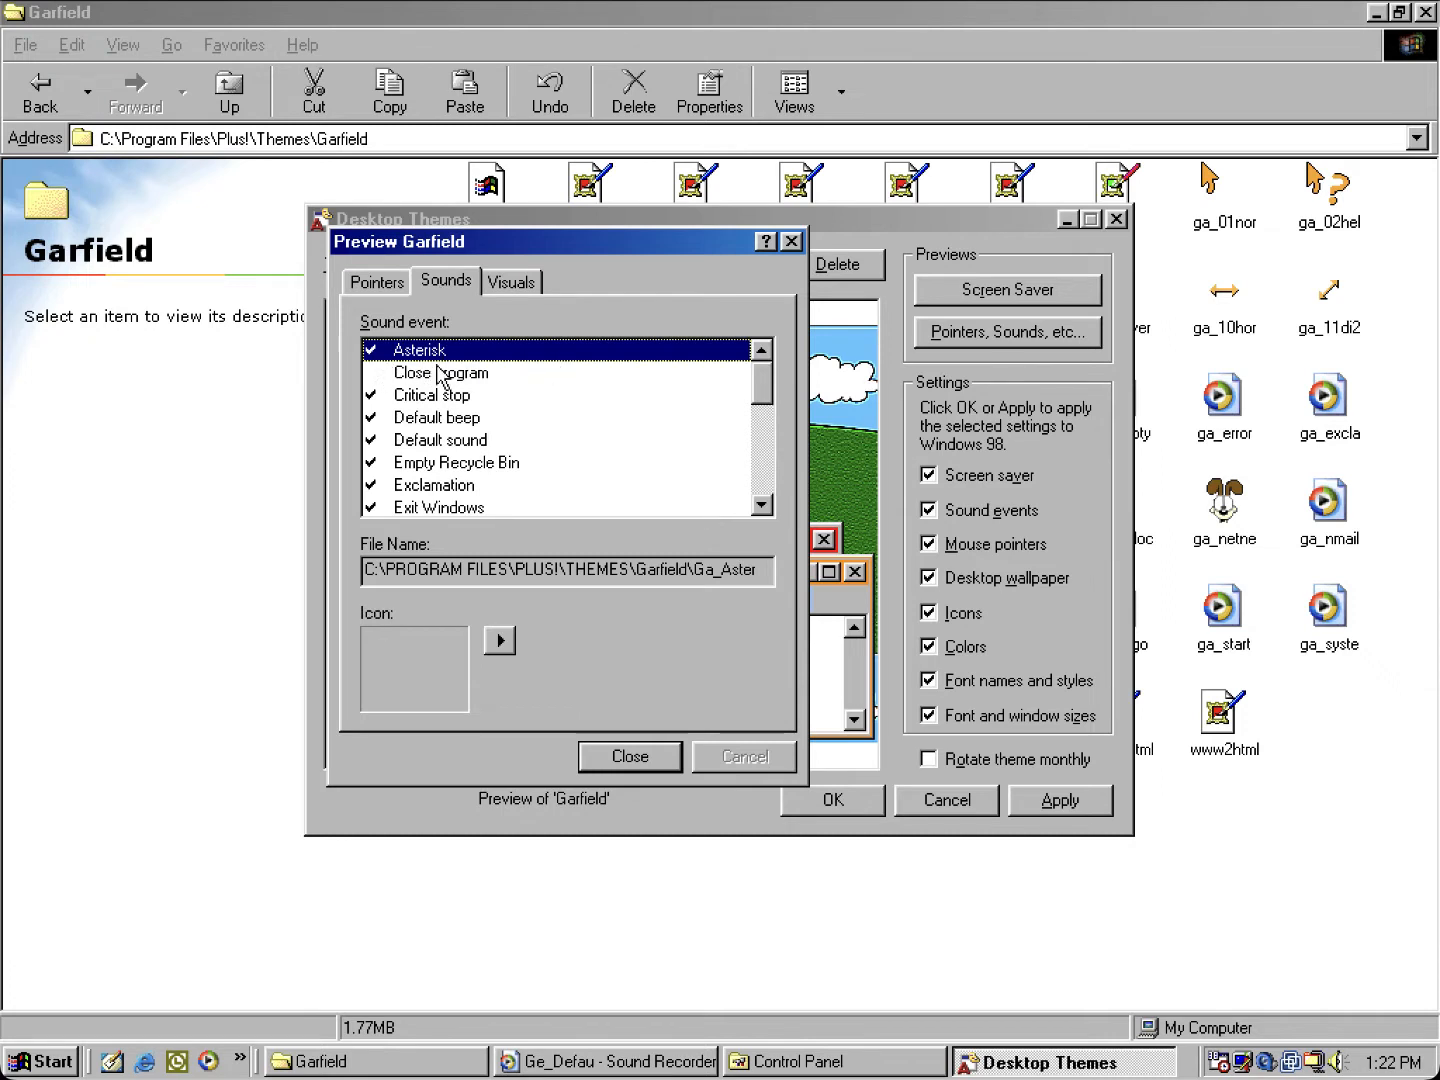
pyautogui.click(431, 394)
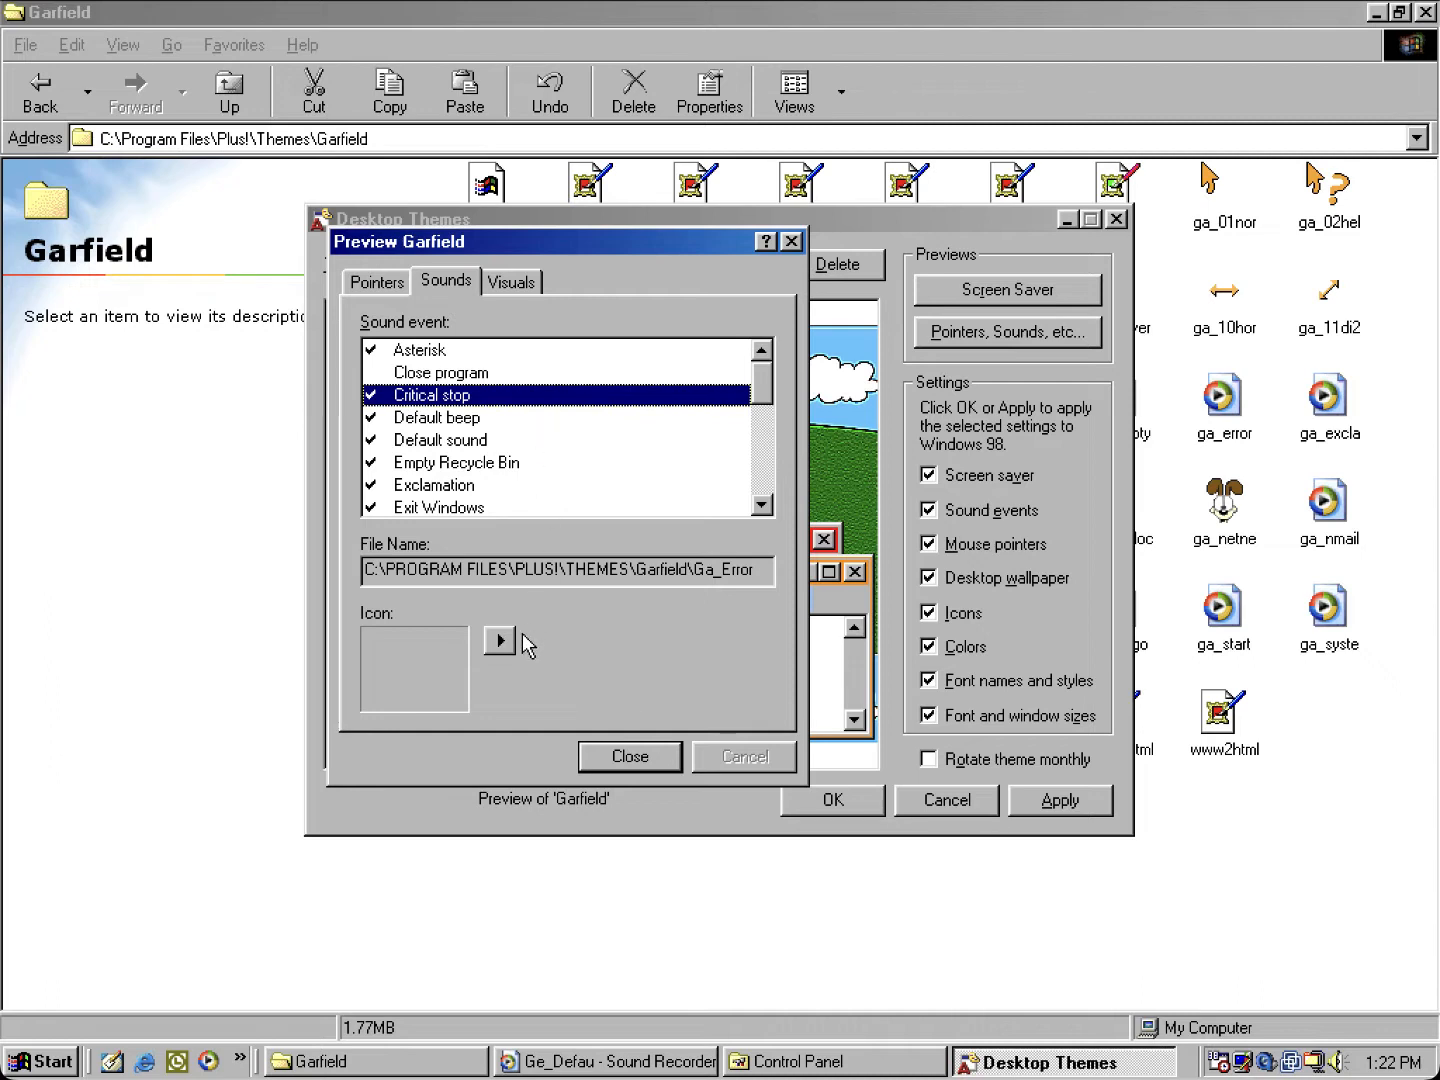
pyautogui.moveTo(724, 611)
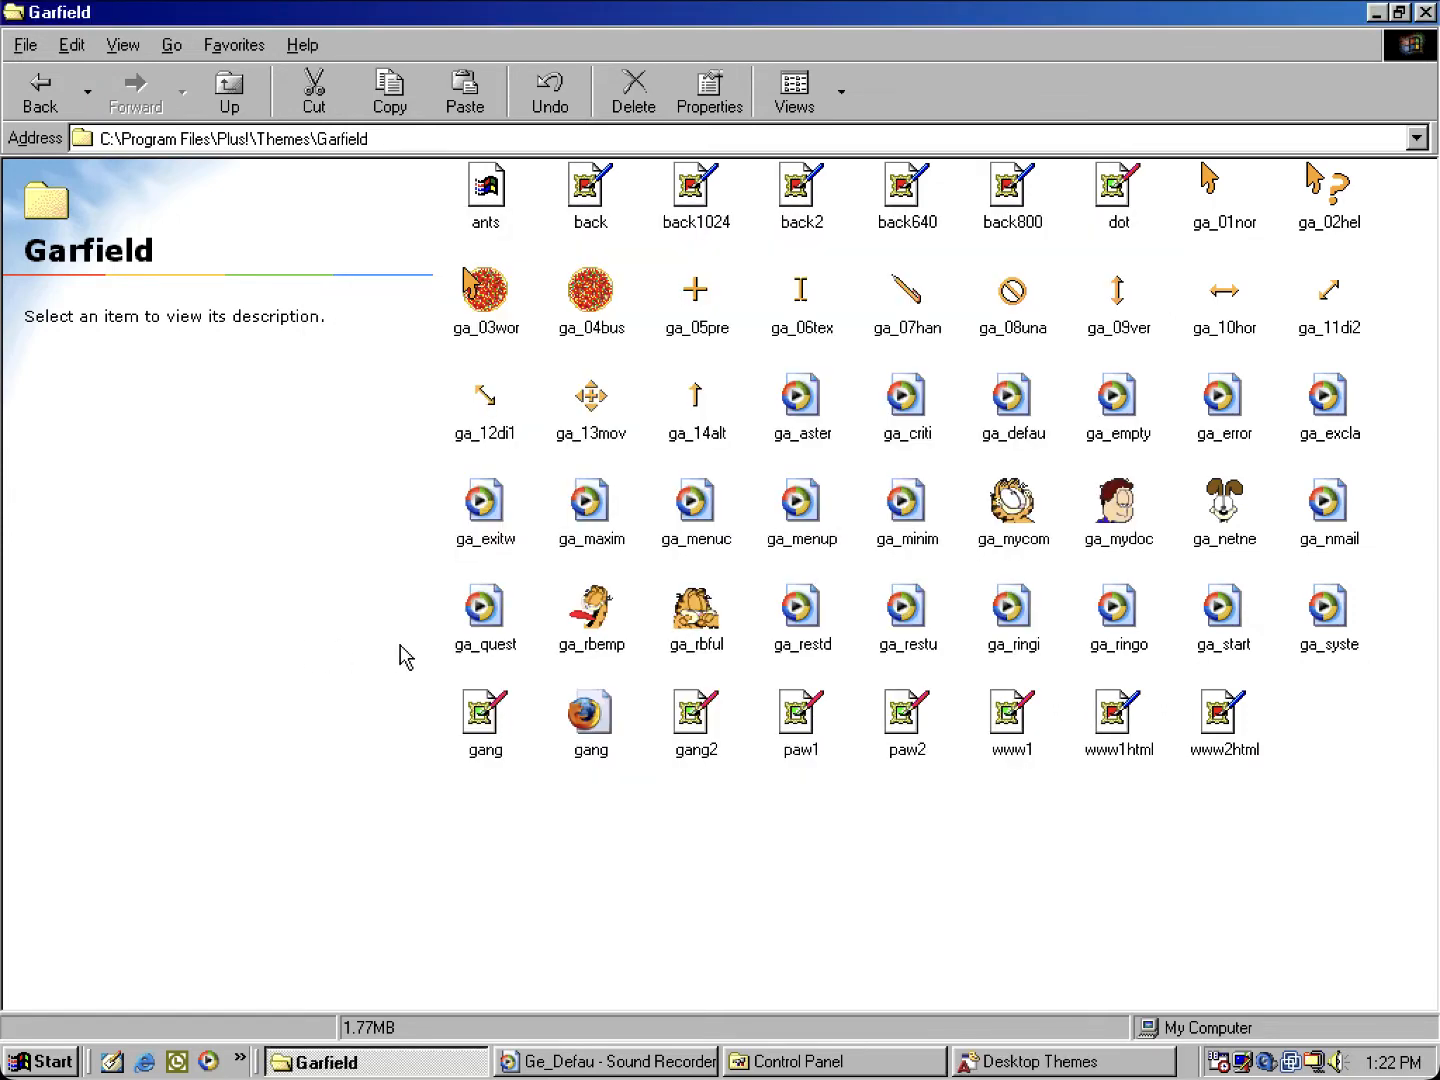
pyautogui.moveTo(942, 410)
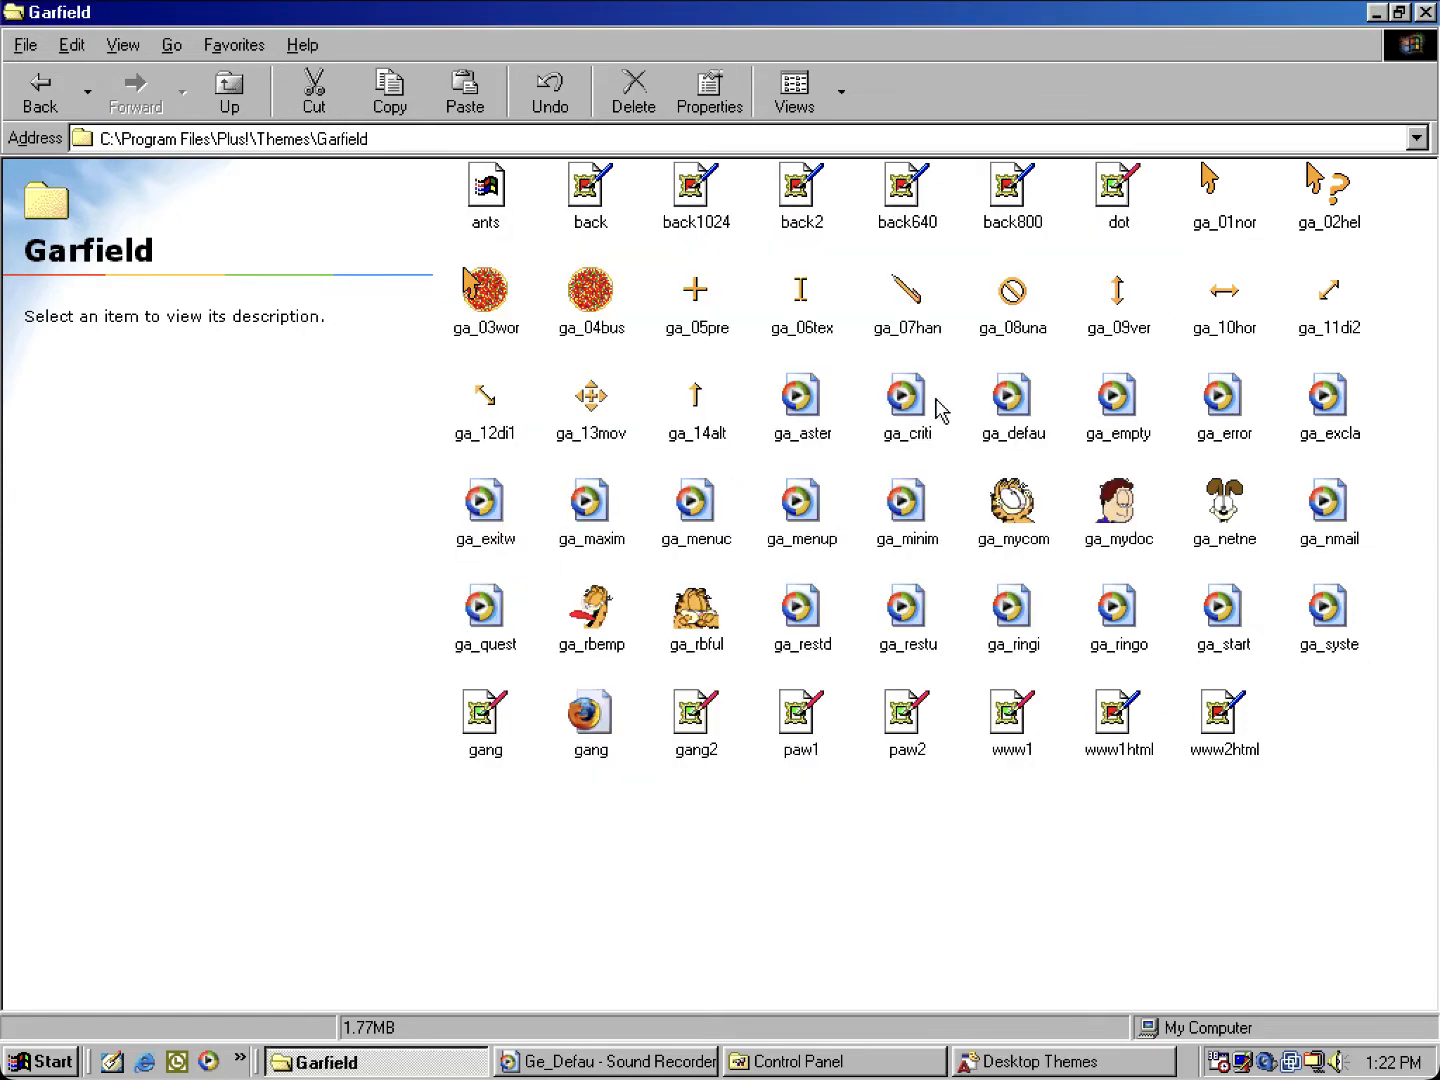
# Step: Play Garfield's ga_criti sound in Windows Media Player, then close the player
pyautogui.click(906, 393)
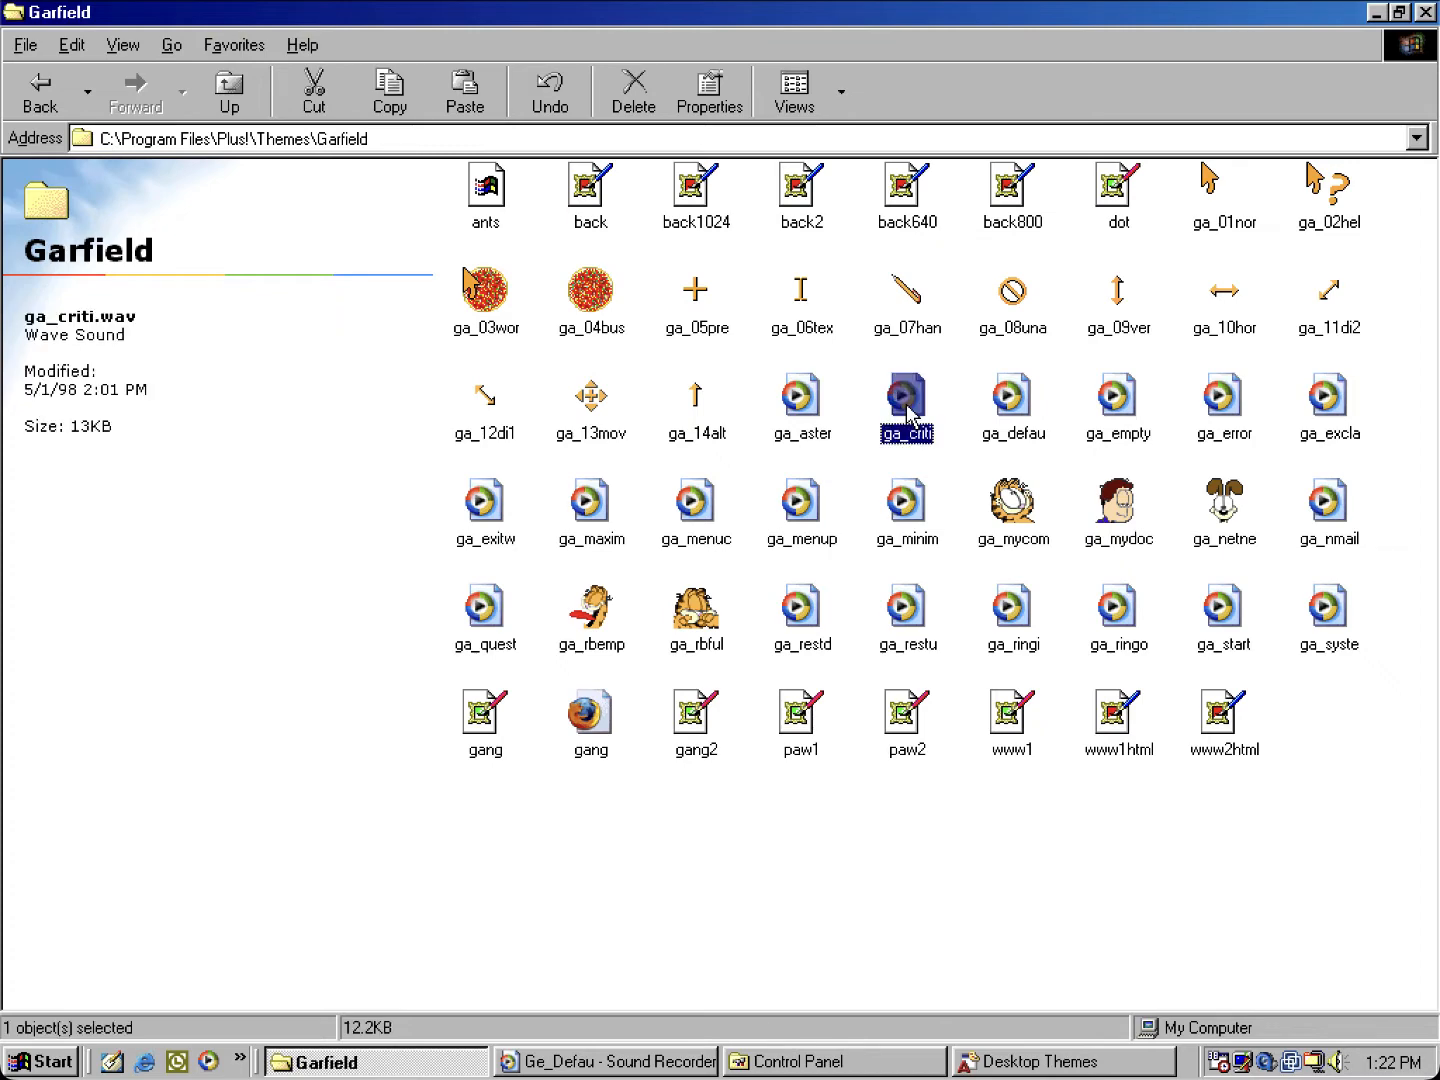
pyautogui.doubleClick(907, 399)
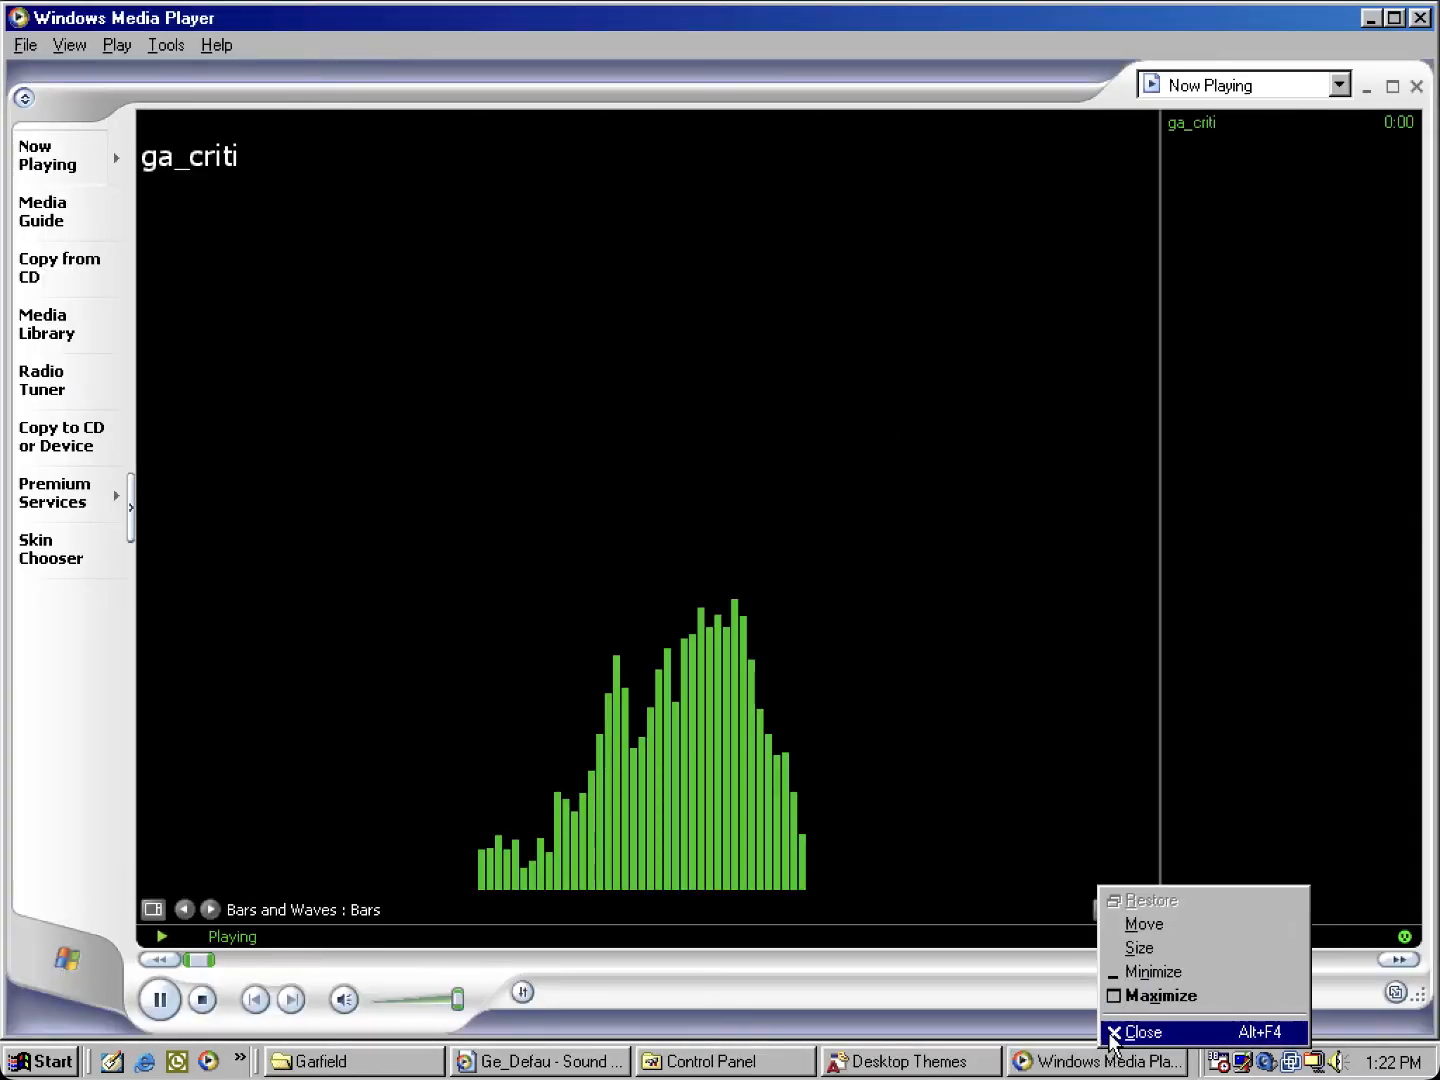
pyautogui.click(1141, 1032)
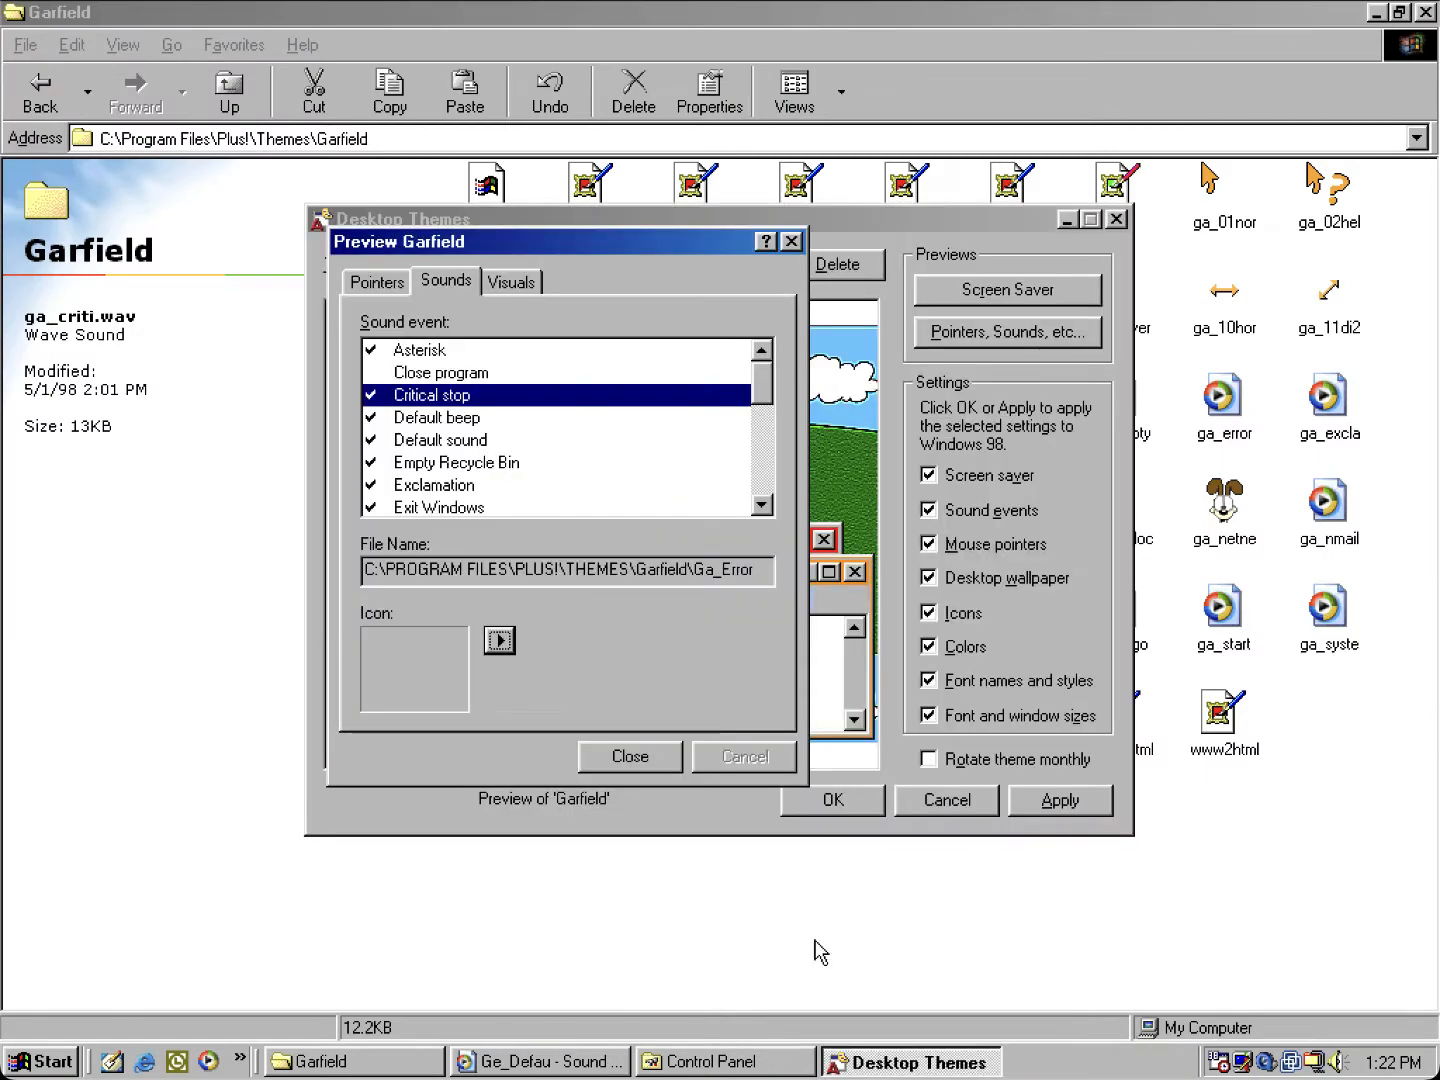
# Step: Check Garfield's Default sound and Exit Windows files, close the preview, and restore Sound Recorder
pyautogui.click(438, 440)
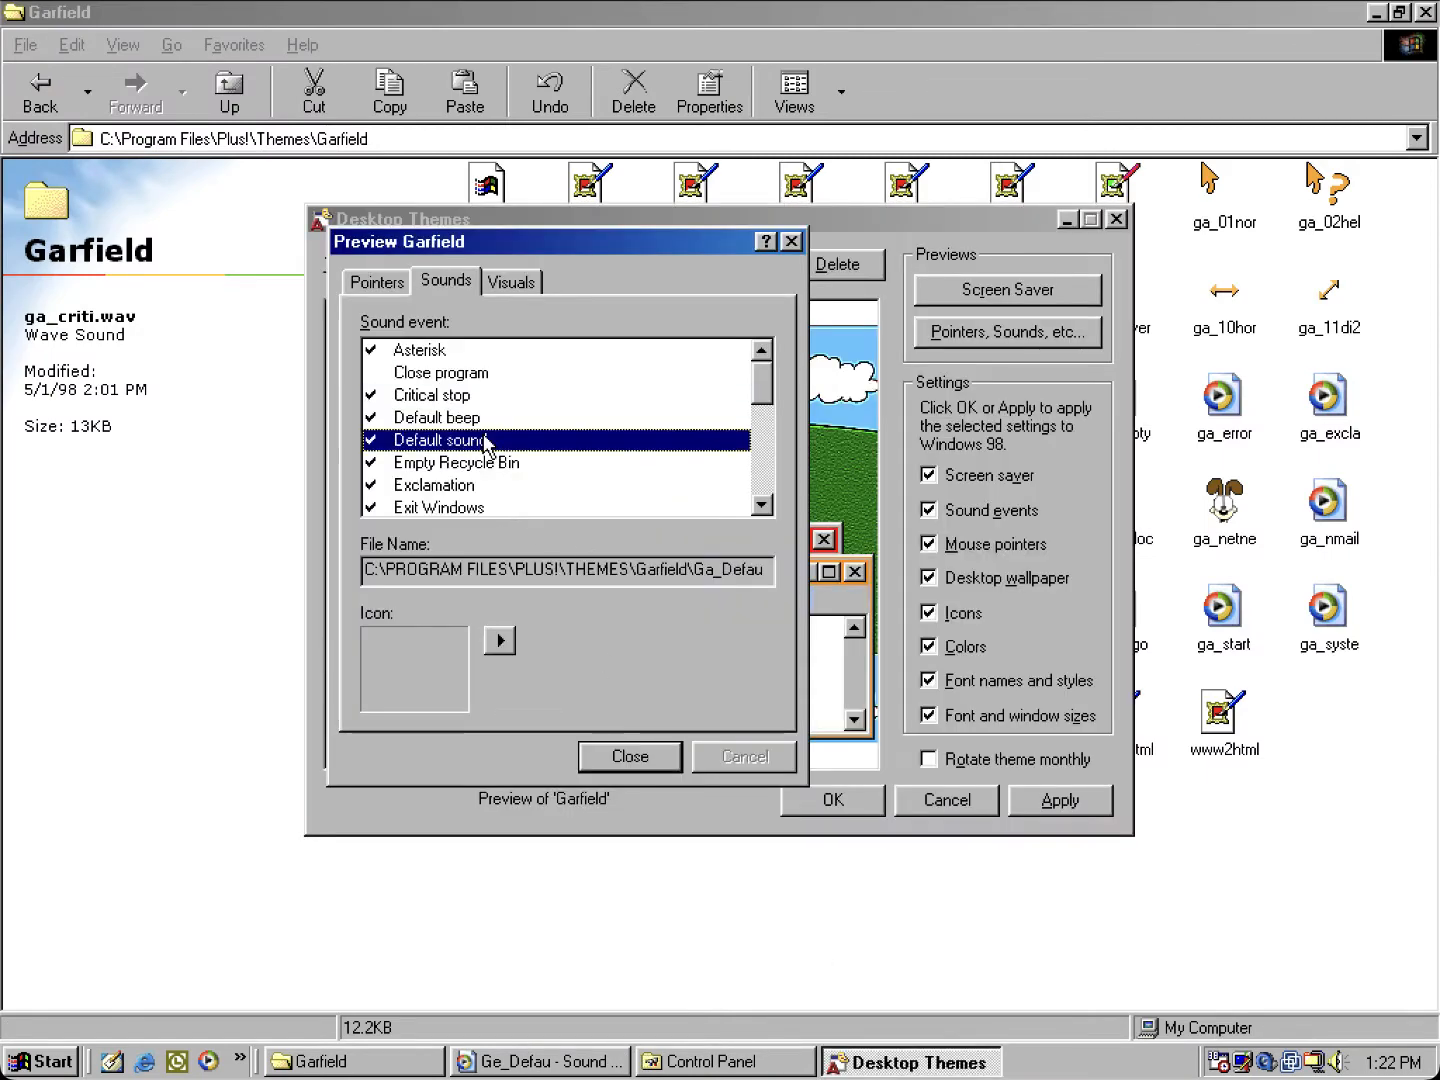
pyautogui.click(437, 417)
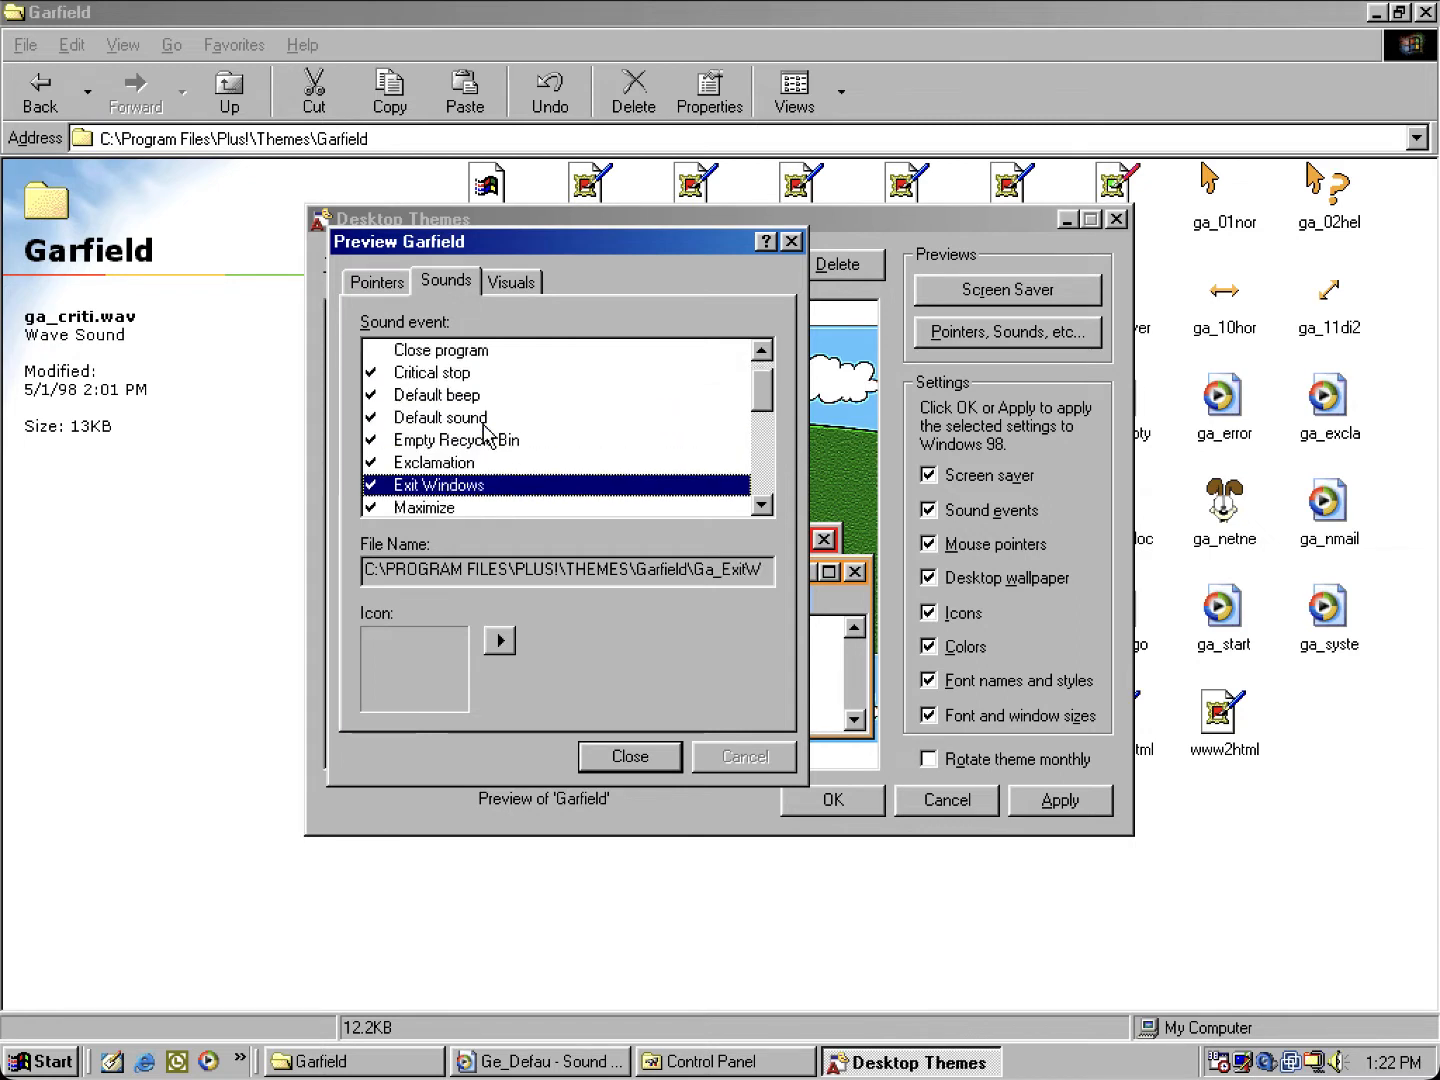
pyautogui.click(449, 484)
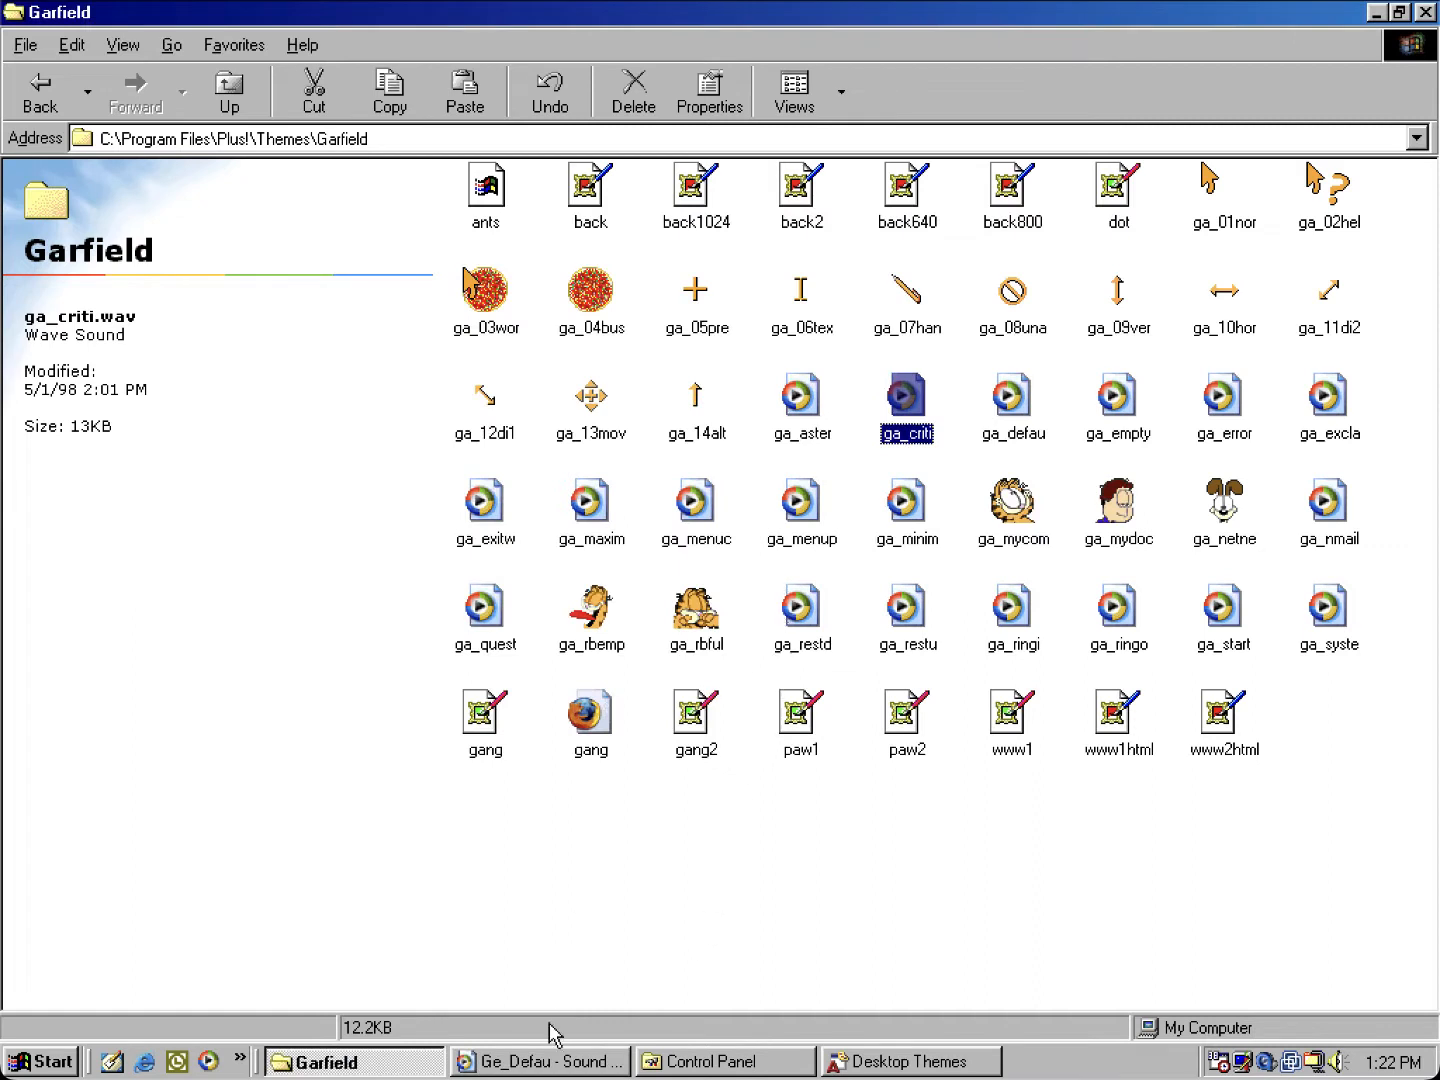
pyautogui.click(548, 1061)
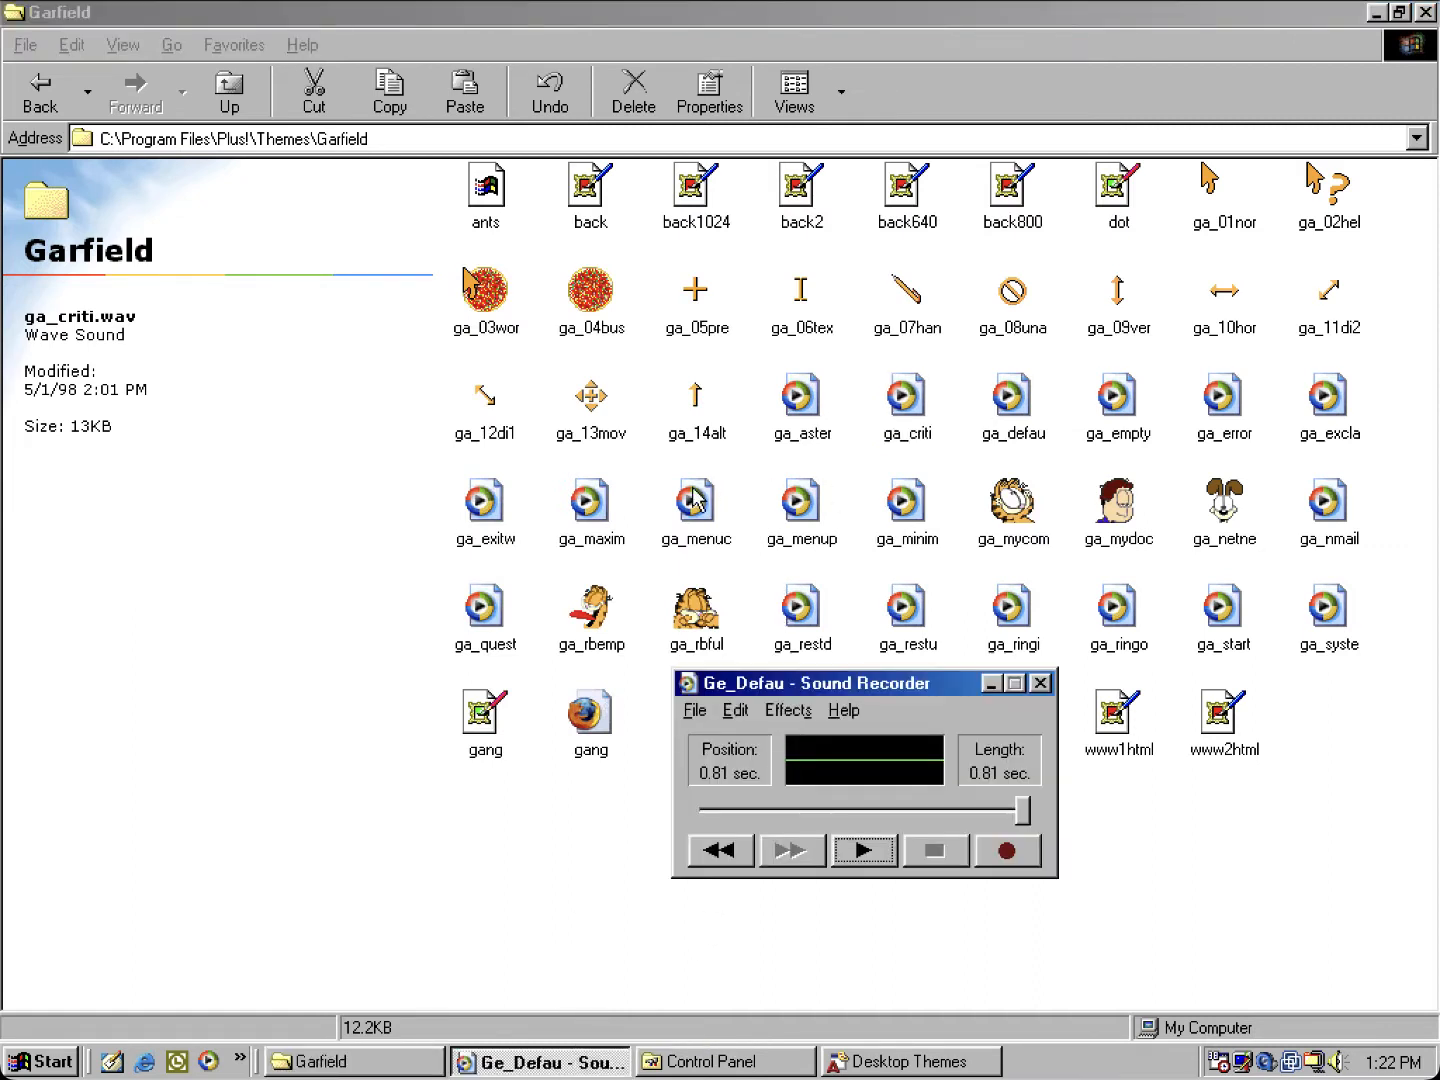
pyautogui.moveTo(695, 500)
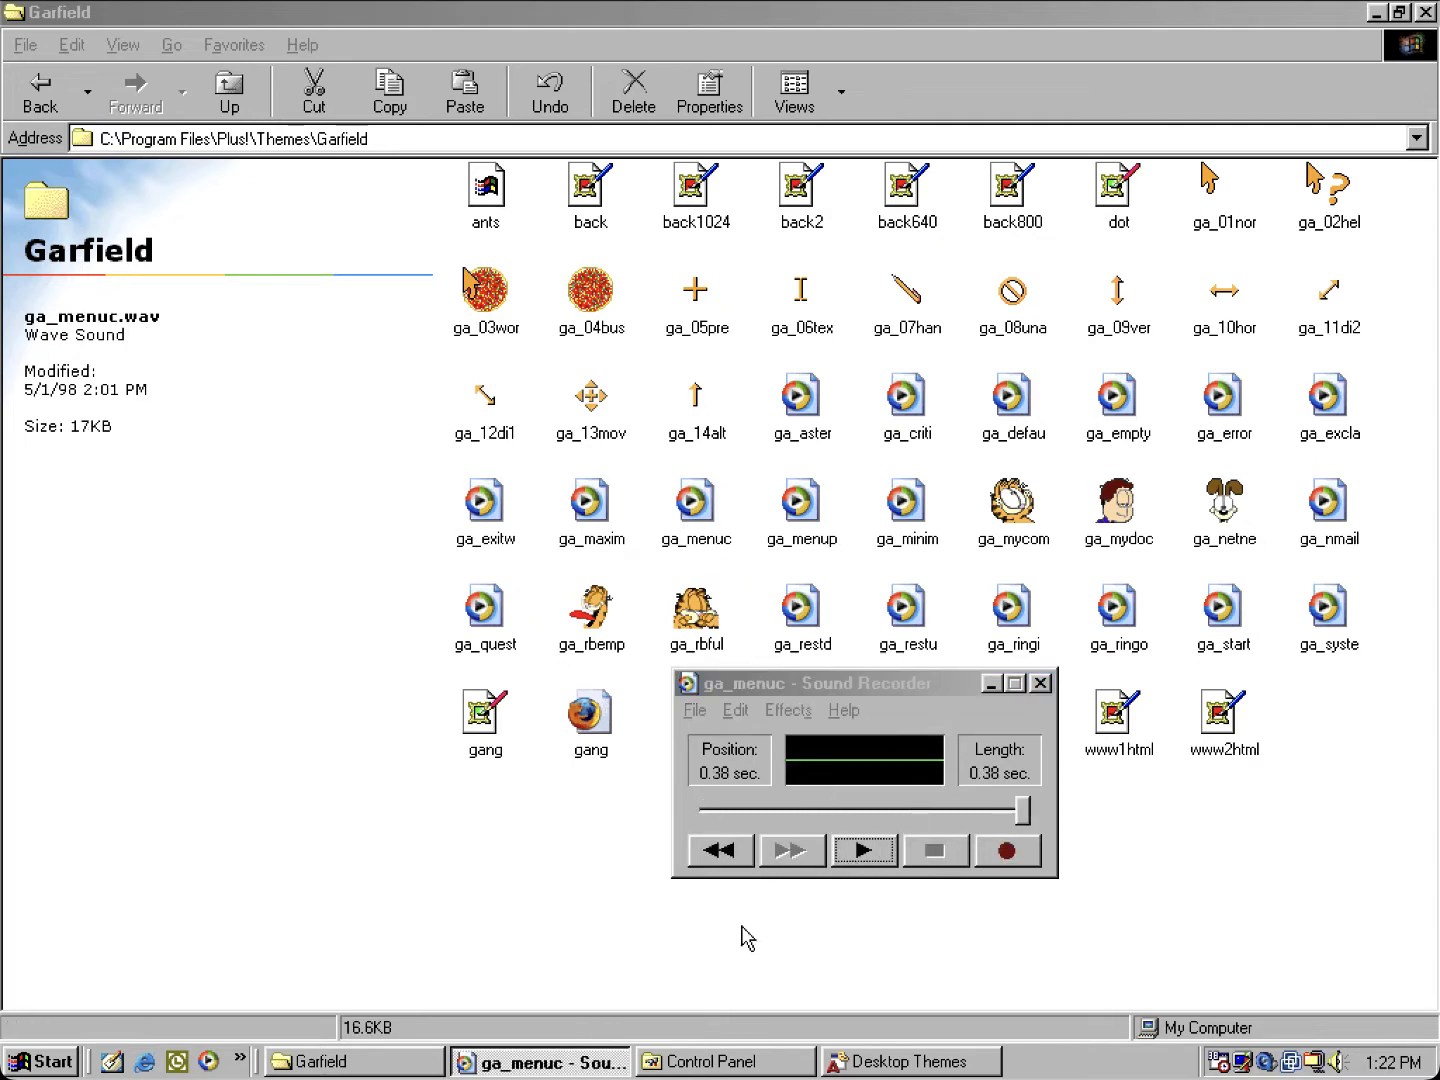
# Step: Try playing Garfield's Menu command sound, then select the Menu popup event
pyautogui.click(910, 1060)
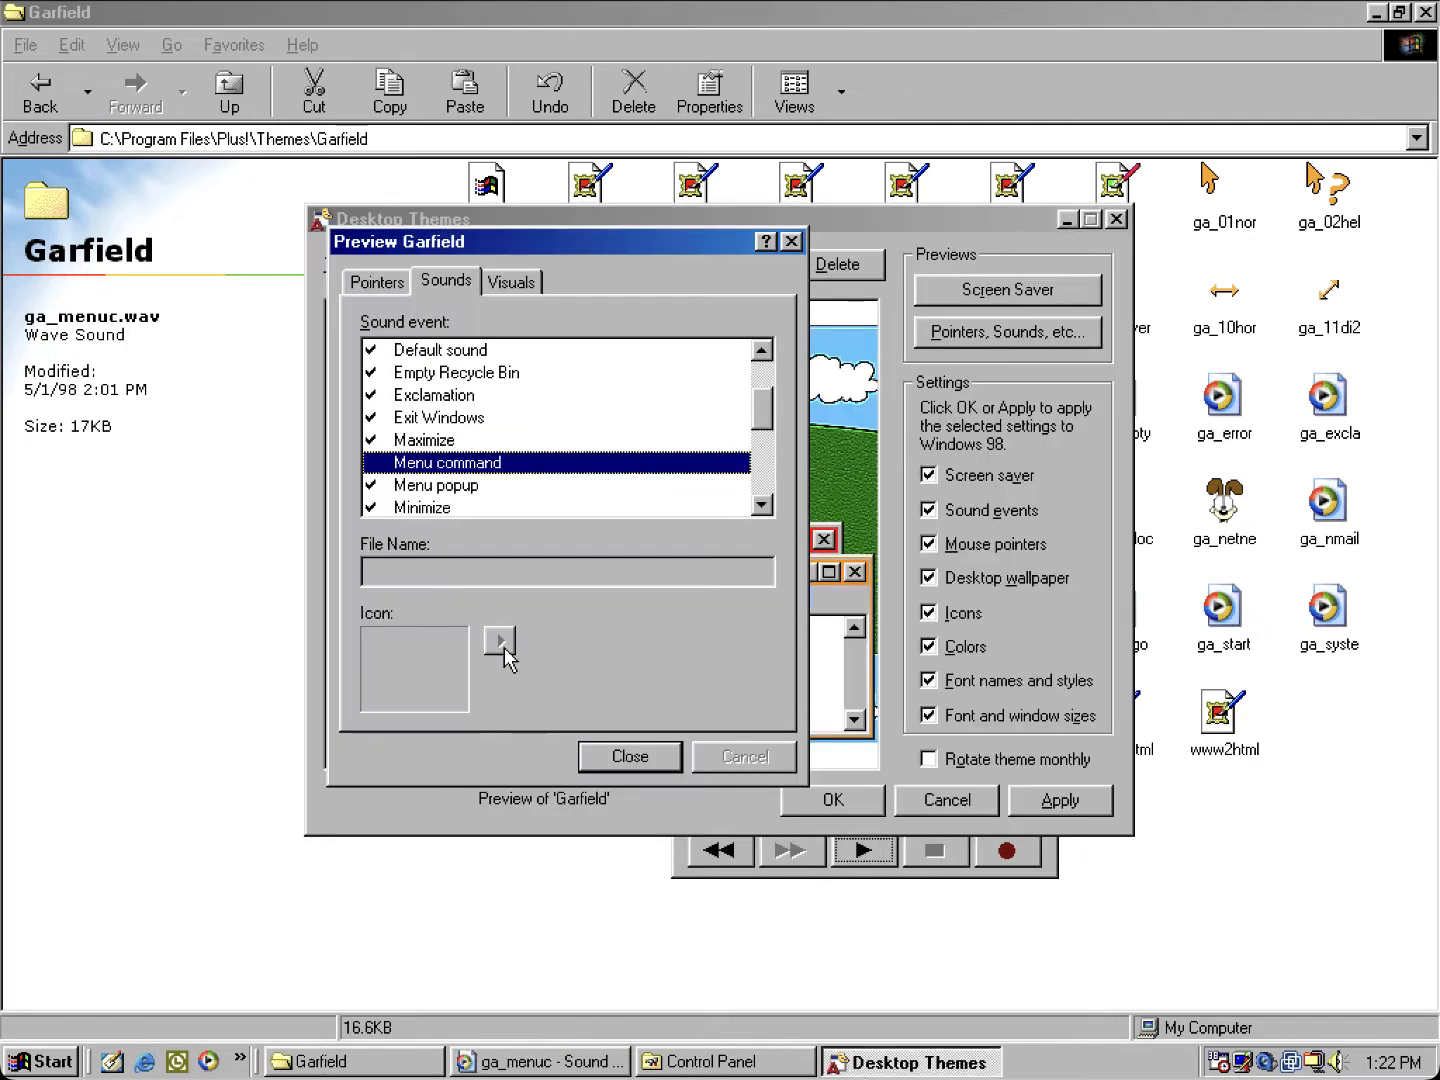
pyautogui.click(435, 485)
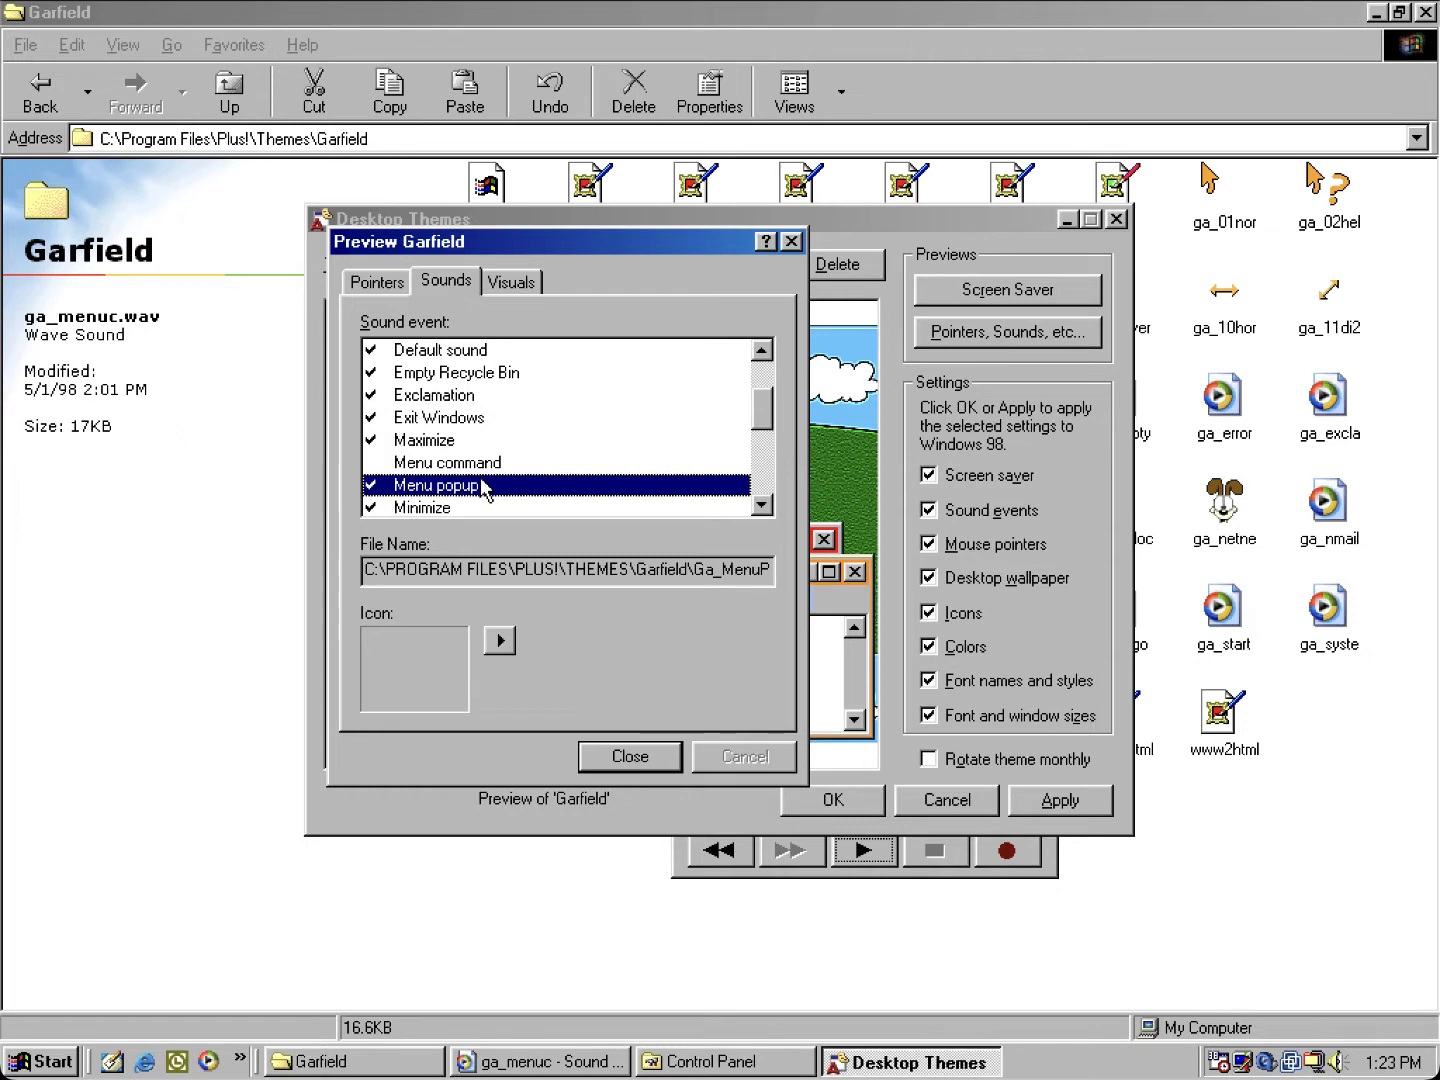
pyautogui.moveTo(410, 492)
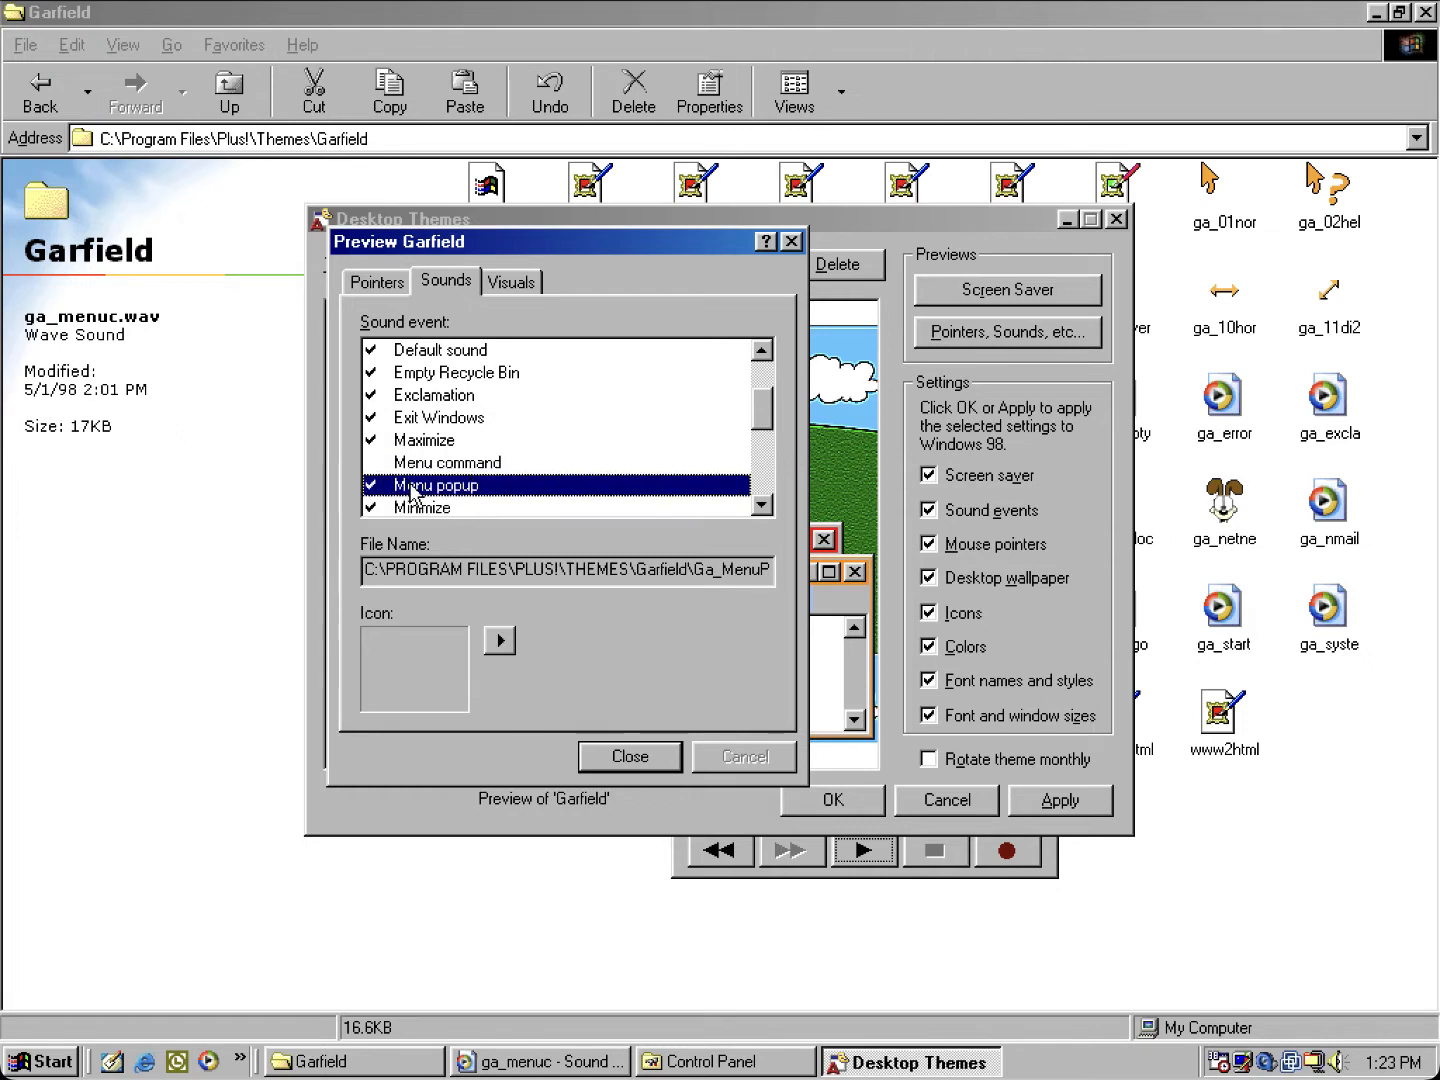
pyautogui.moveTo(555, 500)
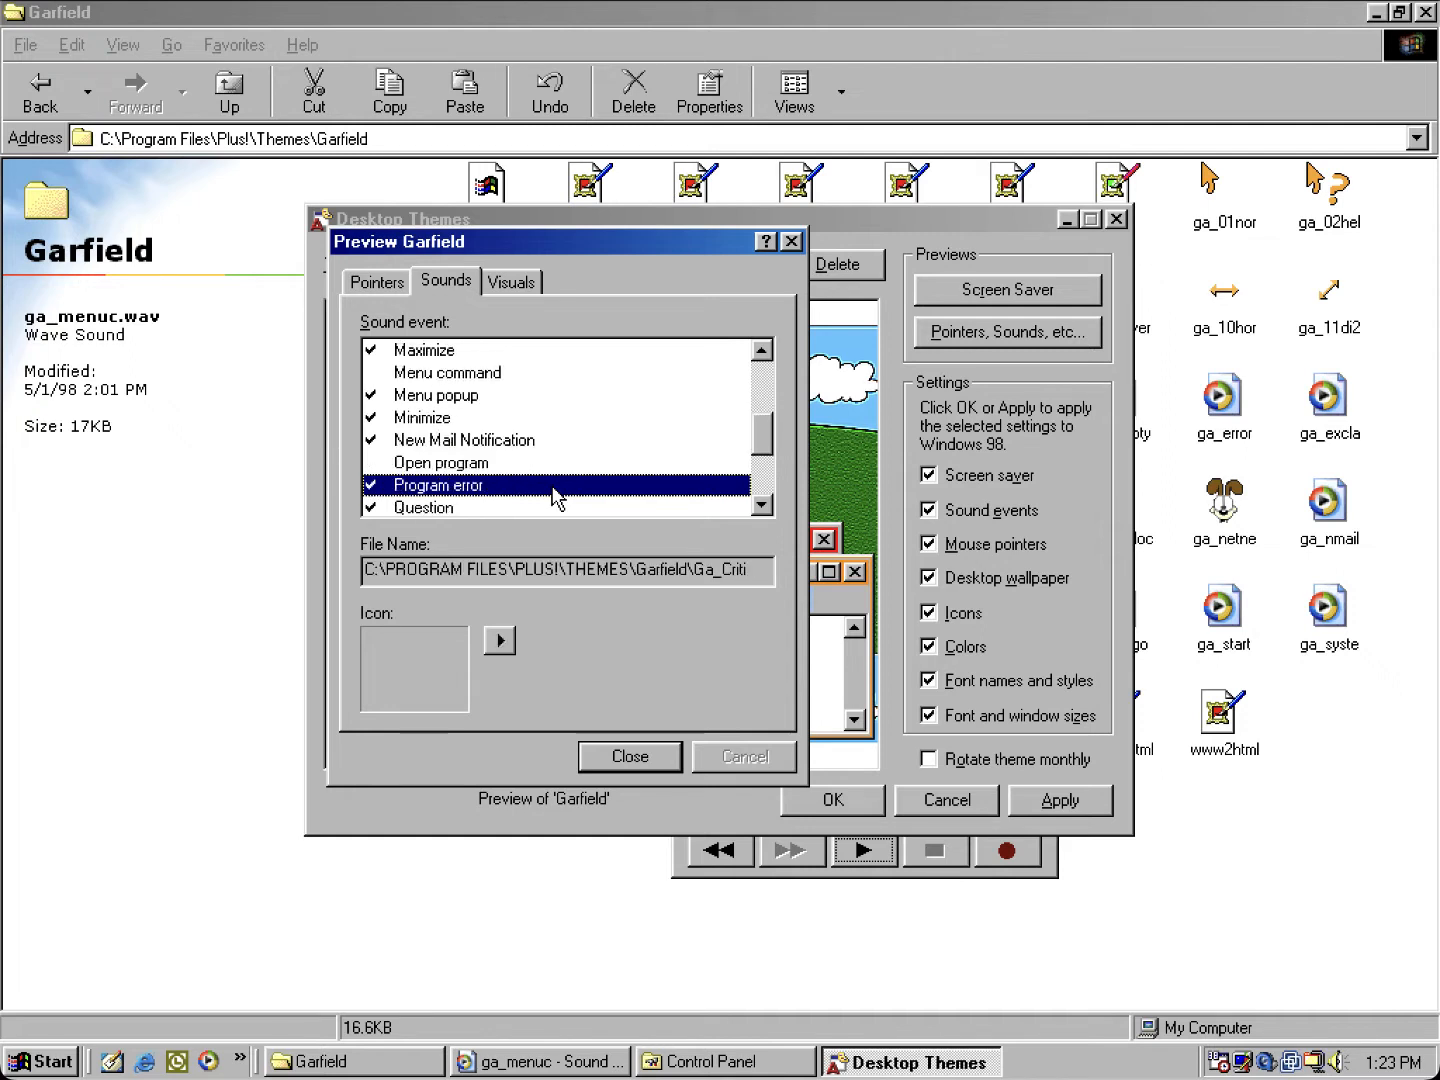
pyautogui.moveTo(599, 331)
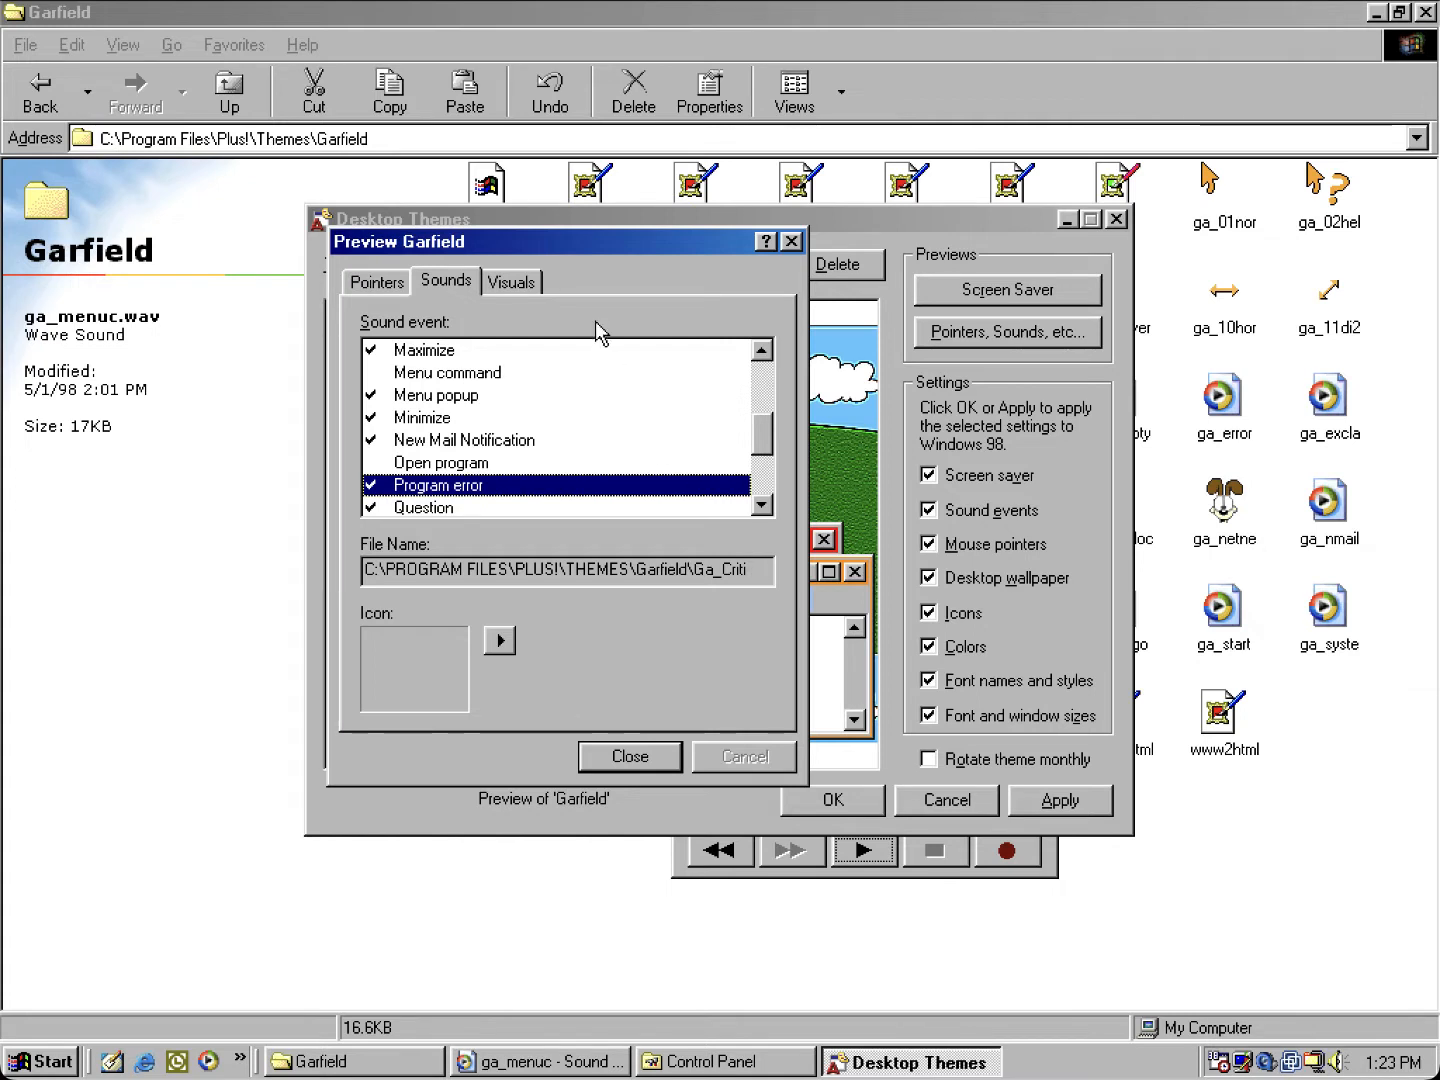
pyautogui.moveTo(635, 449)
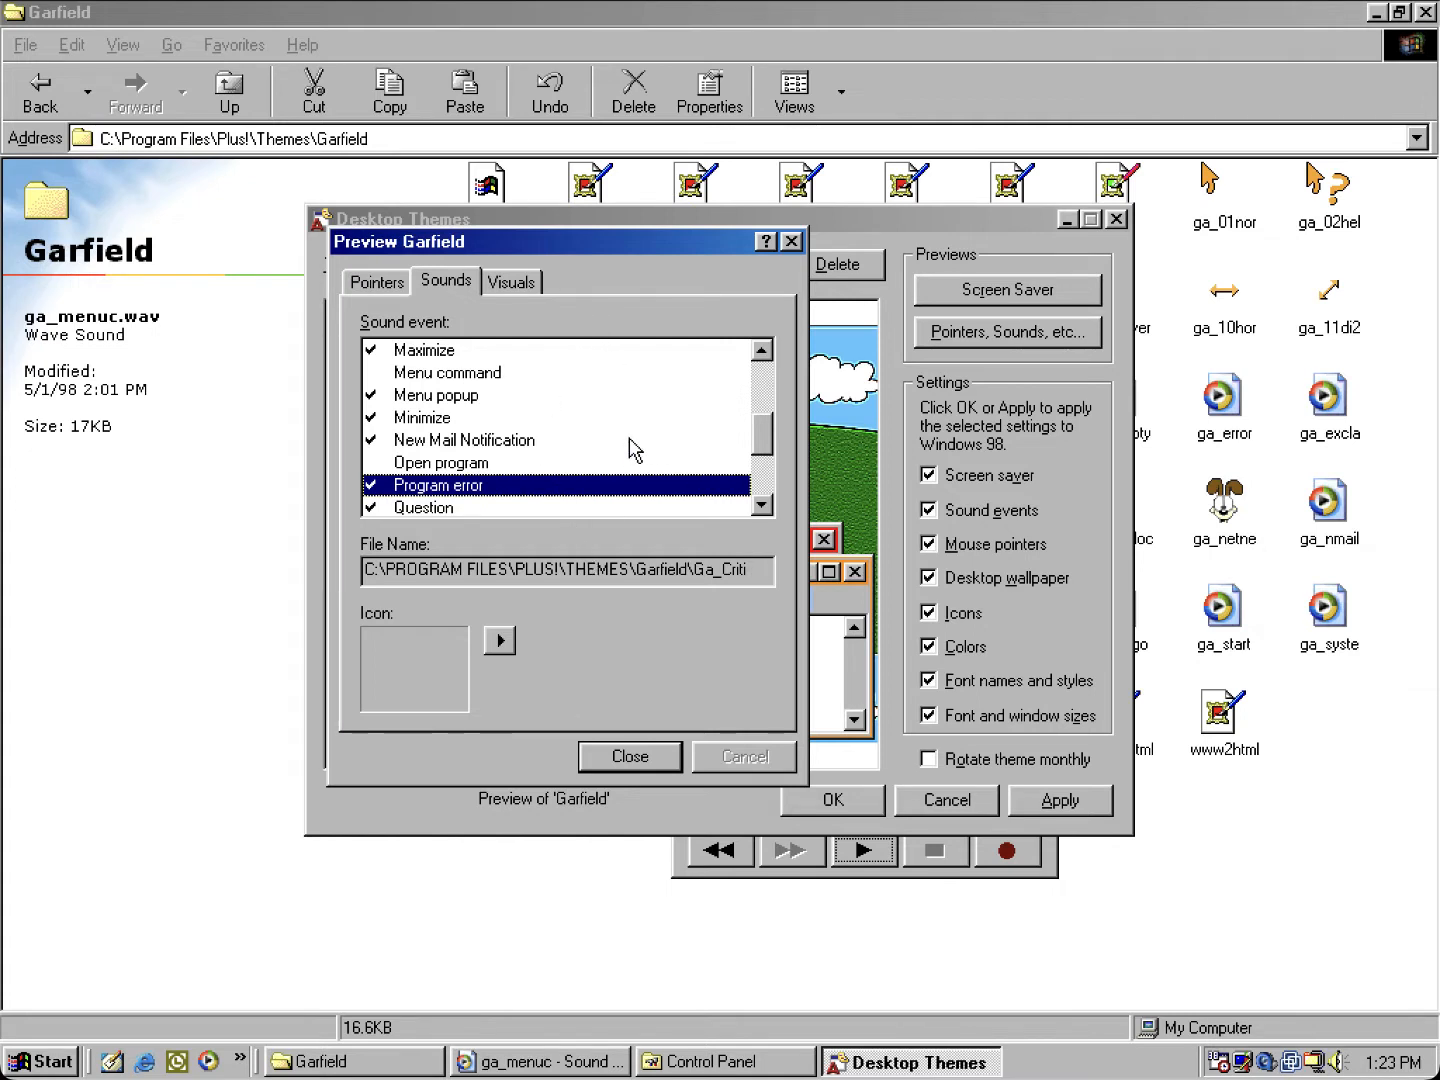
pyautogui.moveTo(748, 570)
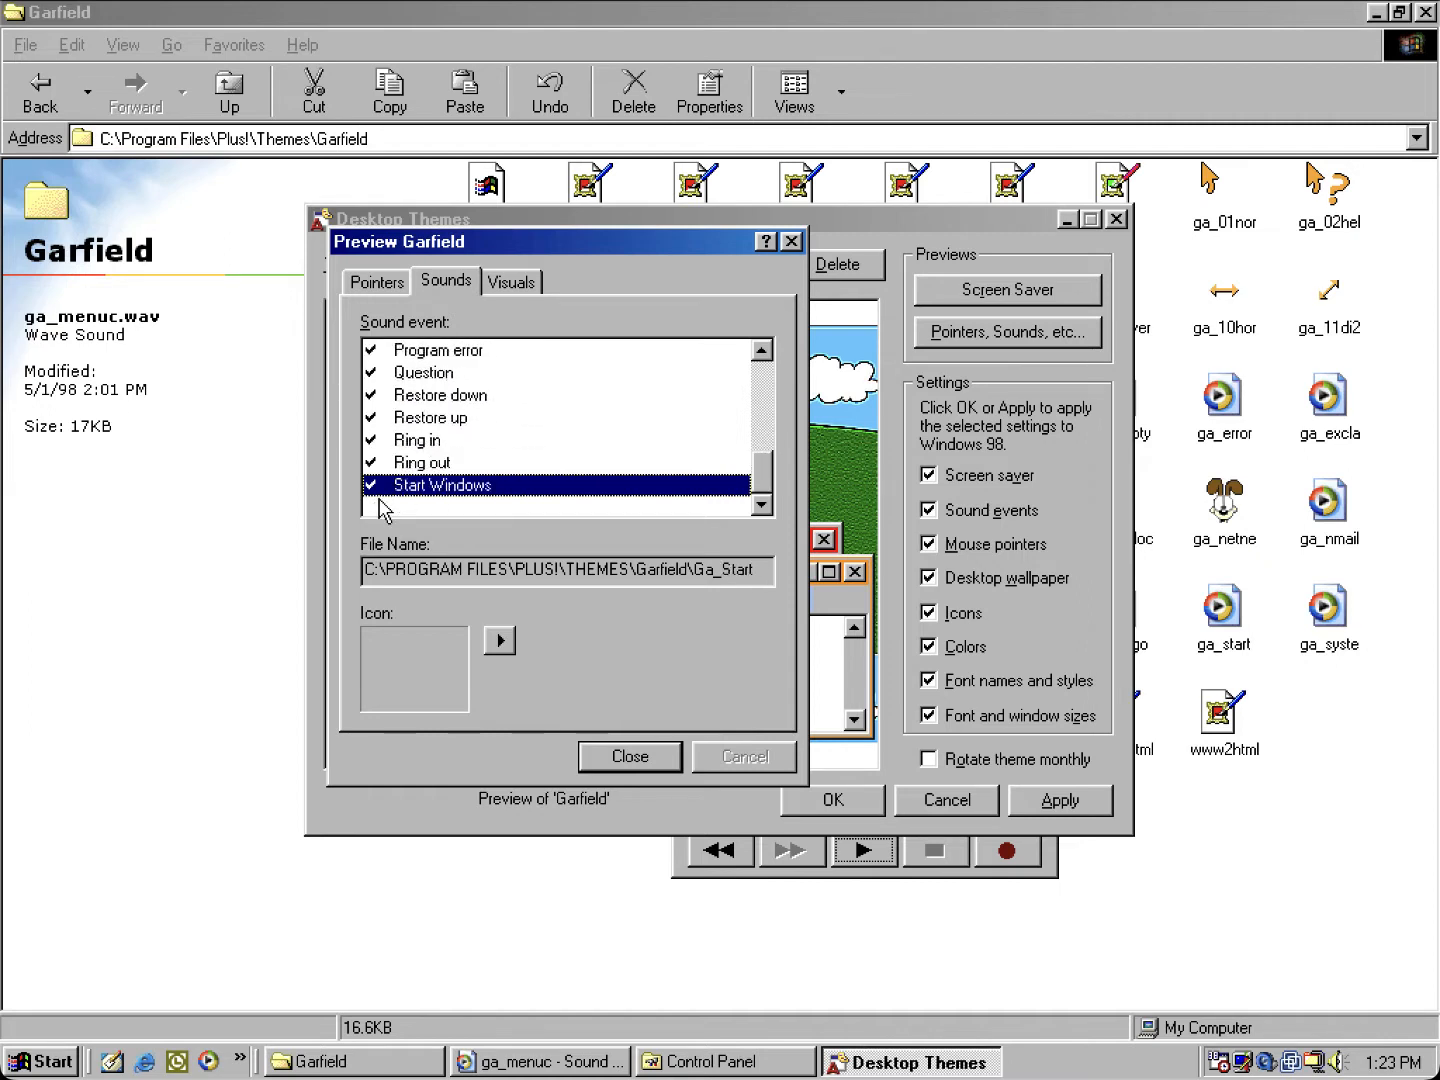
# Step: Close the Garfield preview and switch to Horror Channel (high color), showing its sound events
pyautogui.click(629, 756)
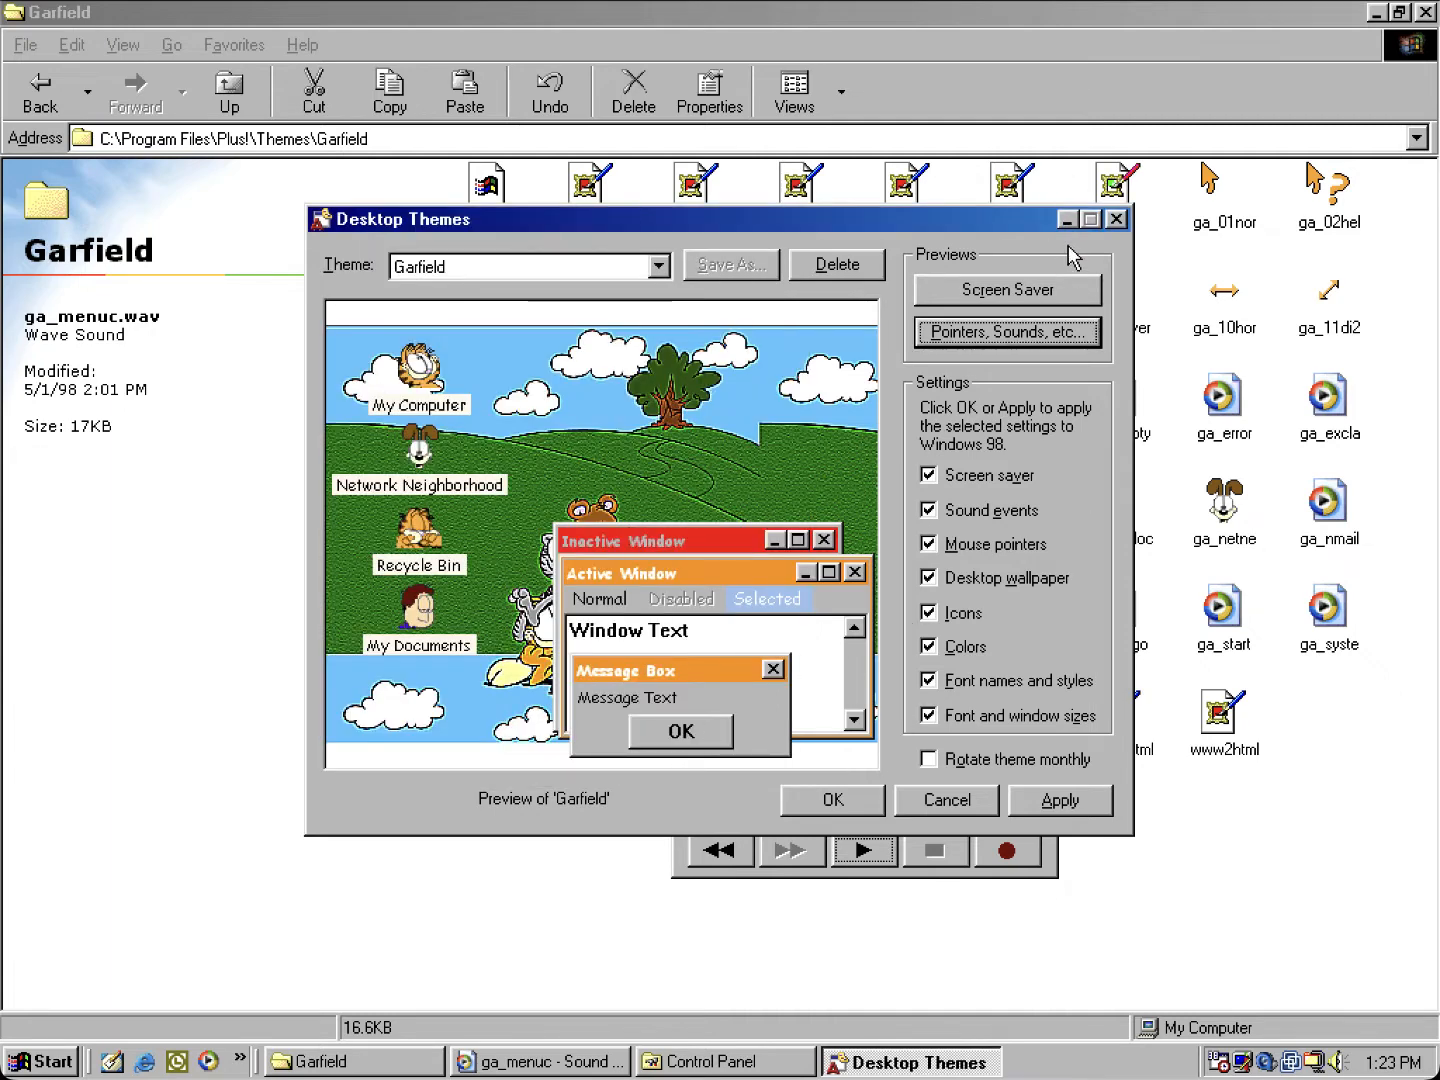
pyautogui.click(656, 266)
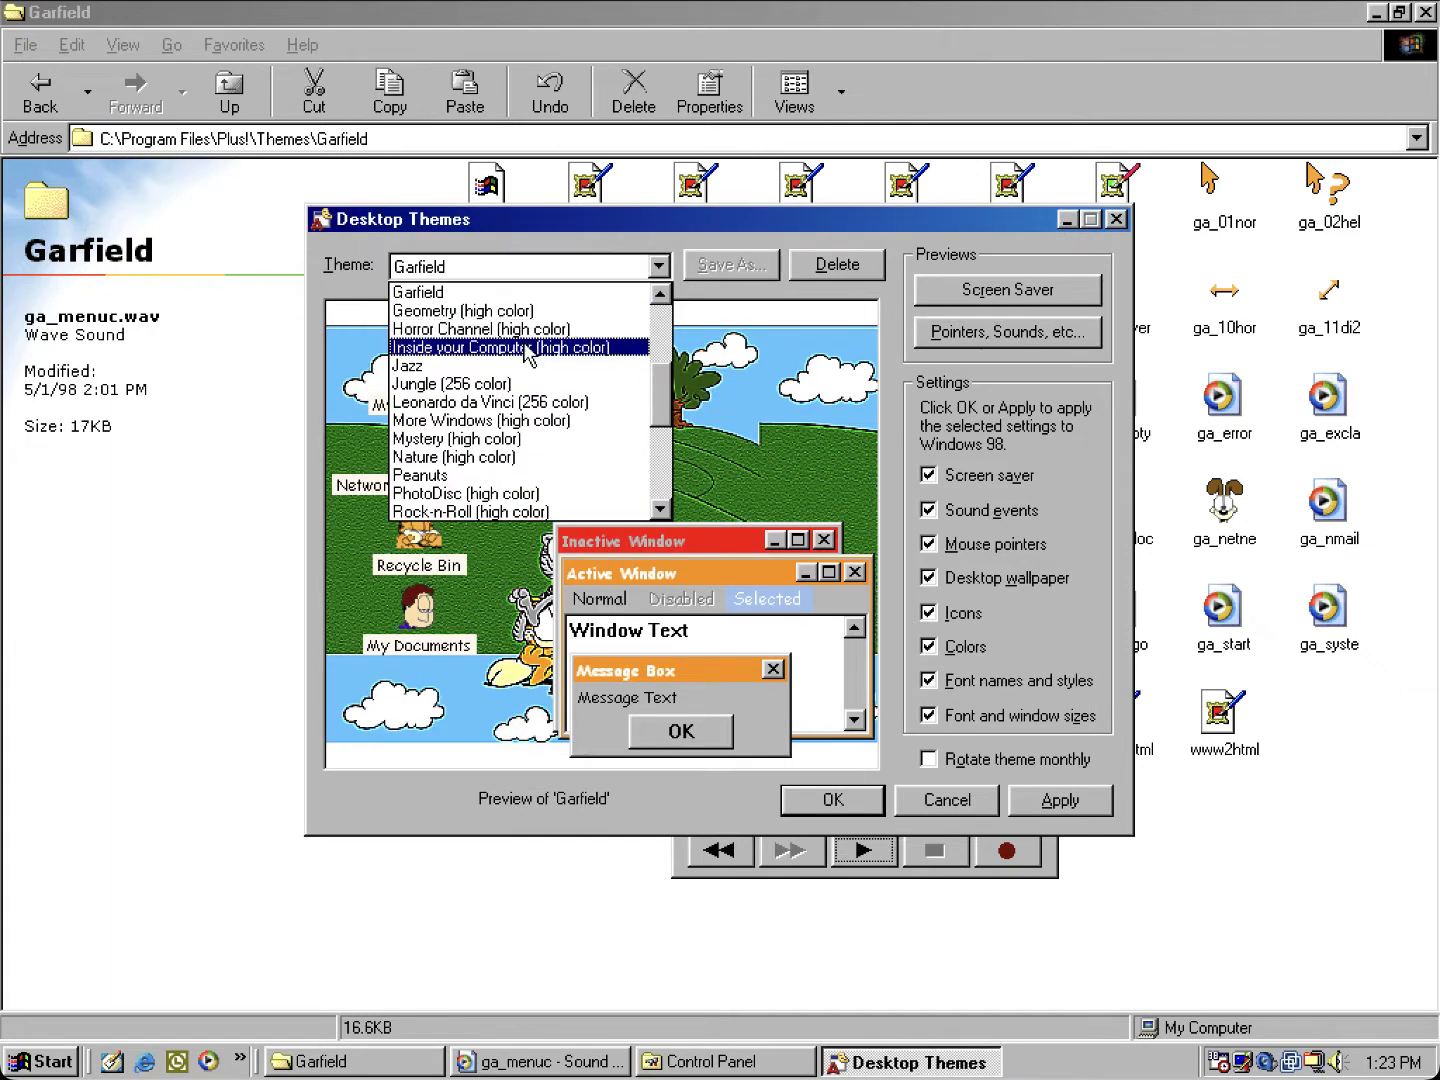
pyautogui.click(501, 329)
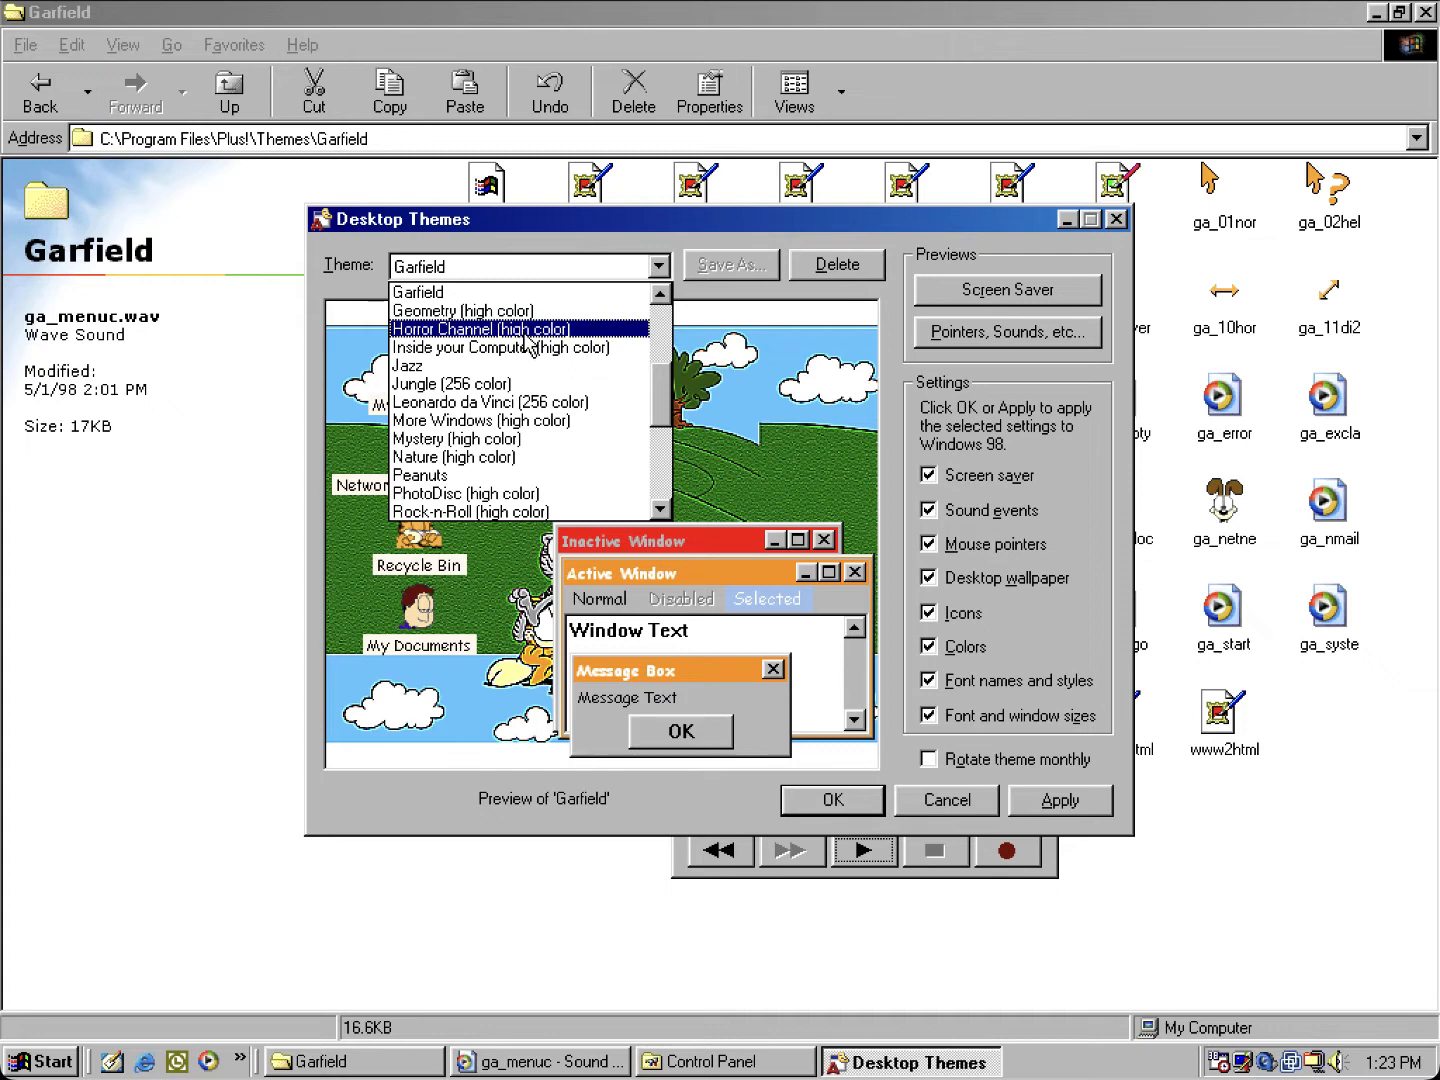
pyautogui.click(483, 328)
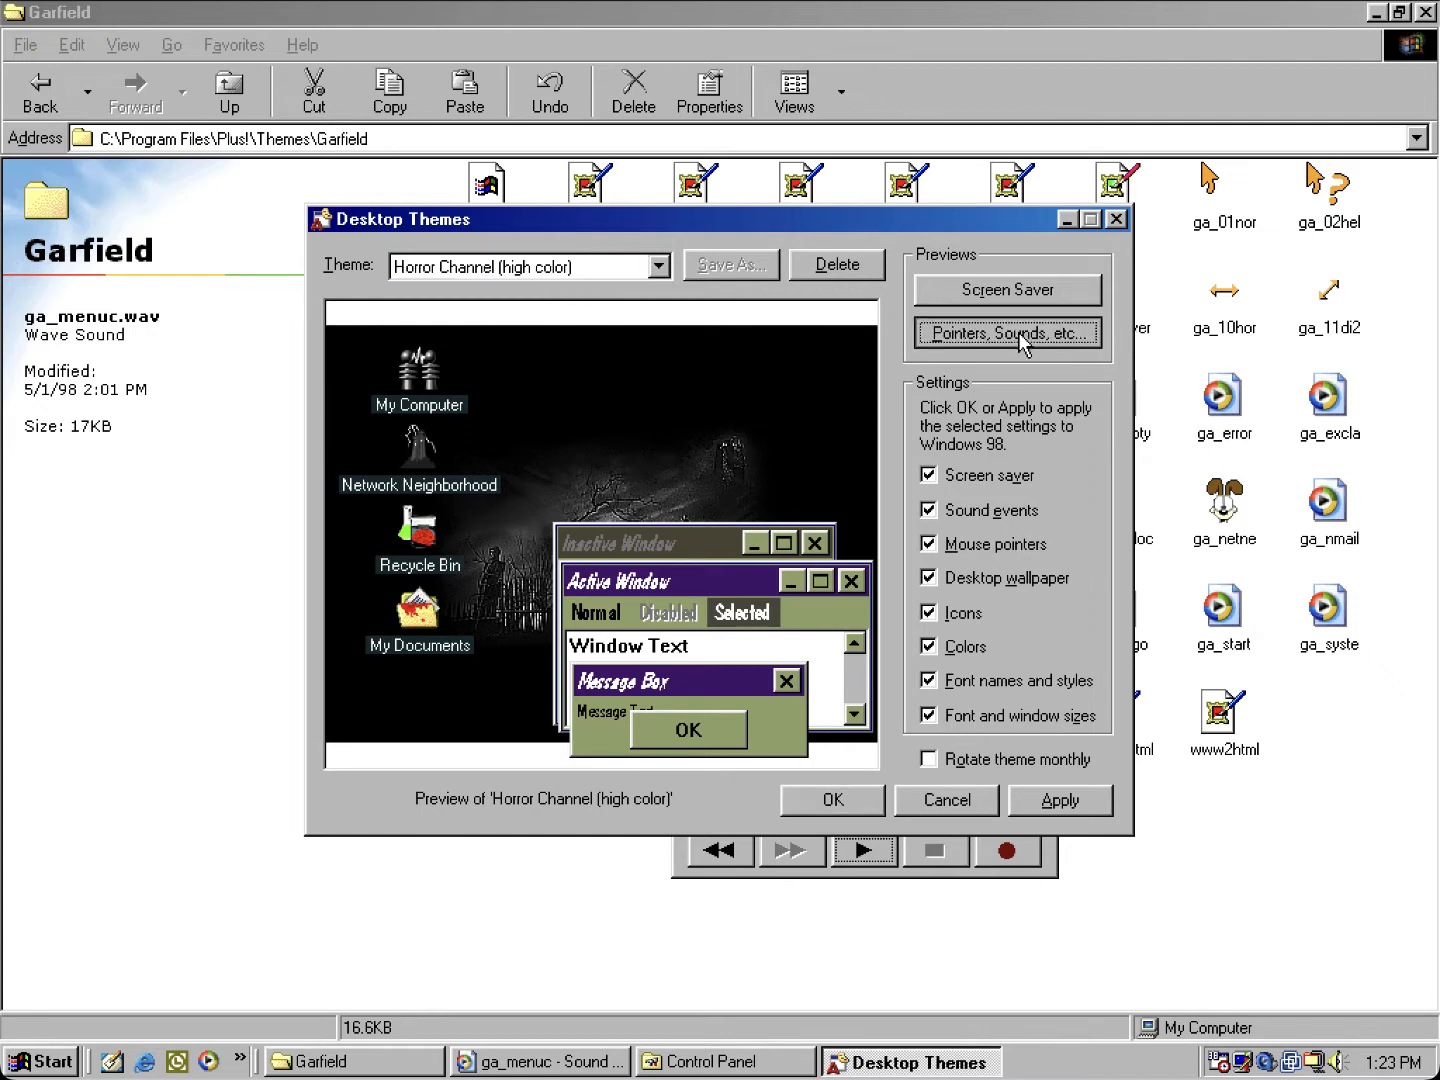
pyautogui.click(1008, 332)
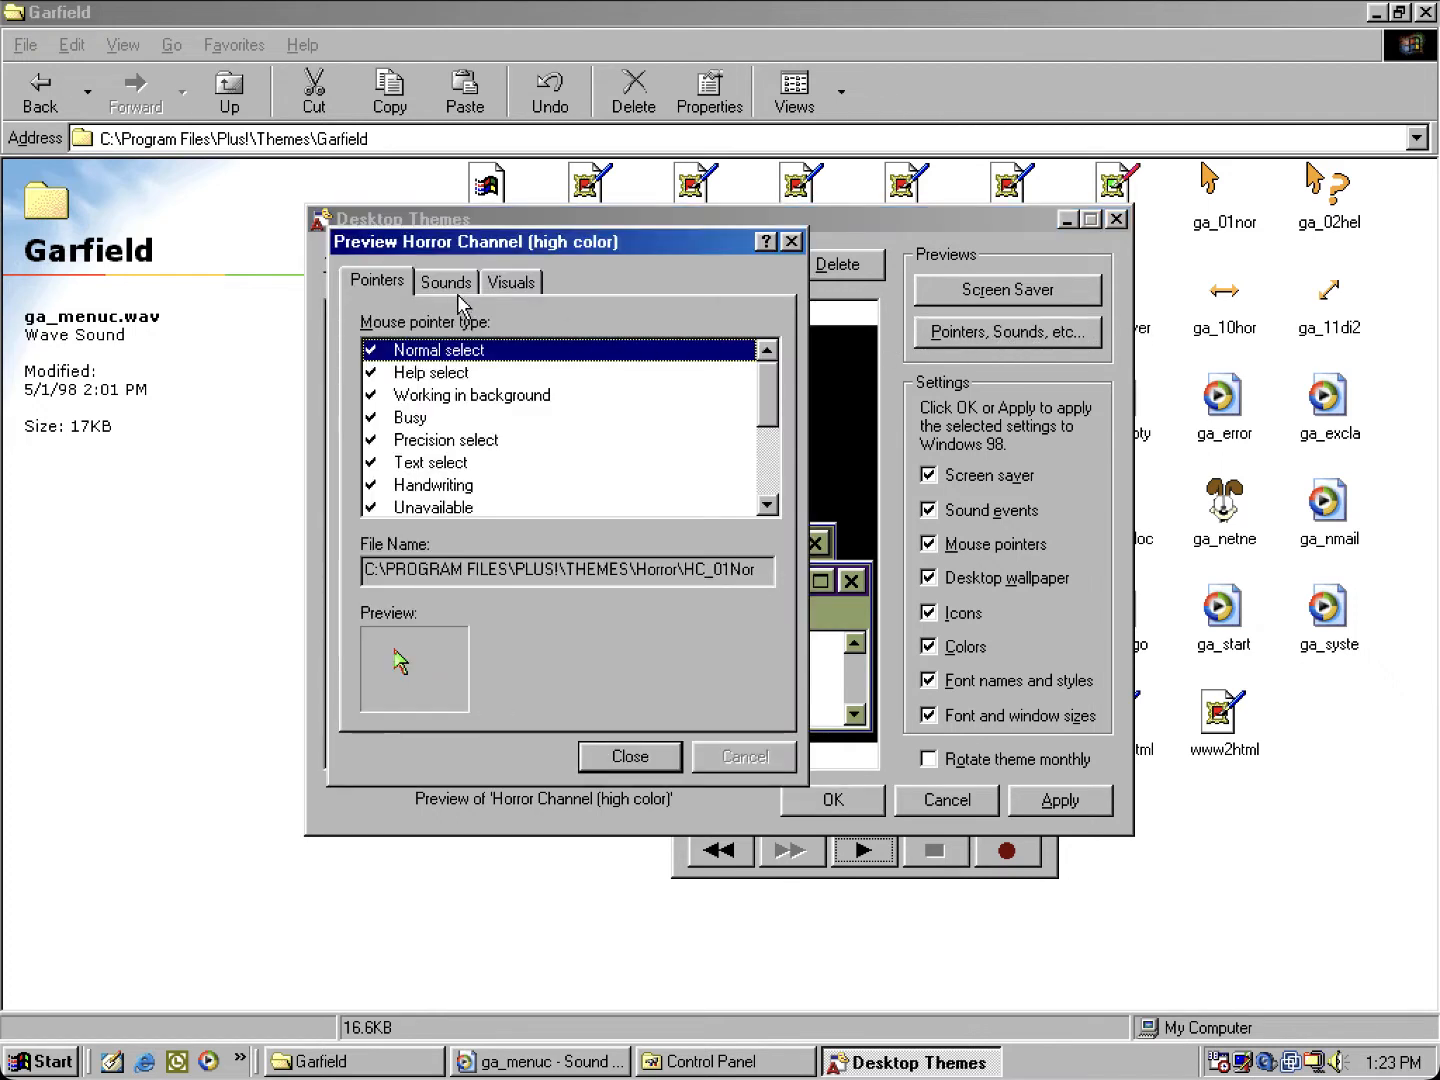
pyautogui.click(446, 281)
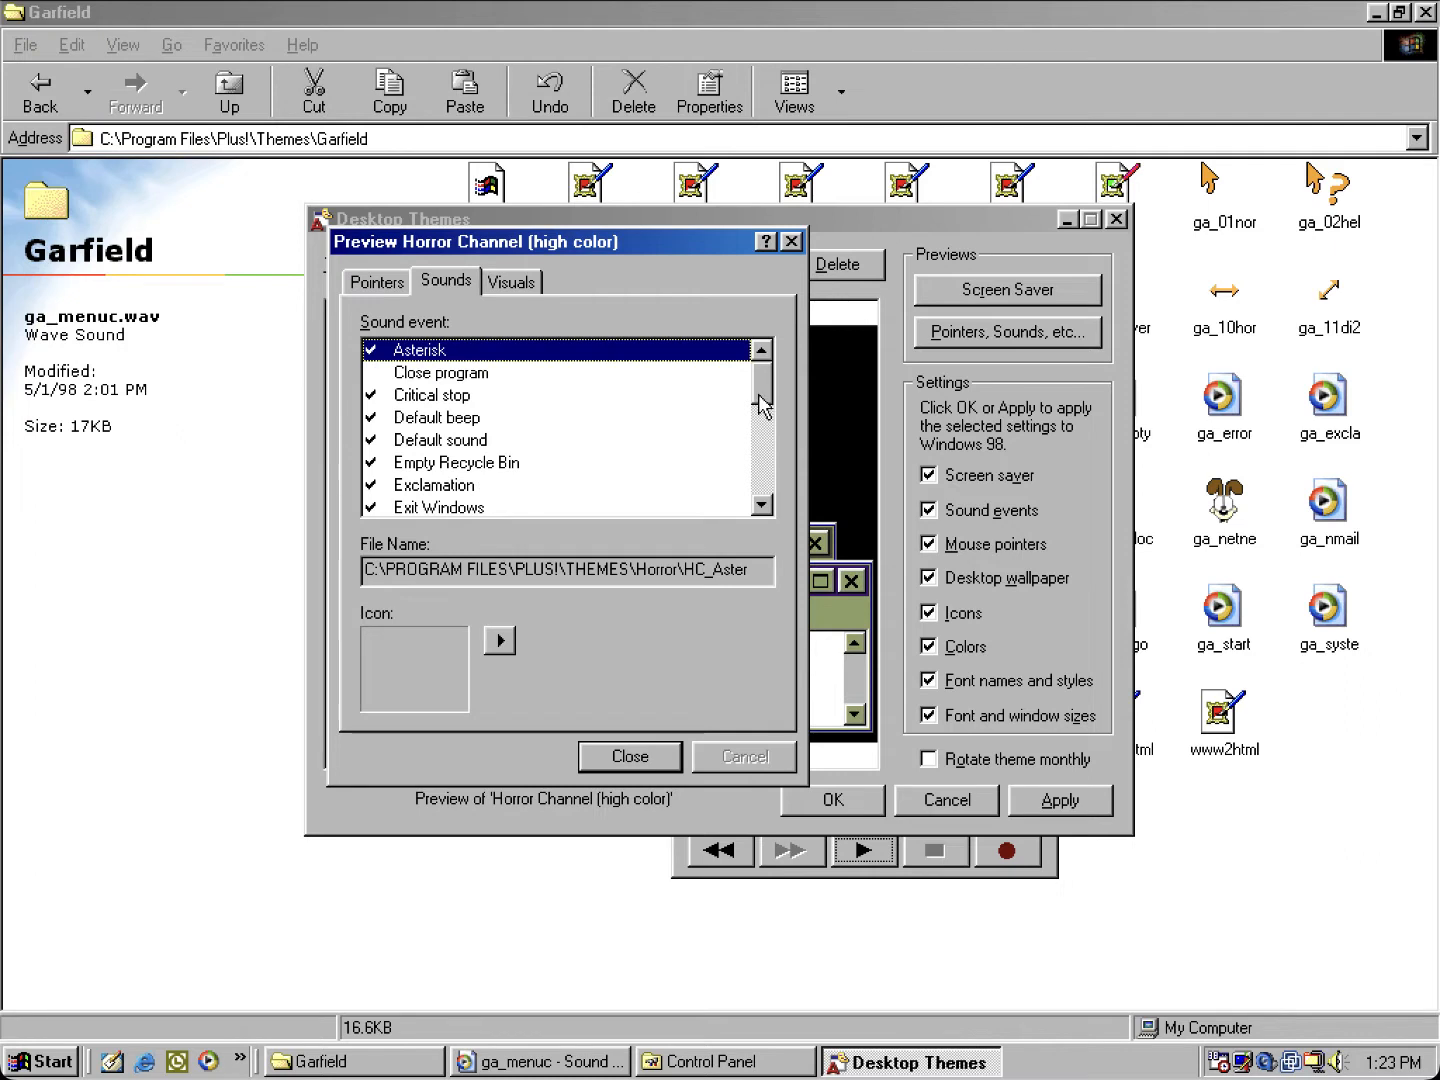
pyautogui.moveTo(731, 414)
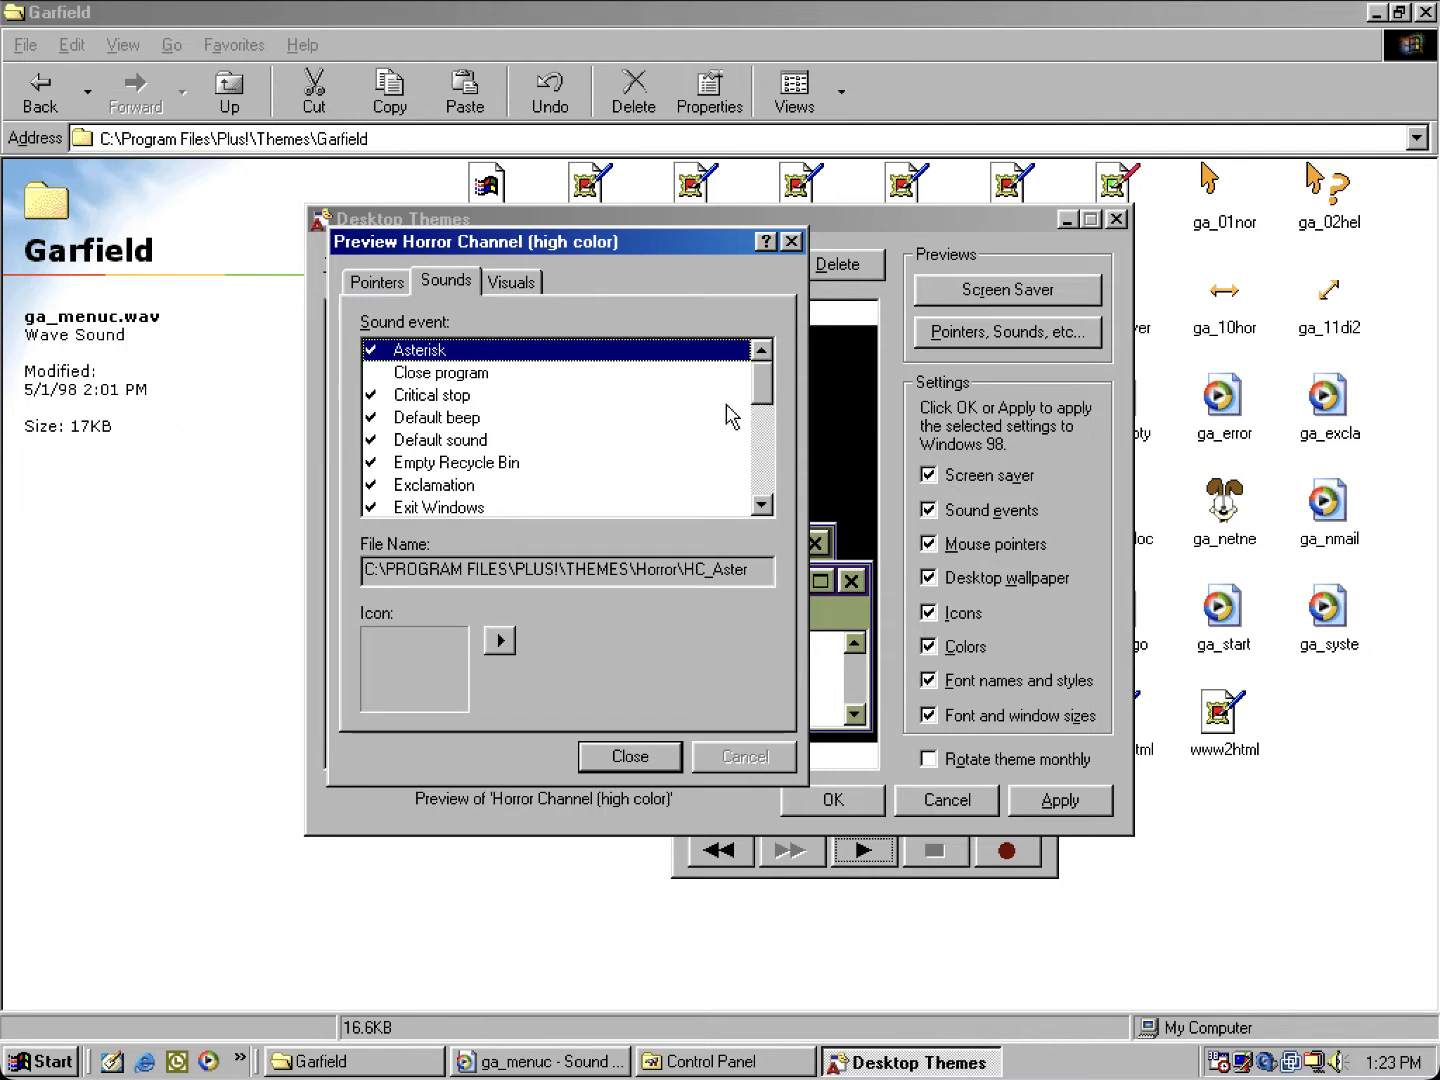
# Step: Select Horror Channel's Default sound, Default beep and Menu popup events
pyautogui.click(440, 439)
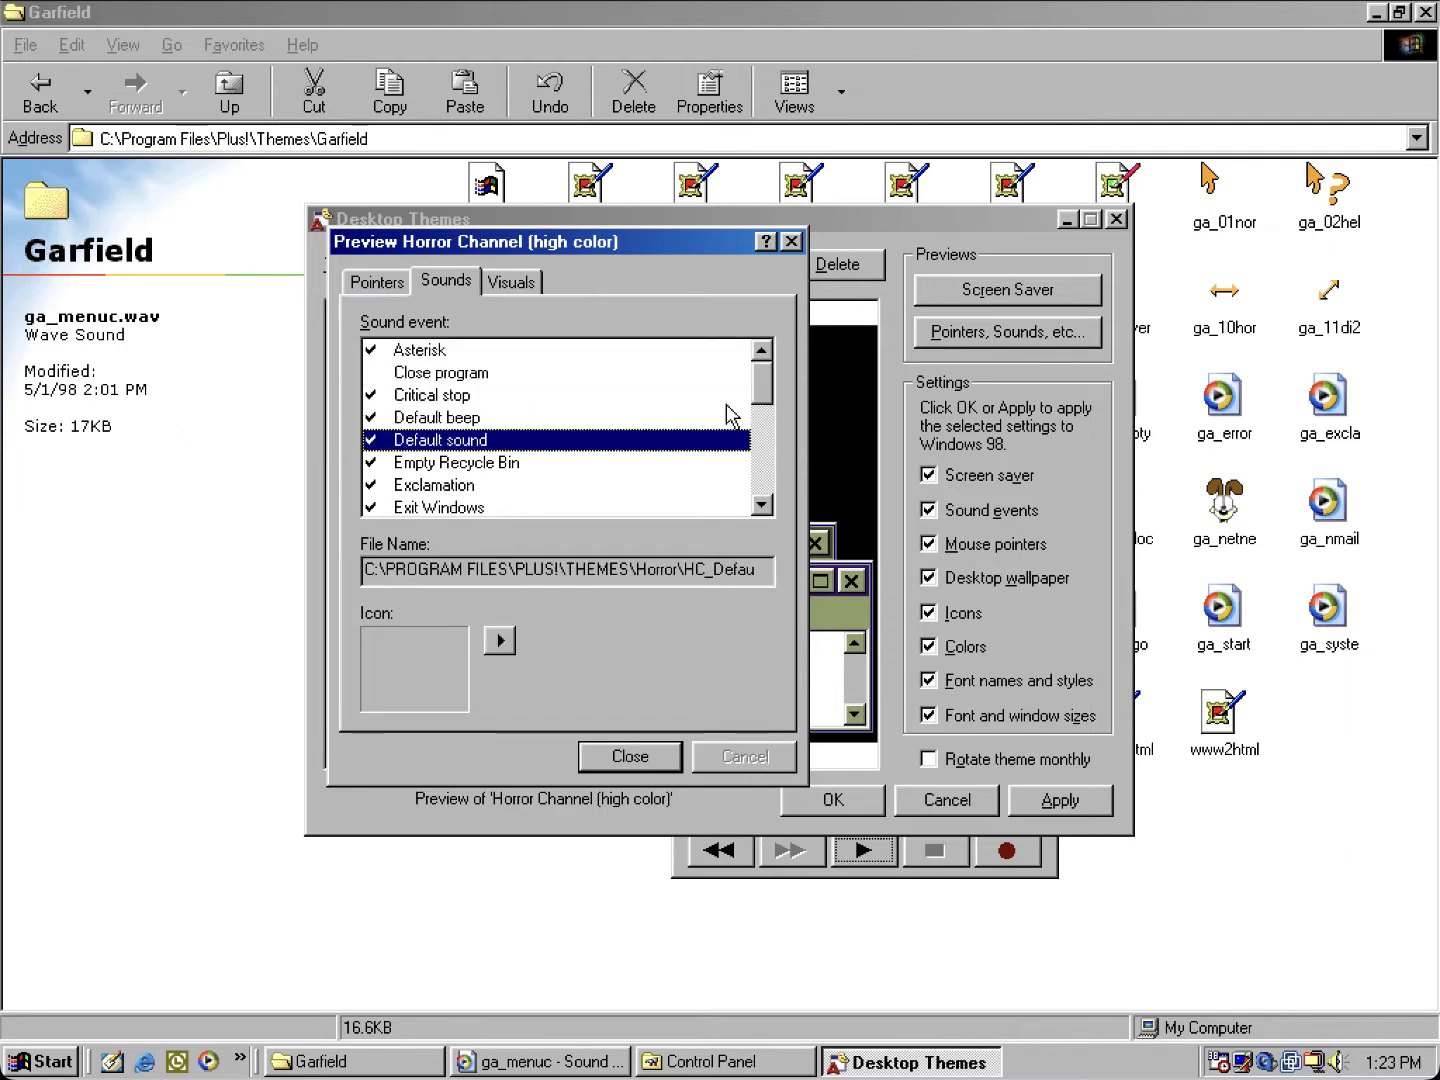
pyautogui.click(435, 417)
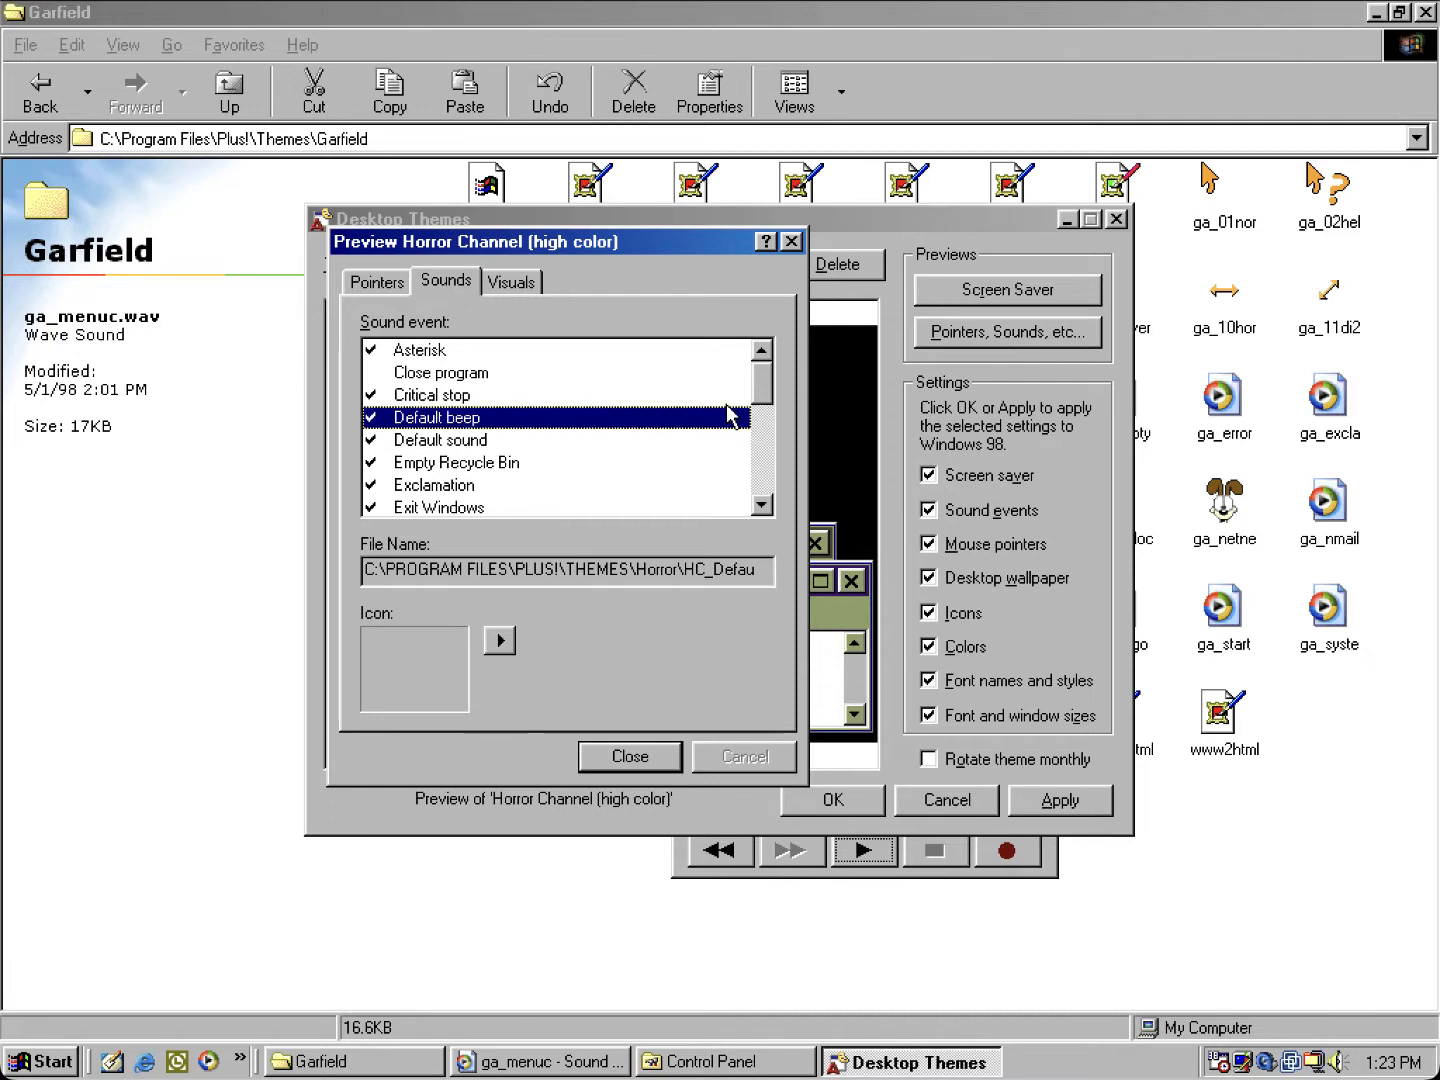
pyautogui.click(440, 440)
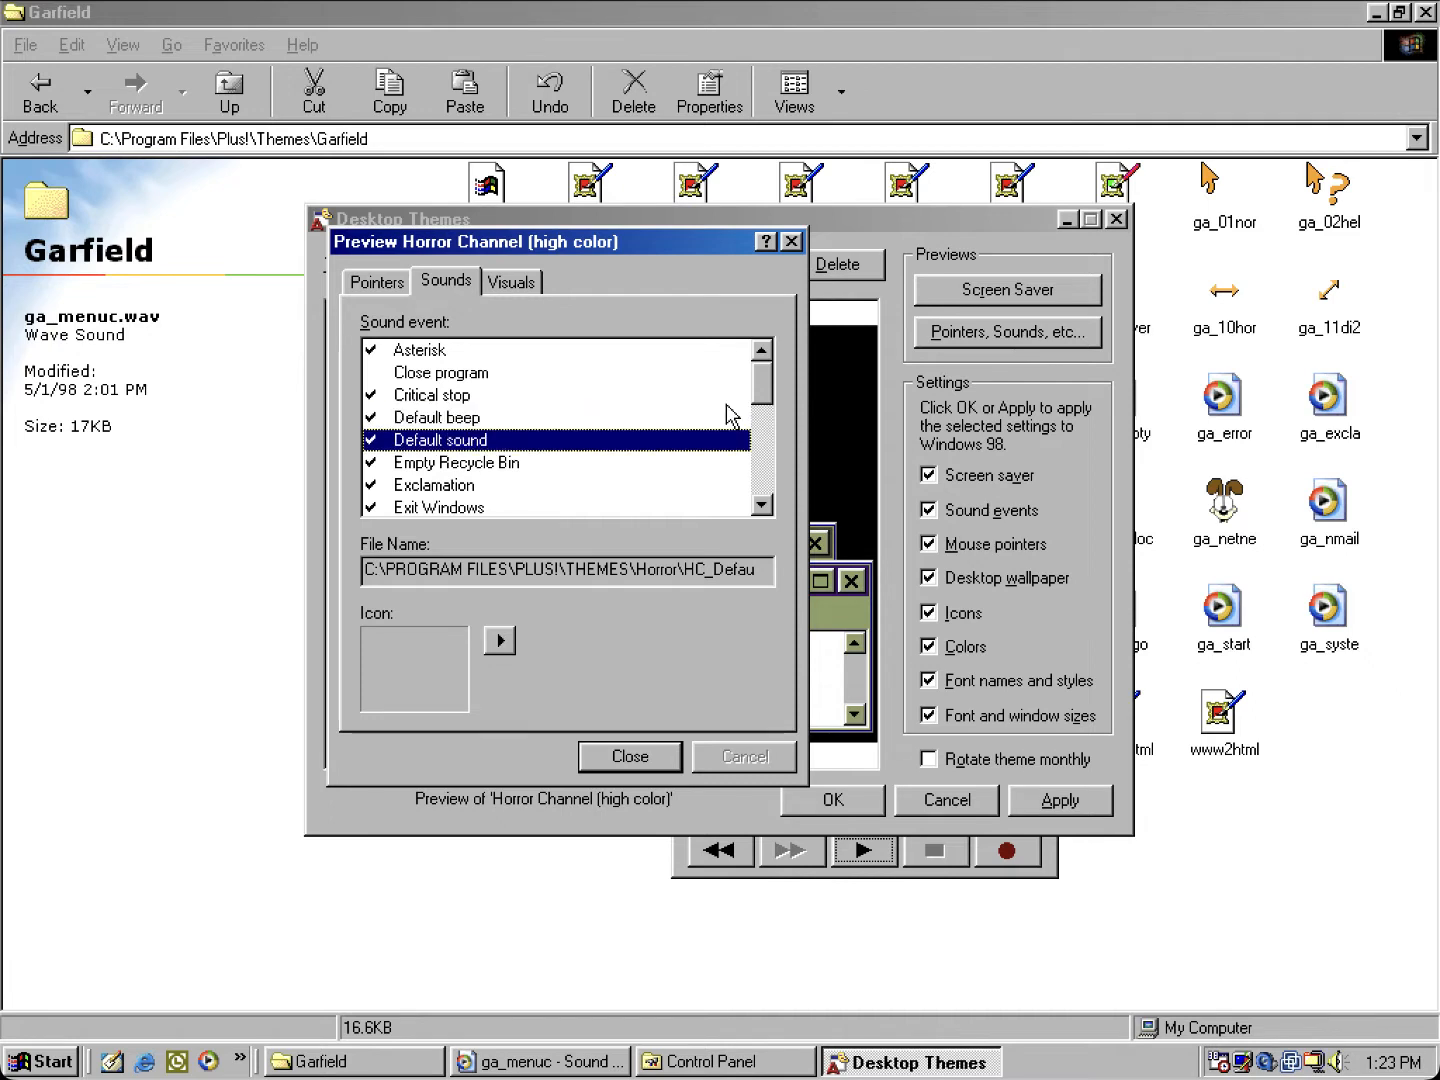
pyautogui.click(434, 484)
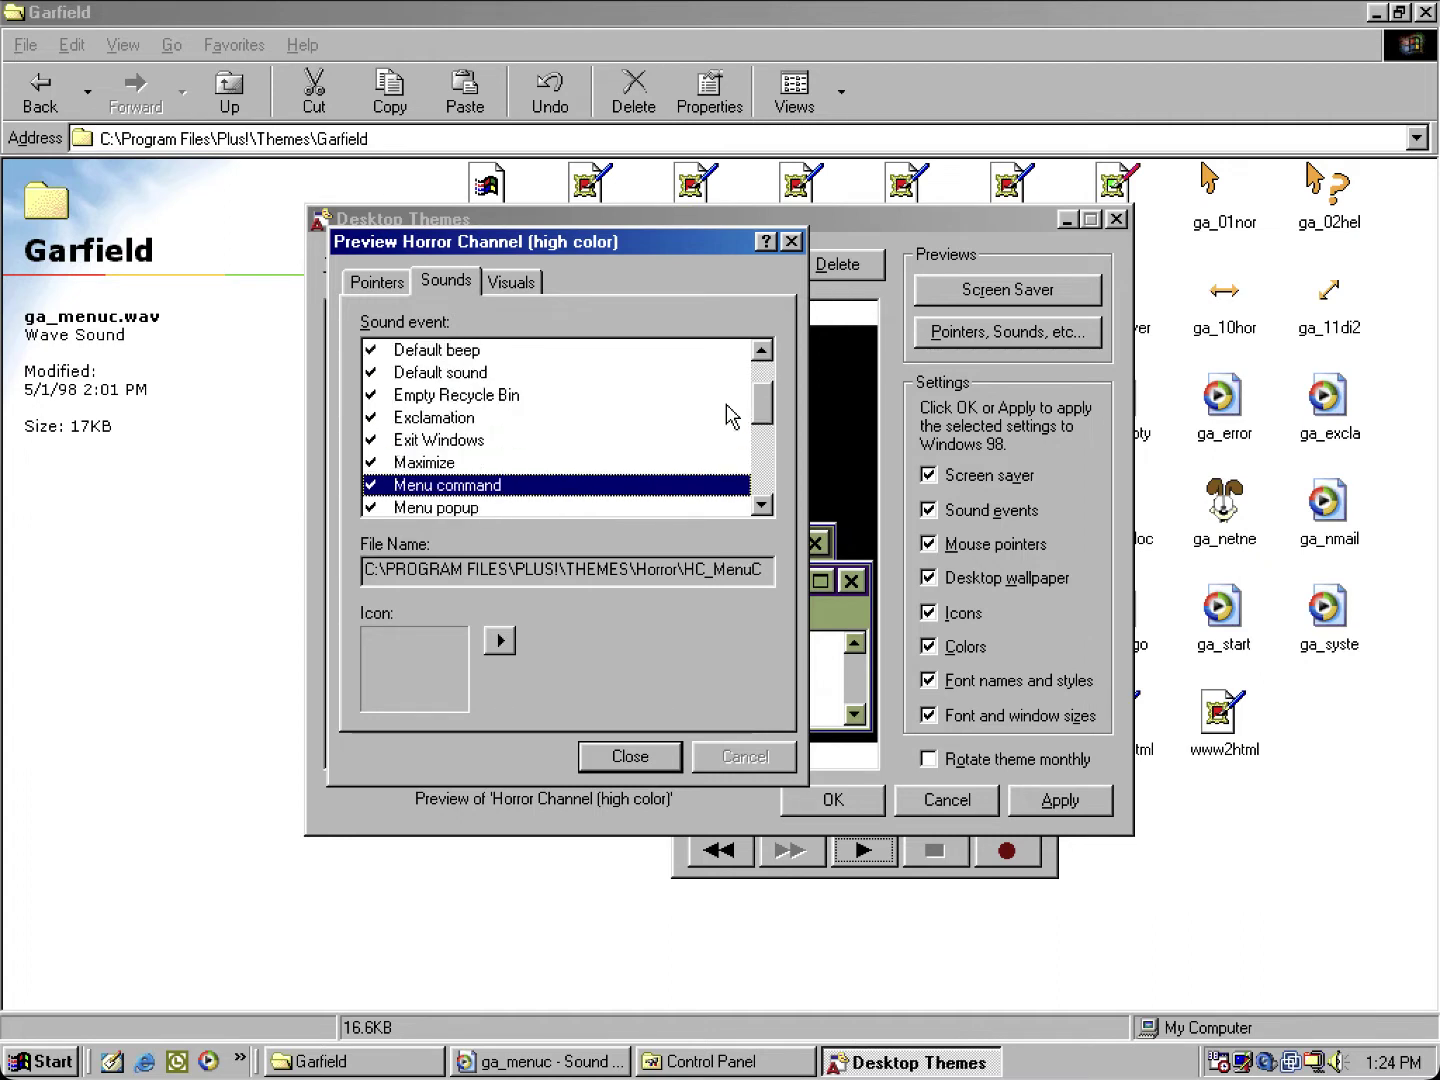
pyautogui.scroll(-3)
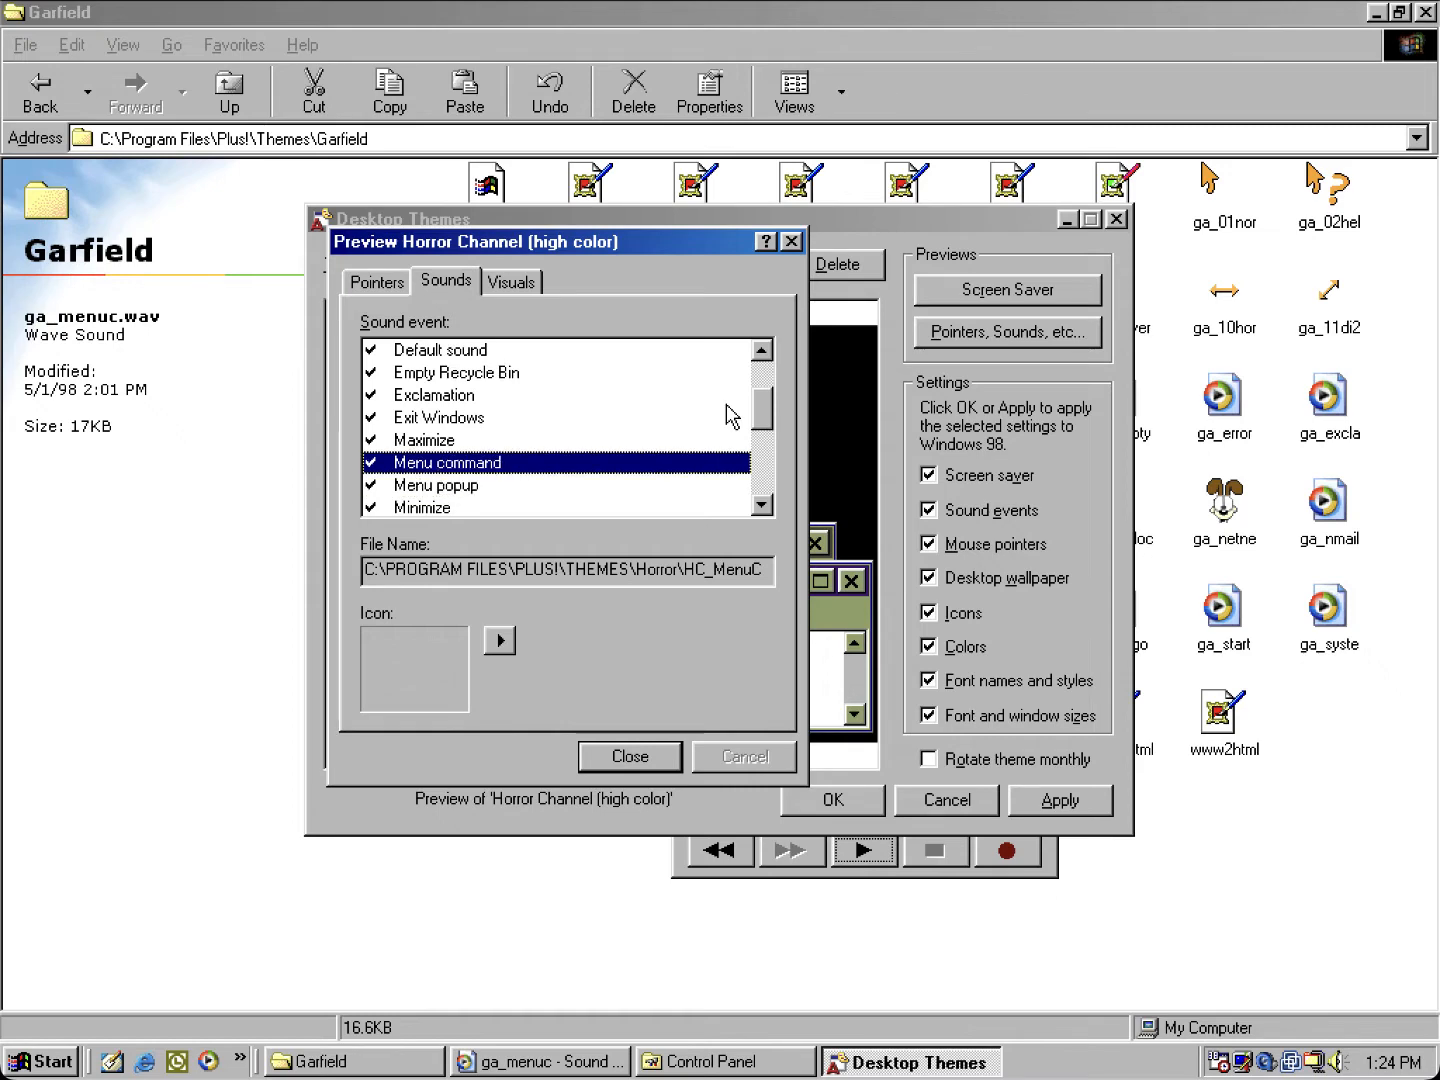
pyautogui.click(435, 485)
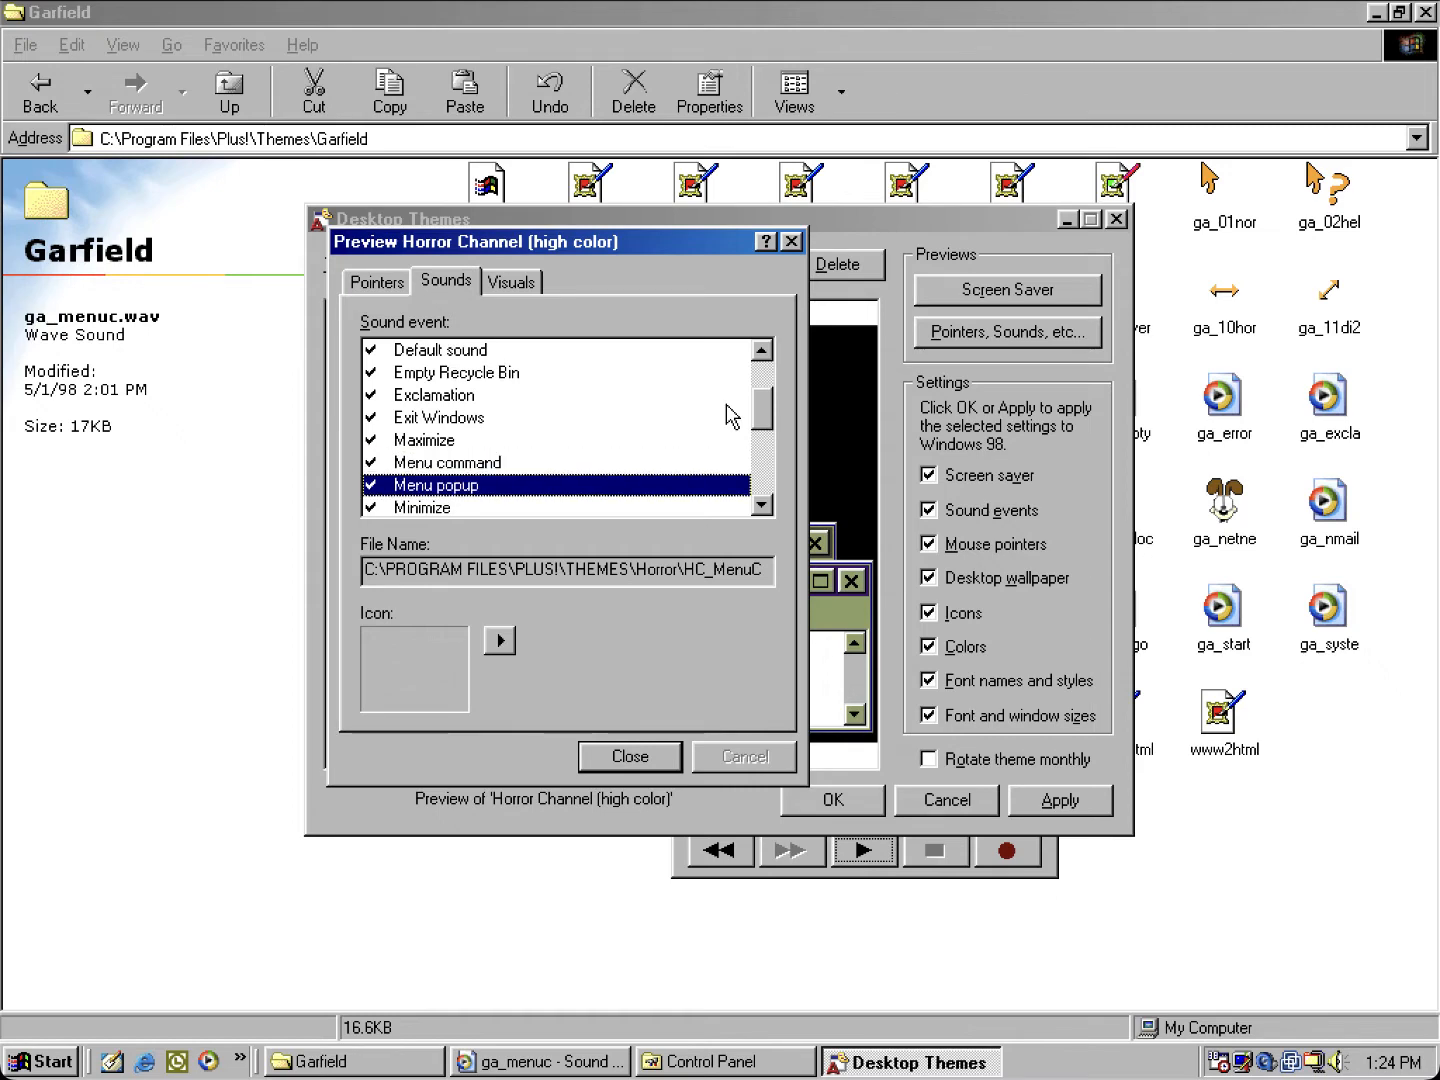
# Step: Go up to C:\Program Files\Plus!\Themes and open the Horror folder
pyautogui.click(227, 91)
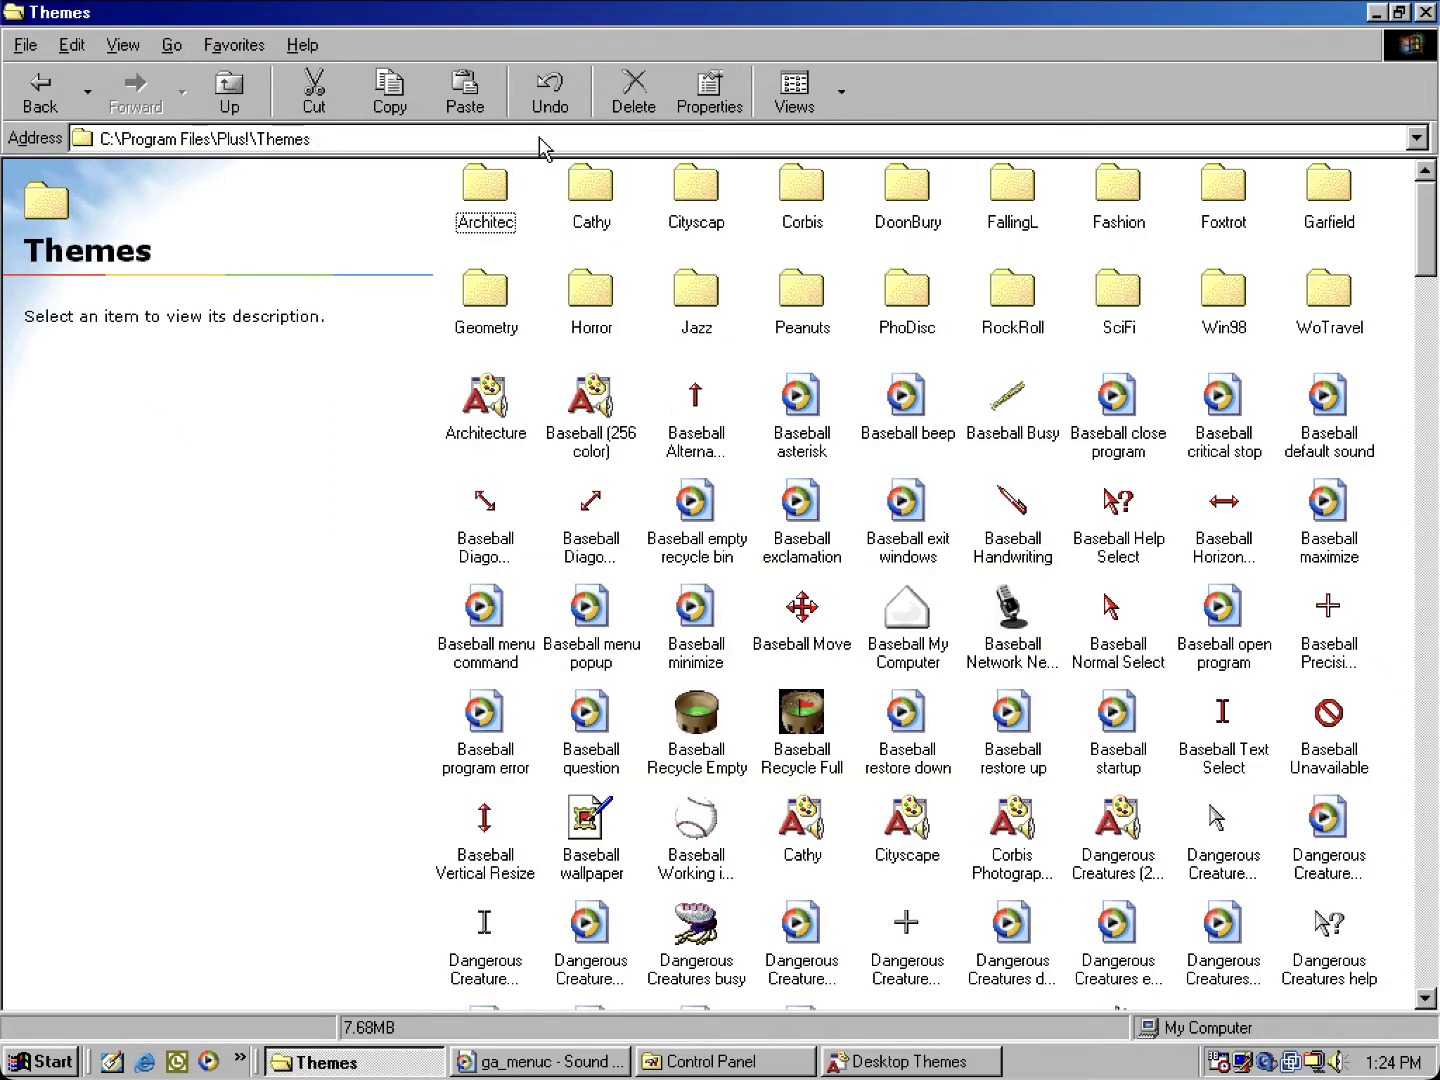
pyautogui.moveTo(588, 311)
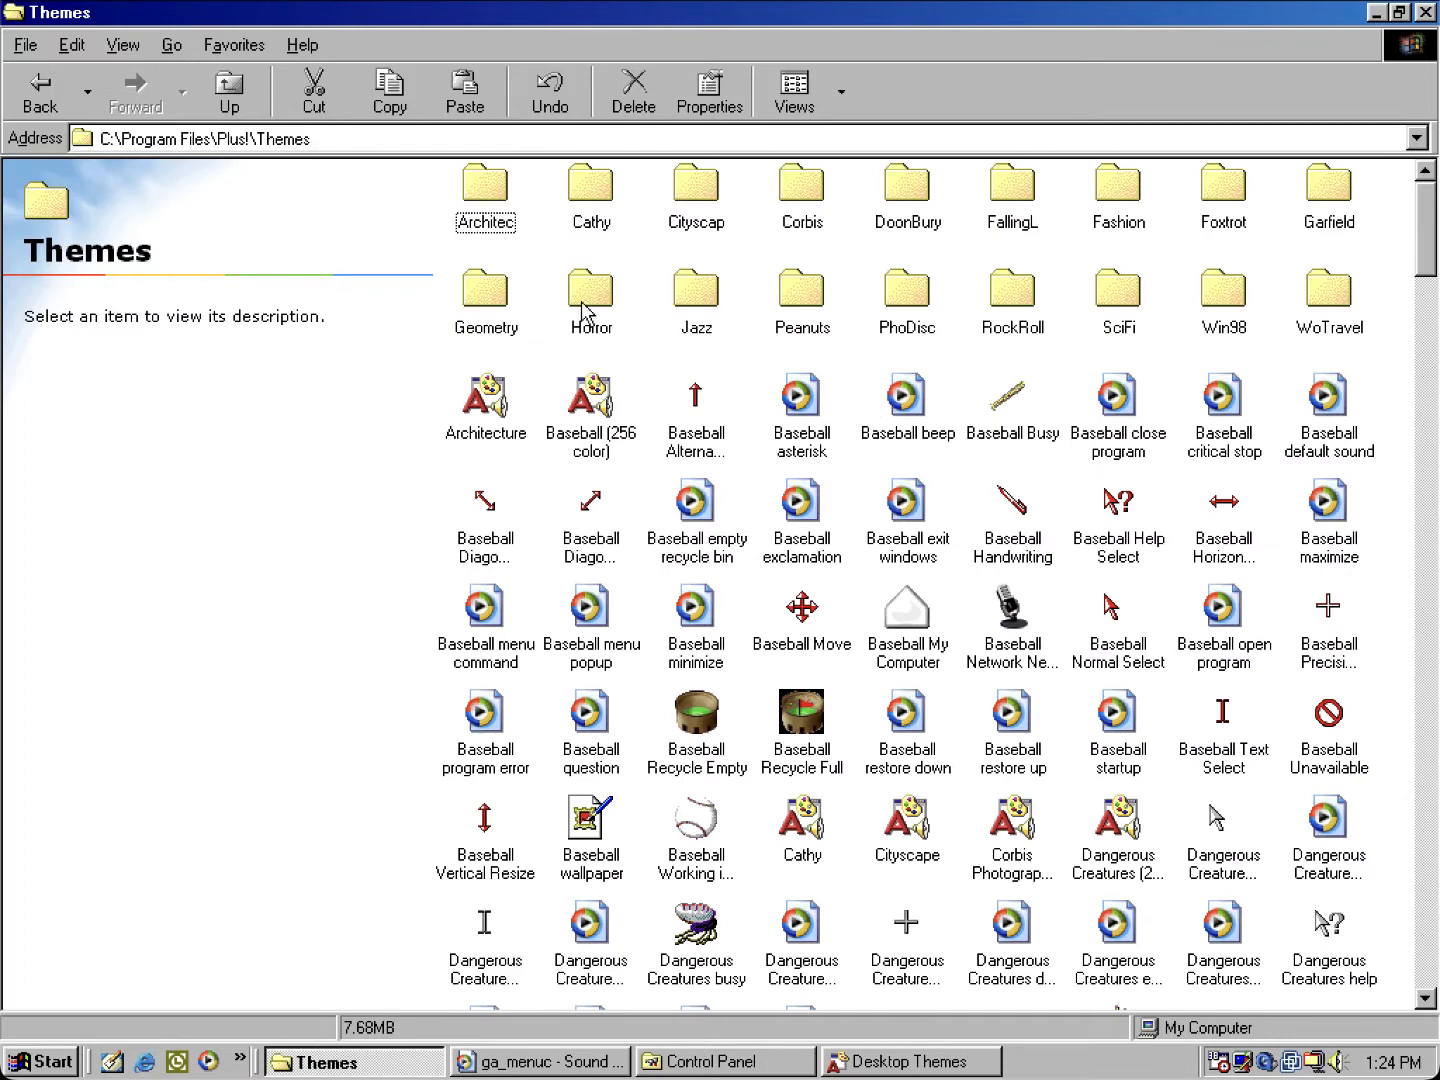
pyautogui.doubleClick(590, 290)
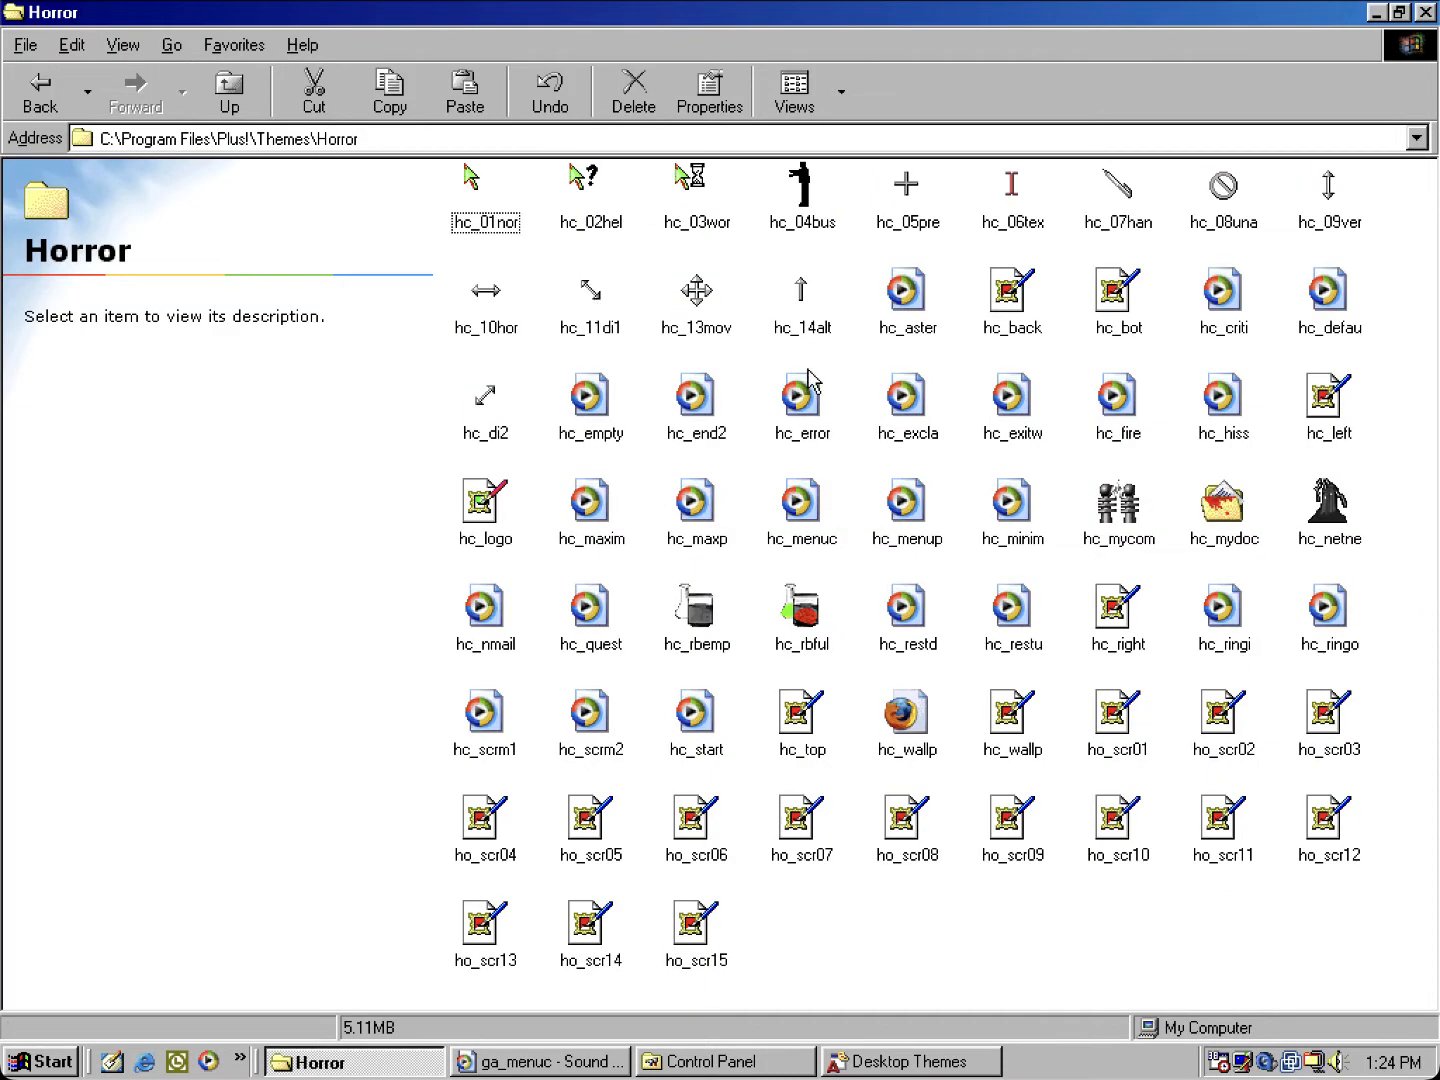
pyautogui.moveTo(923, 882)
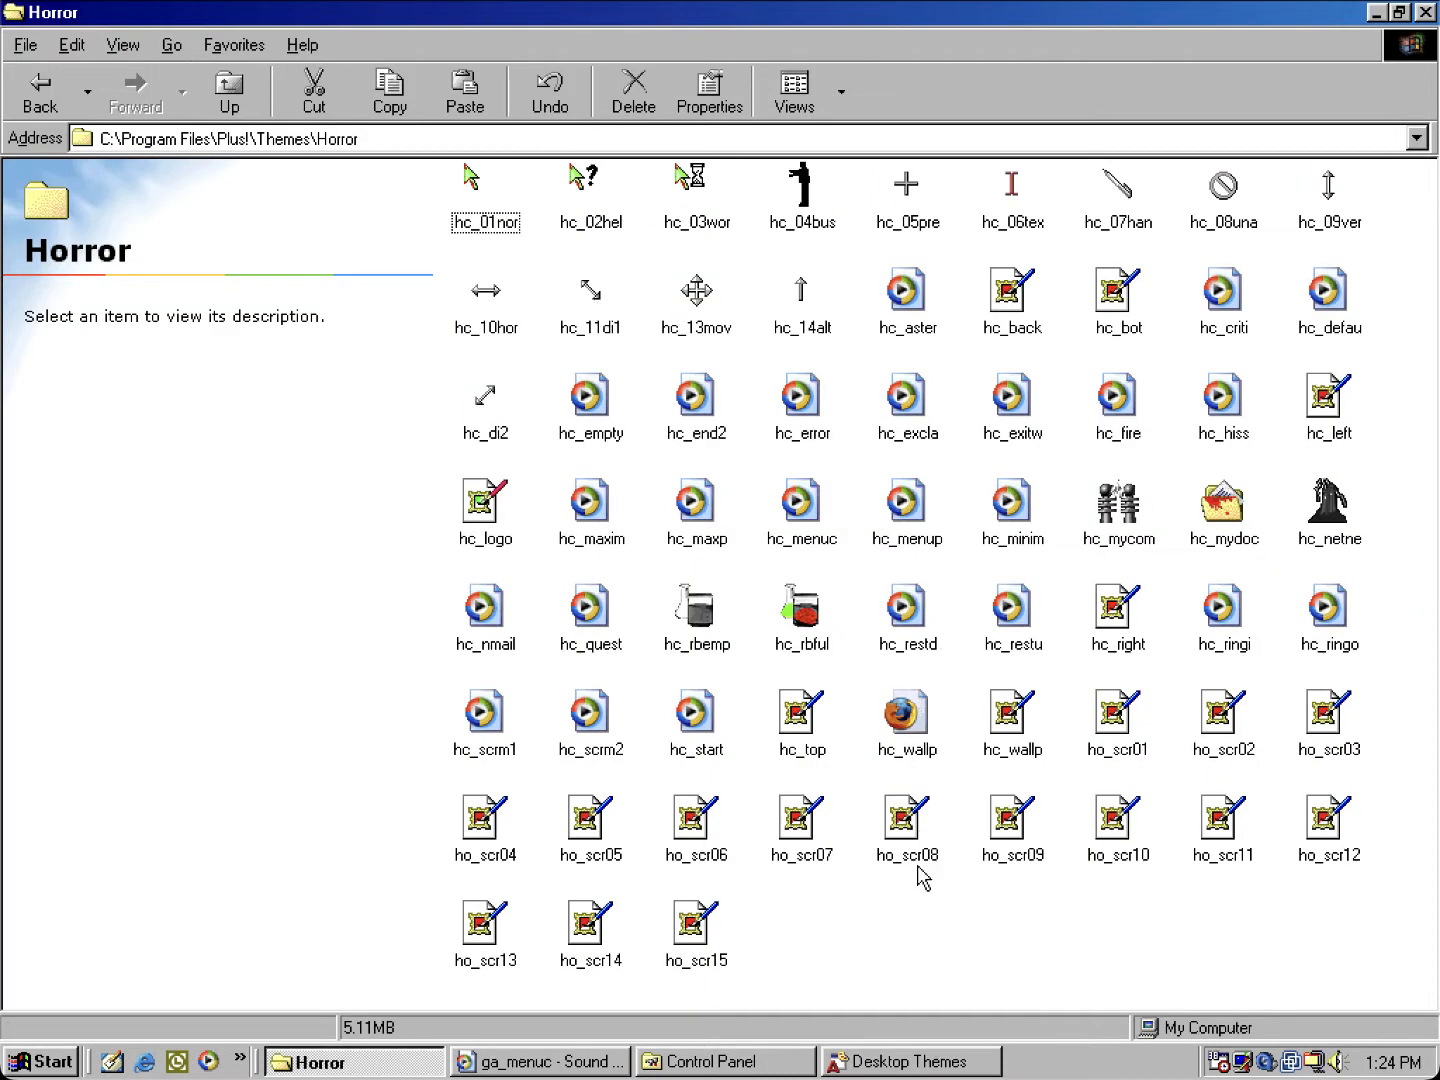
pyautogui.moveTo(1033, 915)
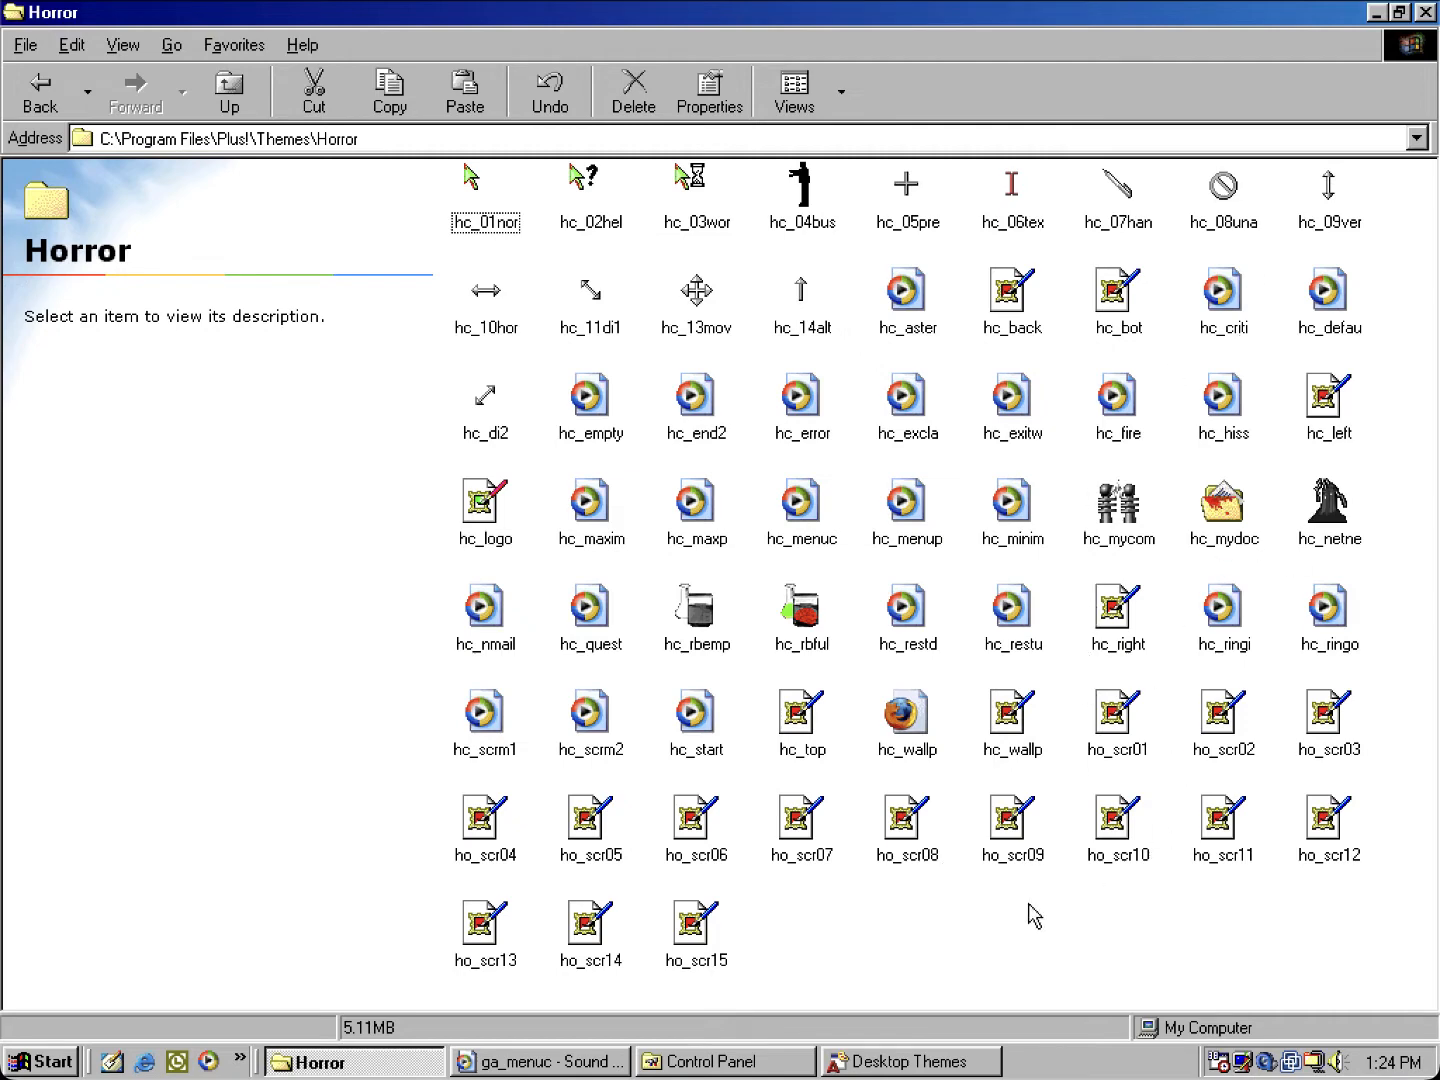
# Step: Bring back the Horror Channel sound preview and select the Default sound event
pyautogui.click(909, 1060)
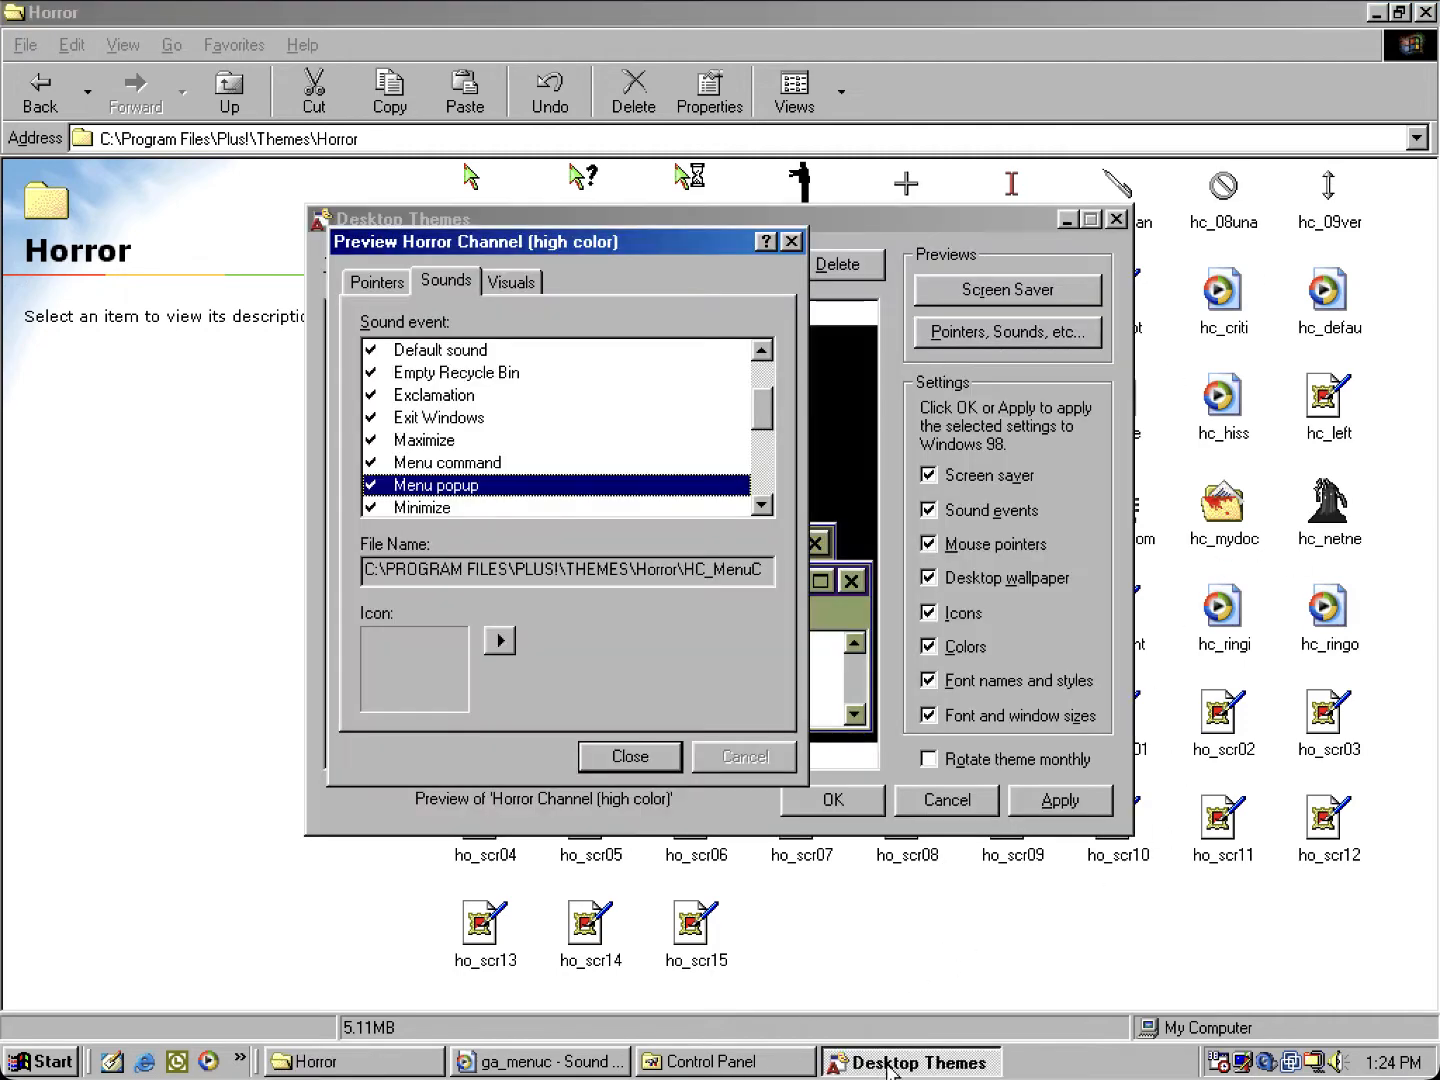
pyautogui.moveTo(640, 374)
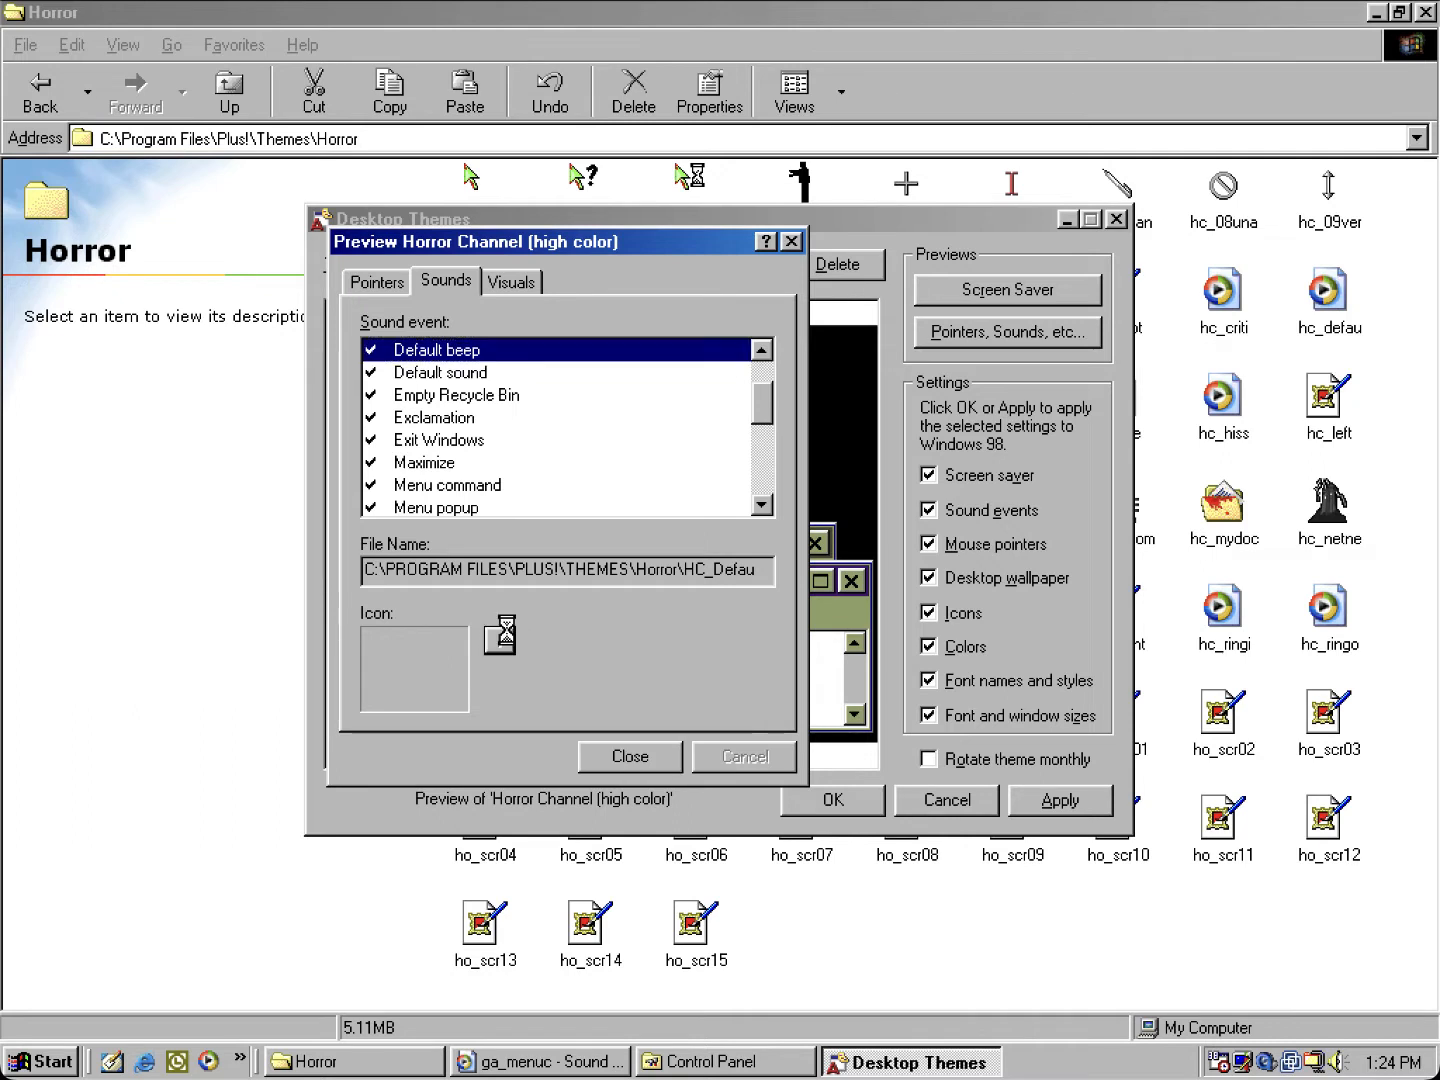
pyautogui.click(440, 372)
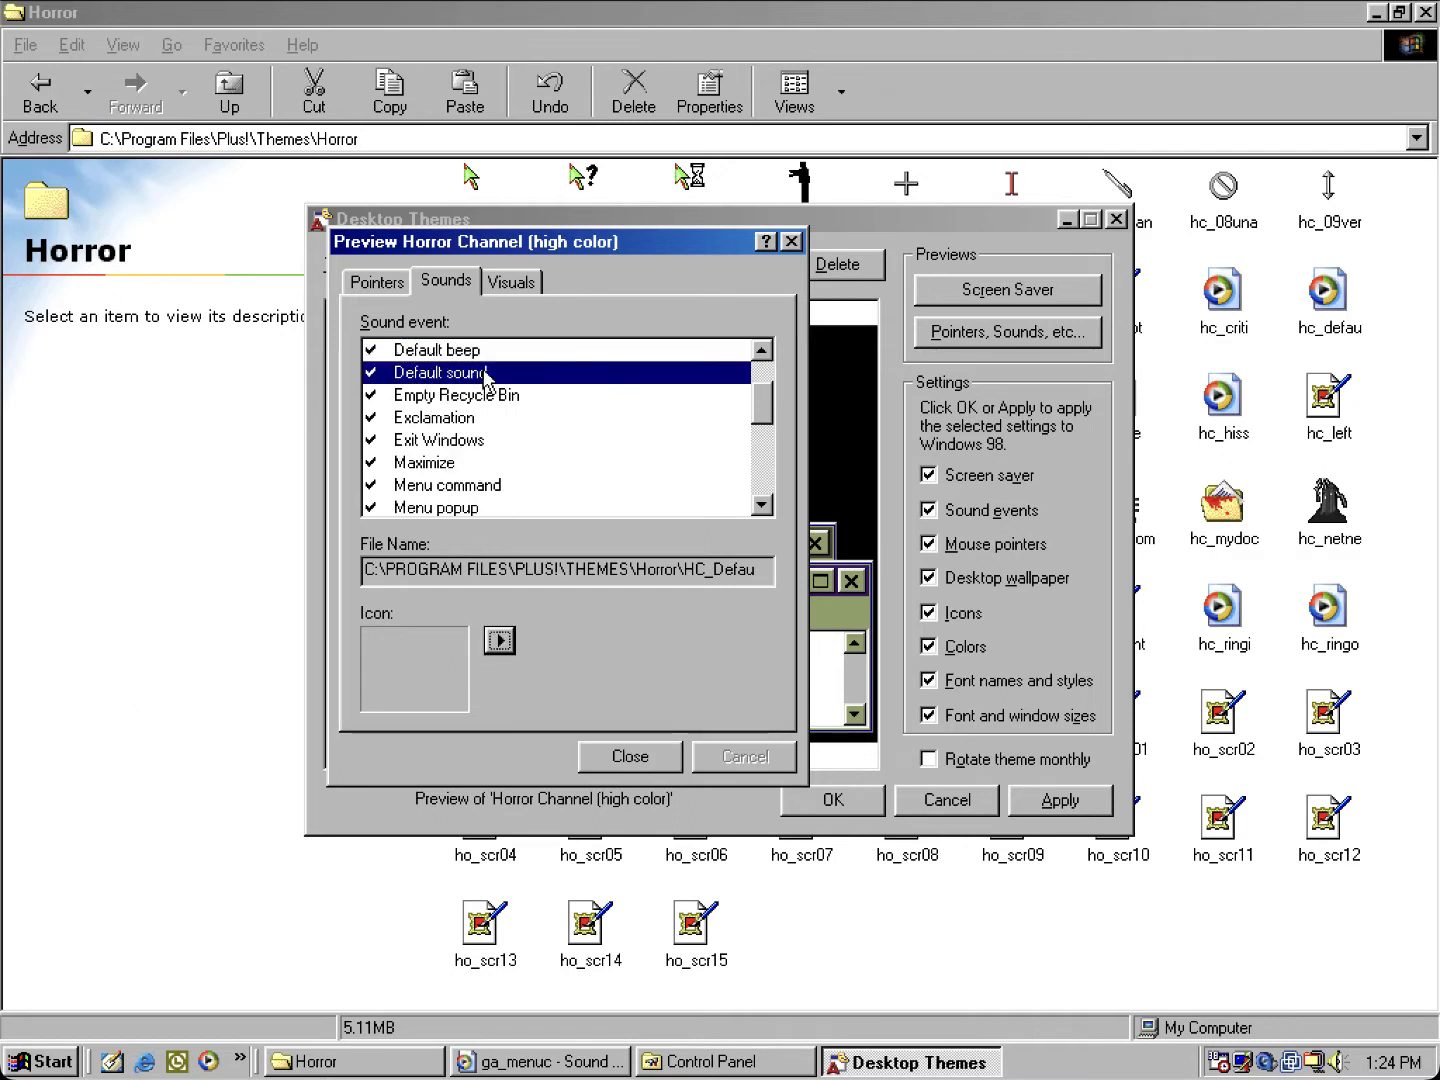
pyautogui.moveTo(302, 392)
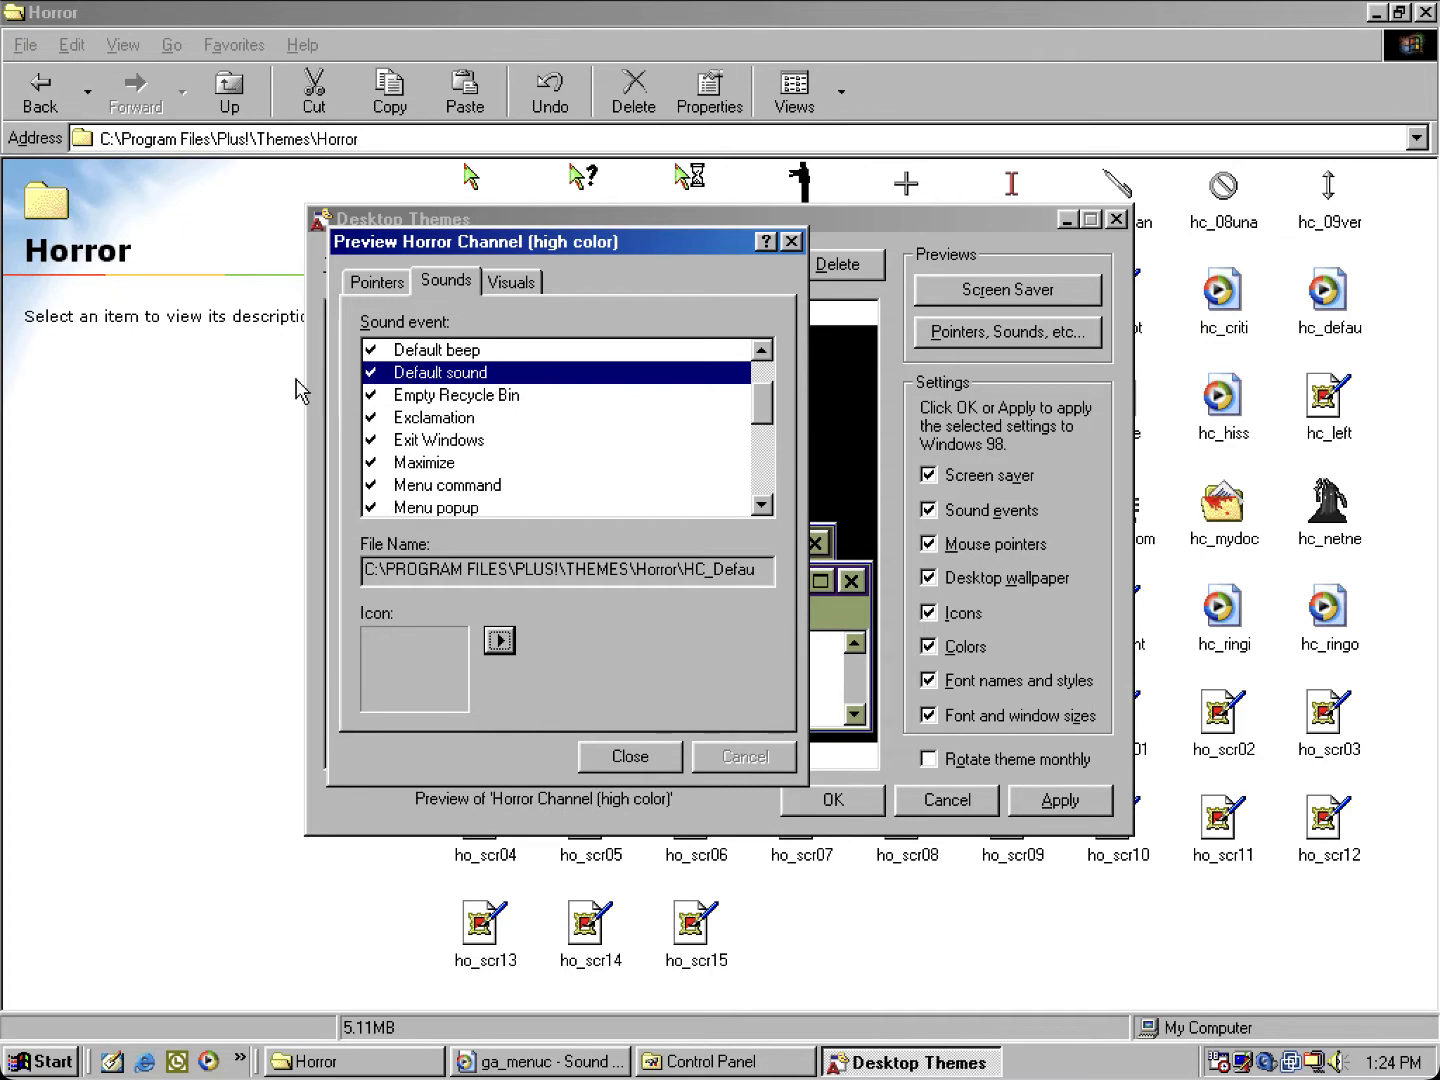
pyautogui.click(630, 756)
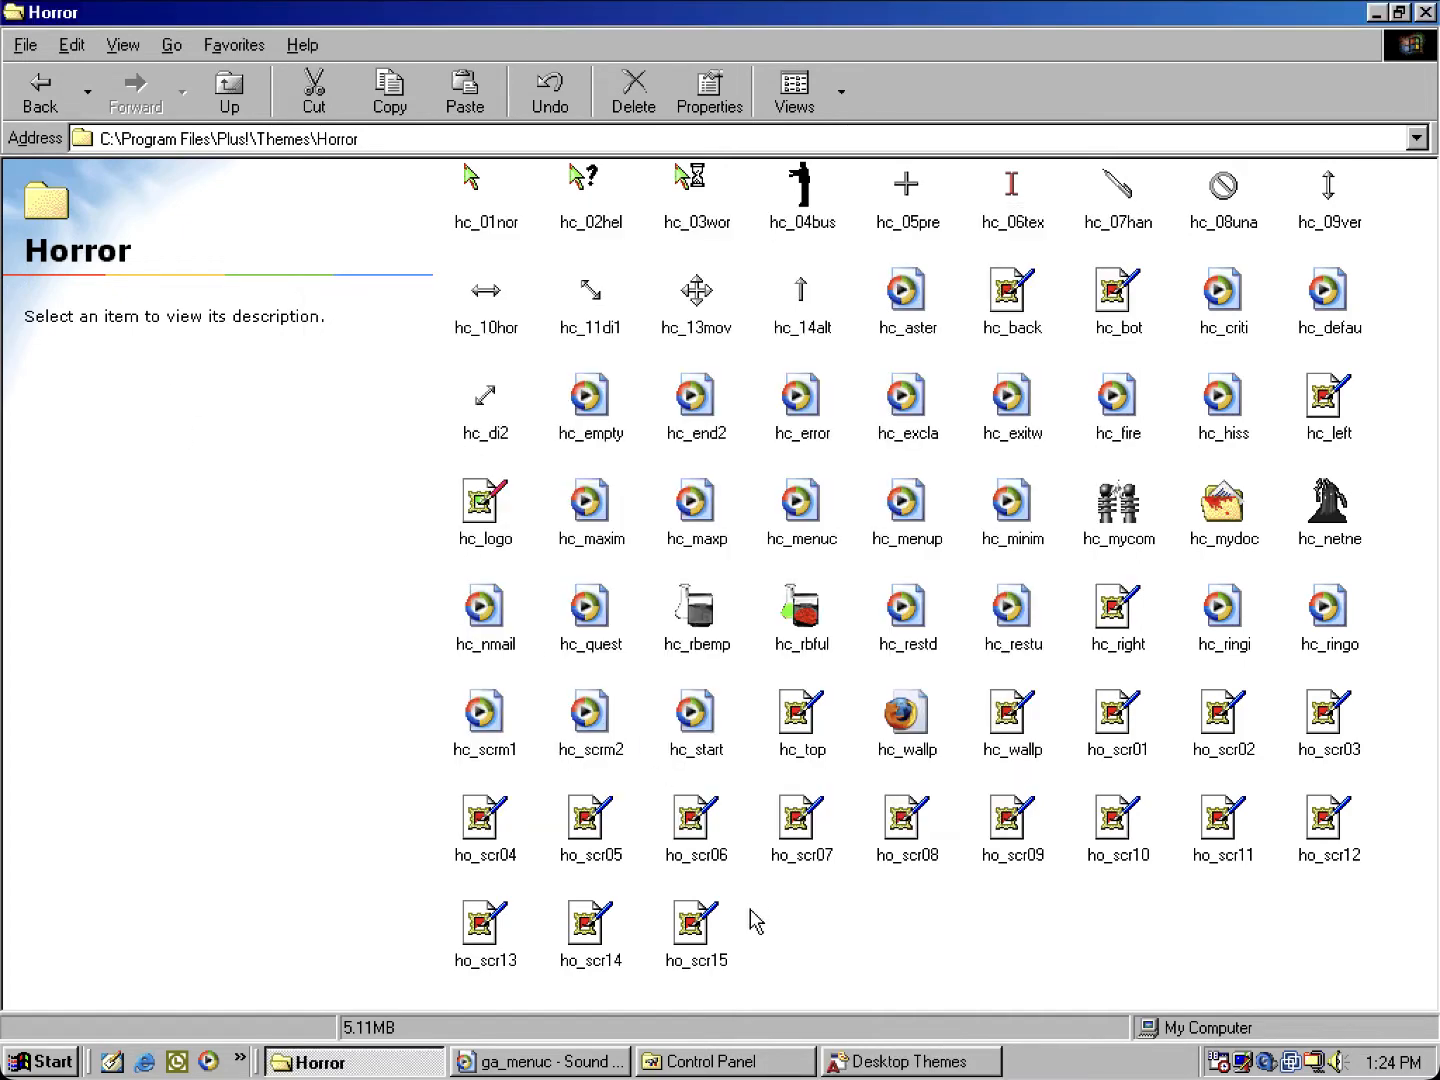
pyautogui.moveTo(900, 700)
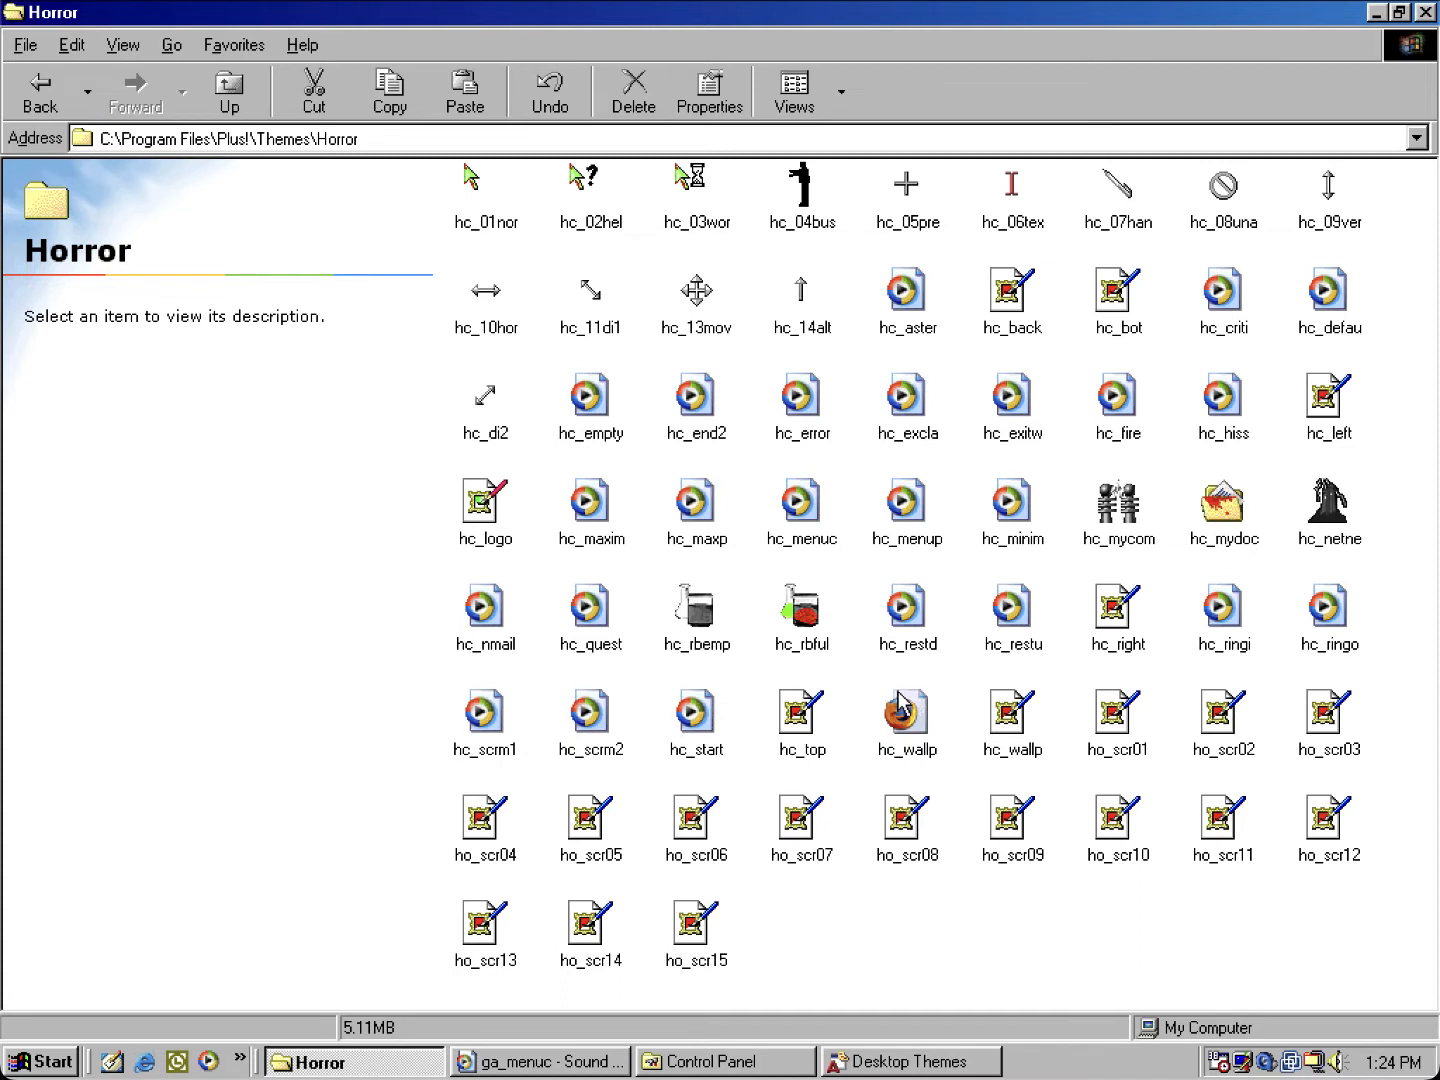
pyautogui.moveTo(957, 698)
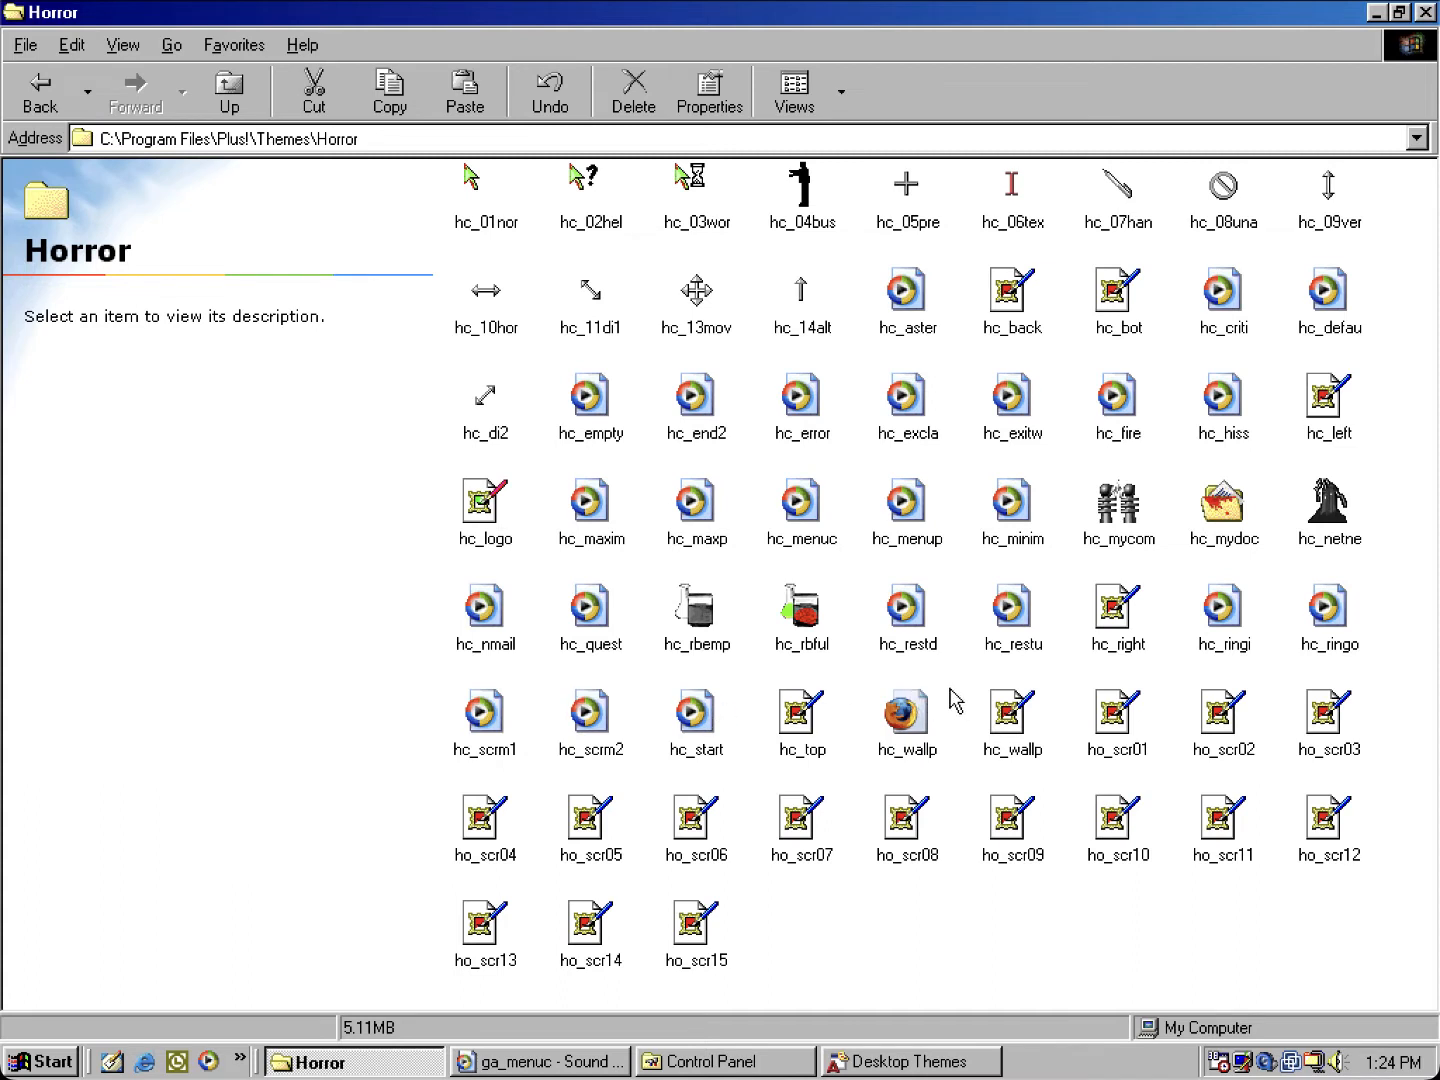
pyautogui.moveTo(930, 693)
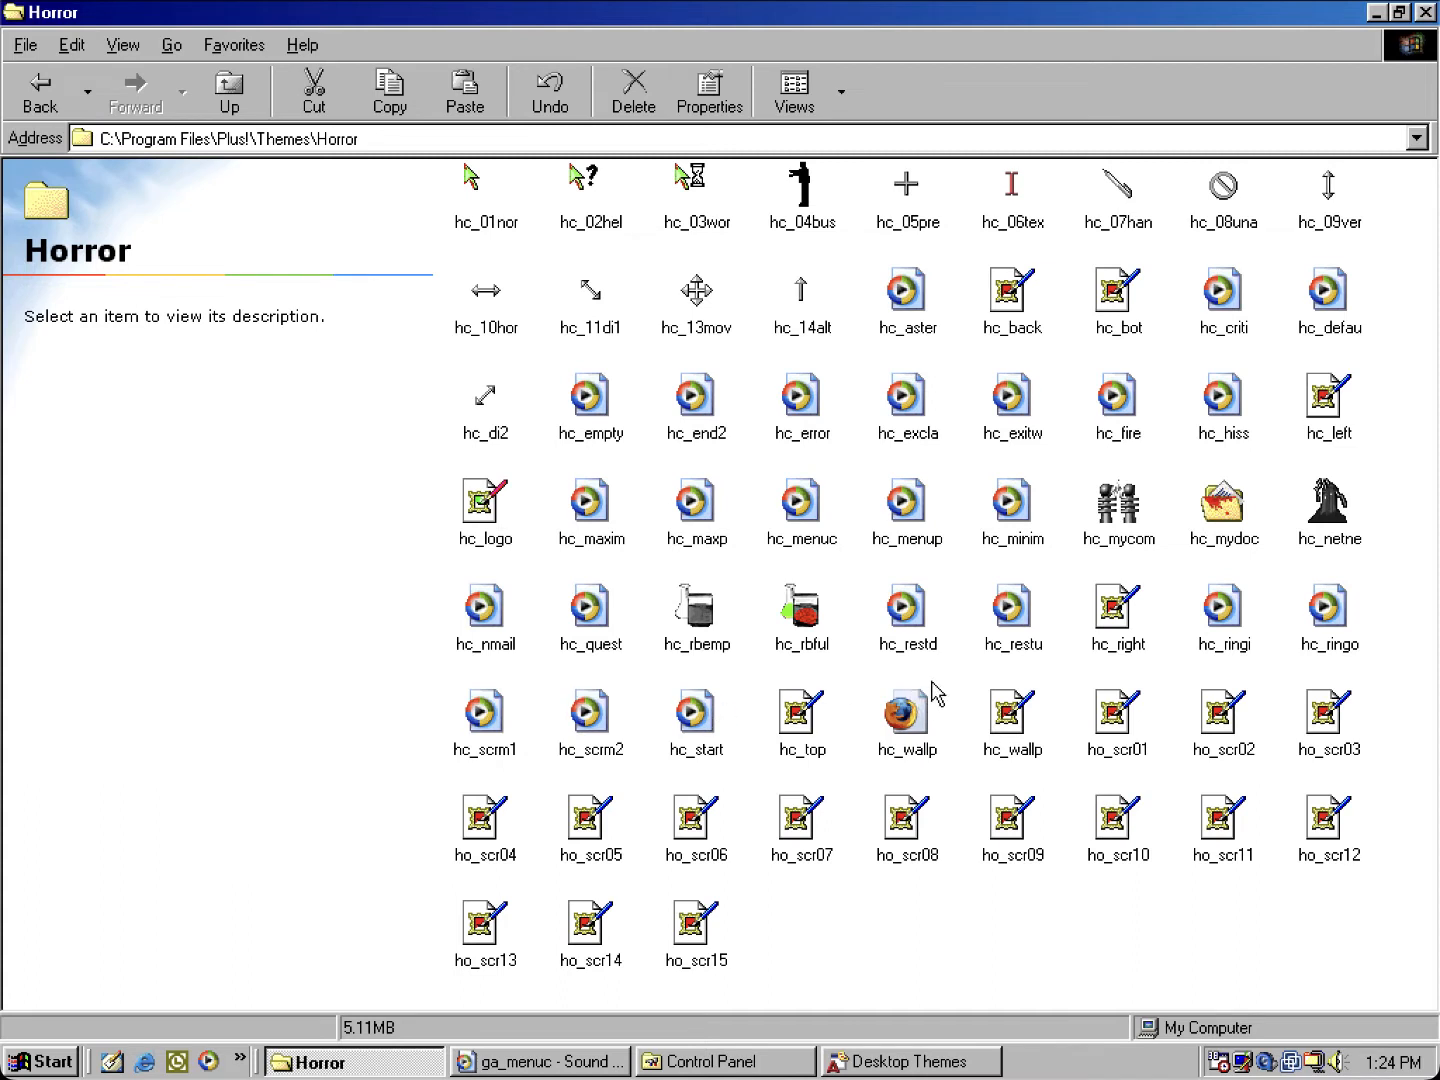
pyautogui.moveTo(1100, 689)
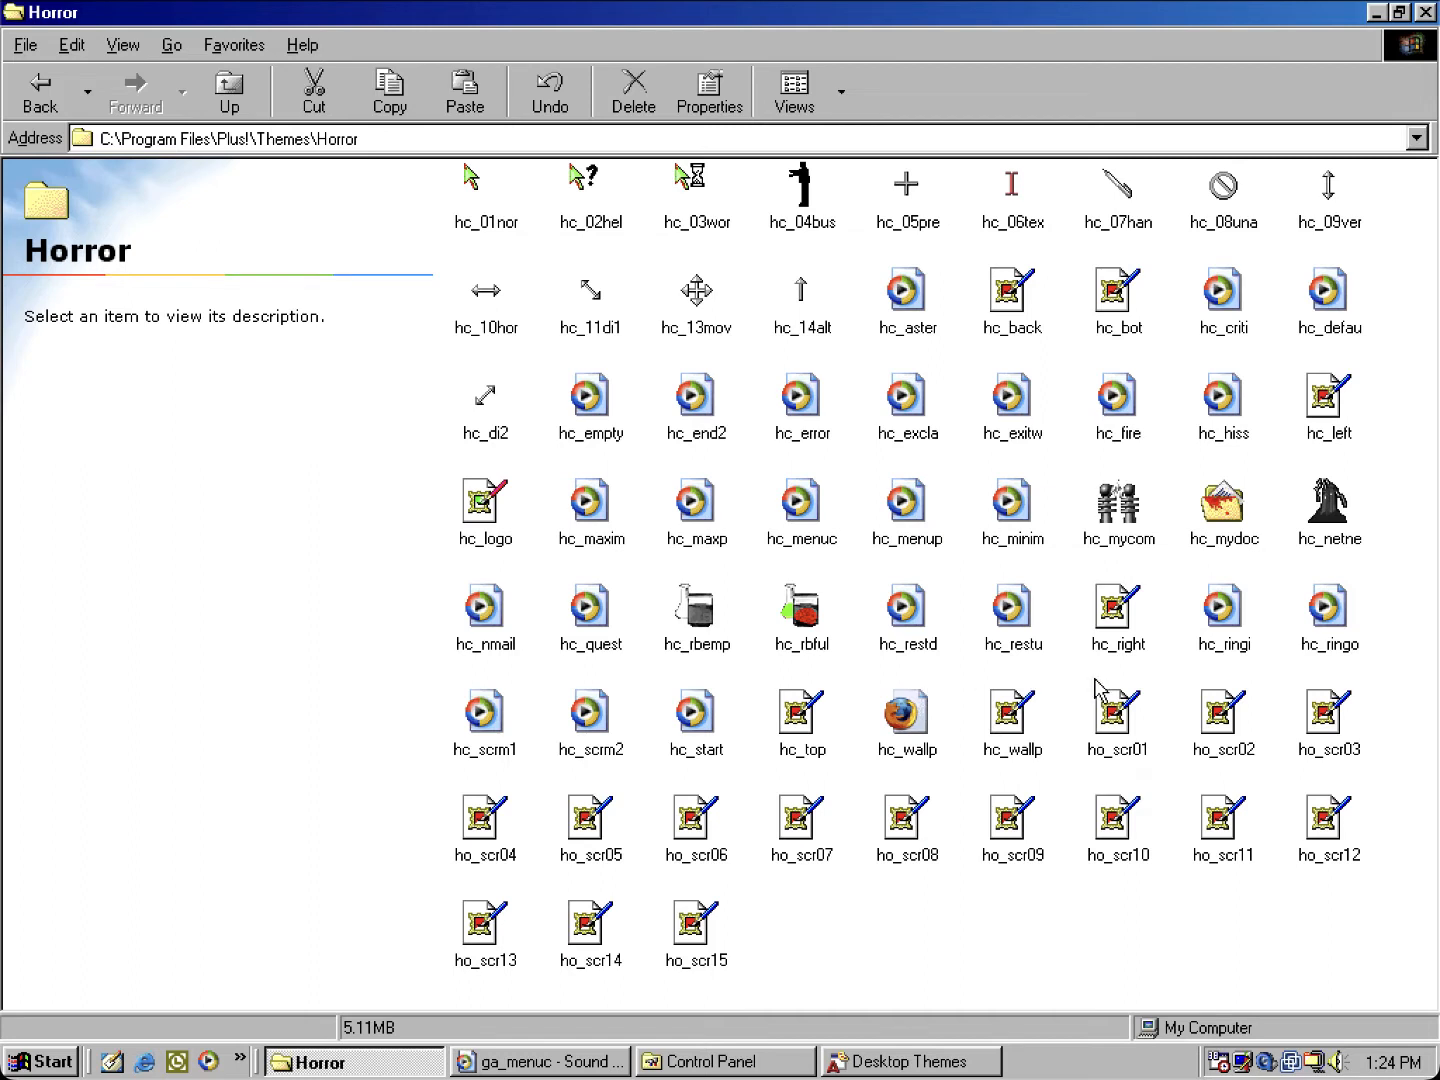
pyautogui.moveTo(1092, 688)
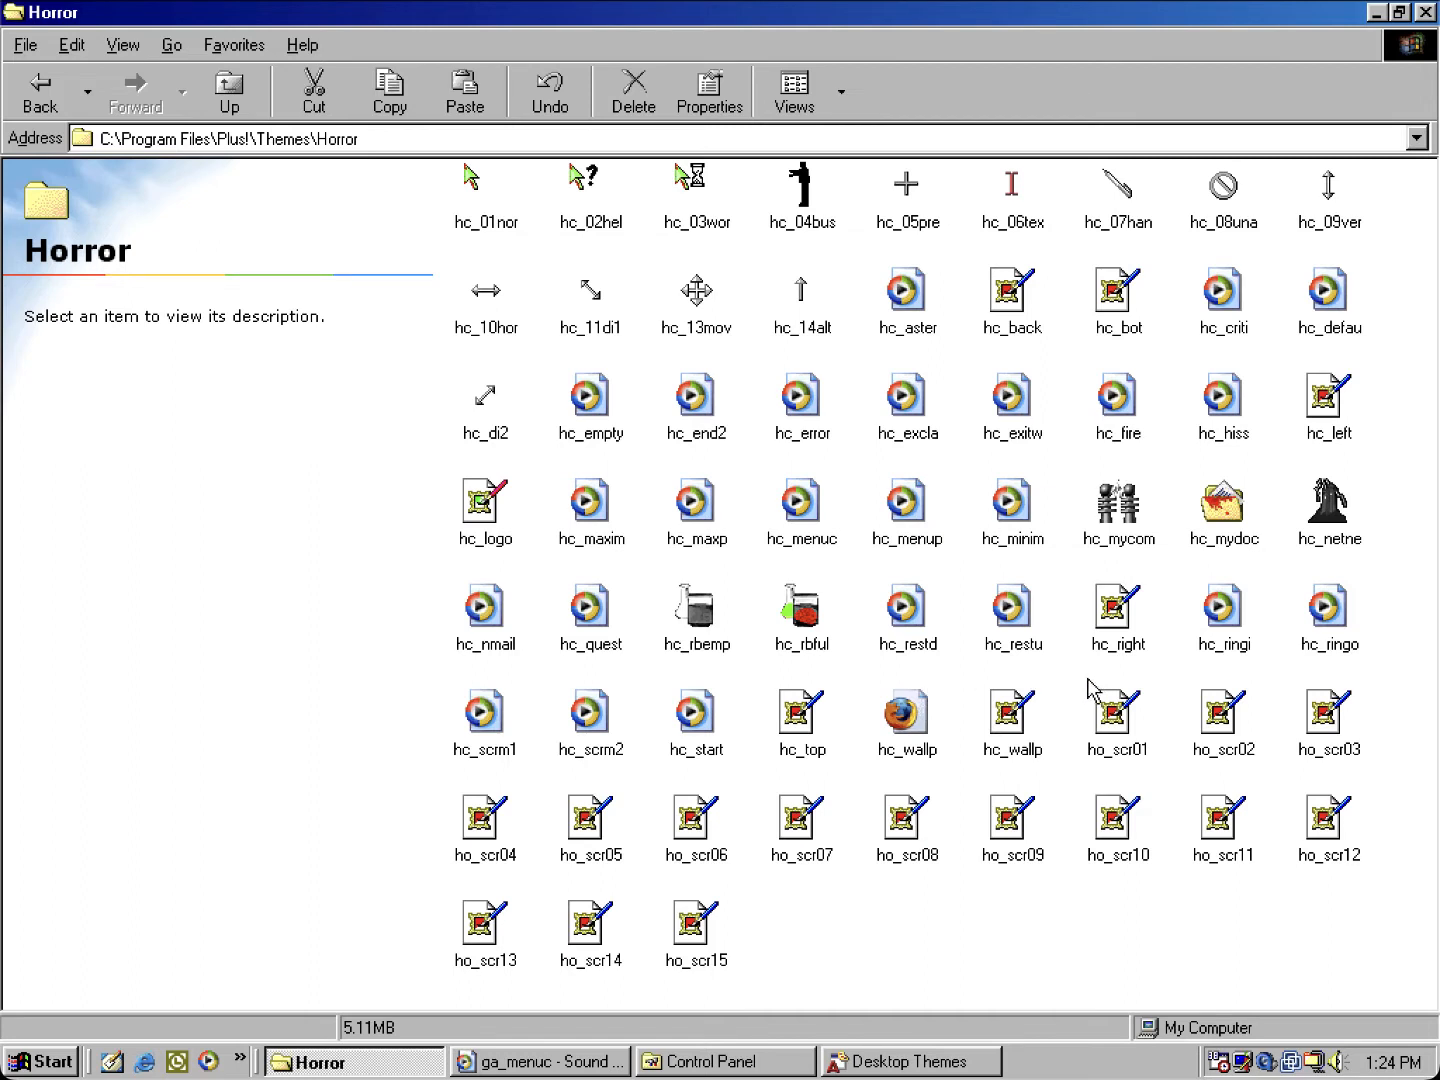
pyautogui.moveTo(940, 514)
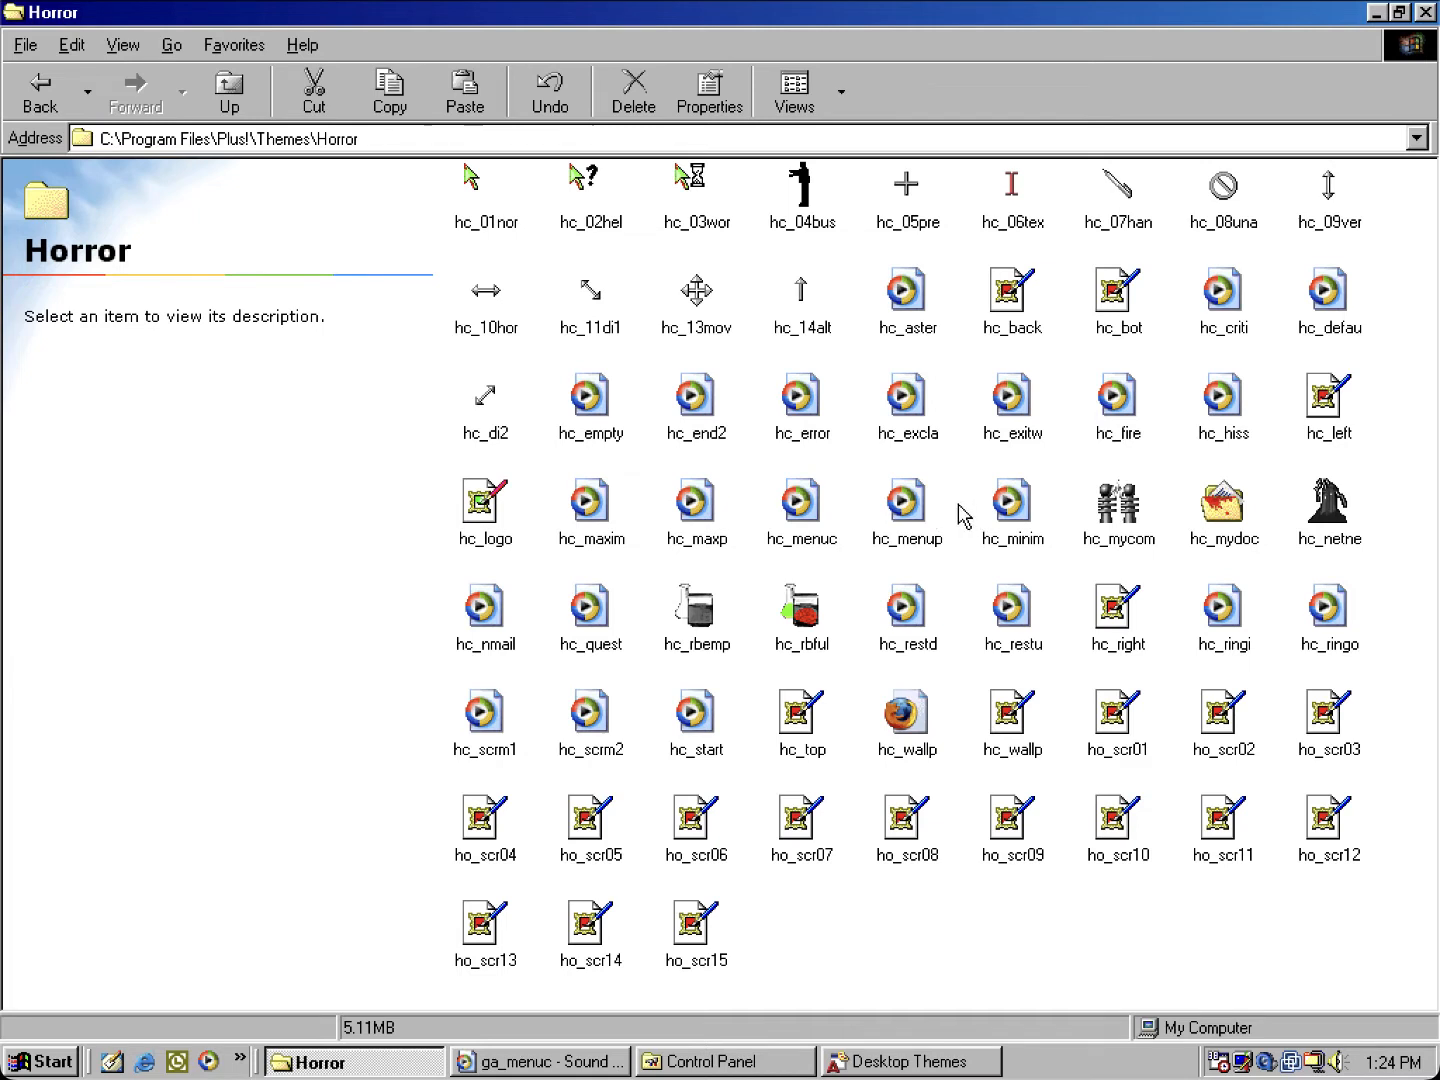
pyautogui.moveTo(888, 497)
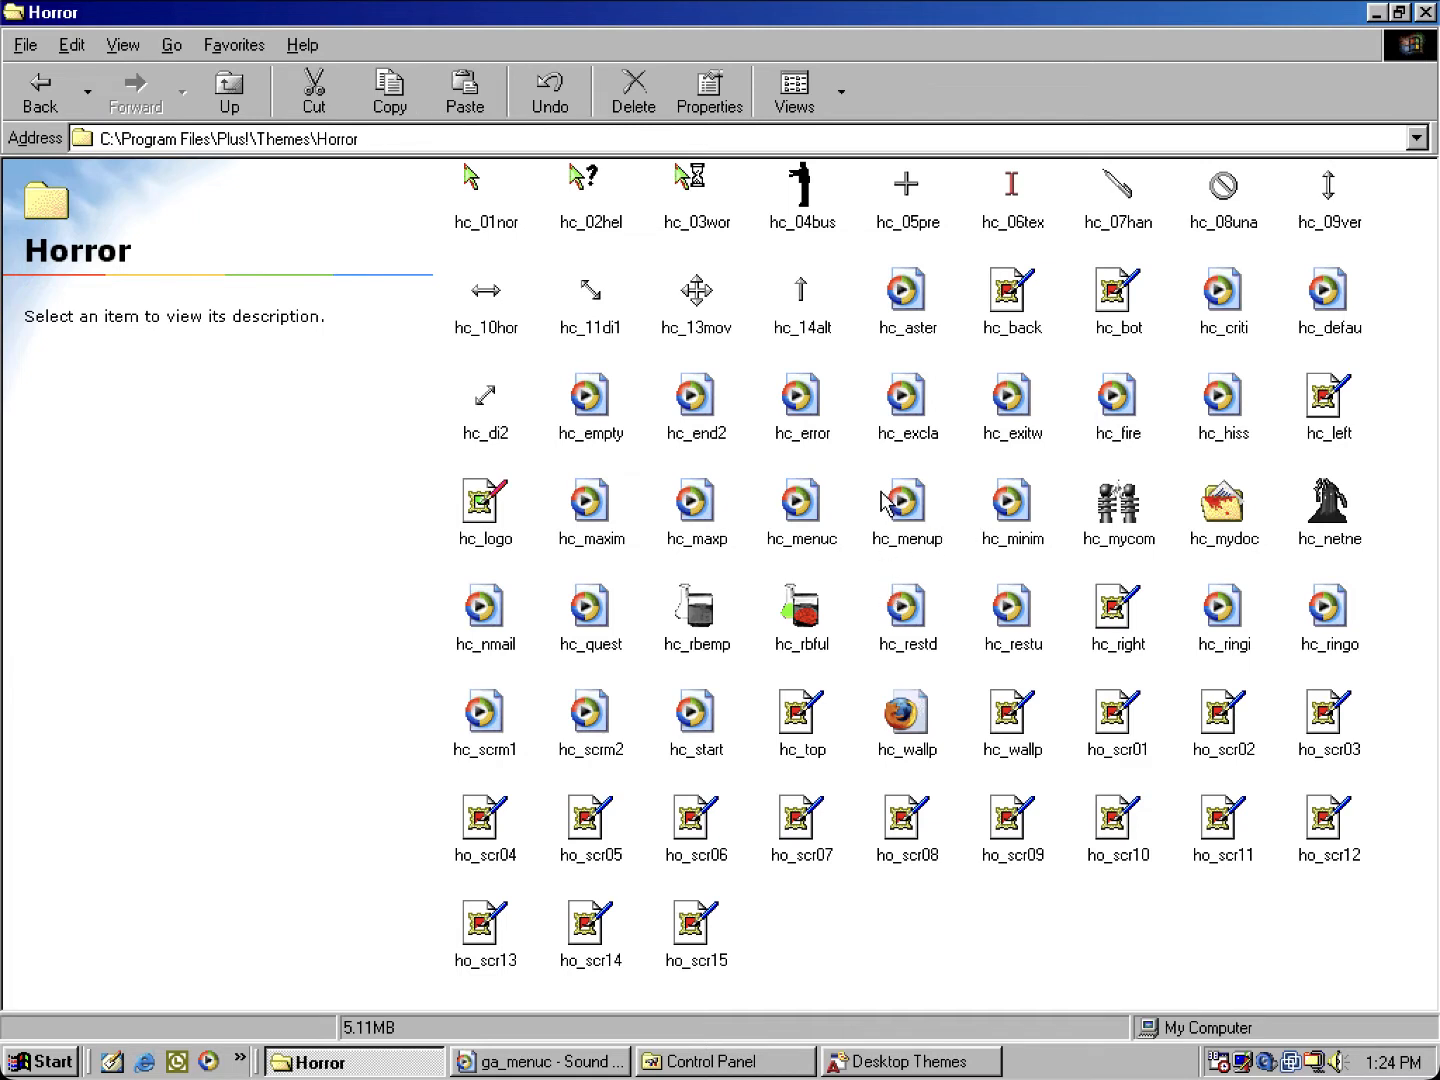
pyautogui.moveTo(876, 566)
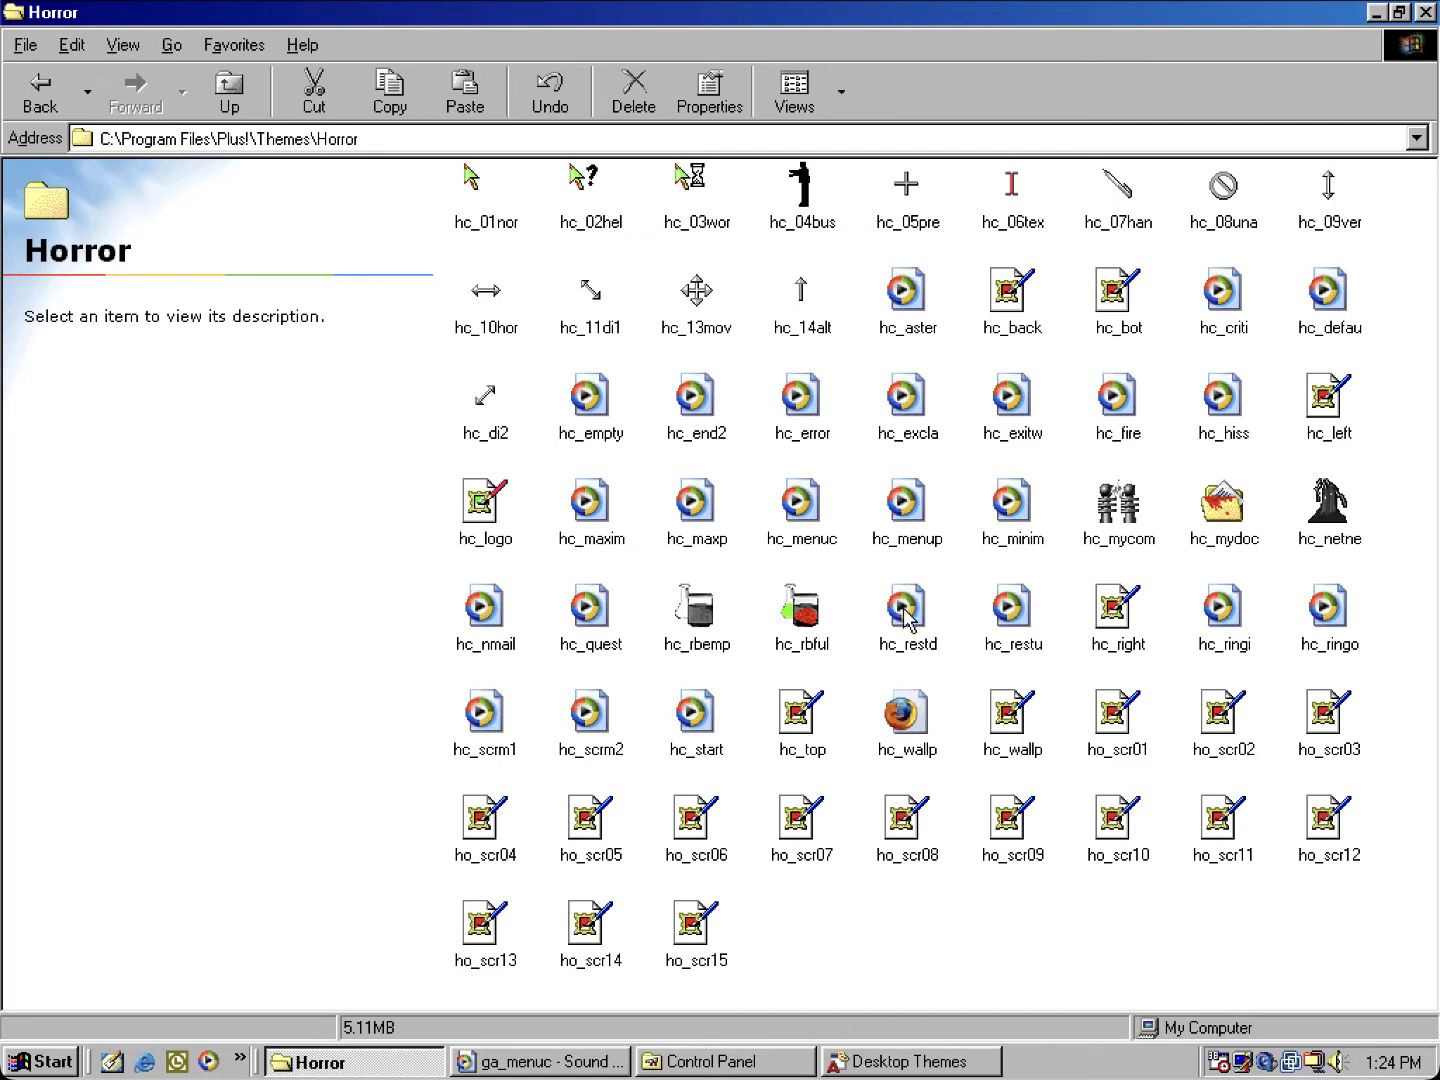
pyautogui.moveTo(1024, 612)
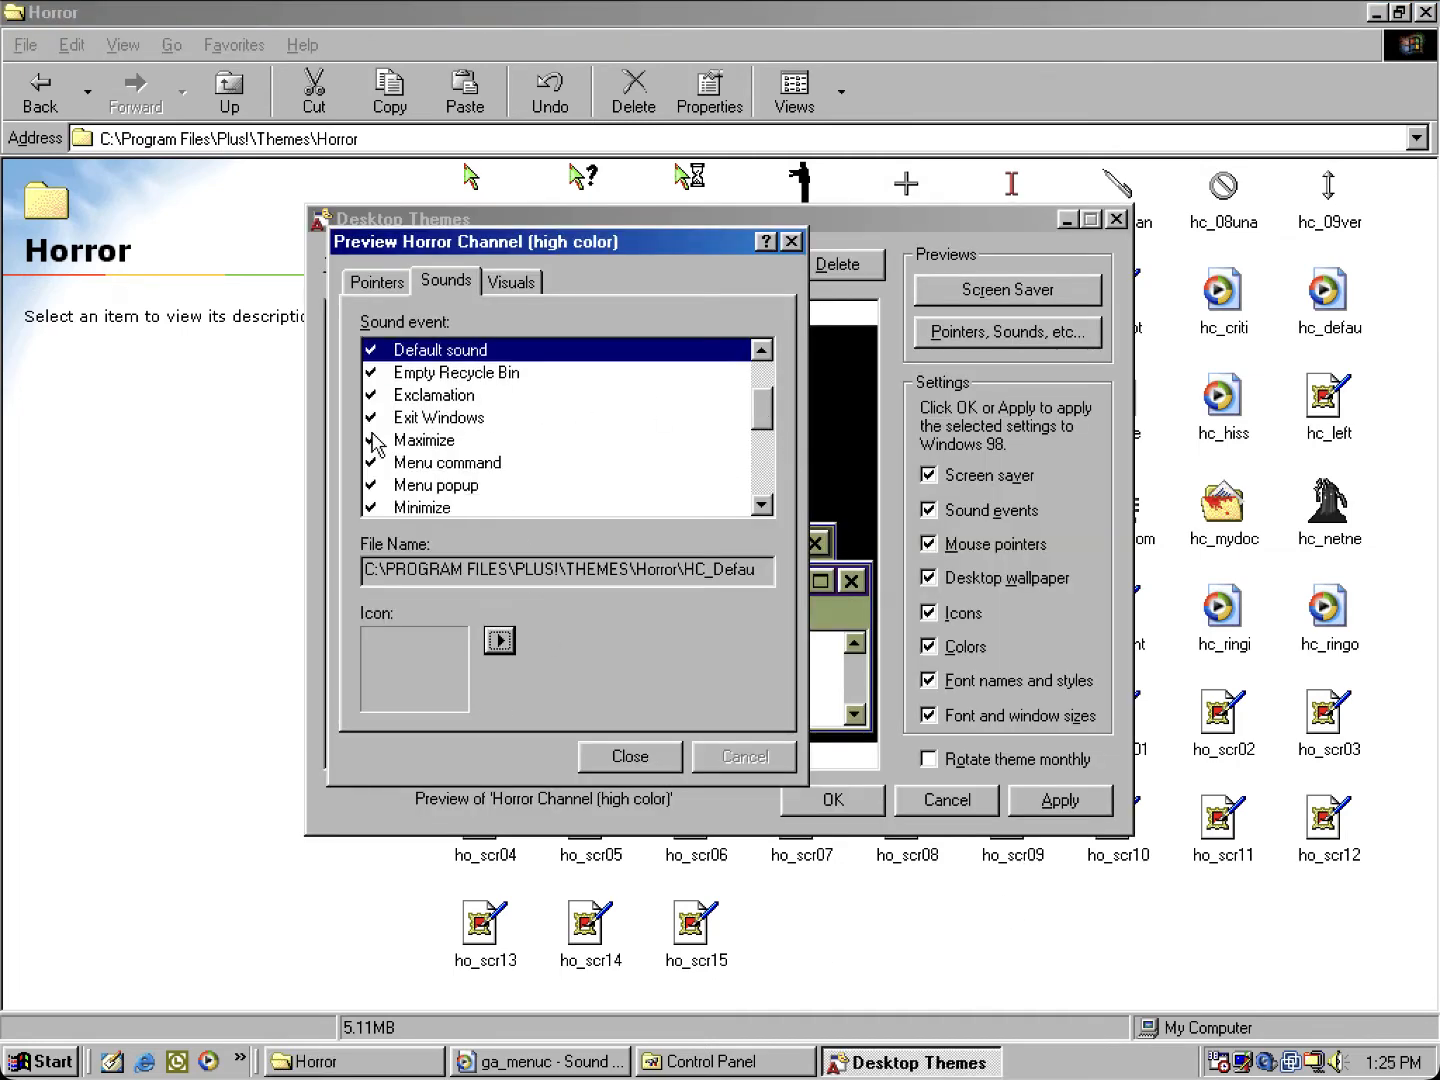
# Step: Play Horror Channel's Menu command and Menu popup sounds, compare hc_menup.wav, then return to Horror folder
pyautogui.click(447, 462)
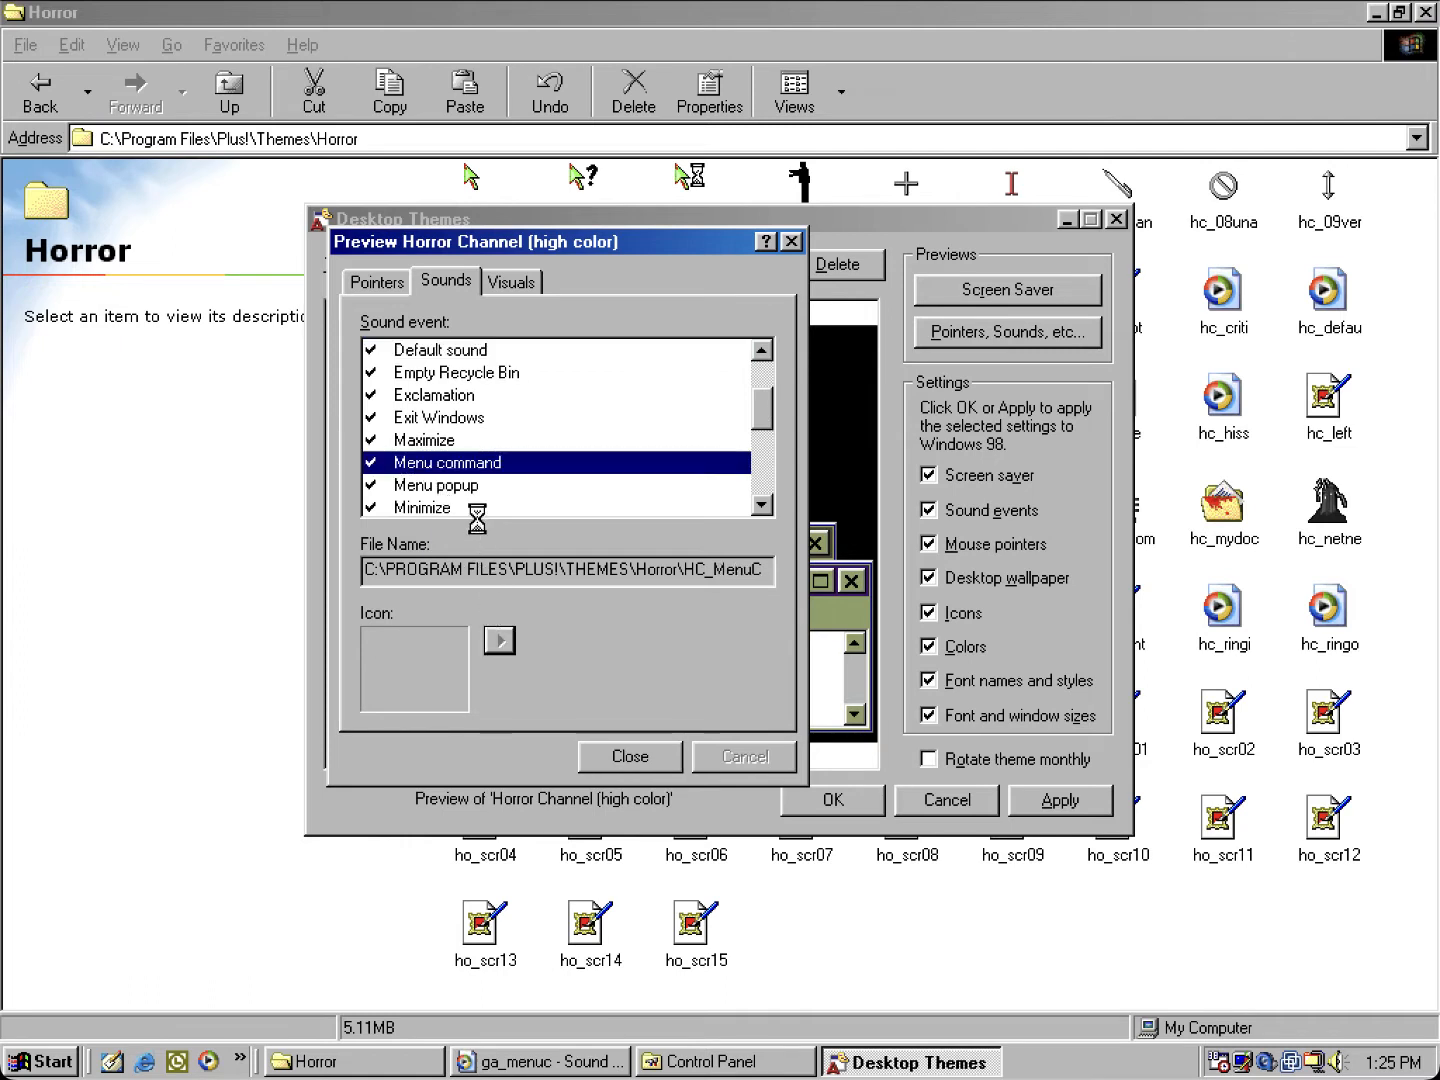
pyautogui.click(437, 484)
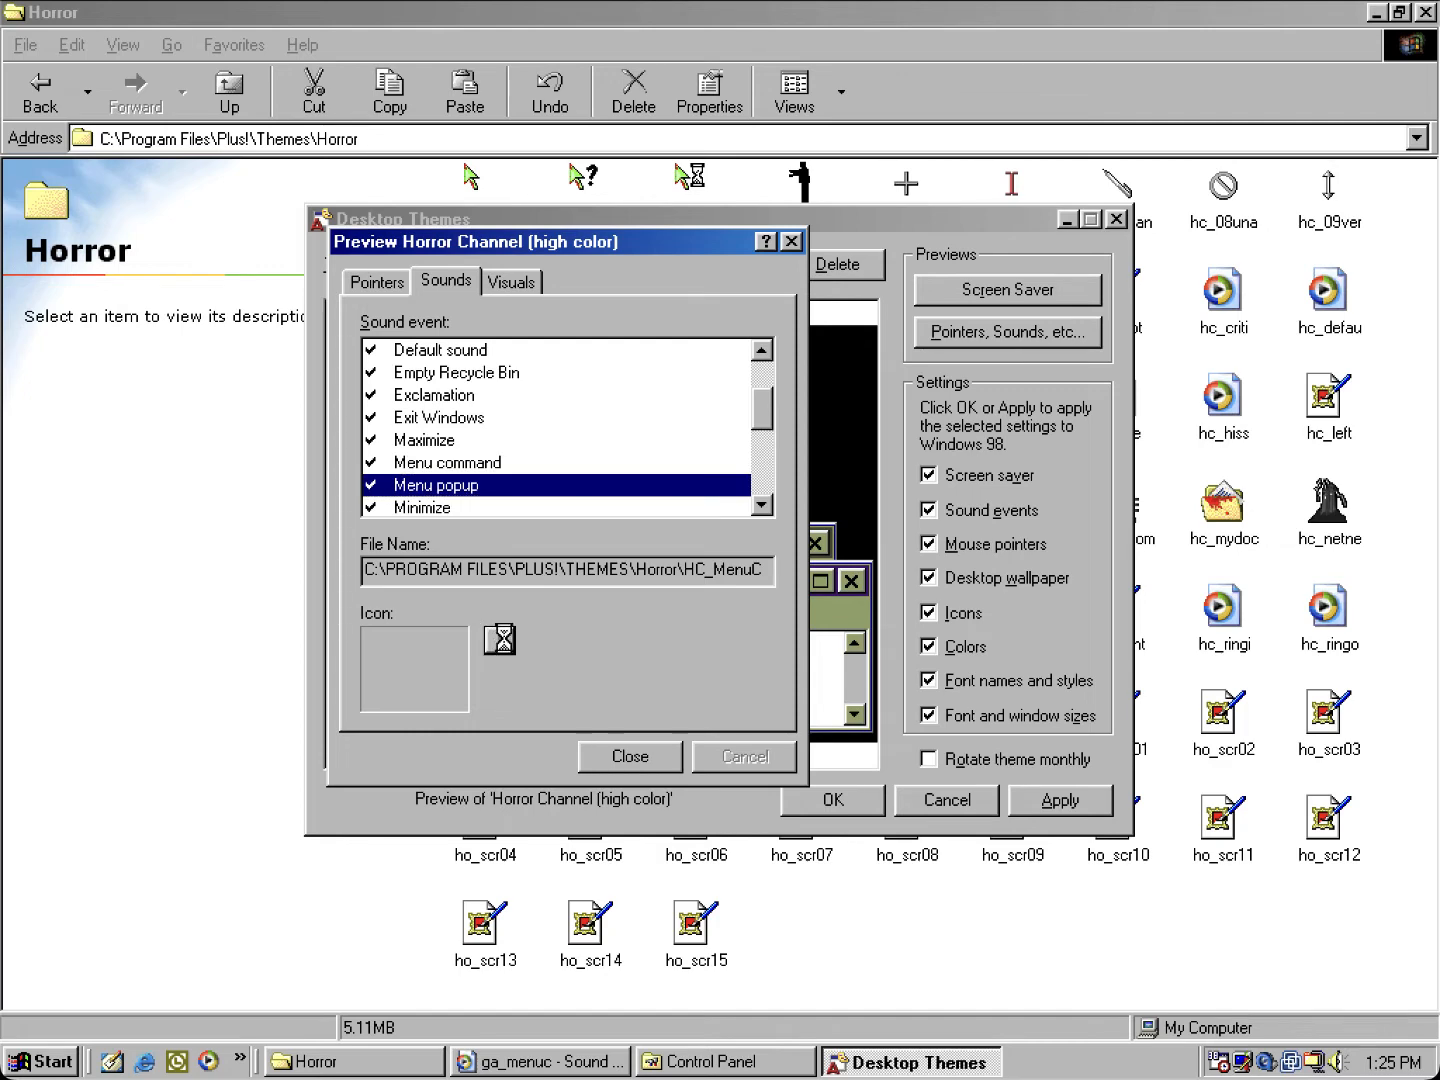
pyautogui.click(550, 1062)
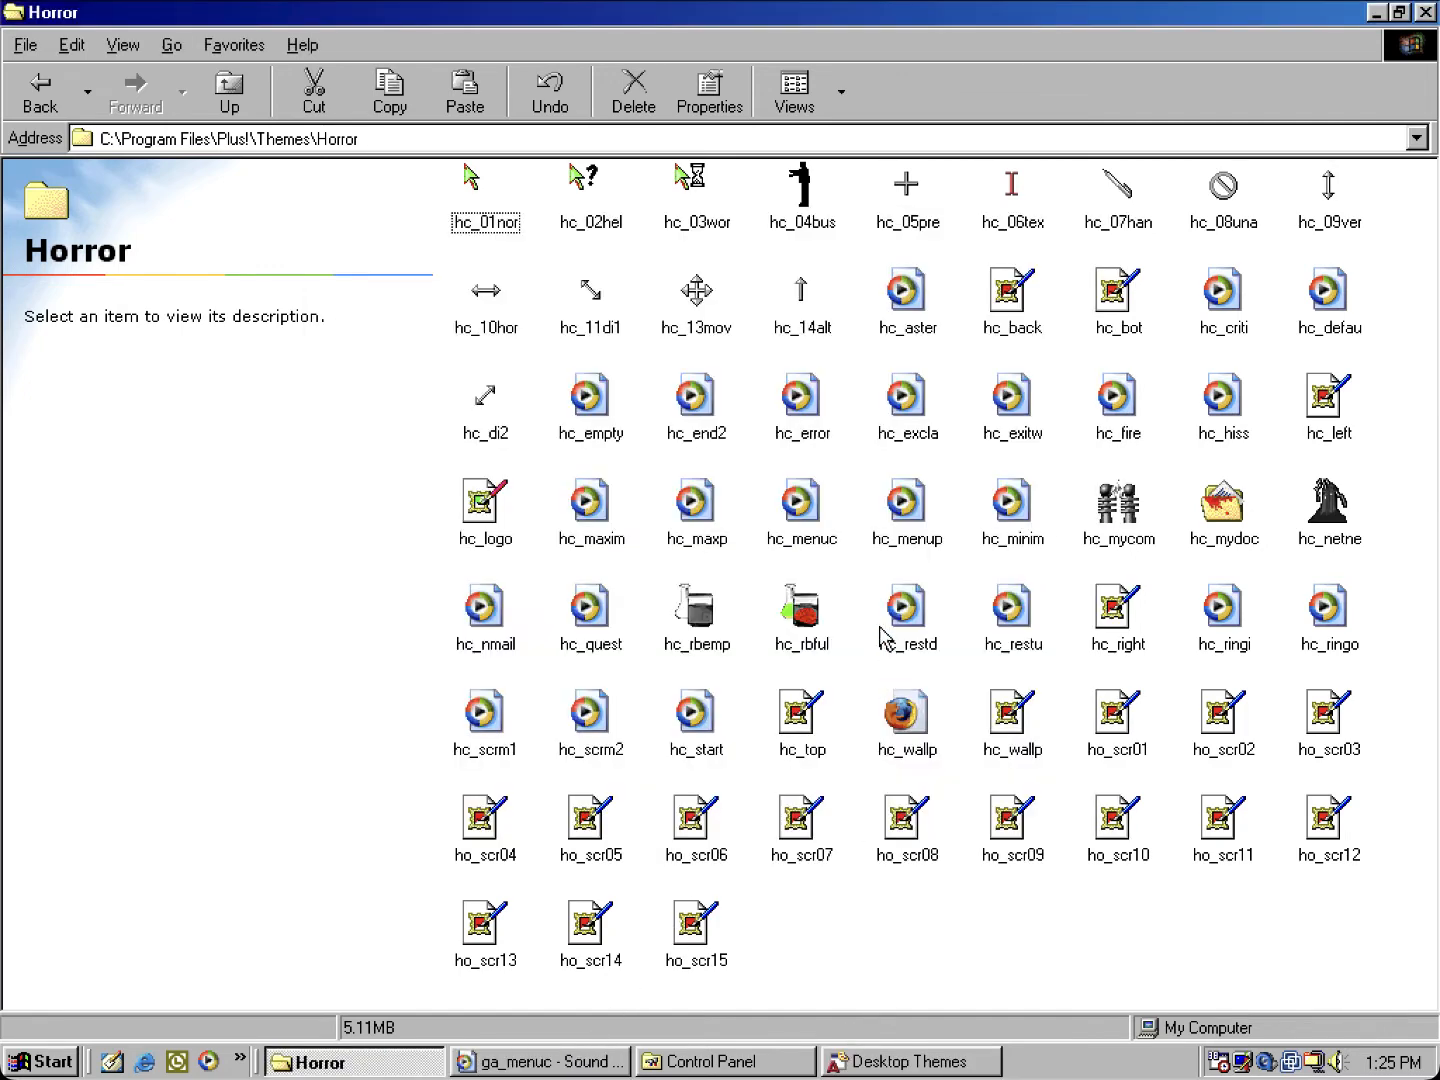
pyautogui.click(538, 1062)
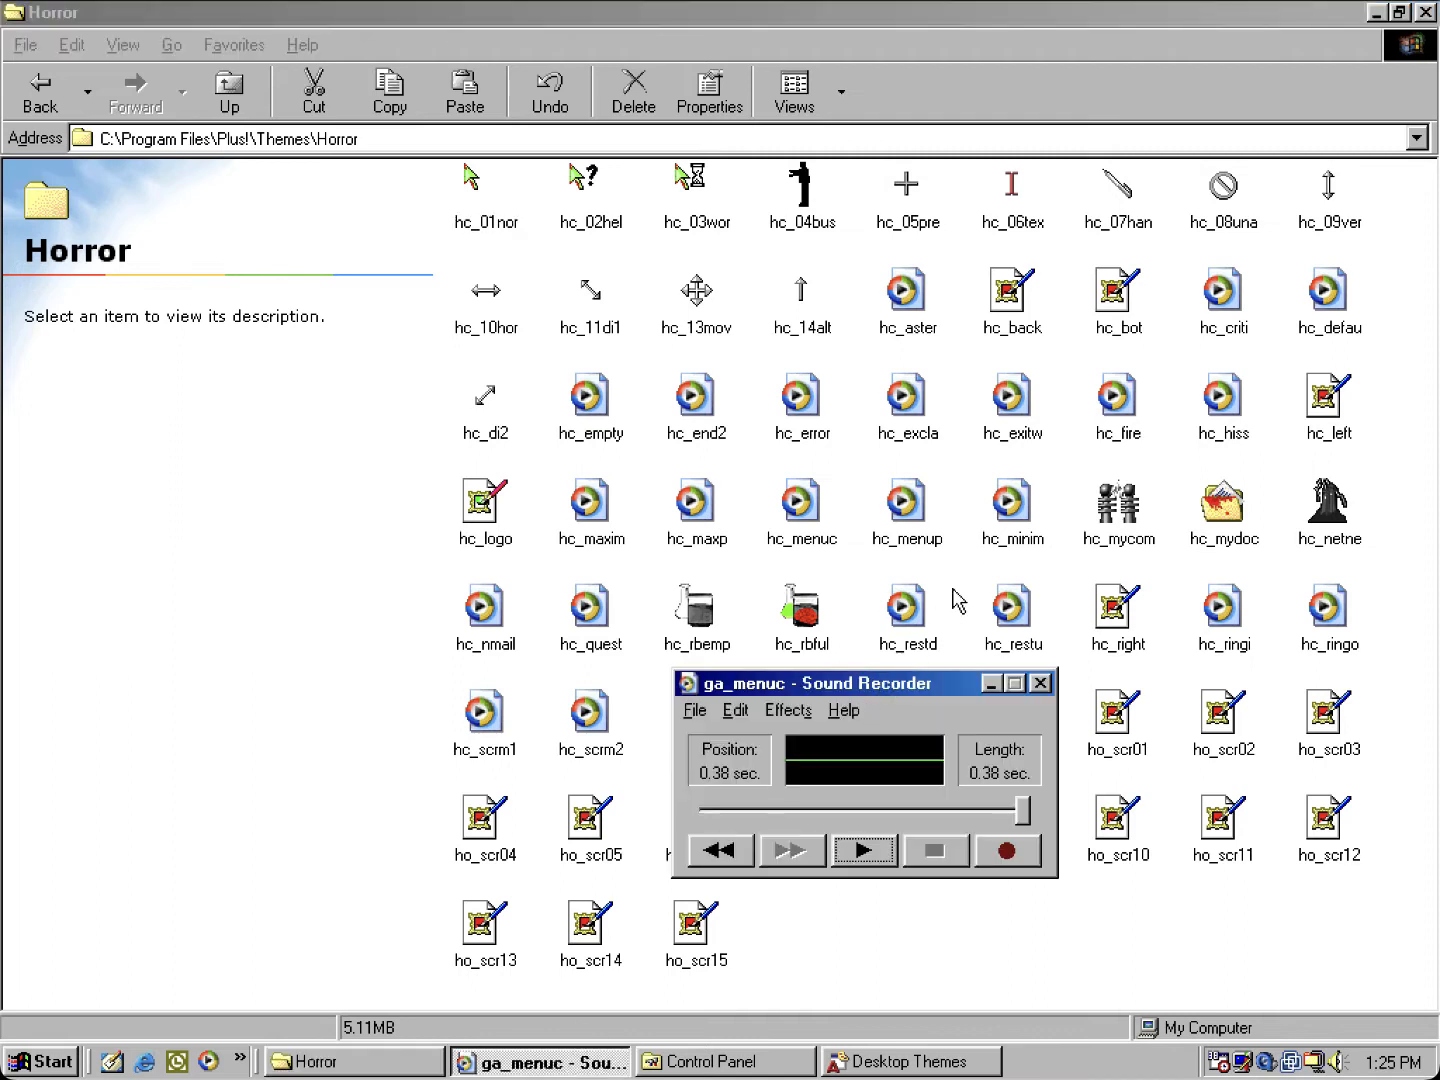
pyautogui.moveTo(925, 510)
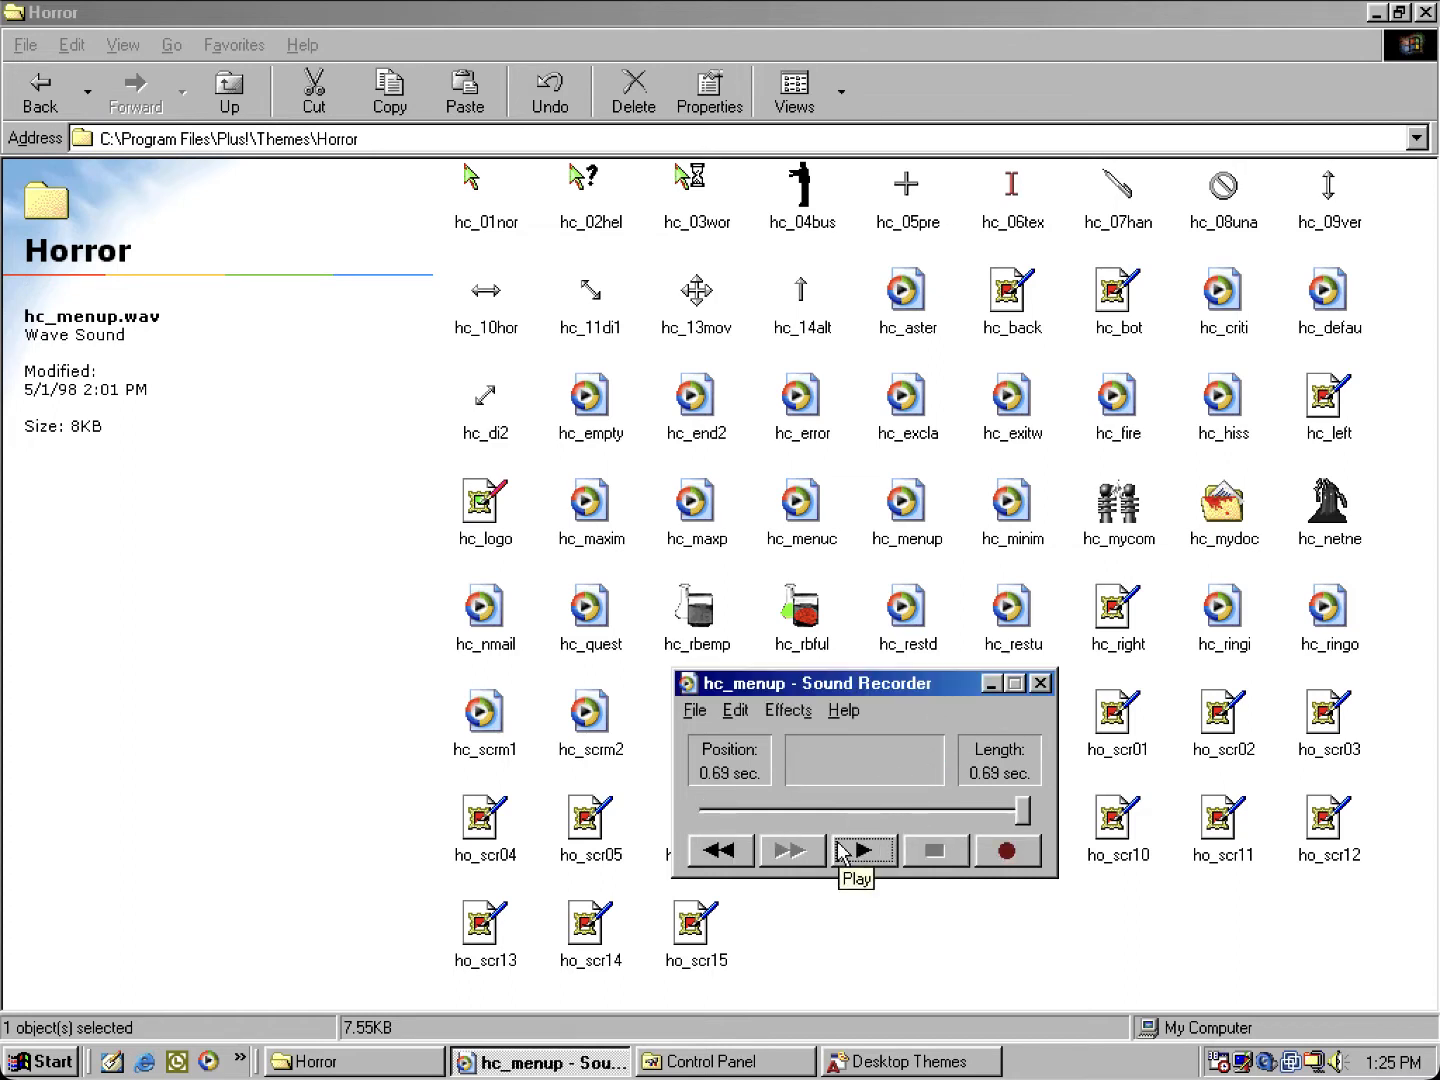
pyautogui.click(1040, 683)
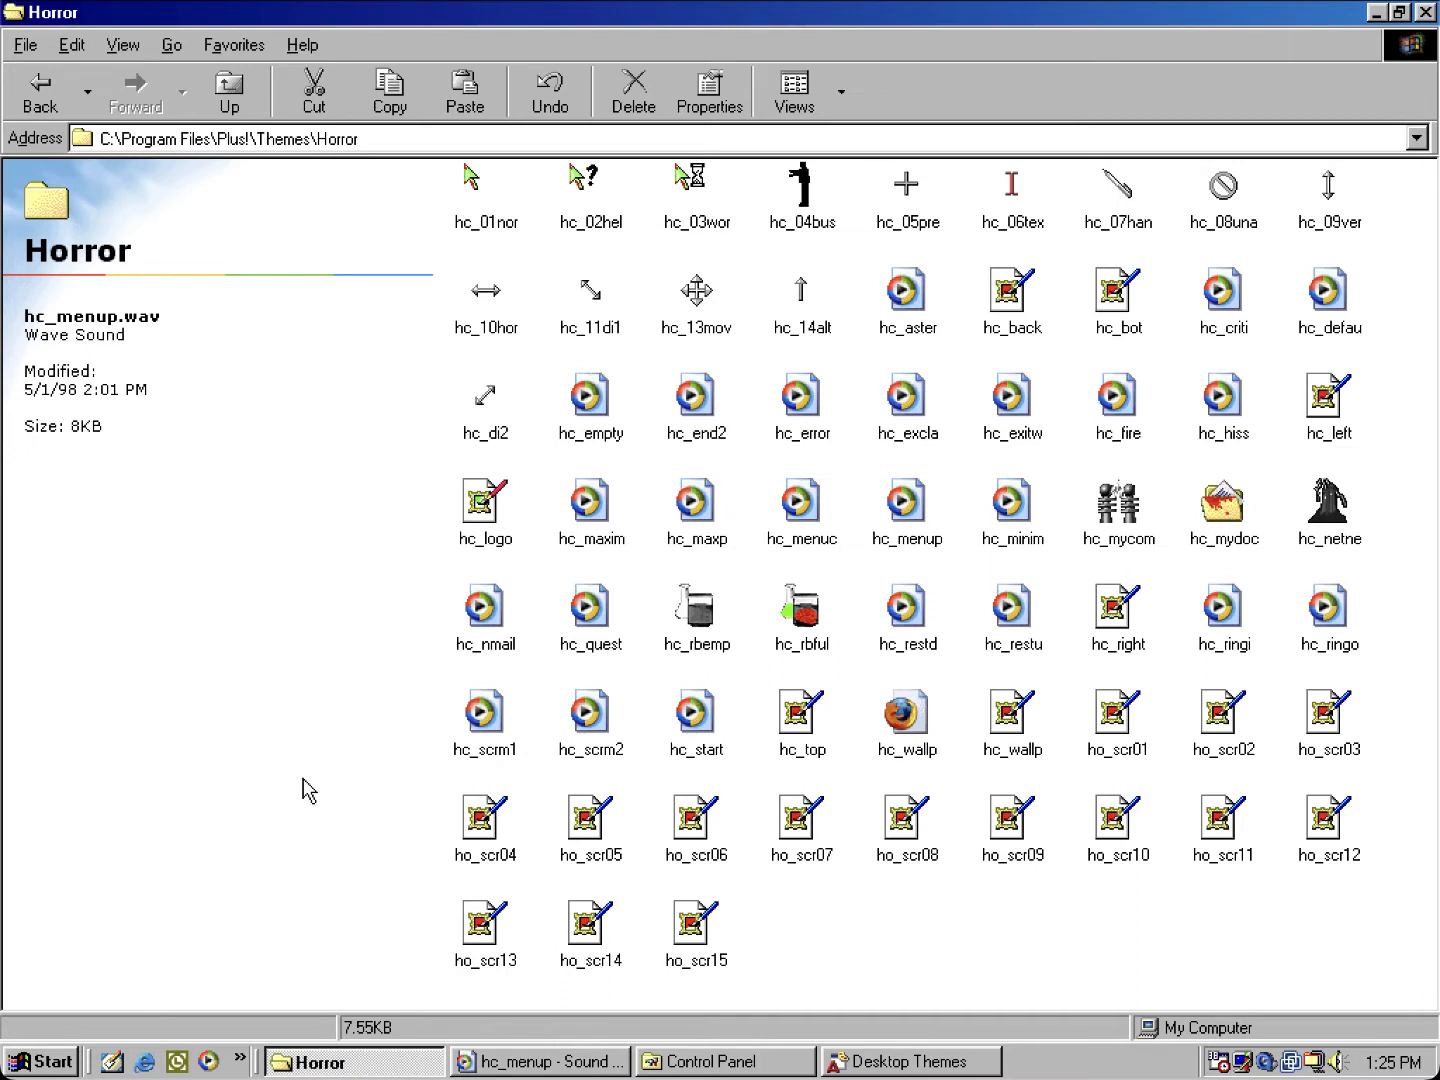
pyautogui.moveTo(1319, 399)
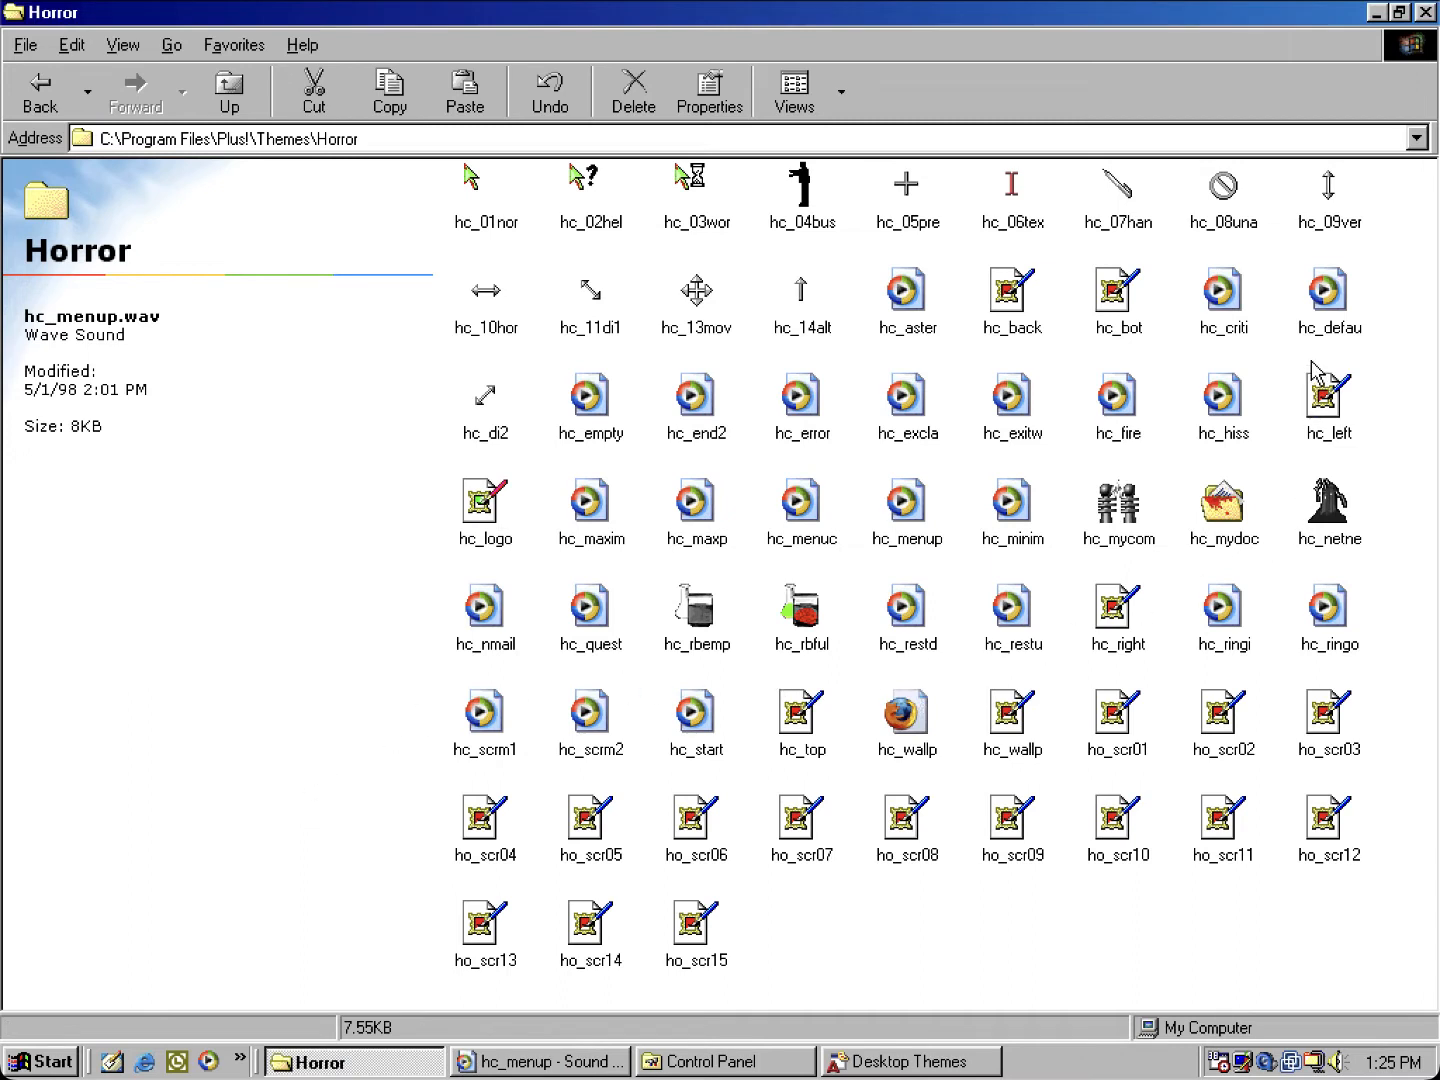
pyautogui.moveTo(489, 372)
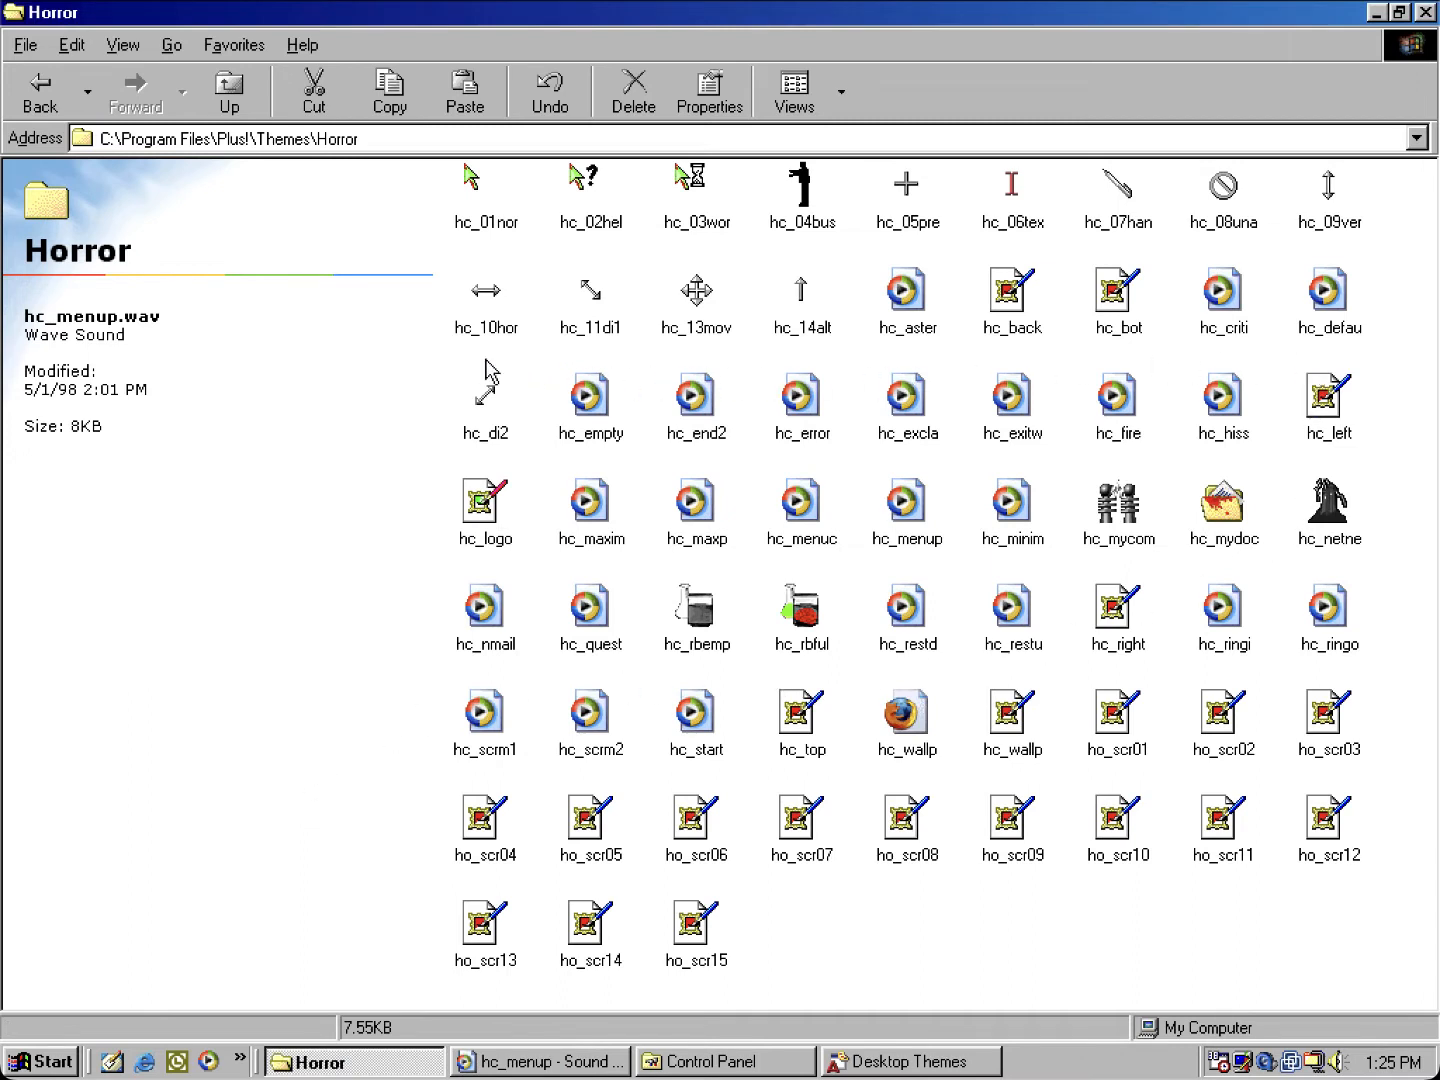
pyautogui.moveTo(363, 283)
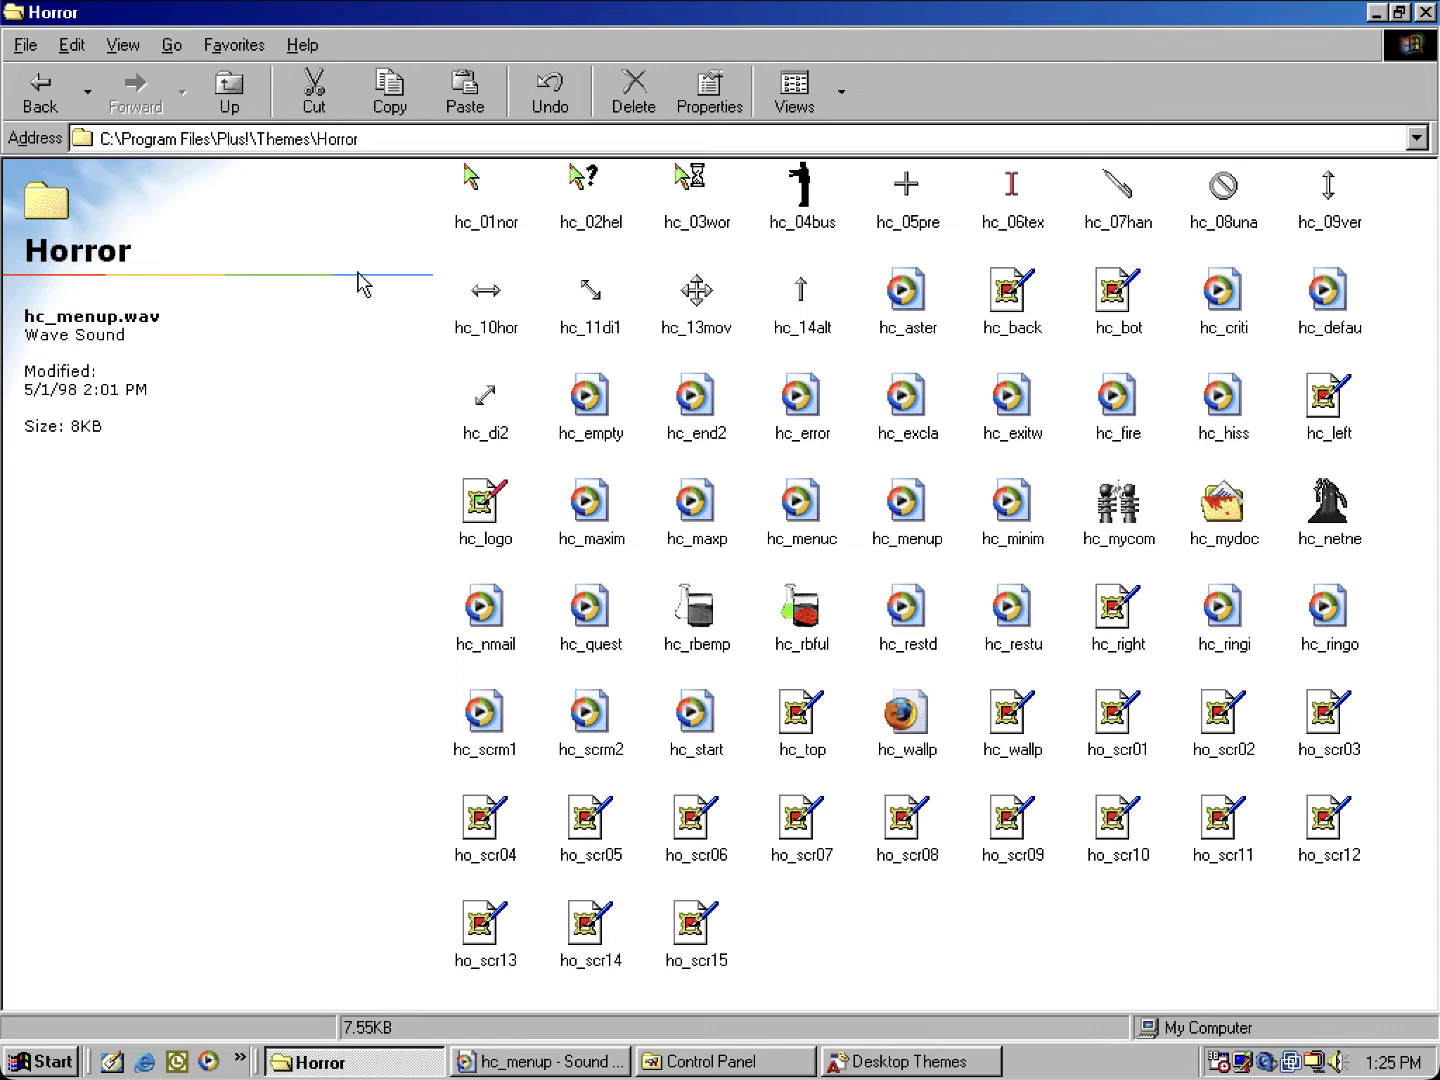
pyautogui.moveTo(340, 315)
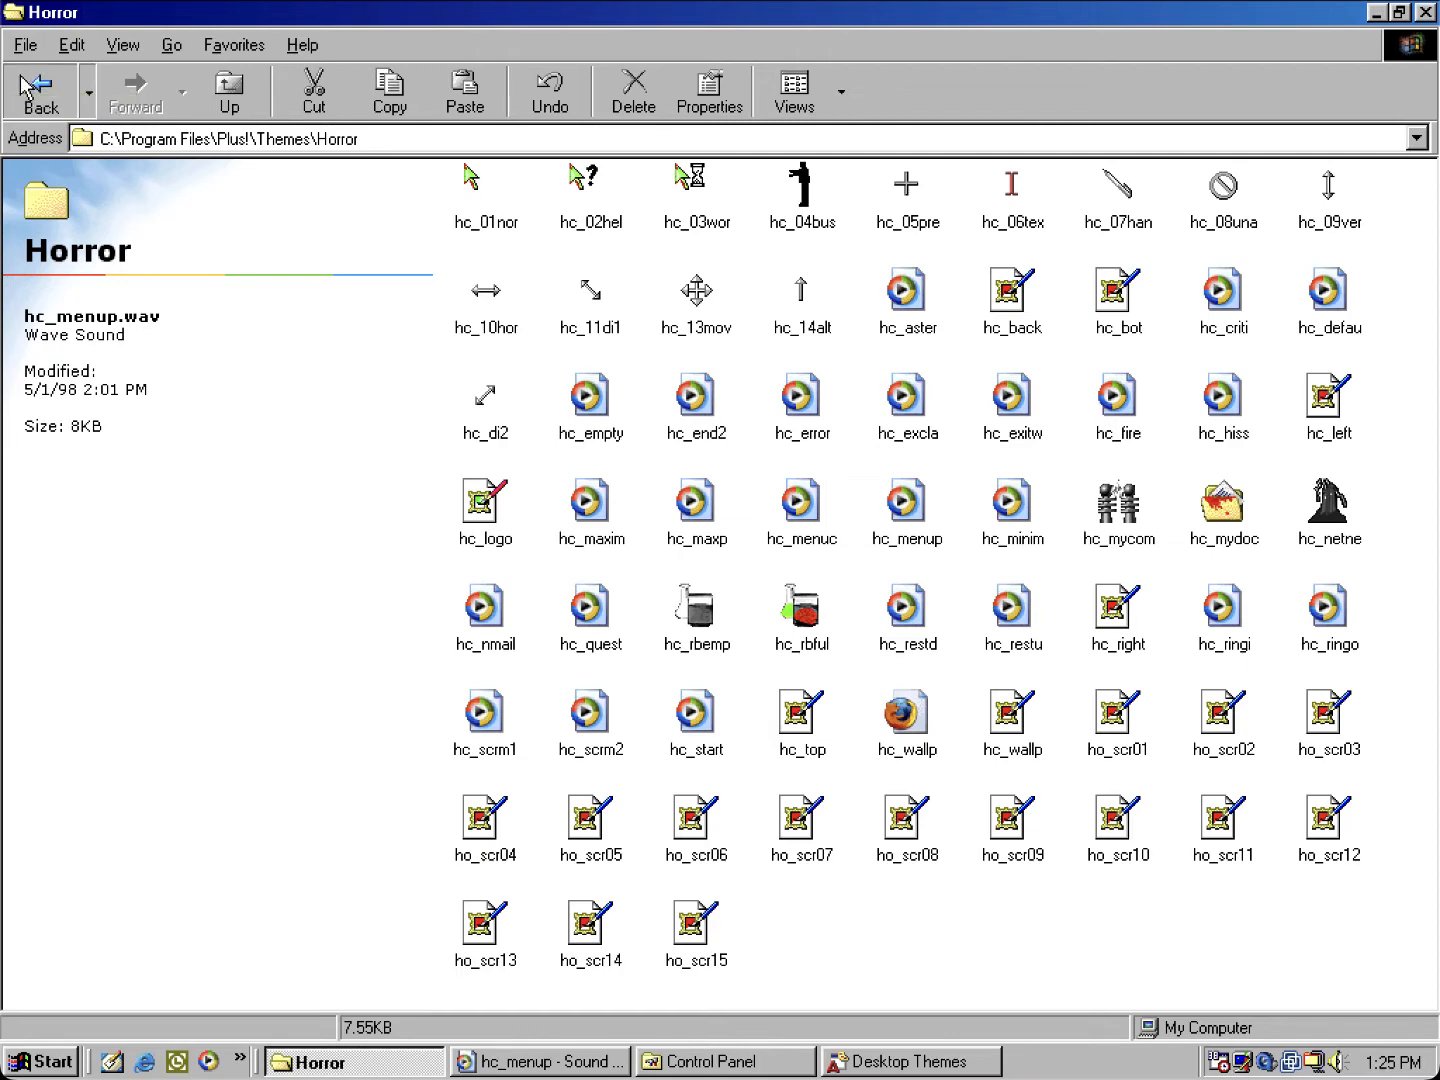
# Step: Open the Peanuts folder, choose the Peanuts theme, and scroll its sound events to Program error
pyautogui.click(228, 88)
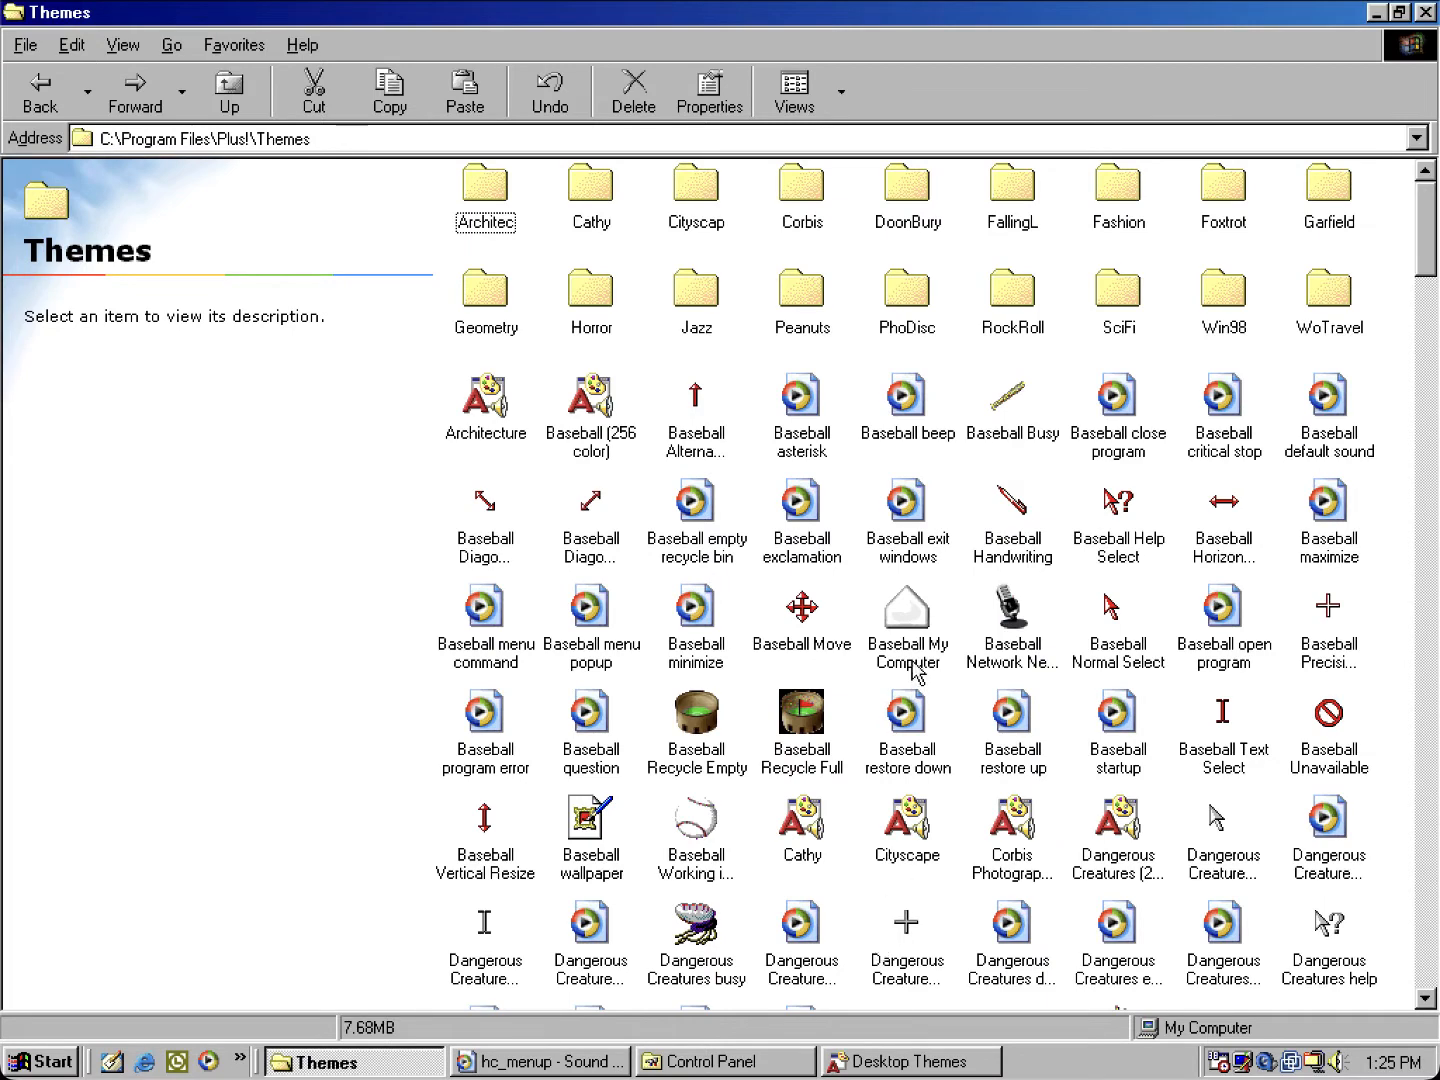
pyautogui.moveTo(807, 333)
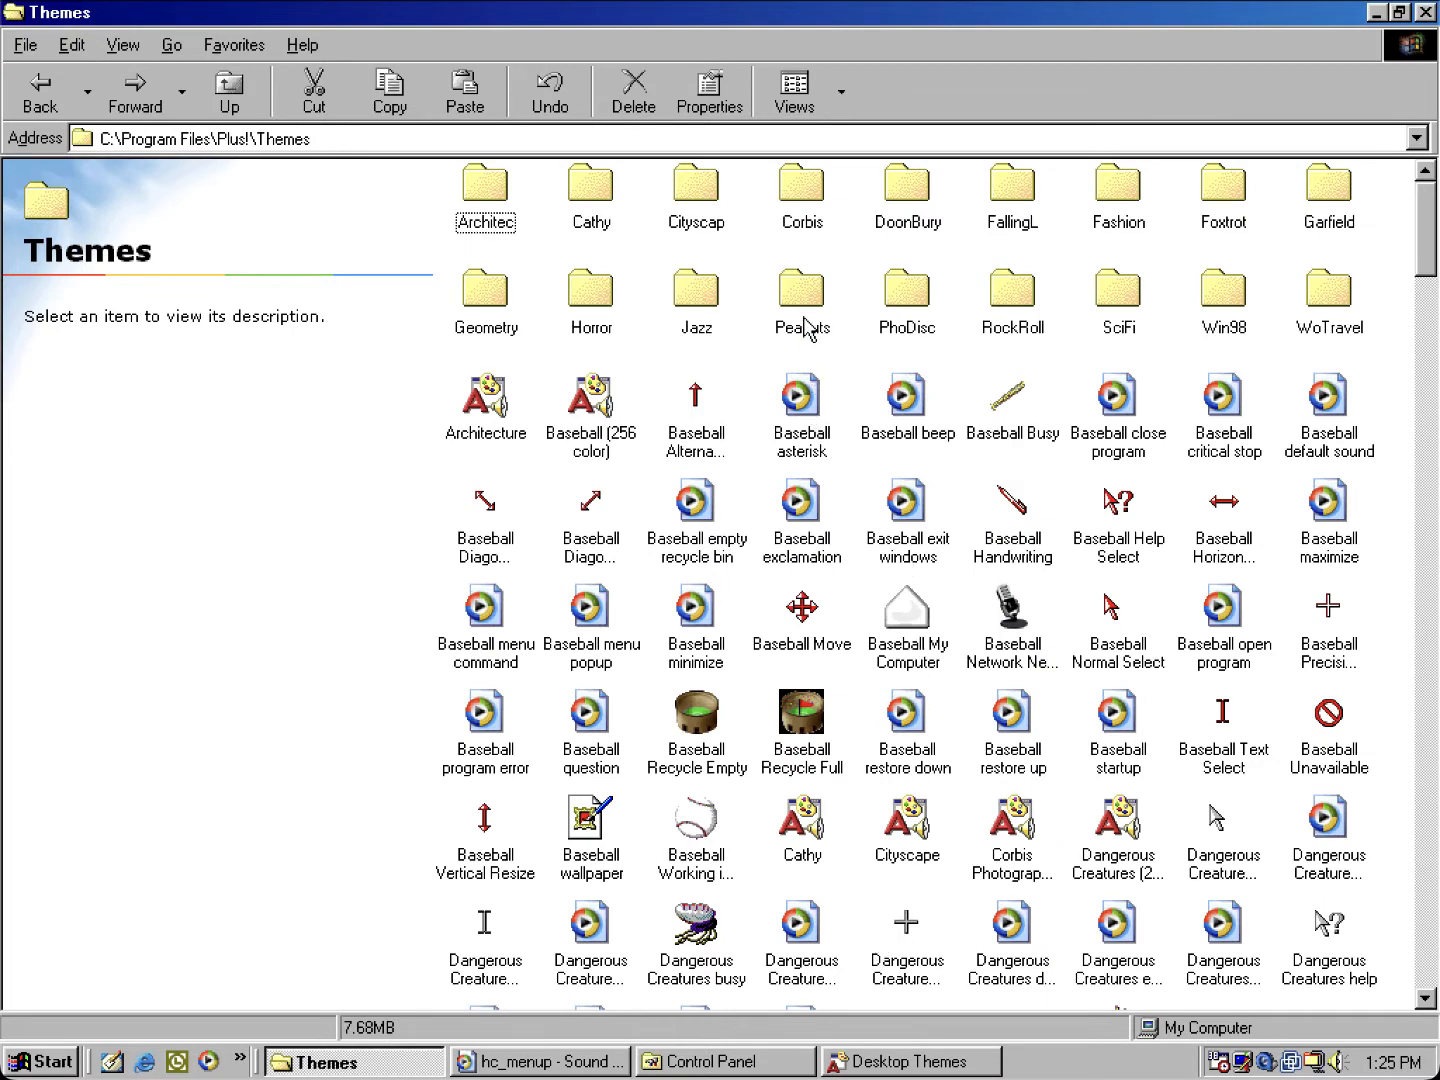
pyautogui.moveTo(803, 300)
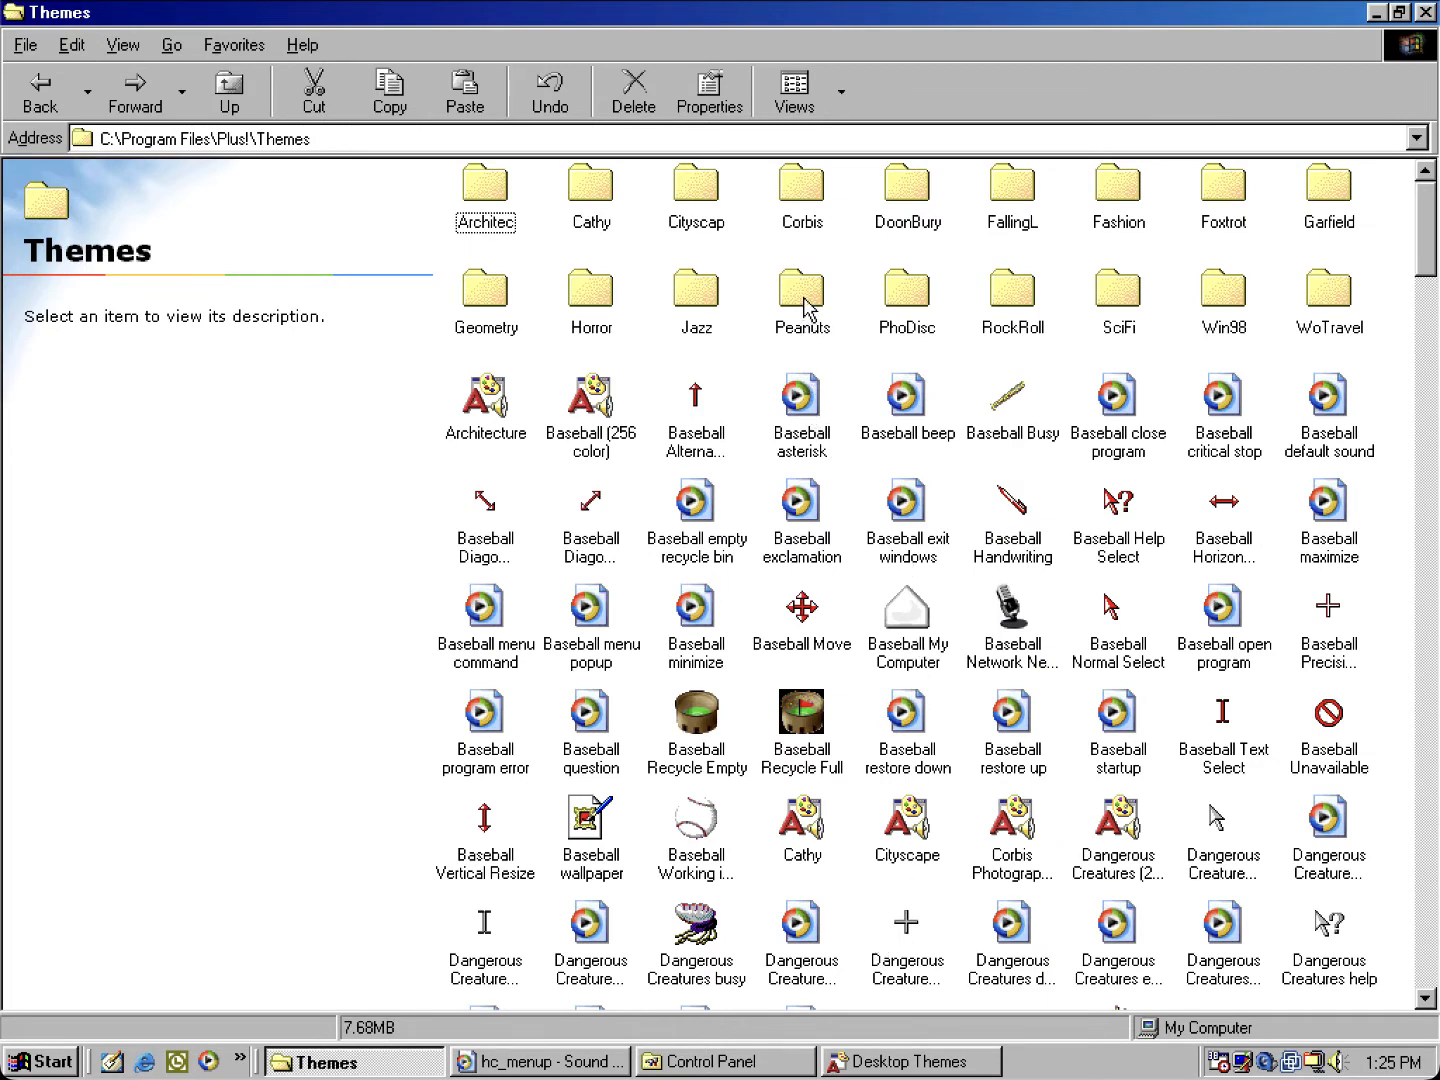
pyautogui.doubleClick(802, 290)
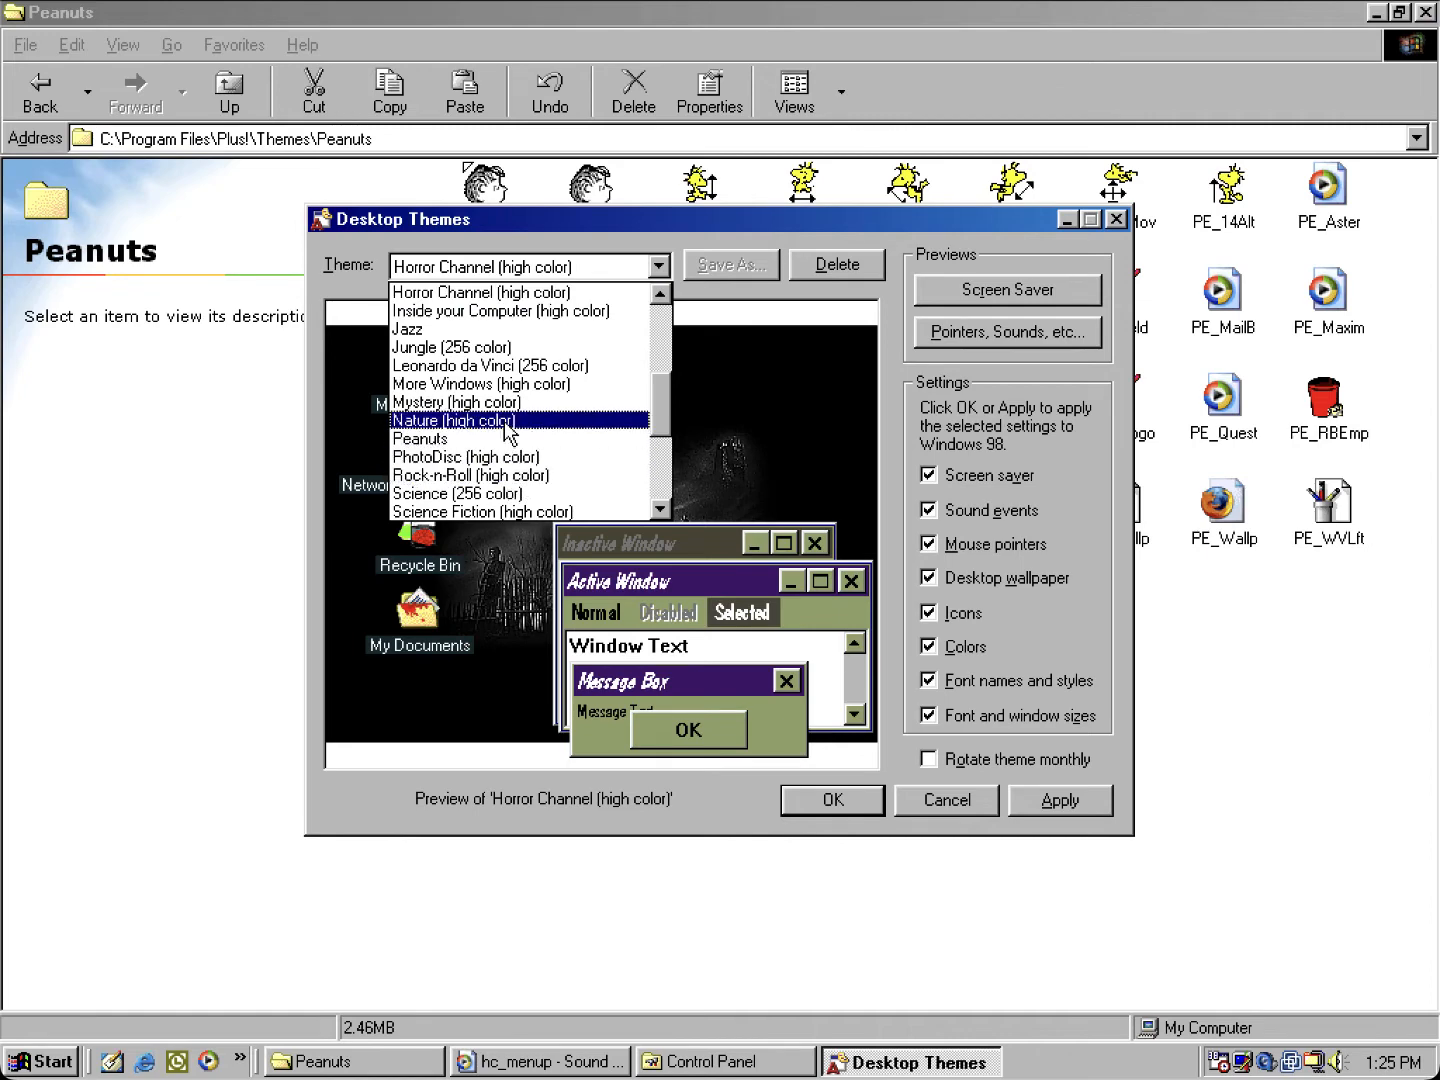
pyautogui.click(419, 438)
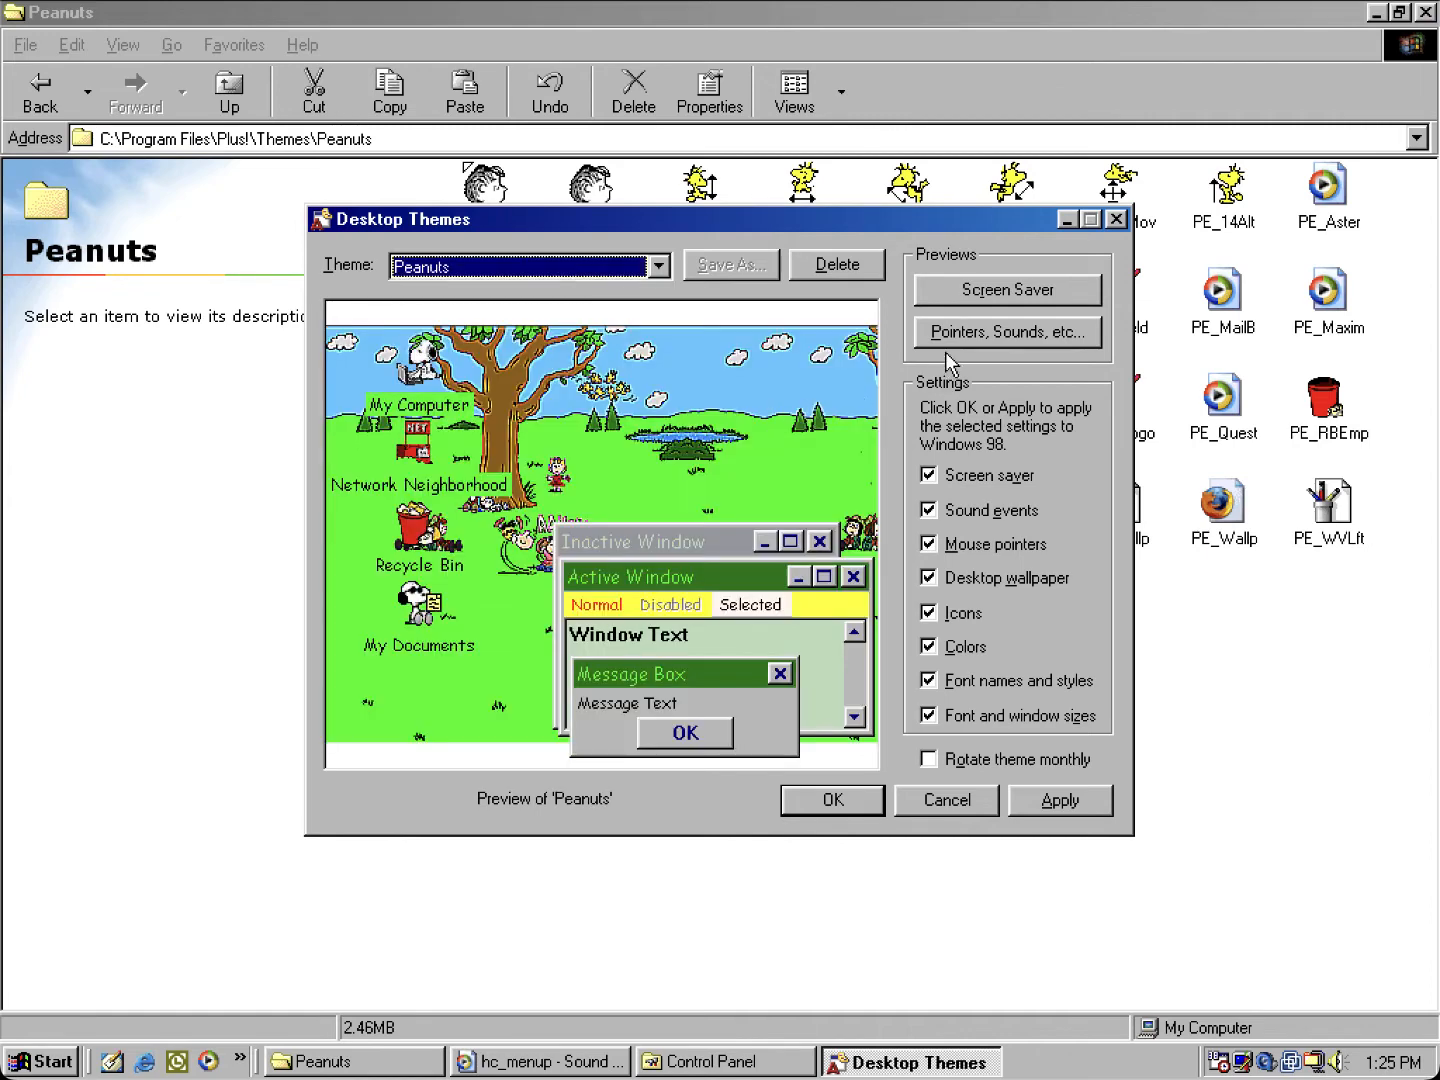
pyautogui.click(1007, 332)
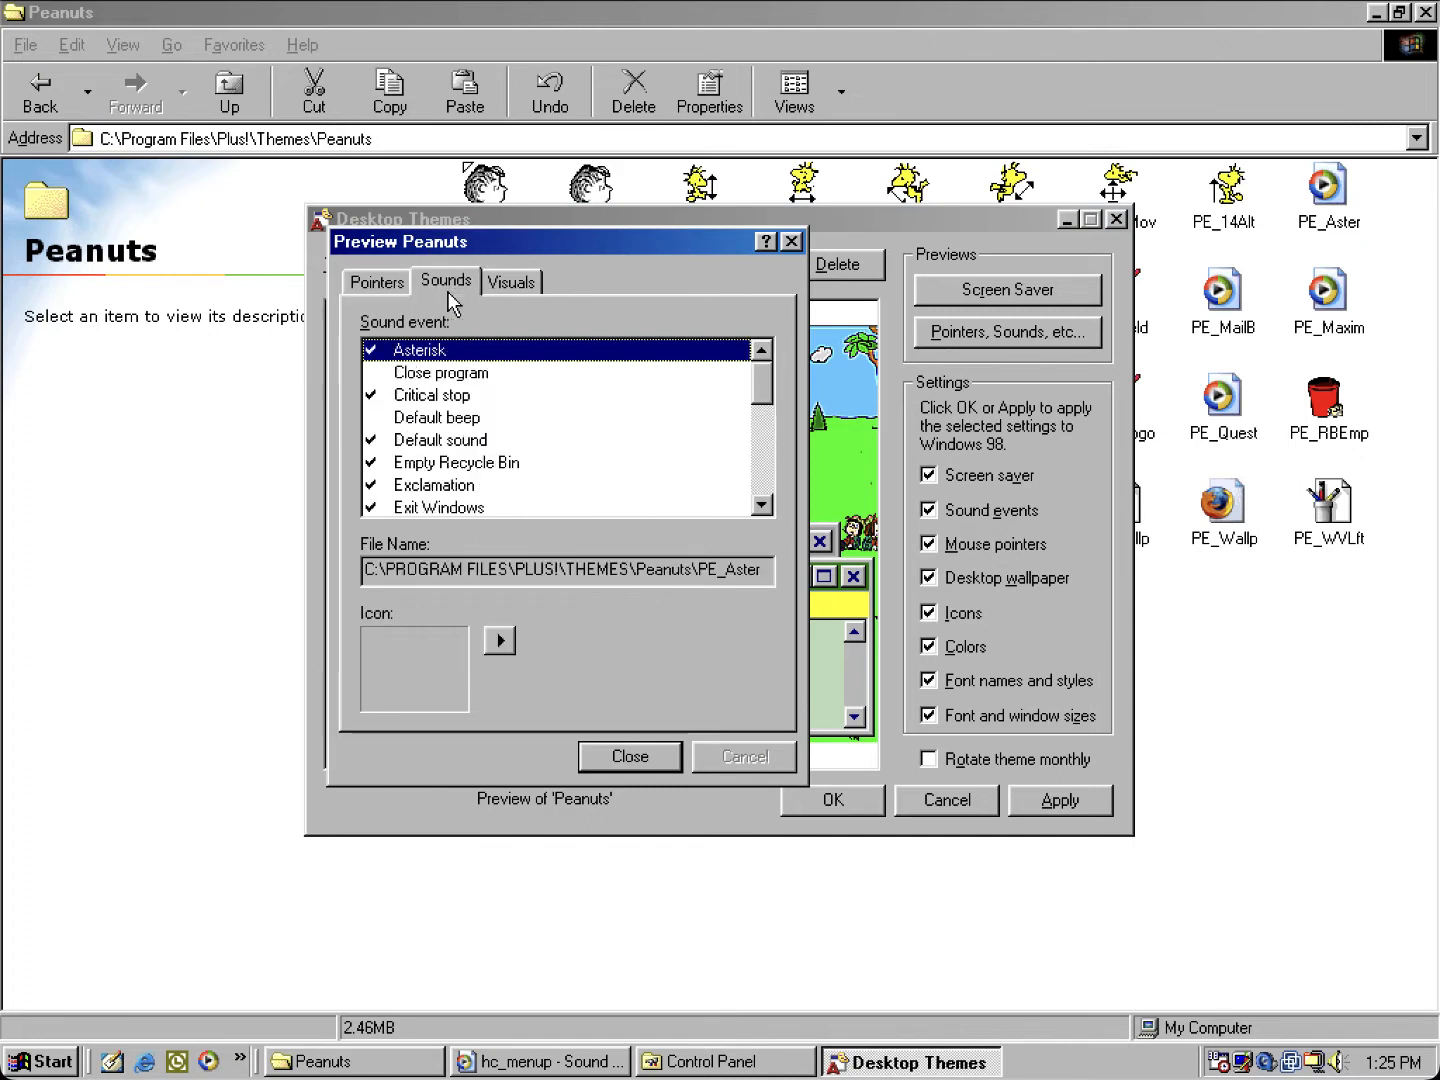
pyautogui.click(440, 439)
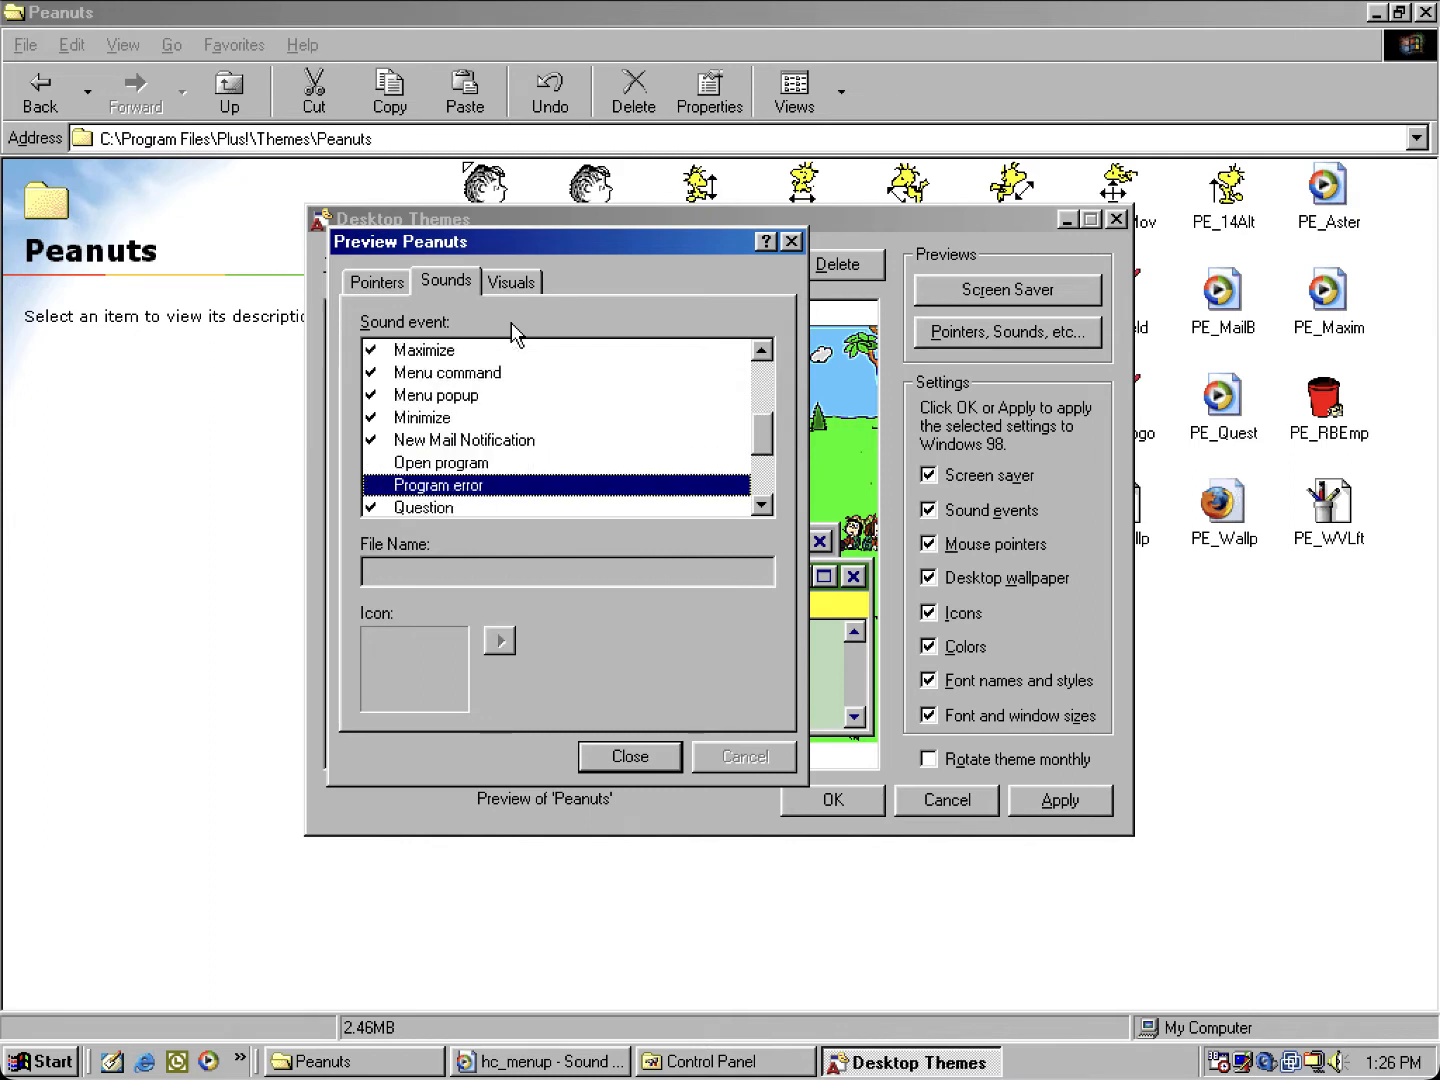
pyautogui.scroll(-3)
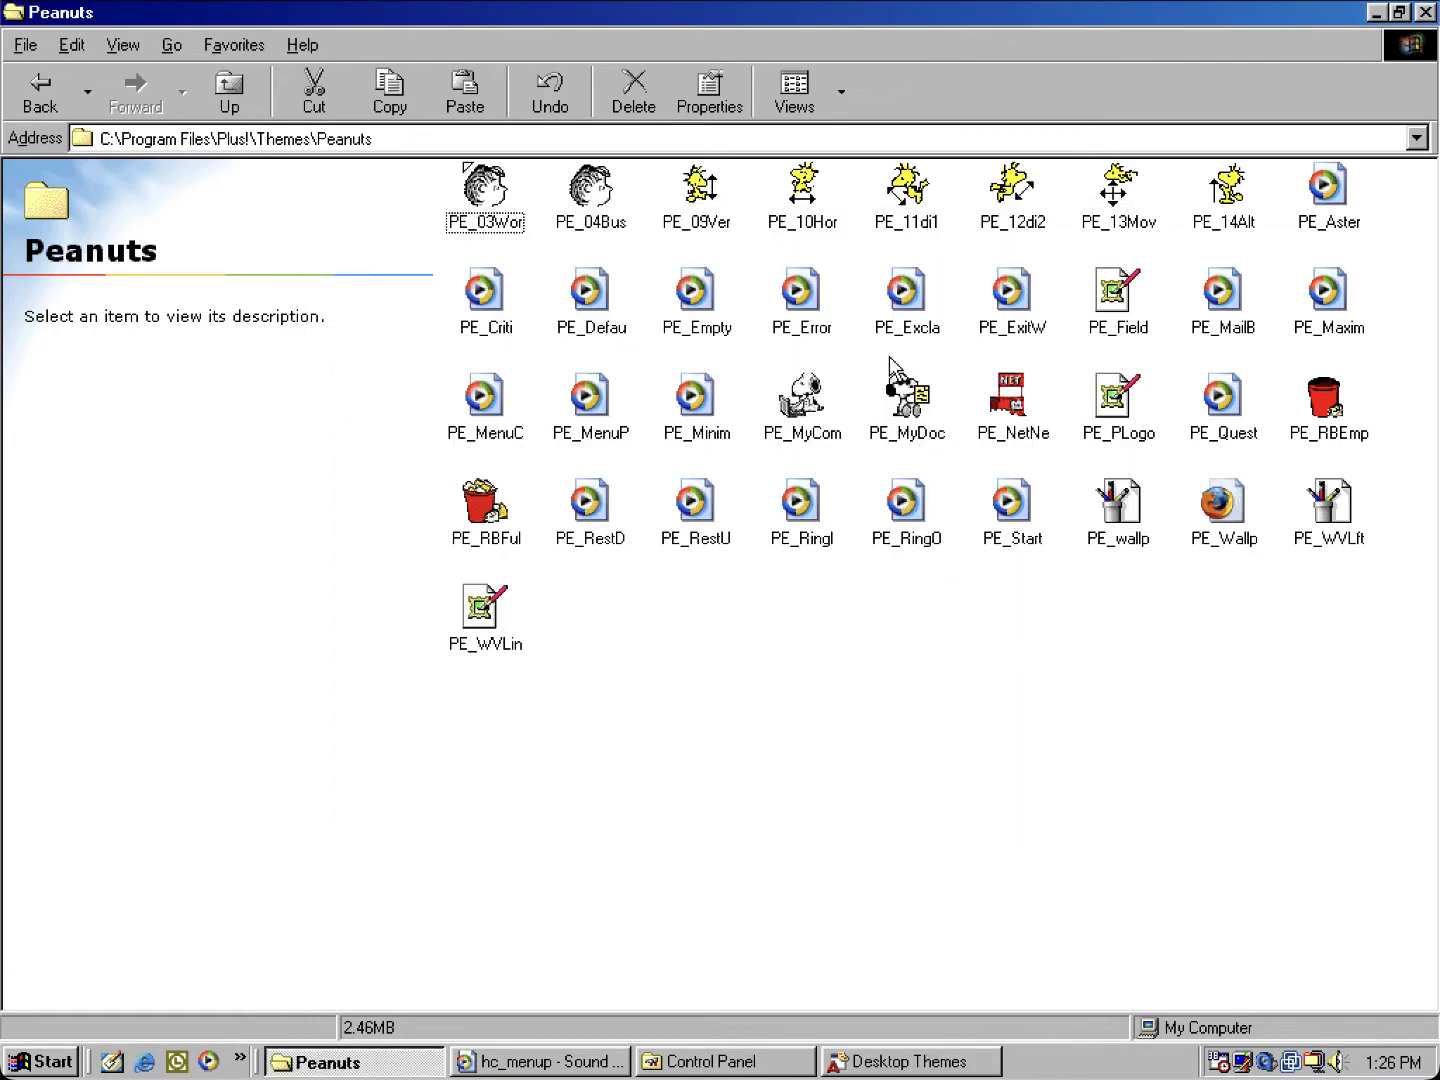
pyautogui.moveTo(788, 347)
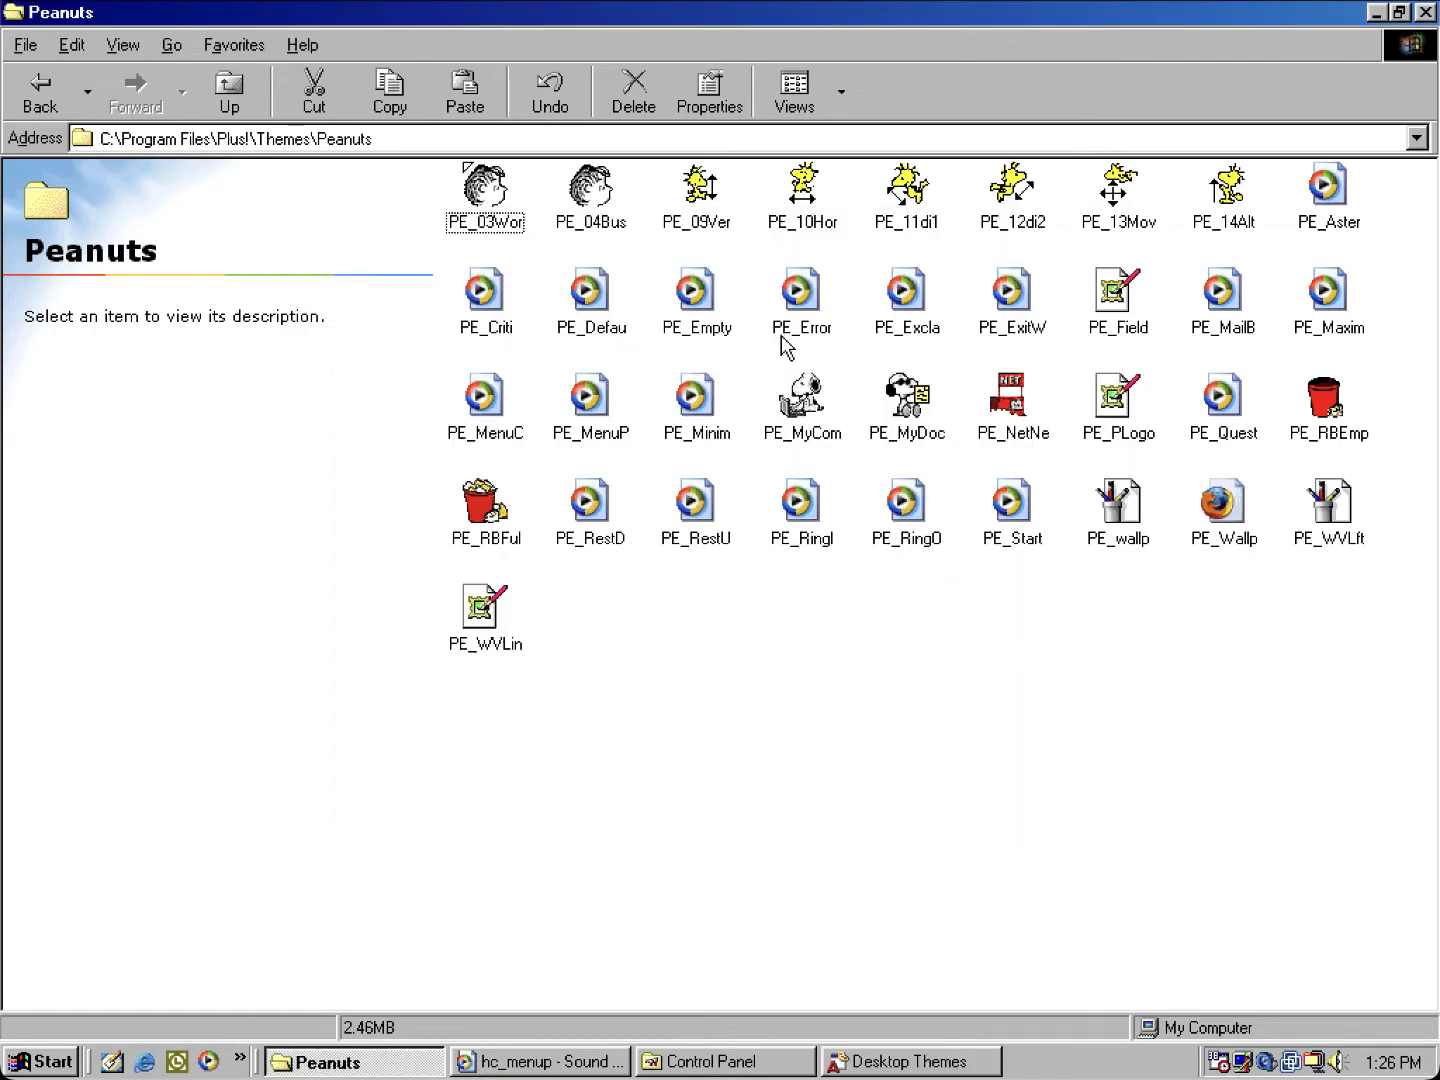
pyautogui.moveTo(821, 345)
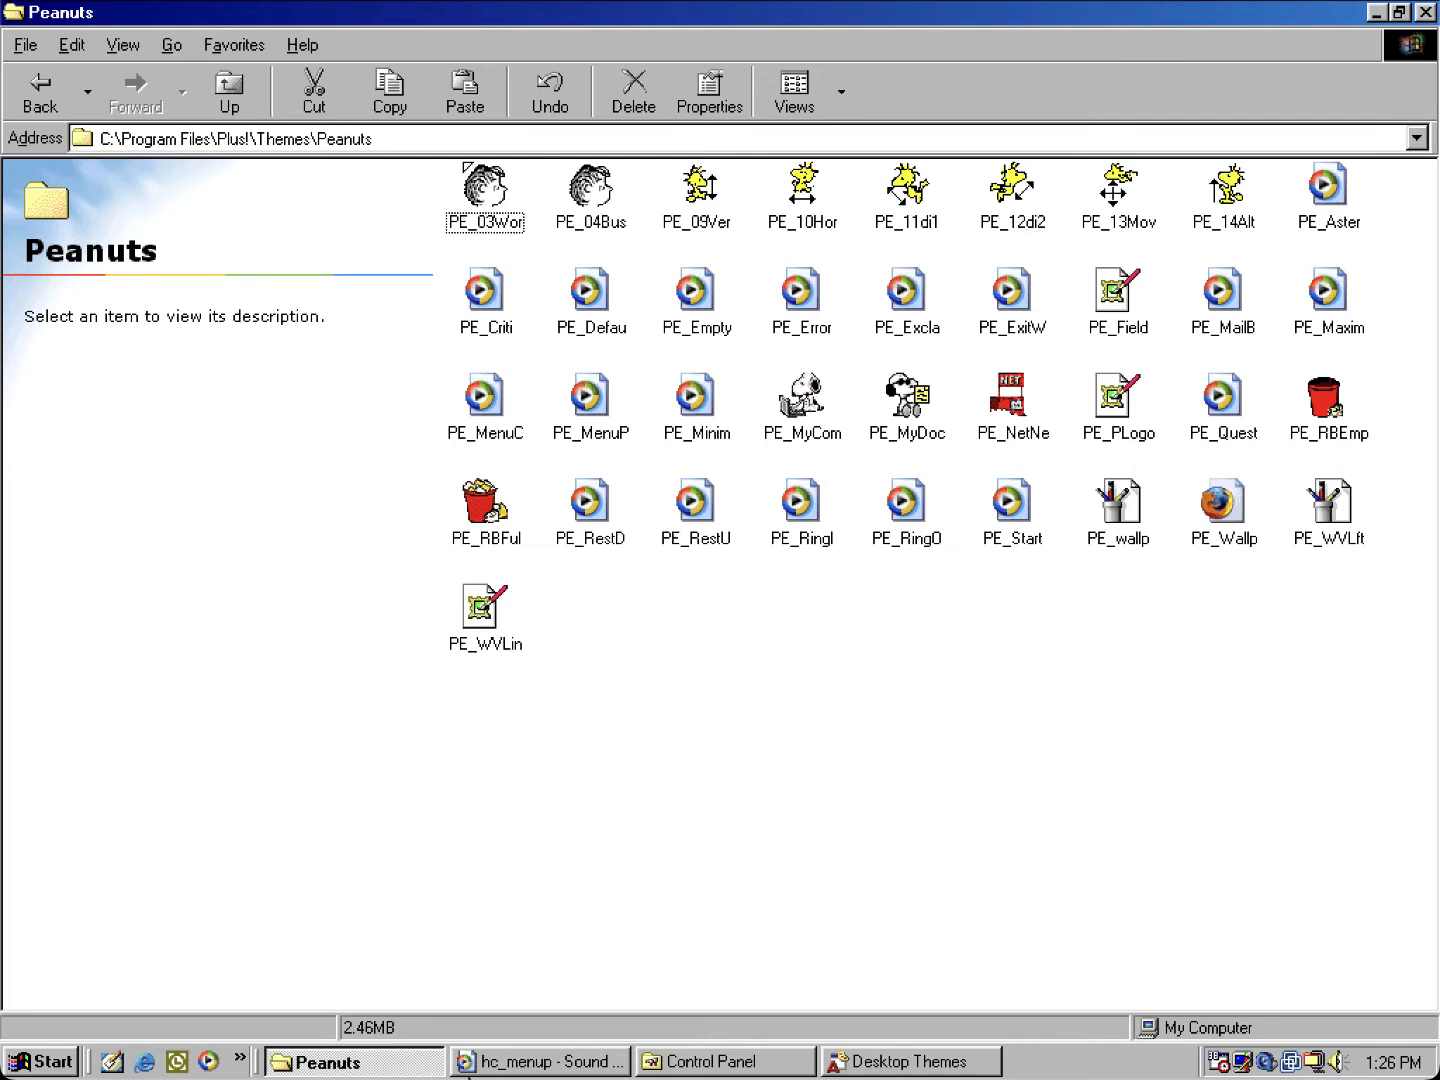
# Step: Restore Sound Recorder with PE_Error, close the Peanuts preview, and bring the Peanuts folder forward
pyautogui.click(800, 398)
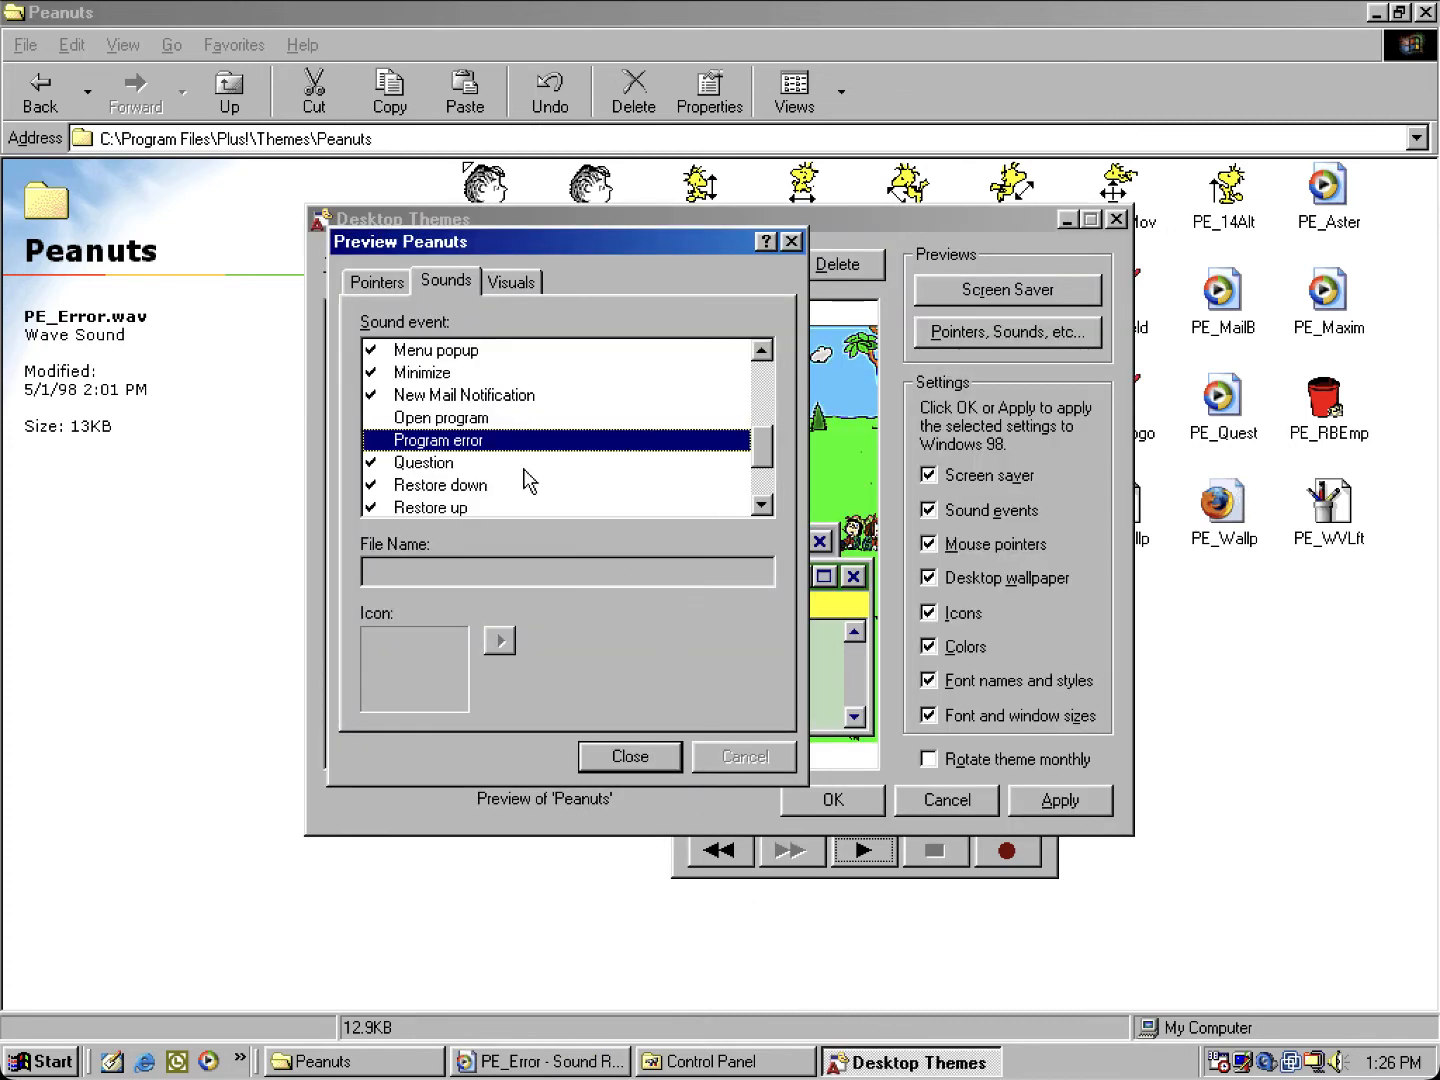
pyautogui.moveTo(512, 484)
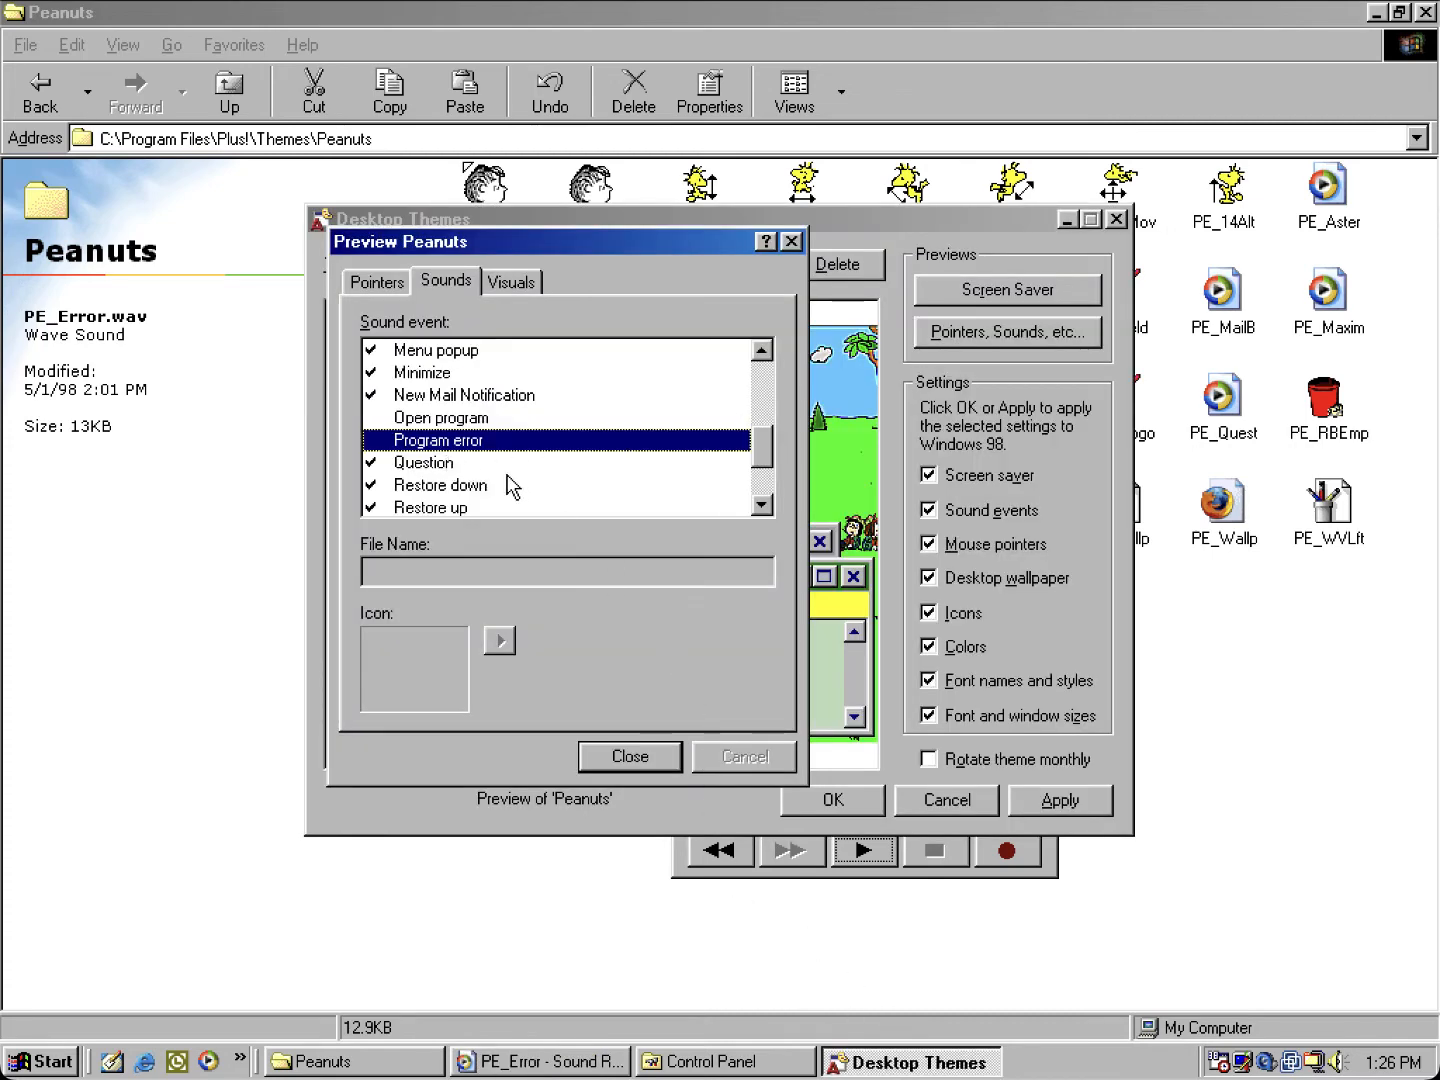
pyautogui.moveTo(602, 827)
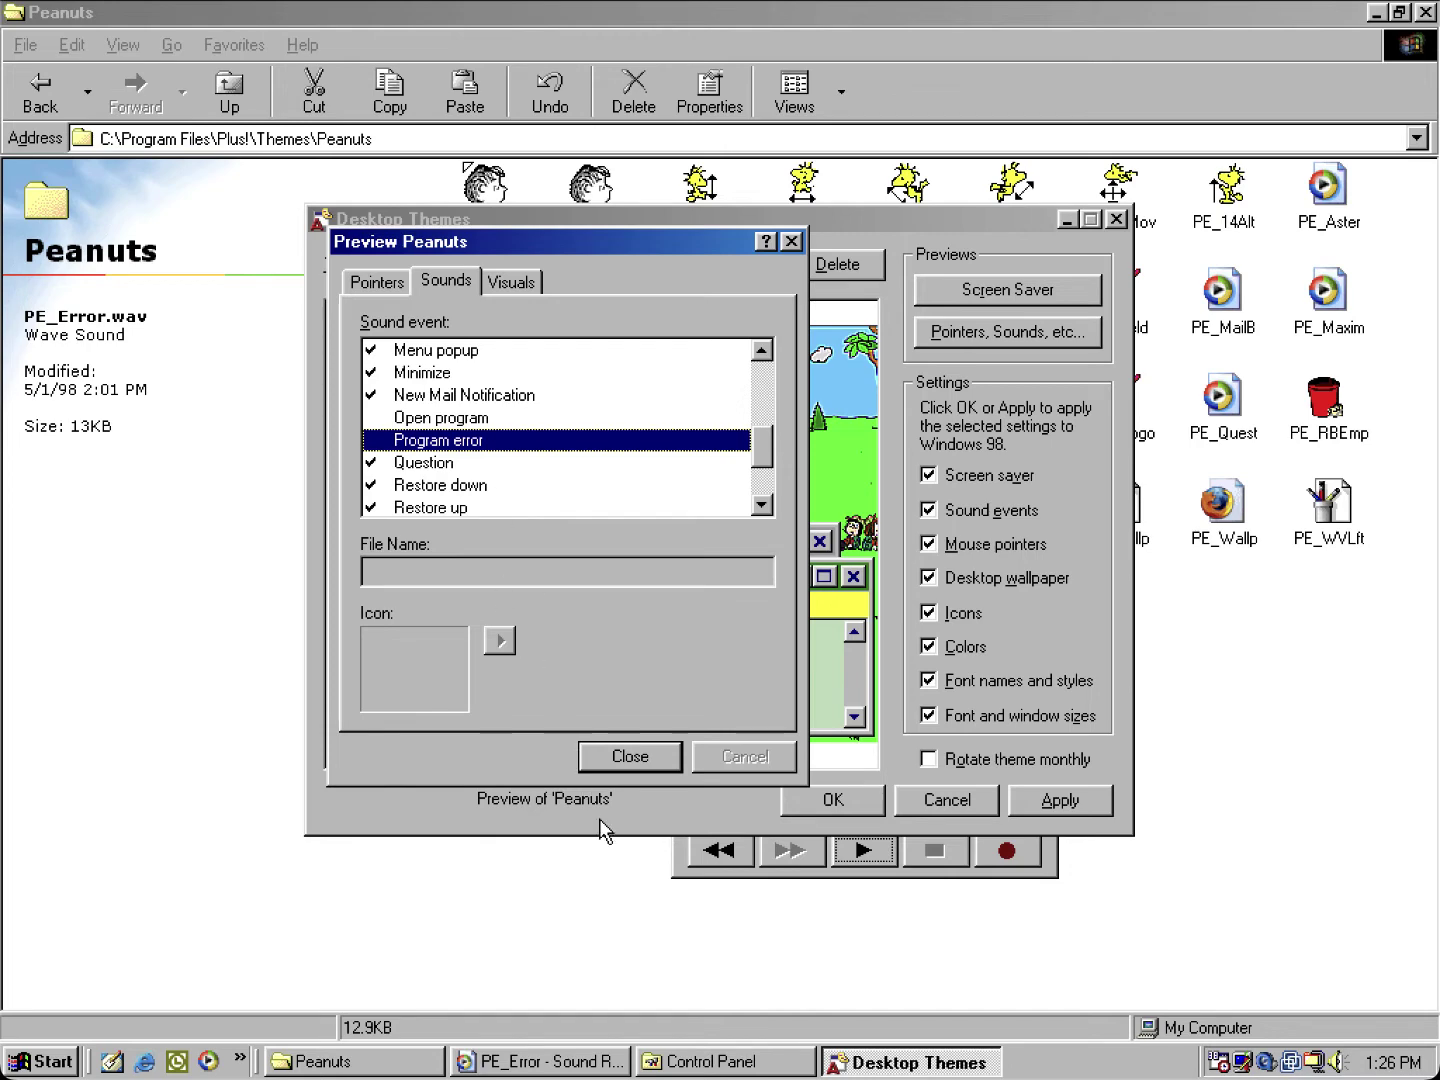
pyautogui.moveTo(615, 770)
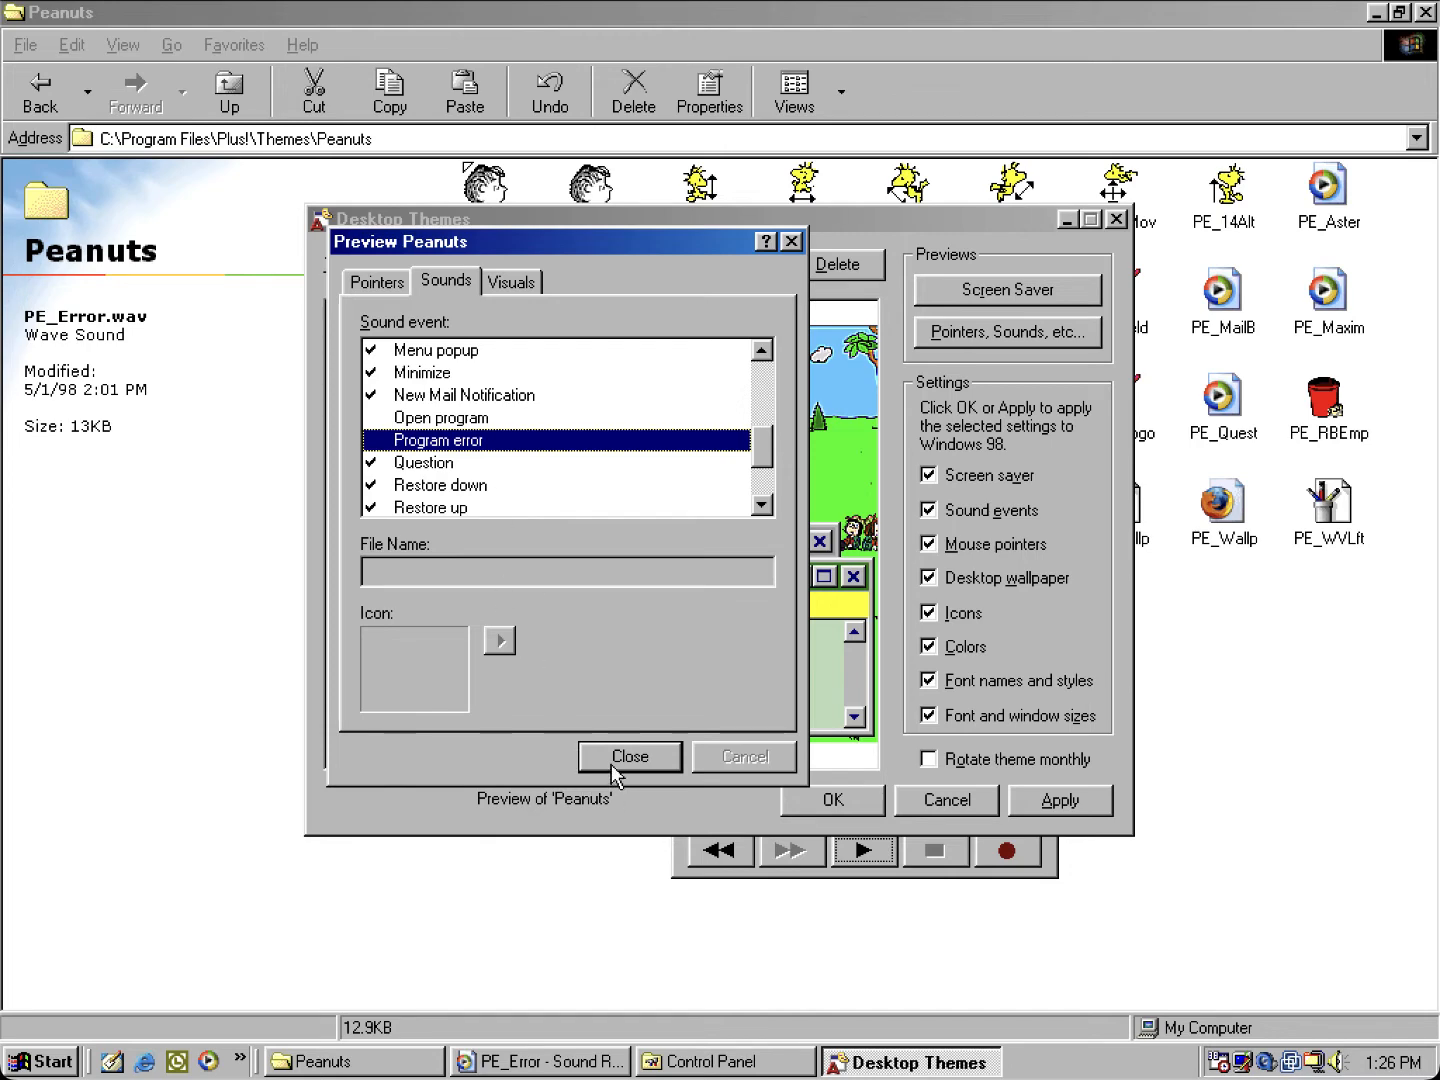
pyautogui.click(629, 756)
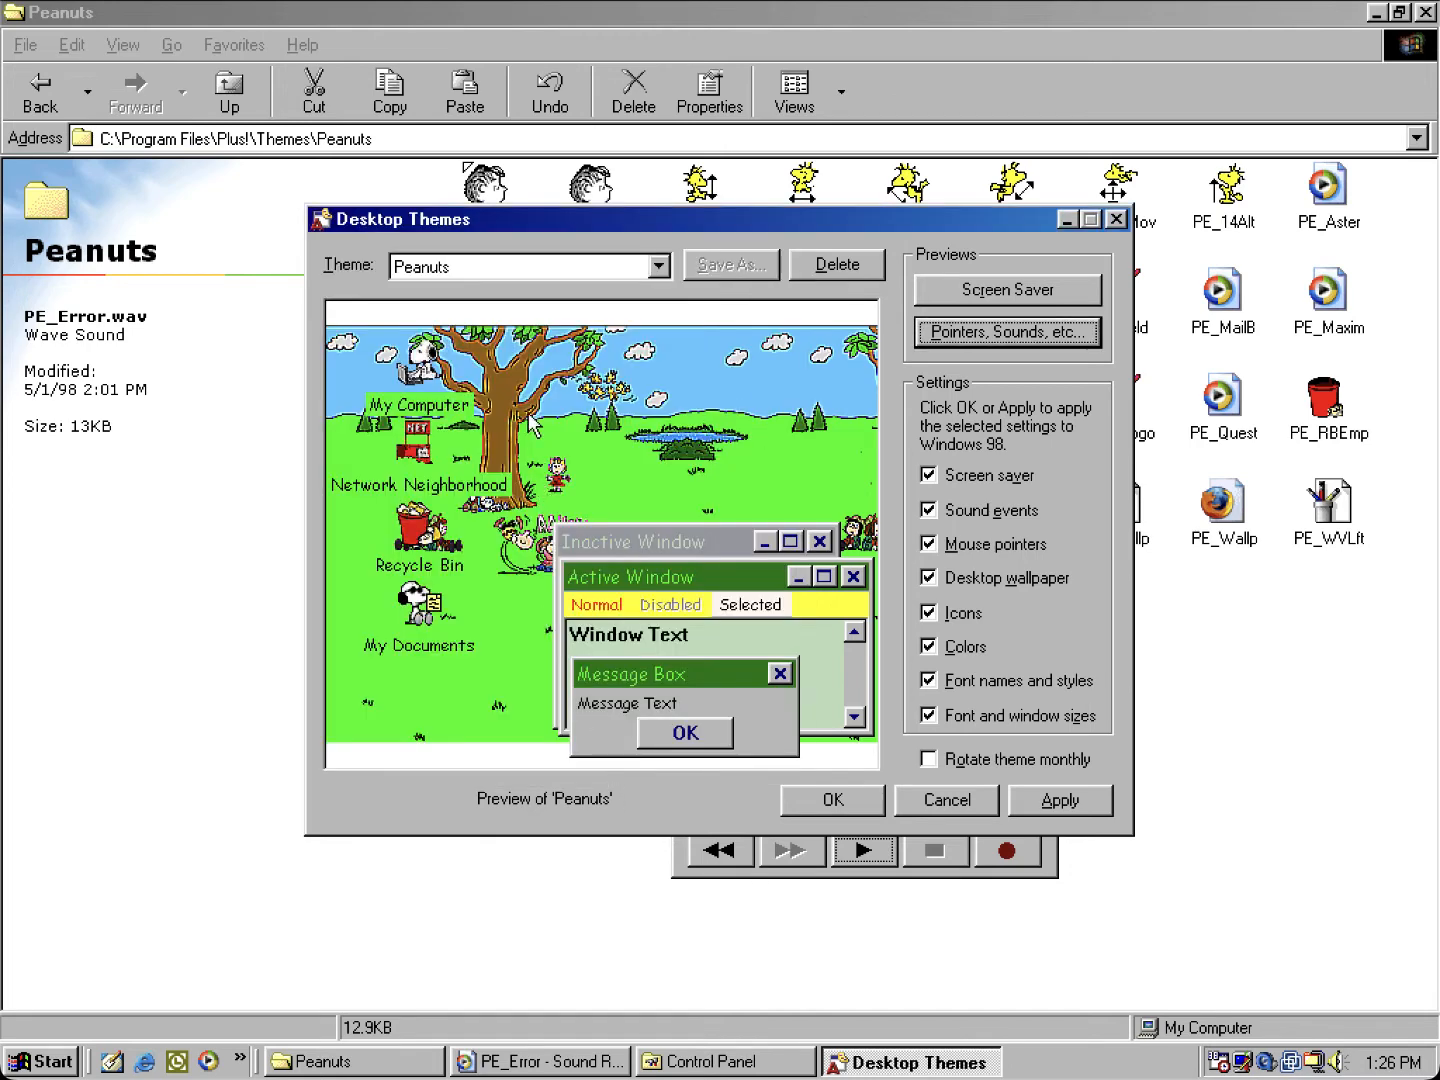
pyautogui.click(658, 266)
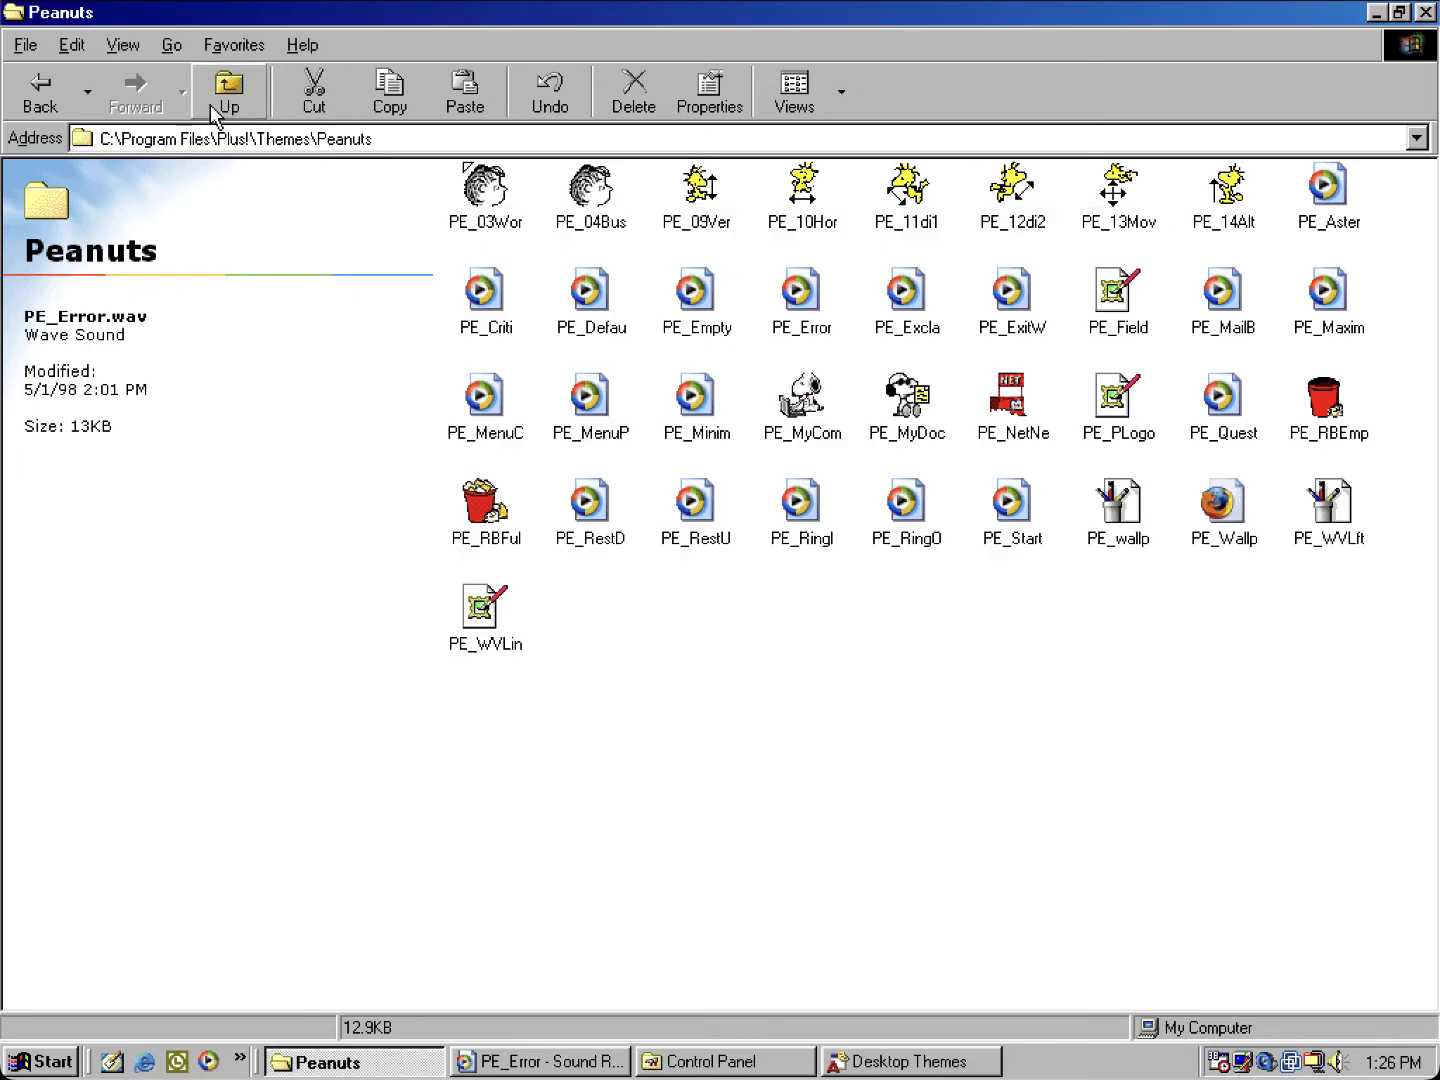
# Step: Browse the PhoDisc theme folder, then open the Win98 theme folder
pyautogui.click(229, 85)
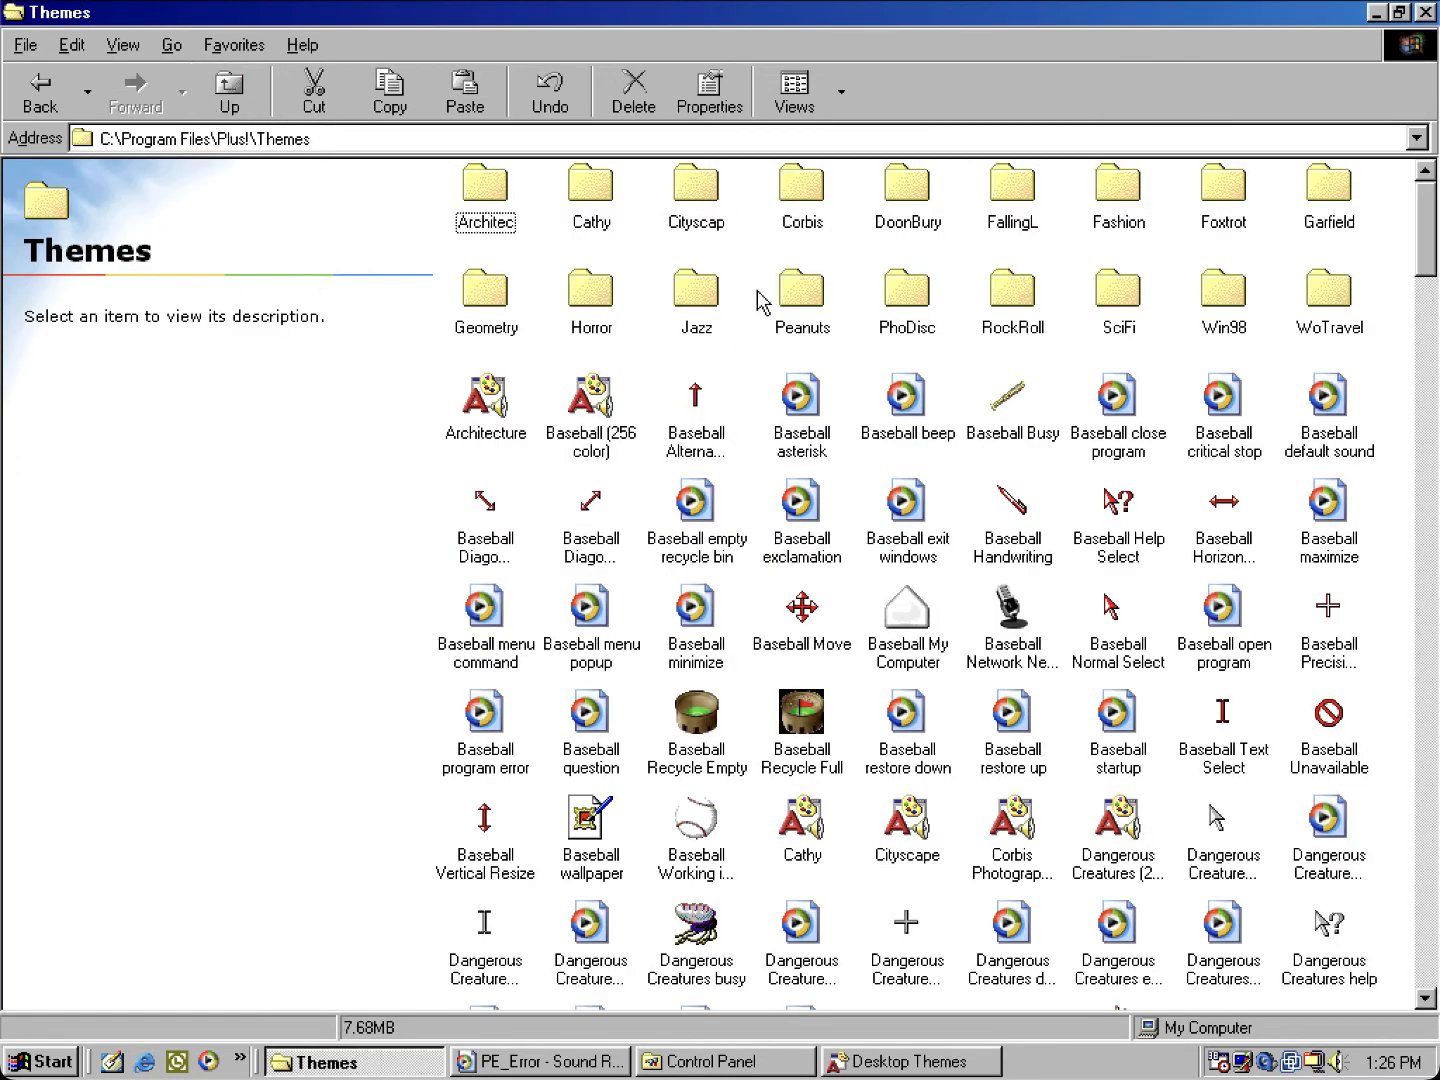
pyautogui.doubleClick(907, 290)
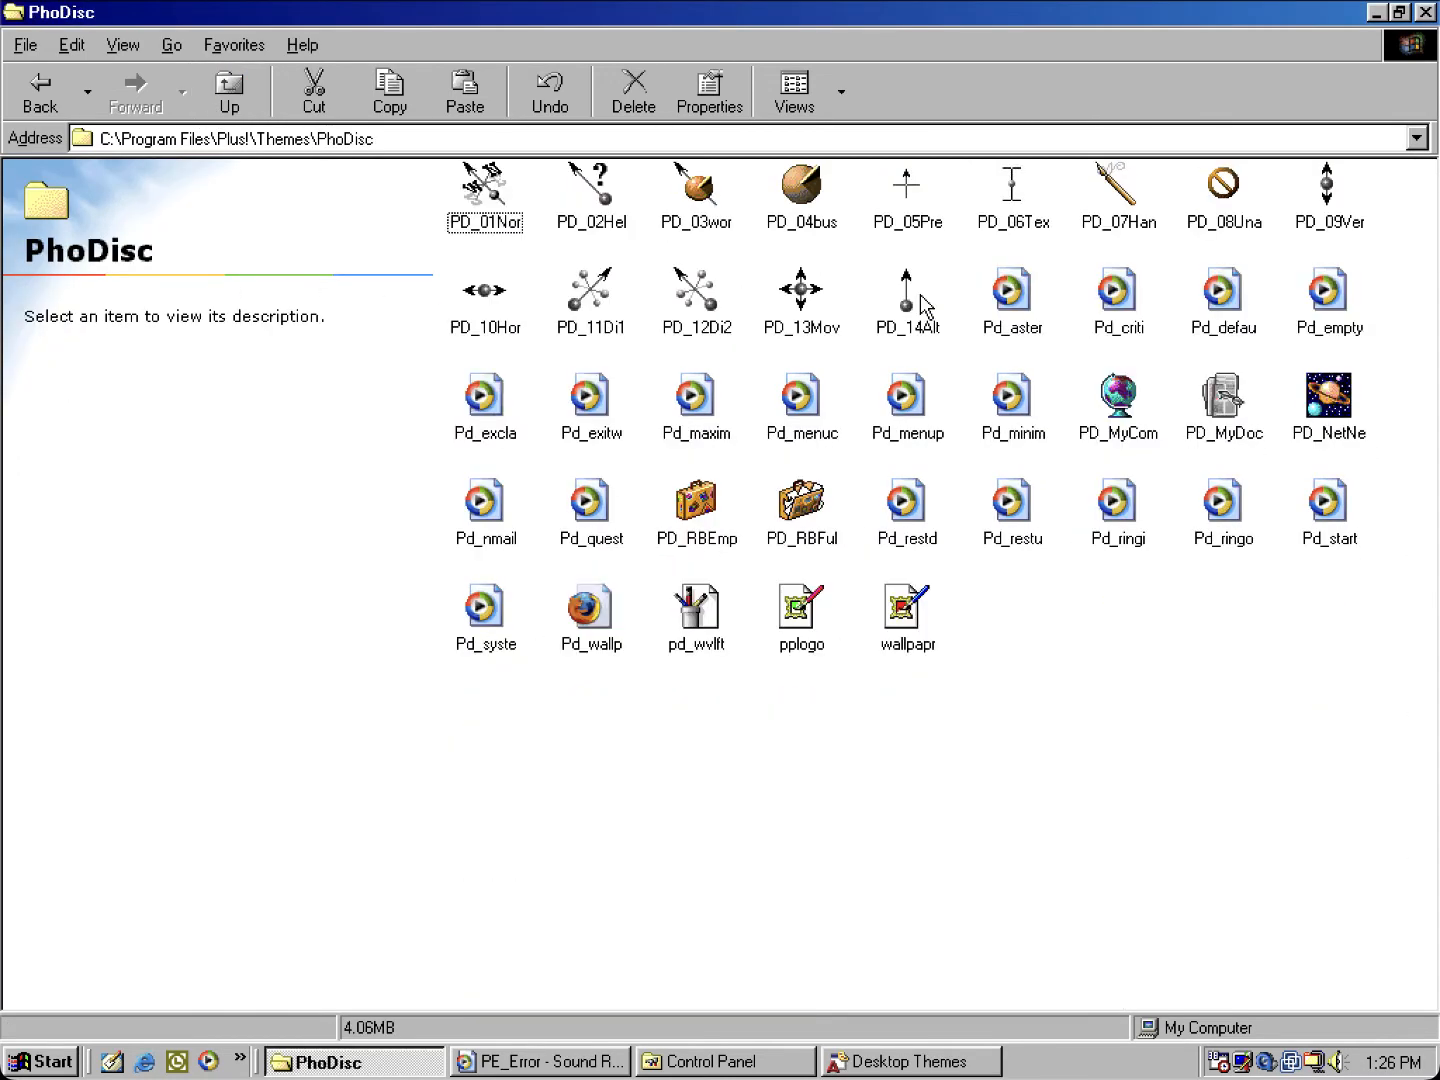
pyautogui.moveTo(390, 148)
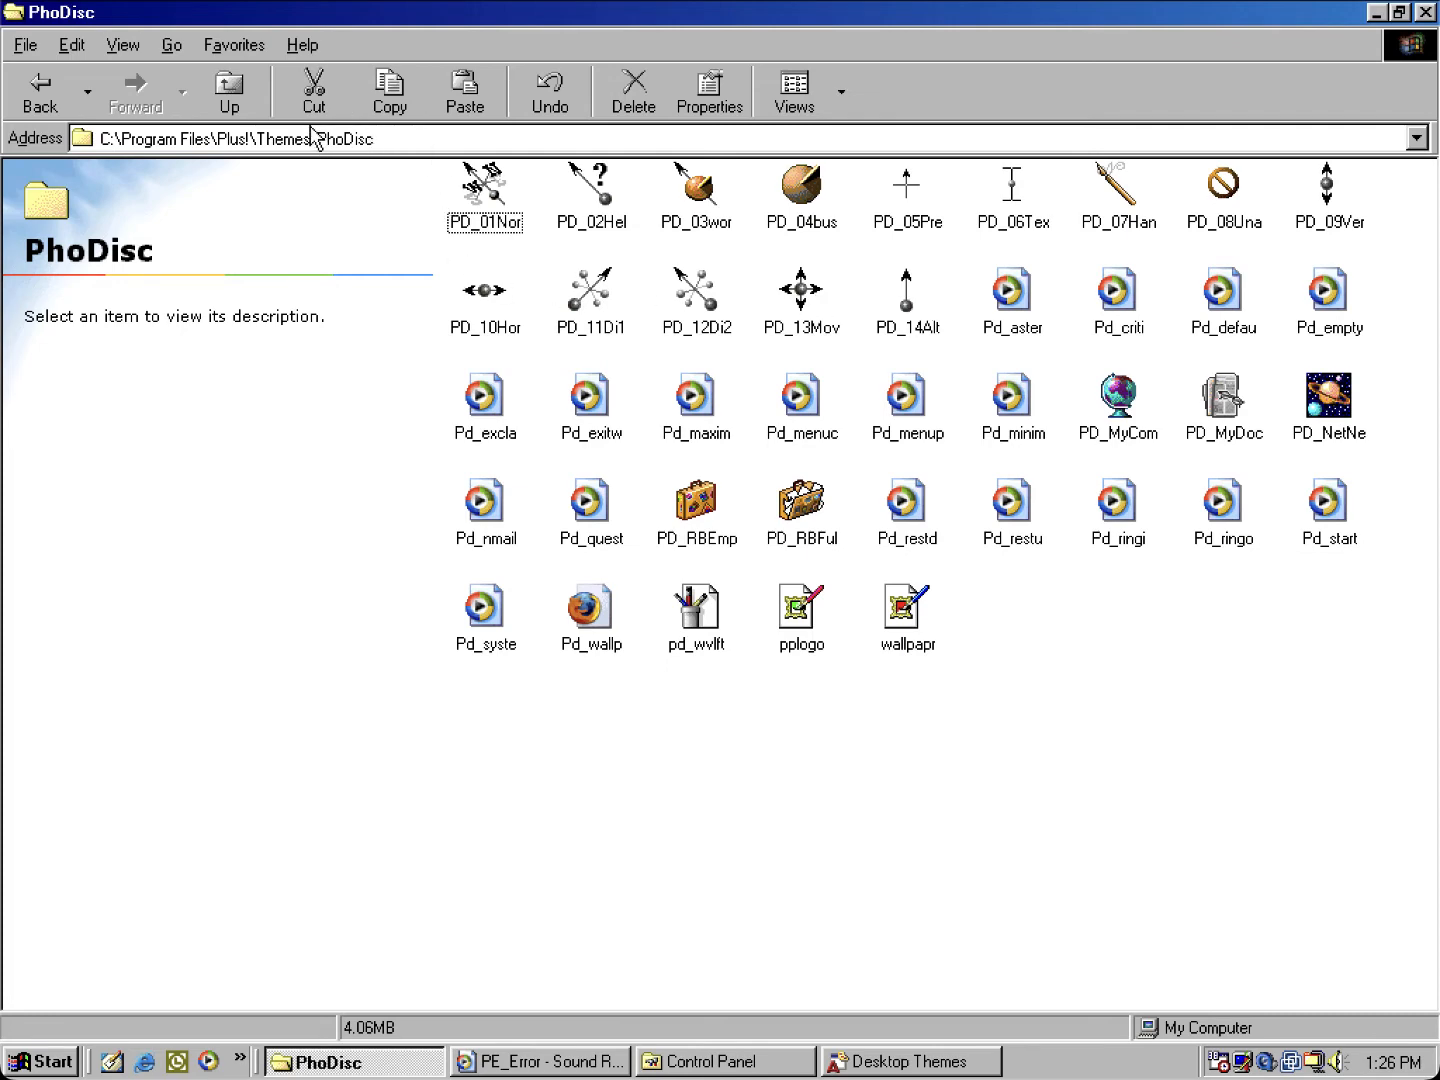
pyautogui.click(228, 91)
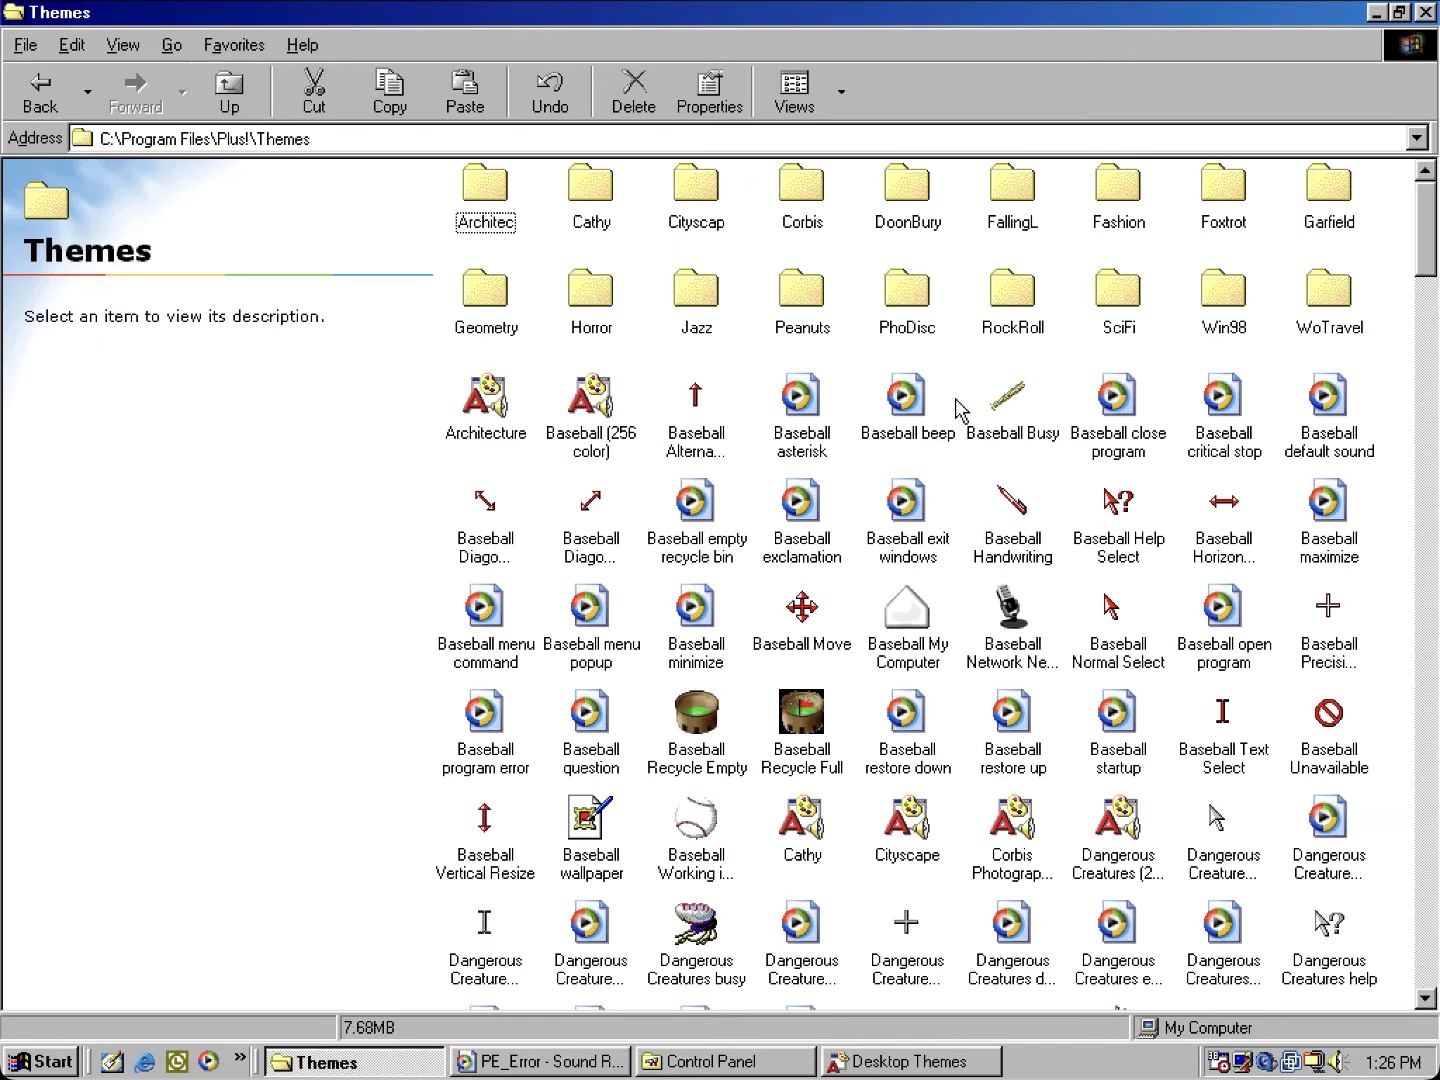
pyautogui.moveTo(1117, 293)
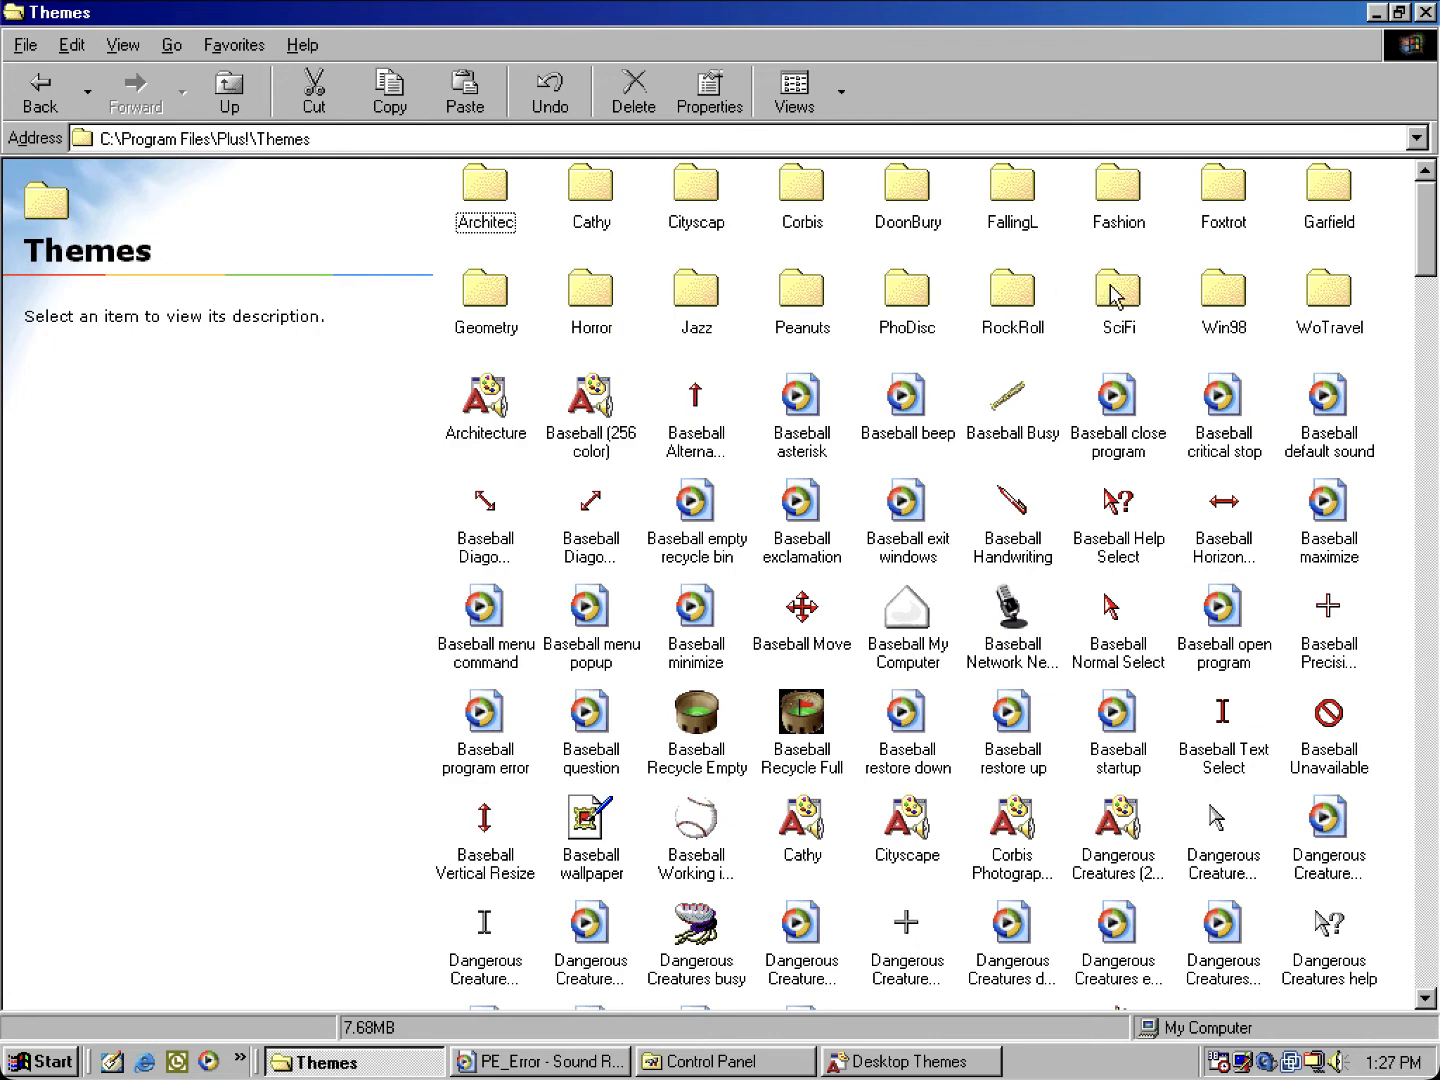
pyautogui.moveTo(1120, 278)
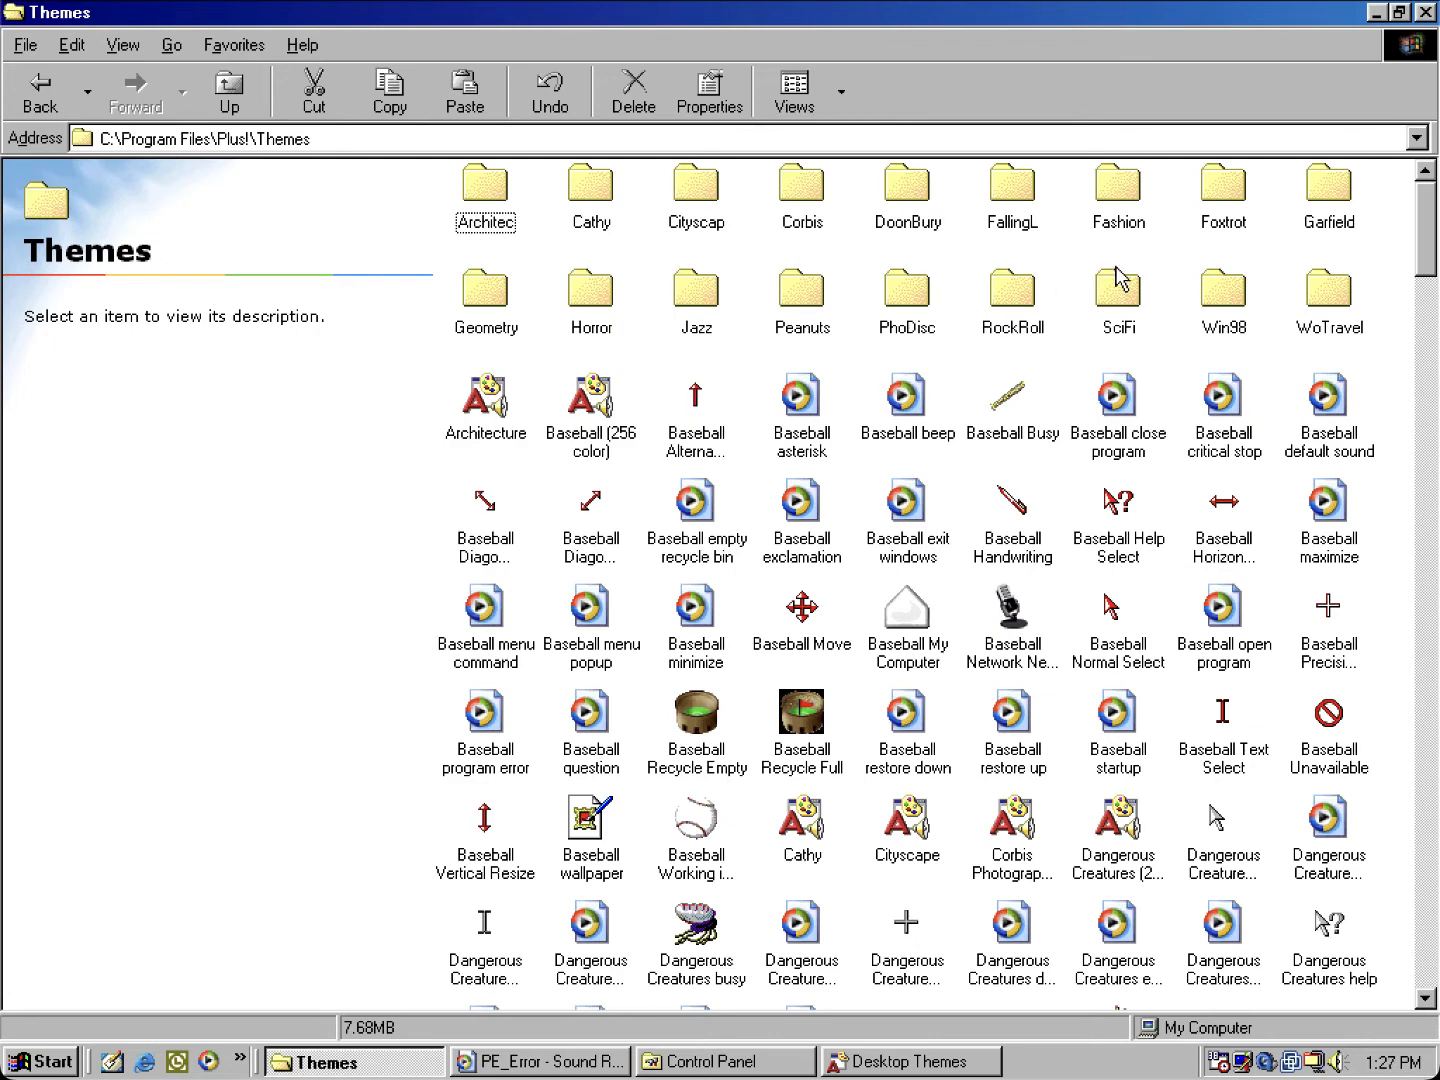
pyautogui.moveTo(997, 252)
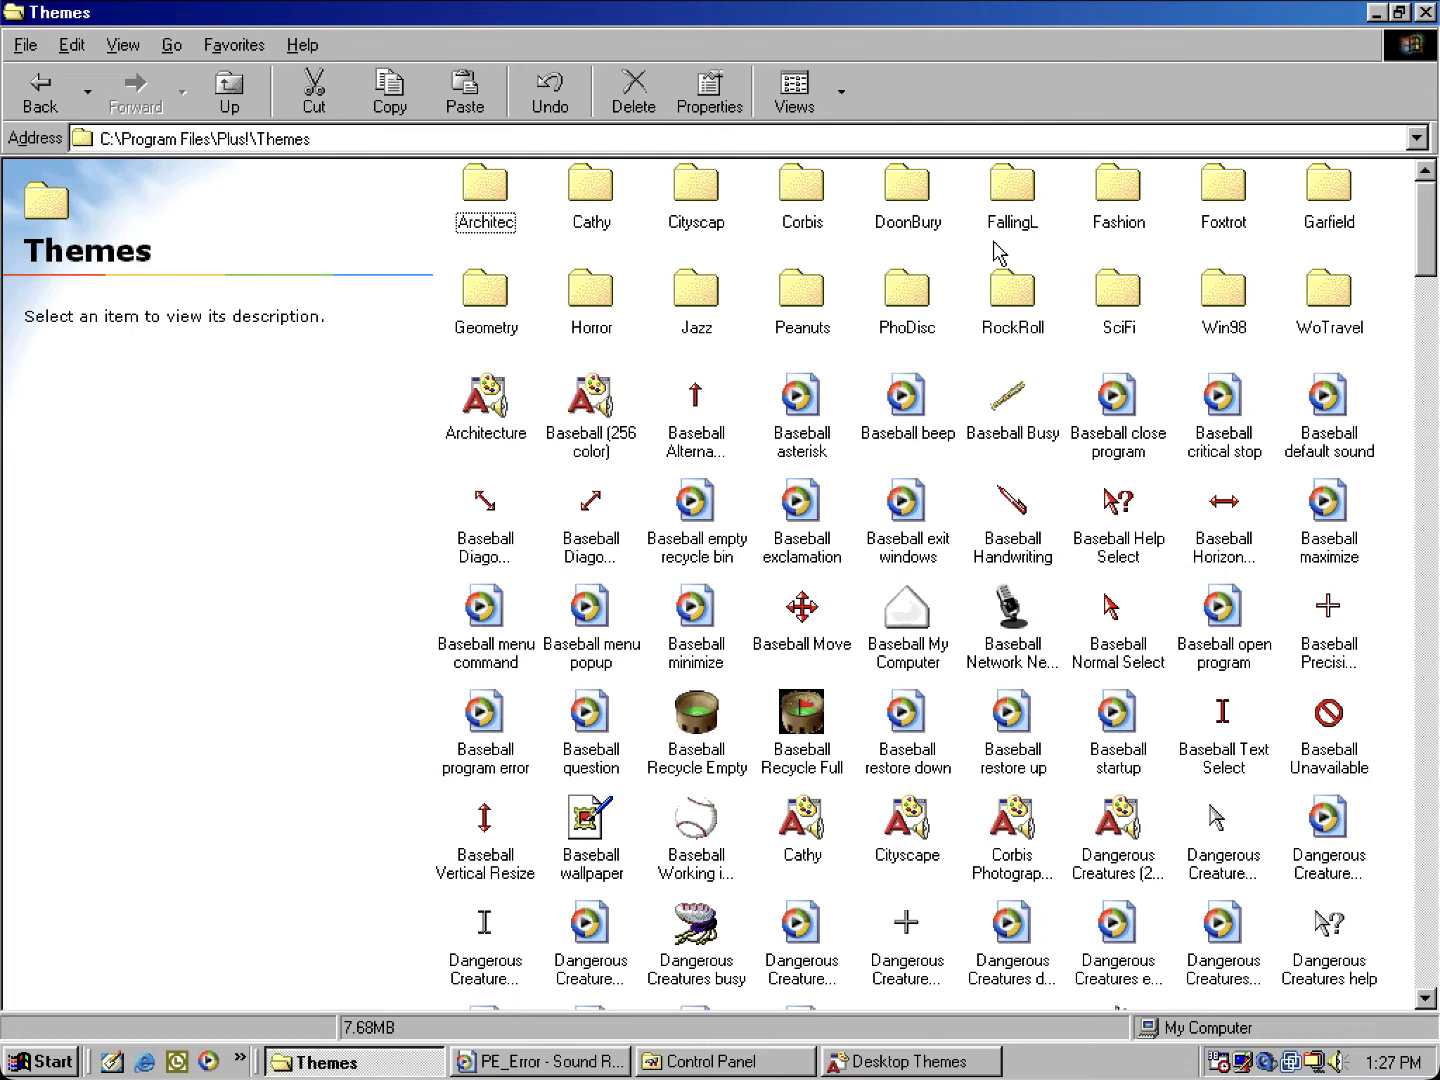
pyautogui.moveTo(986, 245)
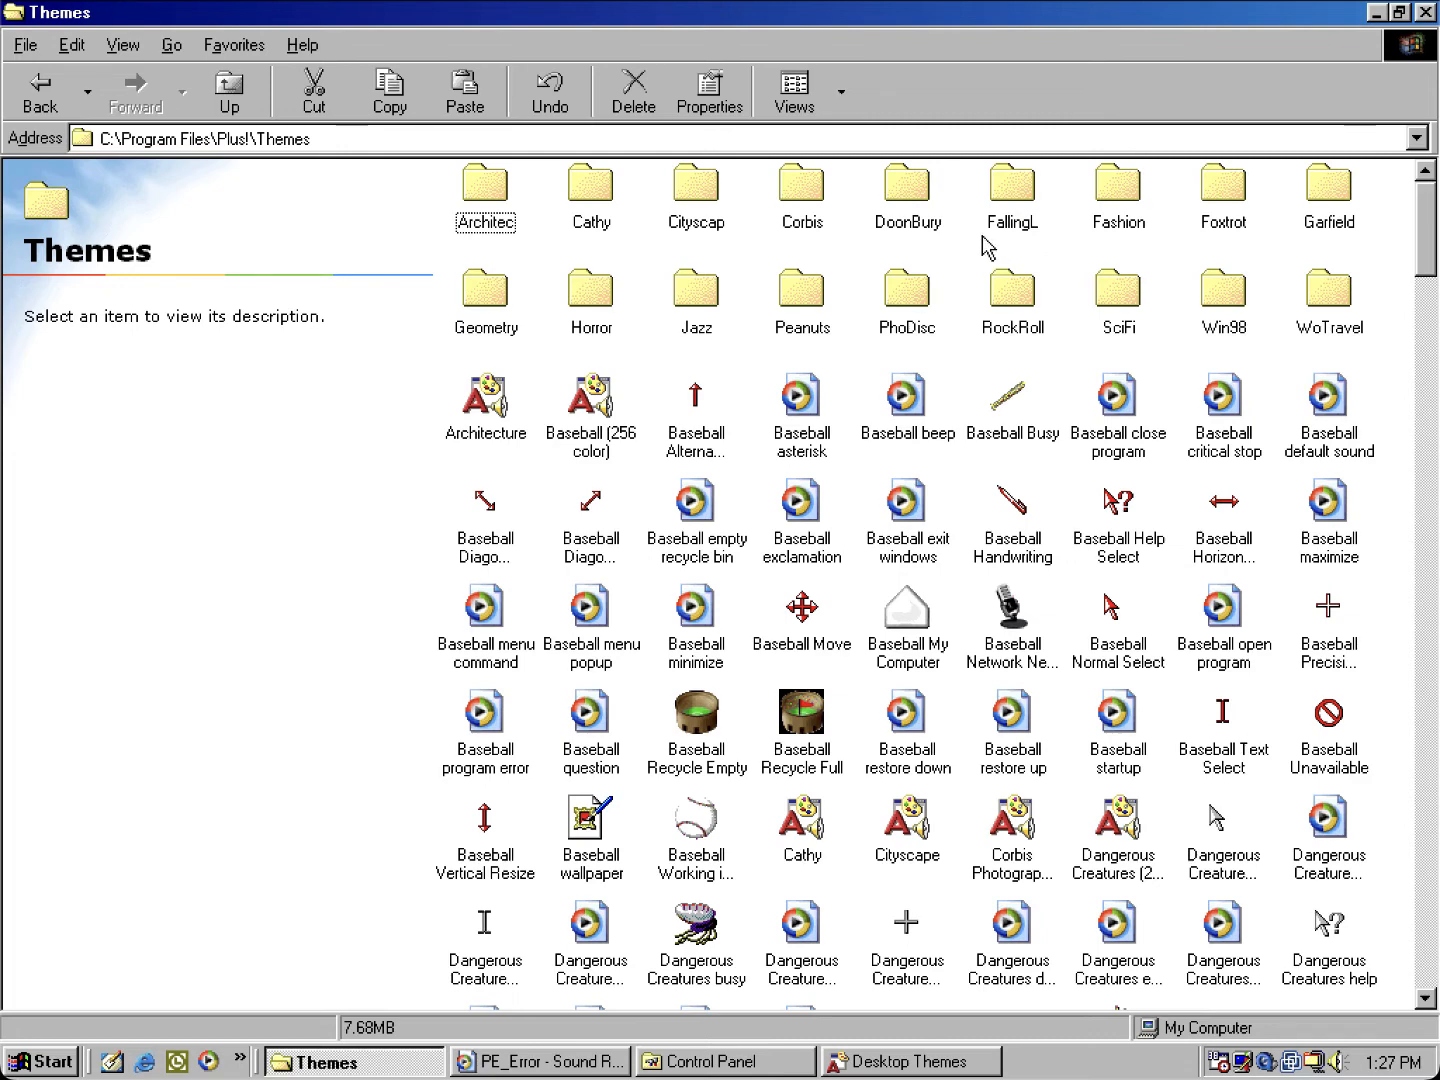
pyautogui.moveTo(899, 262)
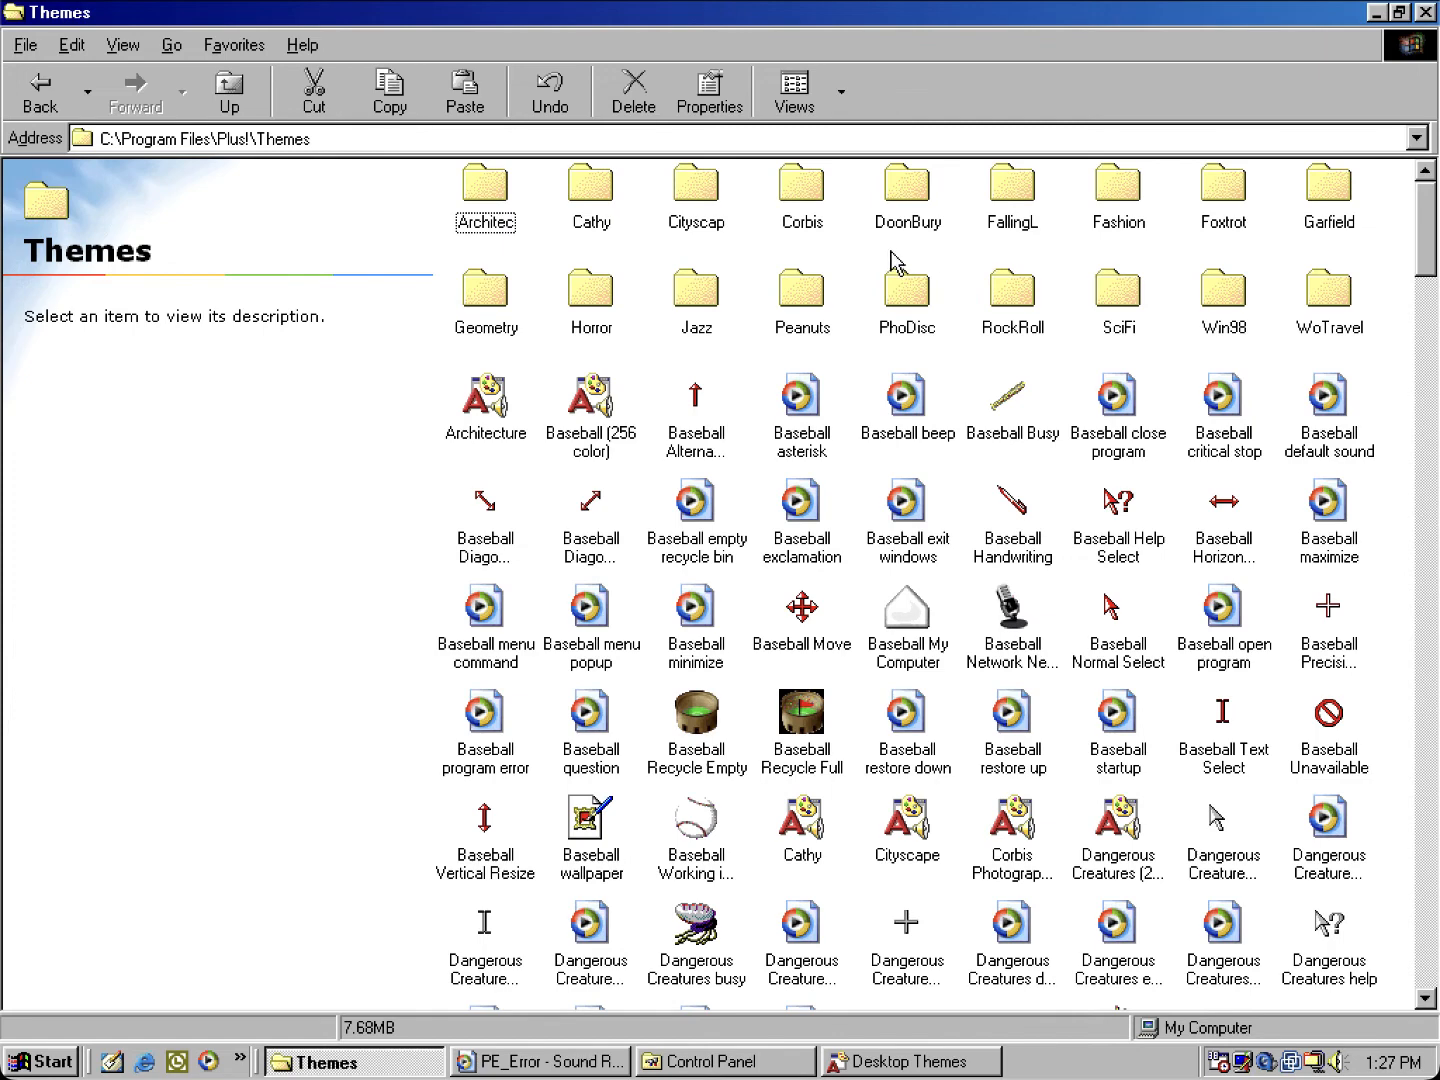
pyautogui.moveTo(1225, 305)
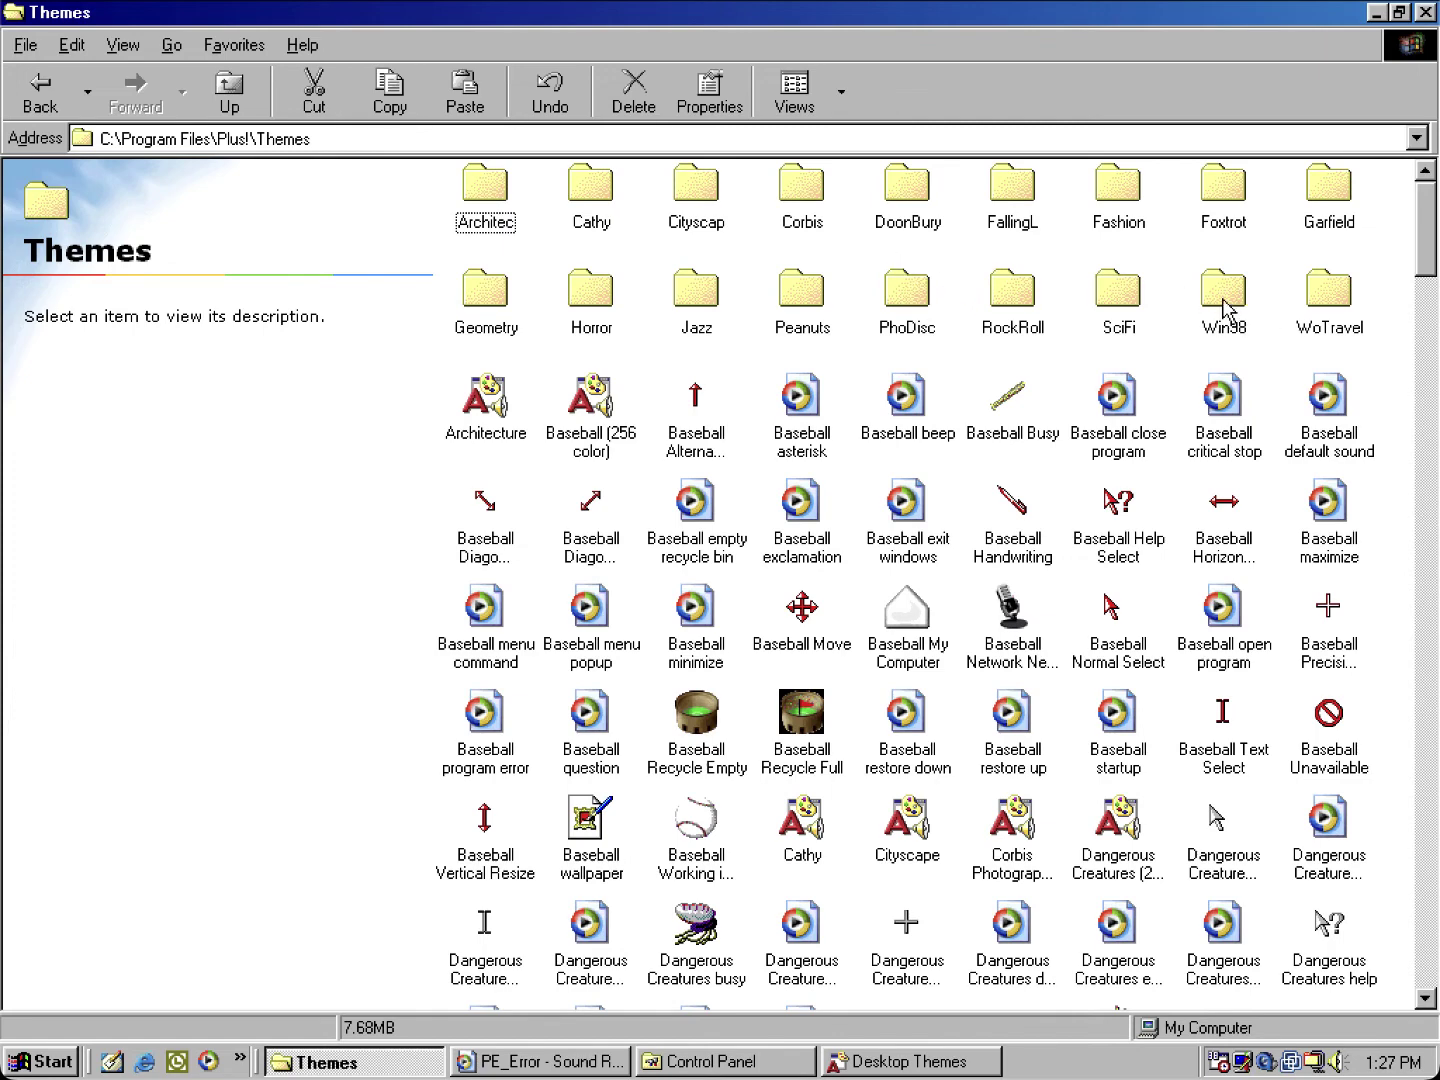
pyautogui.doubleClick(1222, 283)
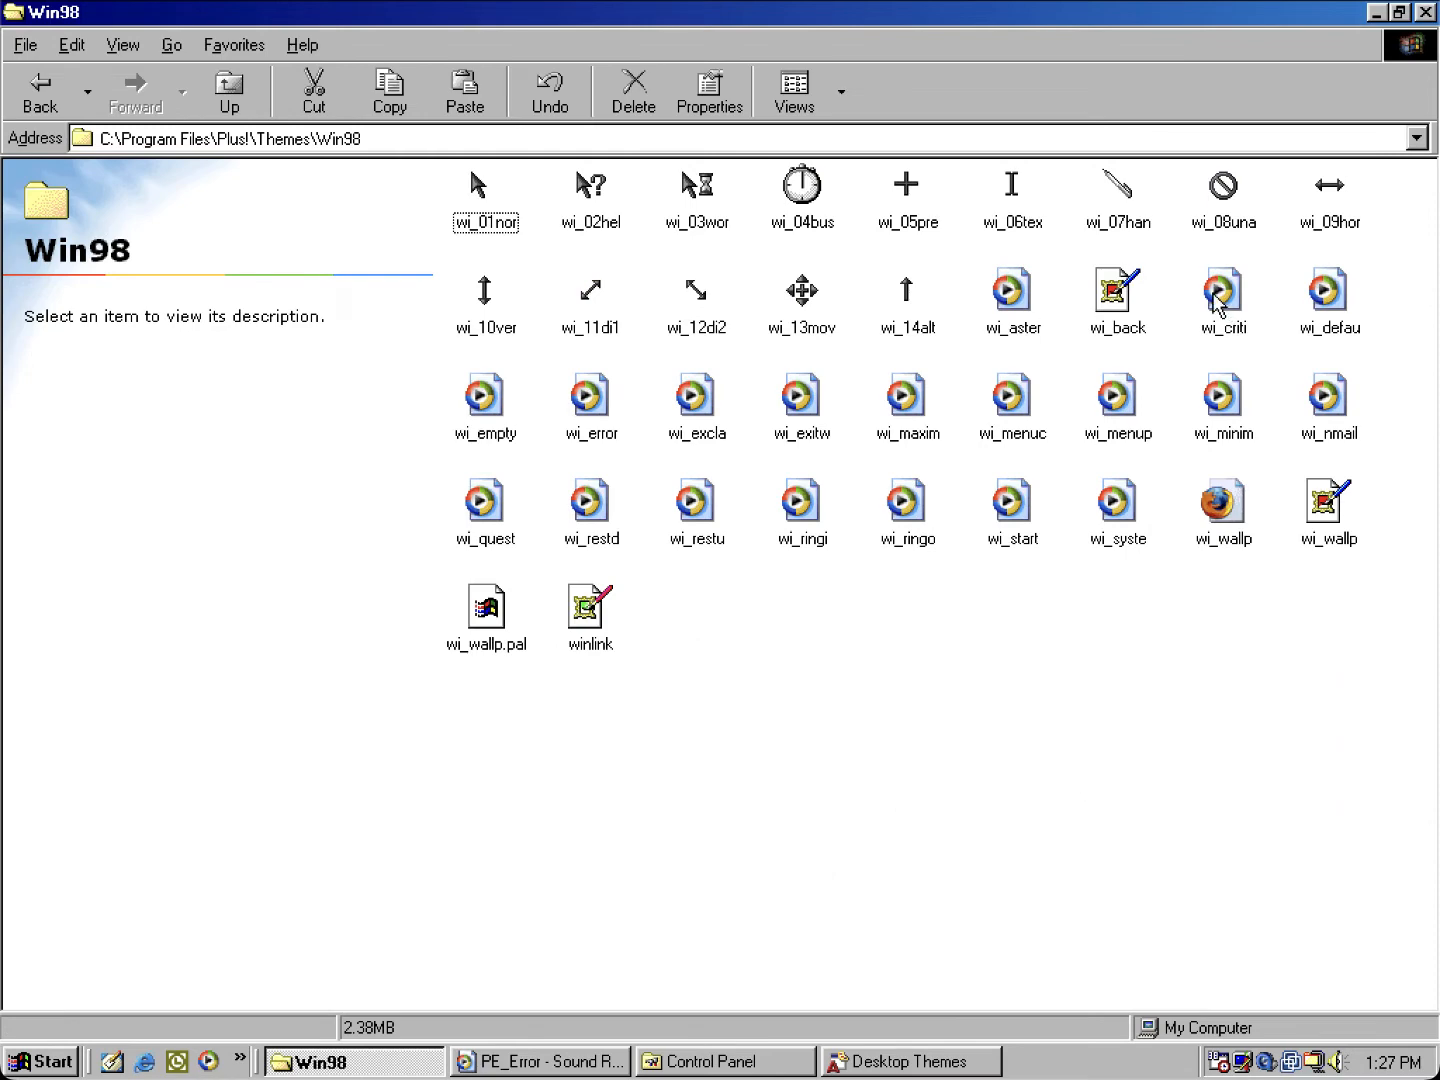
pyautogui.moveTo(281, 224)
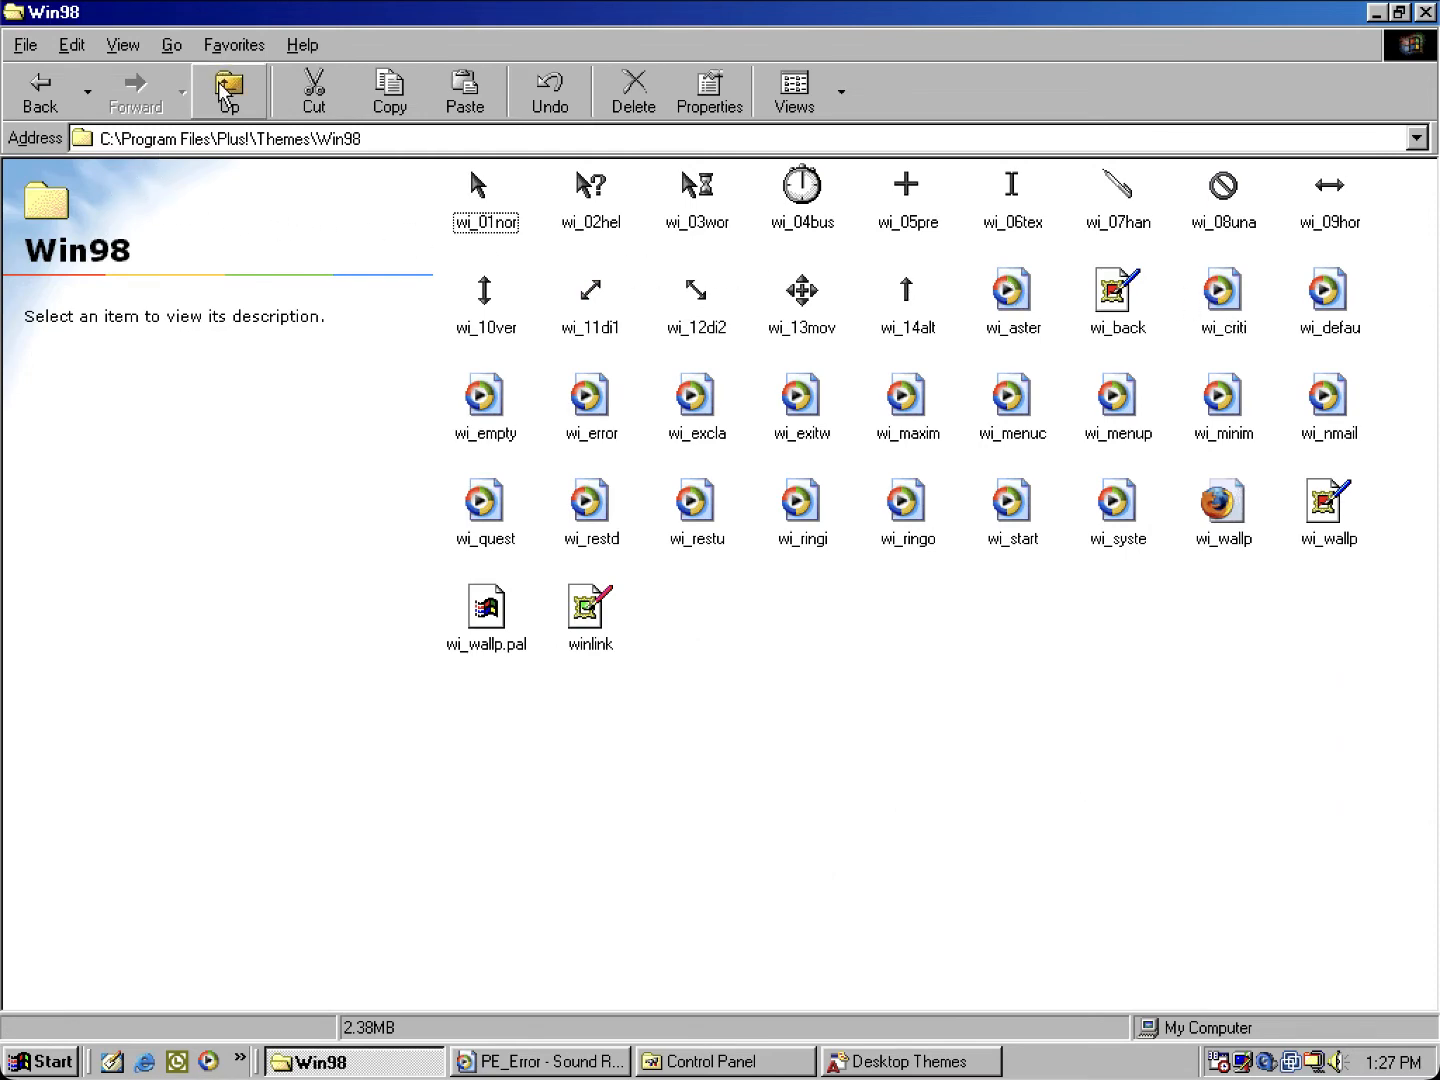
# Step: Browse the WoTravel and Foxtrot theme folders, ending in the main Themes folder
pyautogui.click(228, 90)
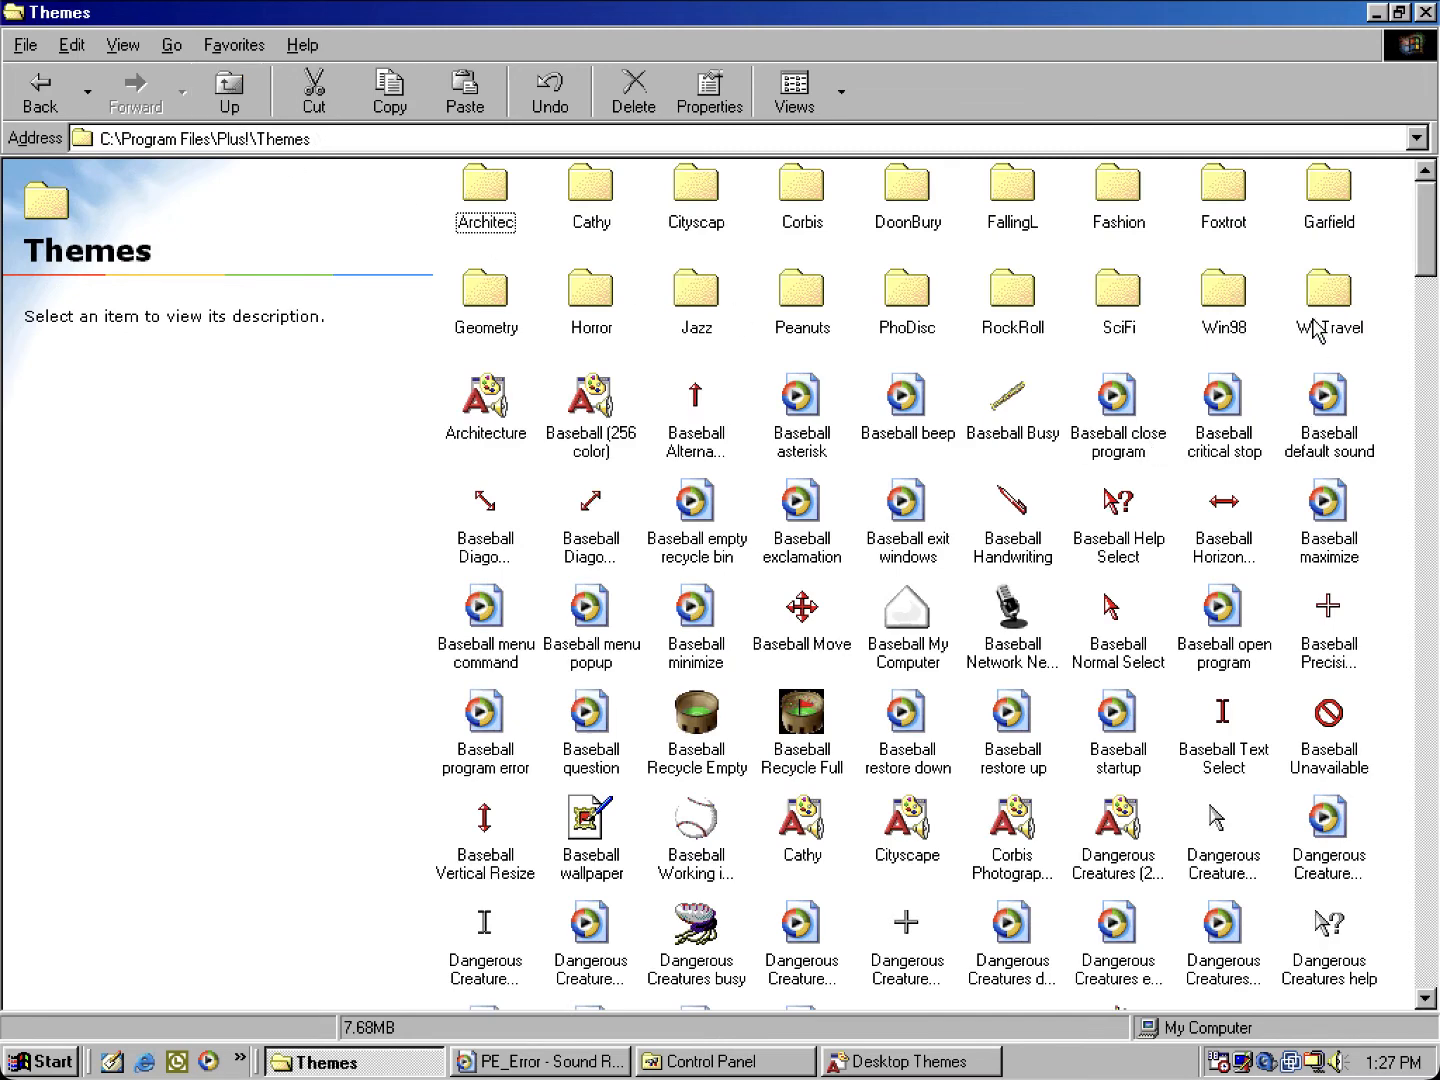
pyautogui.click(1327, 290)
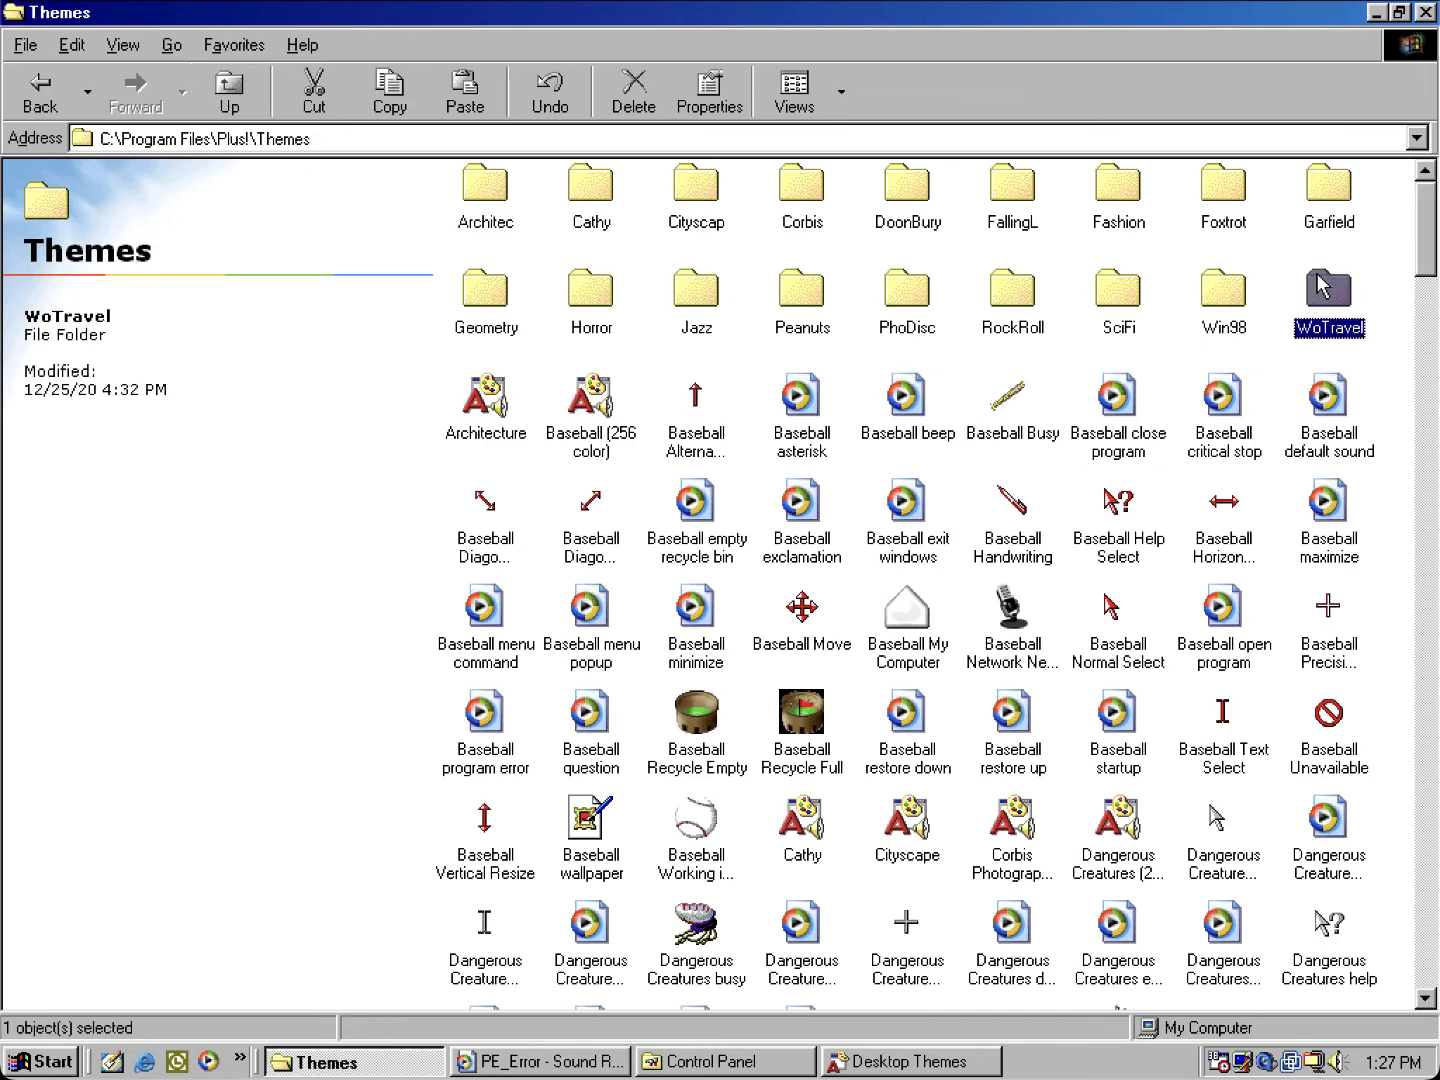
pyautogui.doubleClick(1328, 289)
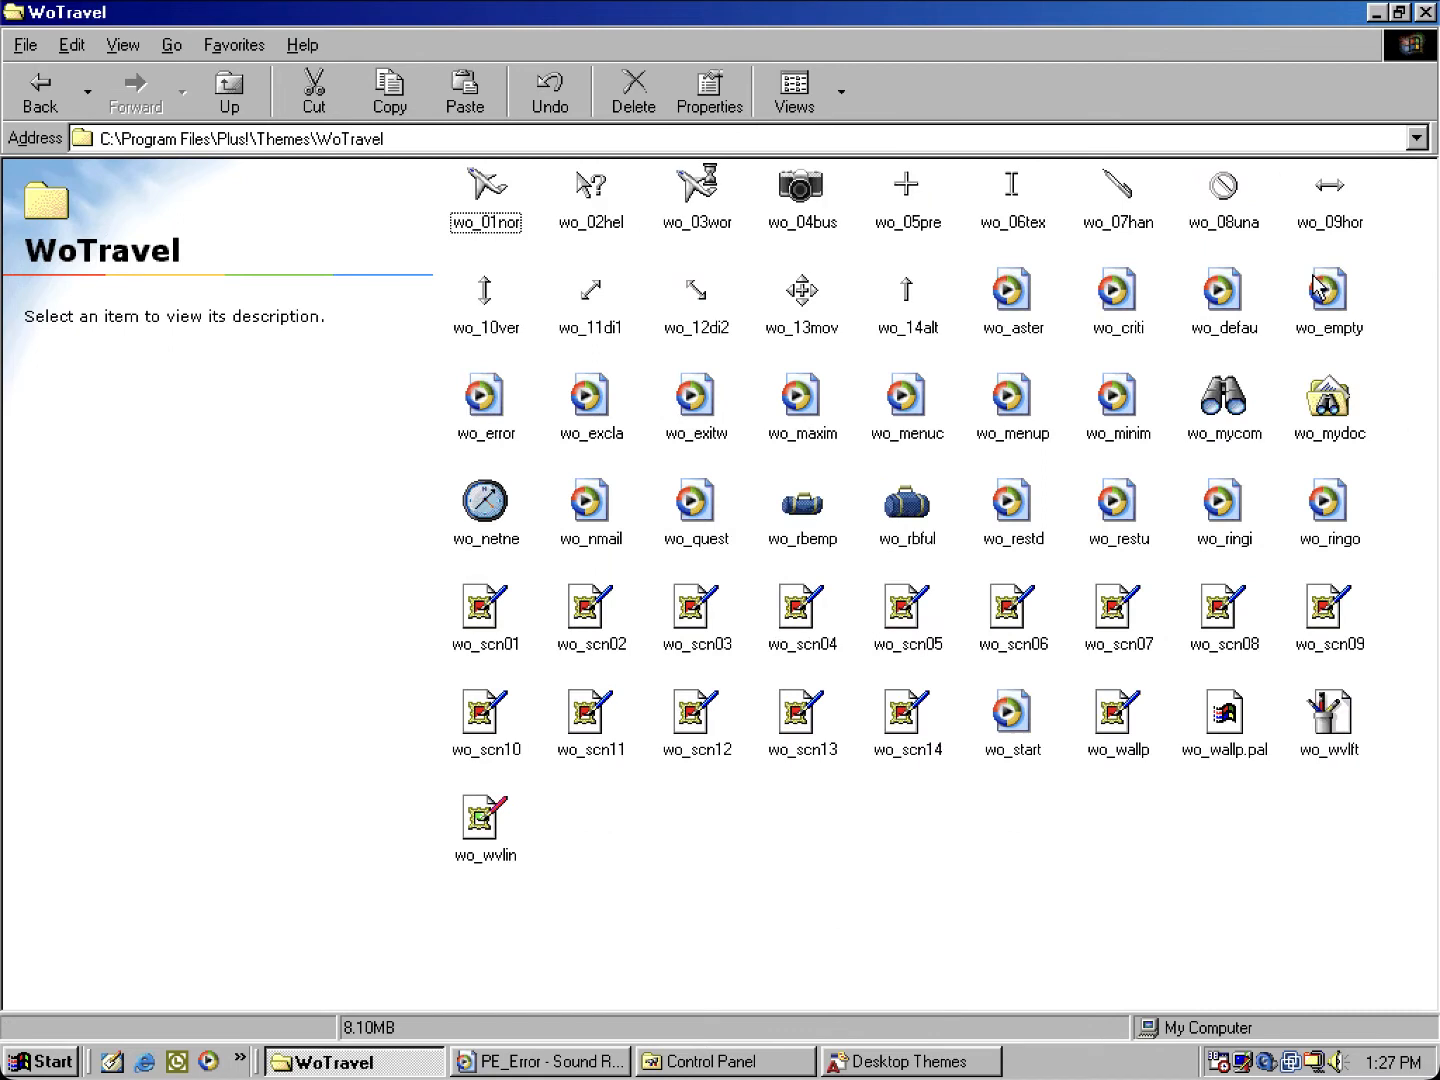
pyautogui.moveTo(530, 295)
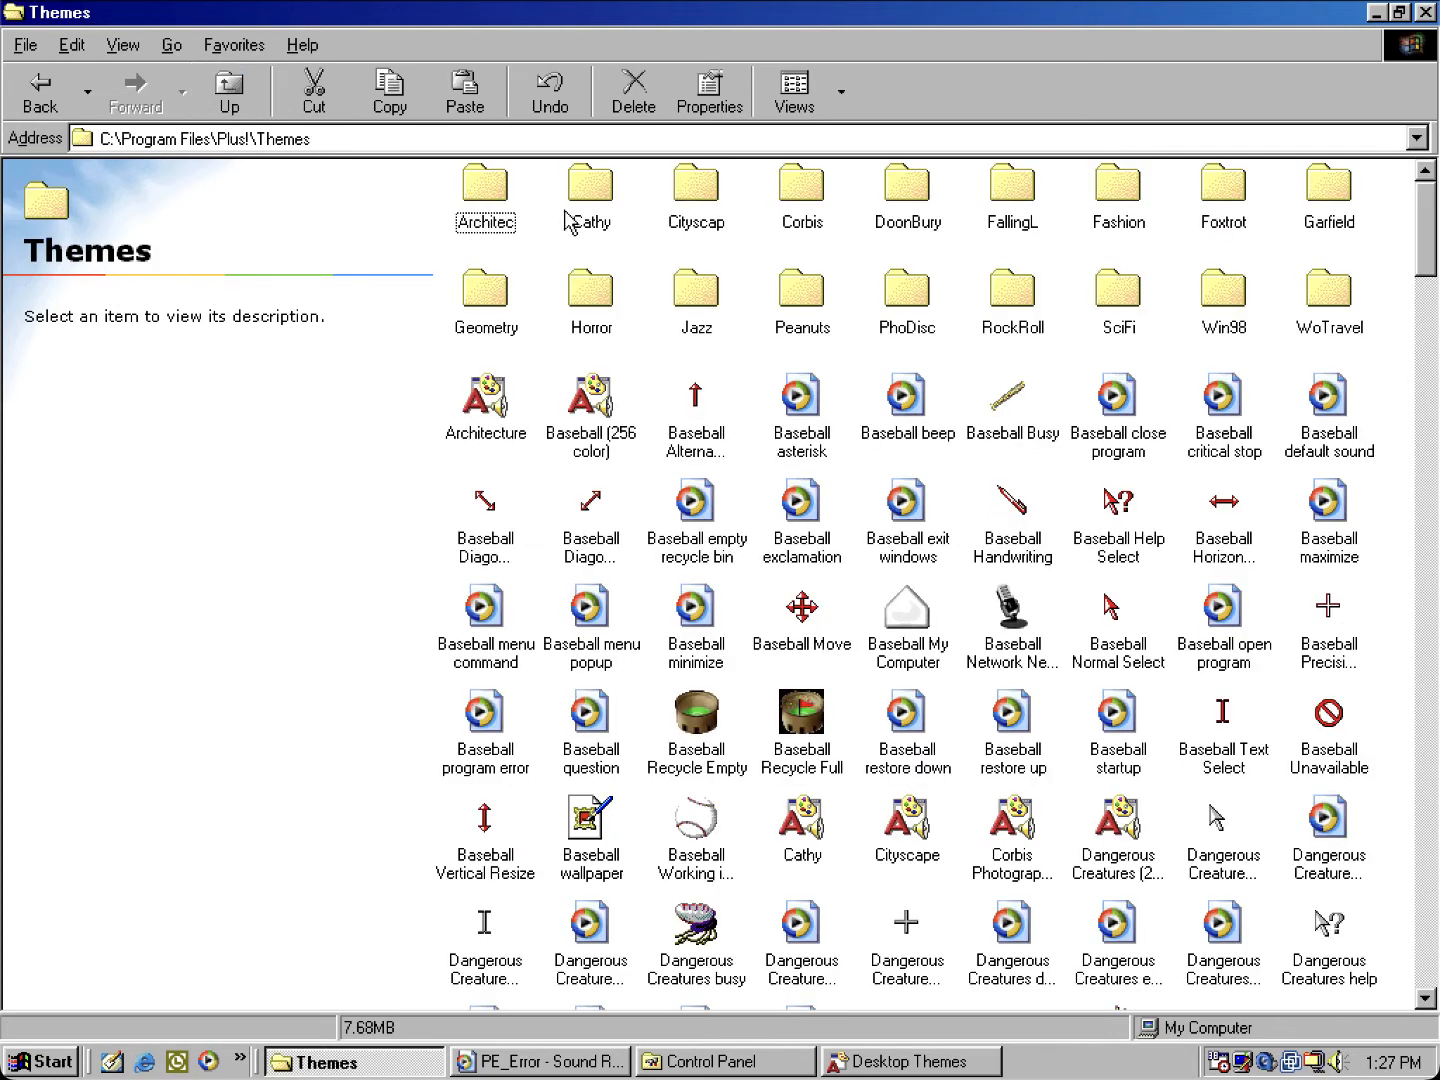
pyautogui.moveTo(1079, 241)
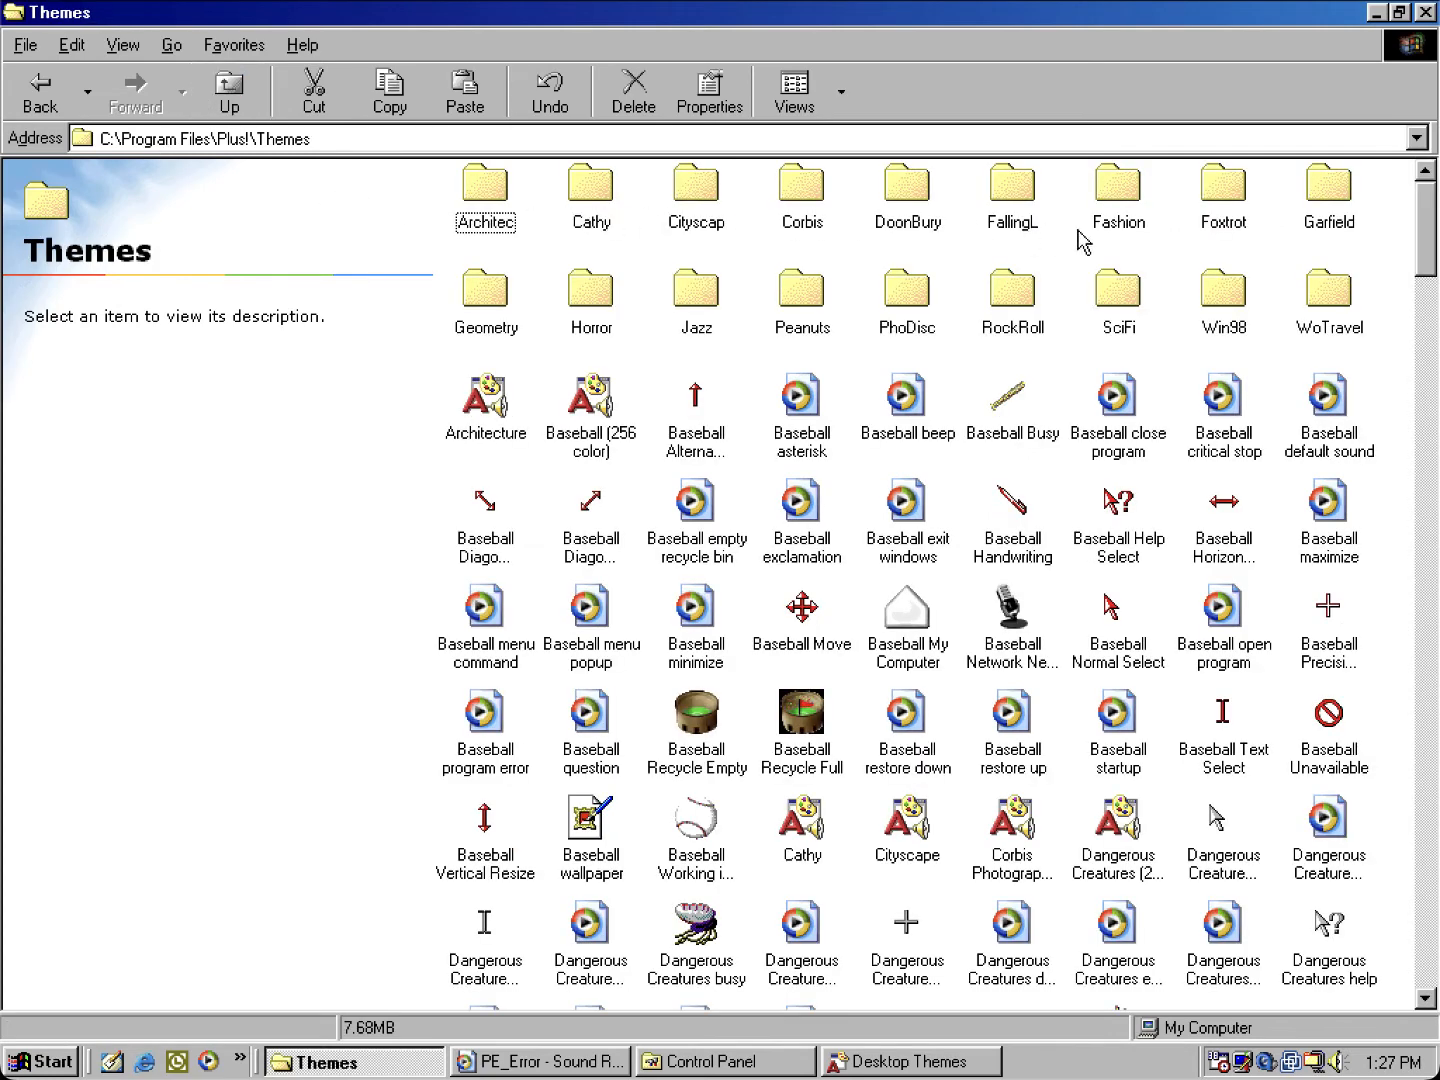
pyautogui.moveTo(920, 238)
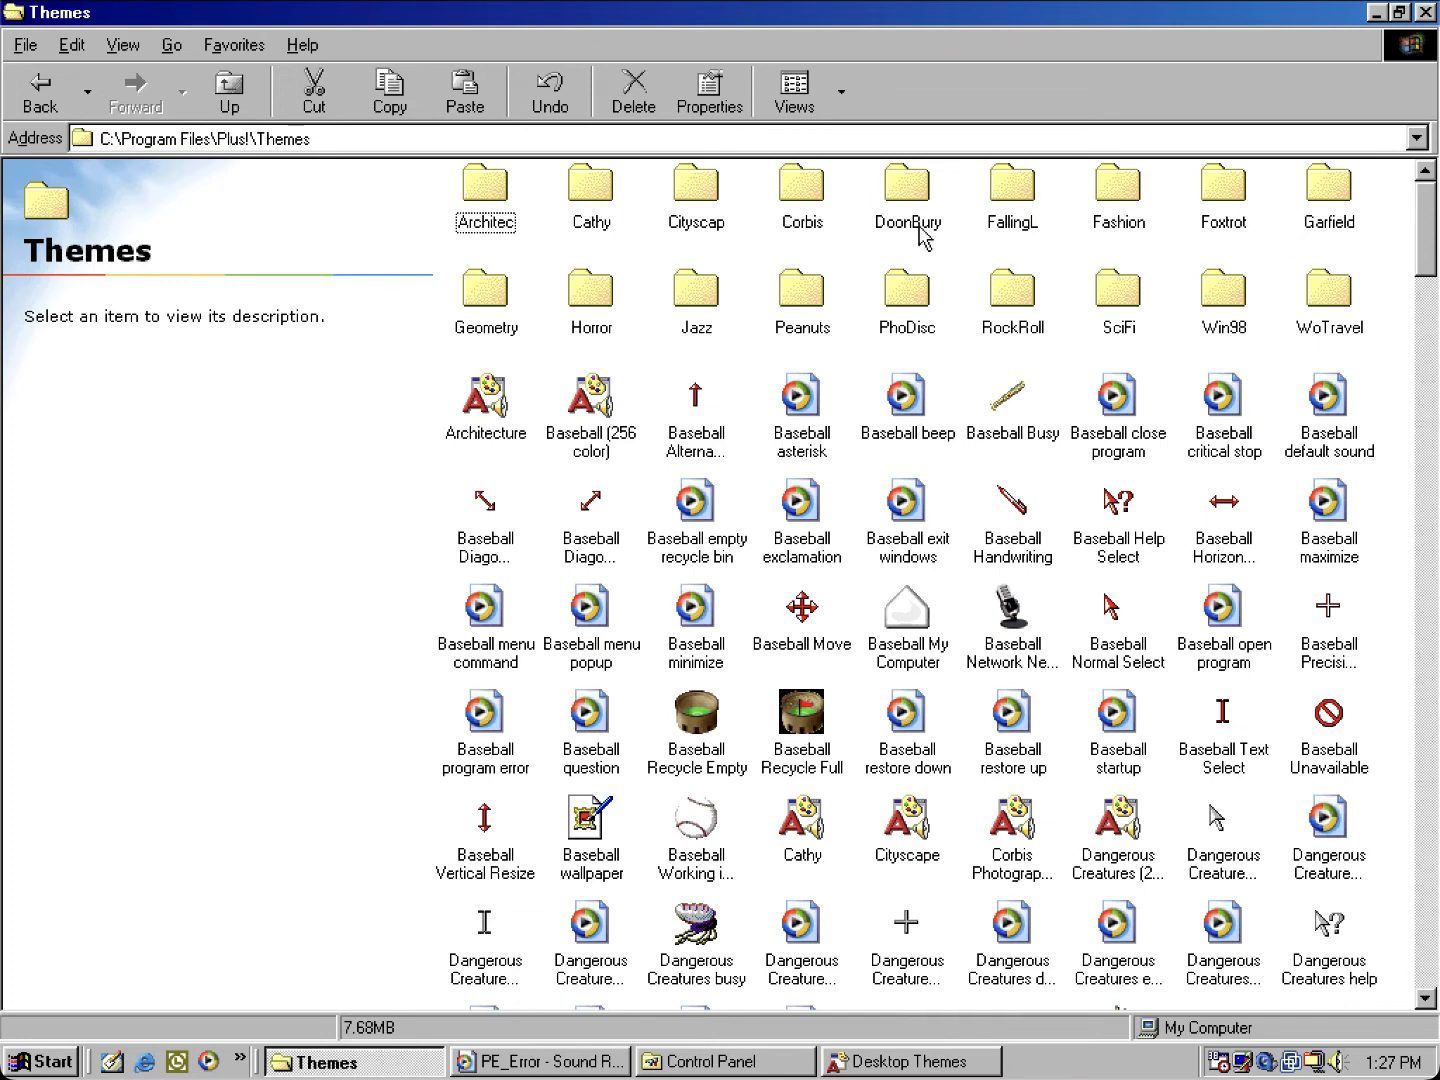
pyautogui.moveTo(1099, 228)
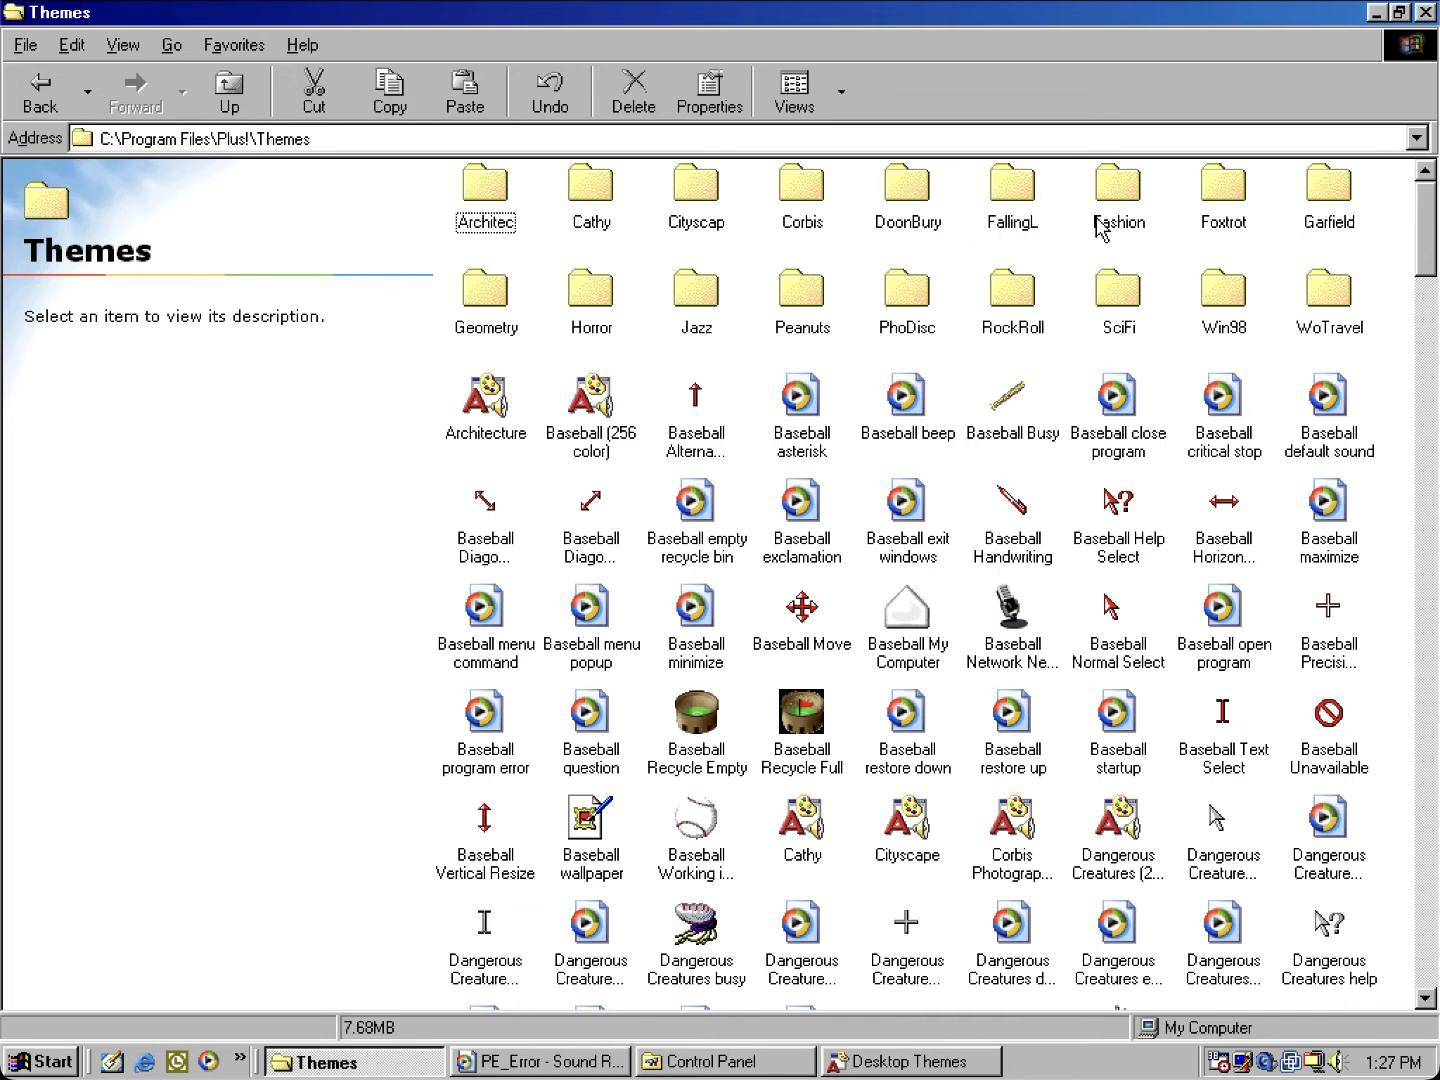
pyautogui.click(1222, 185)
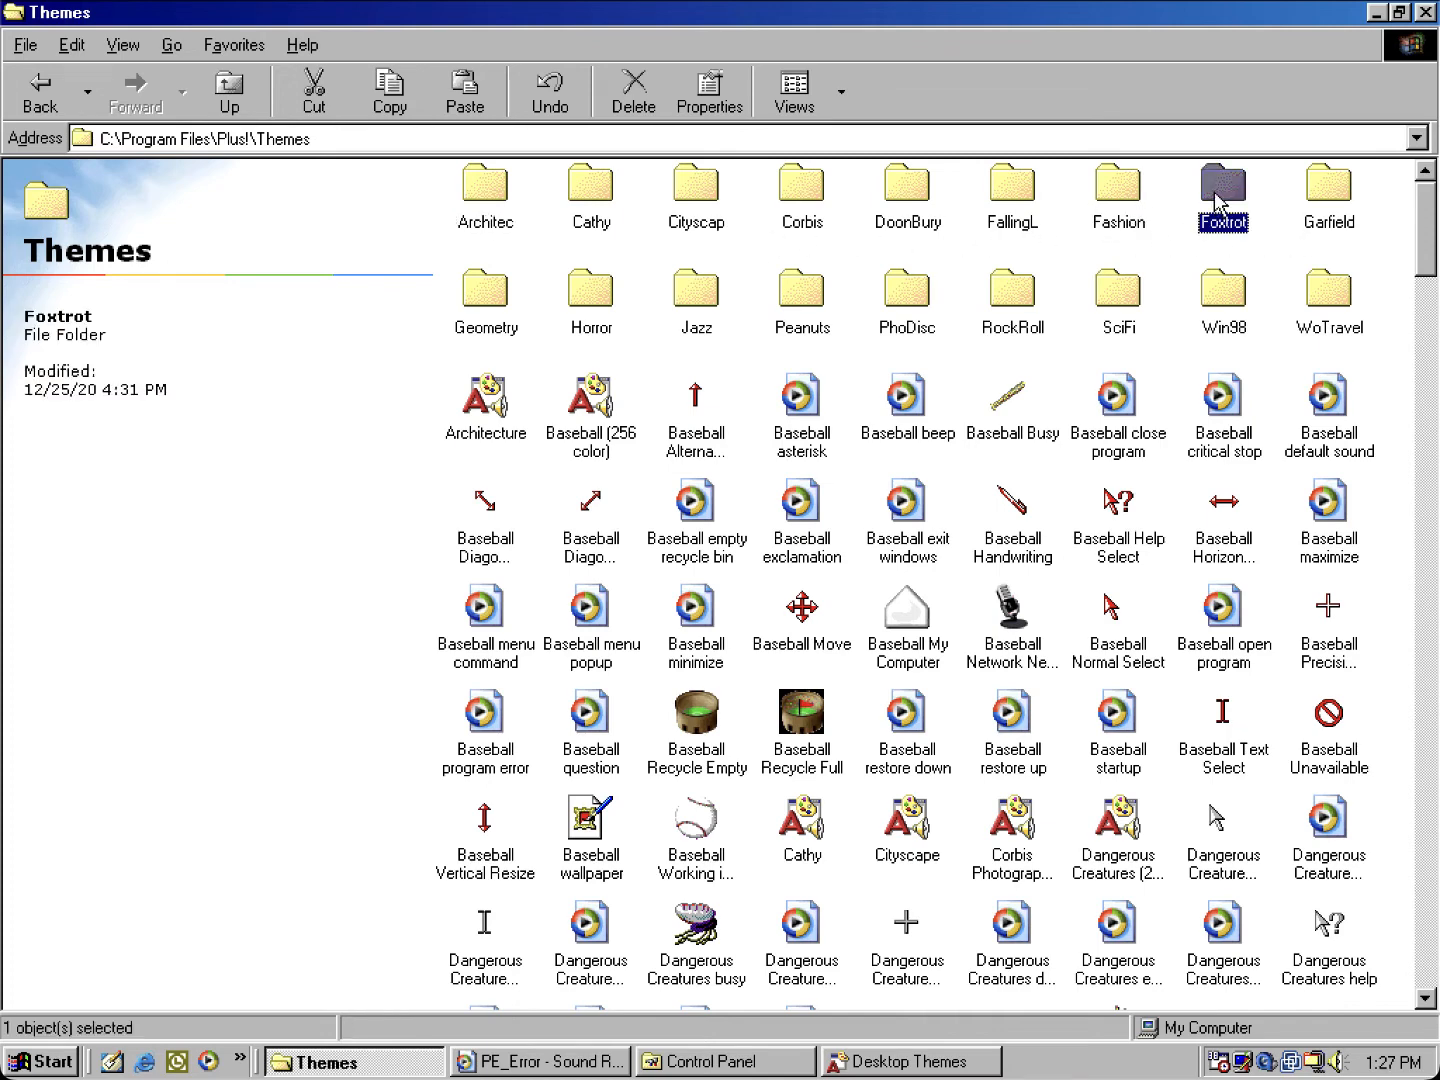
pyautogui.doubleClick(1222, 188)
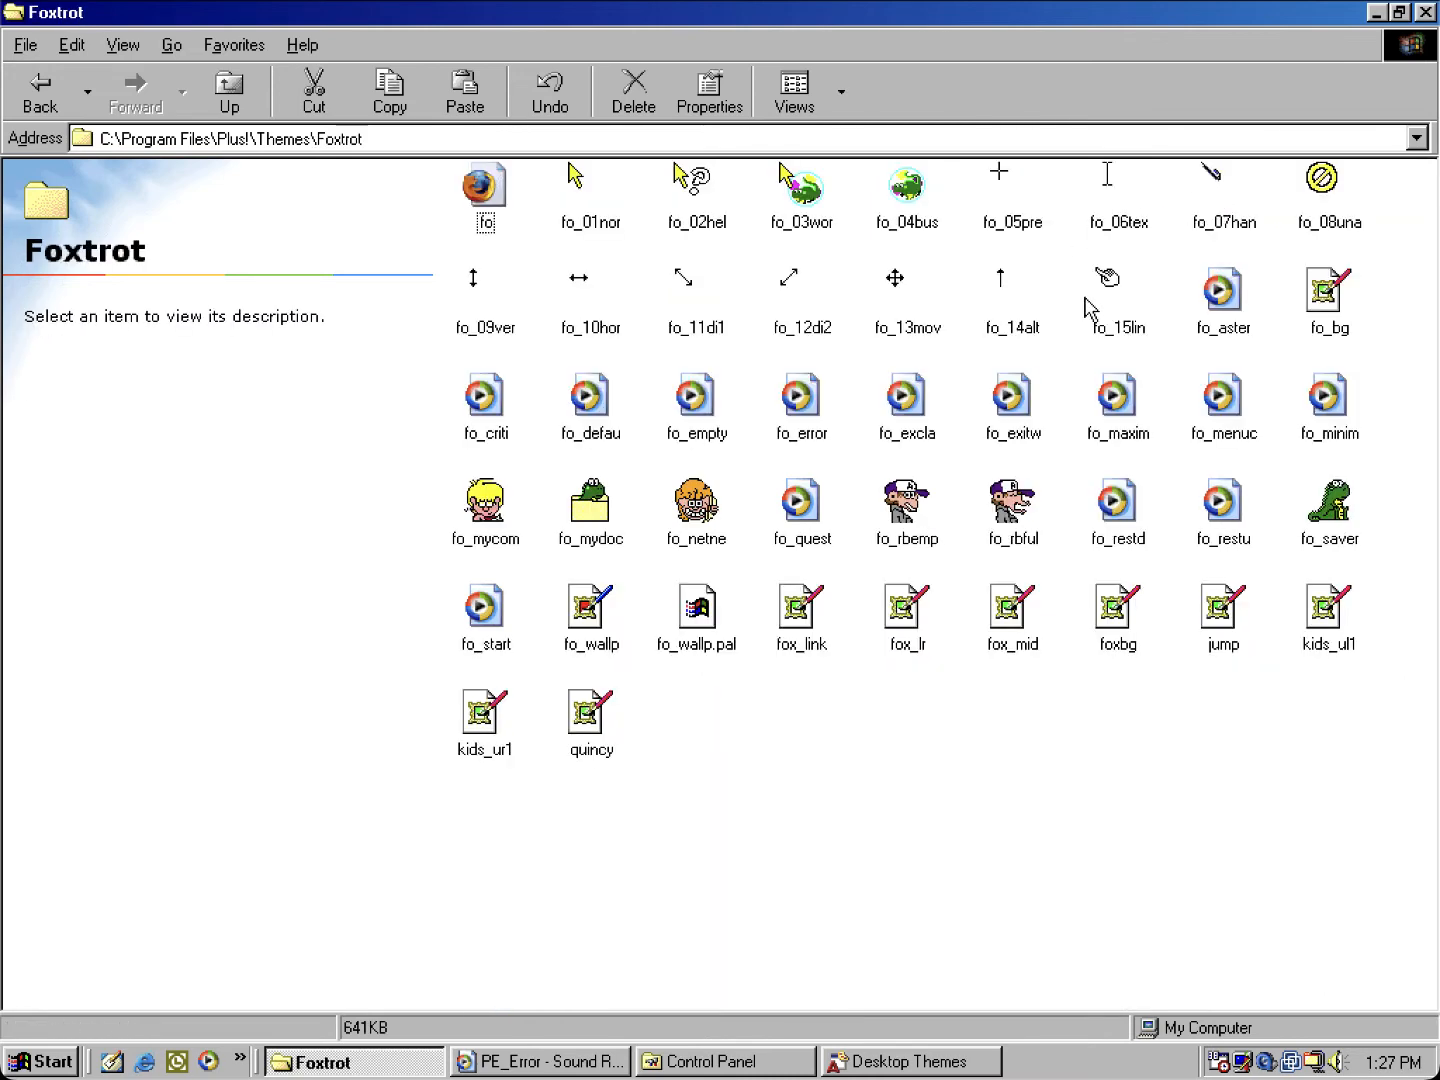
pyautogui.moveTo(1115, 291)
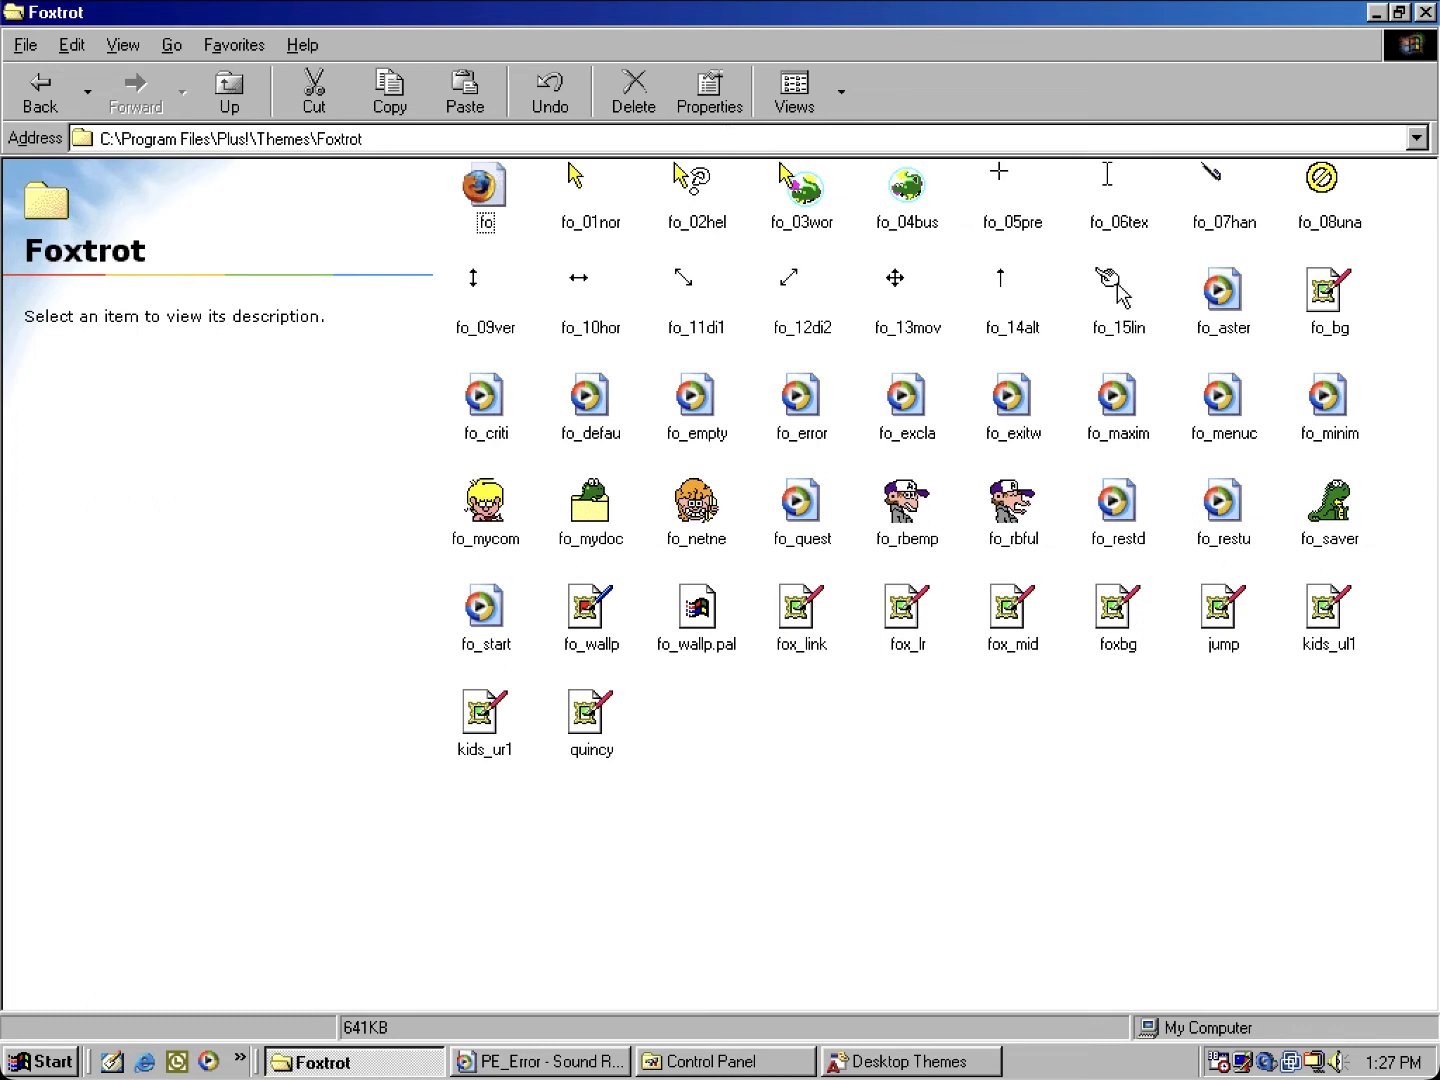
pyautogui.moveTo(1110, 300)
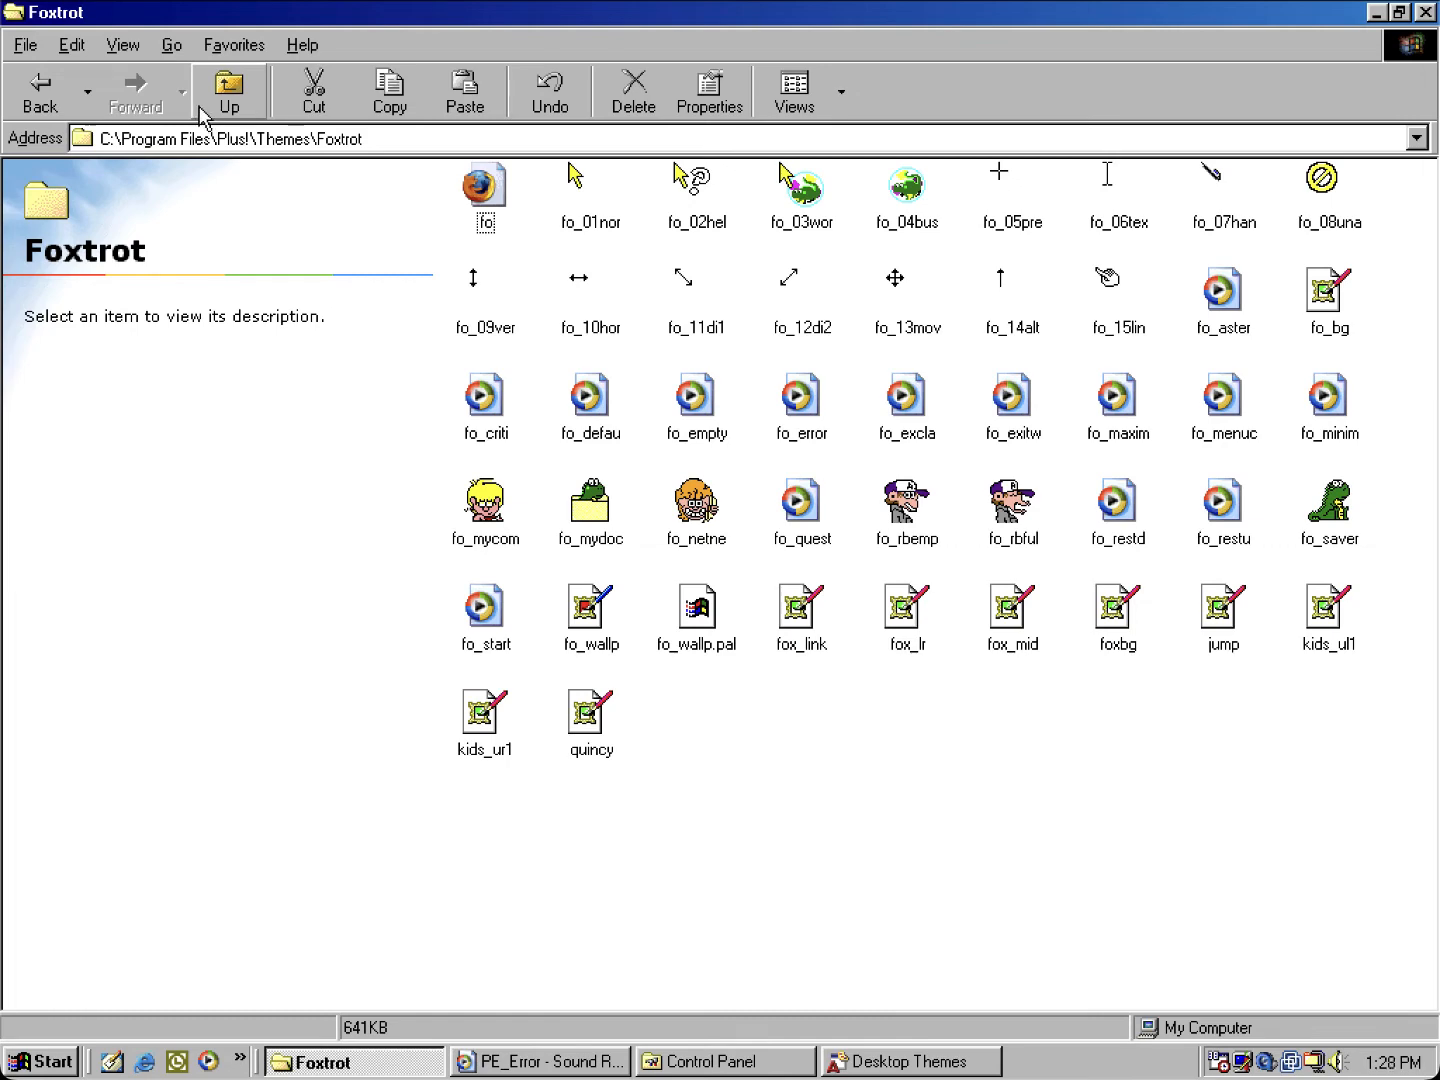
pyautogui.click(229, 90)
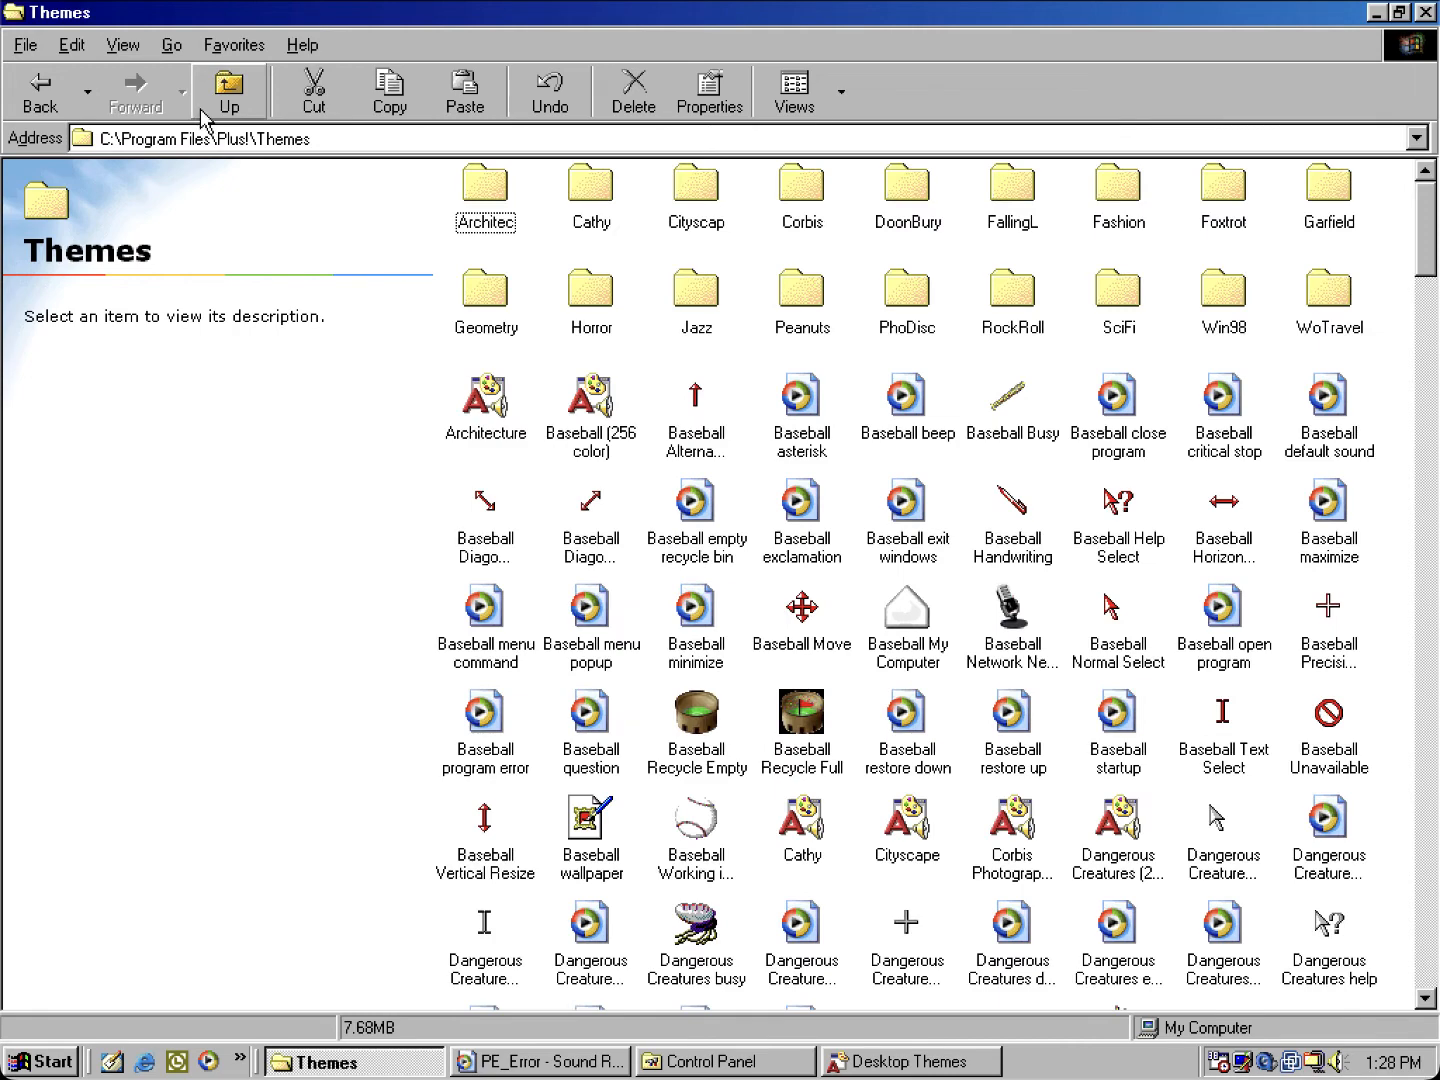
pyautogui.moveTo(663, 203)
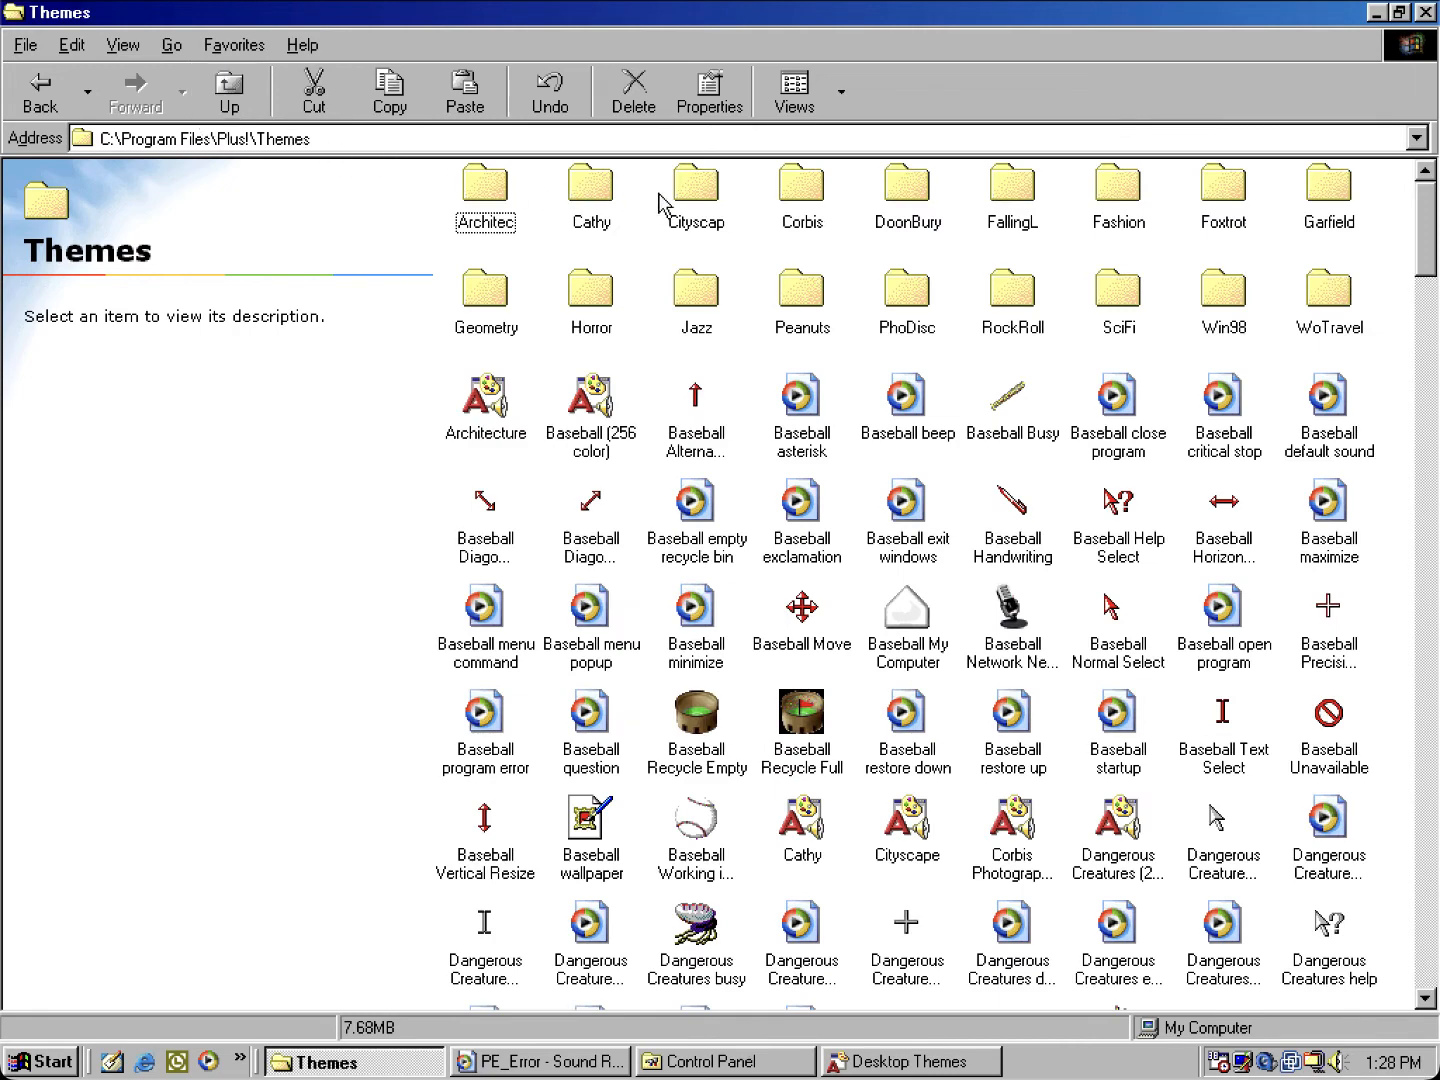
# Step: Open the Corbis theme folder in Explorer
pyautogui.doubleClick(801, 185)
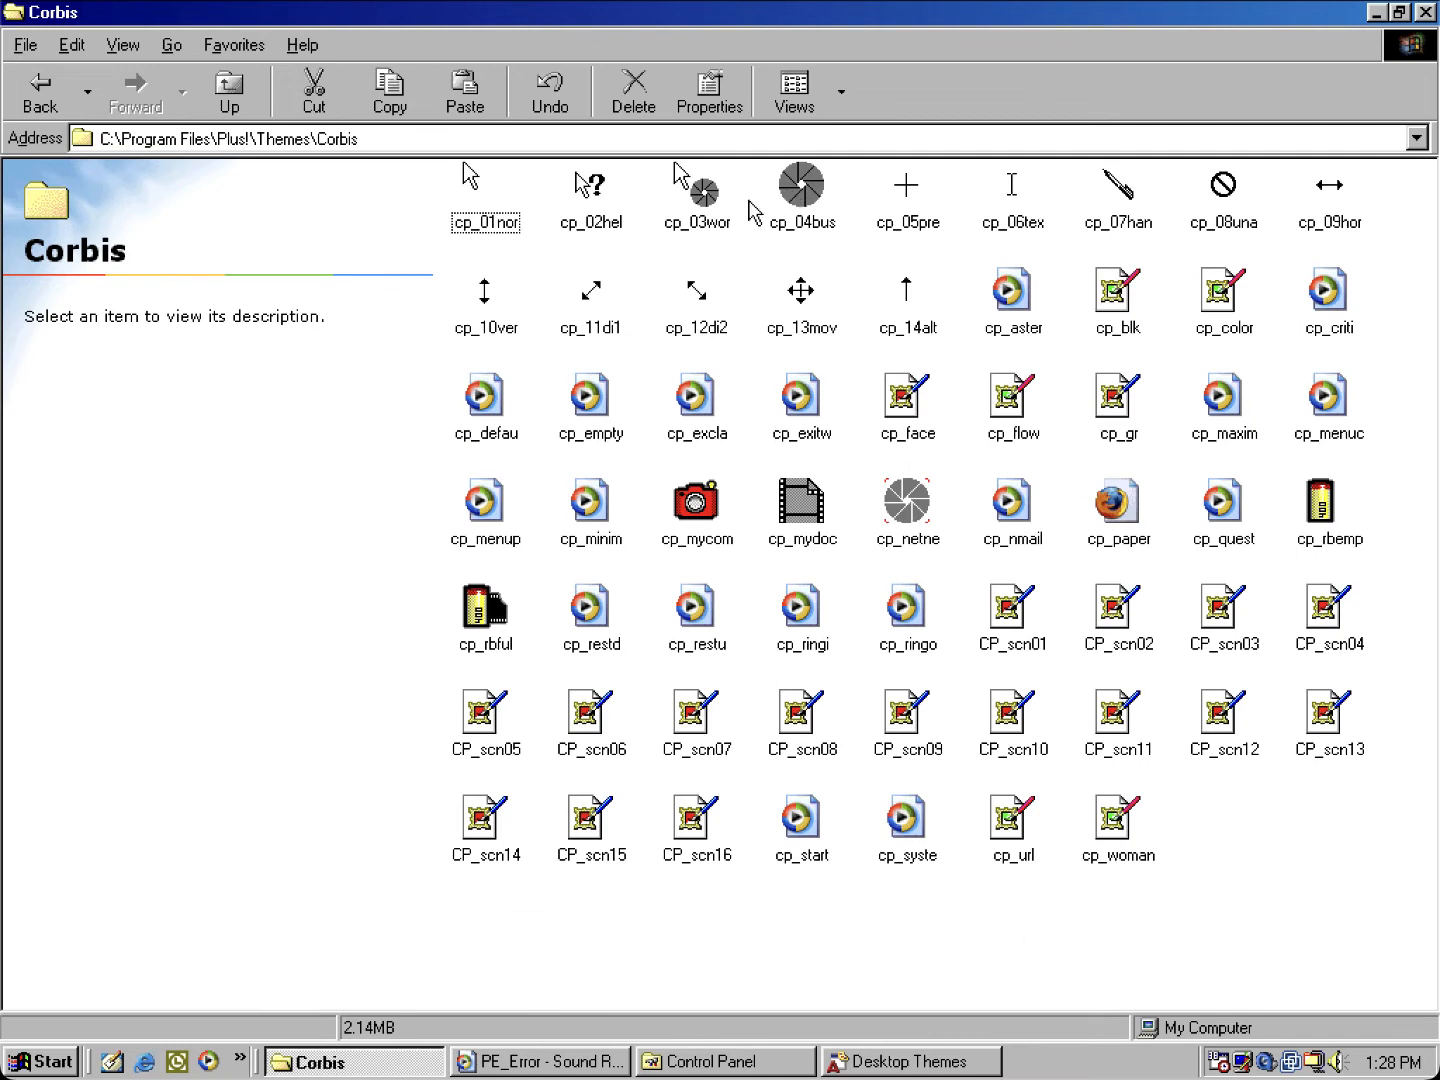
pyautogui.moveTo(995, 285)
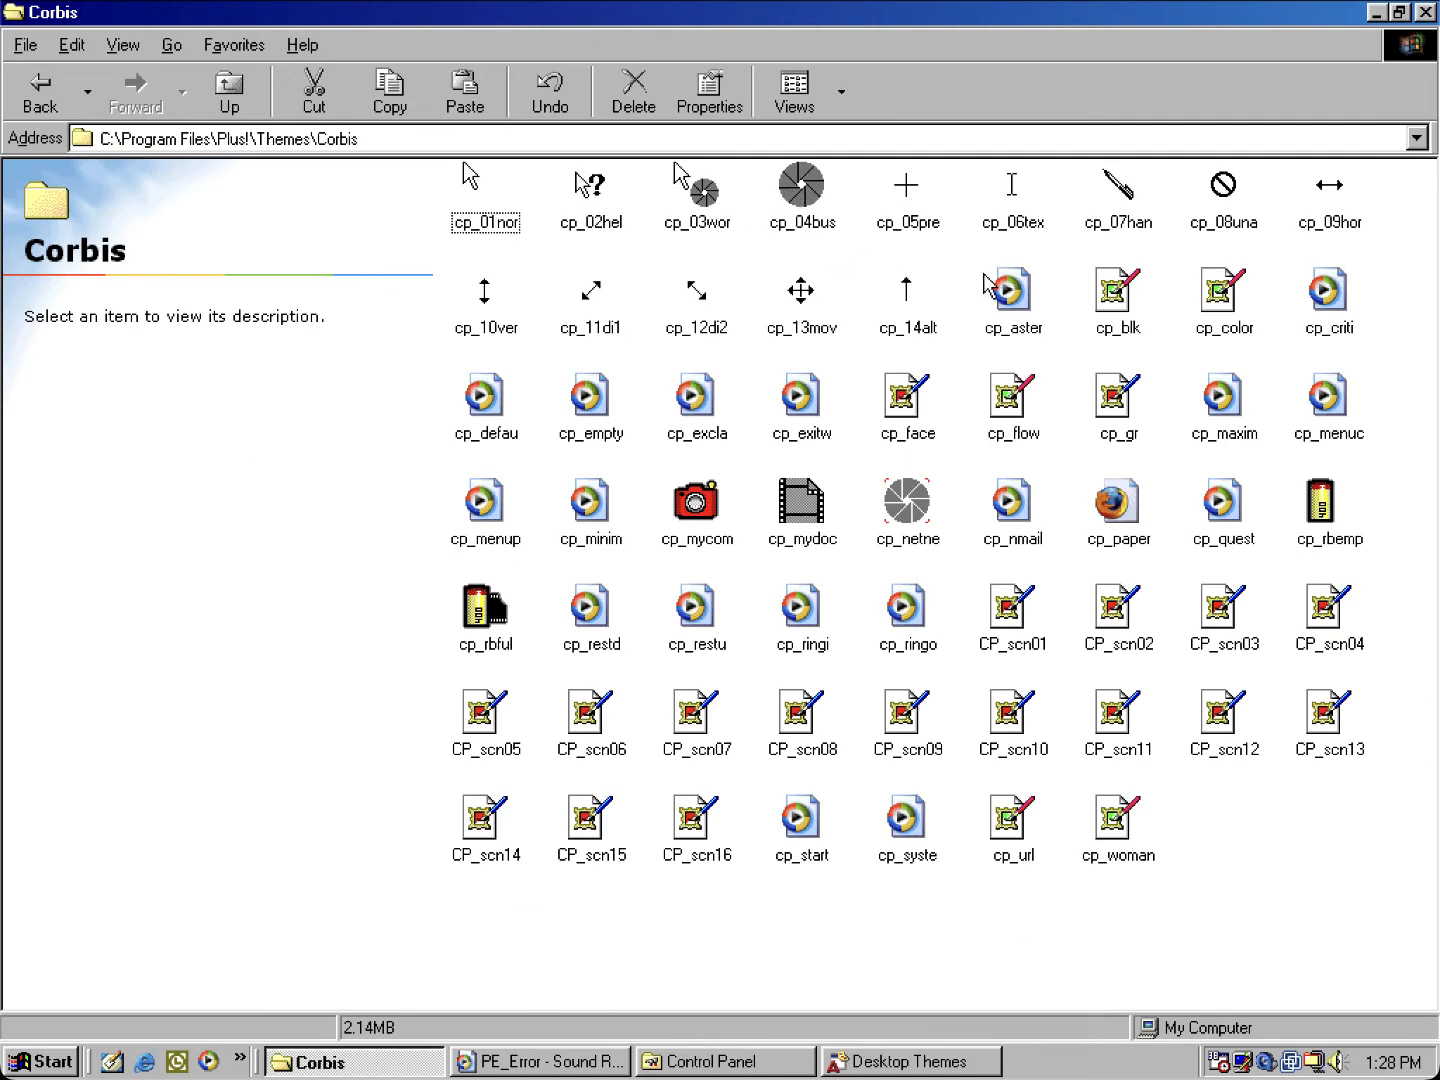
pyautogui.moveTo(868, 350)
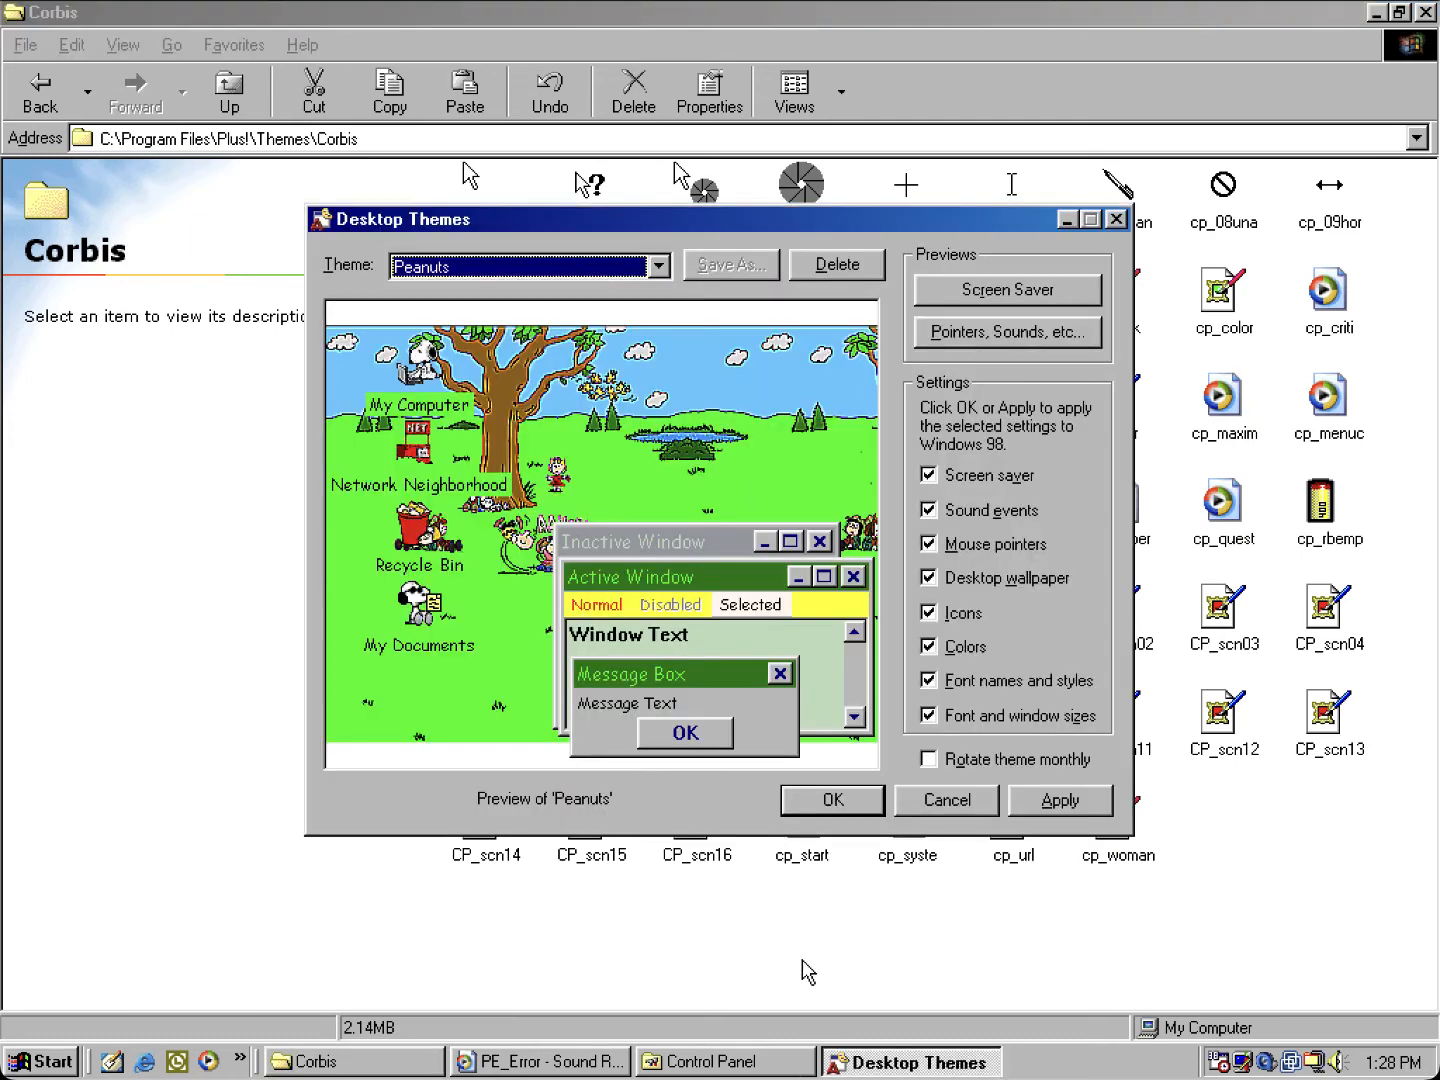
# Step: Select Corbis Photography (high color) and open its pointer and sound preview
pyautogui.click(658, 266)
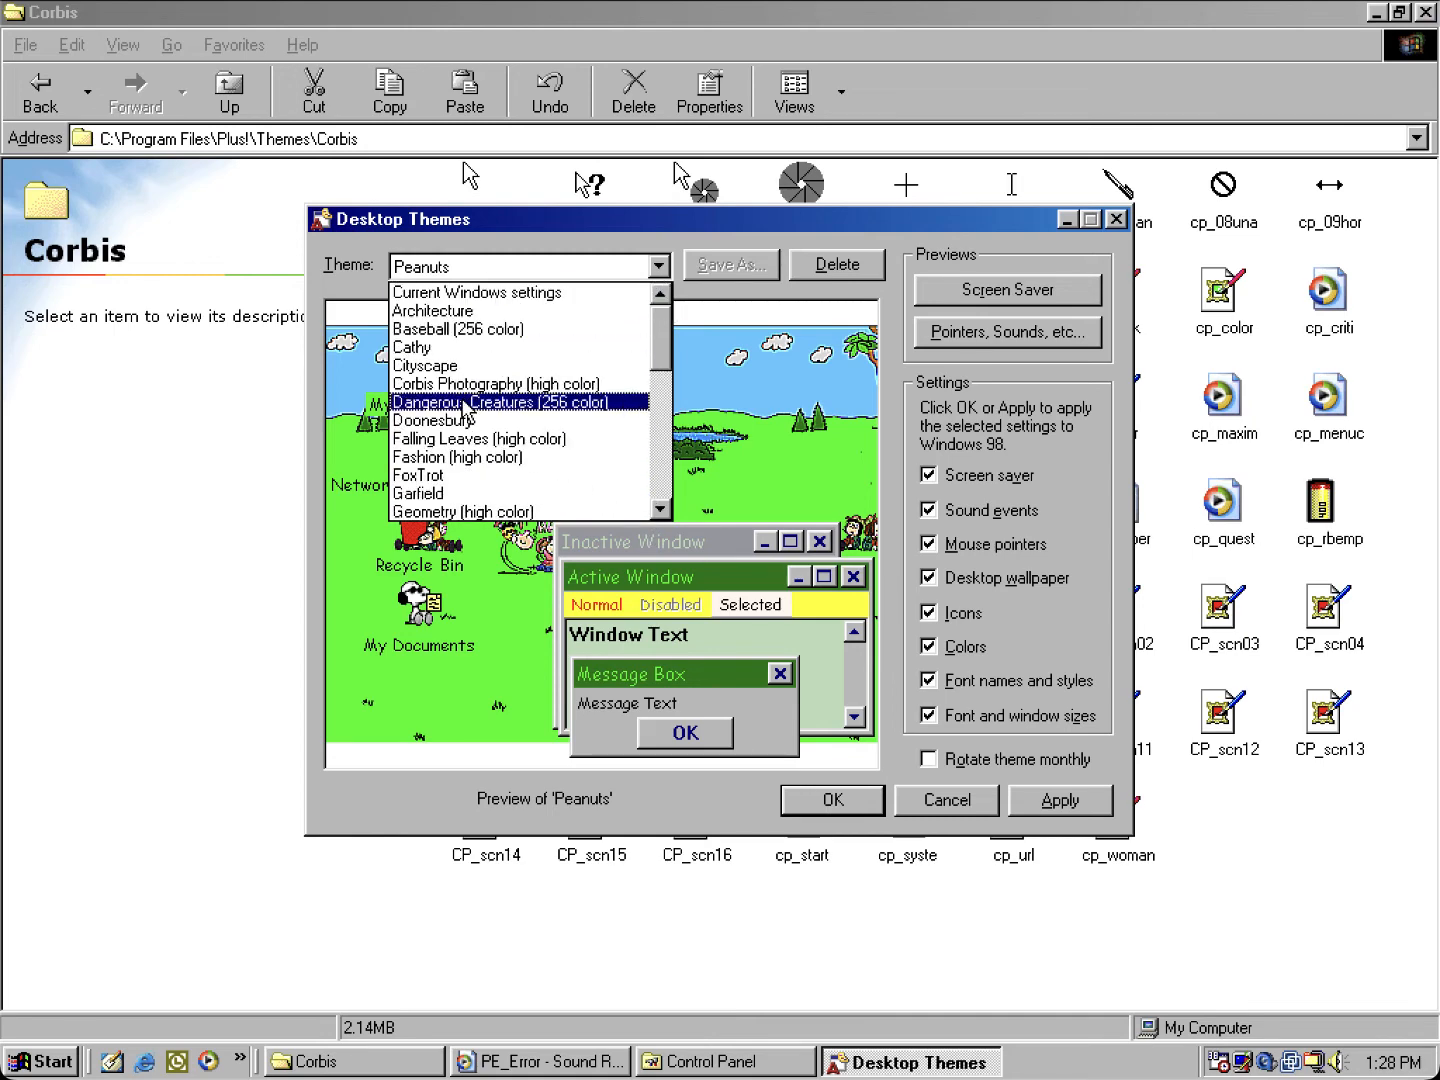
pyautogui.click(493, 383)
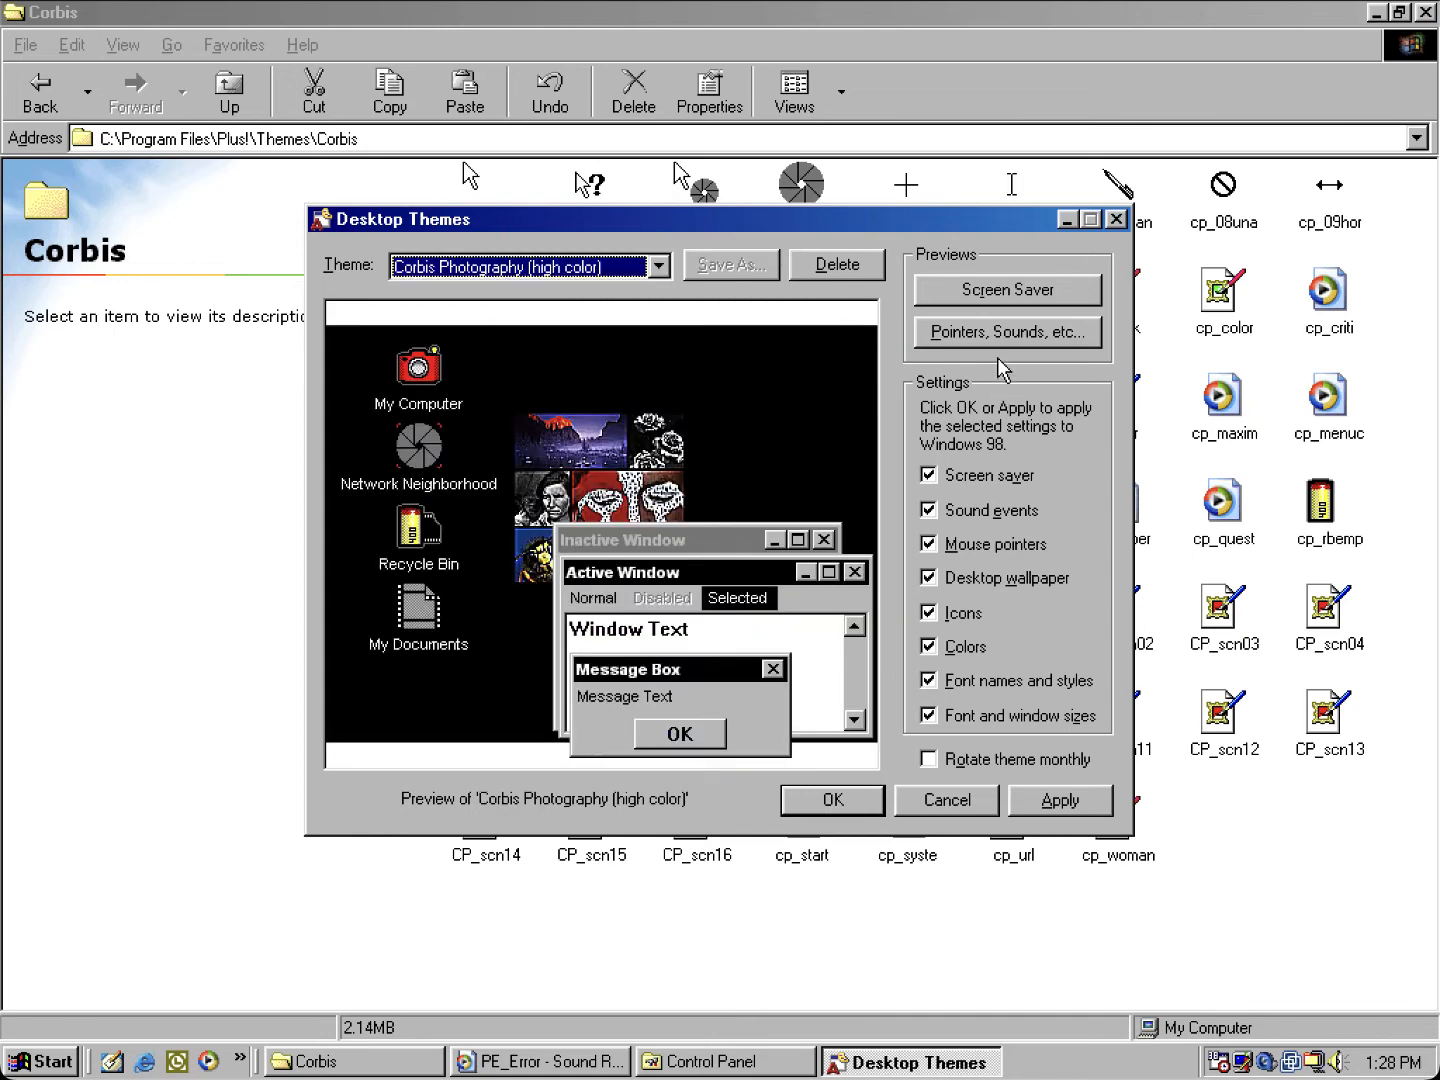
pyautogui.click(1008, 332)
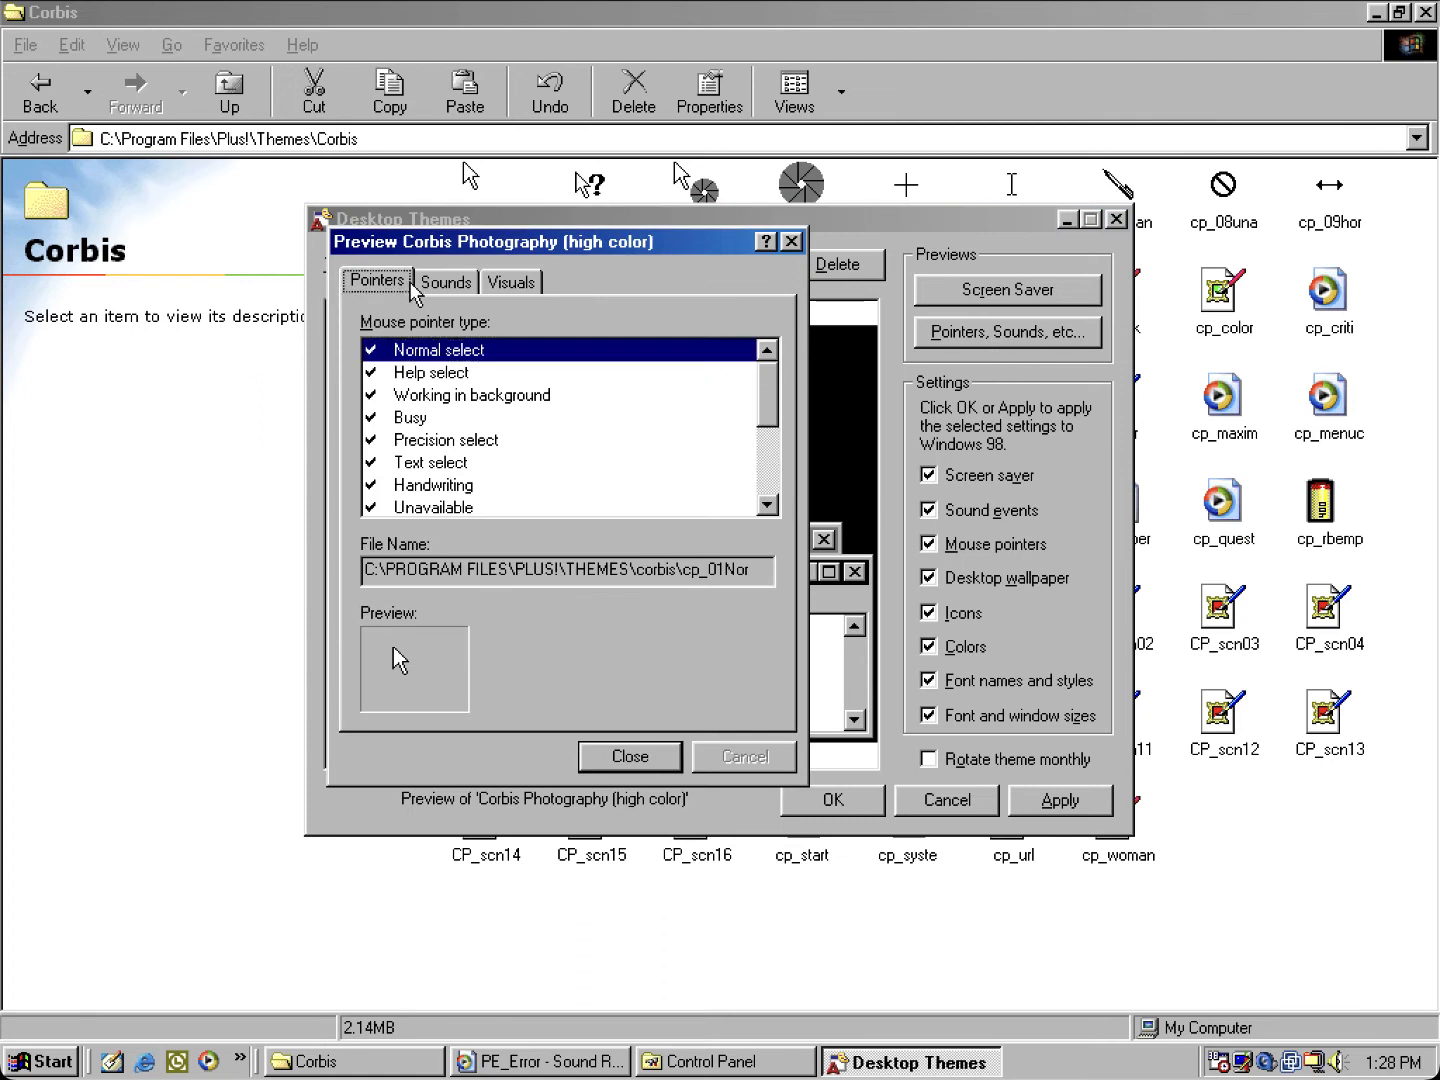
# Step: Check Program error (Cp_Syste) and Critical stop (Cp_Criti) sound files, then close preview
pyautogui.click(445, 281)
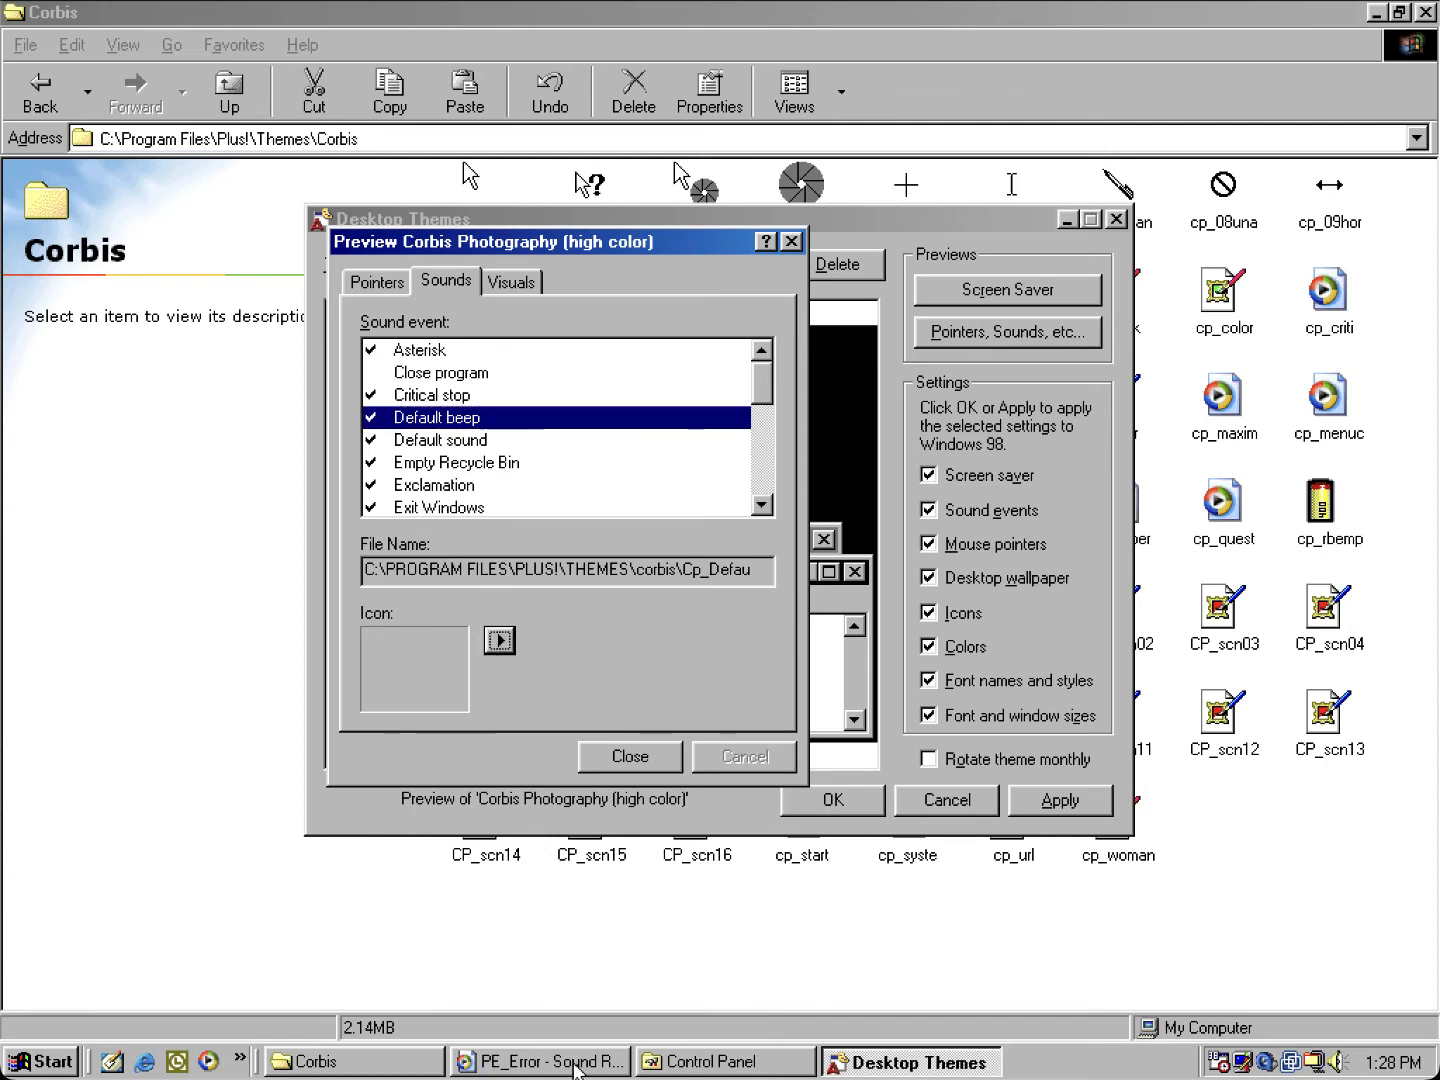
pyautogui.moveTo(660, 499)
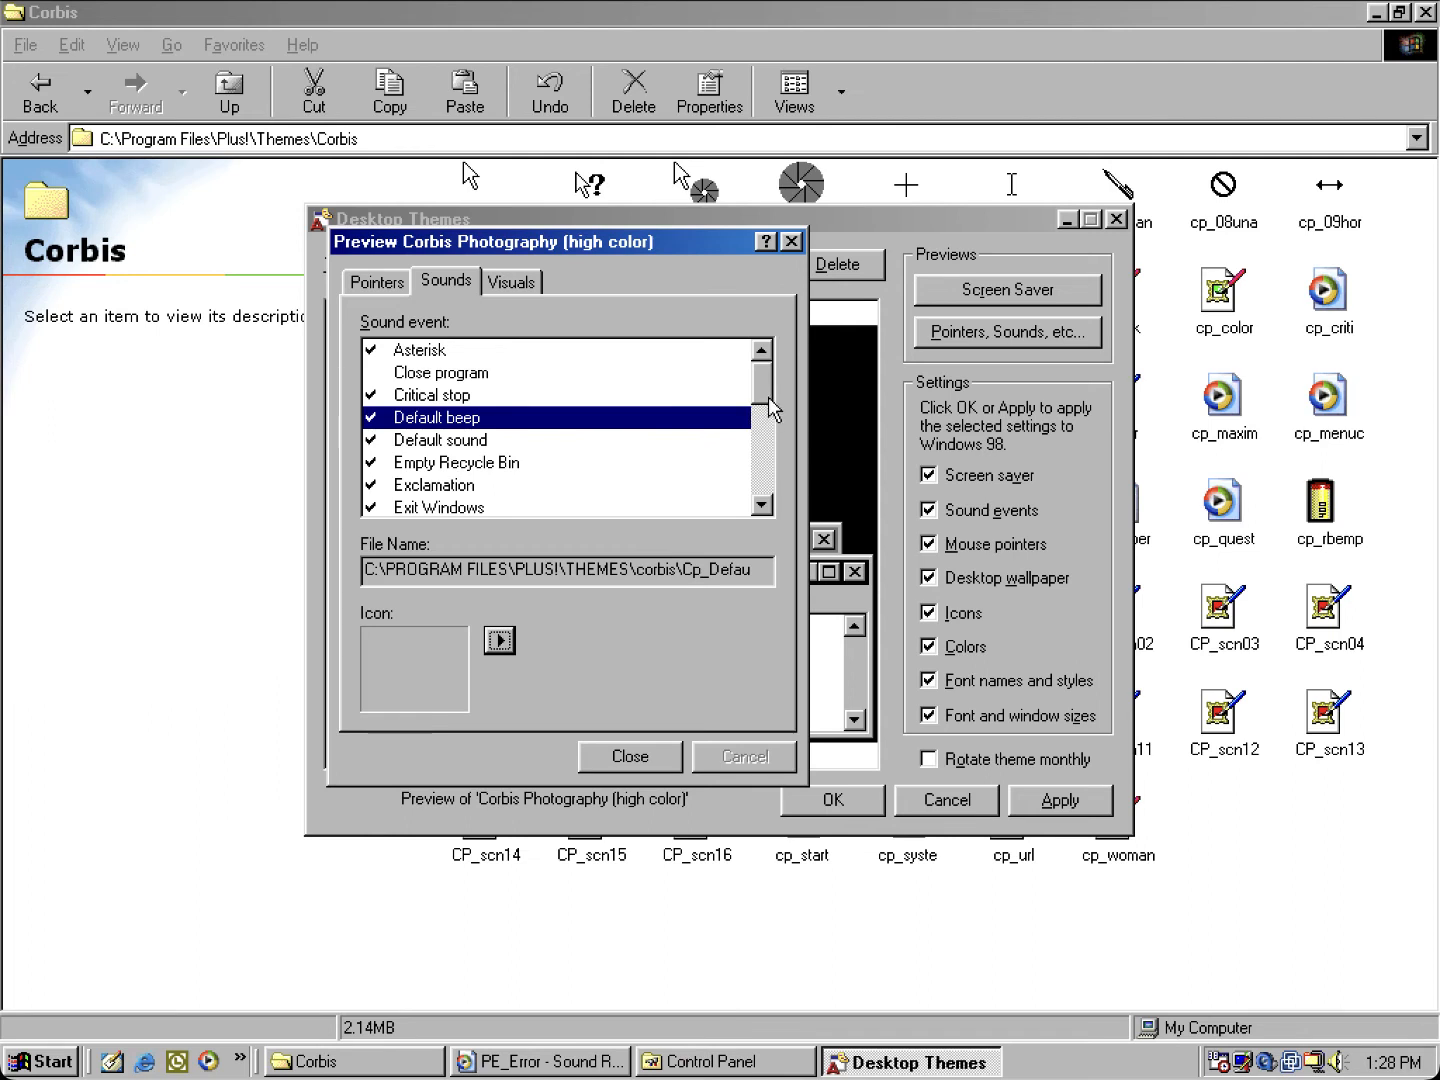
pyautogui.scroll(-3)
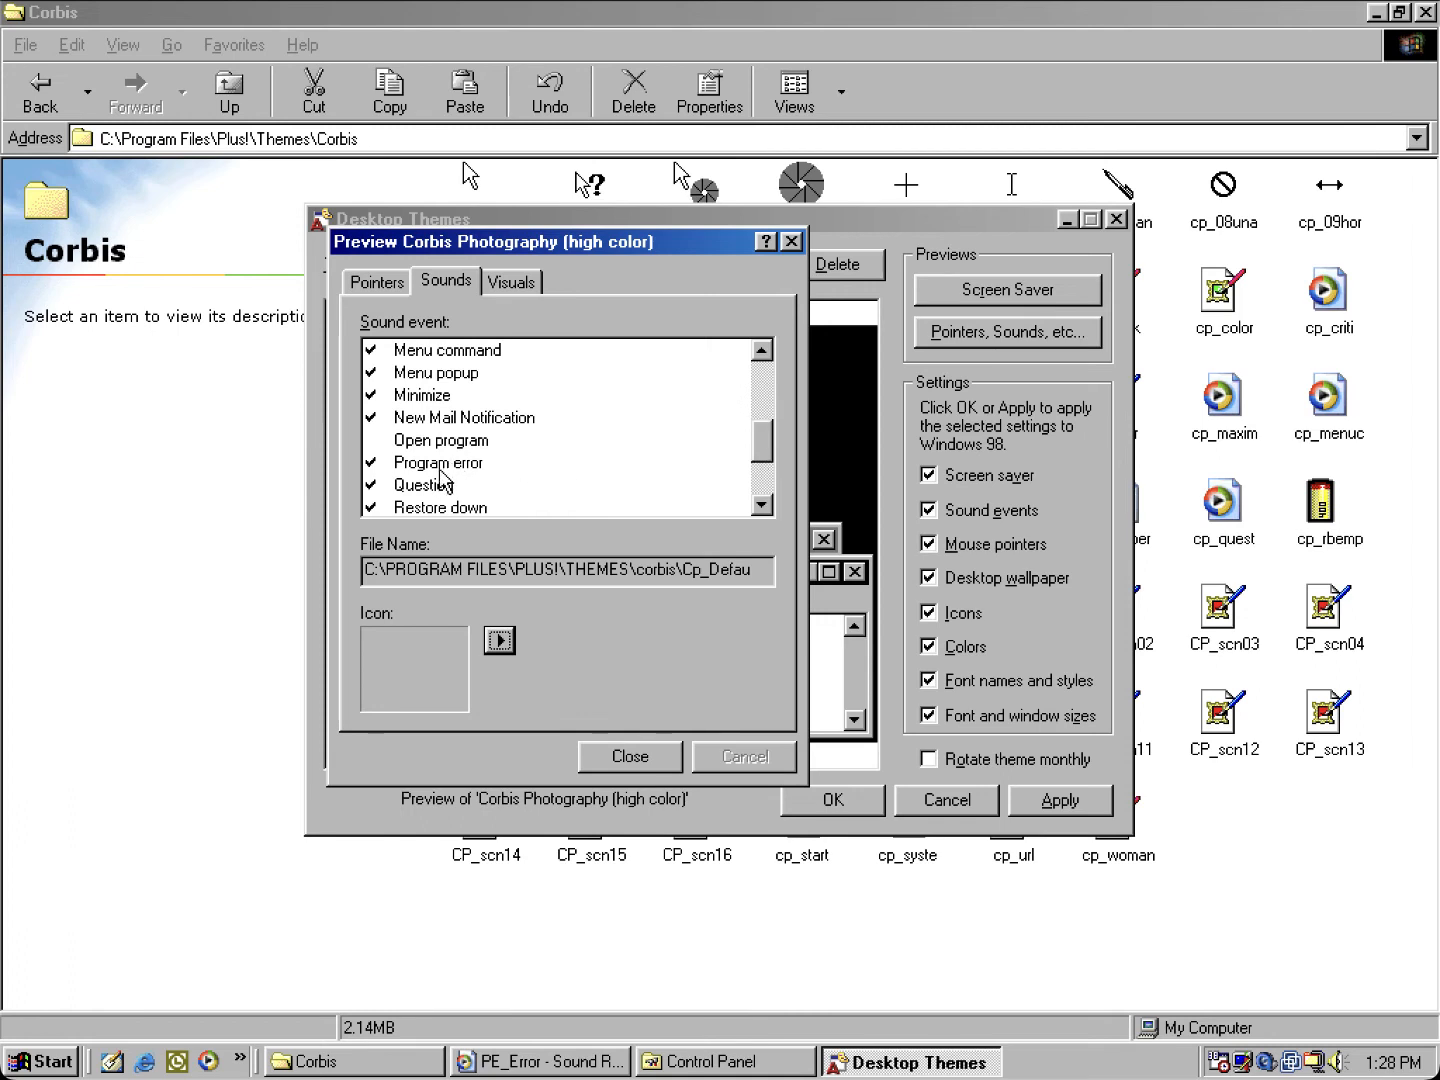
pyautogui.click(438, 462)
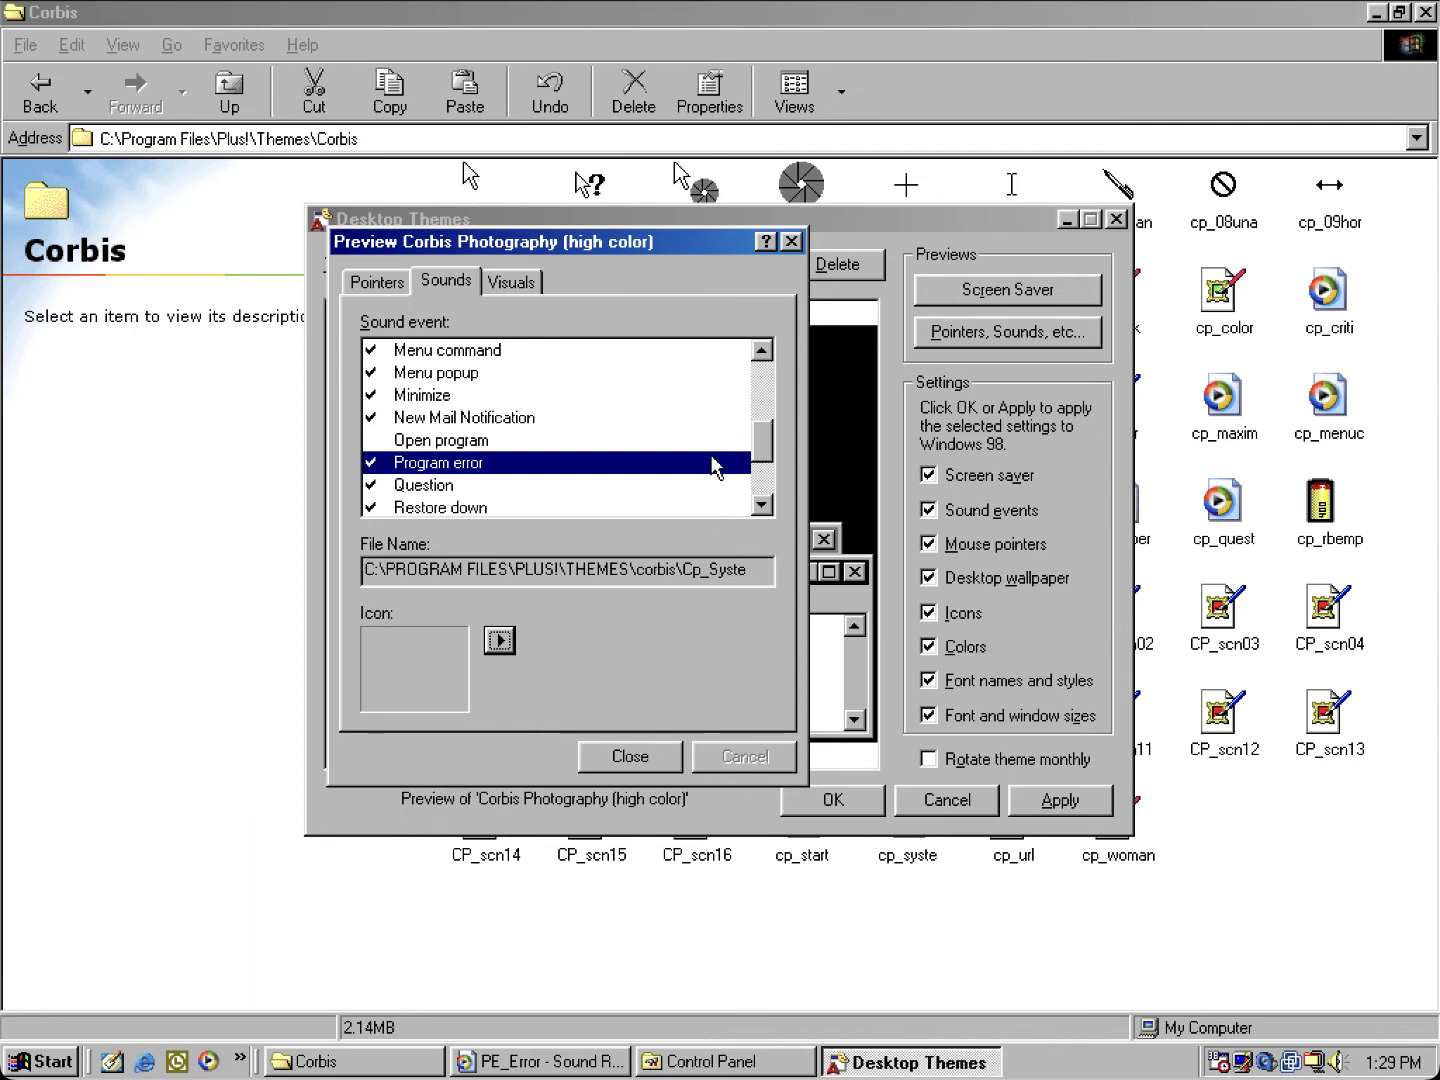
pyautogui.moveTo(480, 488)
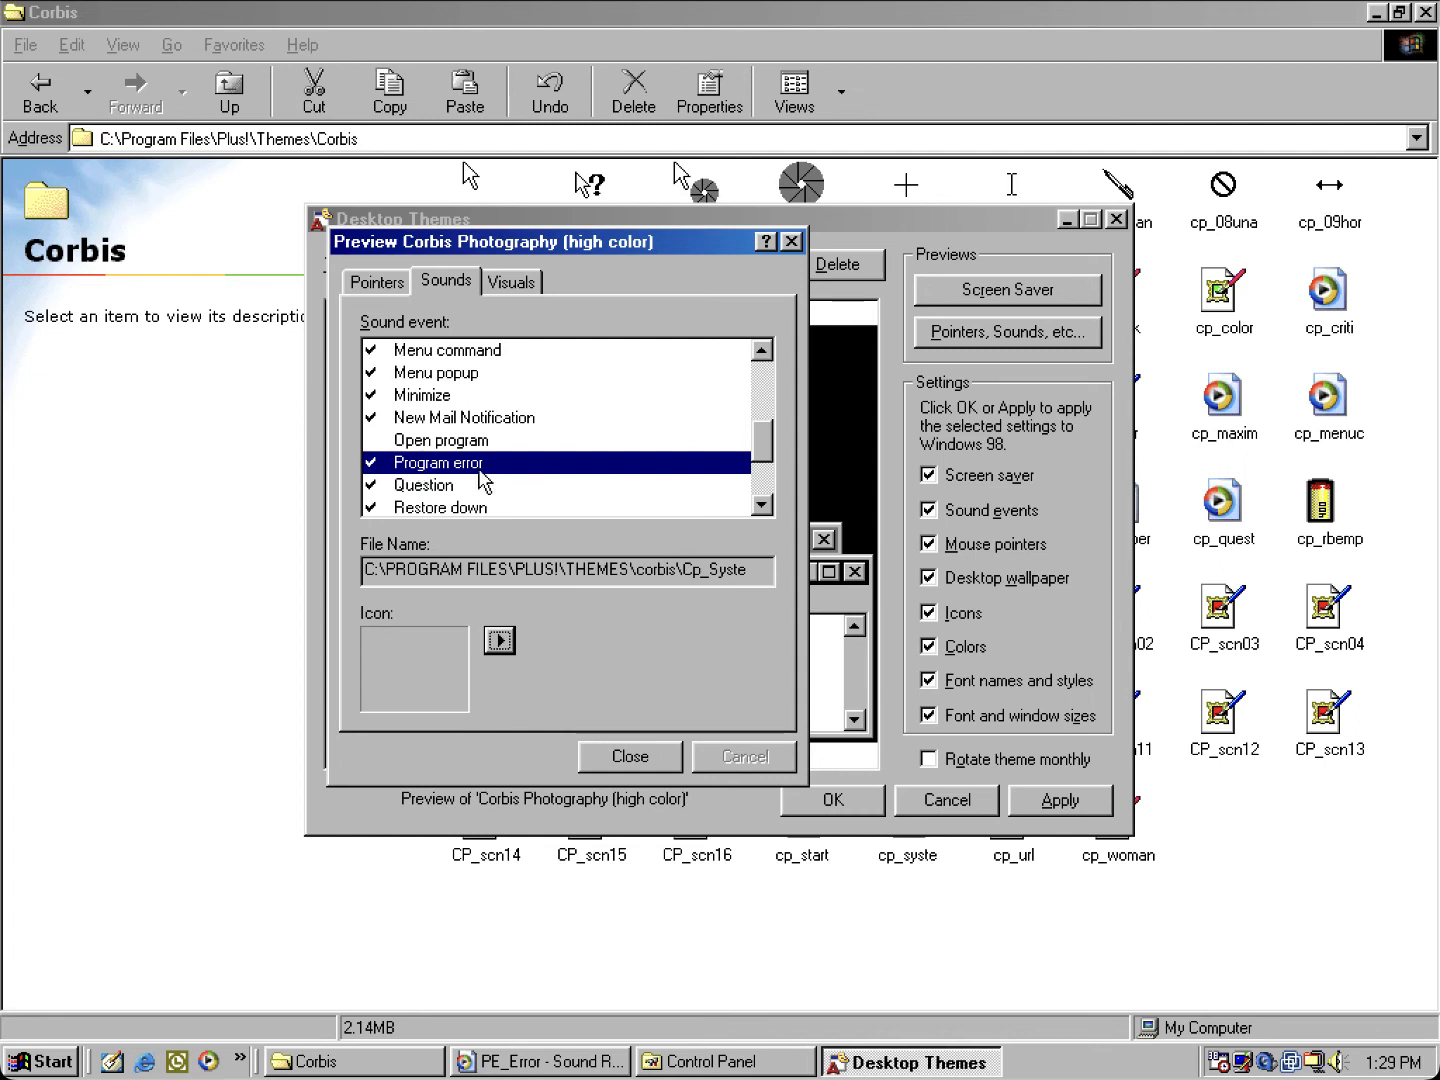
pyautogui.moveTo(533, 553)
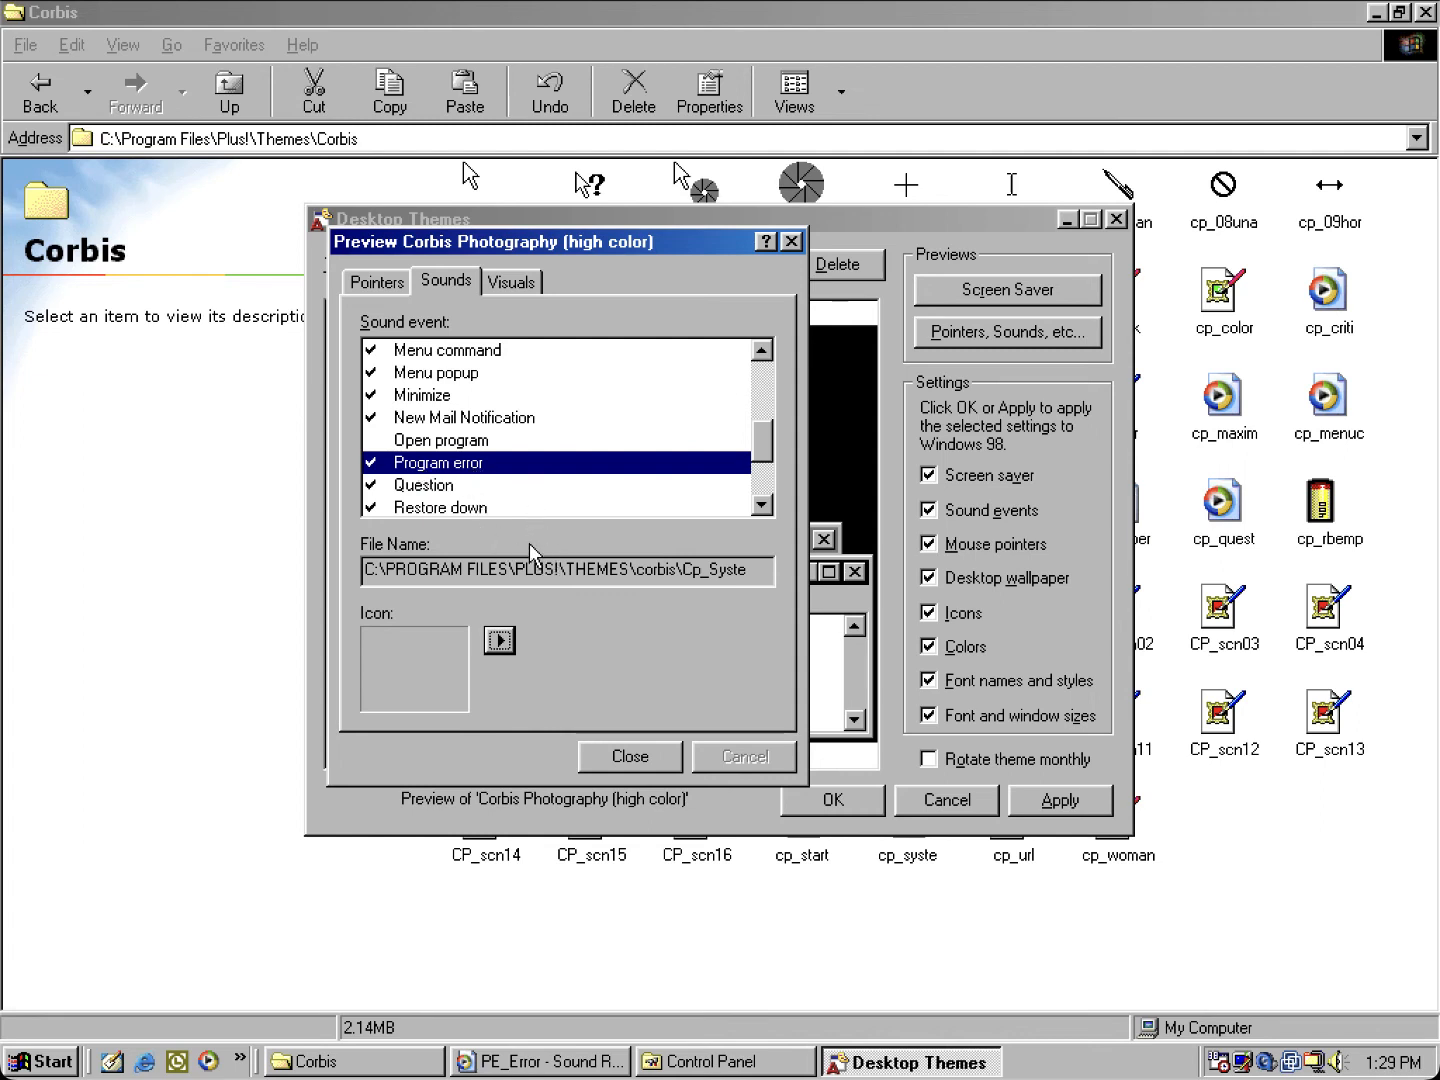
pyautogui.moveTo(758, 410)
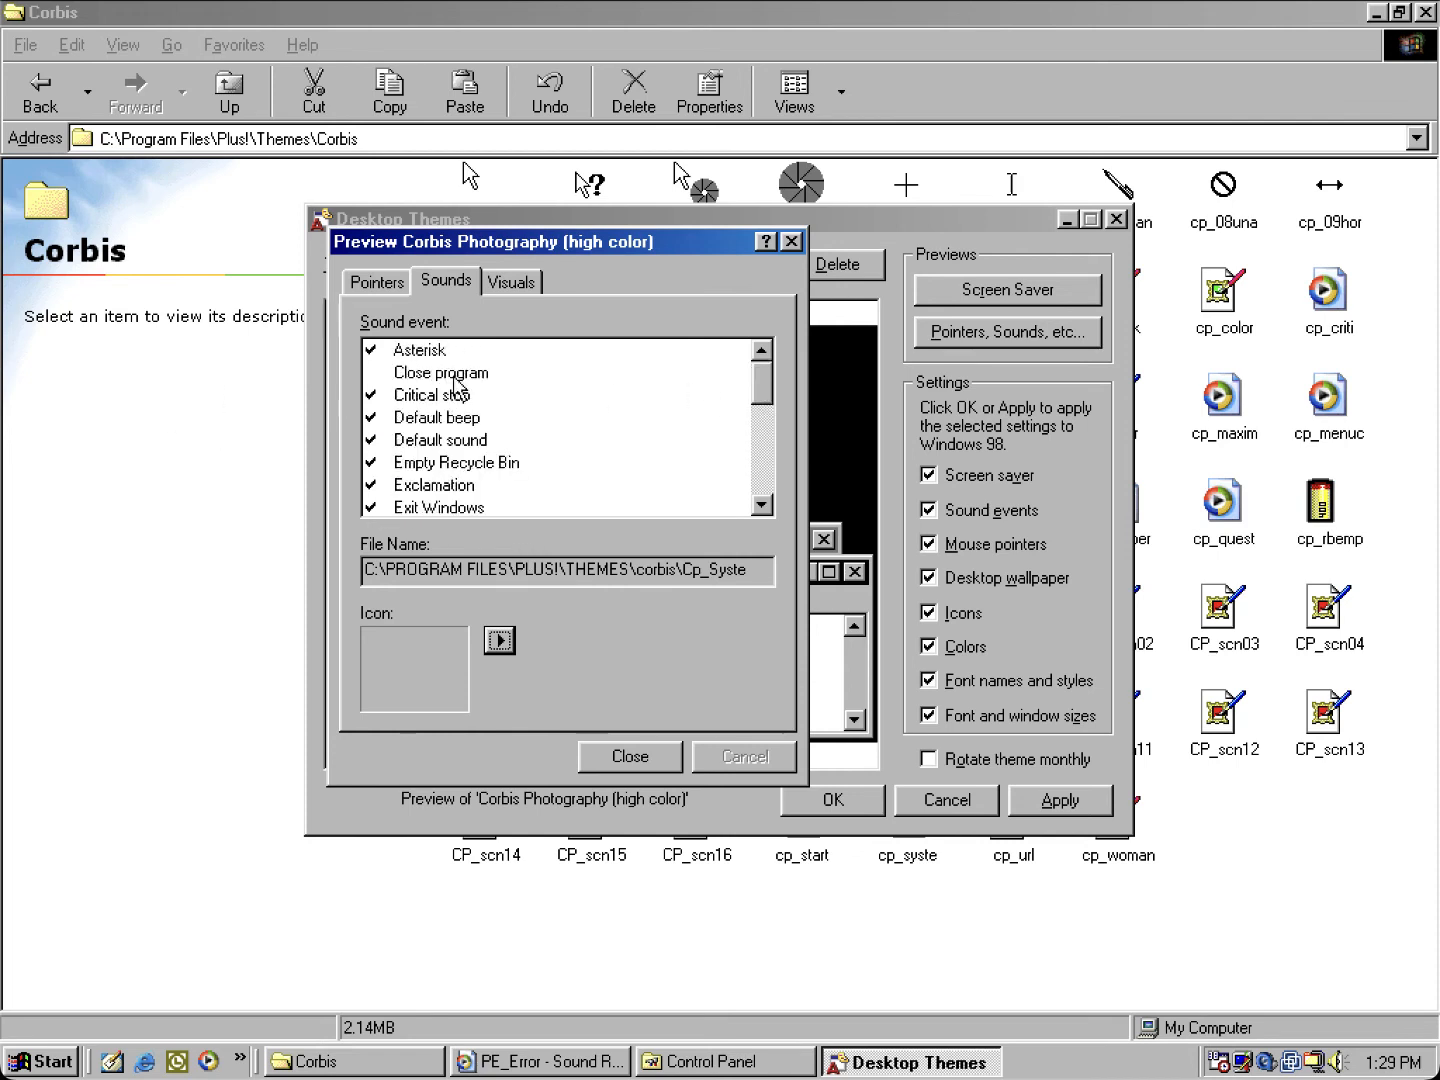
pyautogui.moveTo(393, 405)
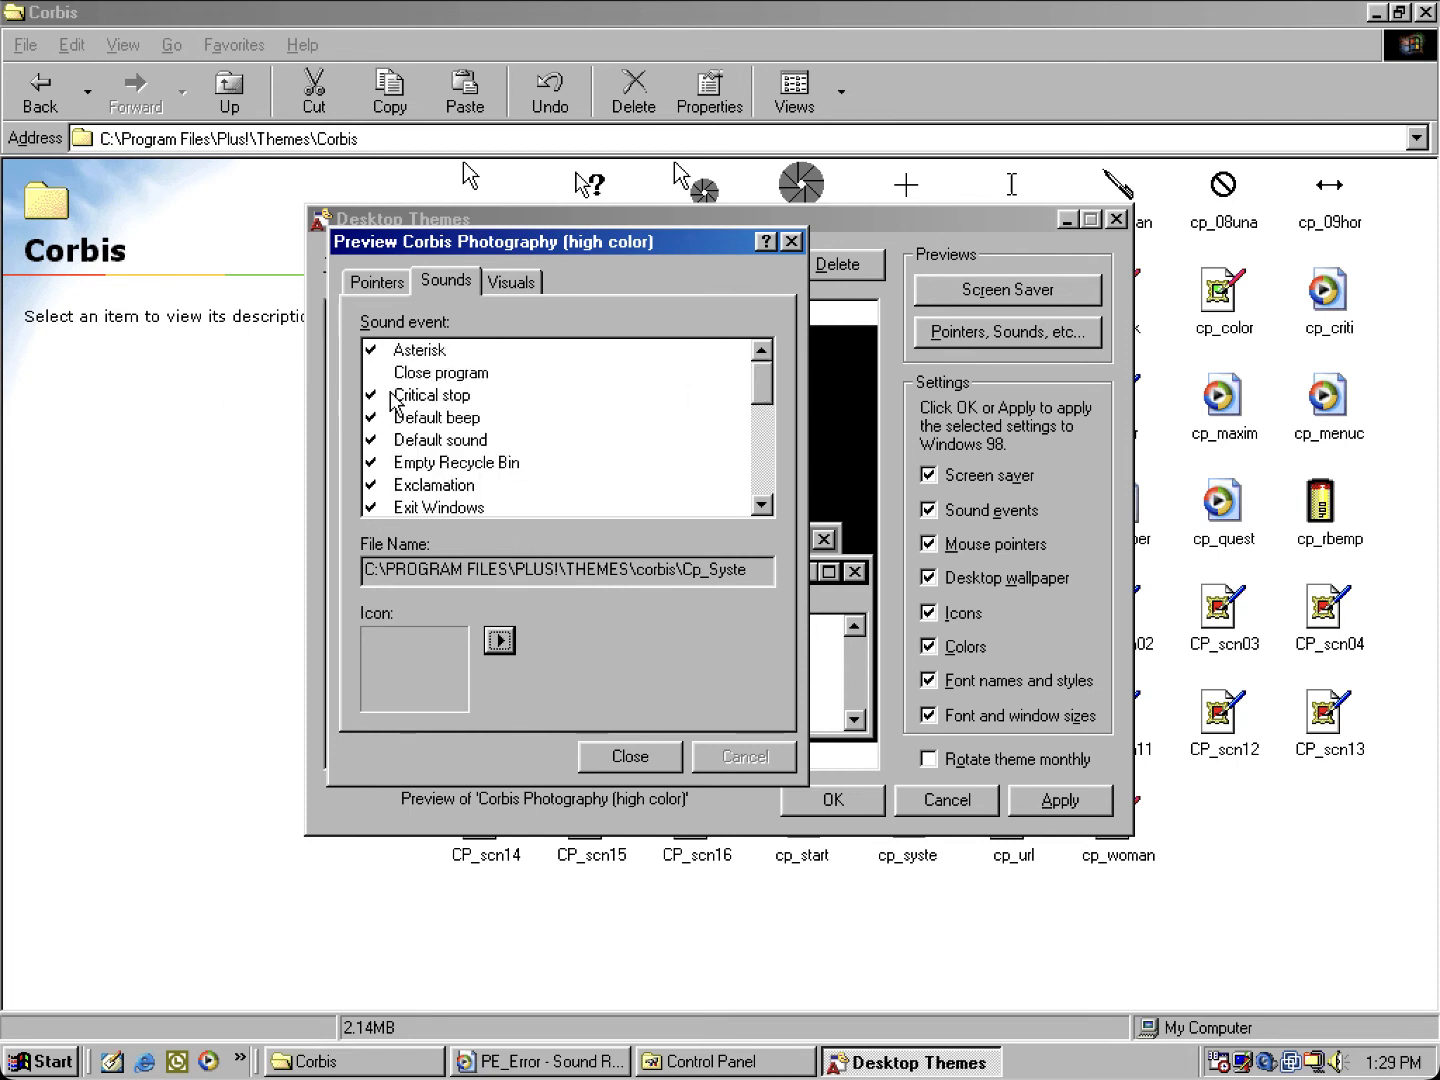
pyautogui.click(431, 395)
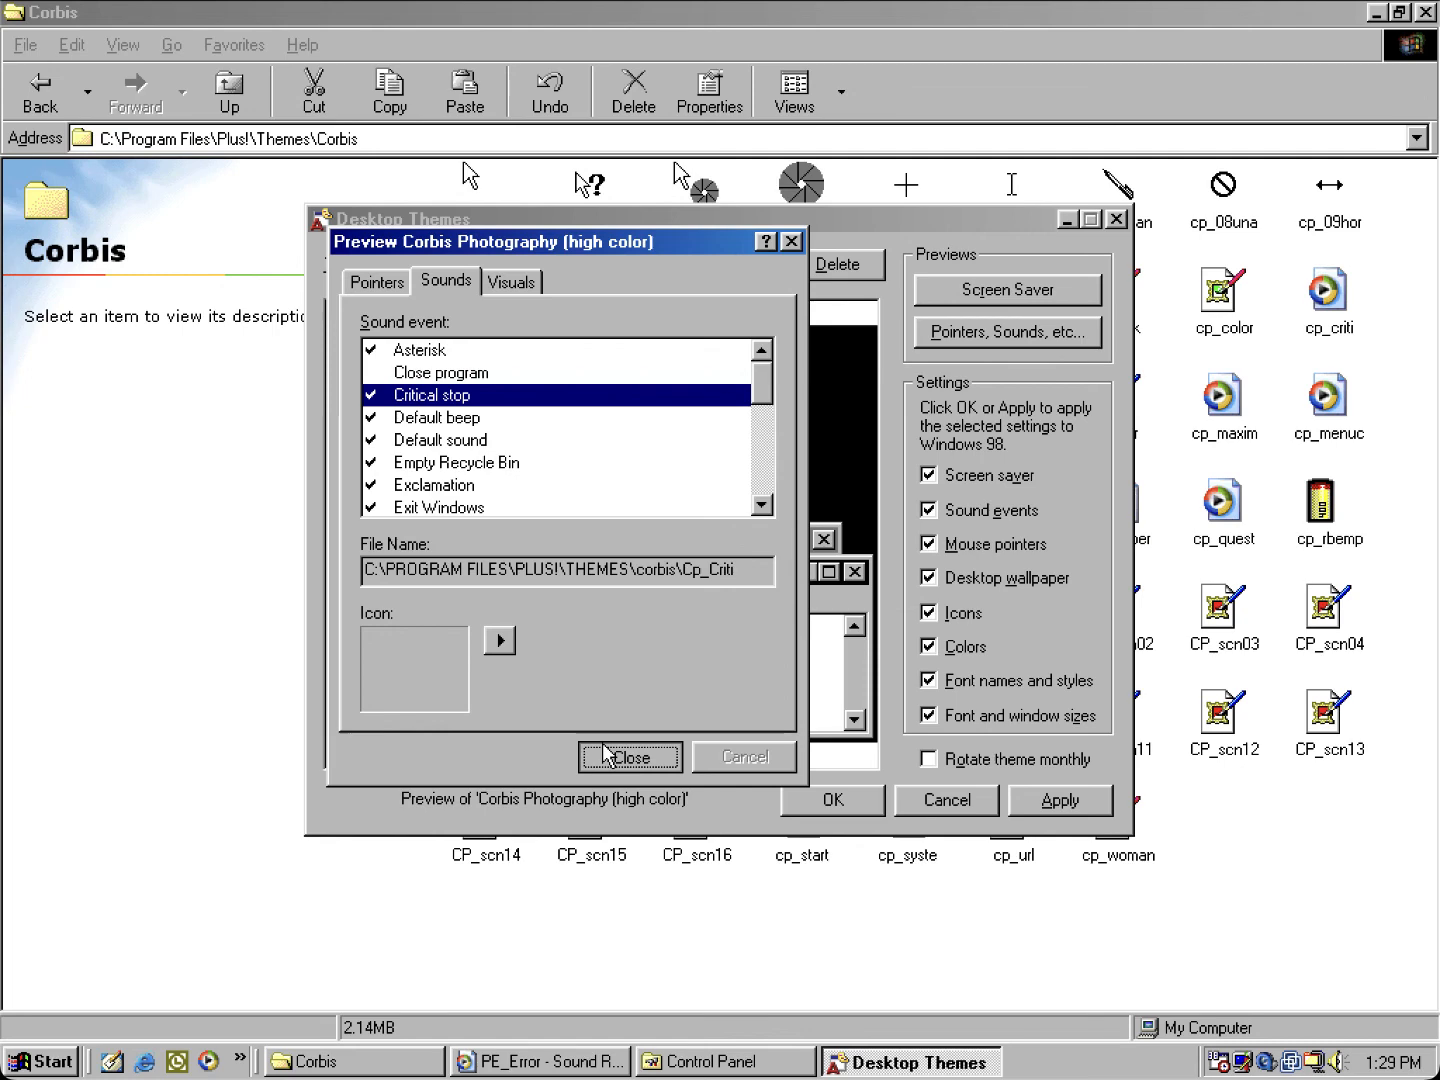
pyautogui.click(631, 756)
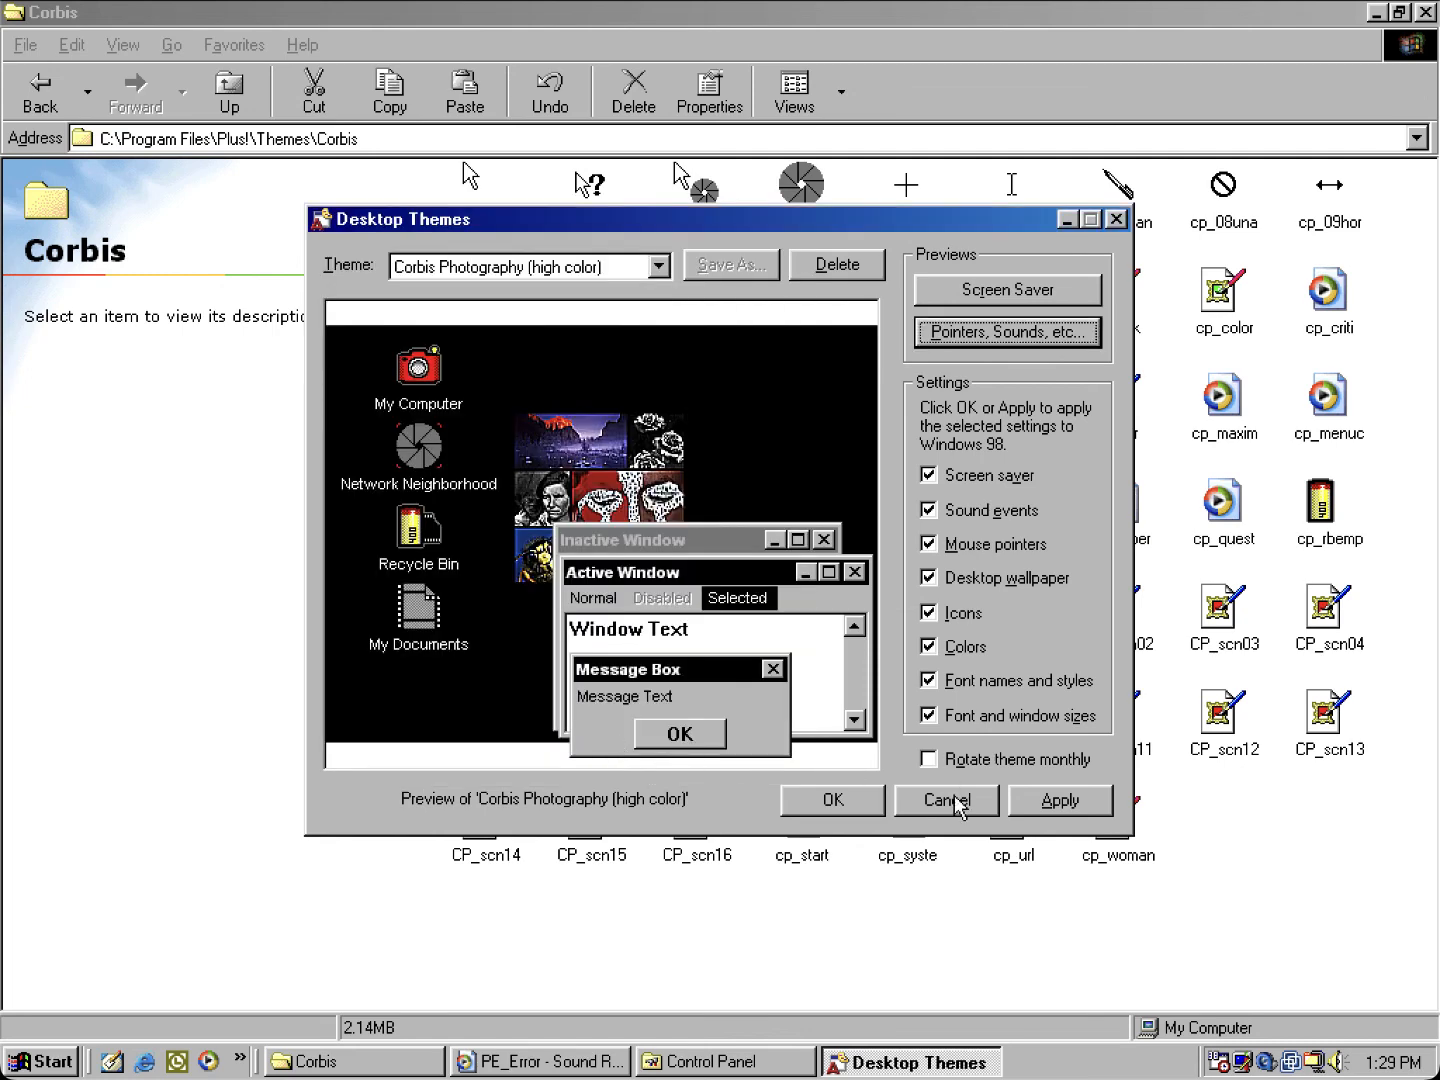
# Step: Cancel Desktop Themes and go up to C:\Program Files\Plus!\Themes
pyautogui.click(946, 800)
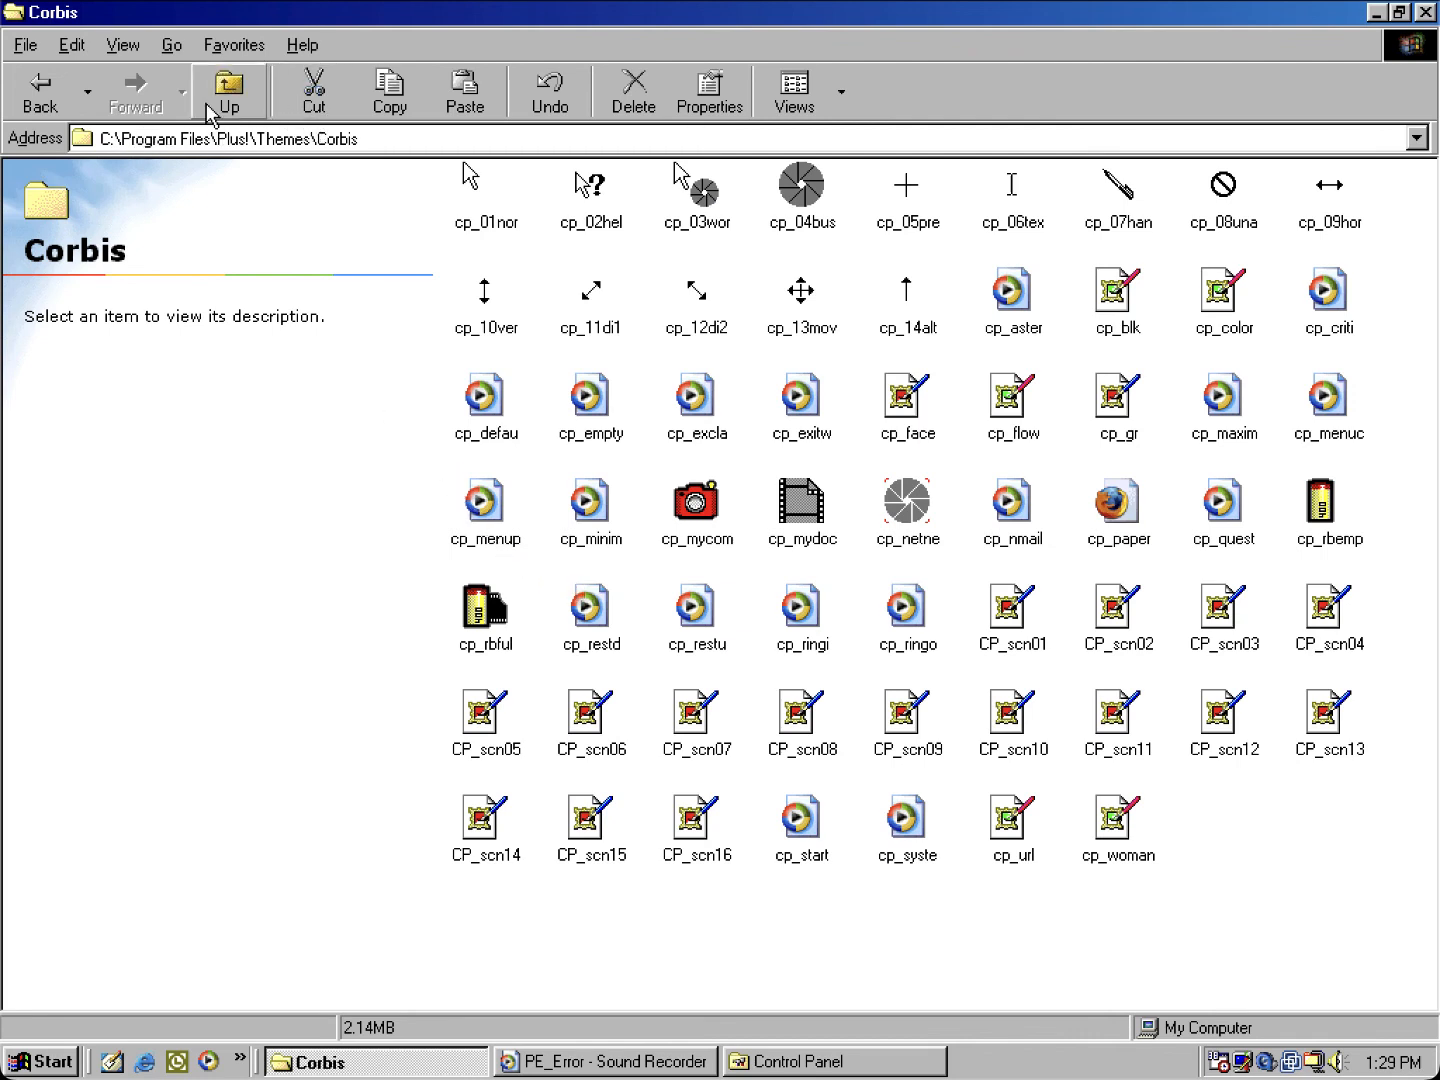
pyautogui.moveTo(186, 80)
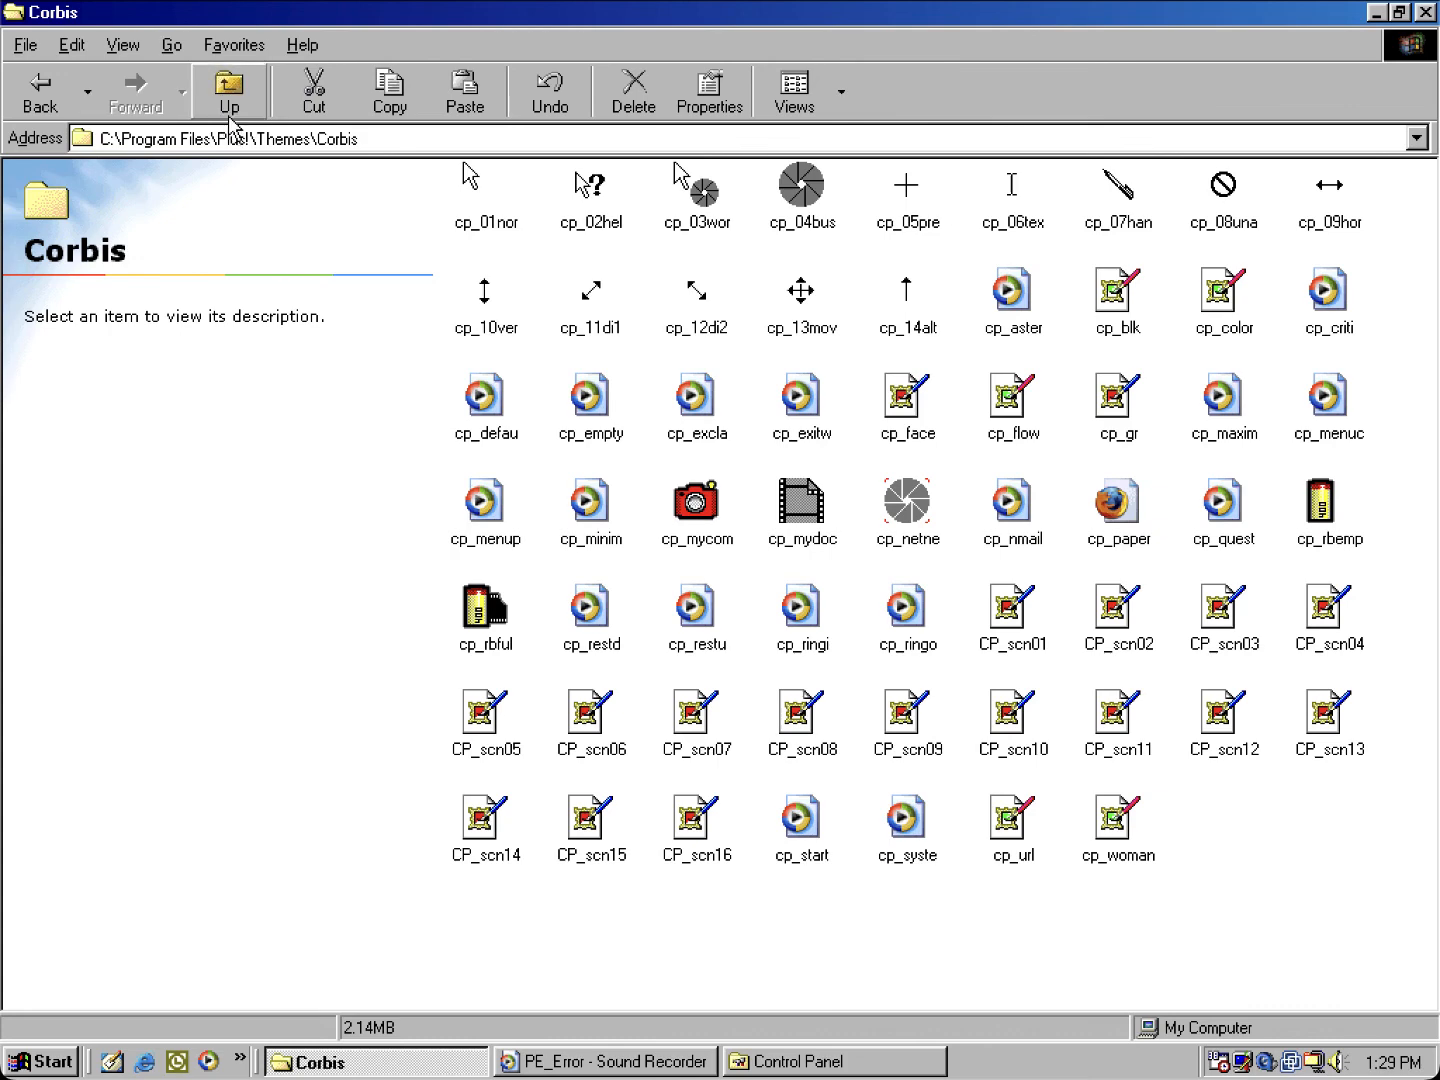
pyautogui.click(228, 90)
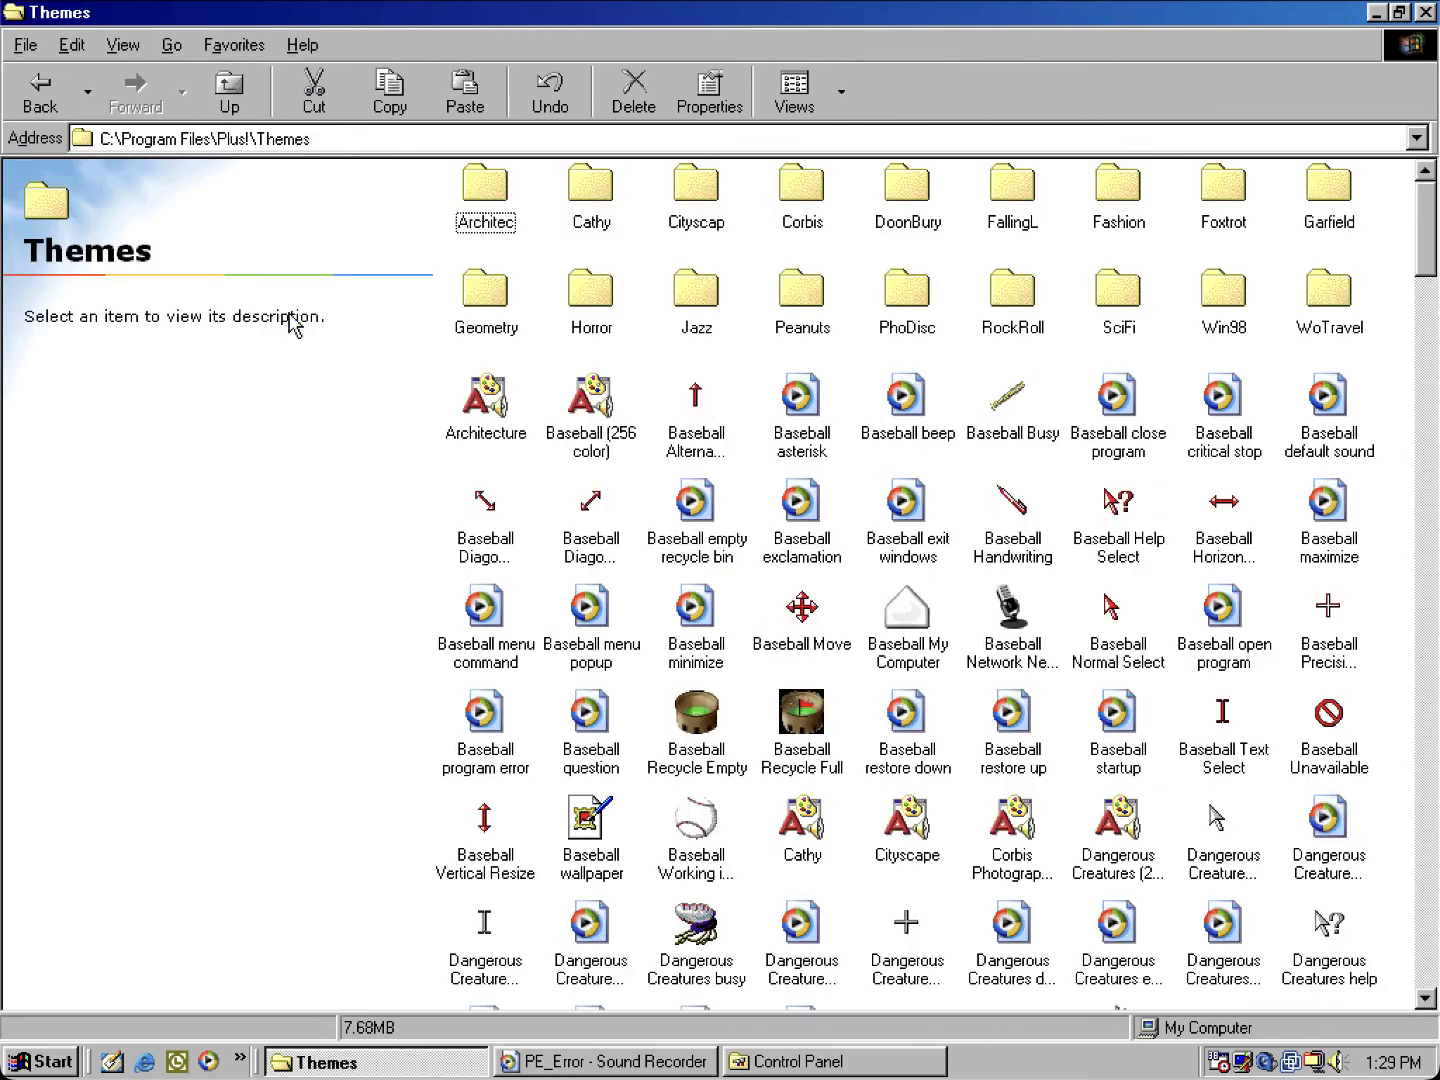
pyautogui.moveTo(680, 747)
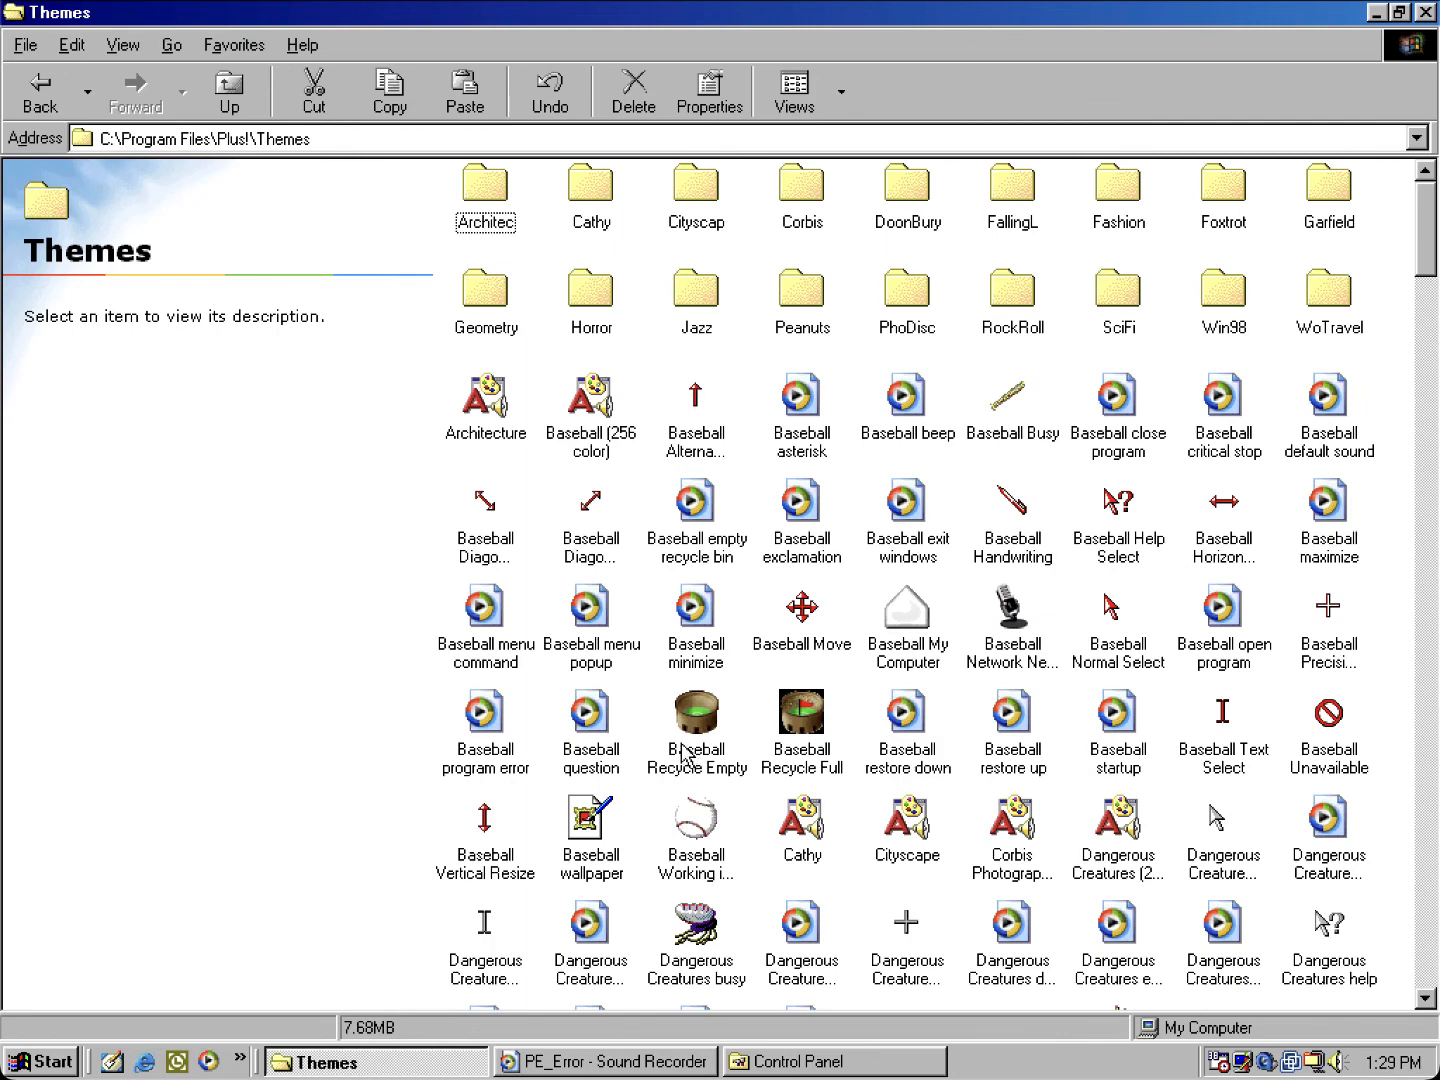
pyautogui.moveTo(633, 721)
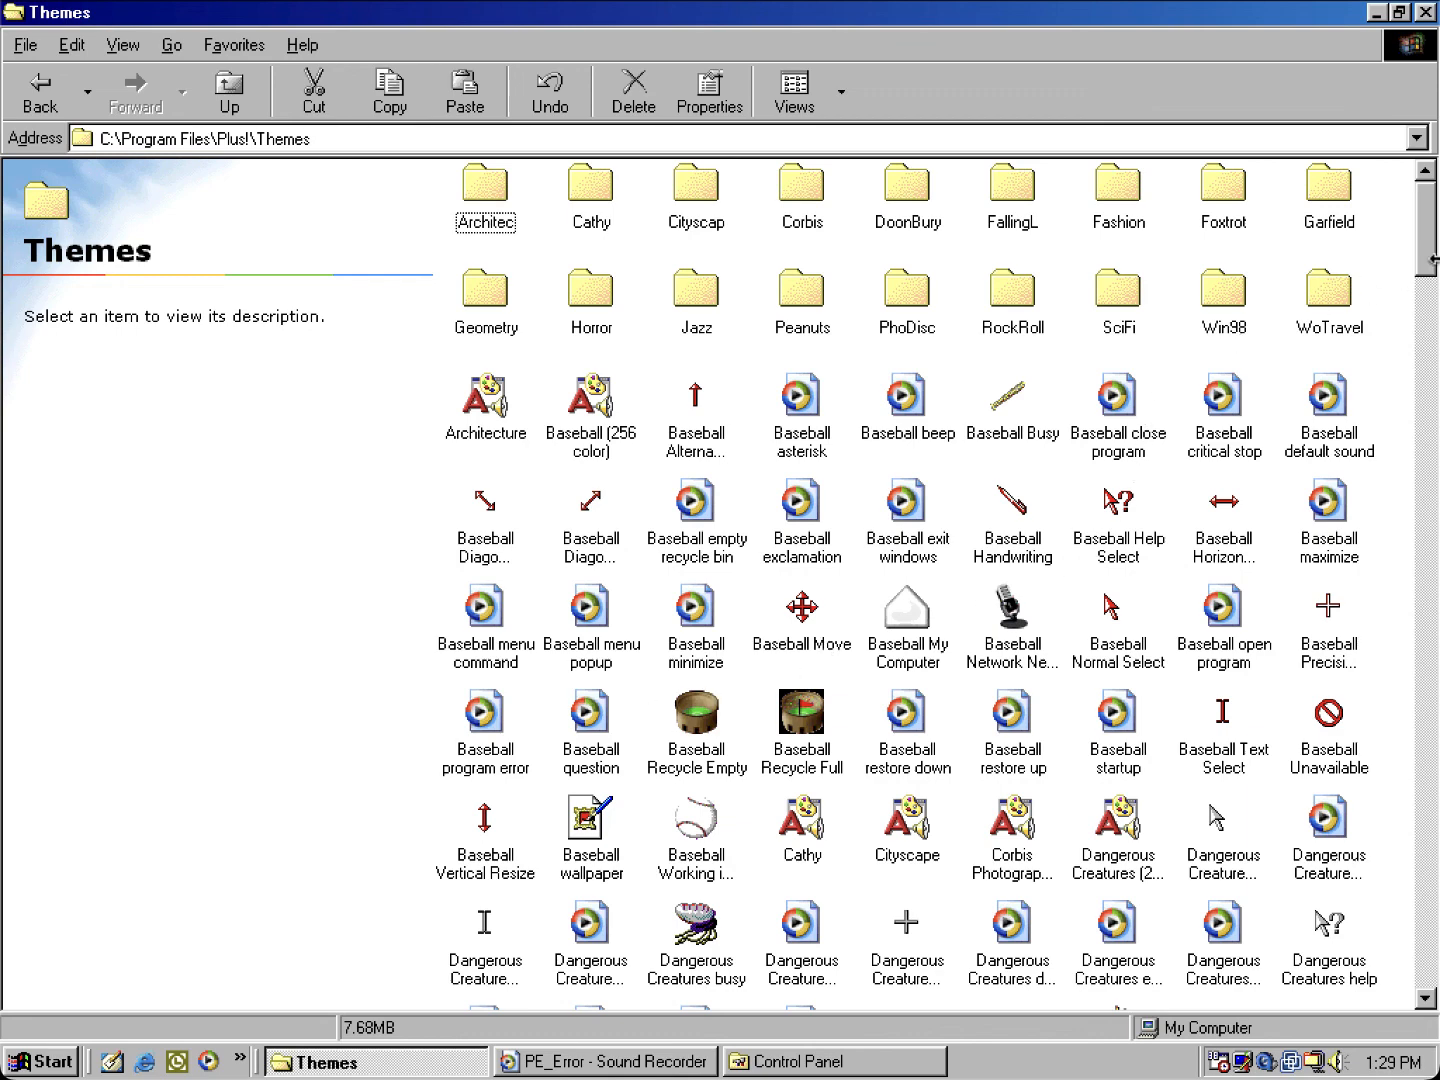
pyautogui.moveTo(1430, 272)
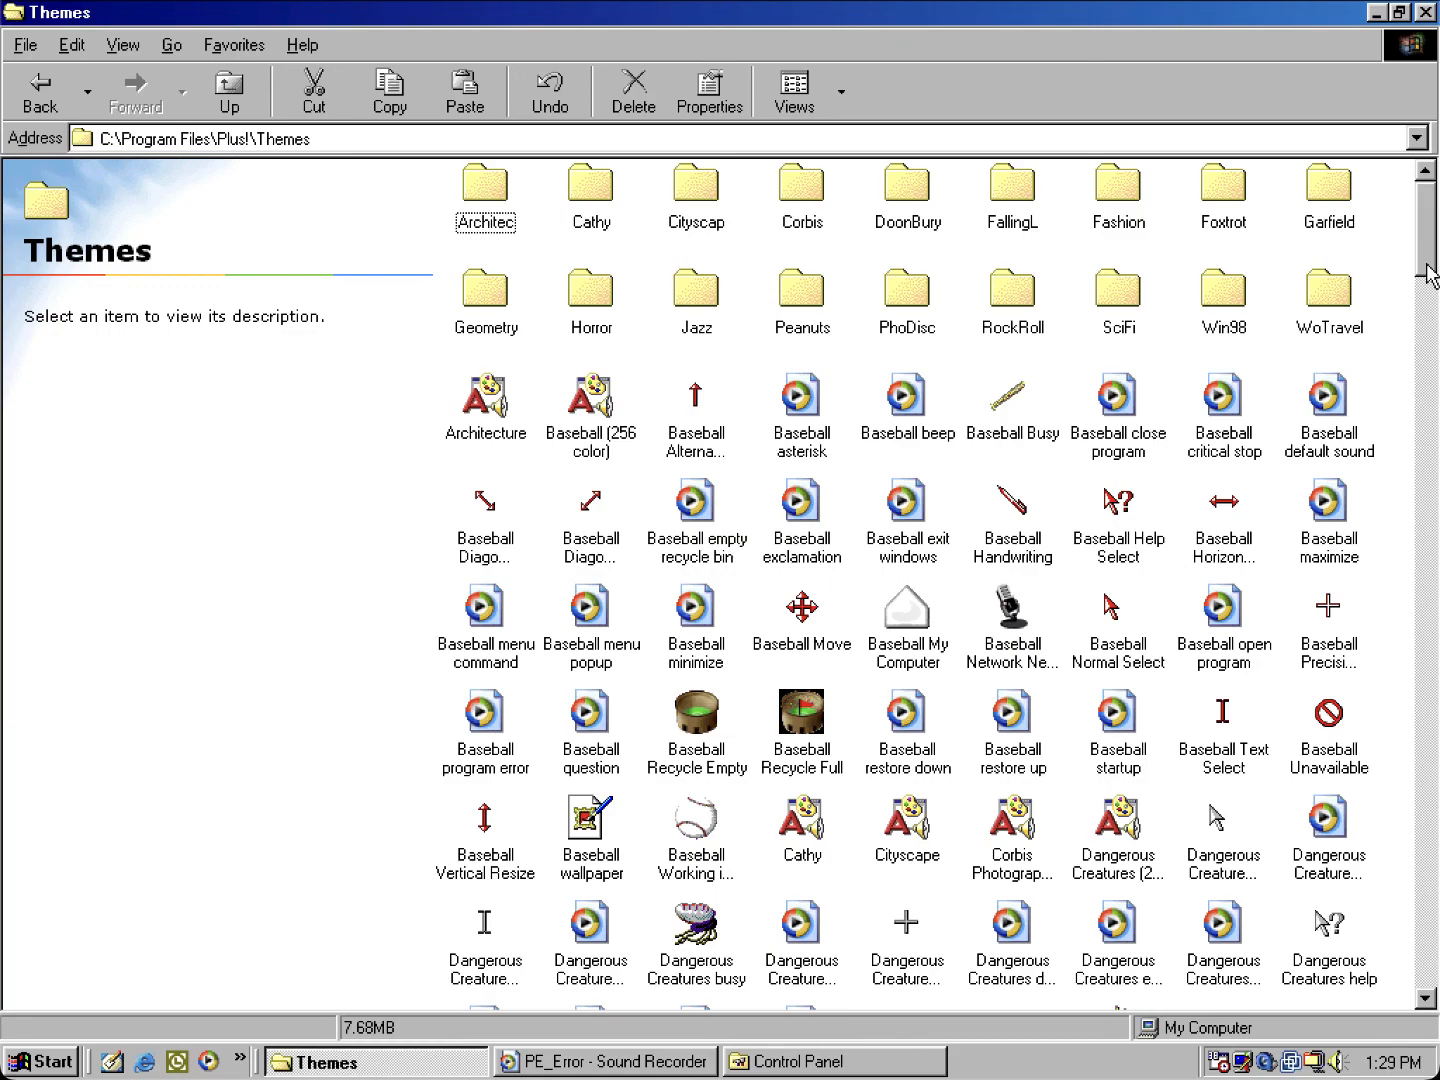
pyautogui.scroll(-3)
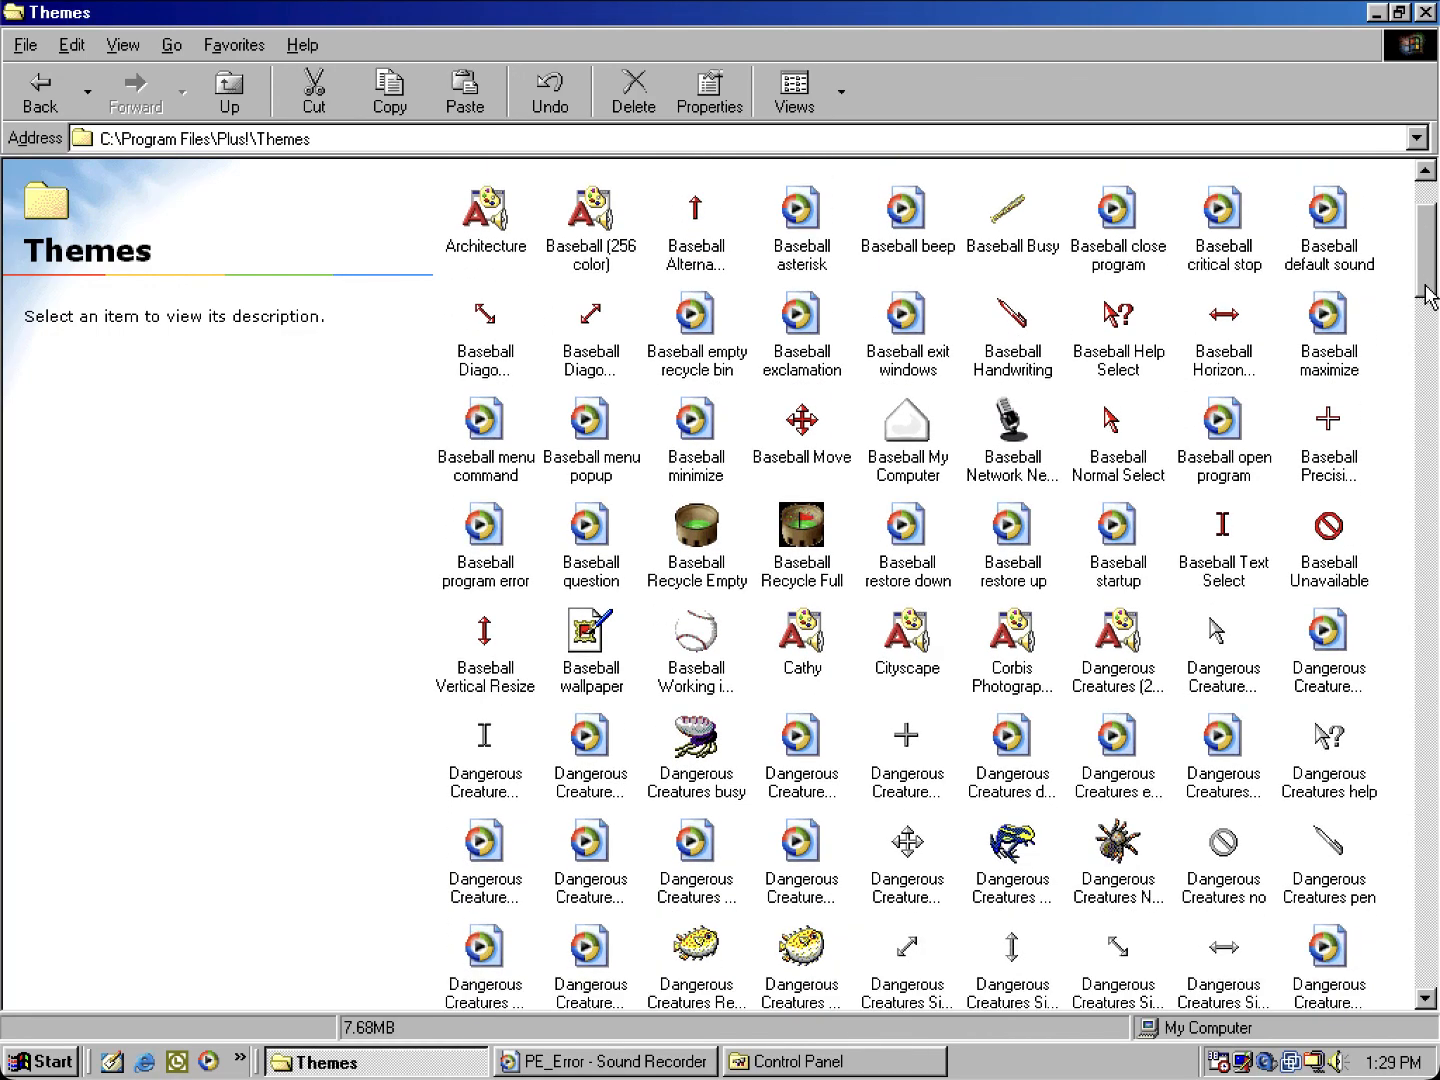
pyautogui.scroll(-3)
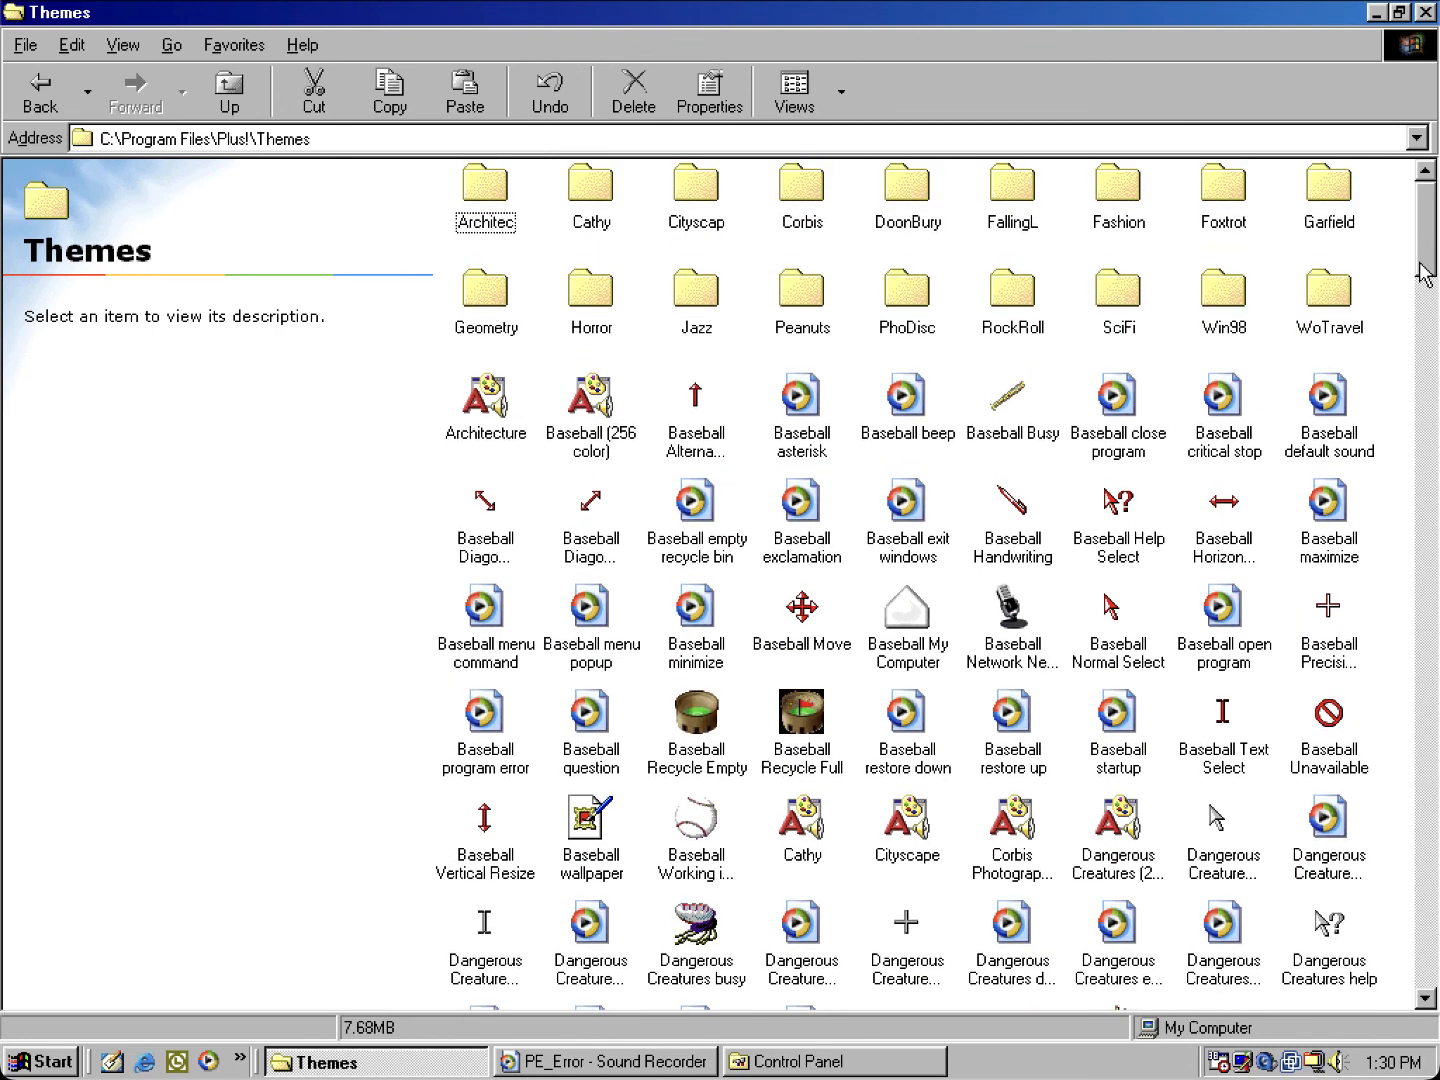
pyautogui.moveTo(1388, 277)
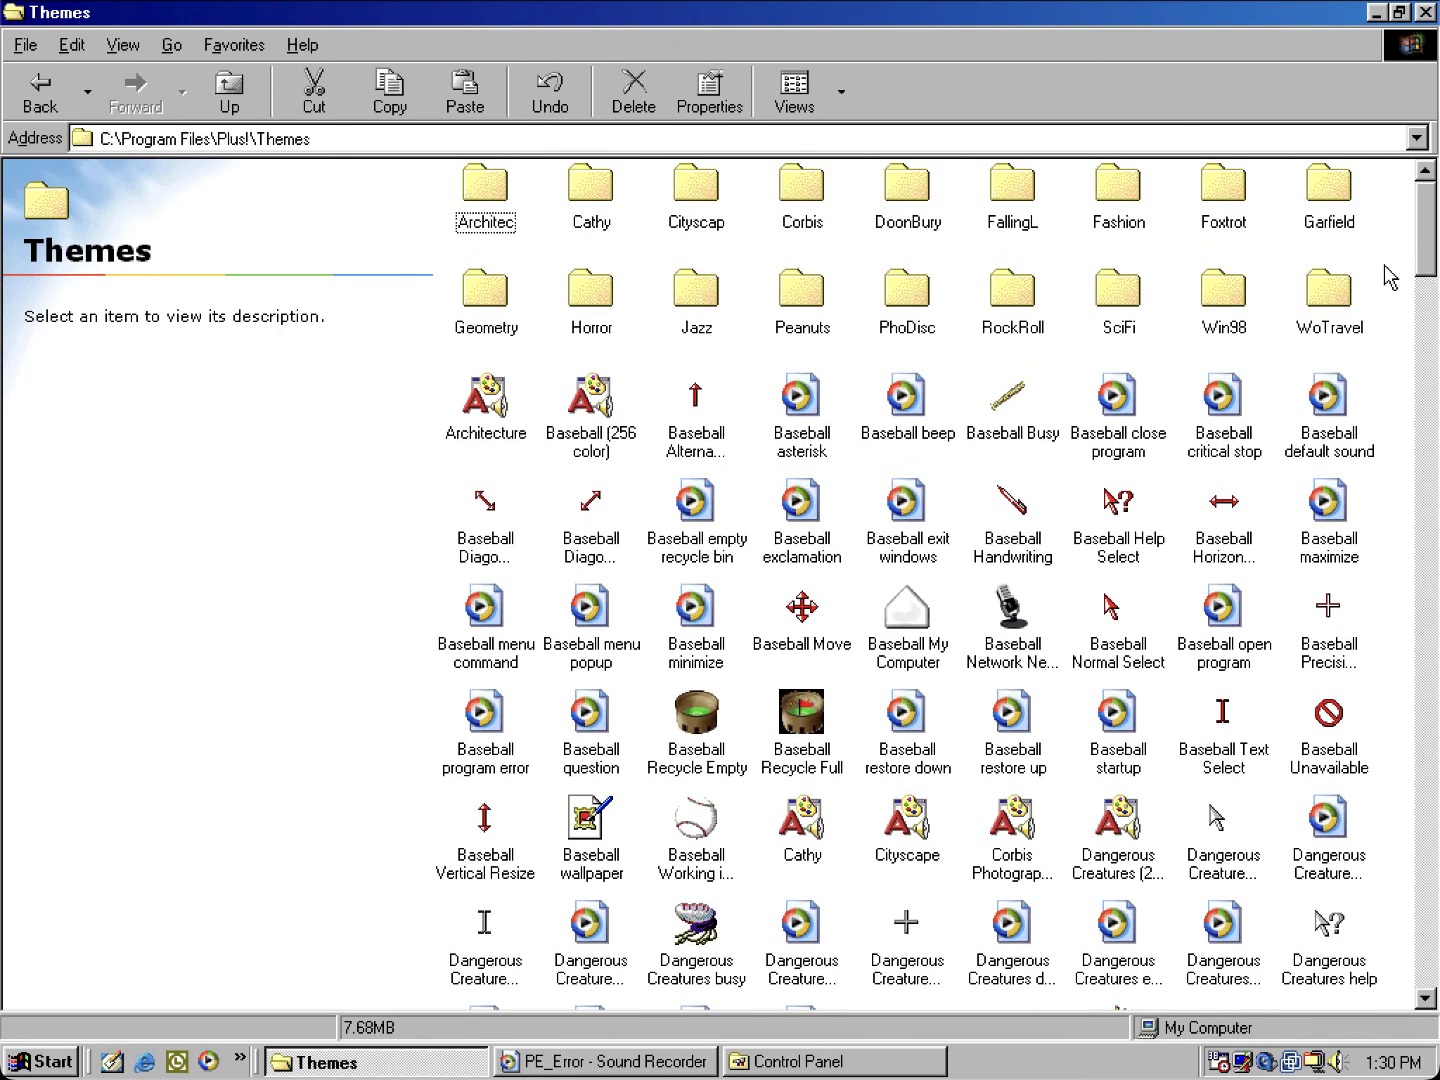
pyautogui.moveTo(1175, 338)
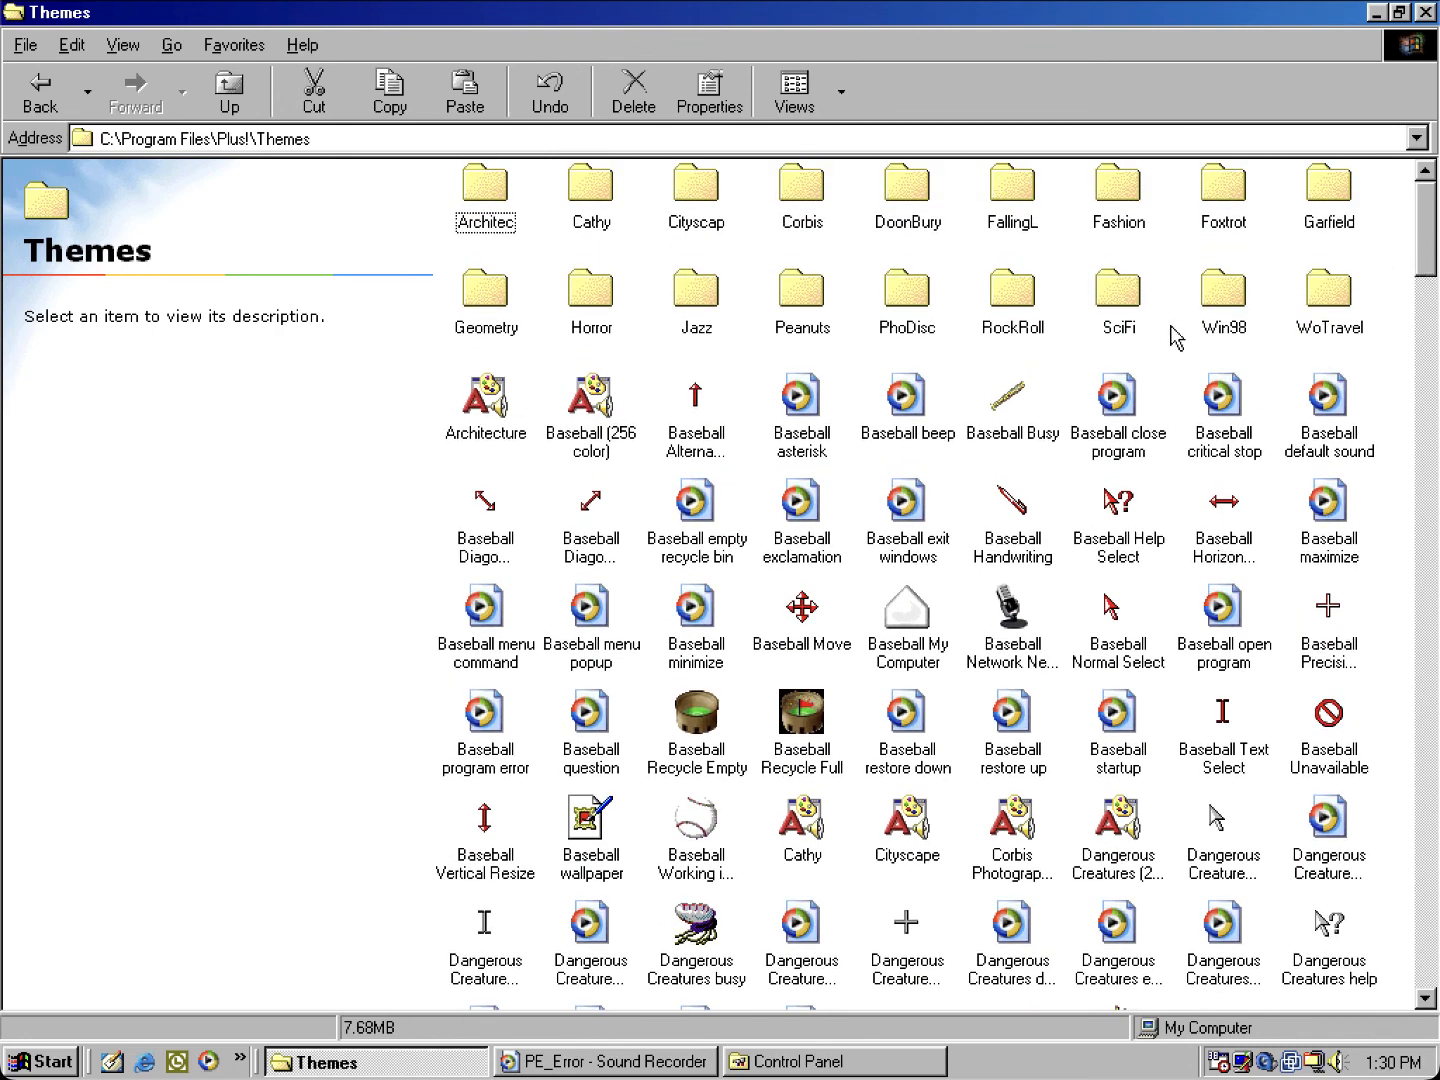
pyautogui.moveTo(1133, 421)
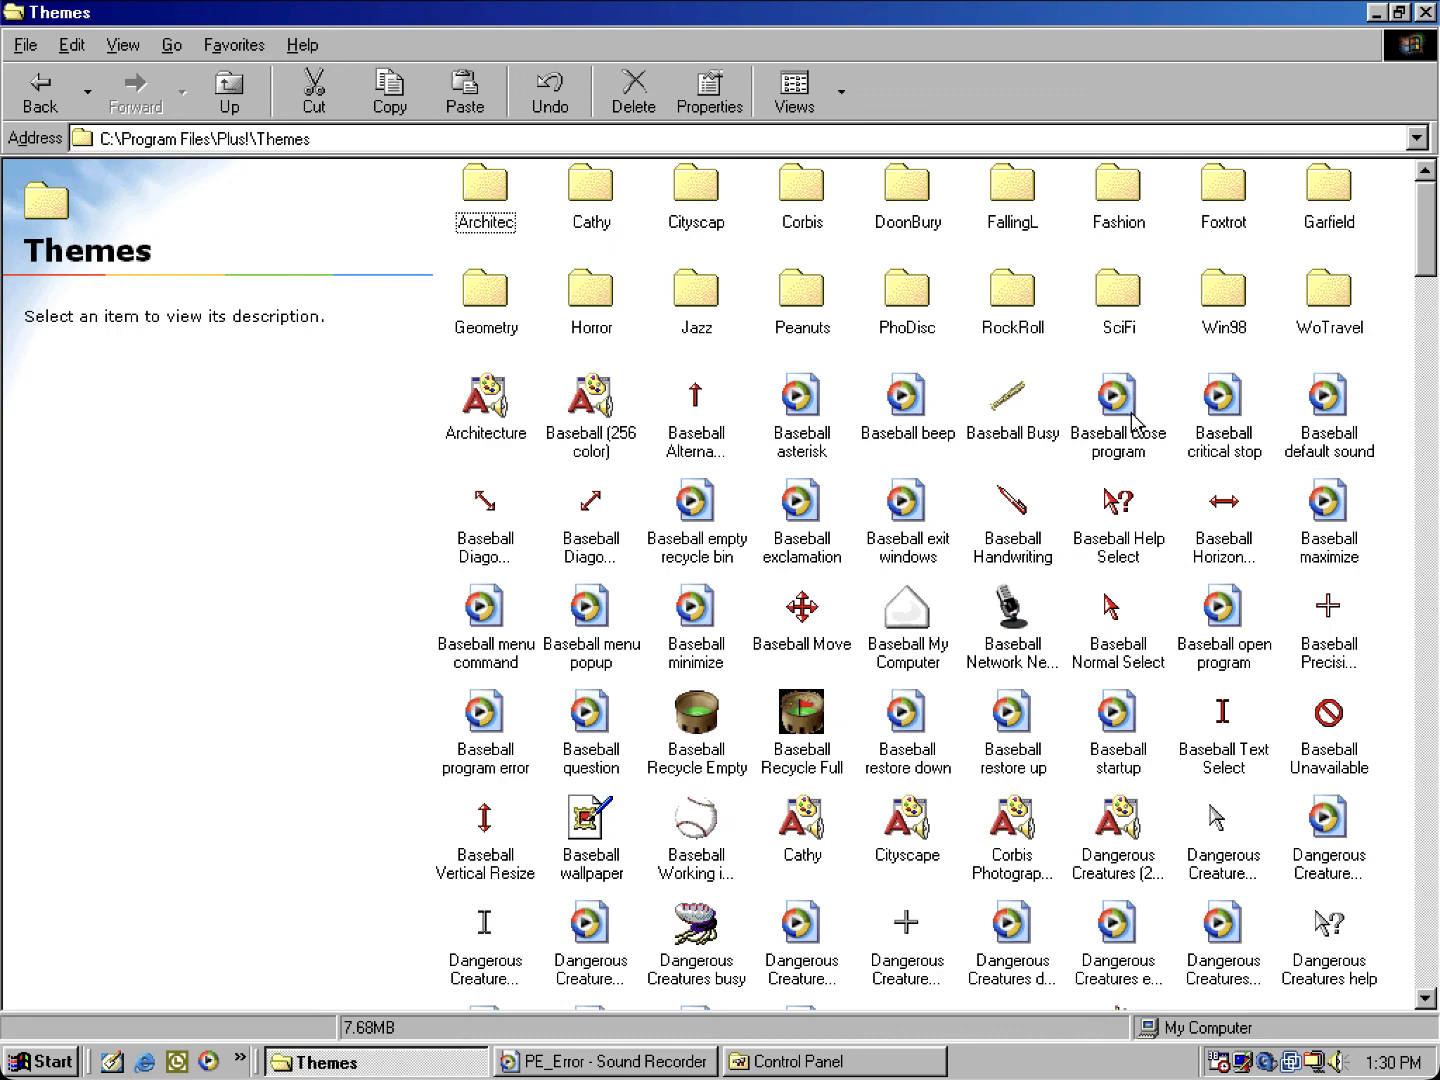
pyautogui.moveTo(994, 465)
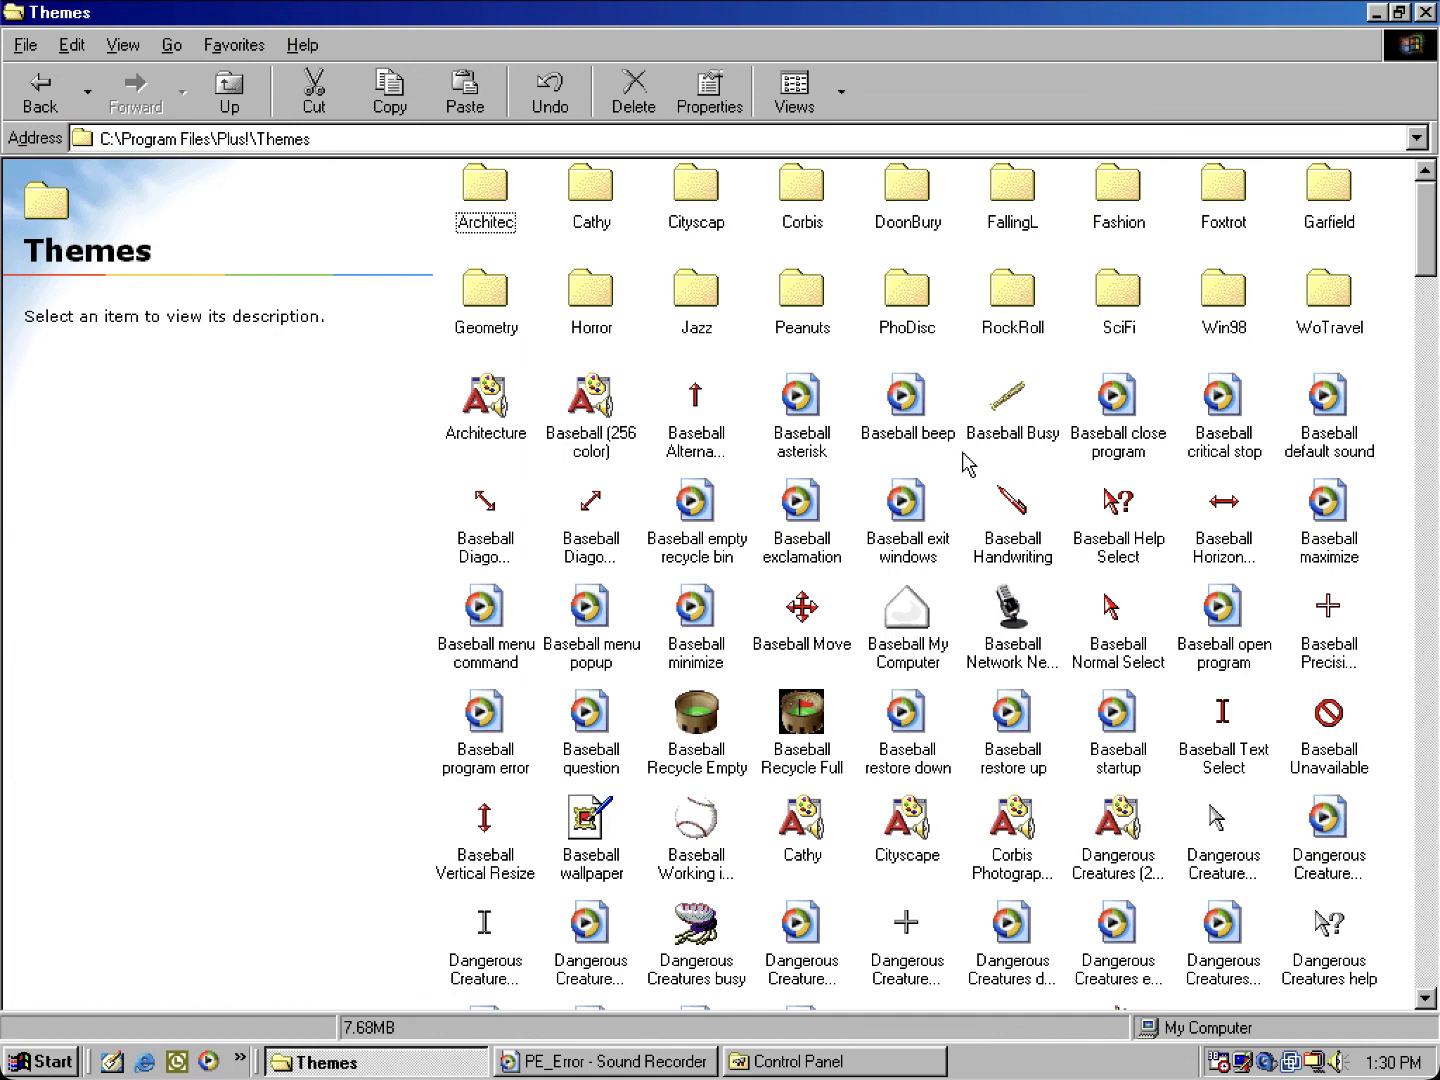
pyautogui.moveTo(744, 489)
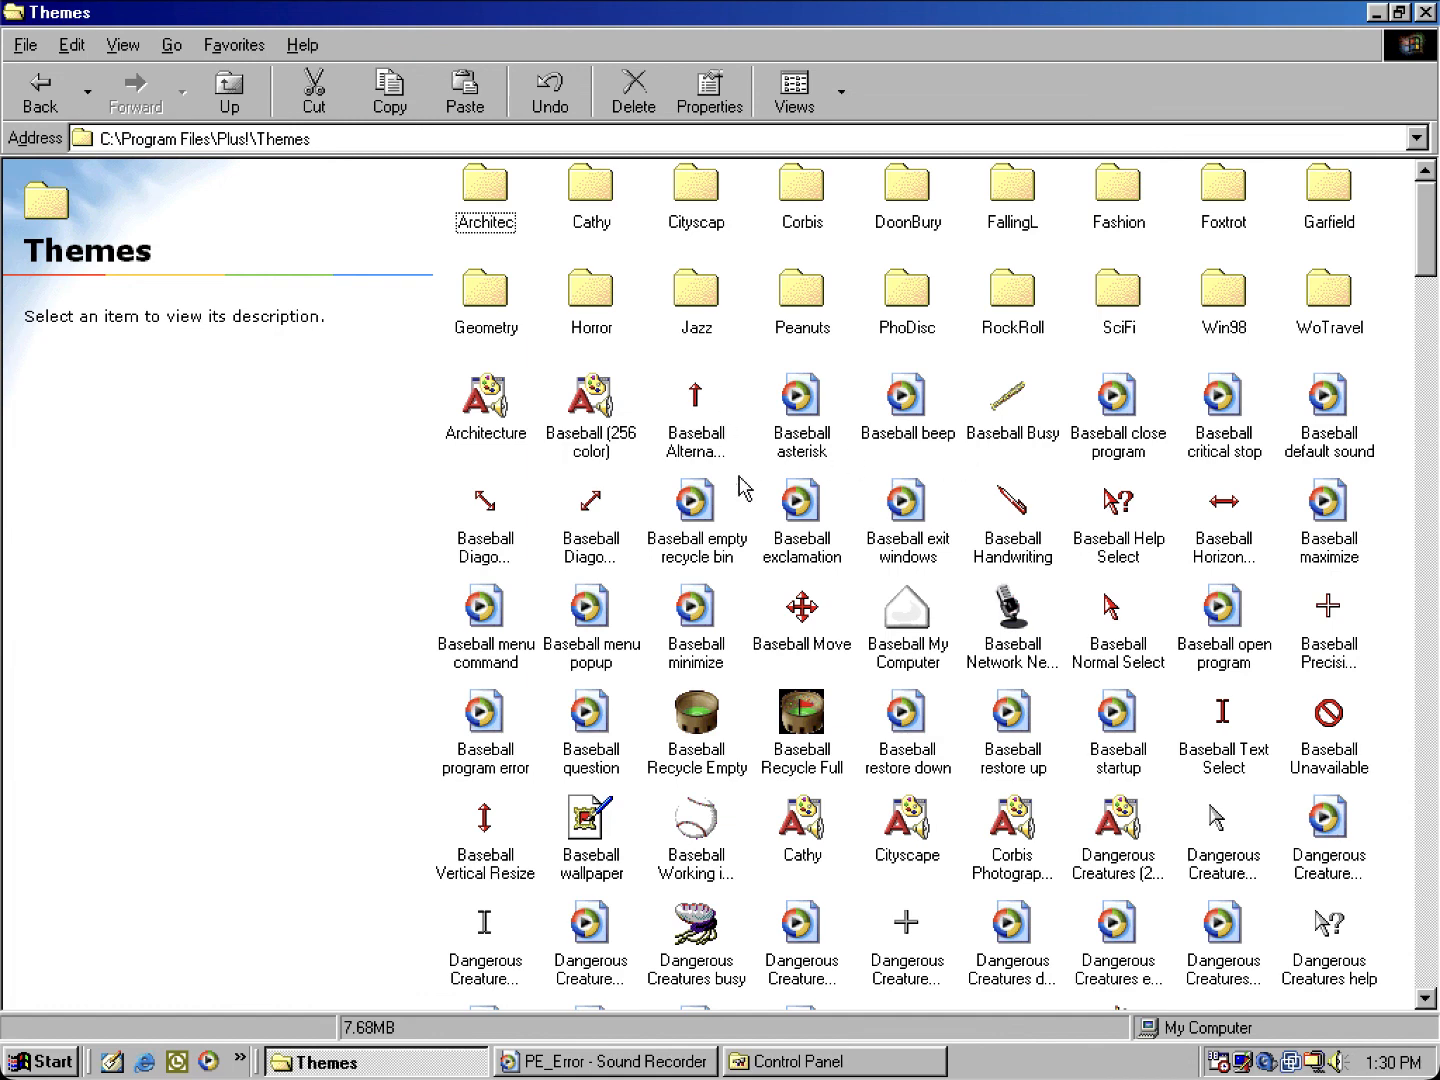
pyautogui.moveTo(563, 611)
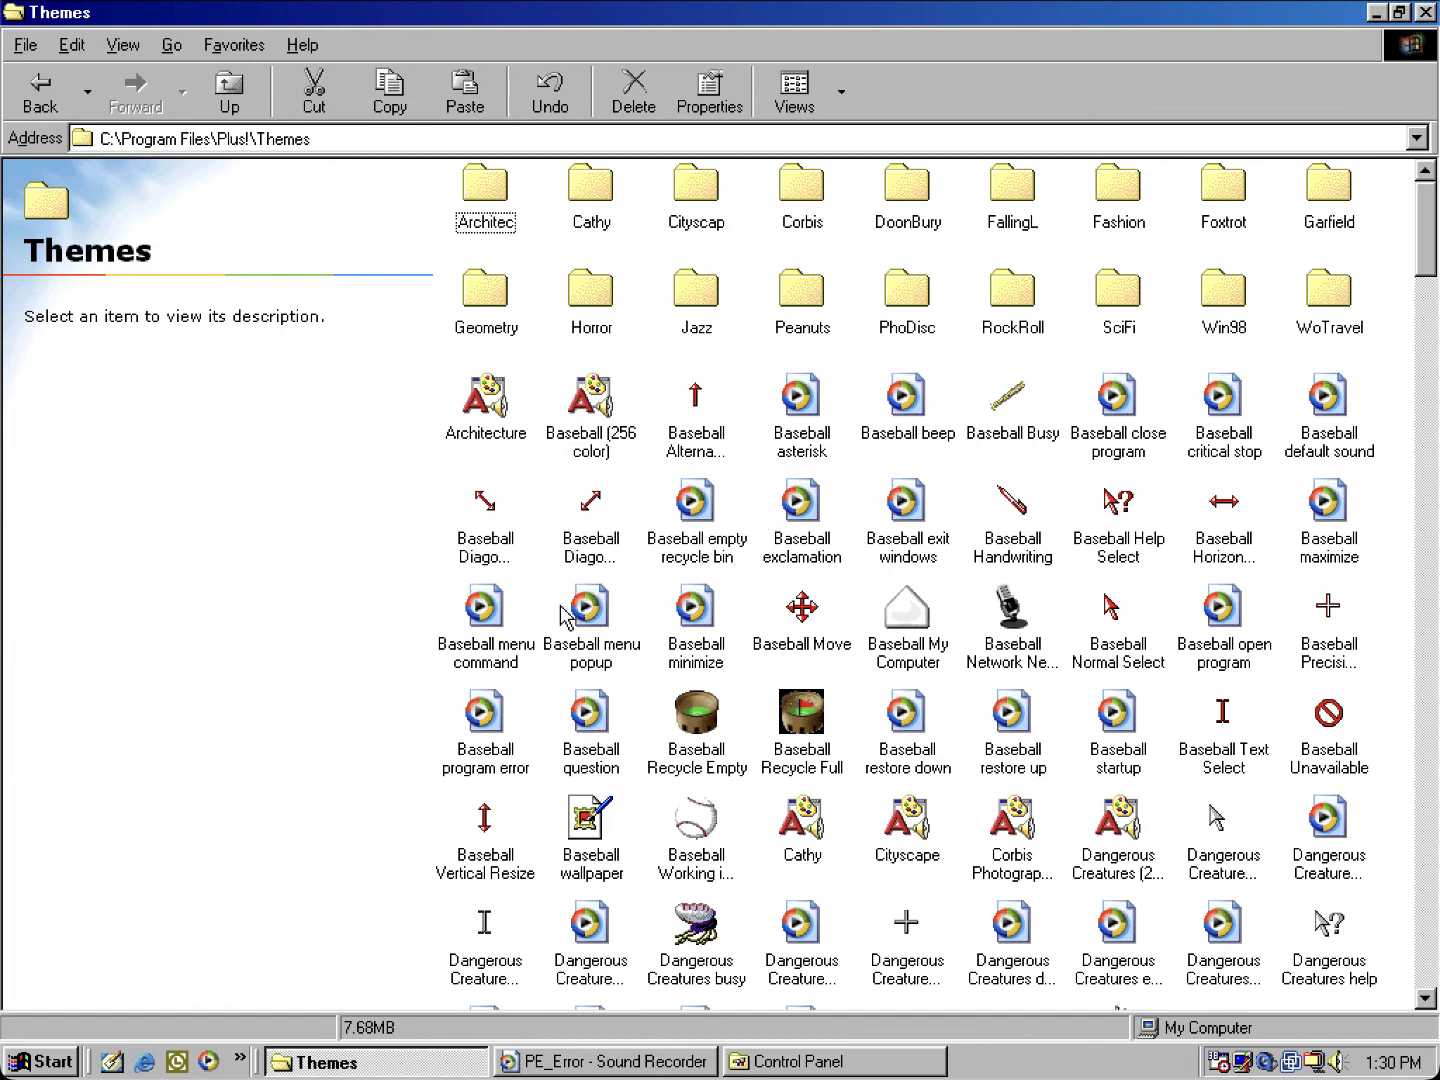
pyautogui.moveTo(742, 660)
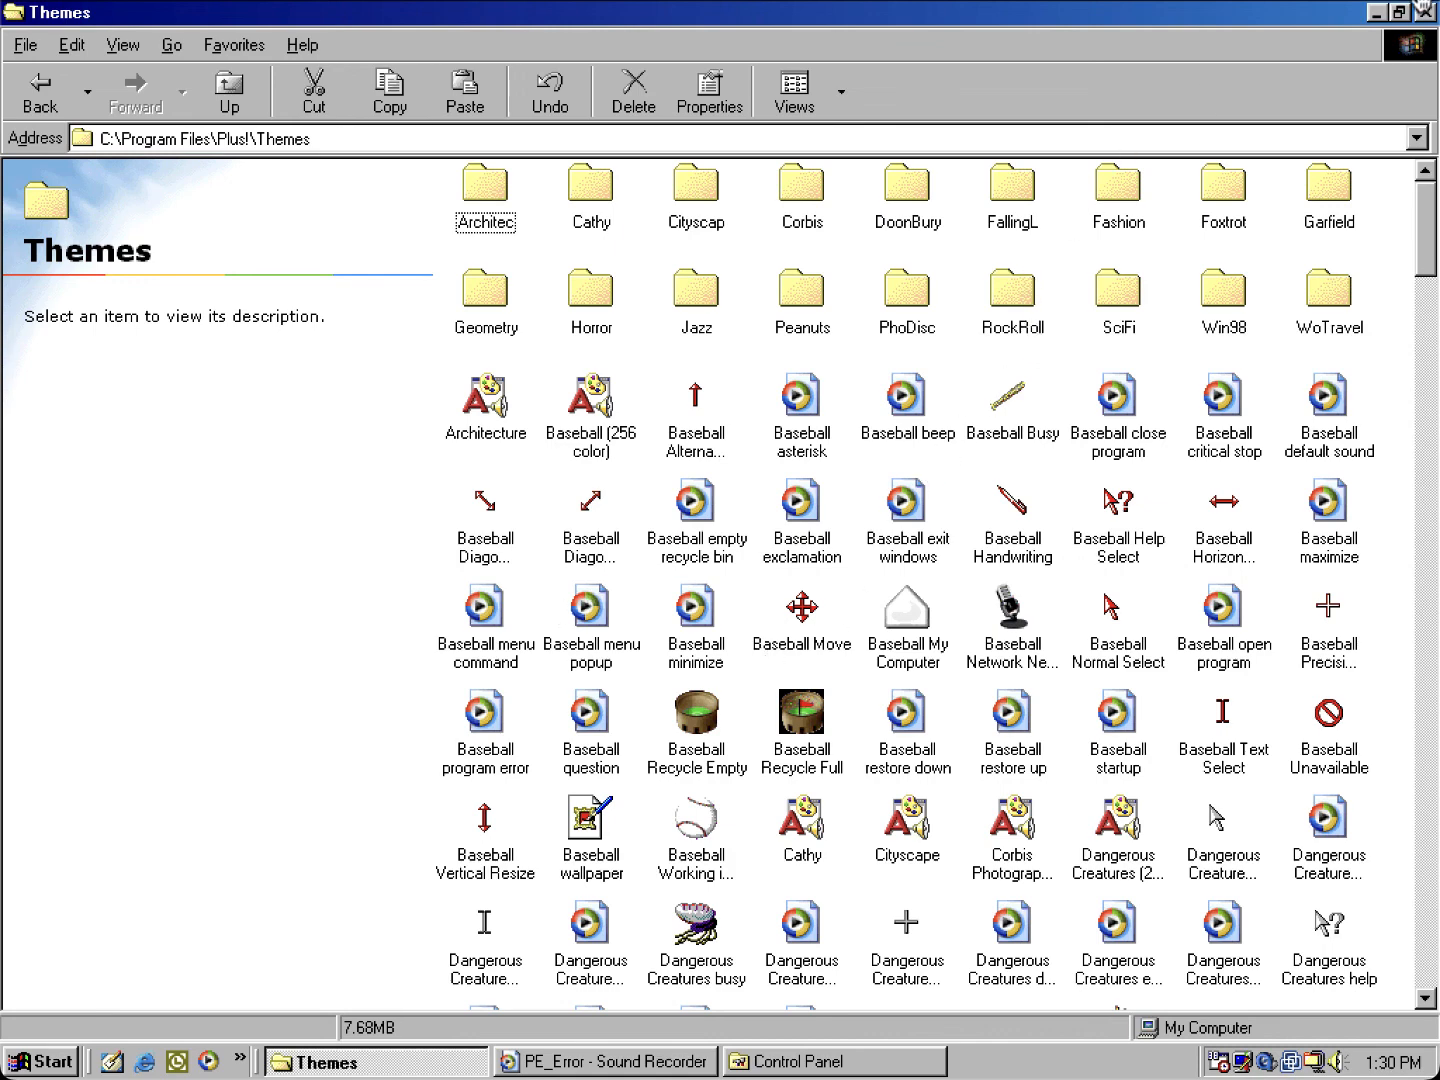
pyautogui.moveTo(1423, 12)
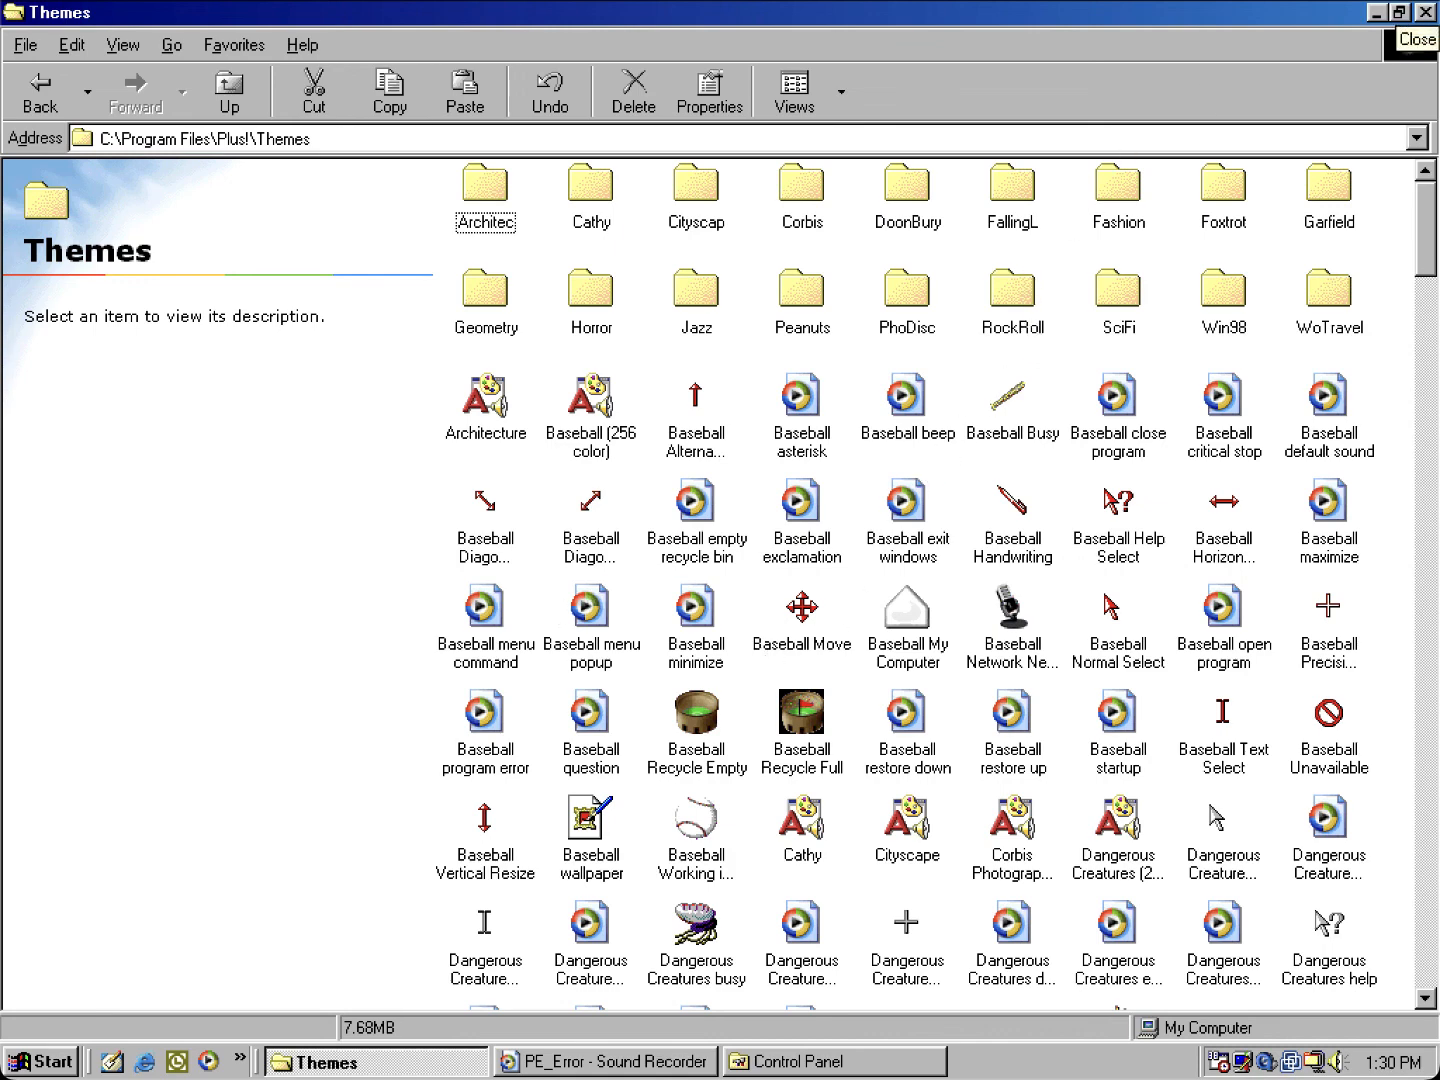